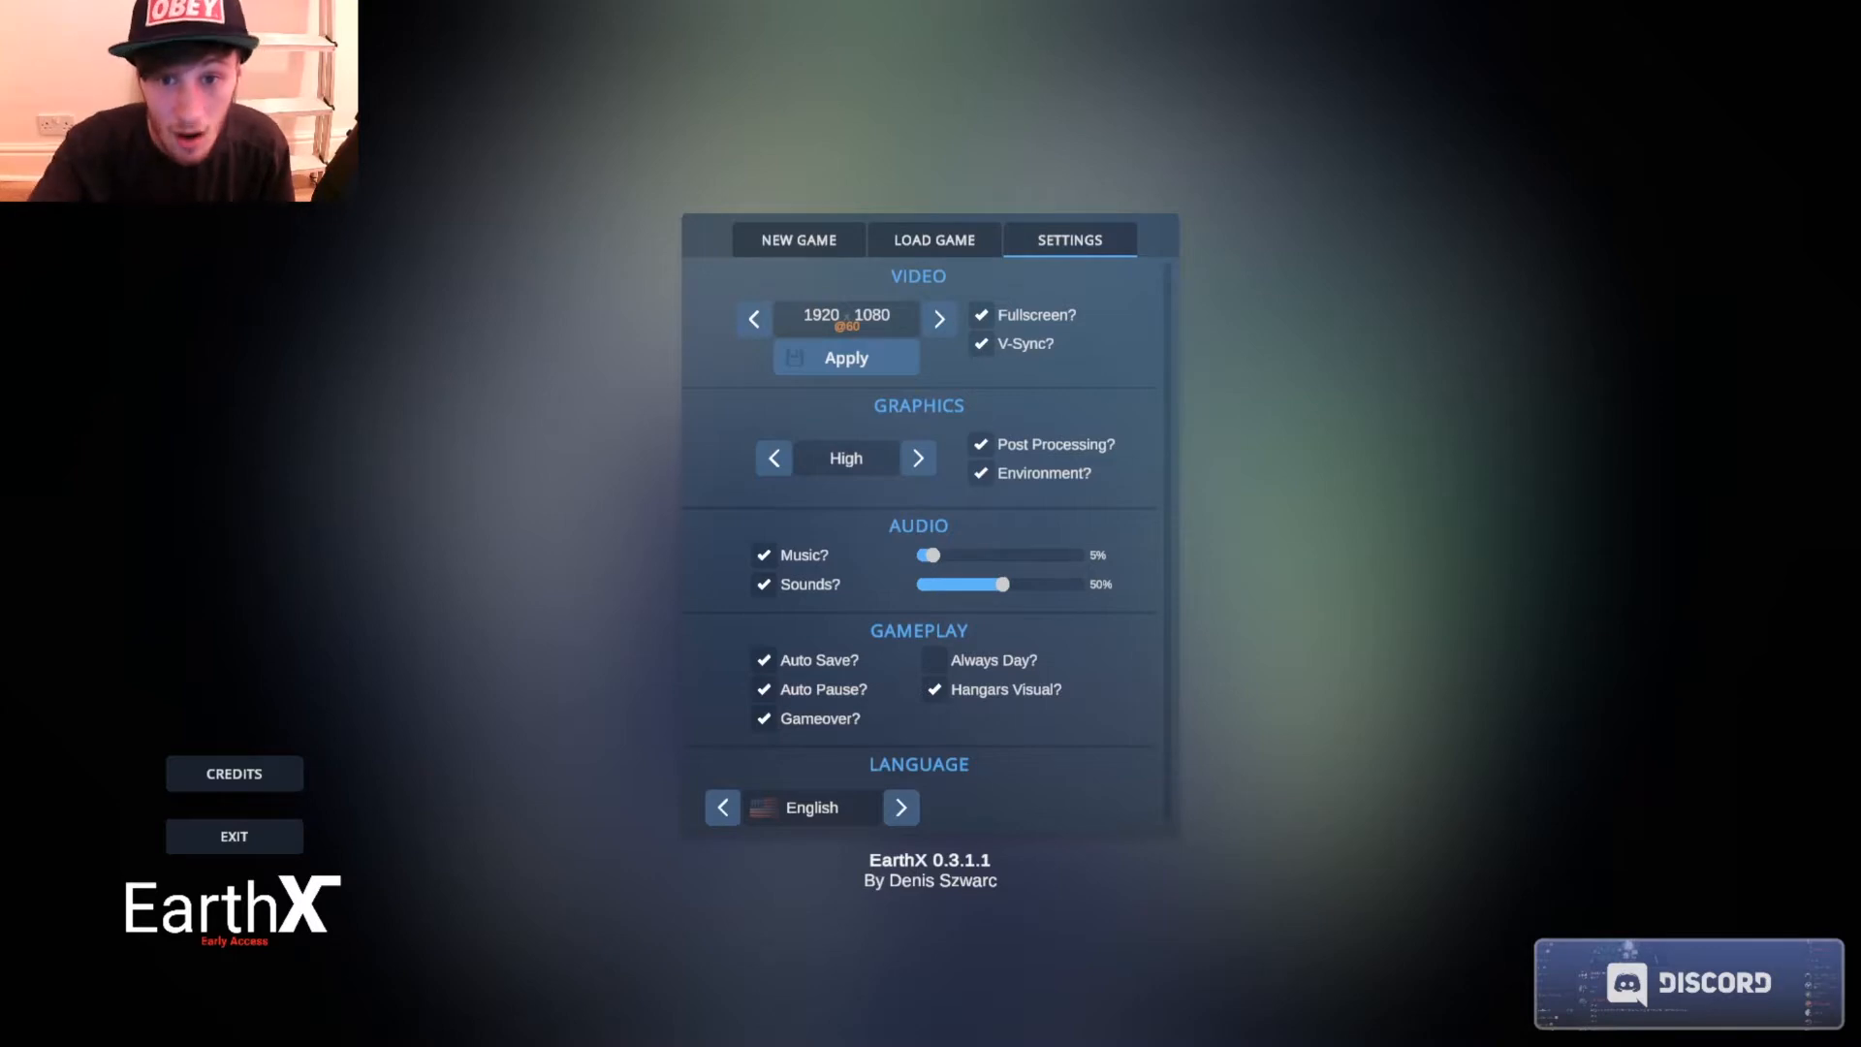
mouse_move(796, 409)
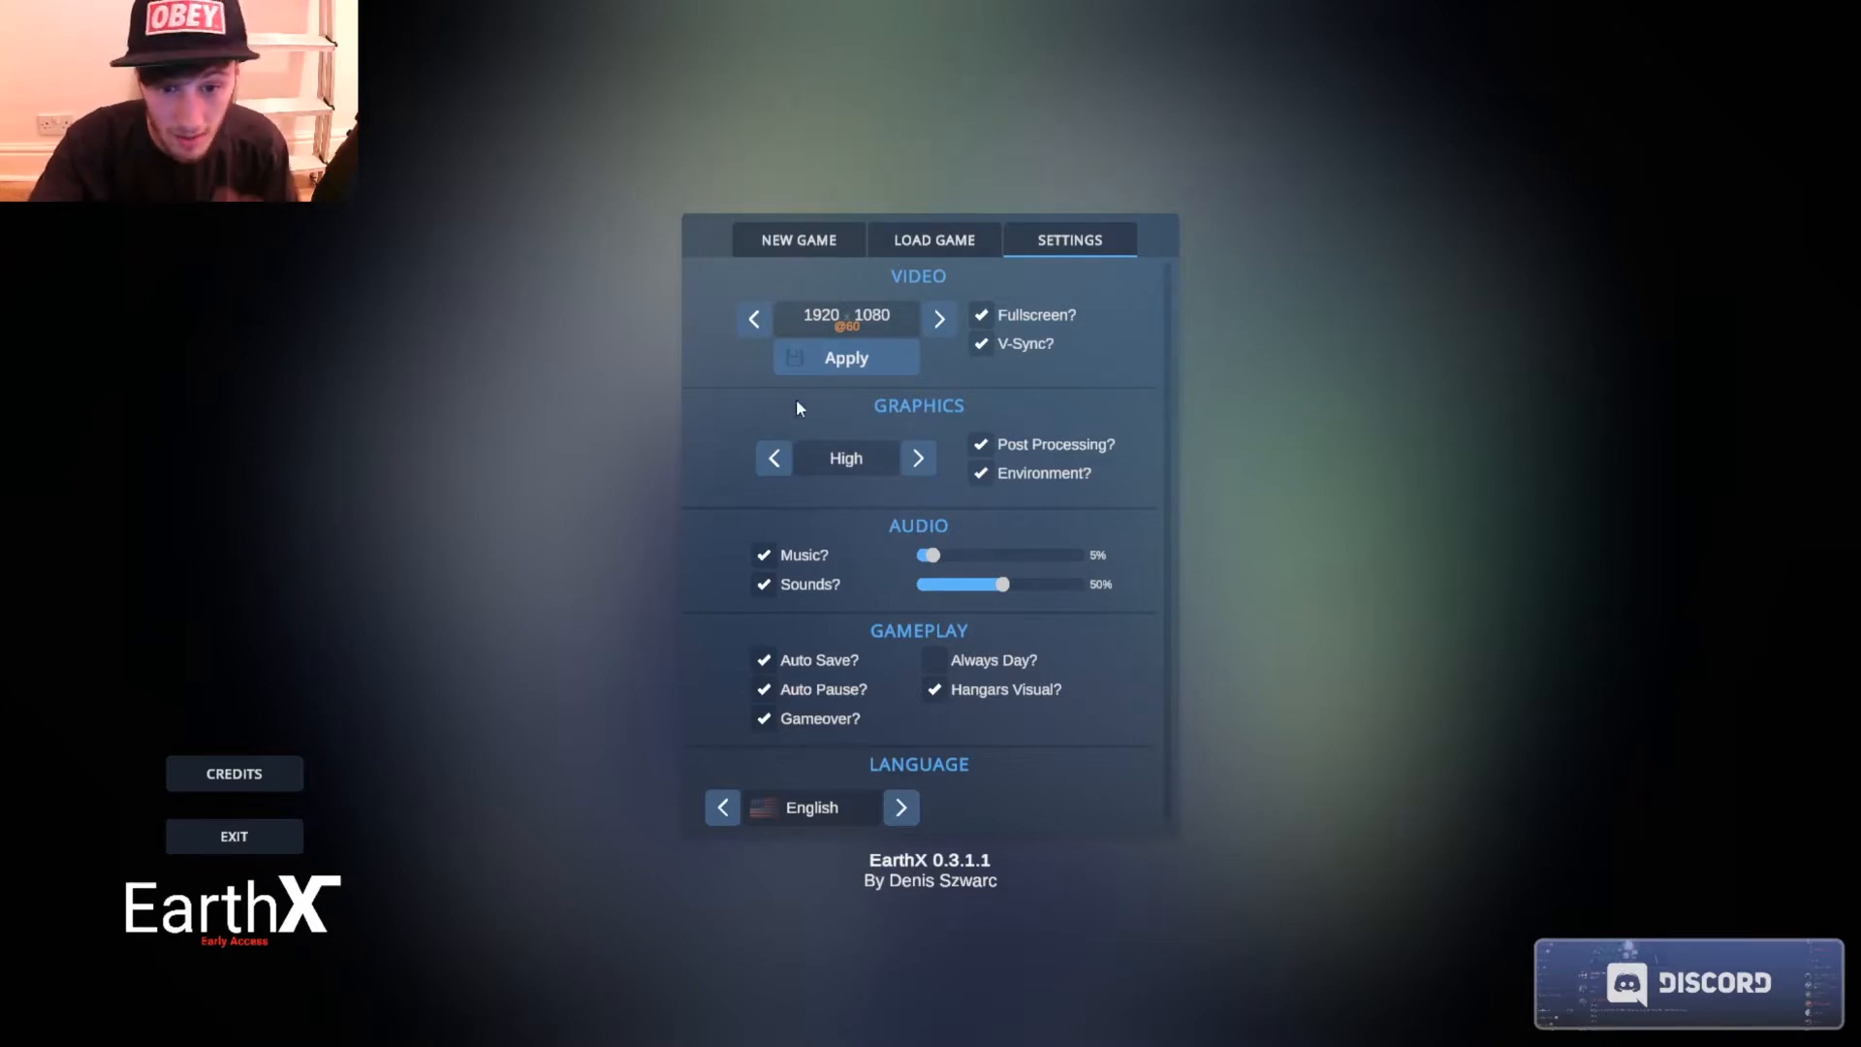
Switch from the settings to the New Game setup in the main menu.
left_click(797, 241)
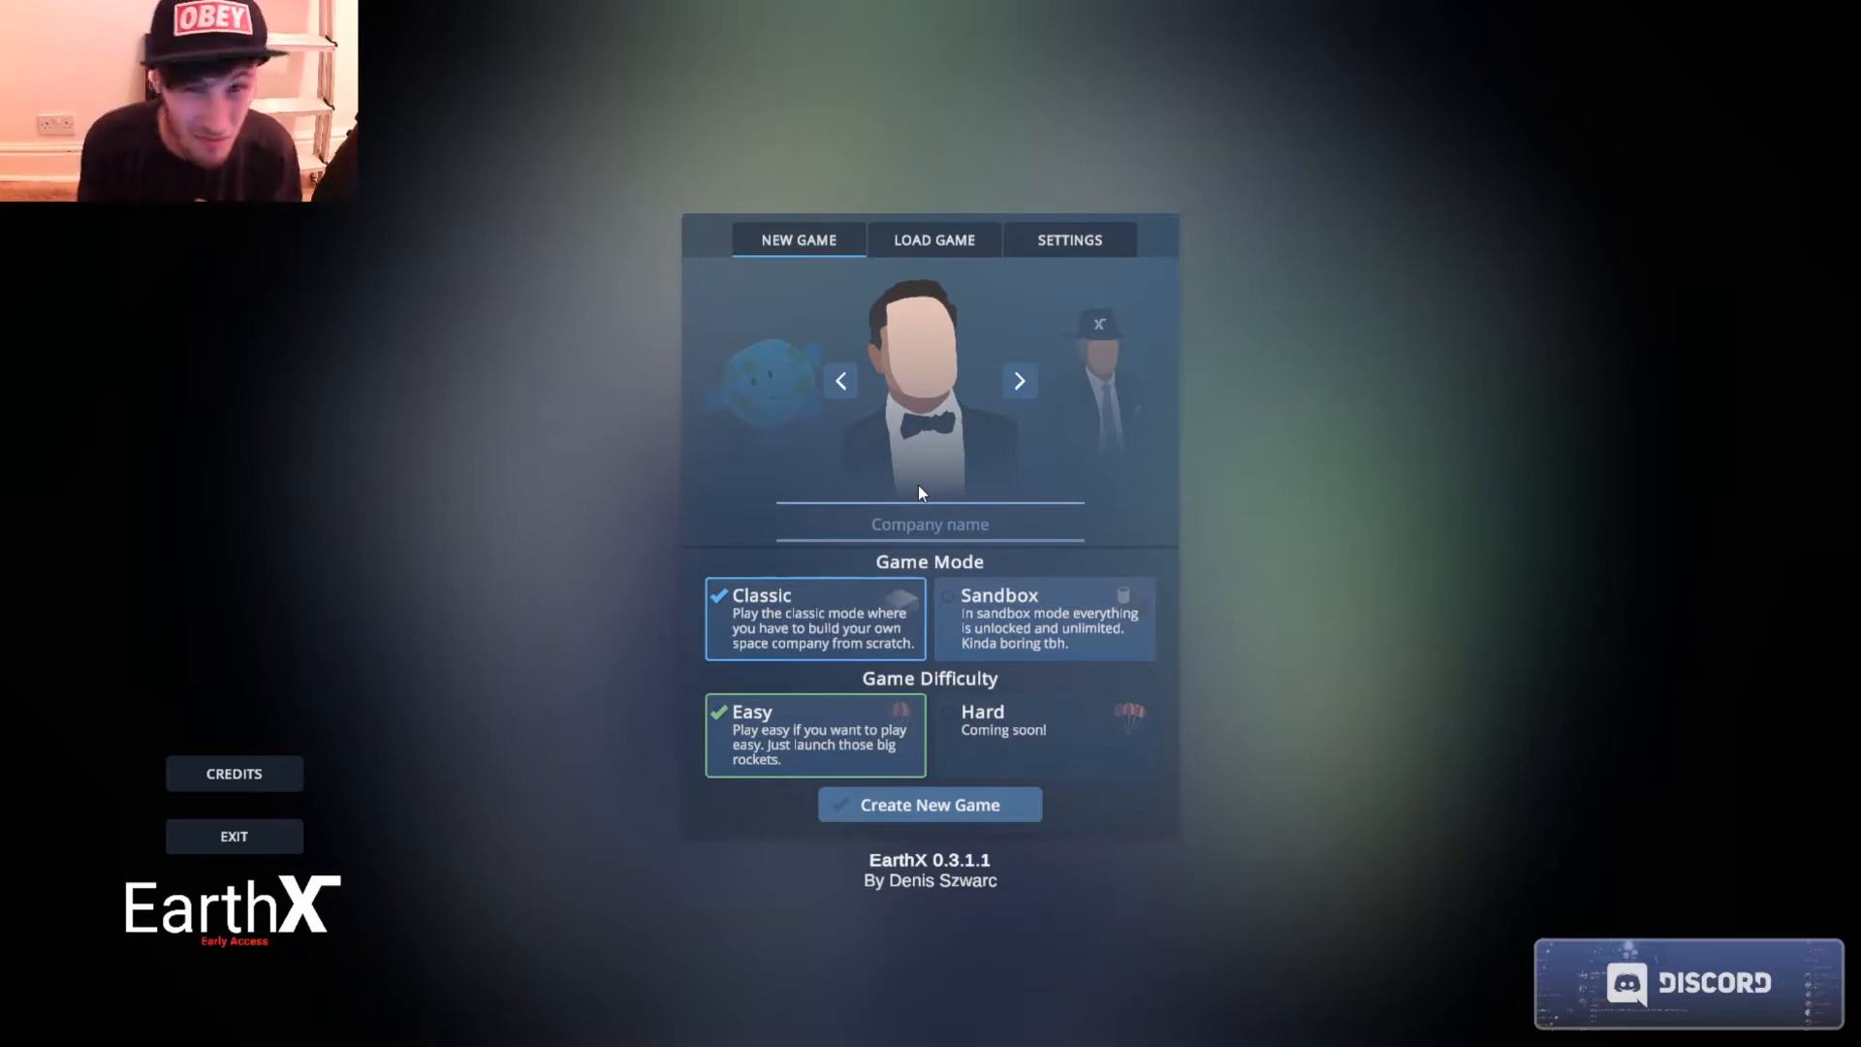
Choose the hooded CEO portrait and name the CEO 'Sir Biggu'.
left_click(929, 487)
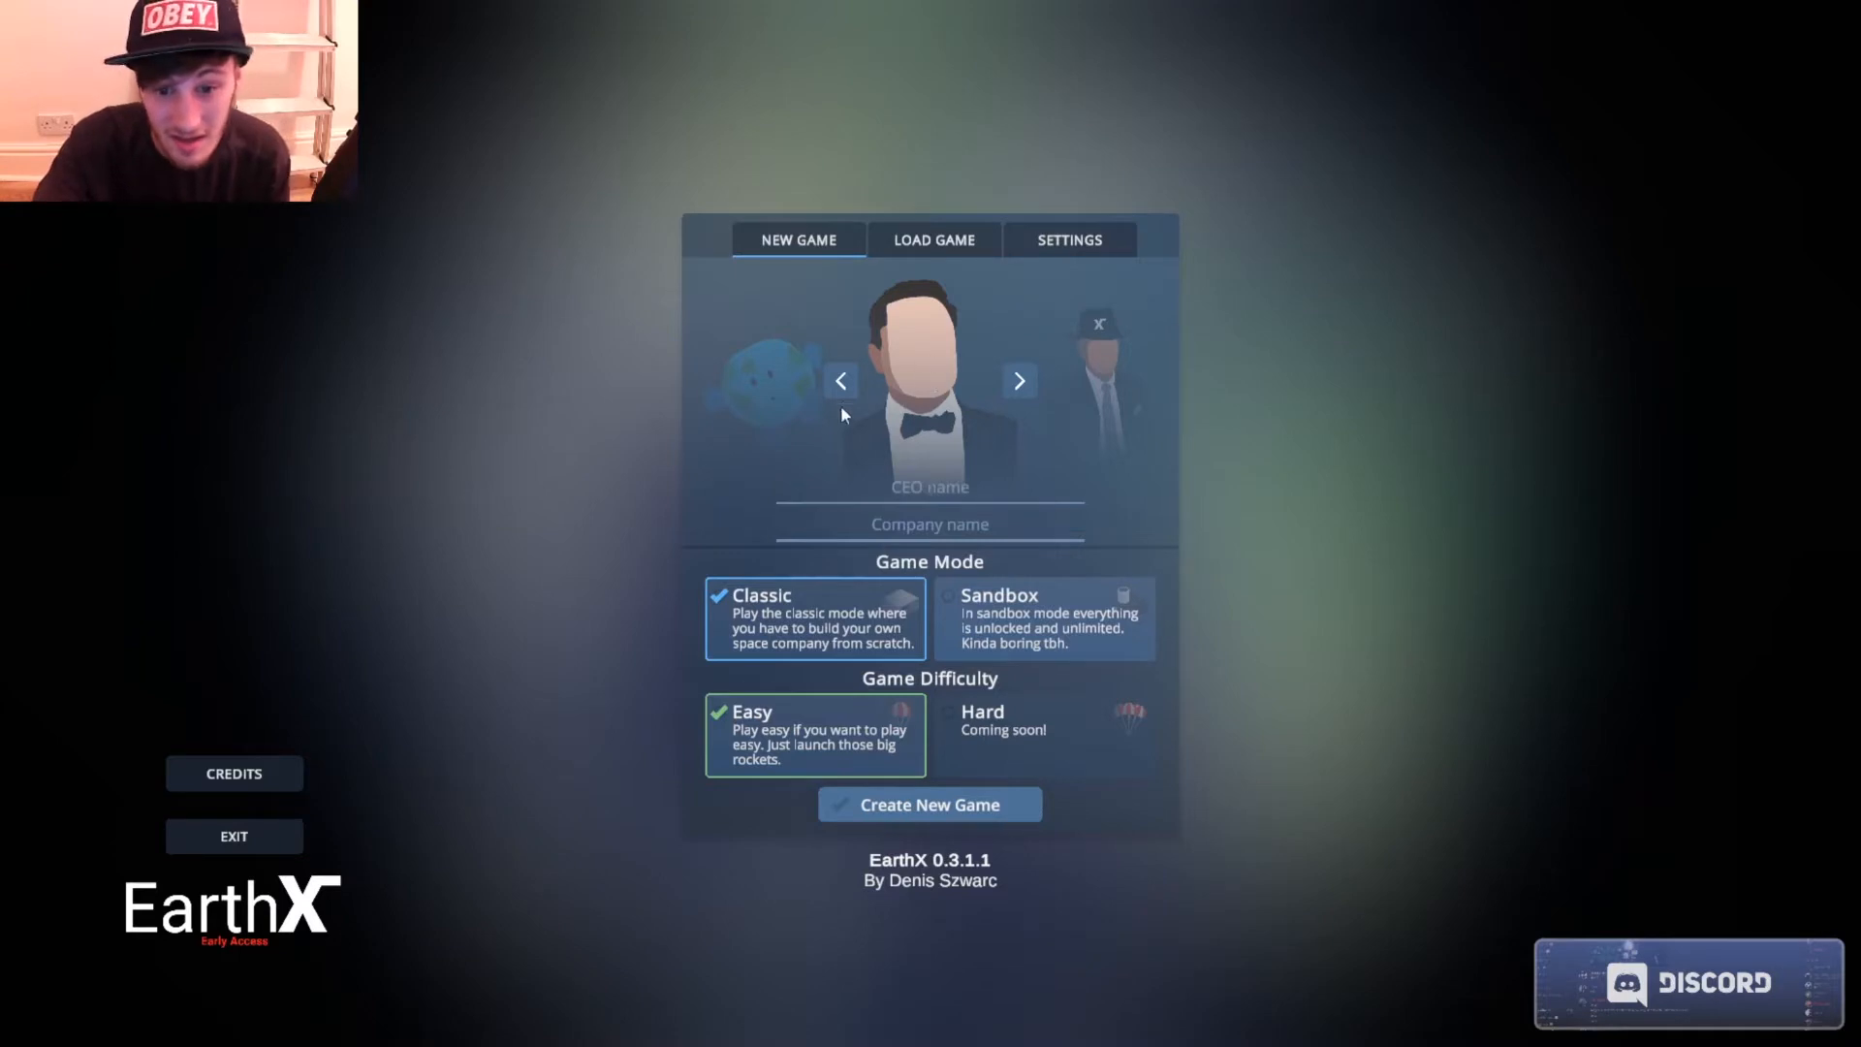
left_click(839, 380)
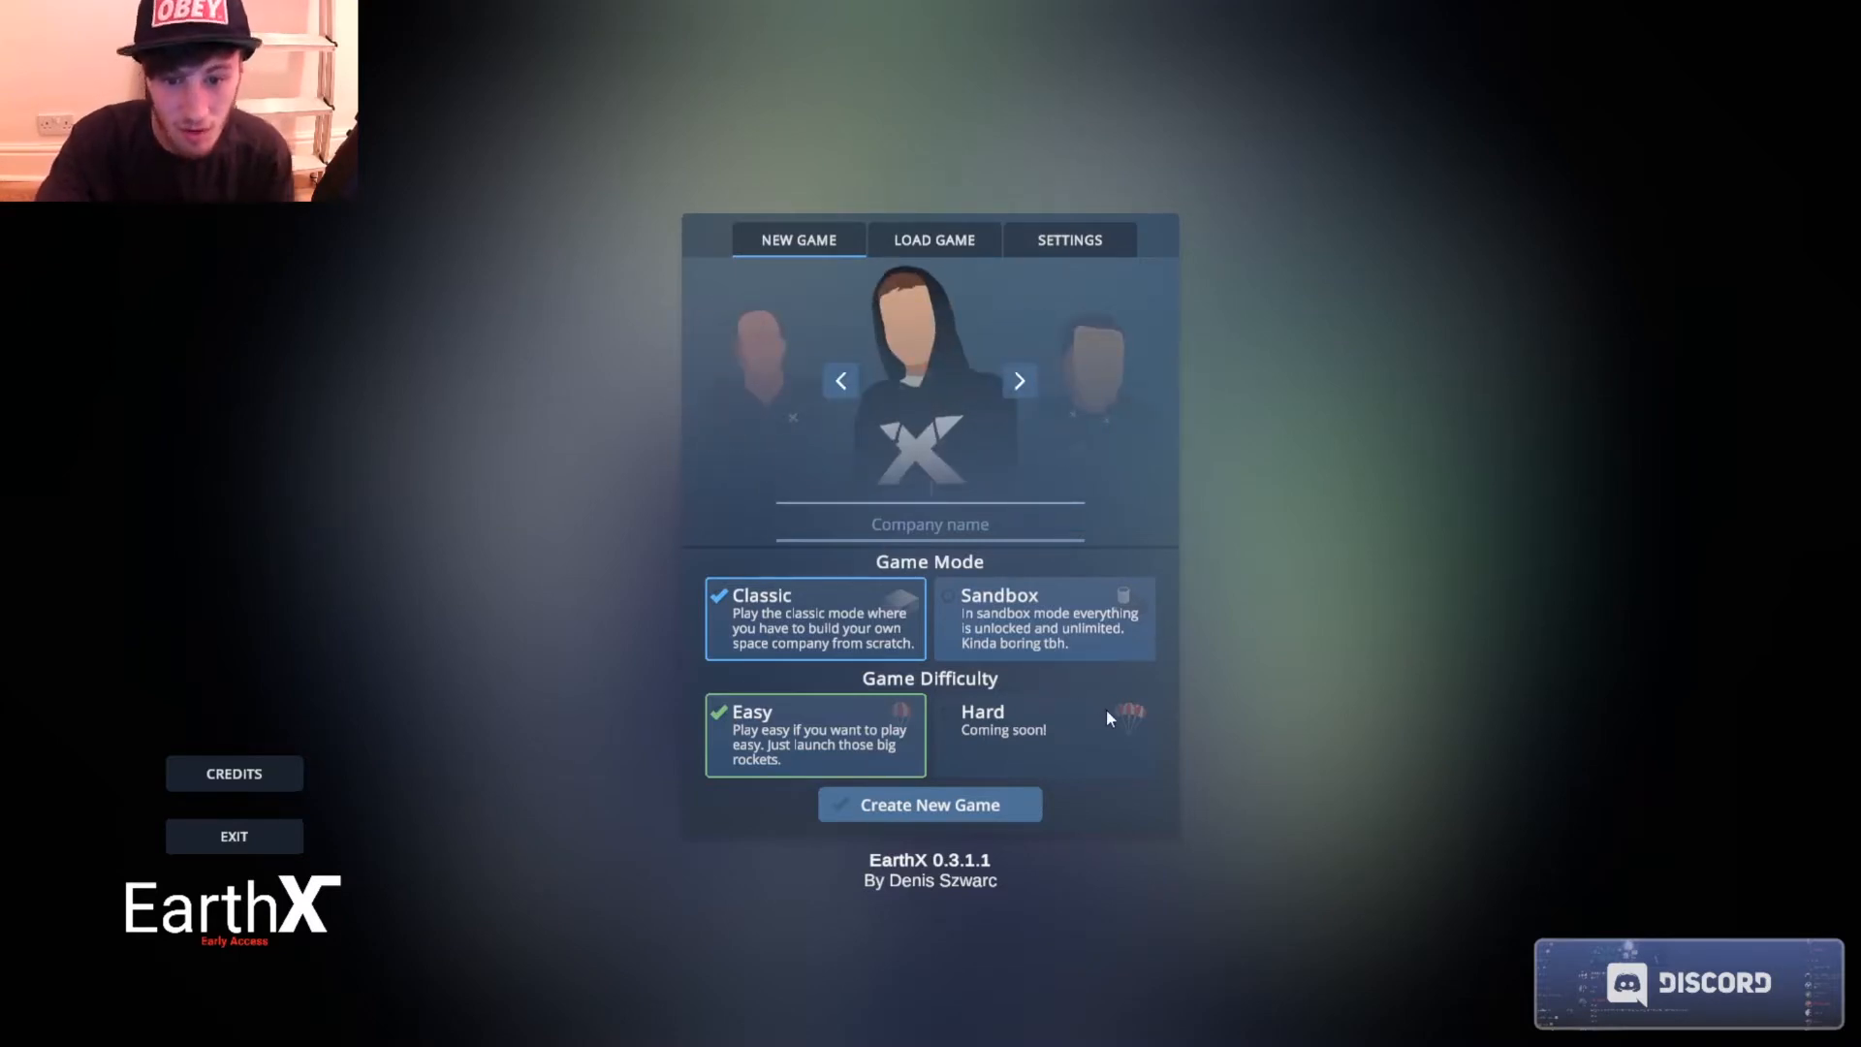
type("Sir")
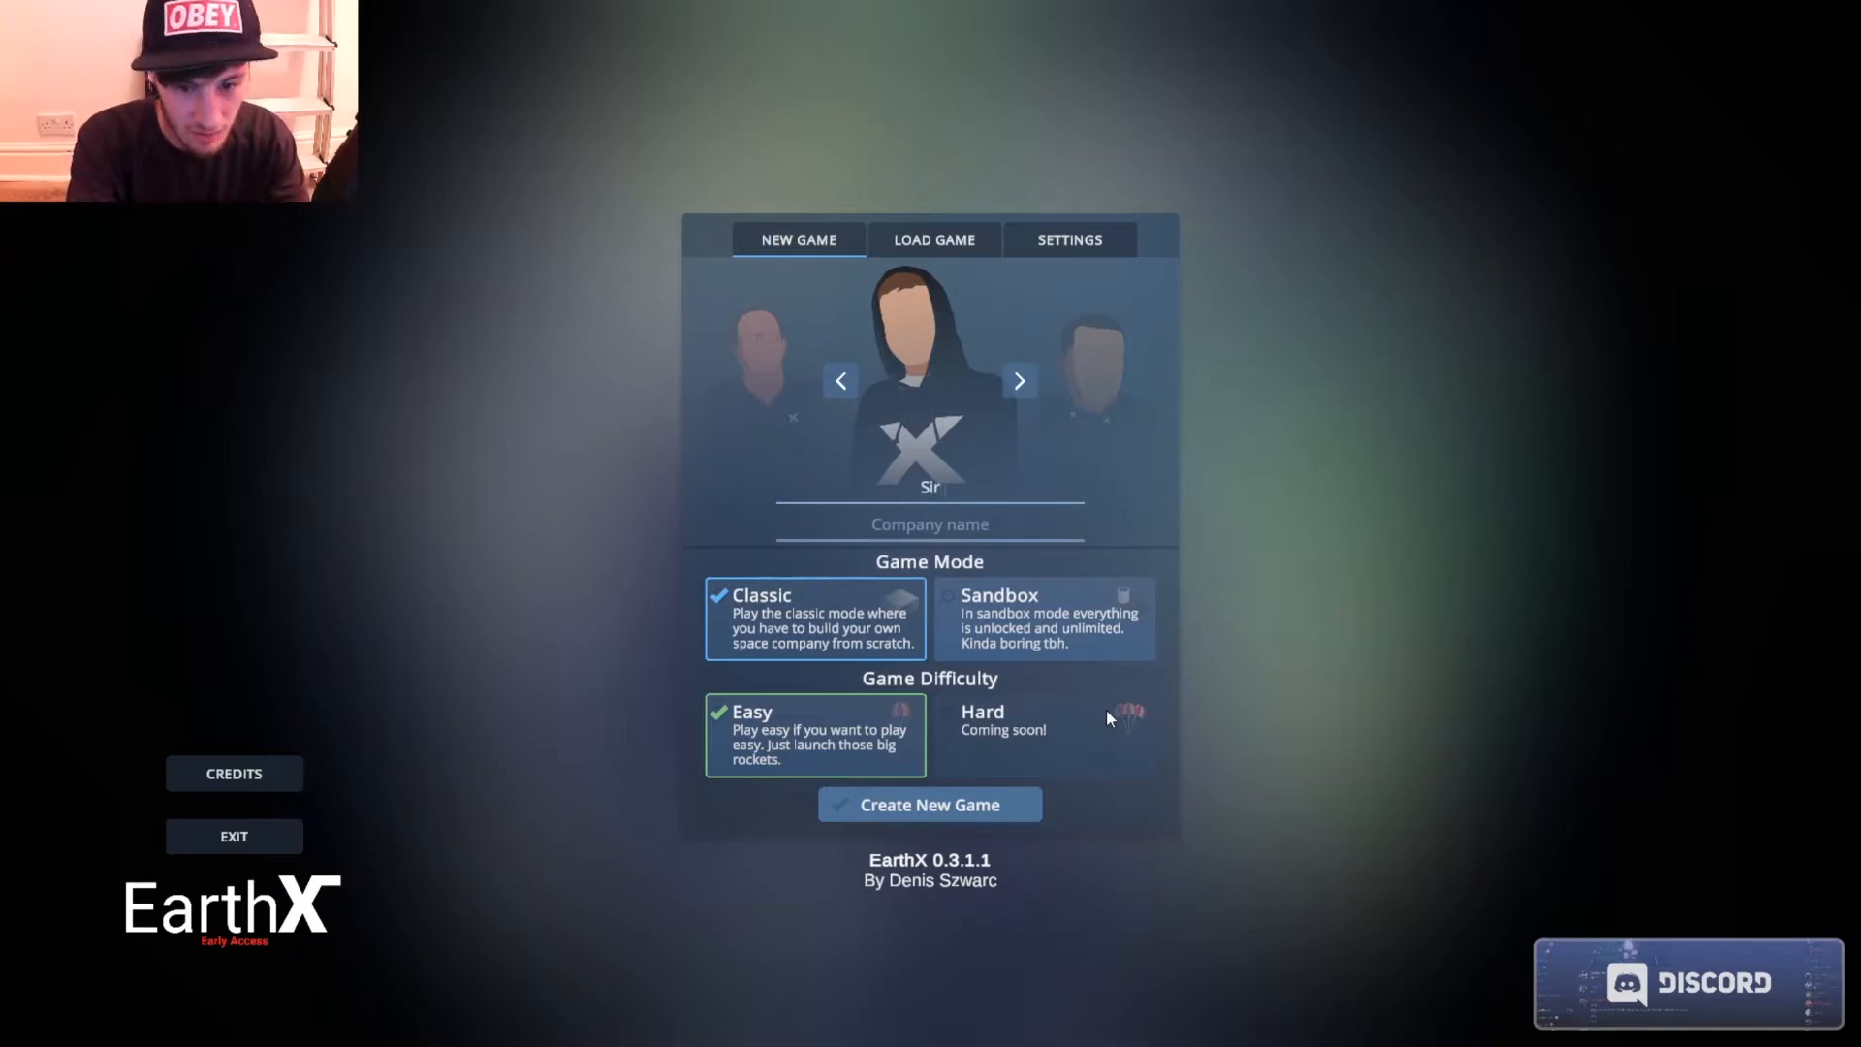
type("Biggus Dickus")
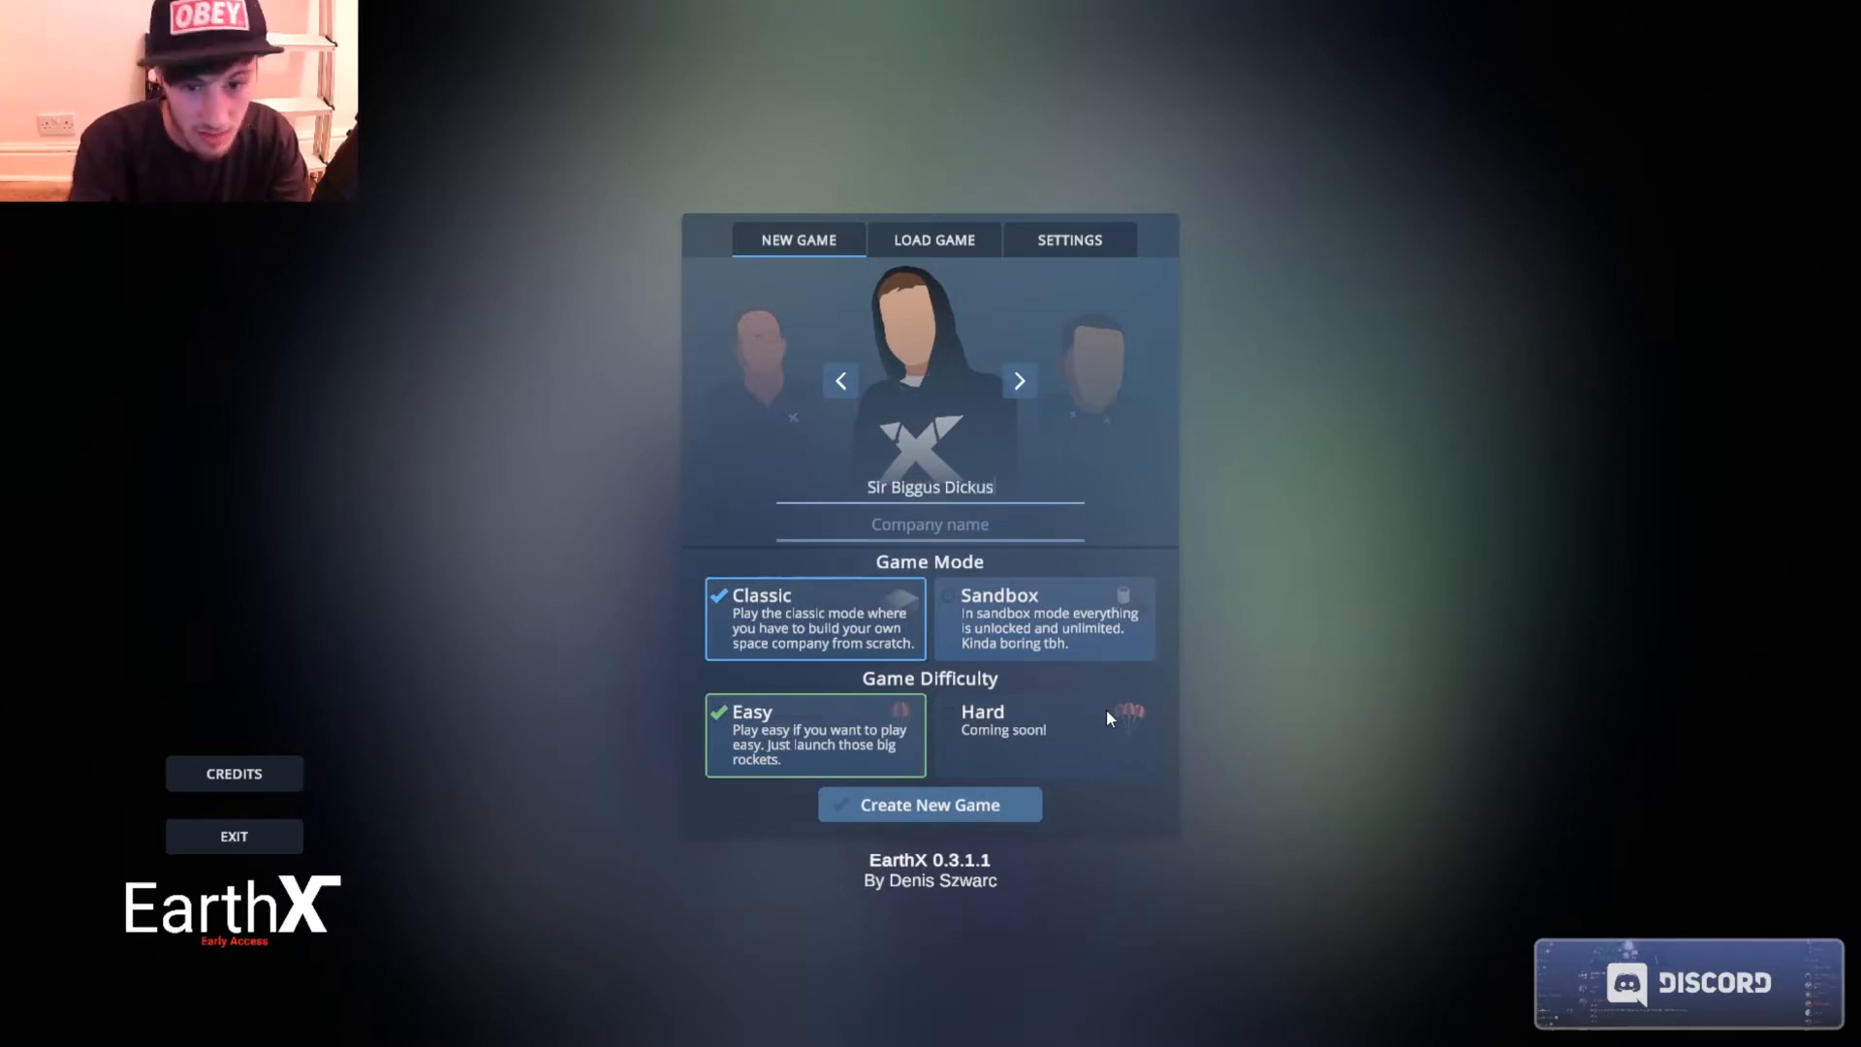
Enter the company name, keeping Classic mode and Easy difficulty.
left_click(928, 524)
type("Youtube I")
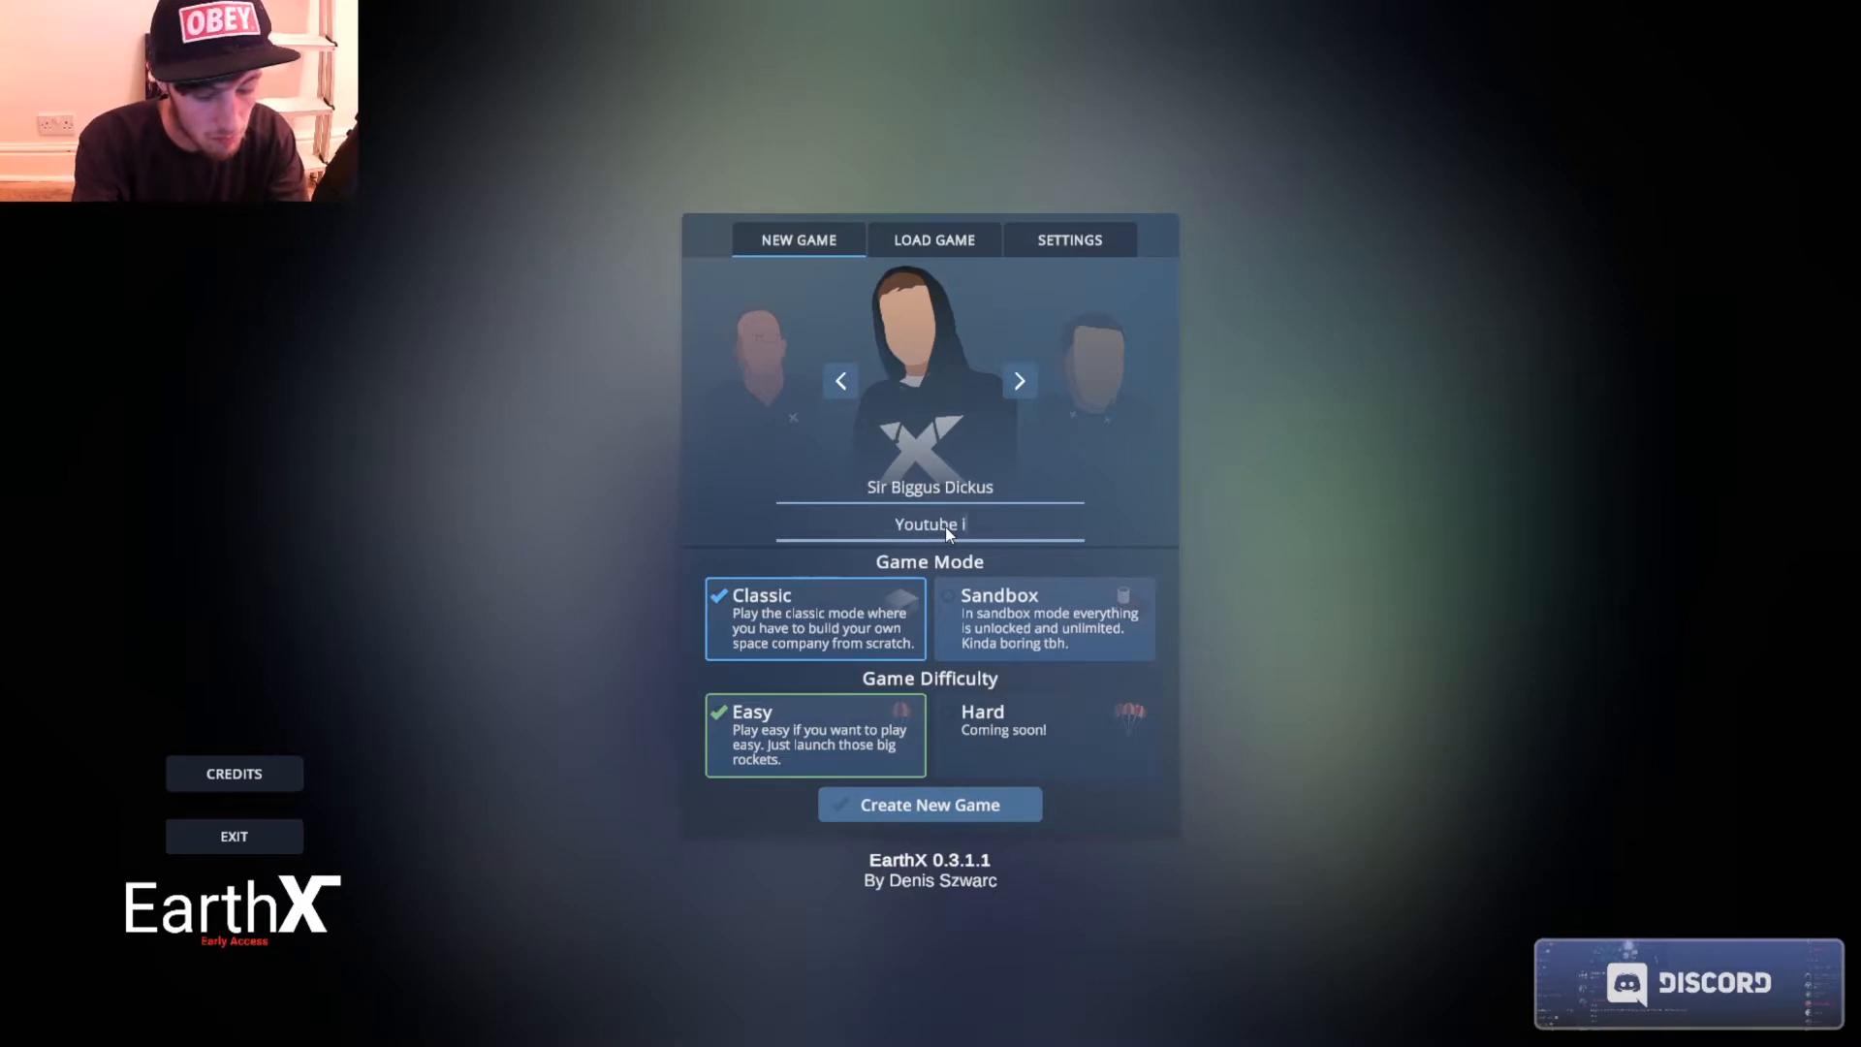
type("s shi")
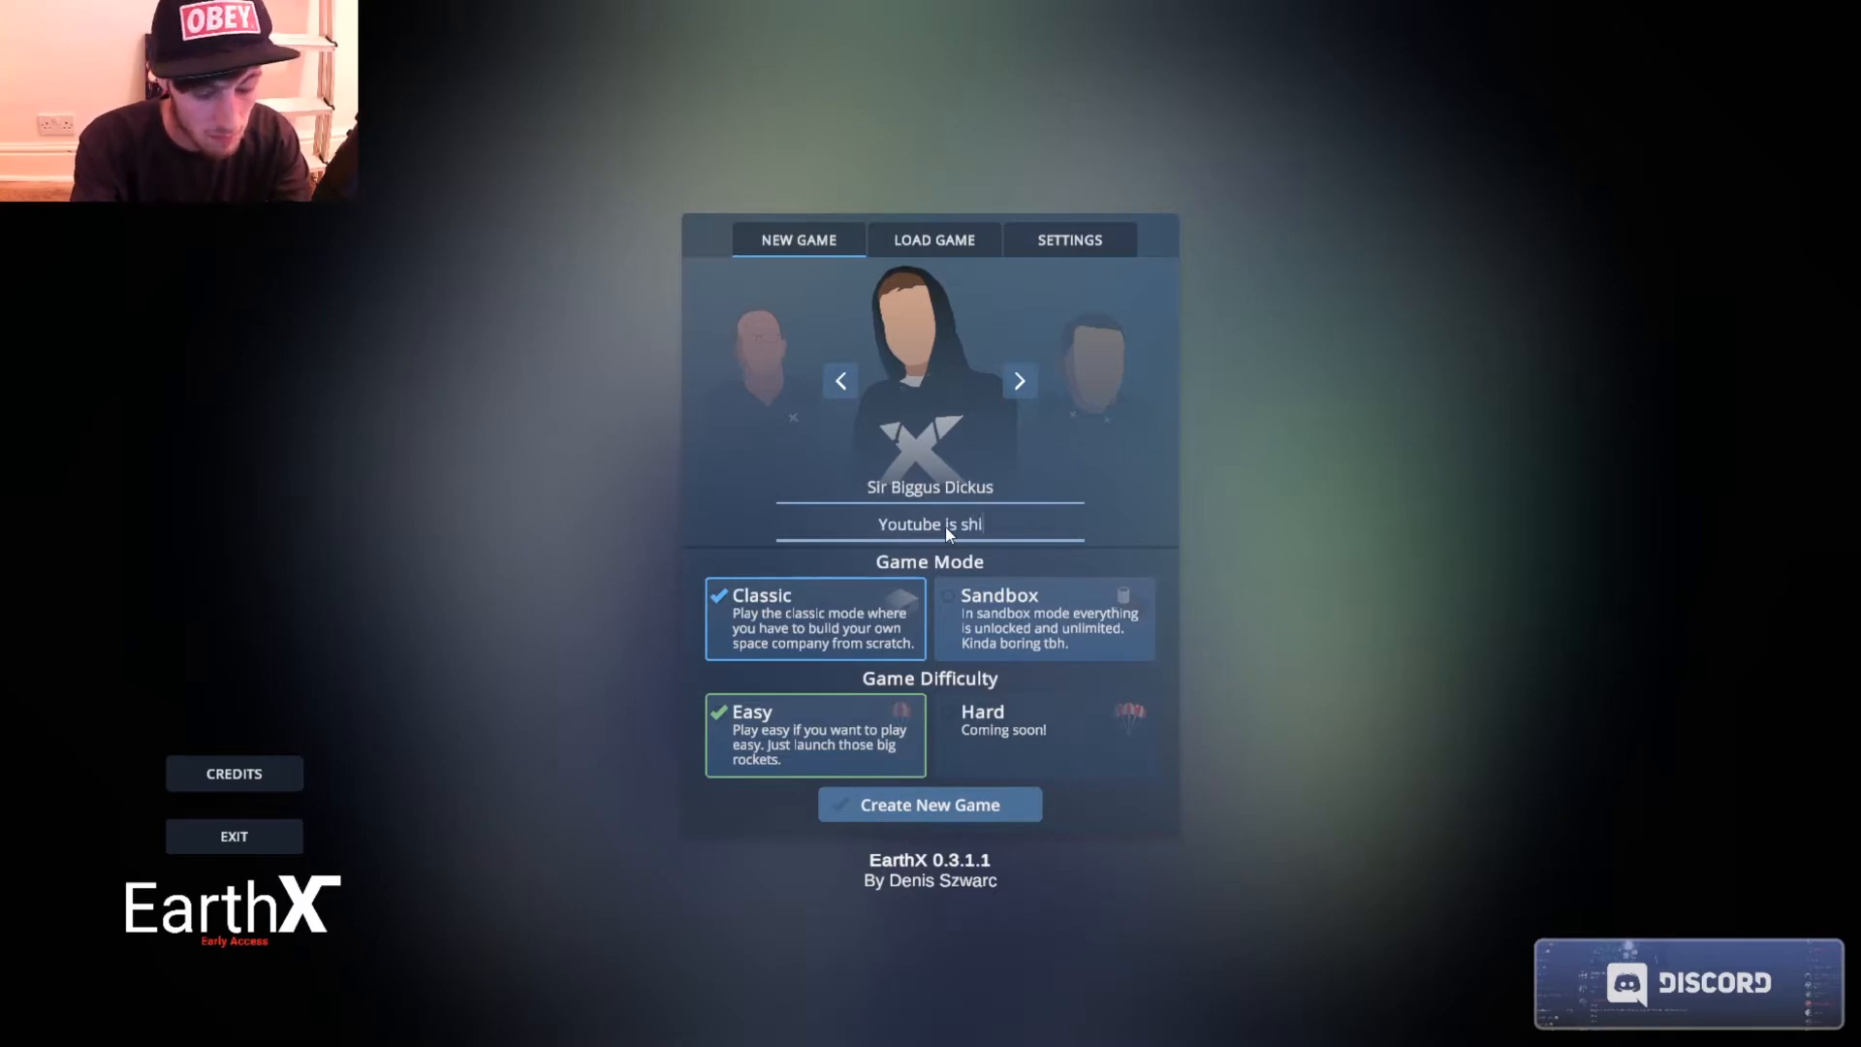
type("t")
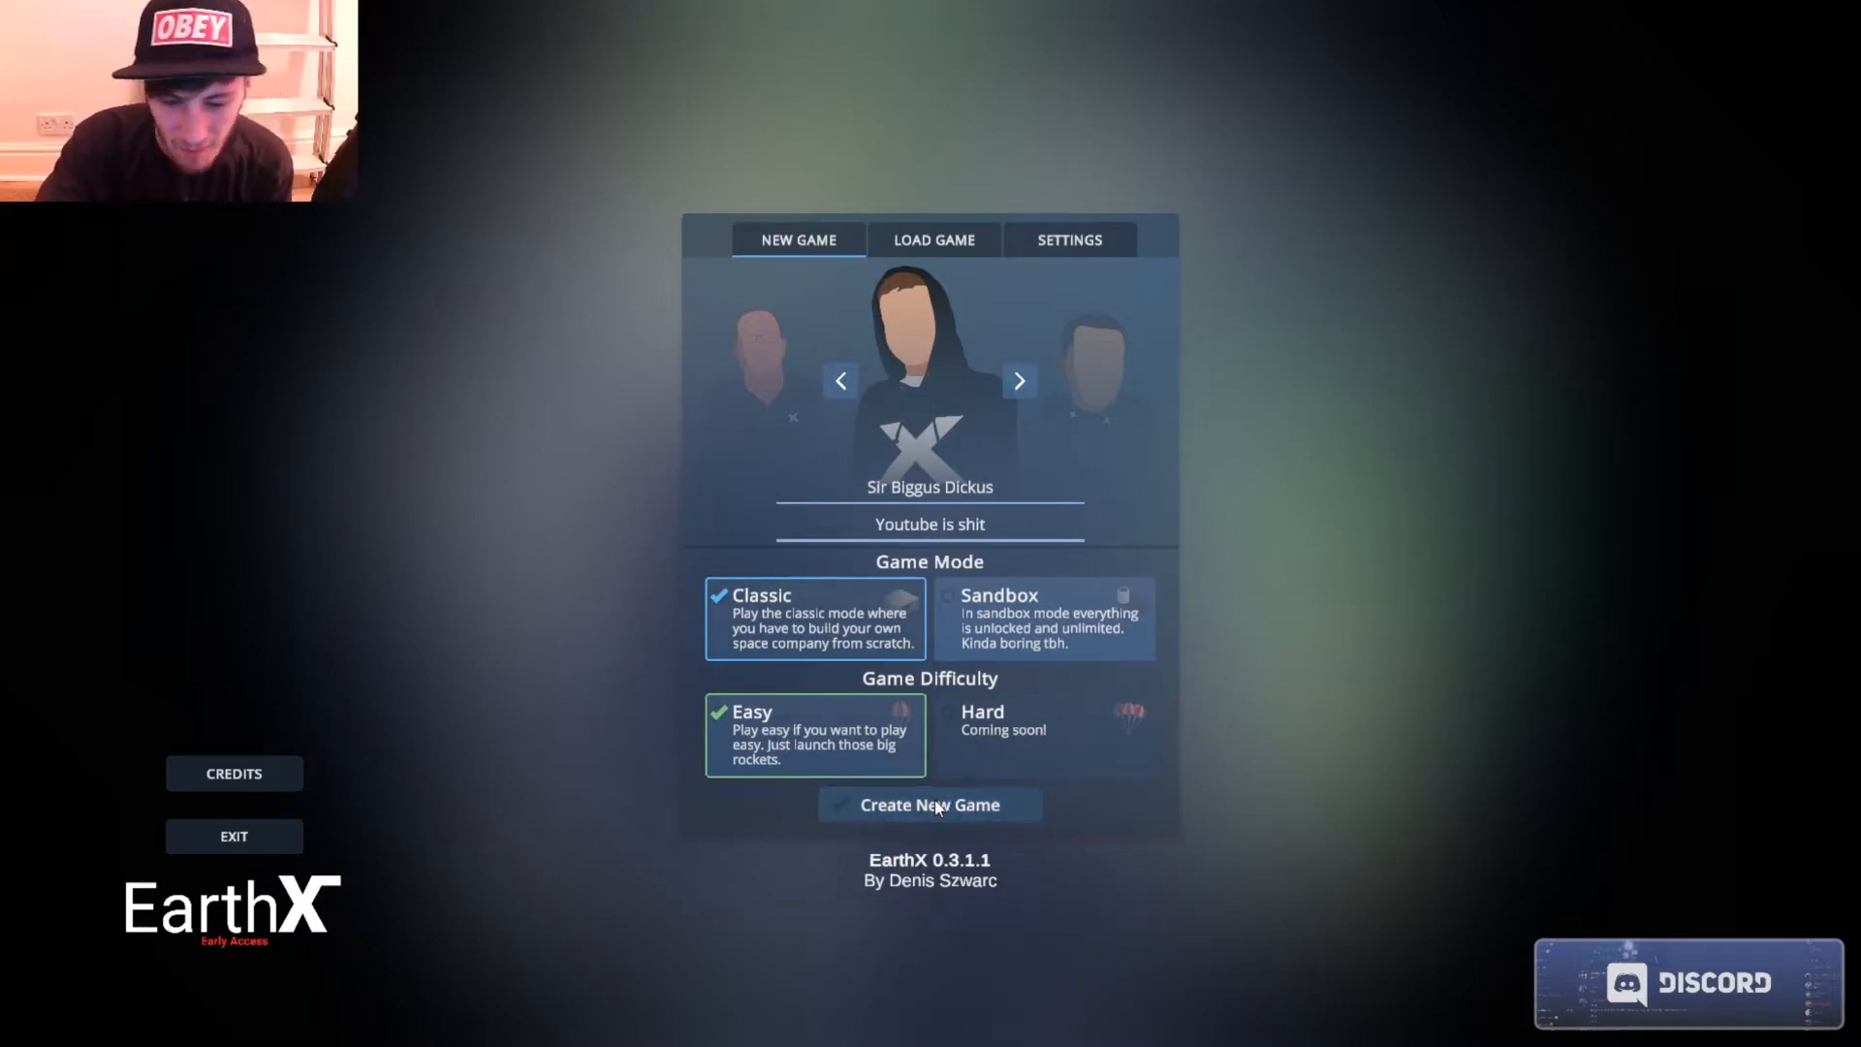
Create the new game and dismiss the welcome notification.
left_click(928, 804)
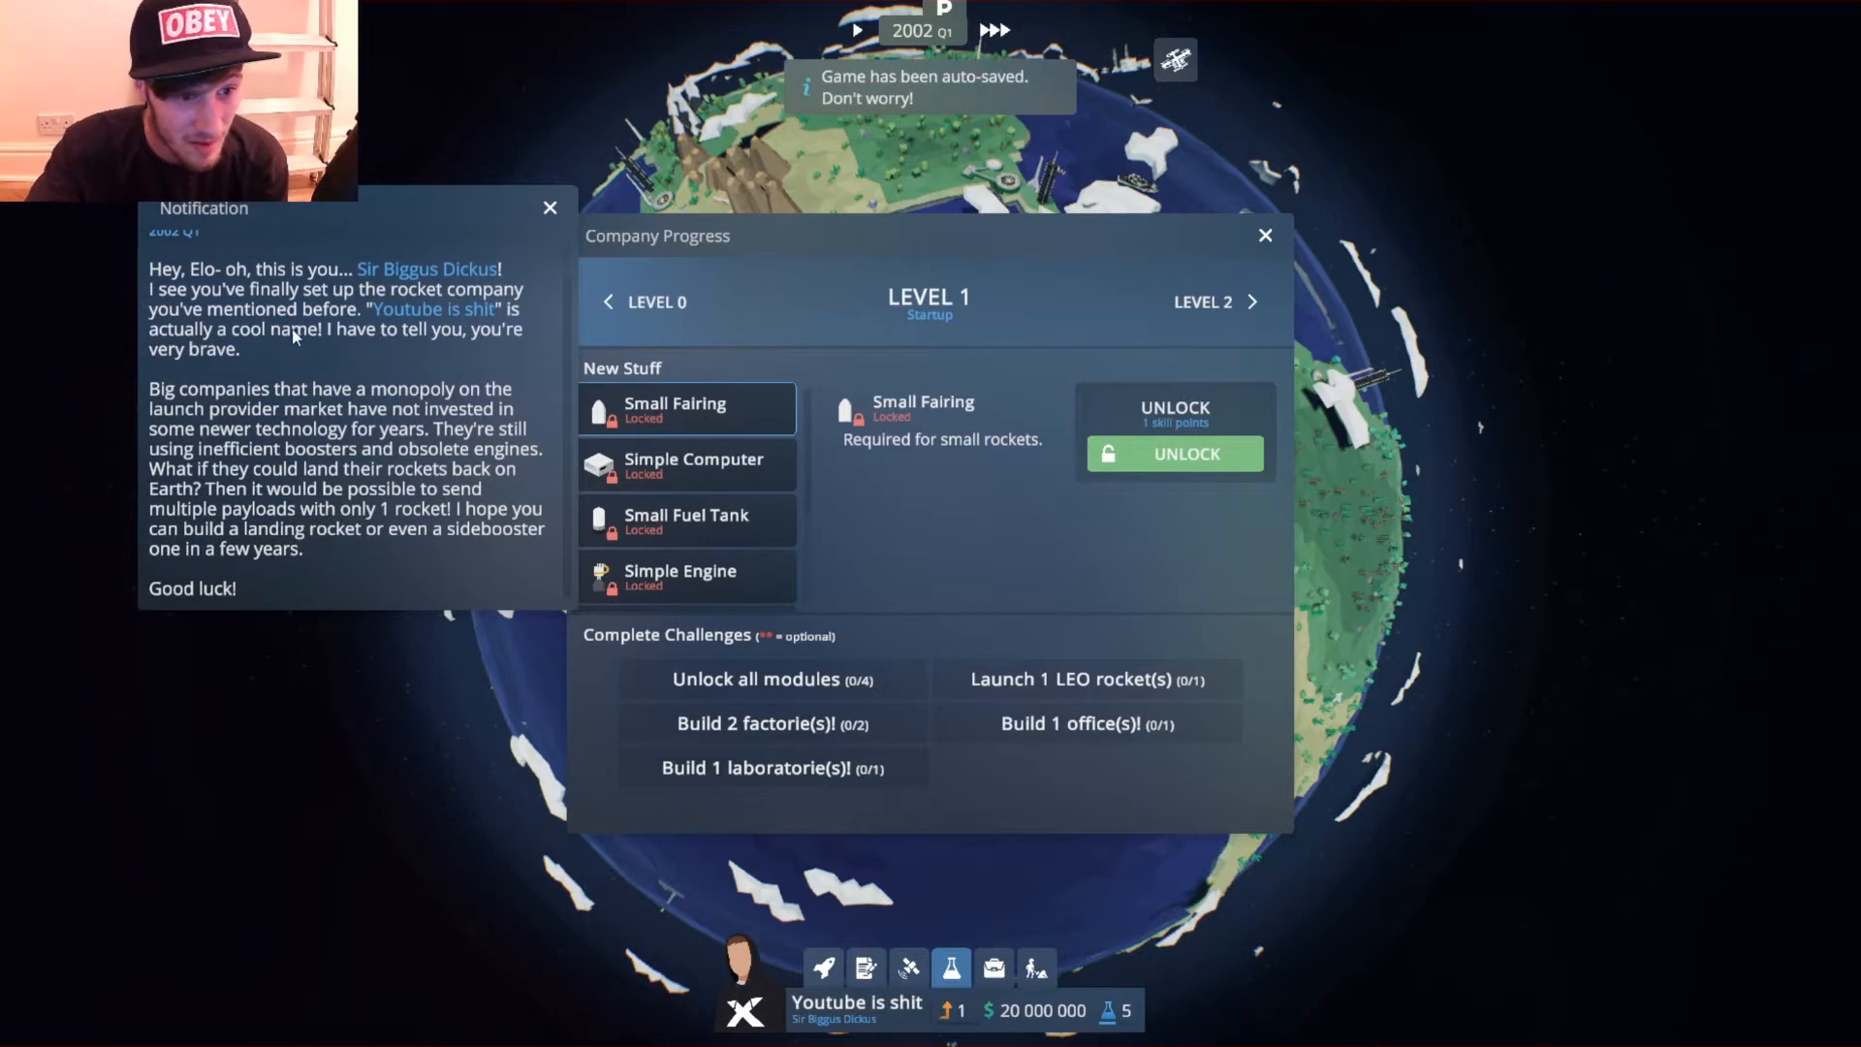
mouse_move(498, 305)
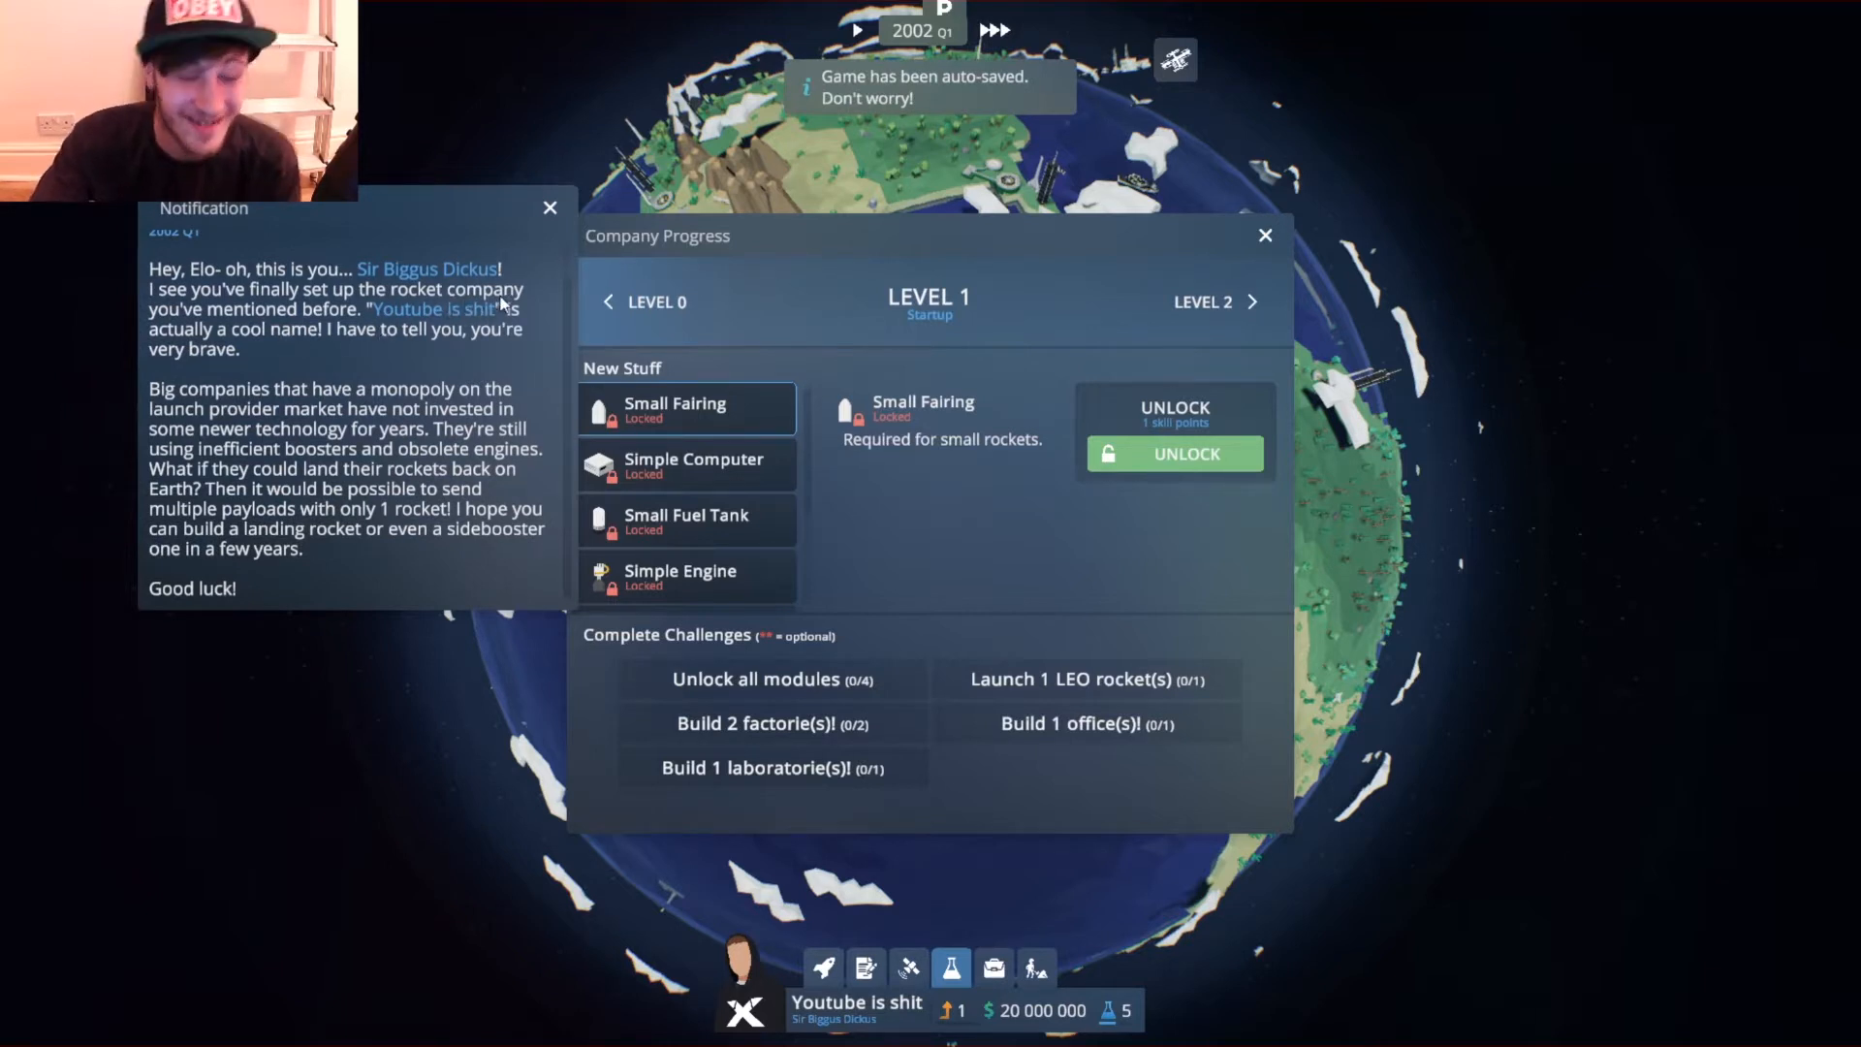
left_click(548, 208)
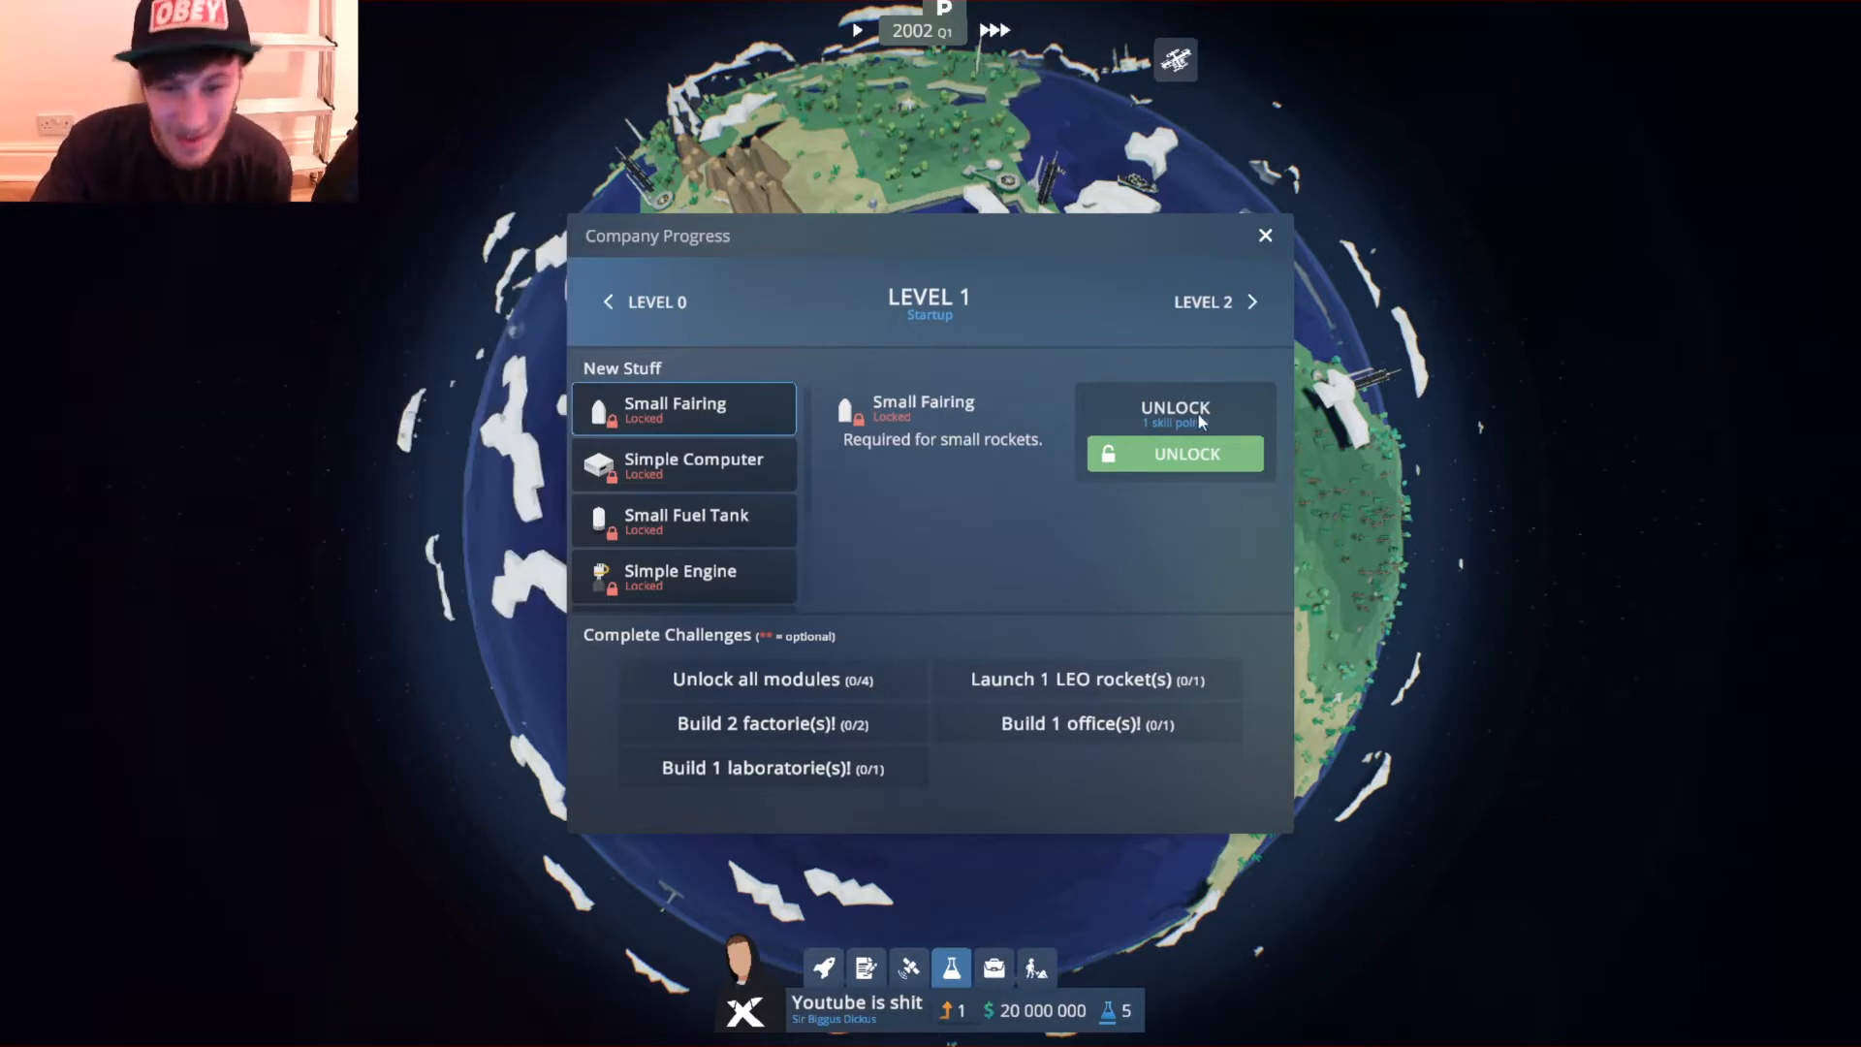
Unlock the starting modules including Small Fairing and Simple Engine, then move to the laboratory challenge.
left_click(1174, 454)
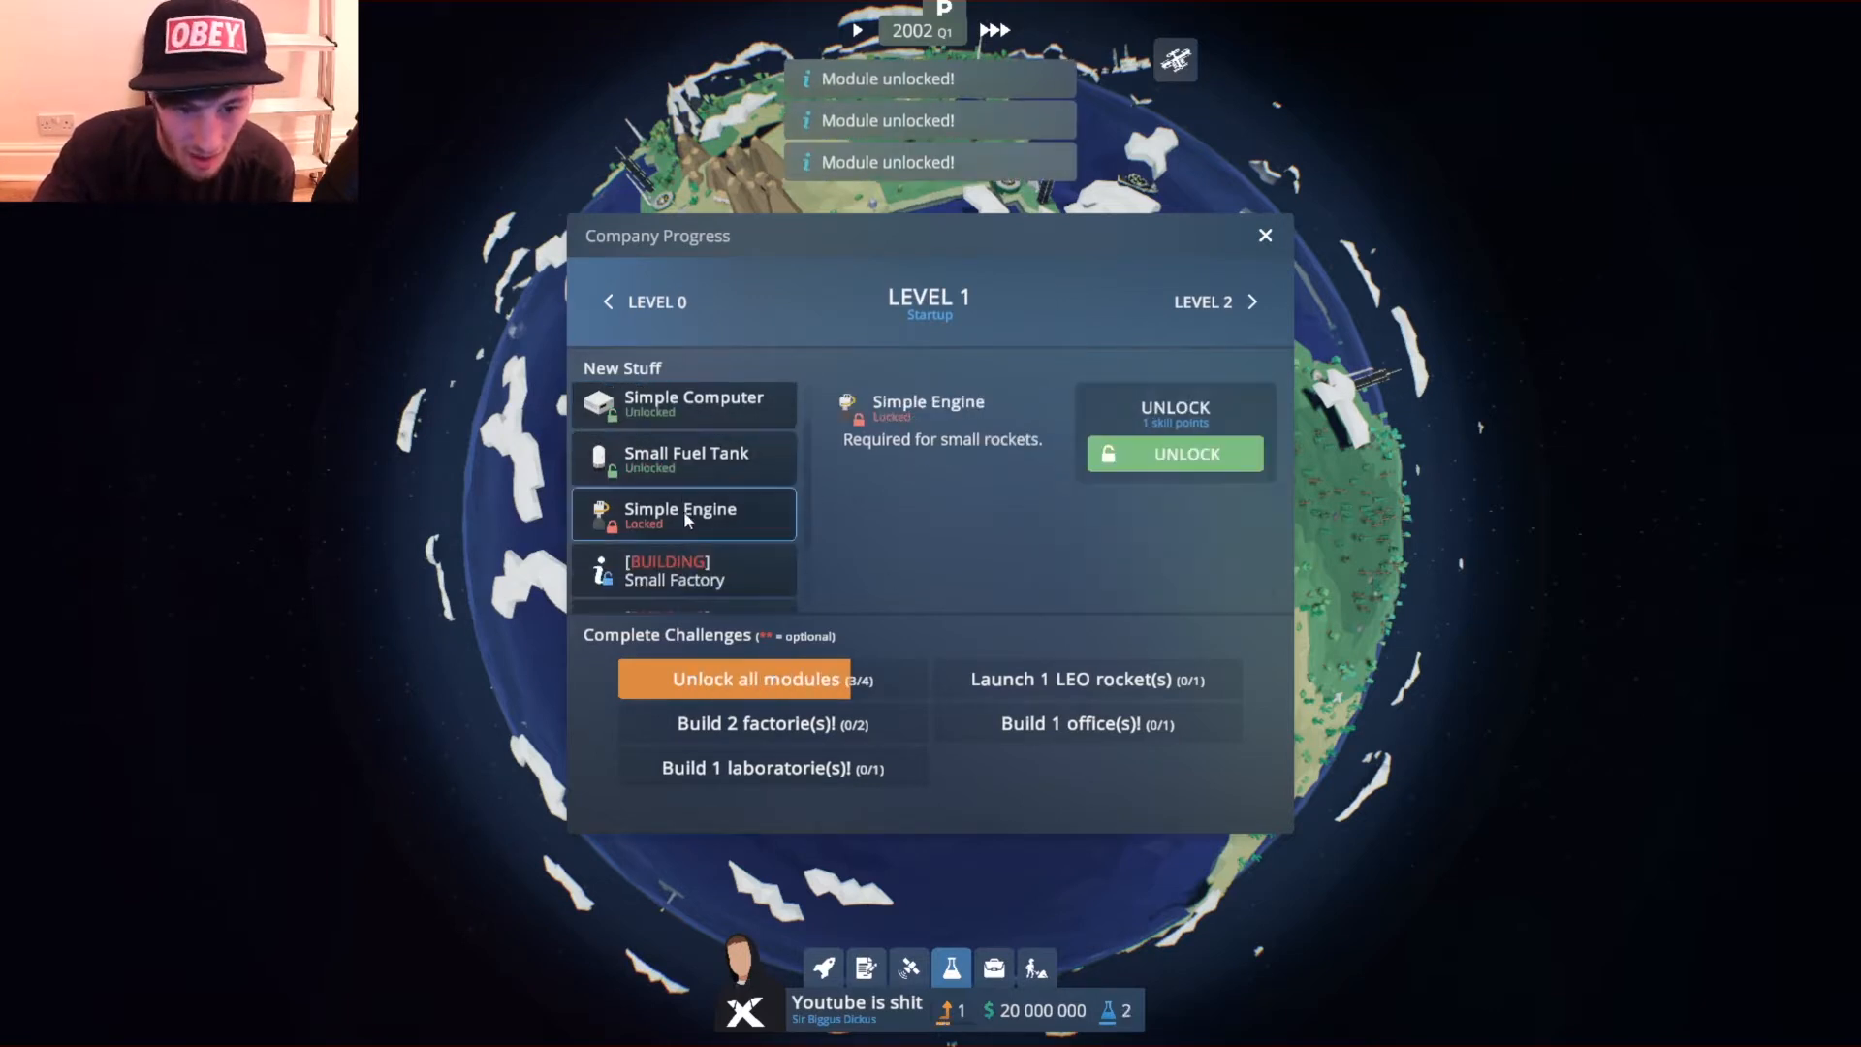
left_click(1175, 453)
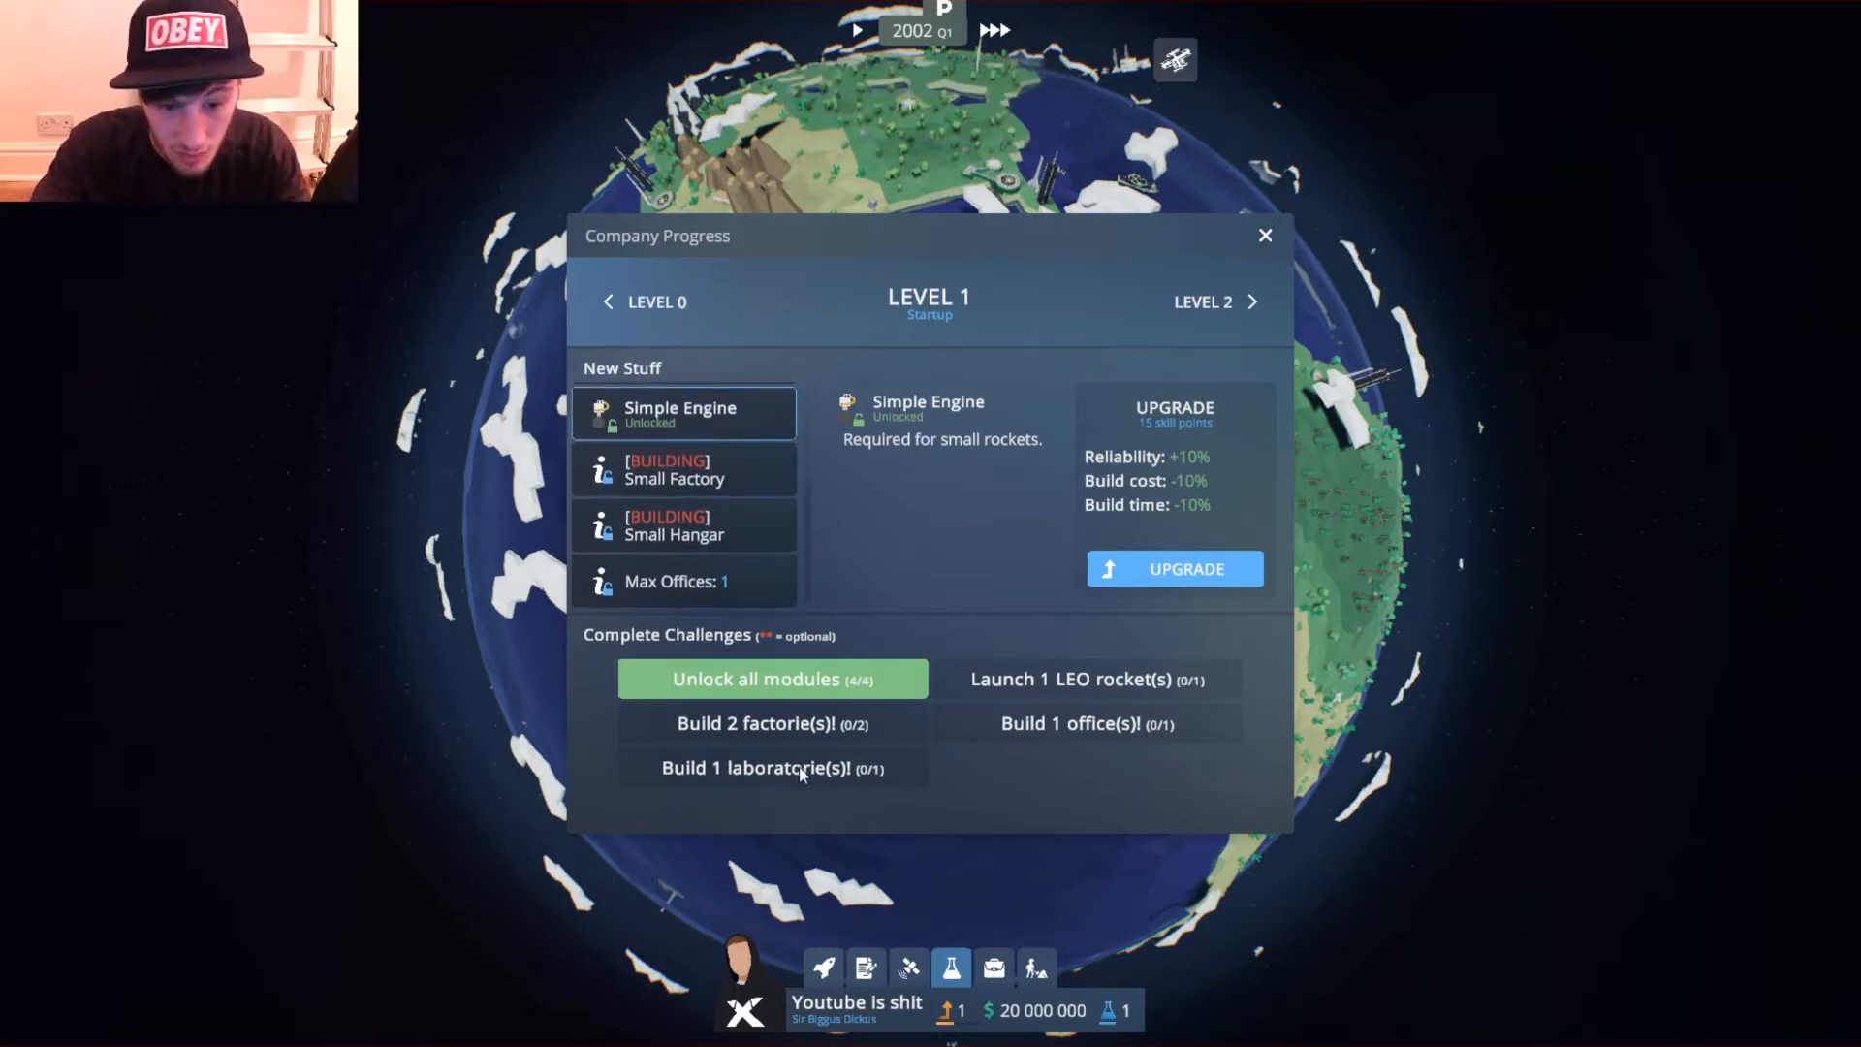
left_click(1264, 234)
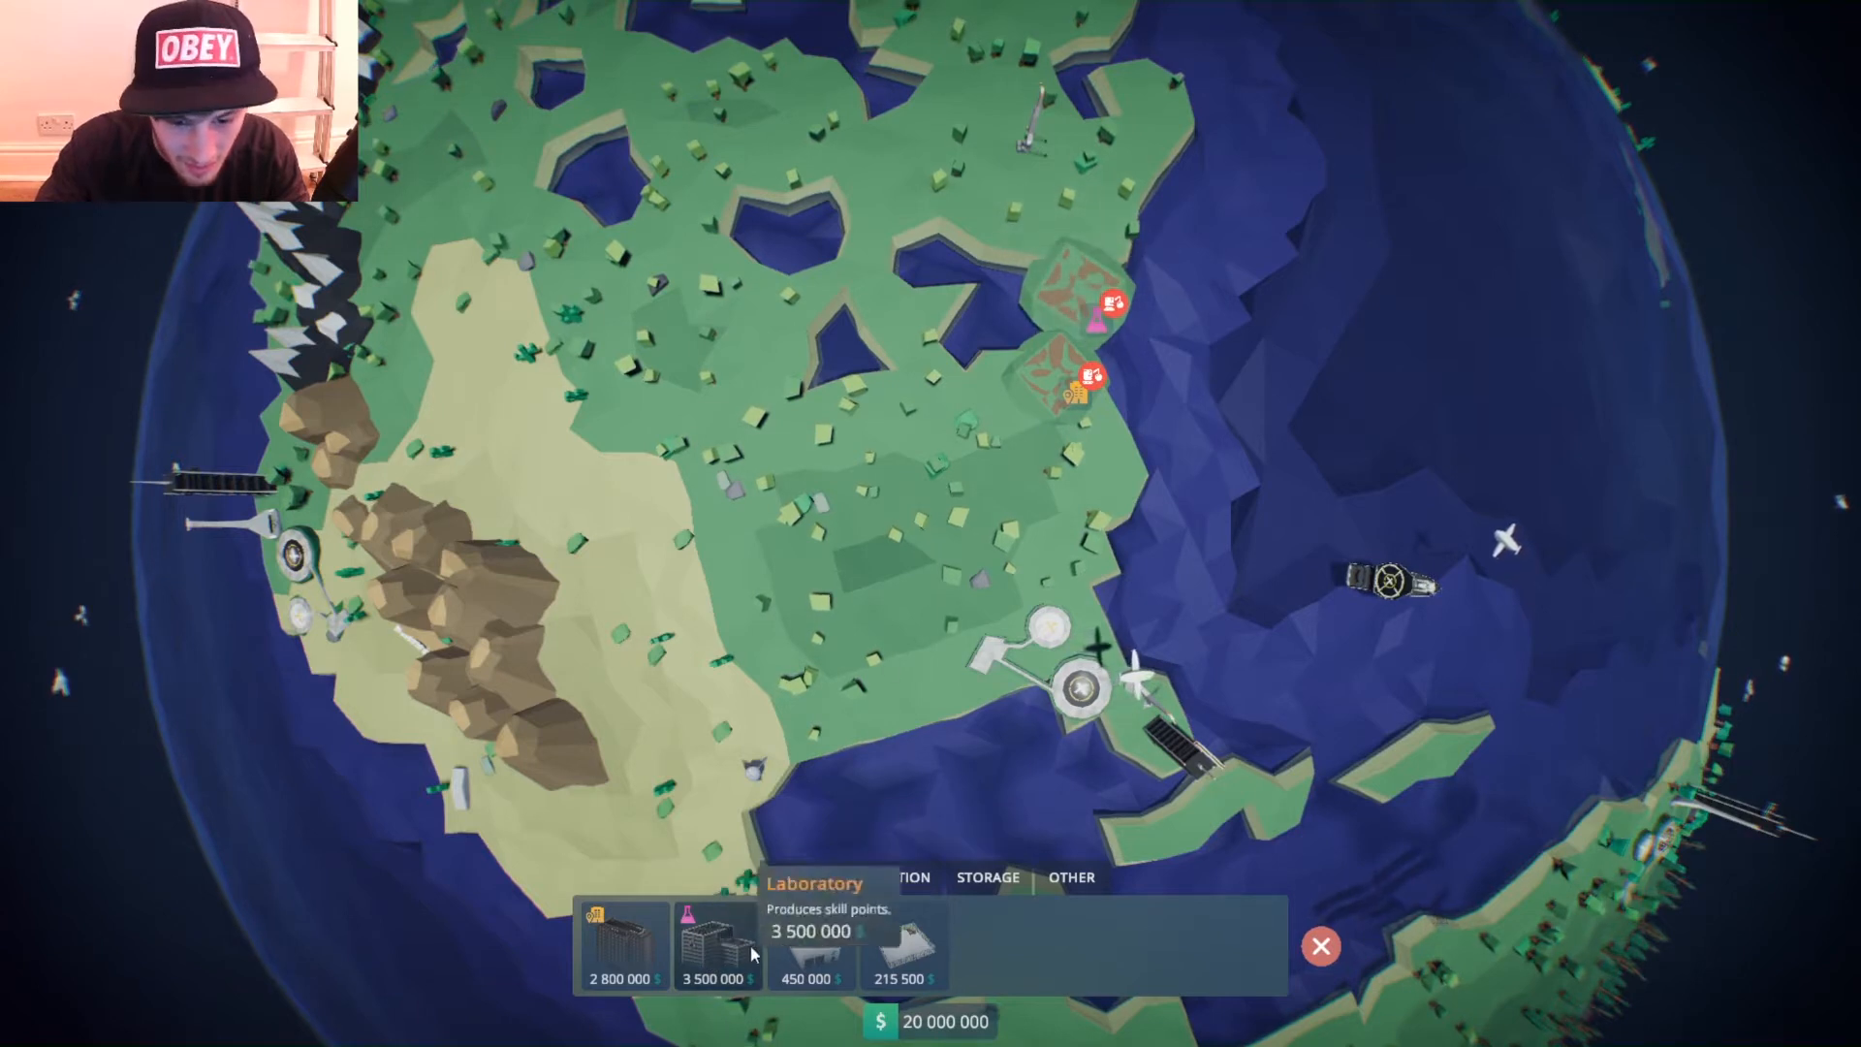
Place a laboratory and other buildings near the launch site, then leave build mode.
left_click(791, 876)
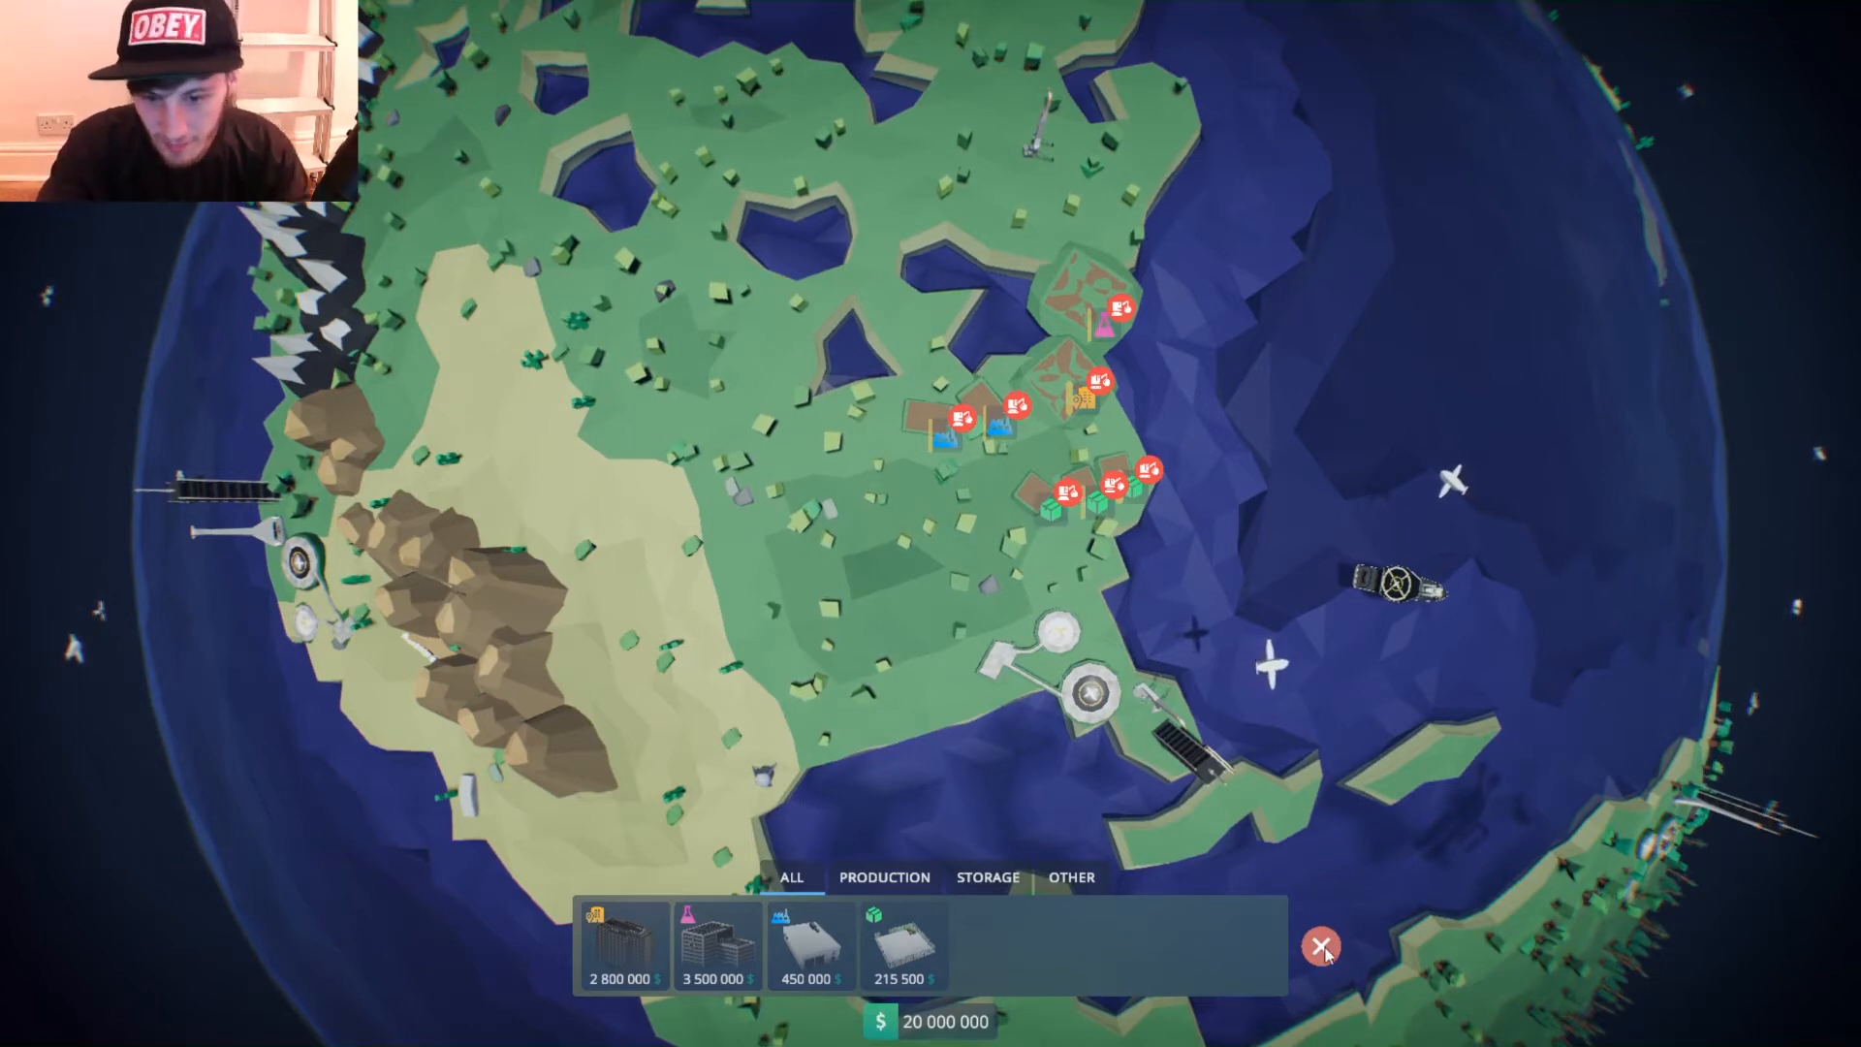
left_click(1320, 948)
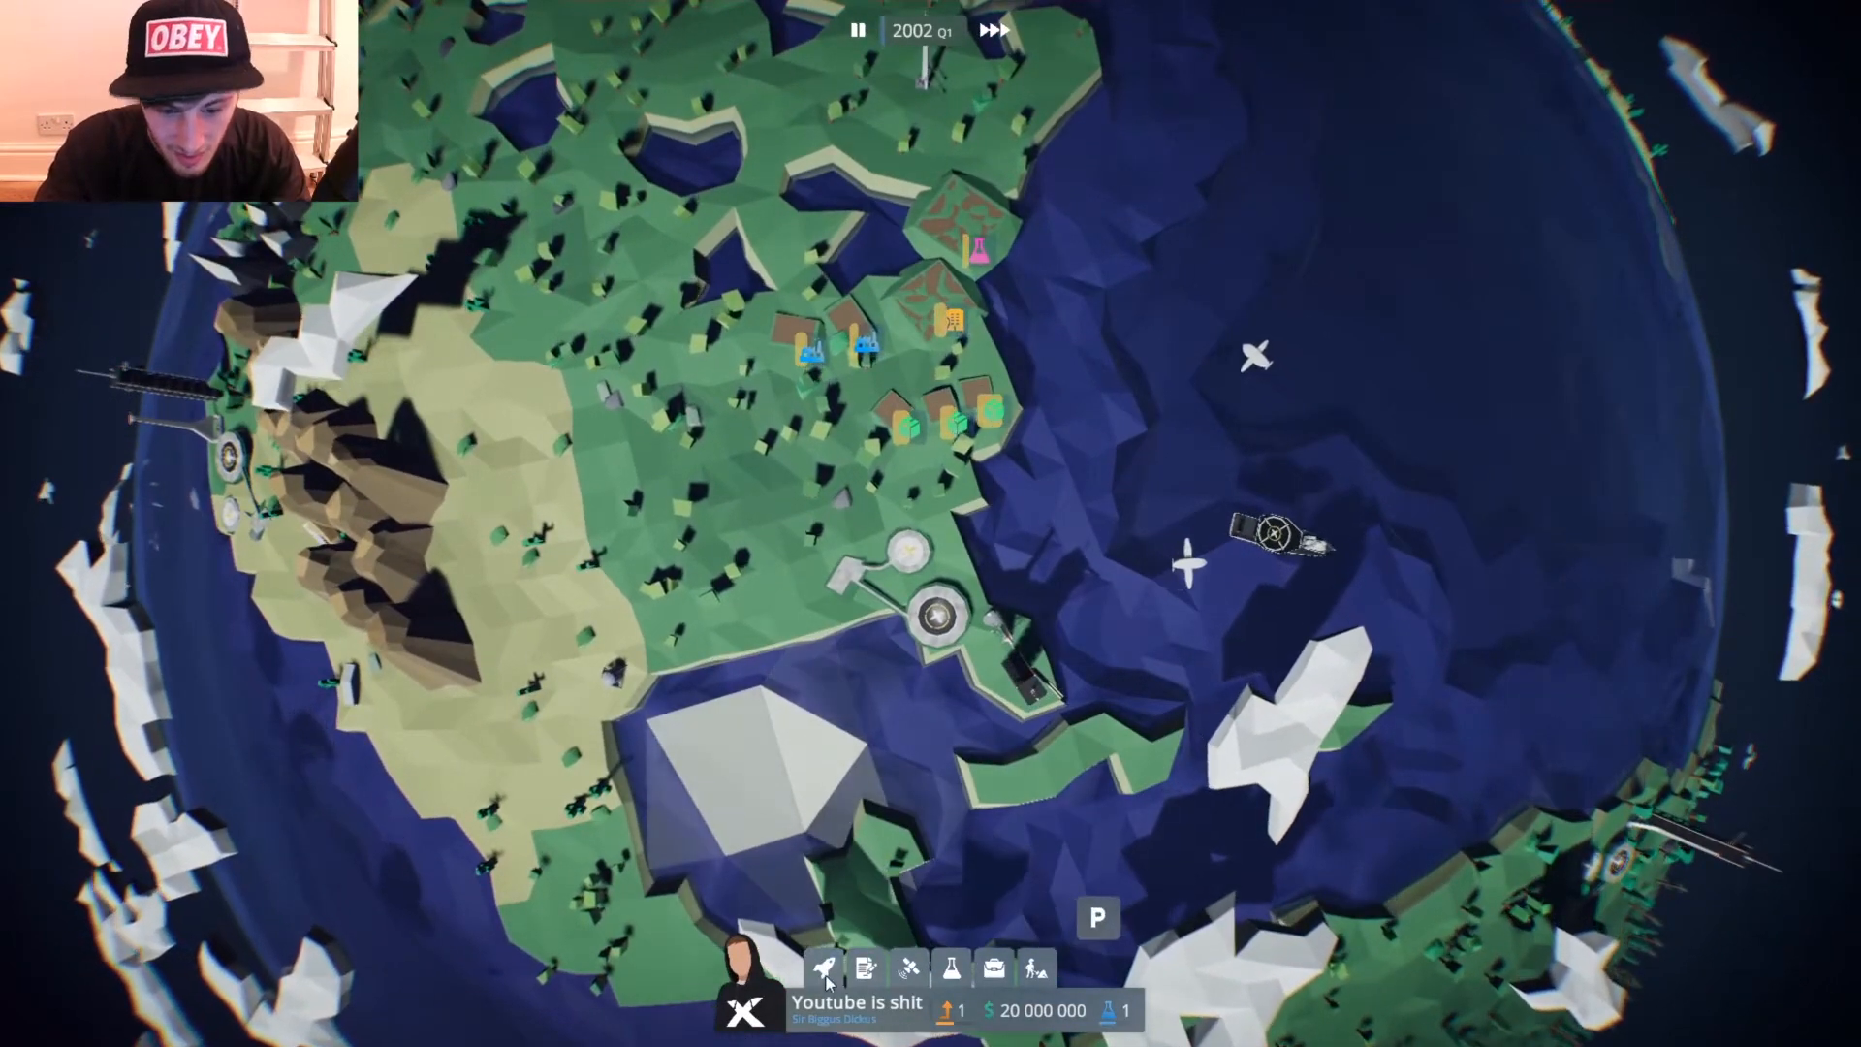
Create a new rocket project named Small.
left_click(822, 969)
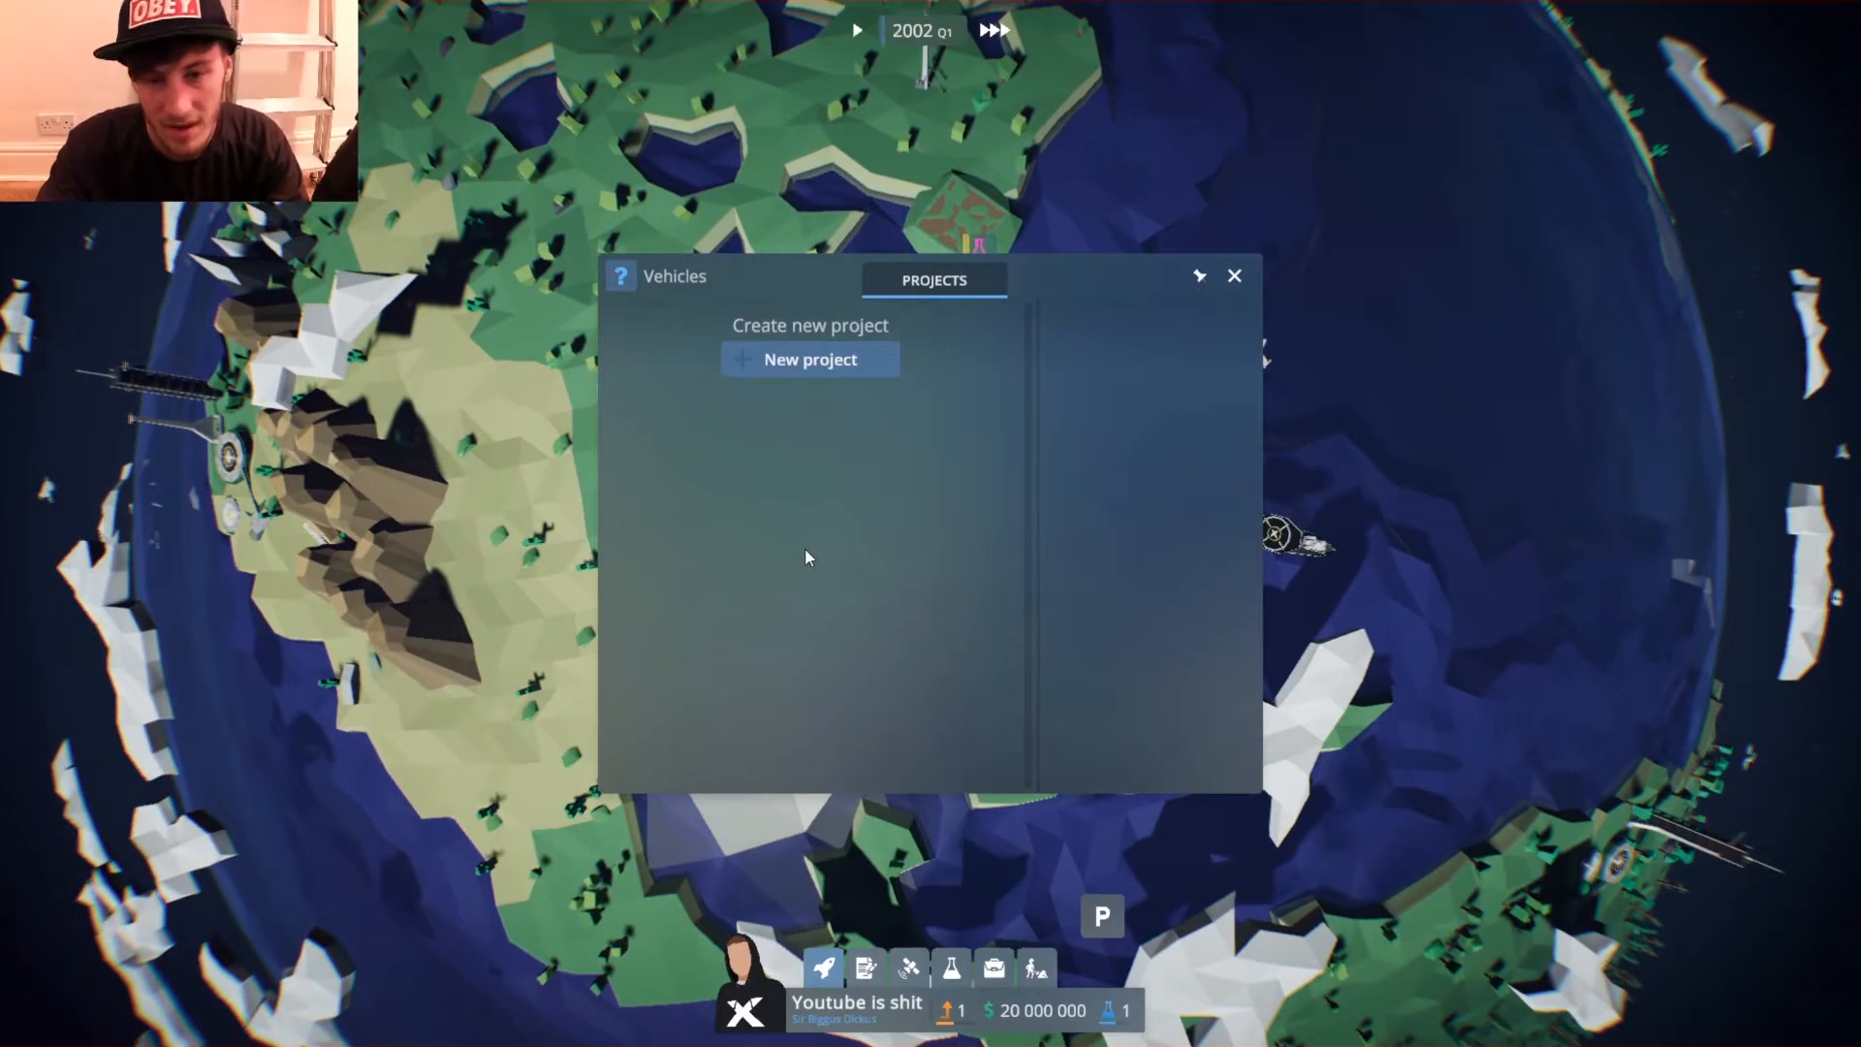
left_click(810, 359)
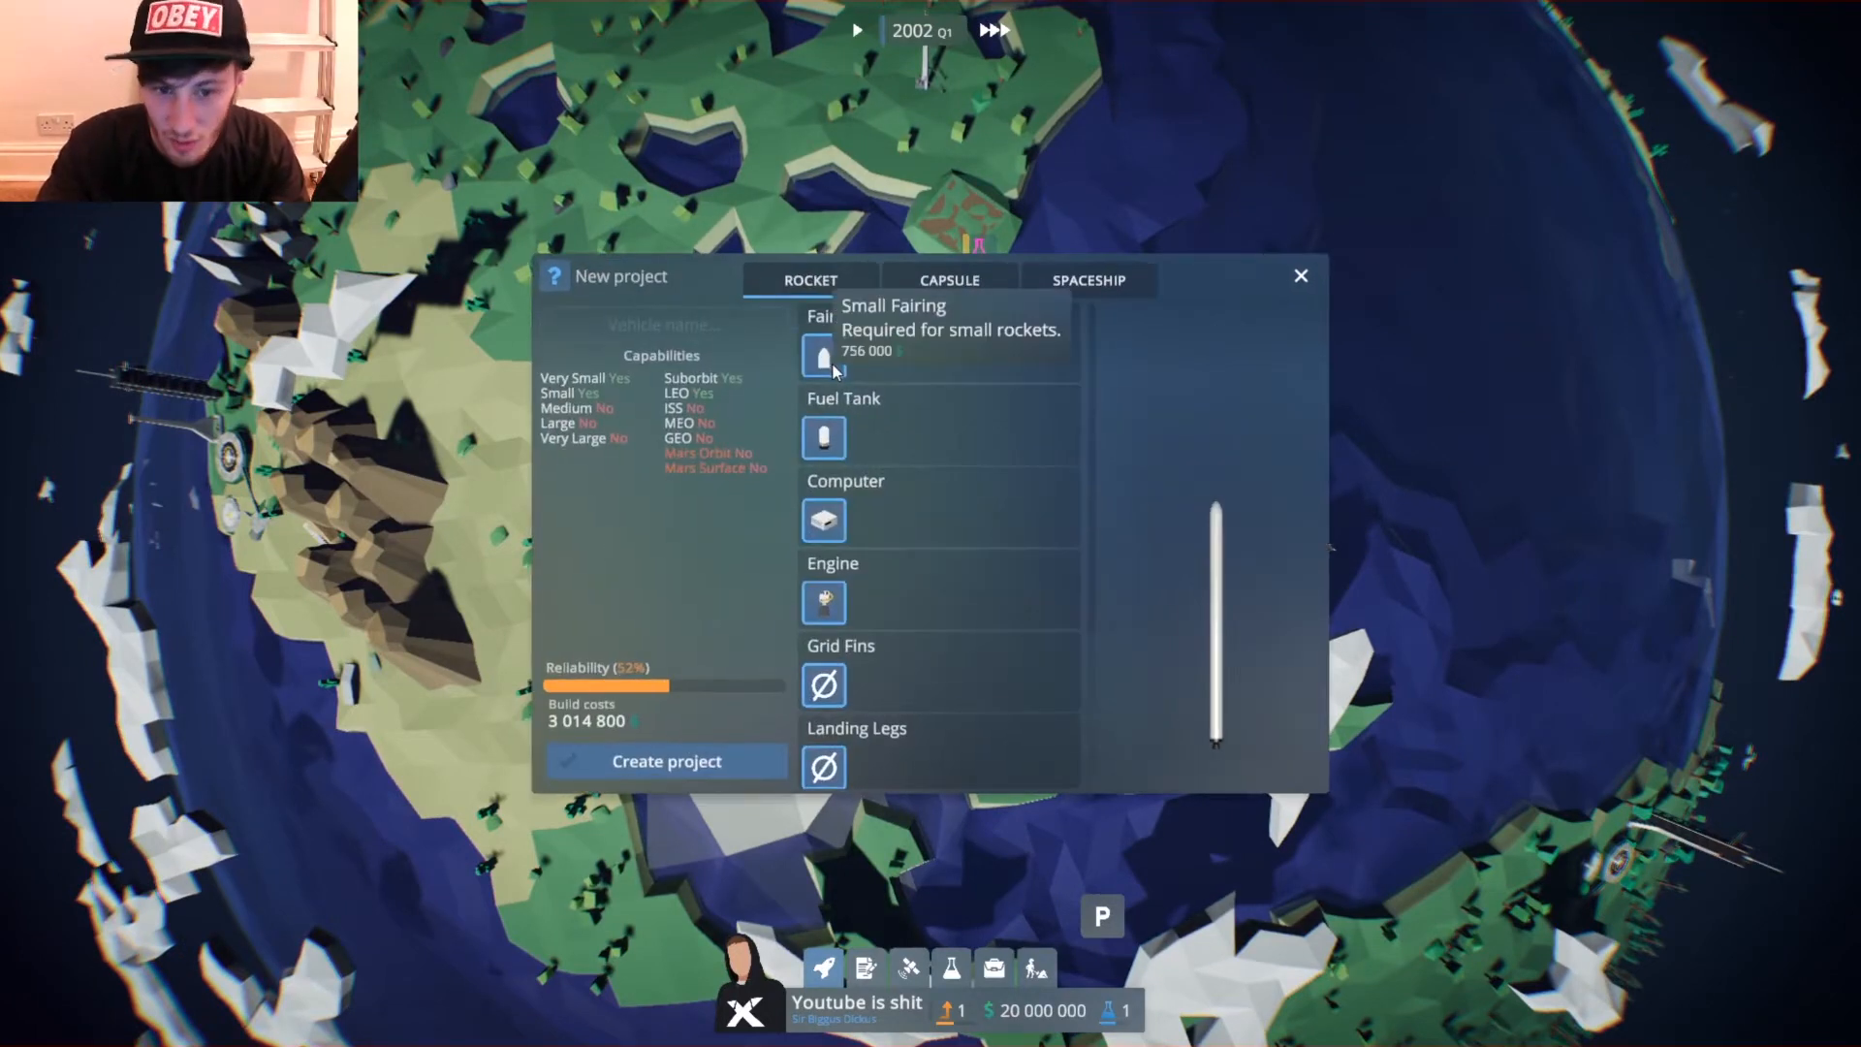
scroll("down", 3)
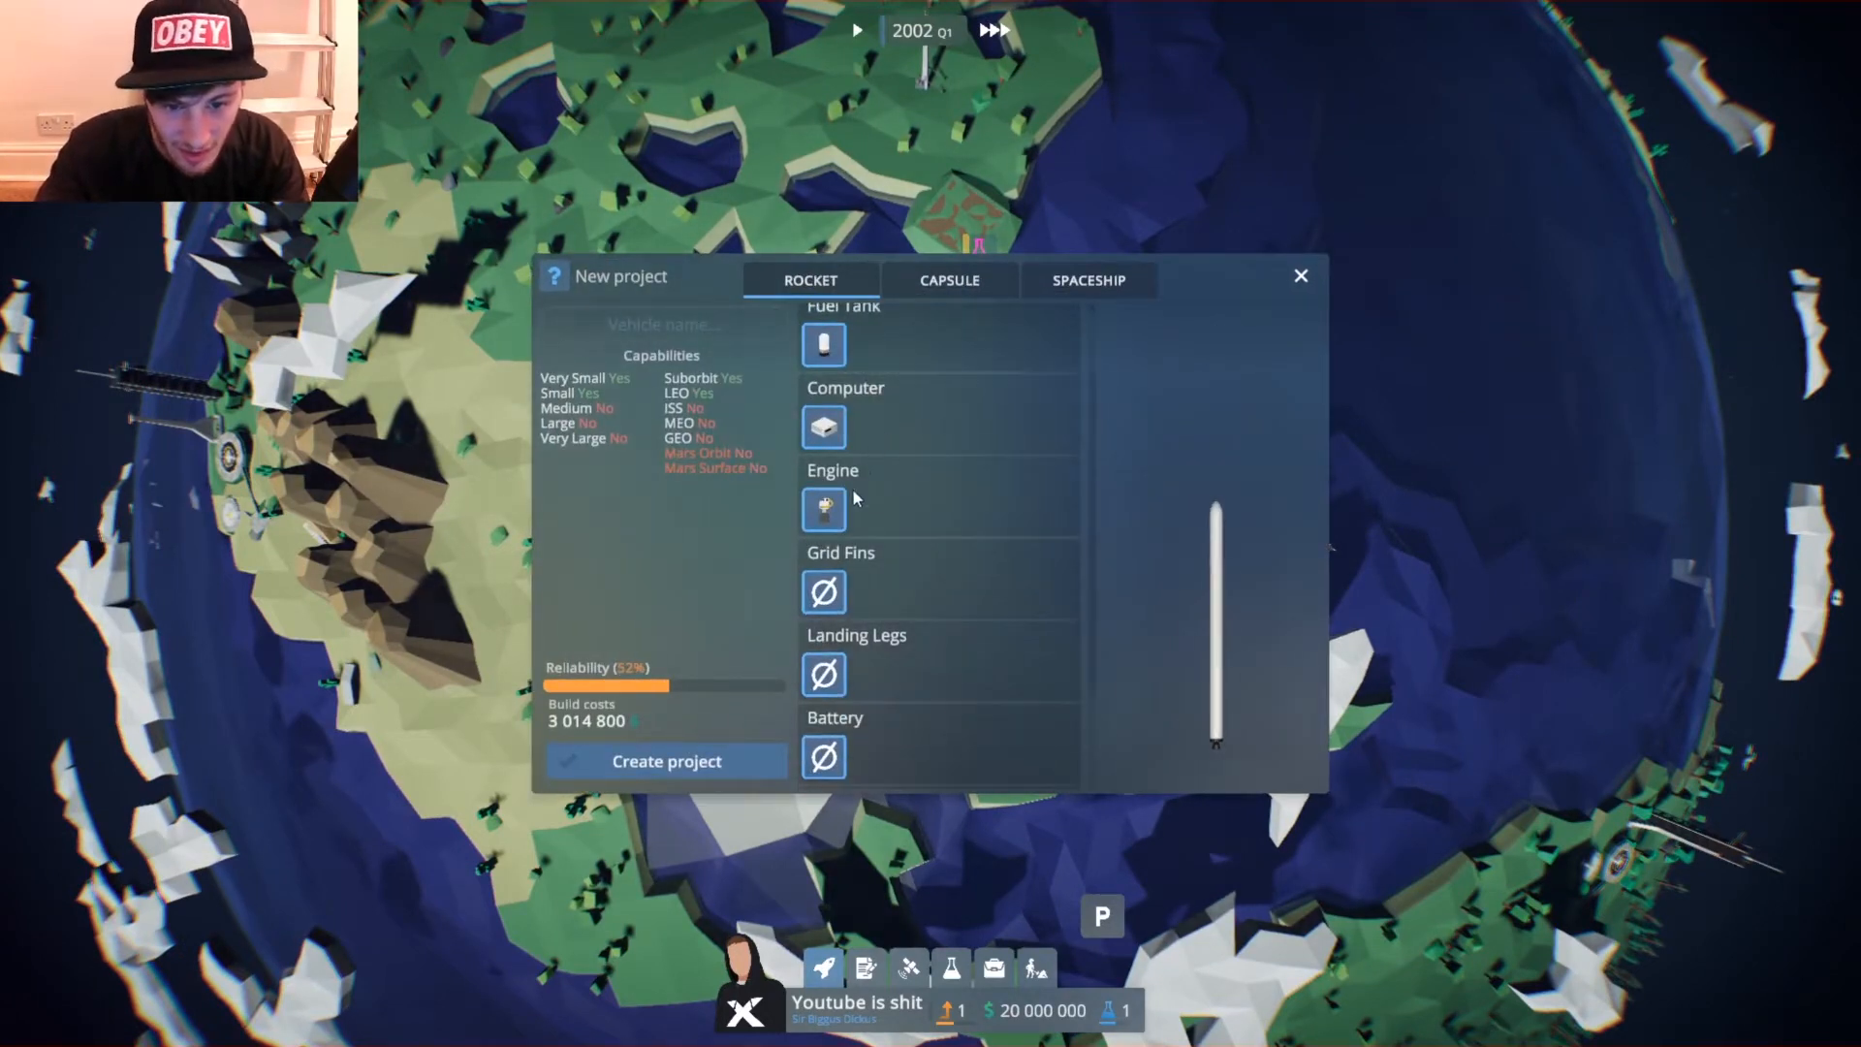
scroll("up", 3)
type("Small")
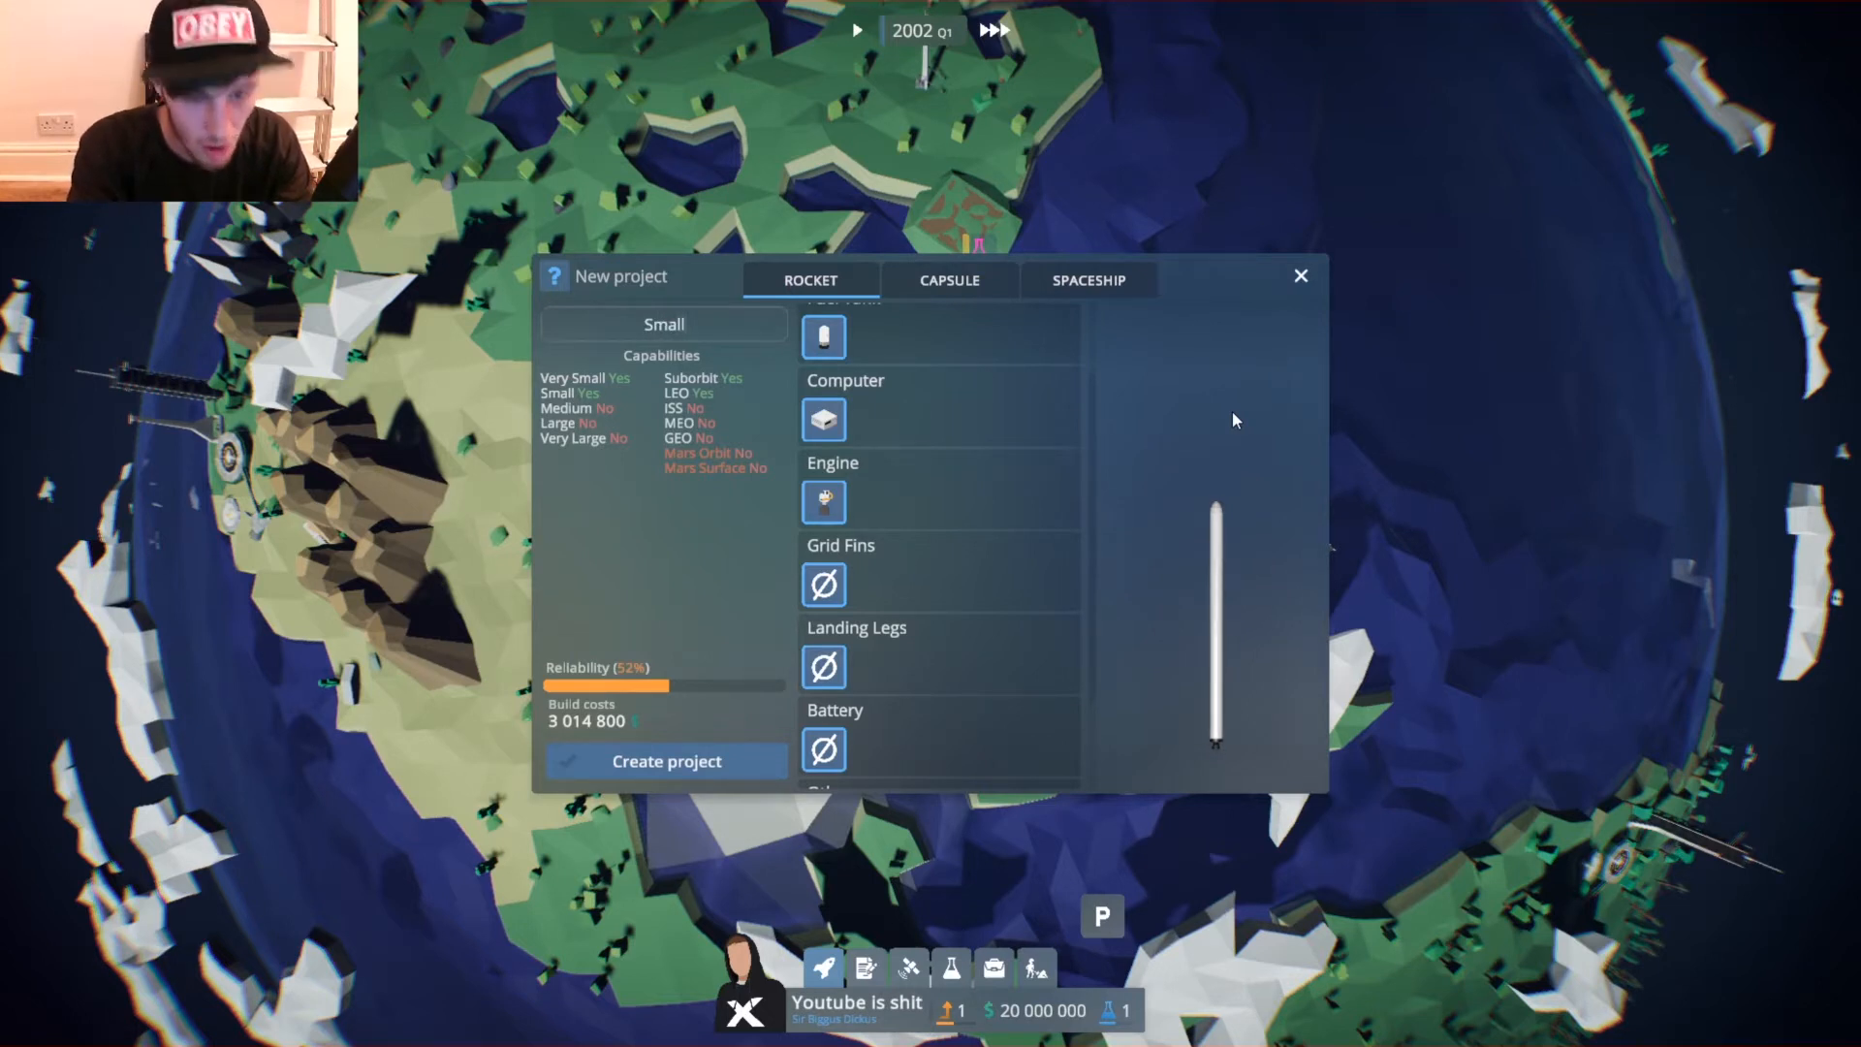
mouse_move(1039, 496)
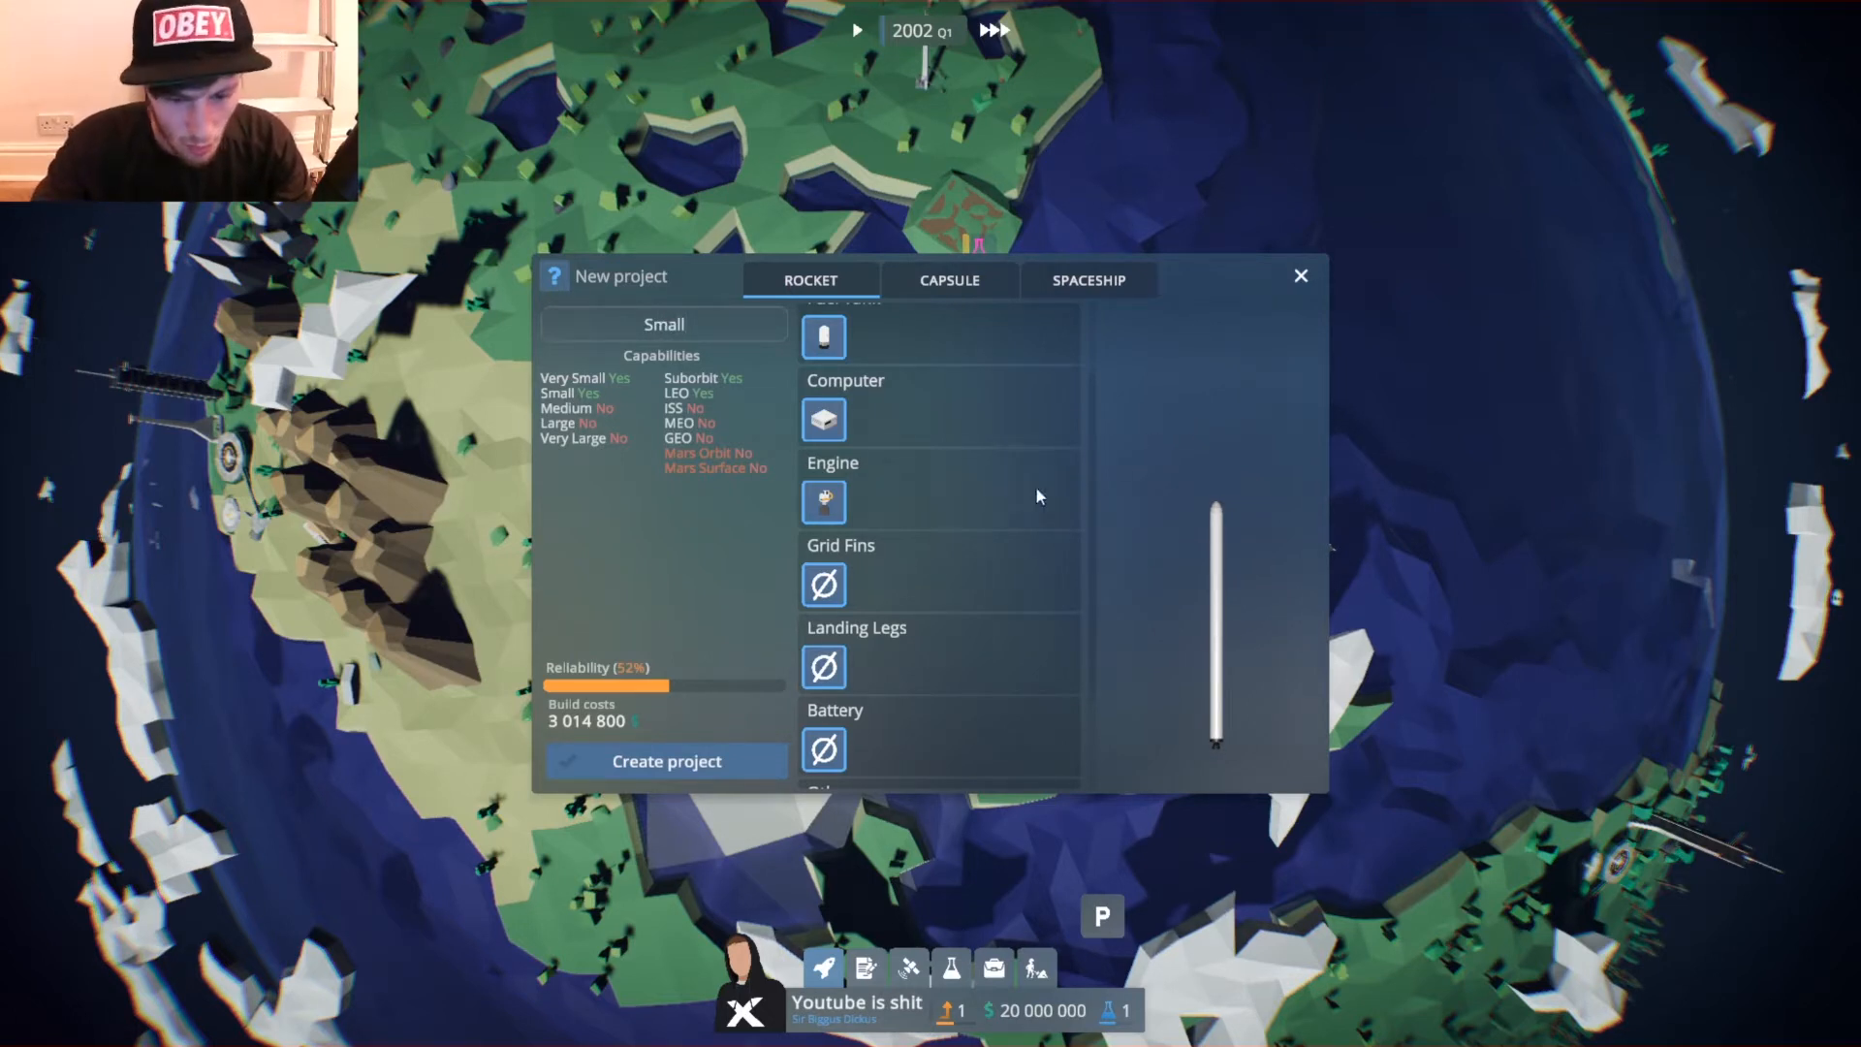
left_click(665, 760)
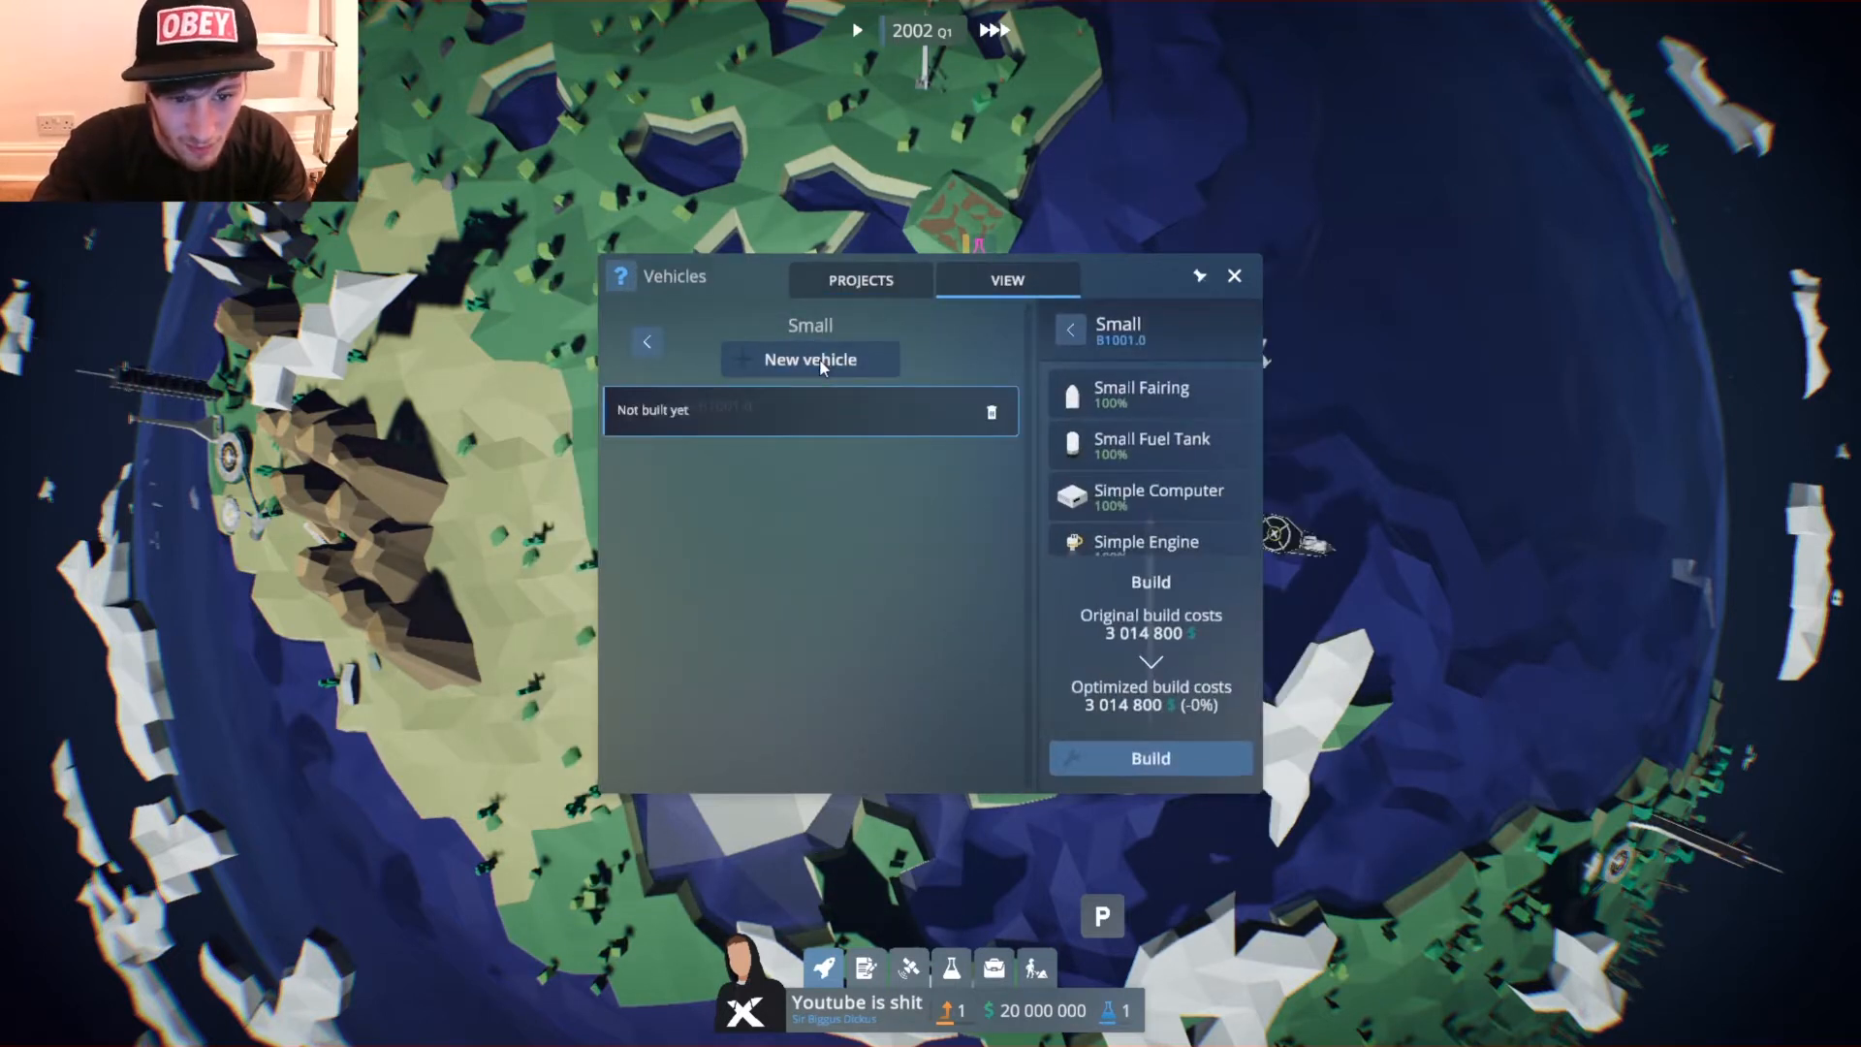
Queue several not-yet-built vehicles of the Small design.
left_click(810, 358)
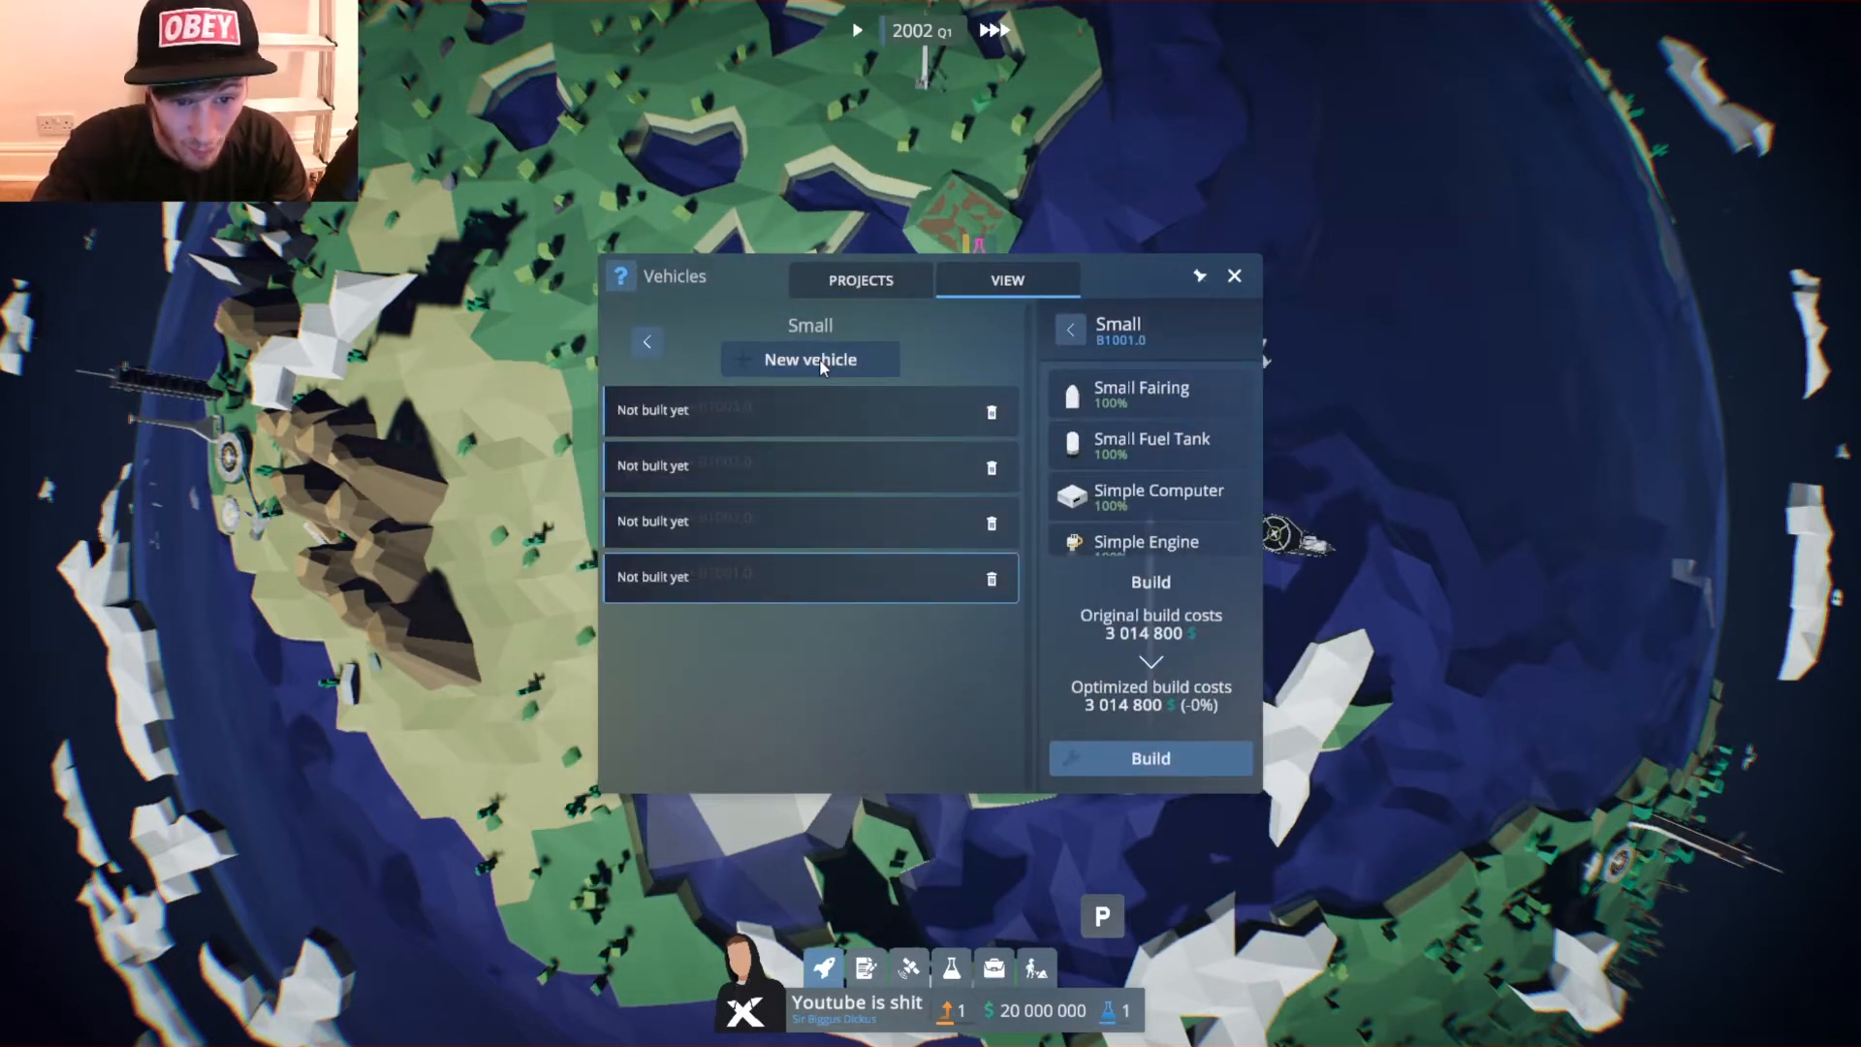
left_click(810, 359)
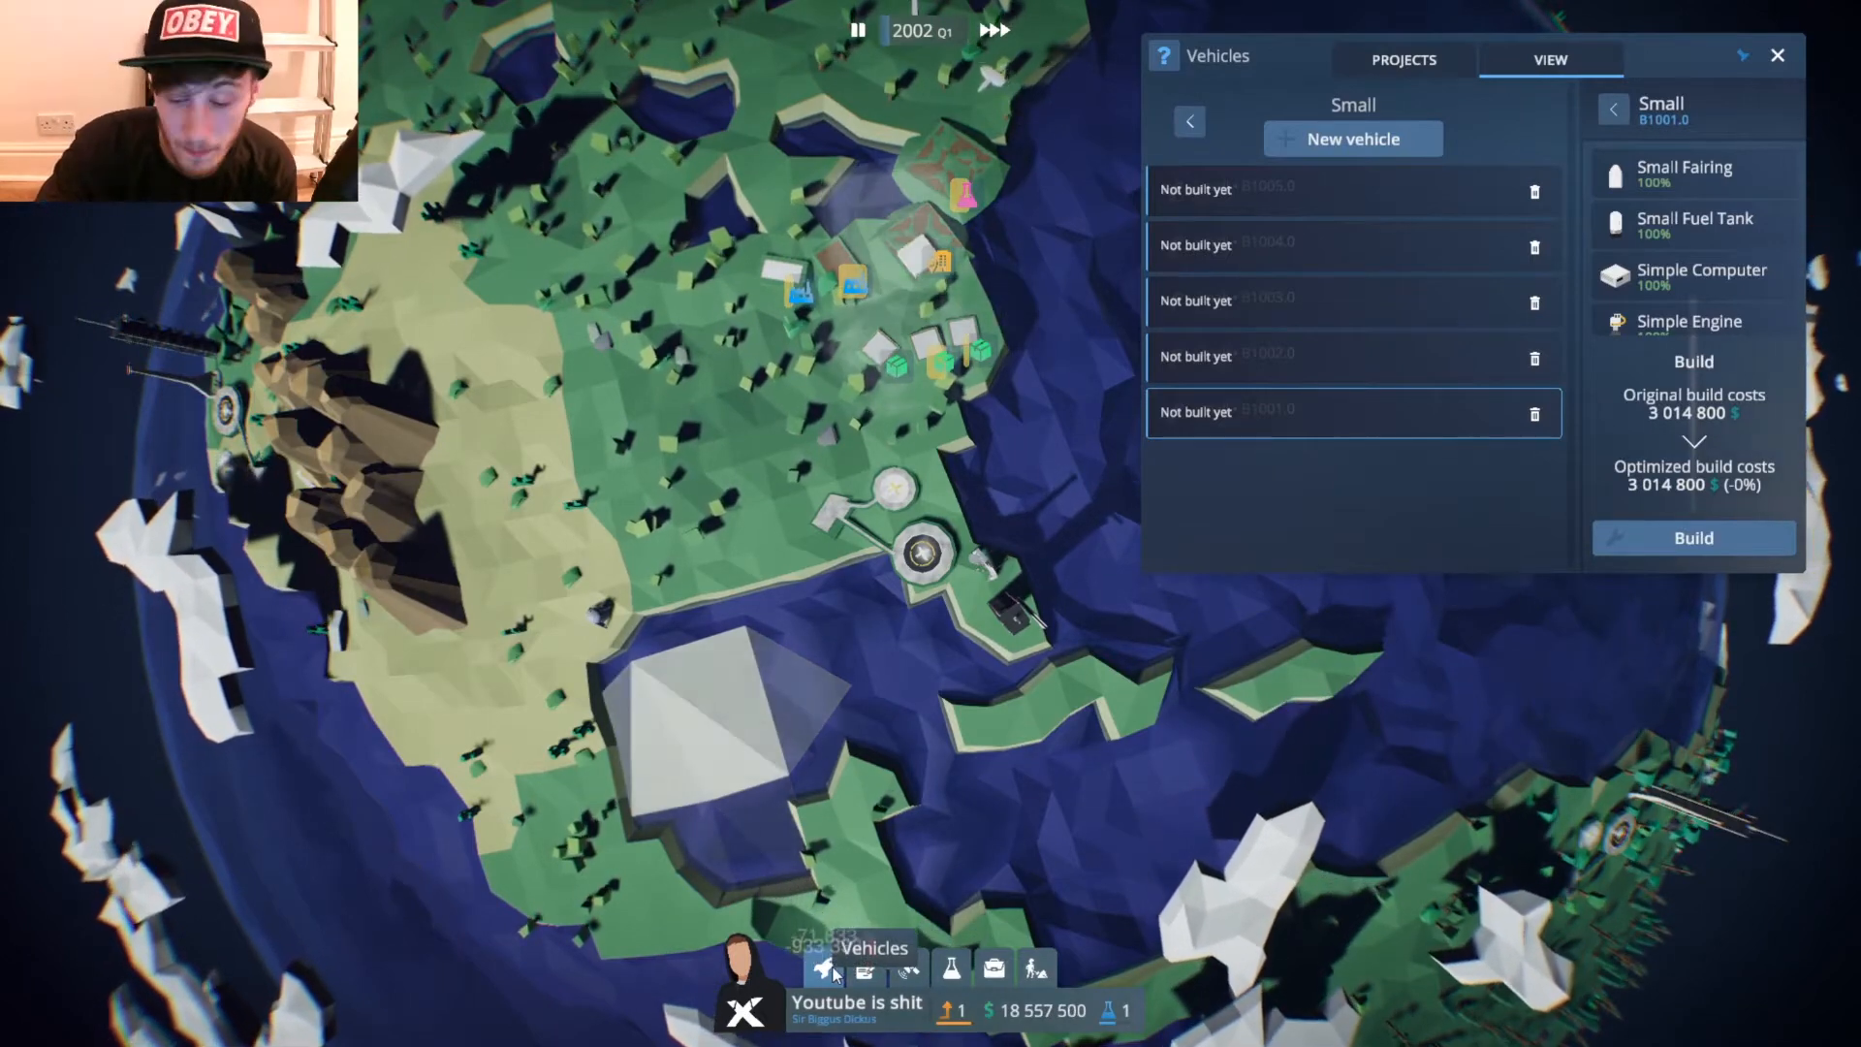
Review the available payloads and contracts in the Missions window, then close it.
left_click(1403, 60)
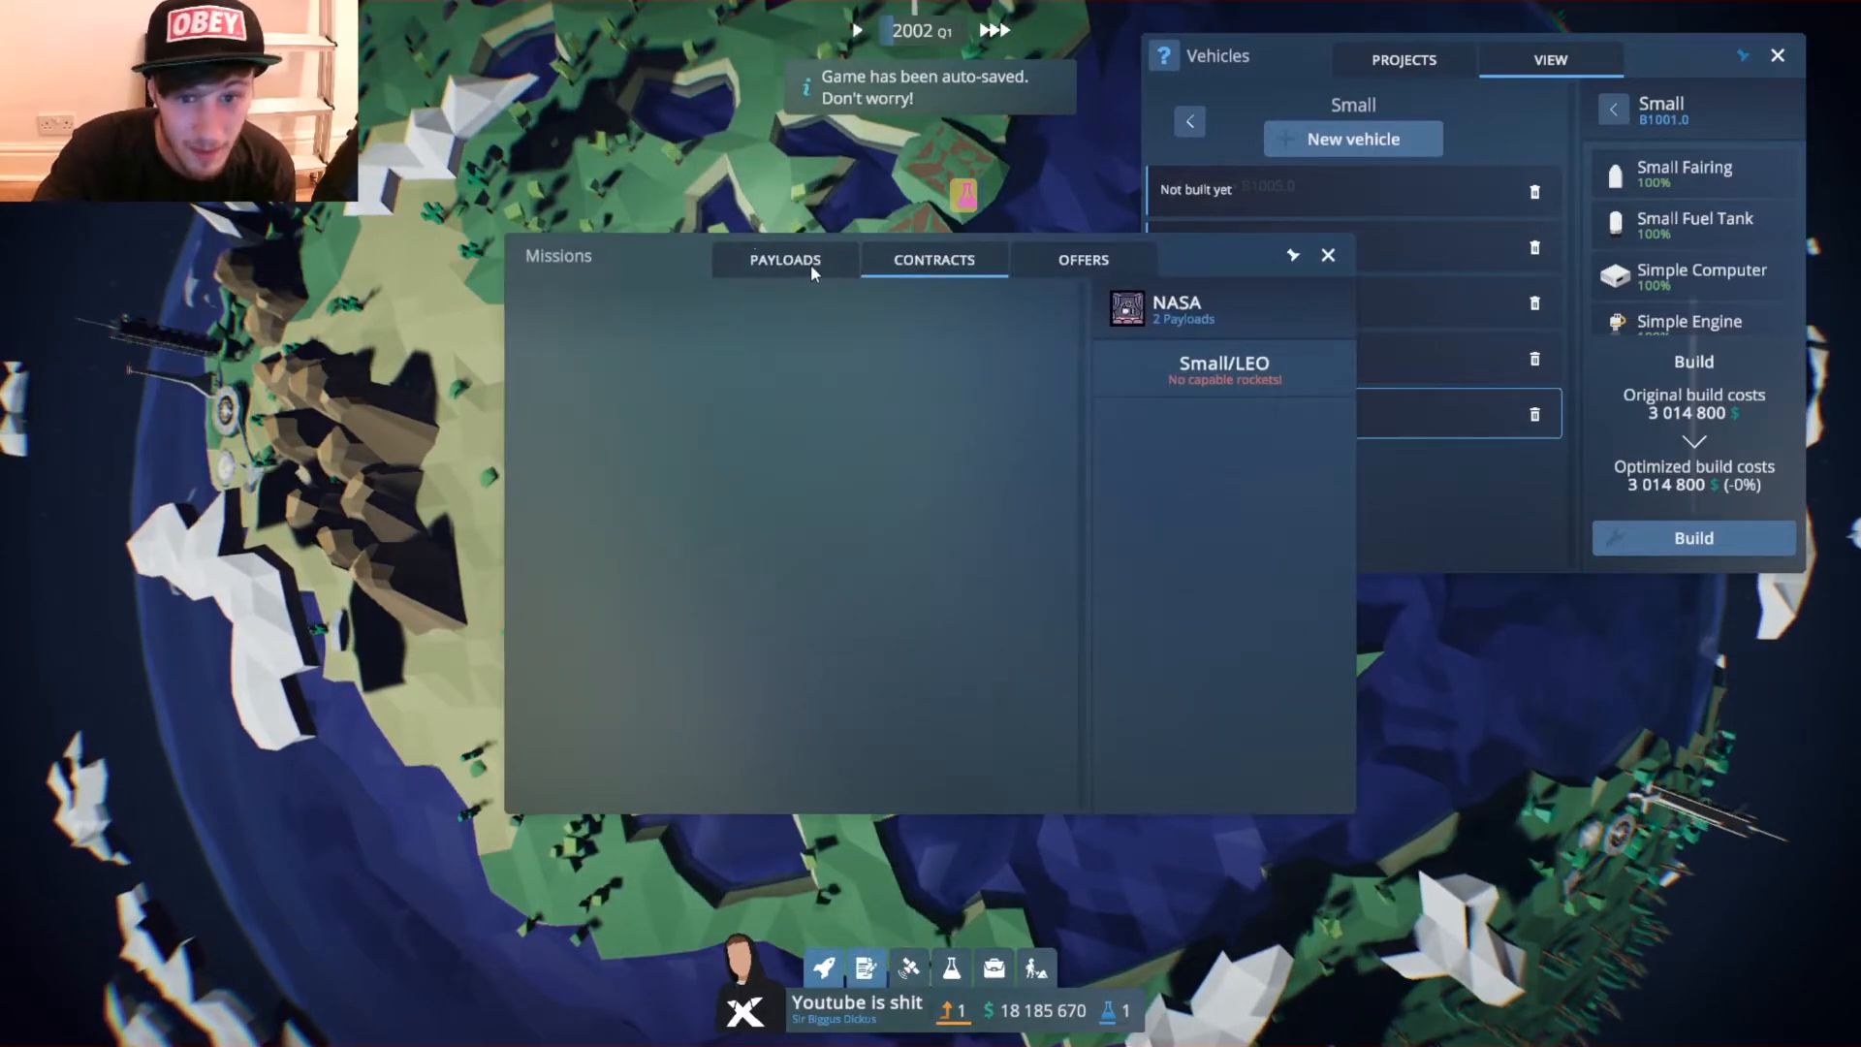
left_click(784, 258)
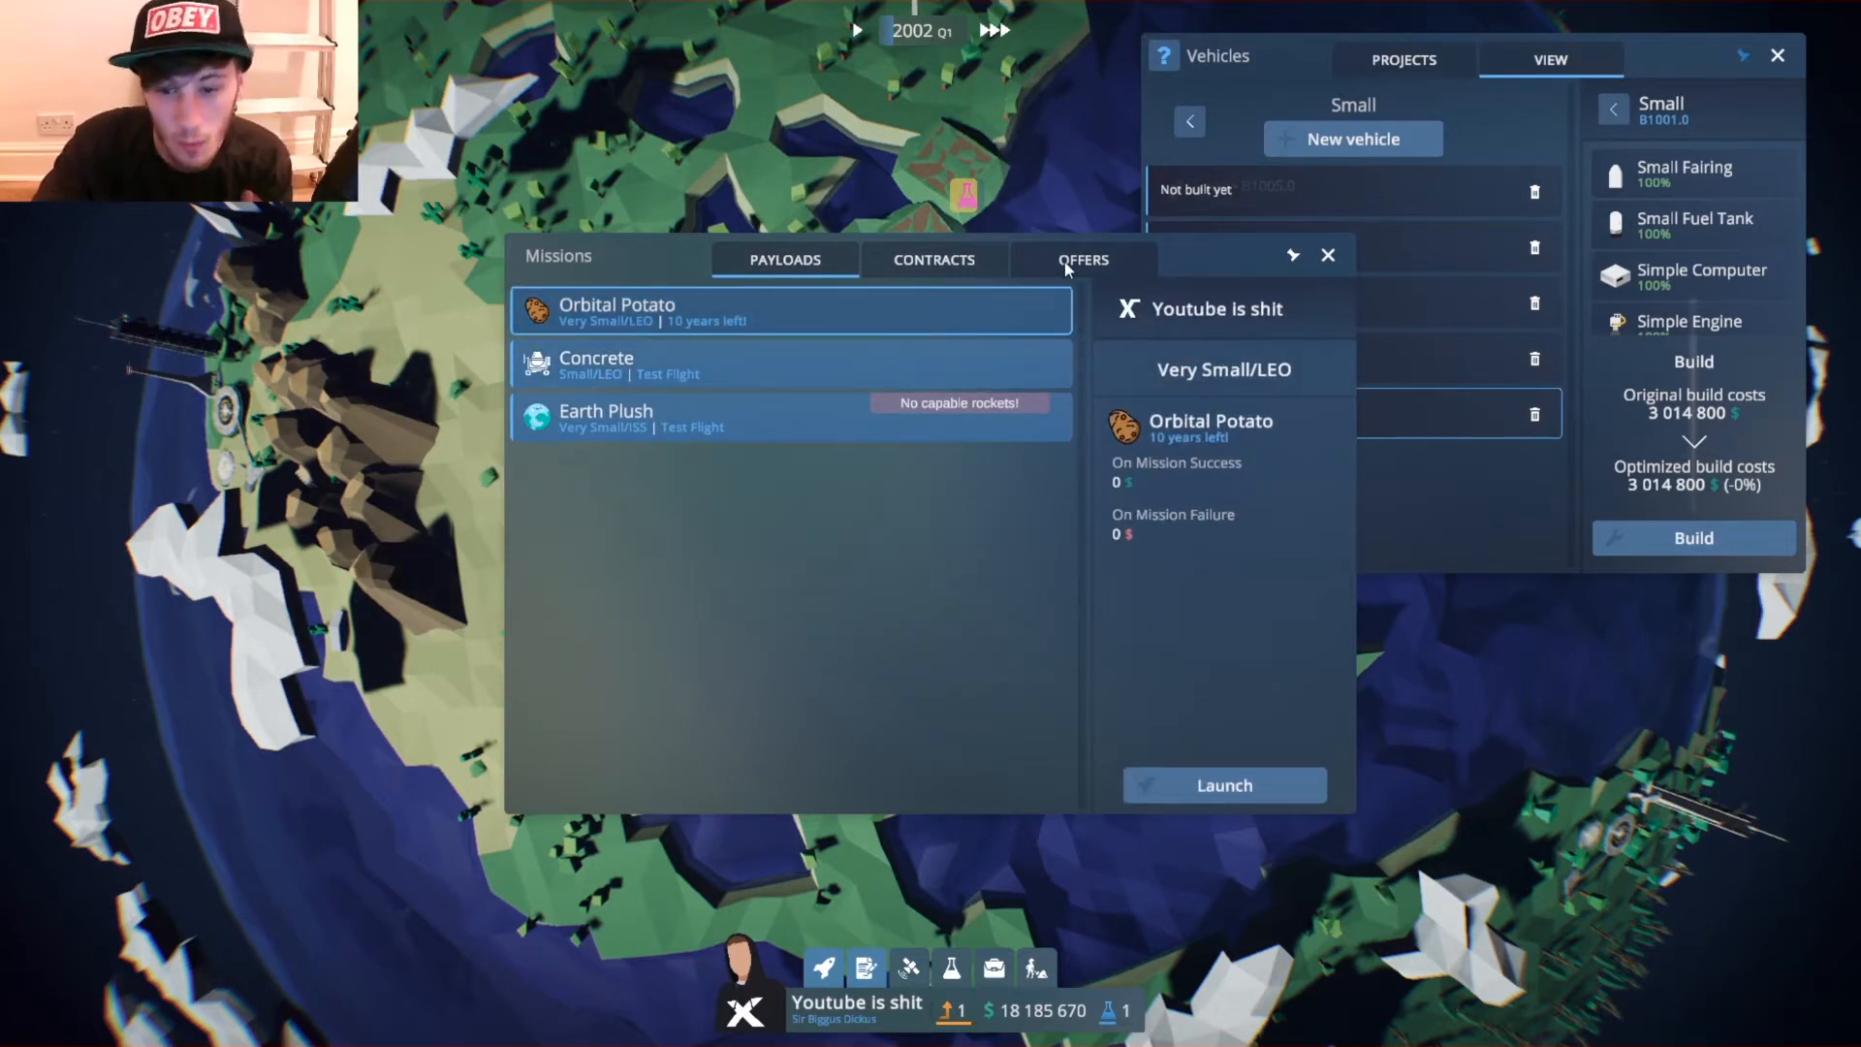
left_click(935, 258)
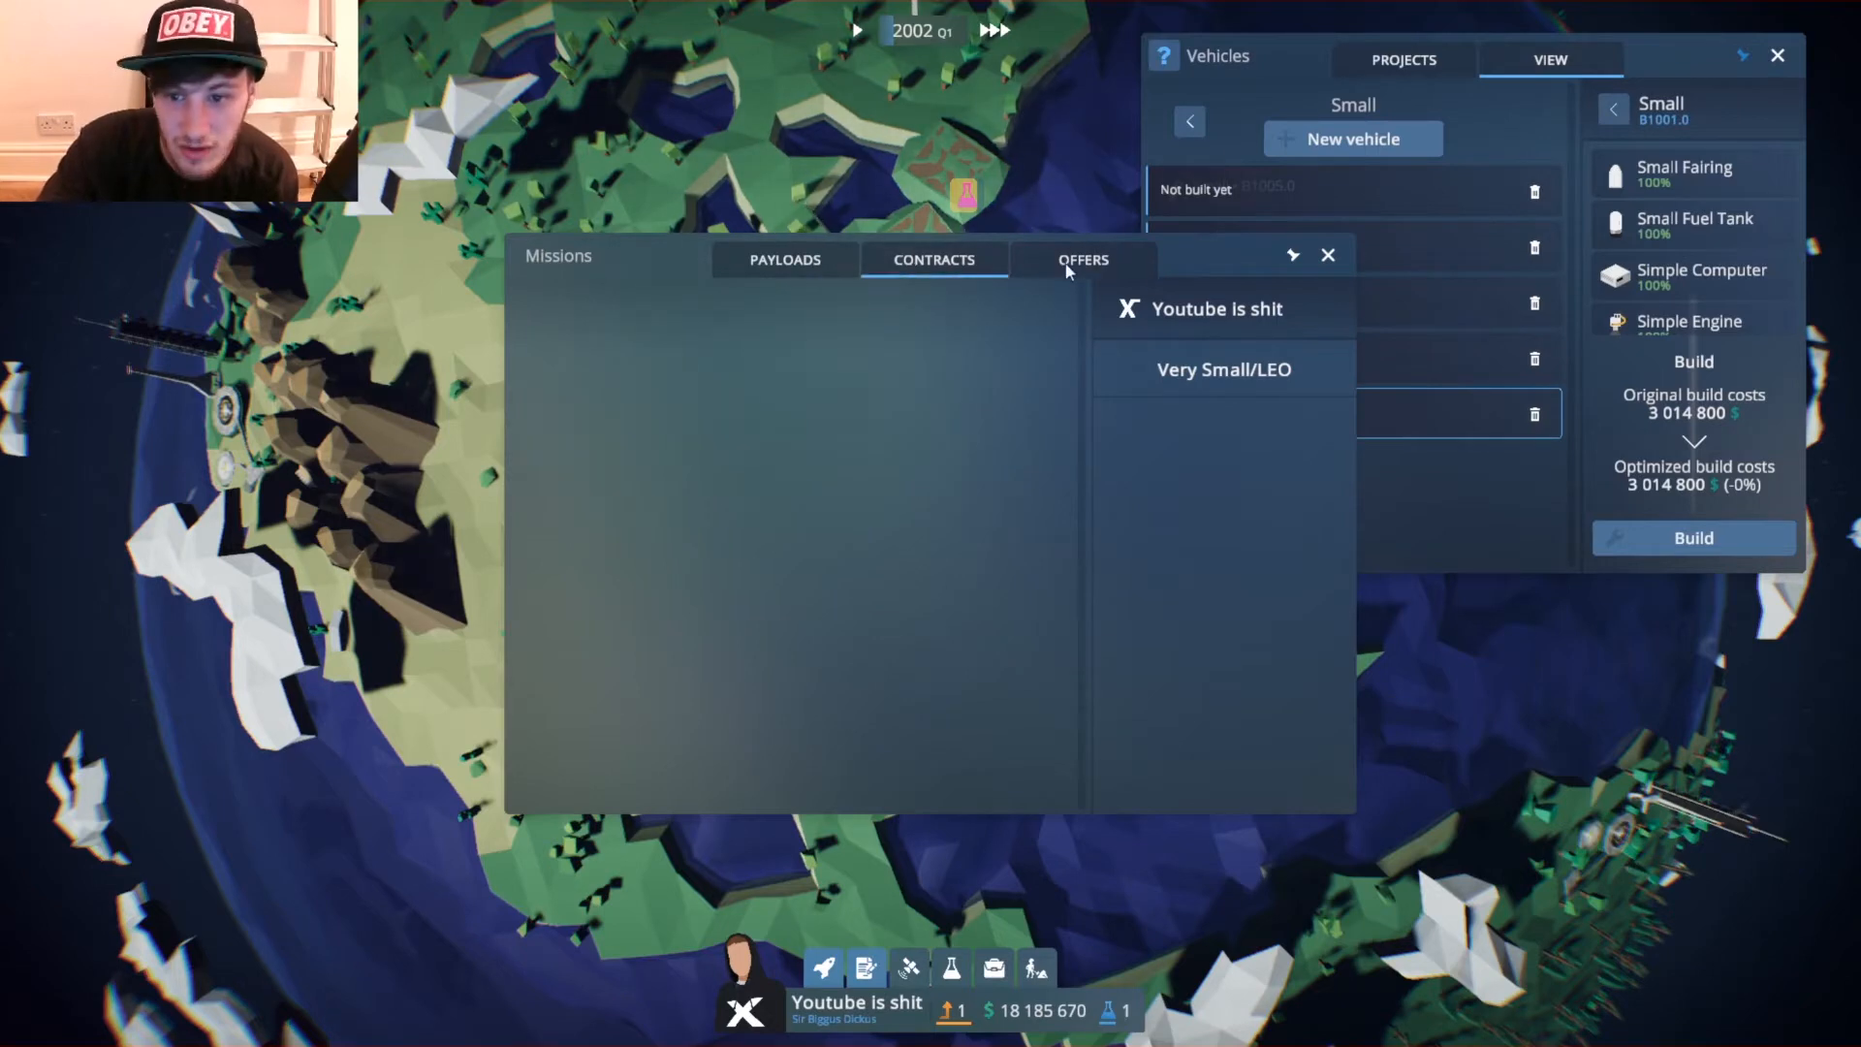
left_click(1328, 254)
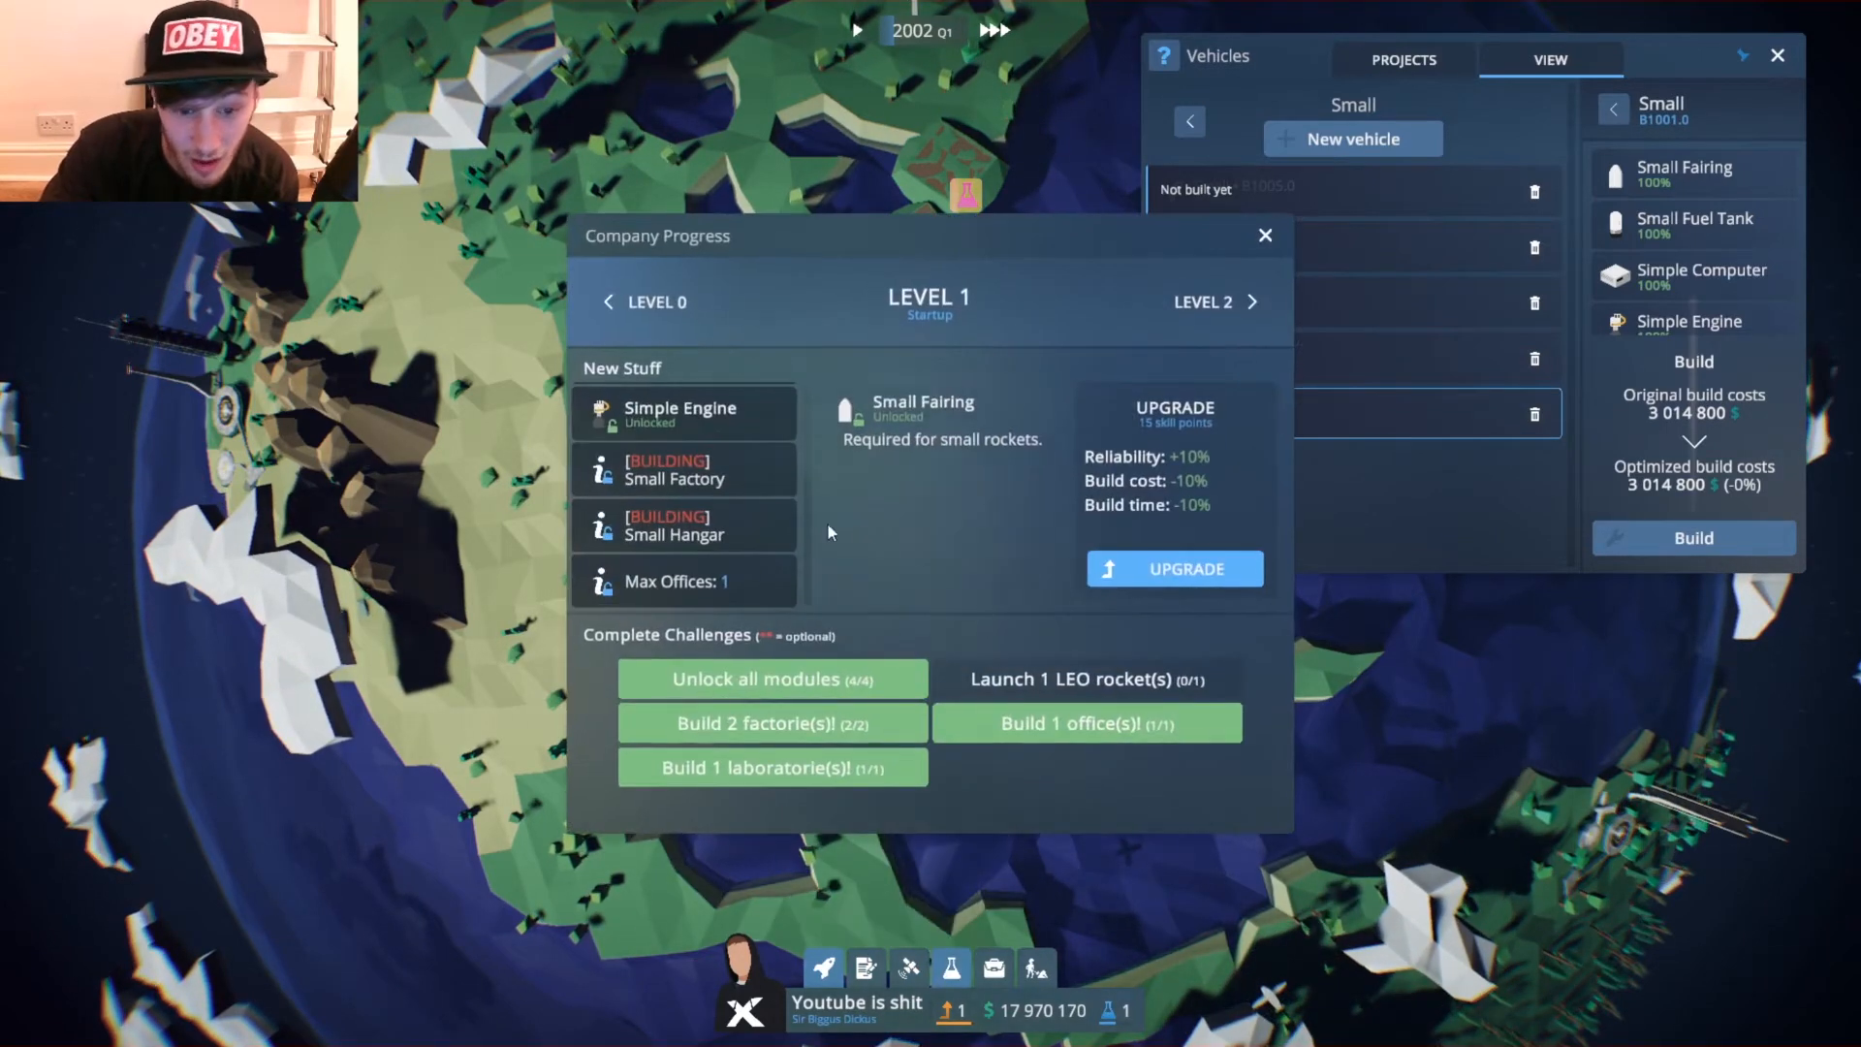
mouse_move(1252, 264)
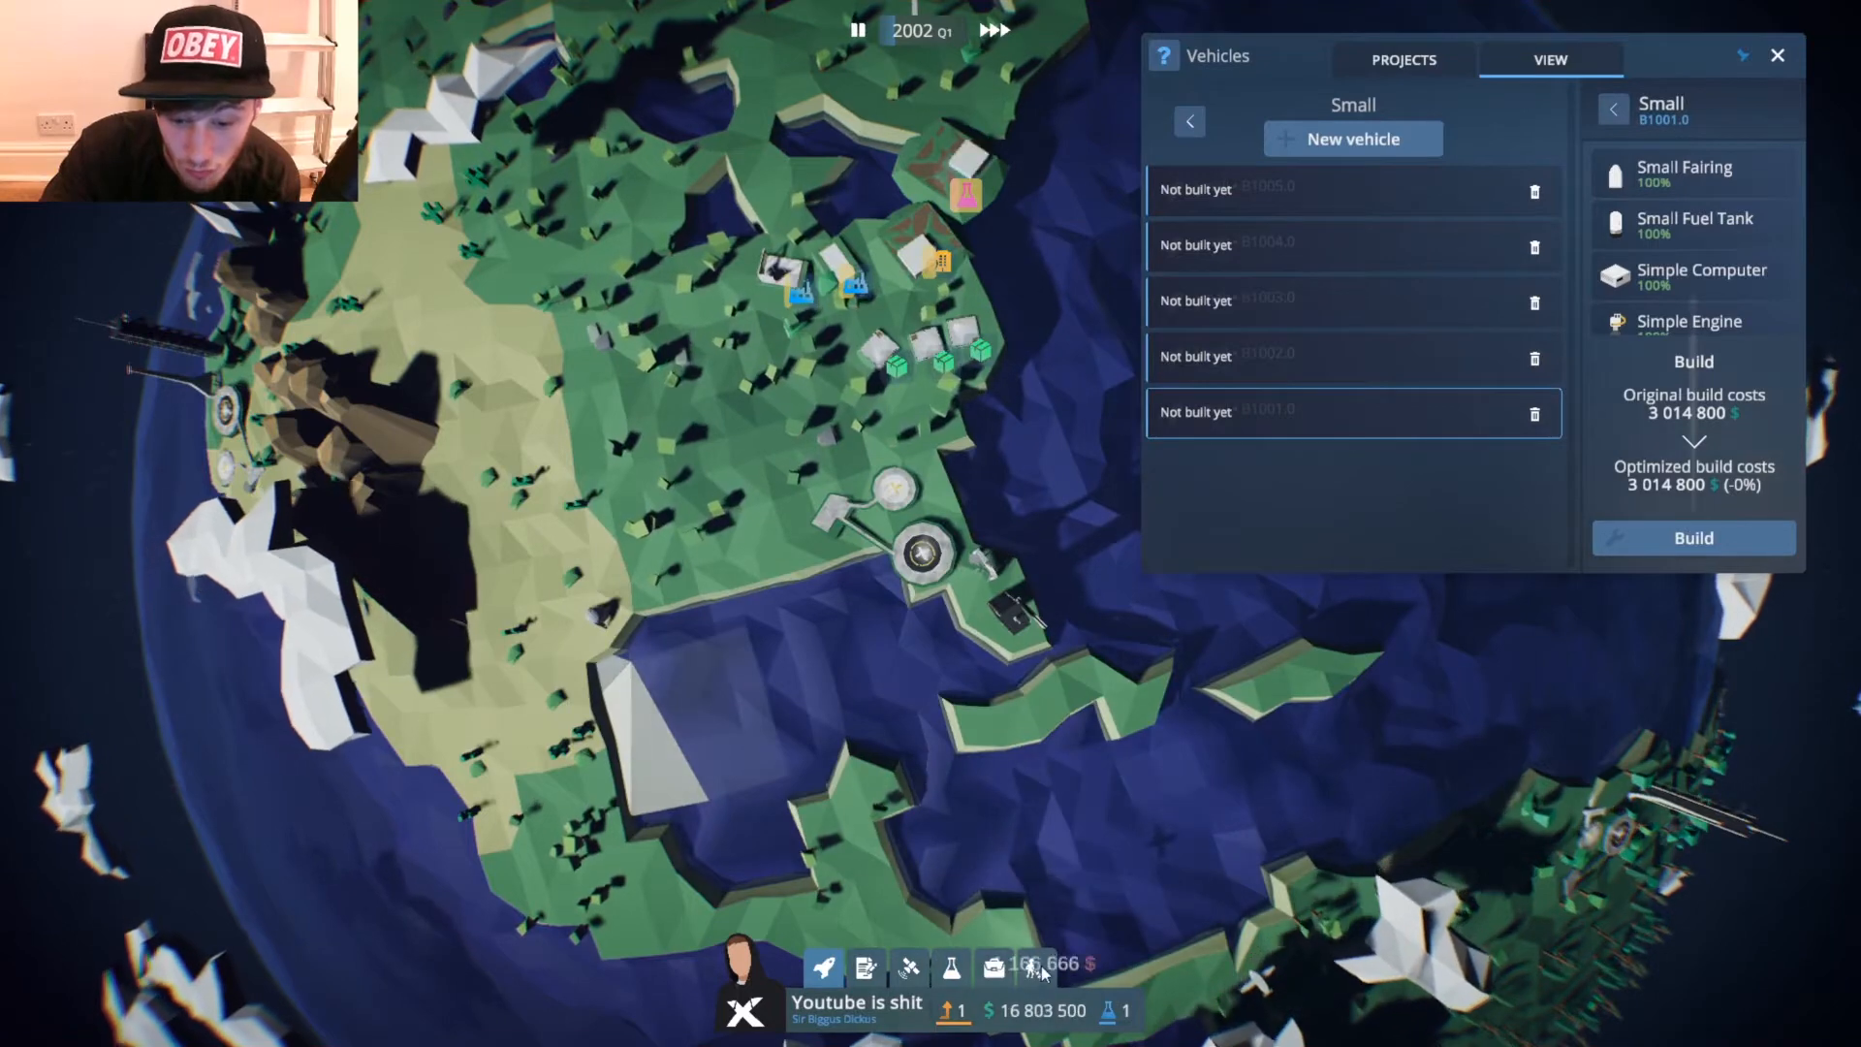
Check the company finance overview, competition history and locked fundraising options.
left_click(1030, 966)
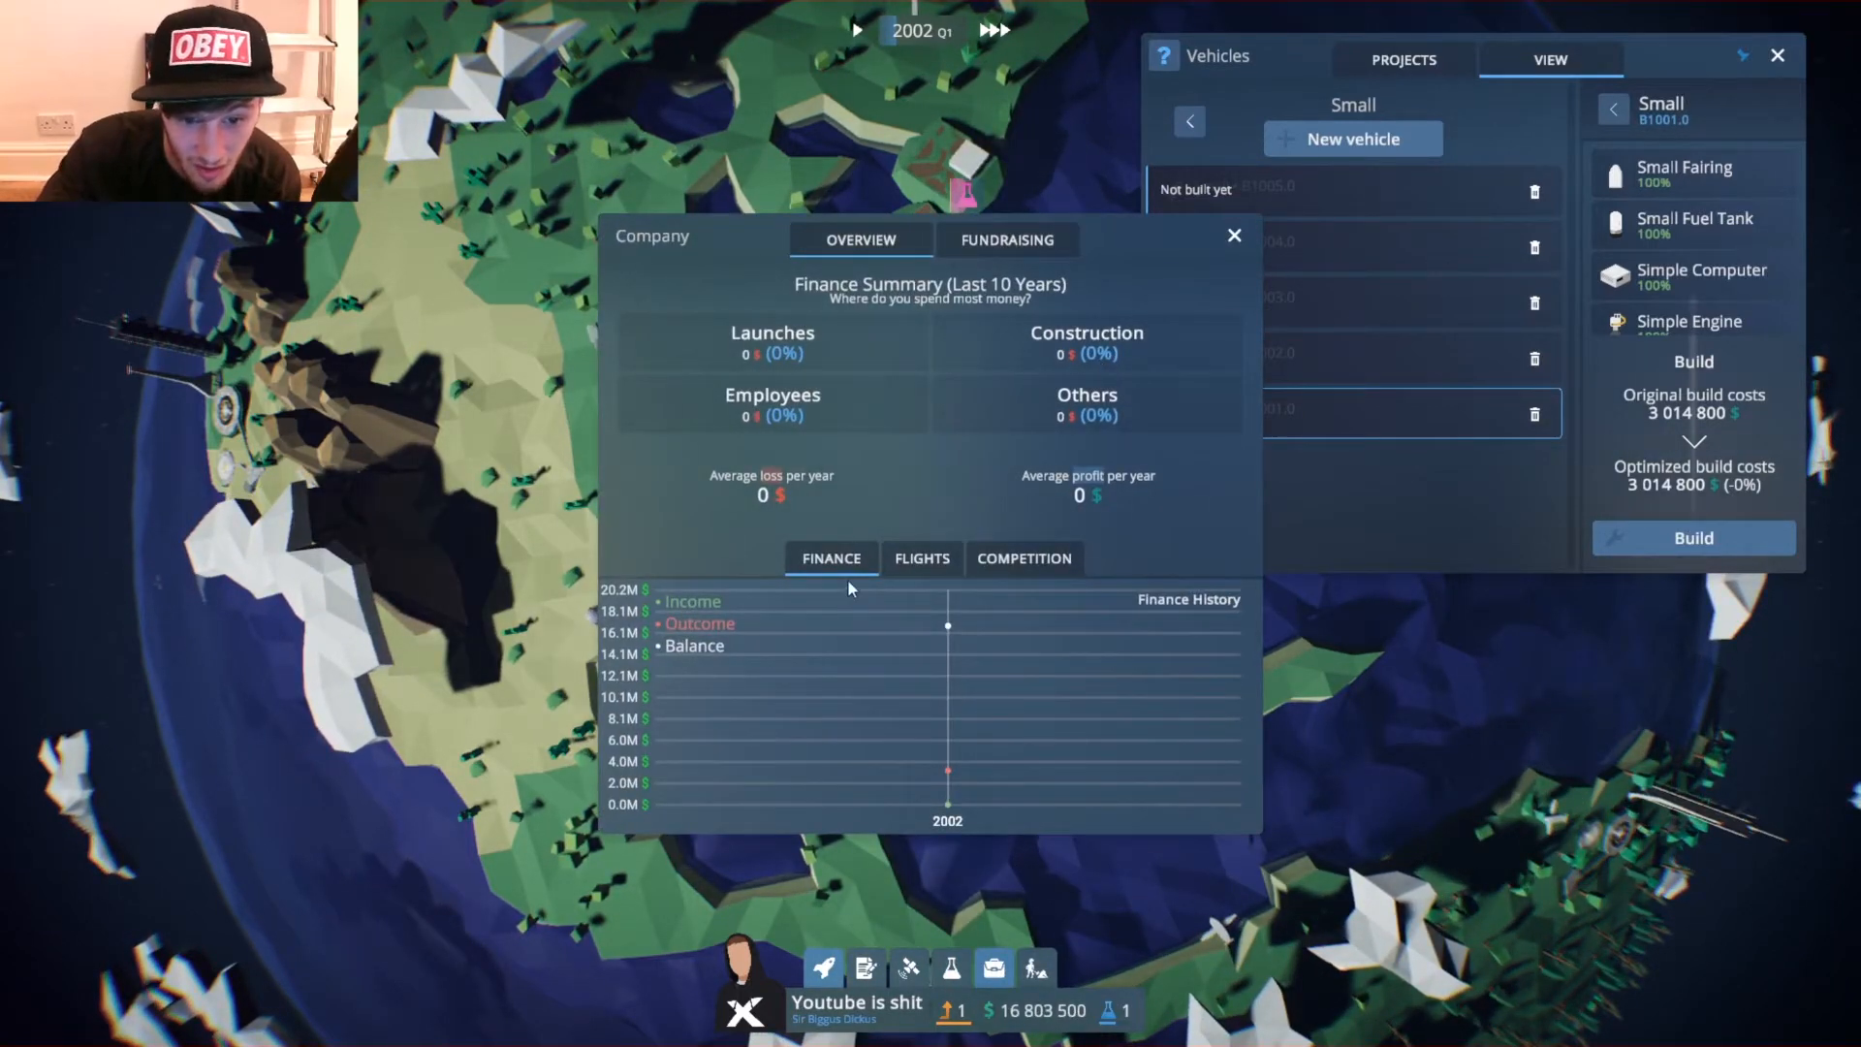
left_click(921, 559)
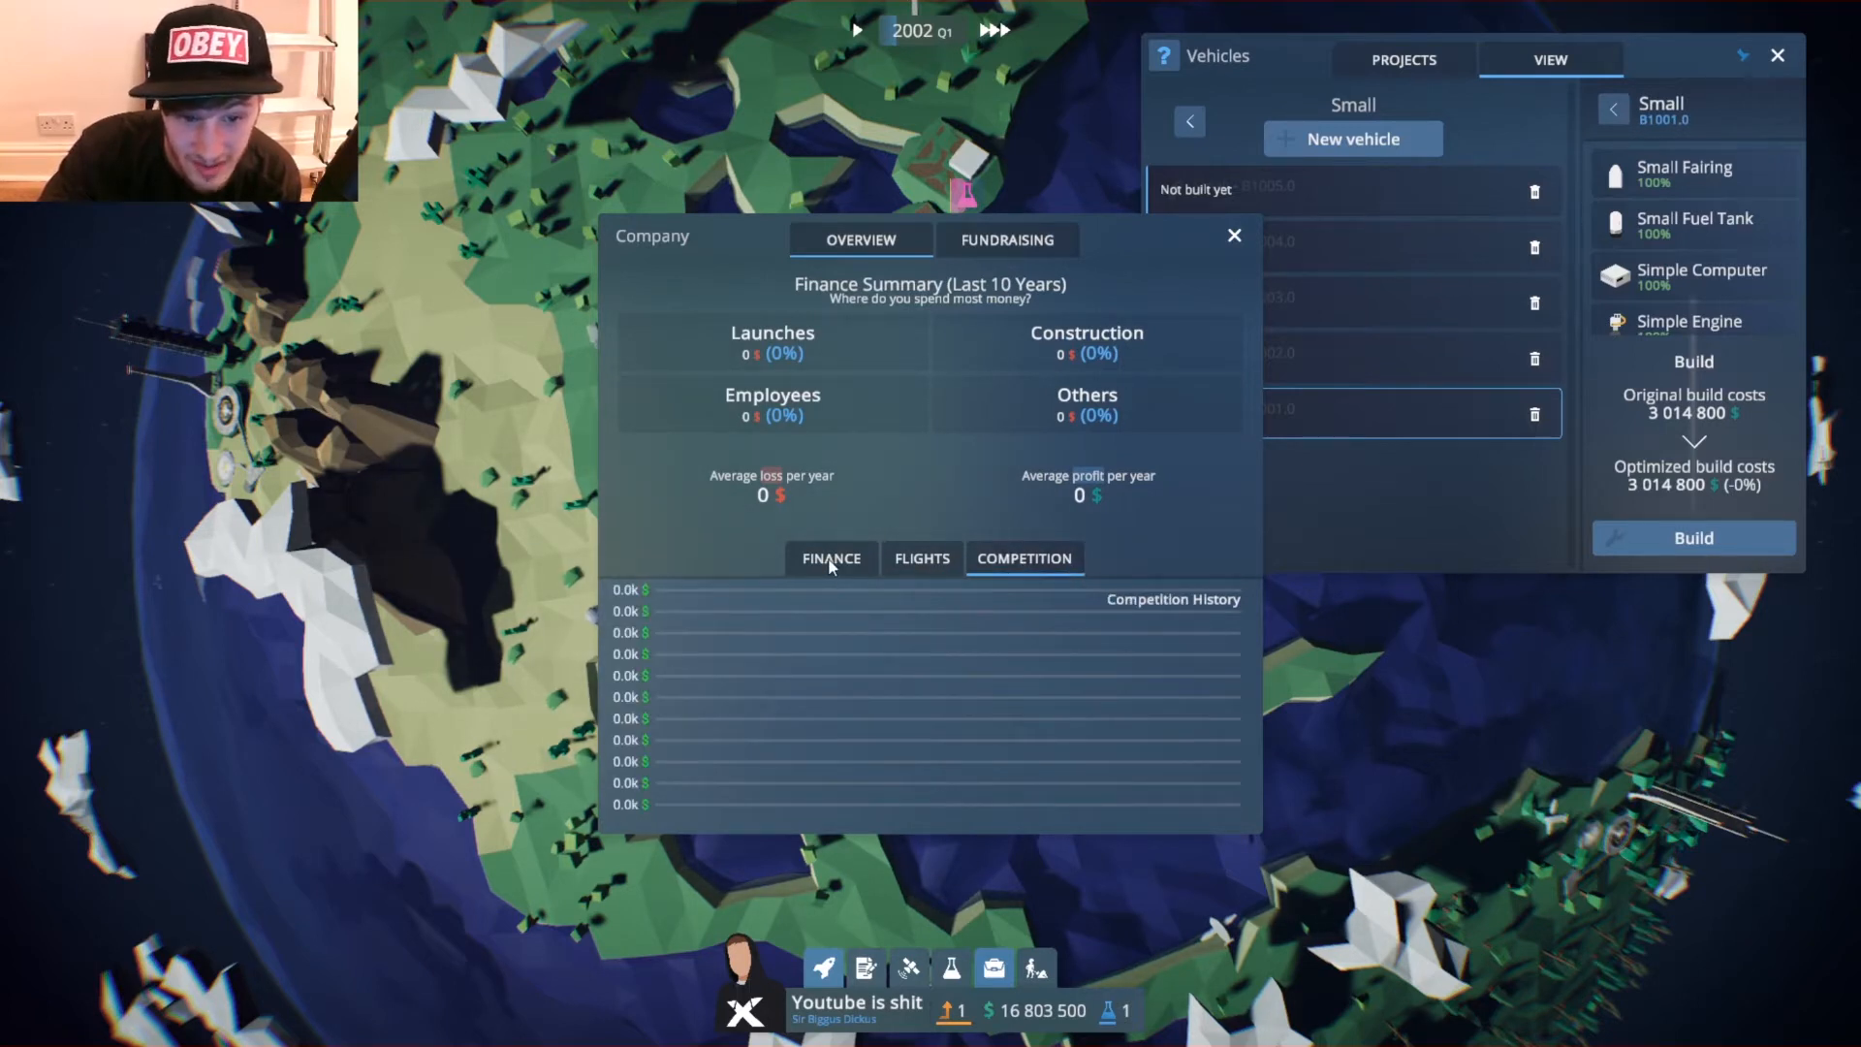
left_click(1006, 240)
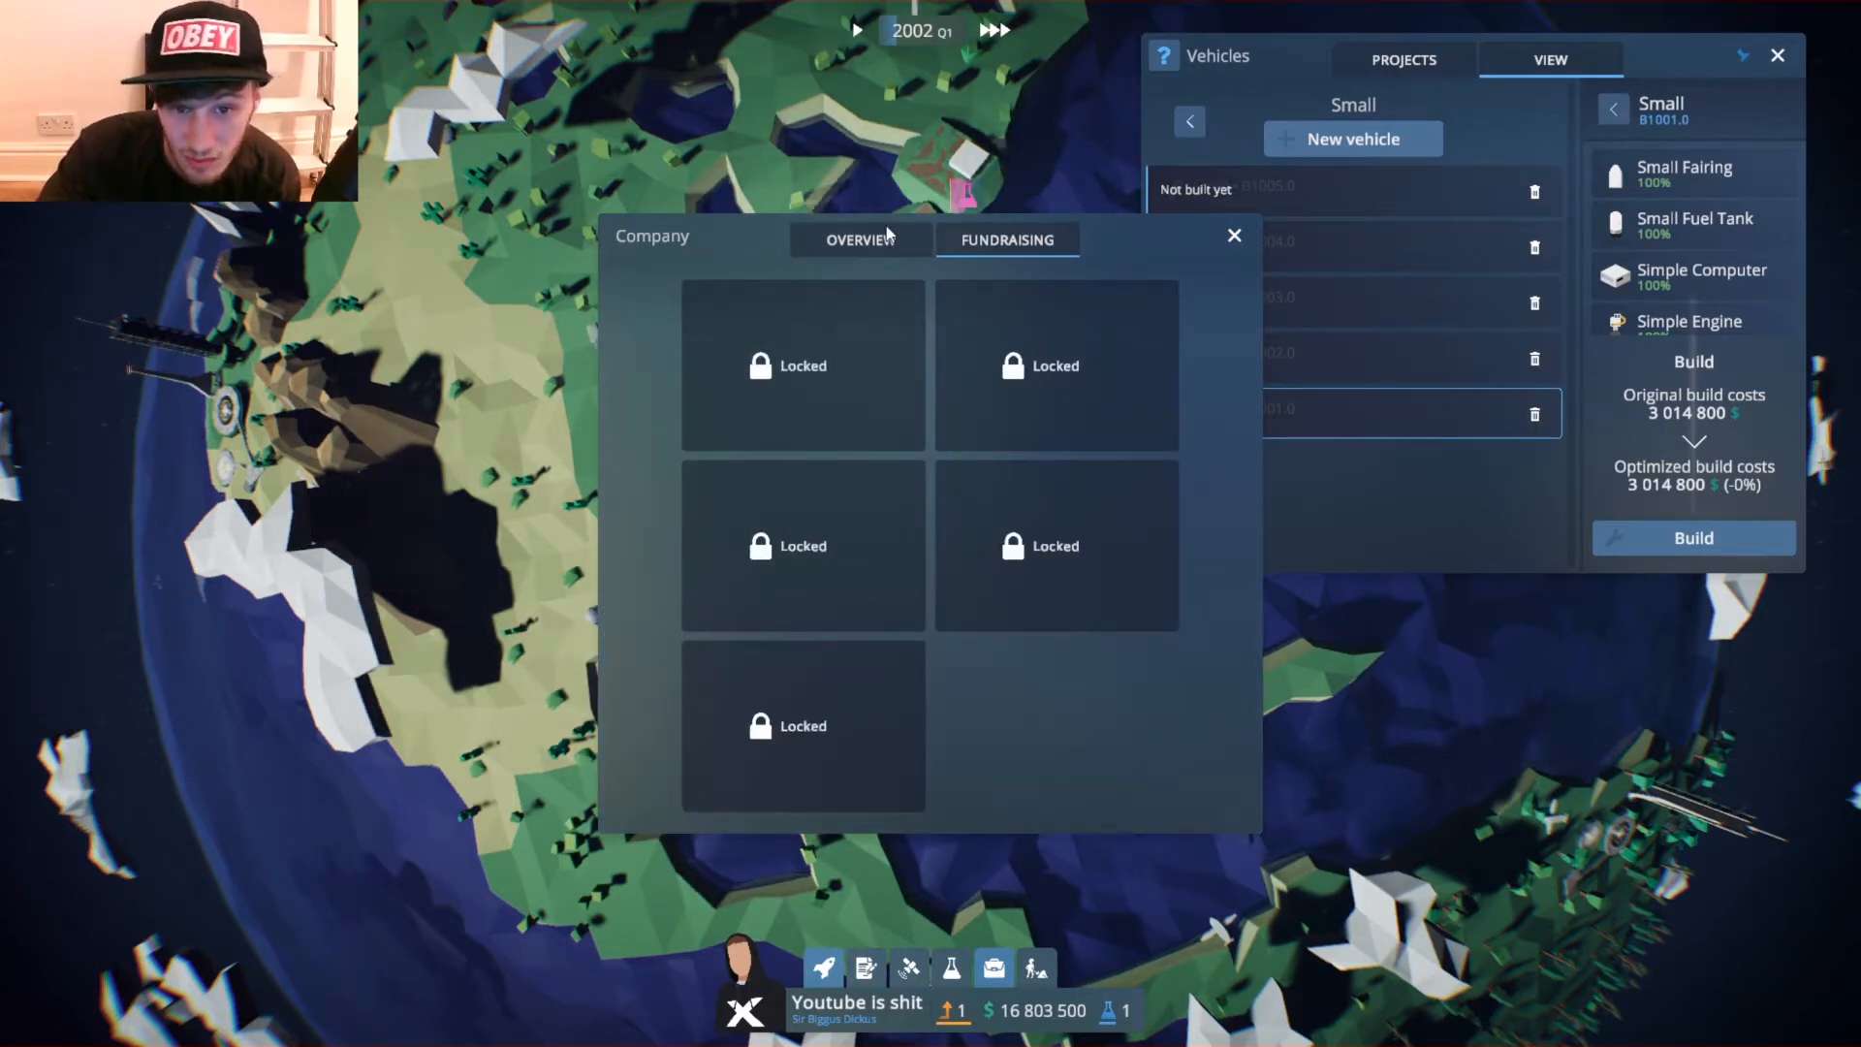
left_click(1235, 235)
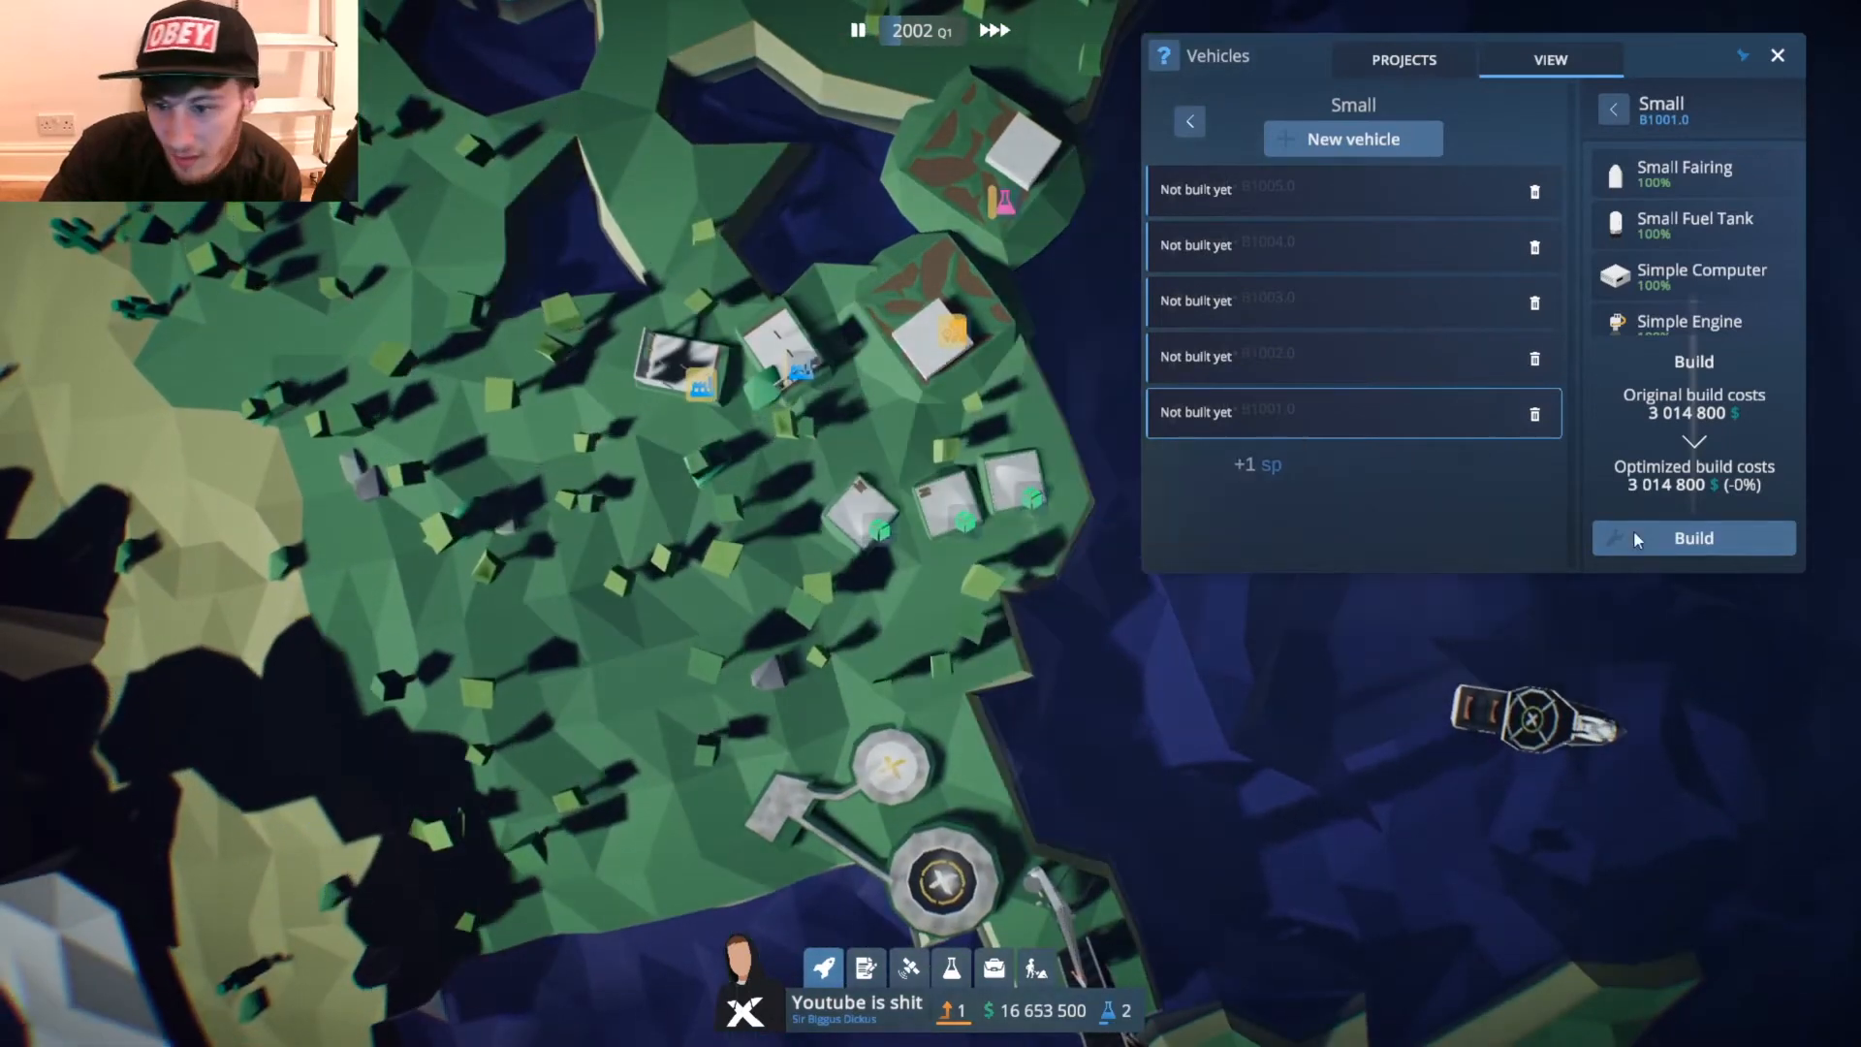
Start construction of all five Small vehicles and close the vehicle list.
left_click(1692, 537)
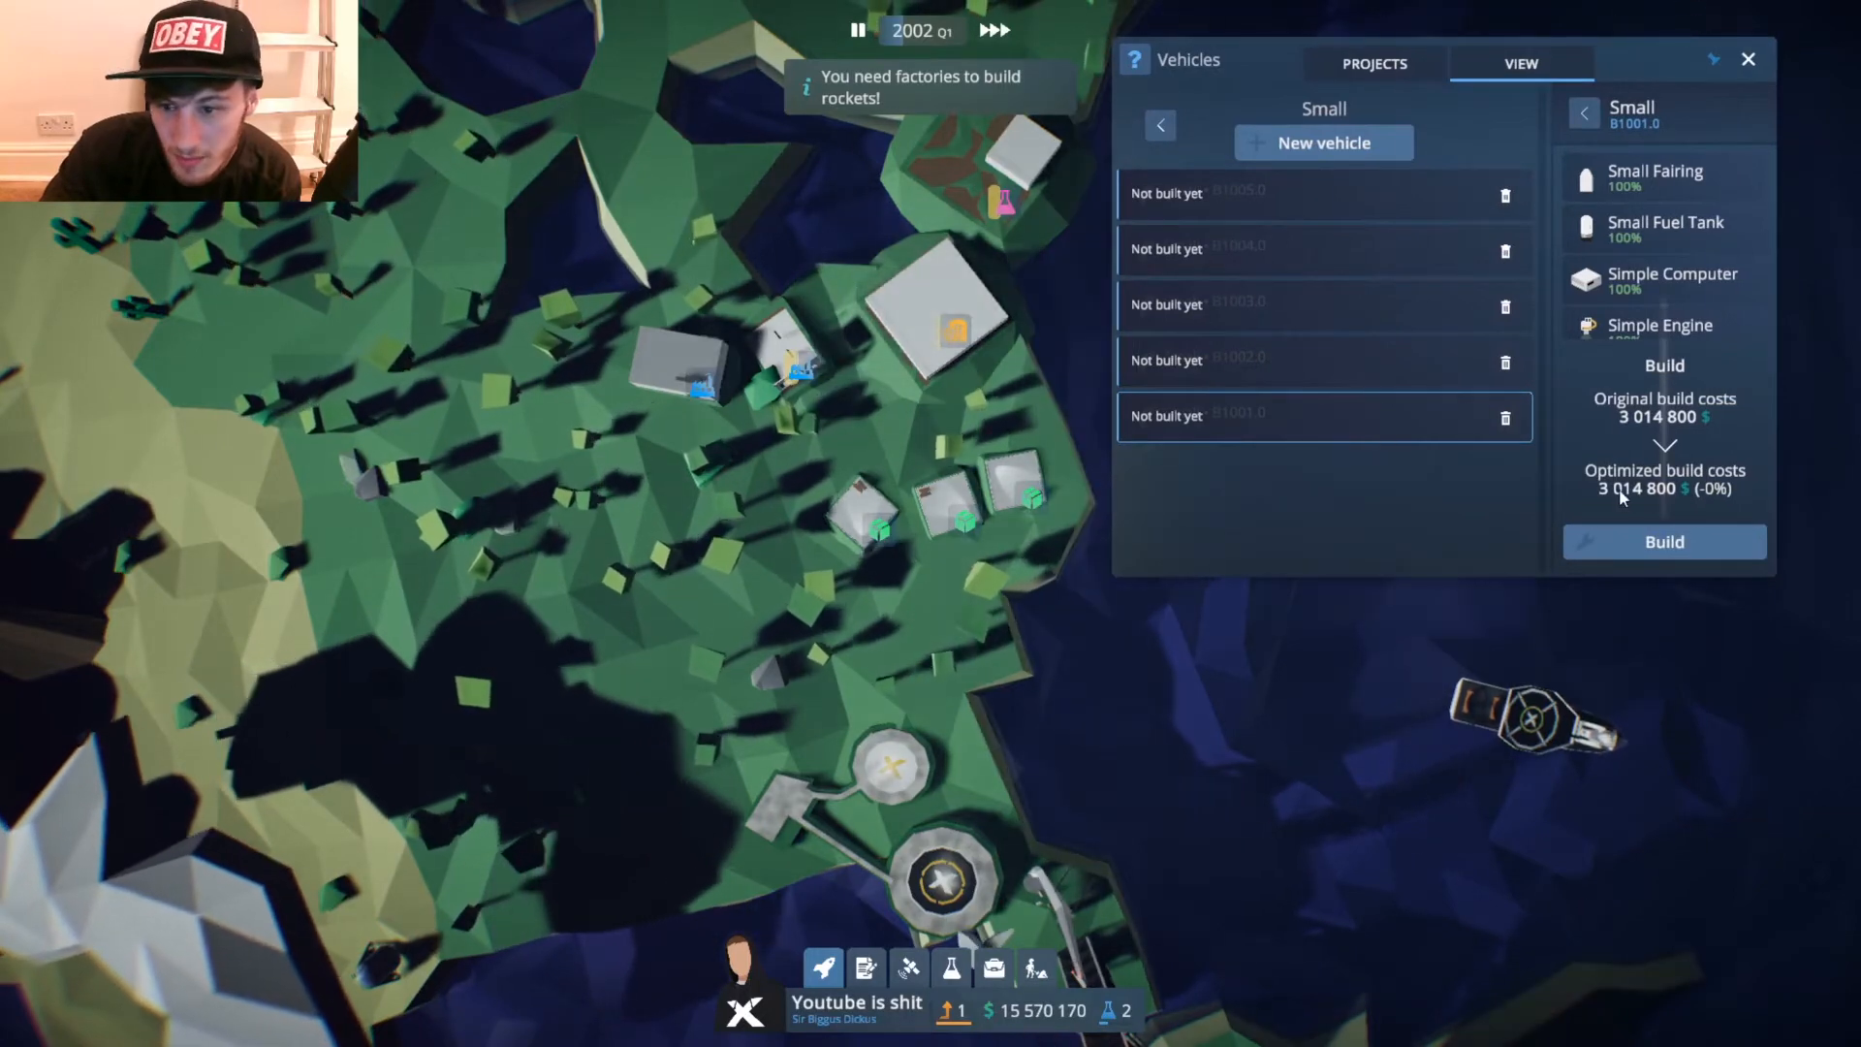
left_click(1664, 541)
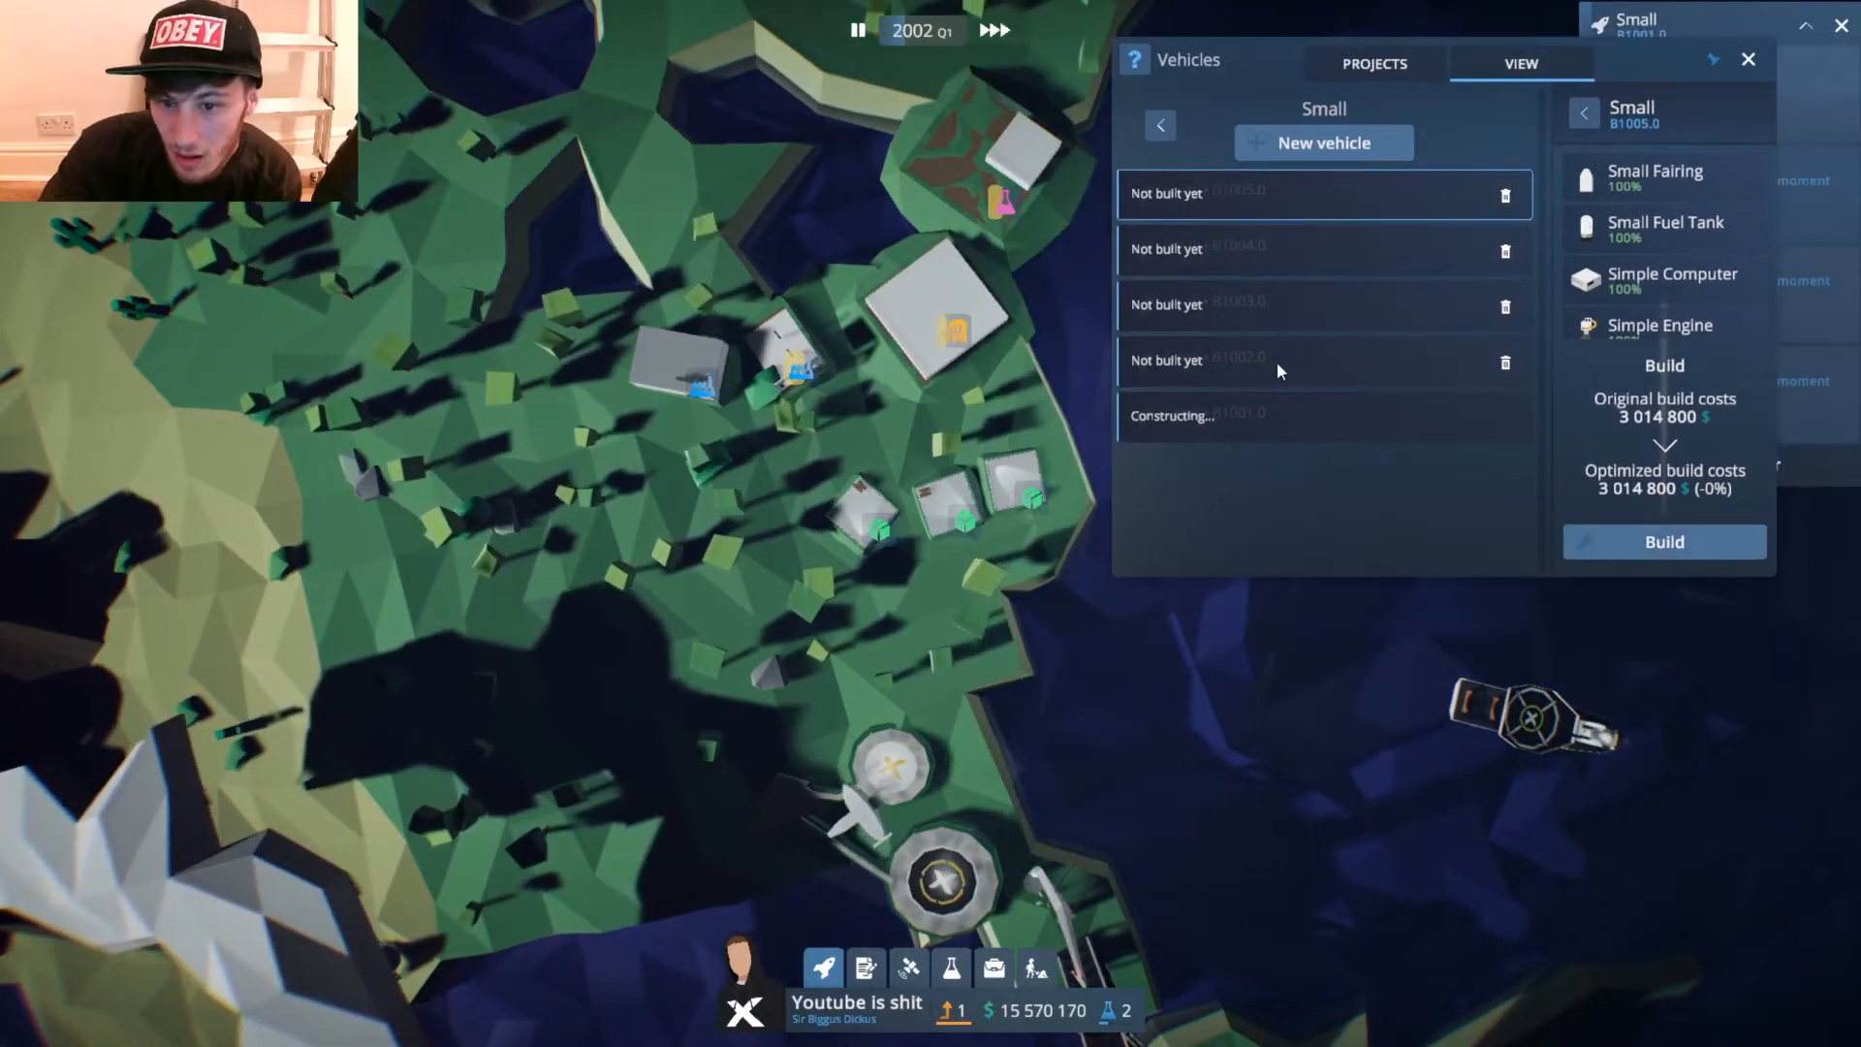
left_click(1663, 541)
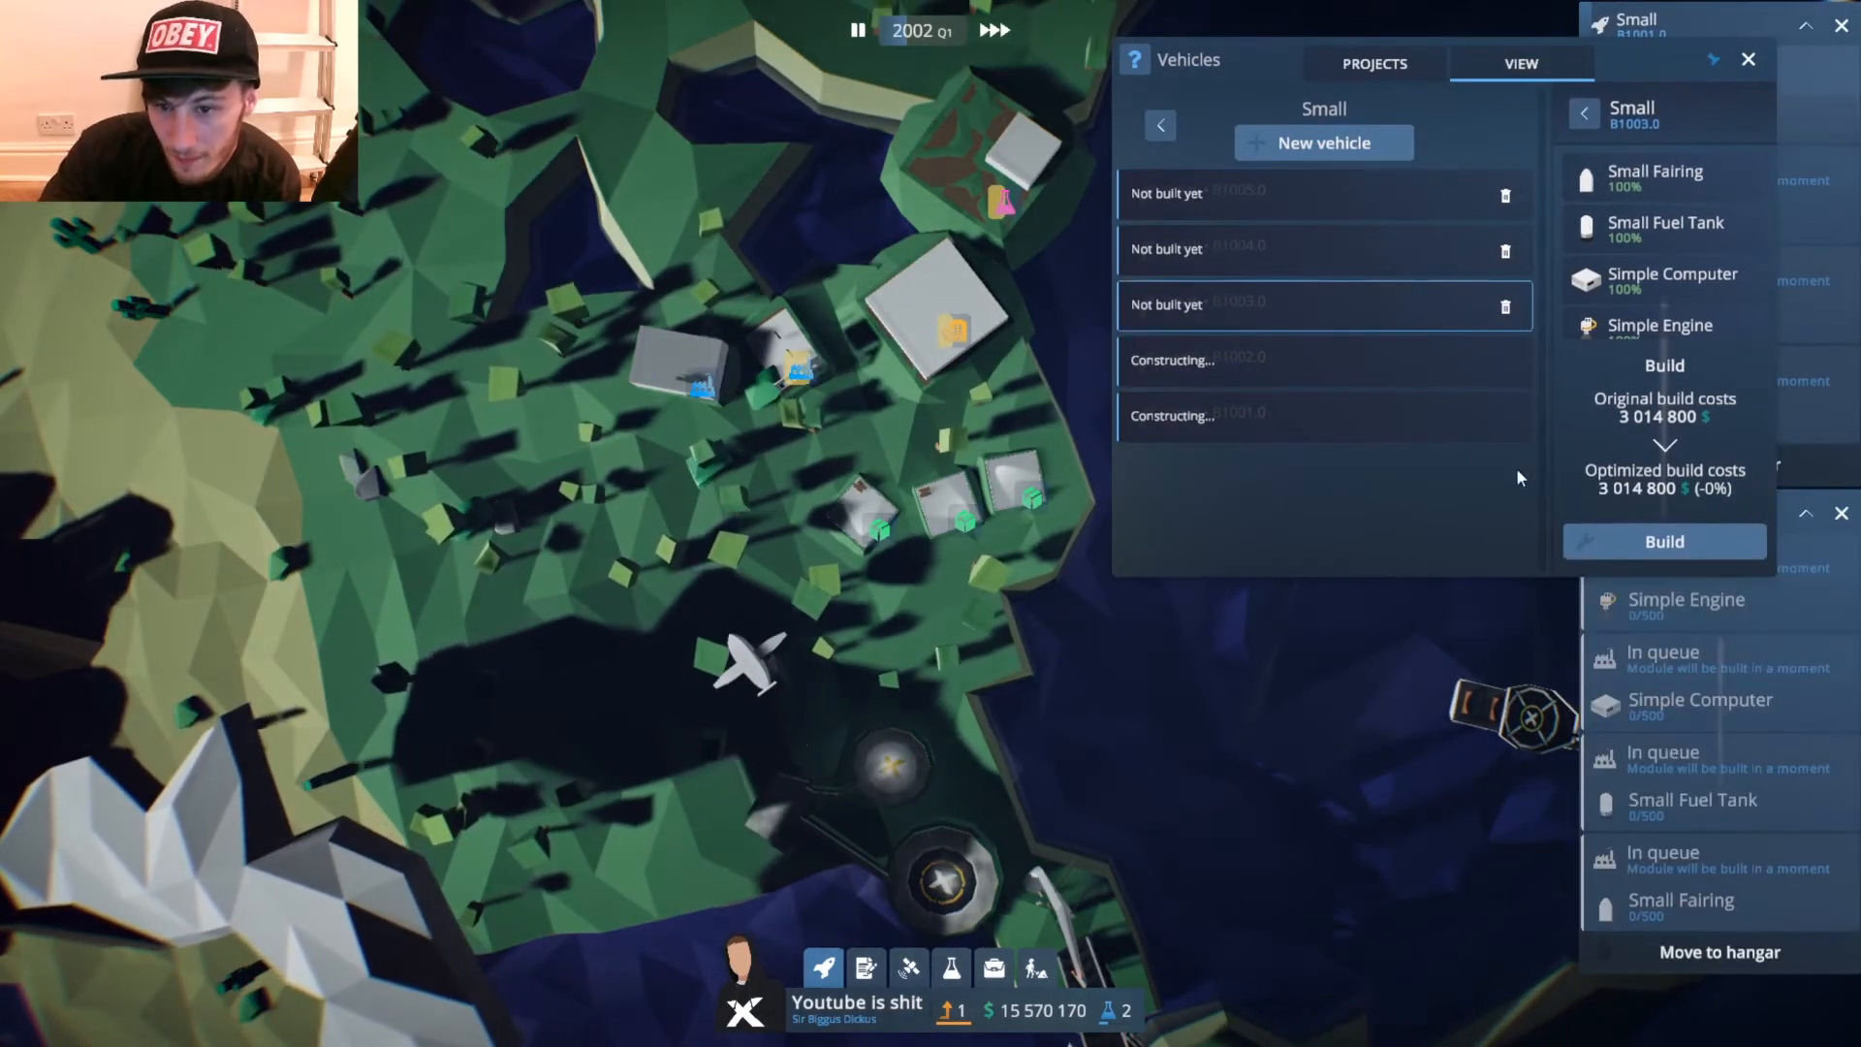
left_click(1663, 540)
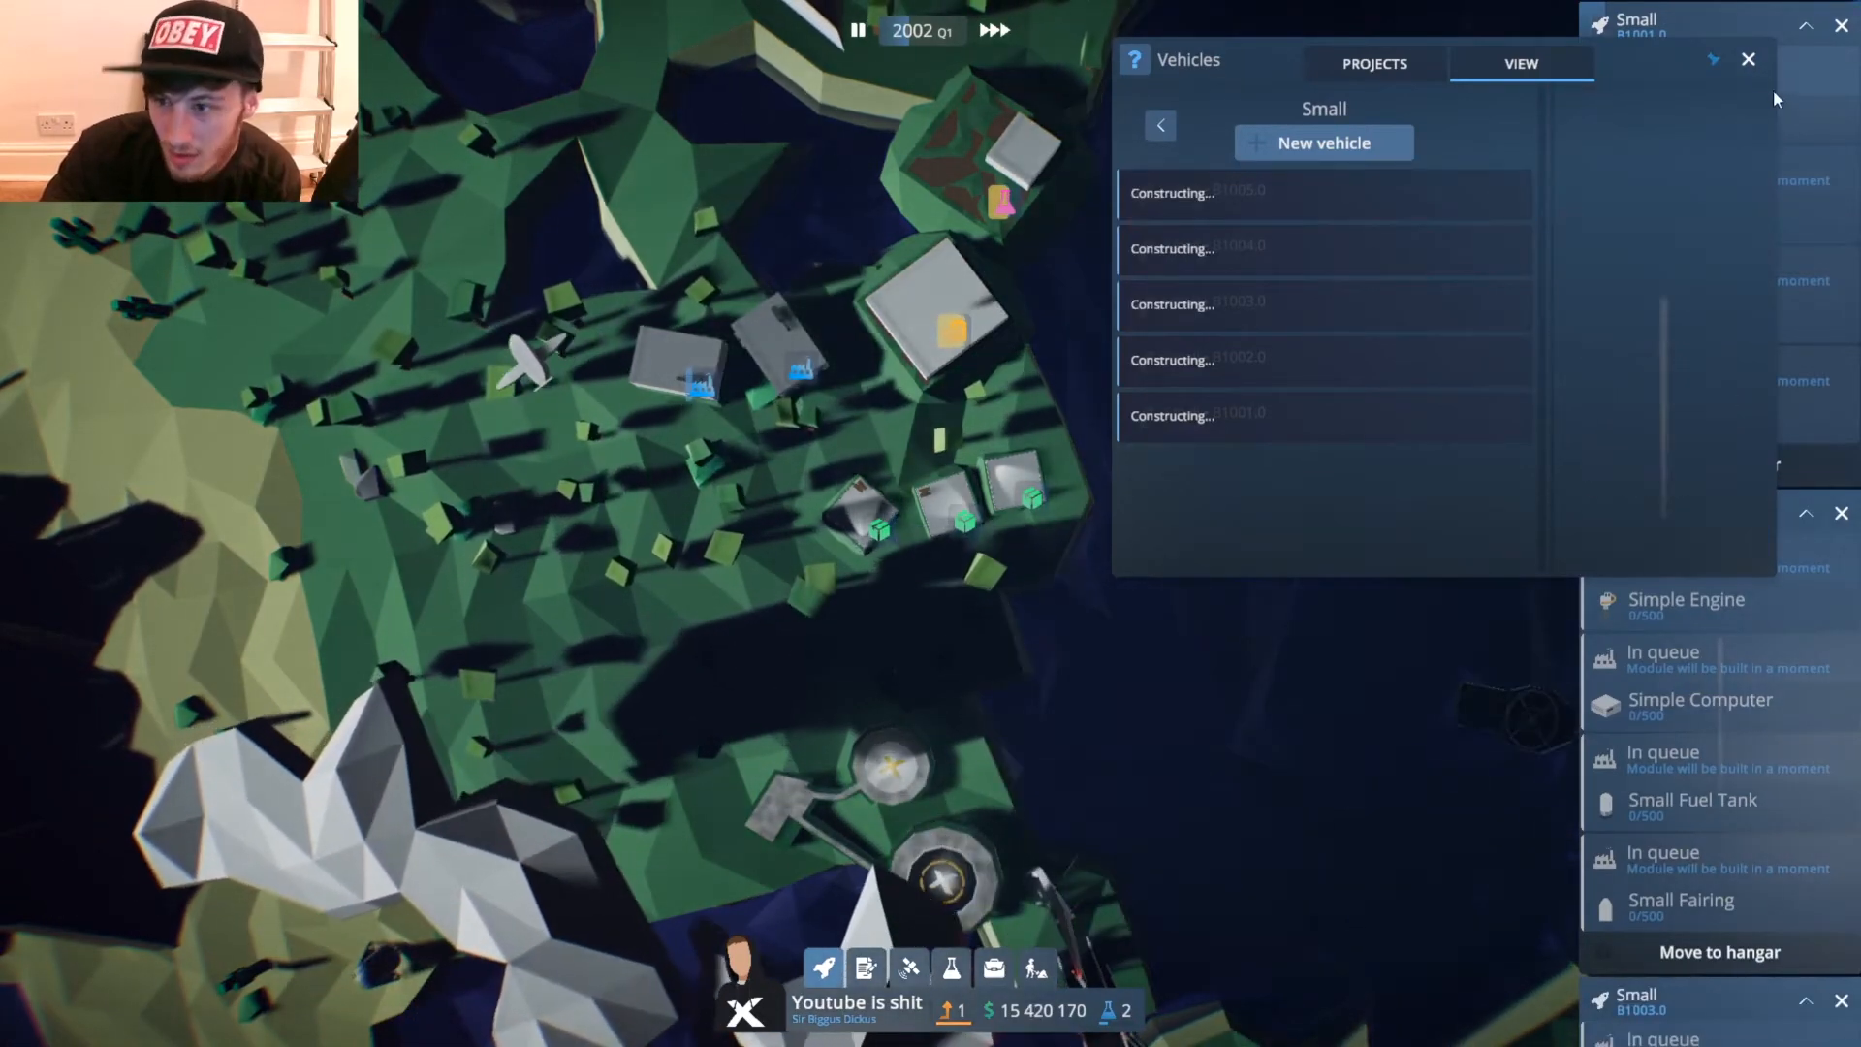
left_click(1746, 58)
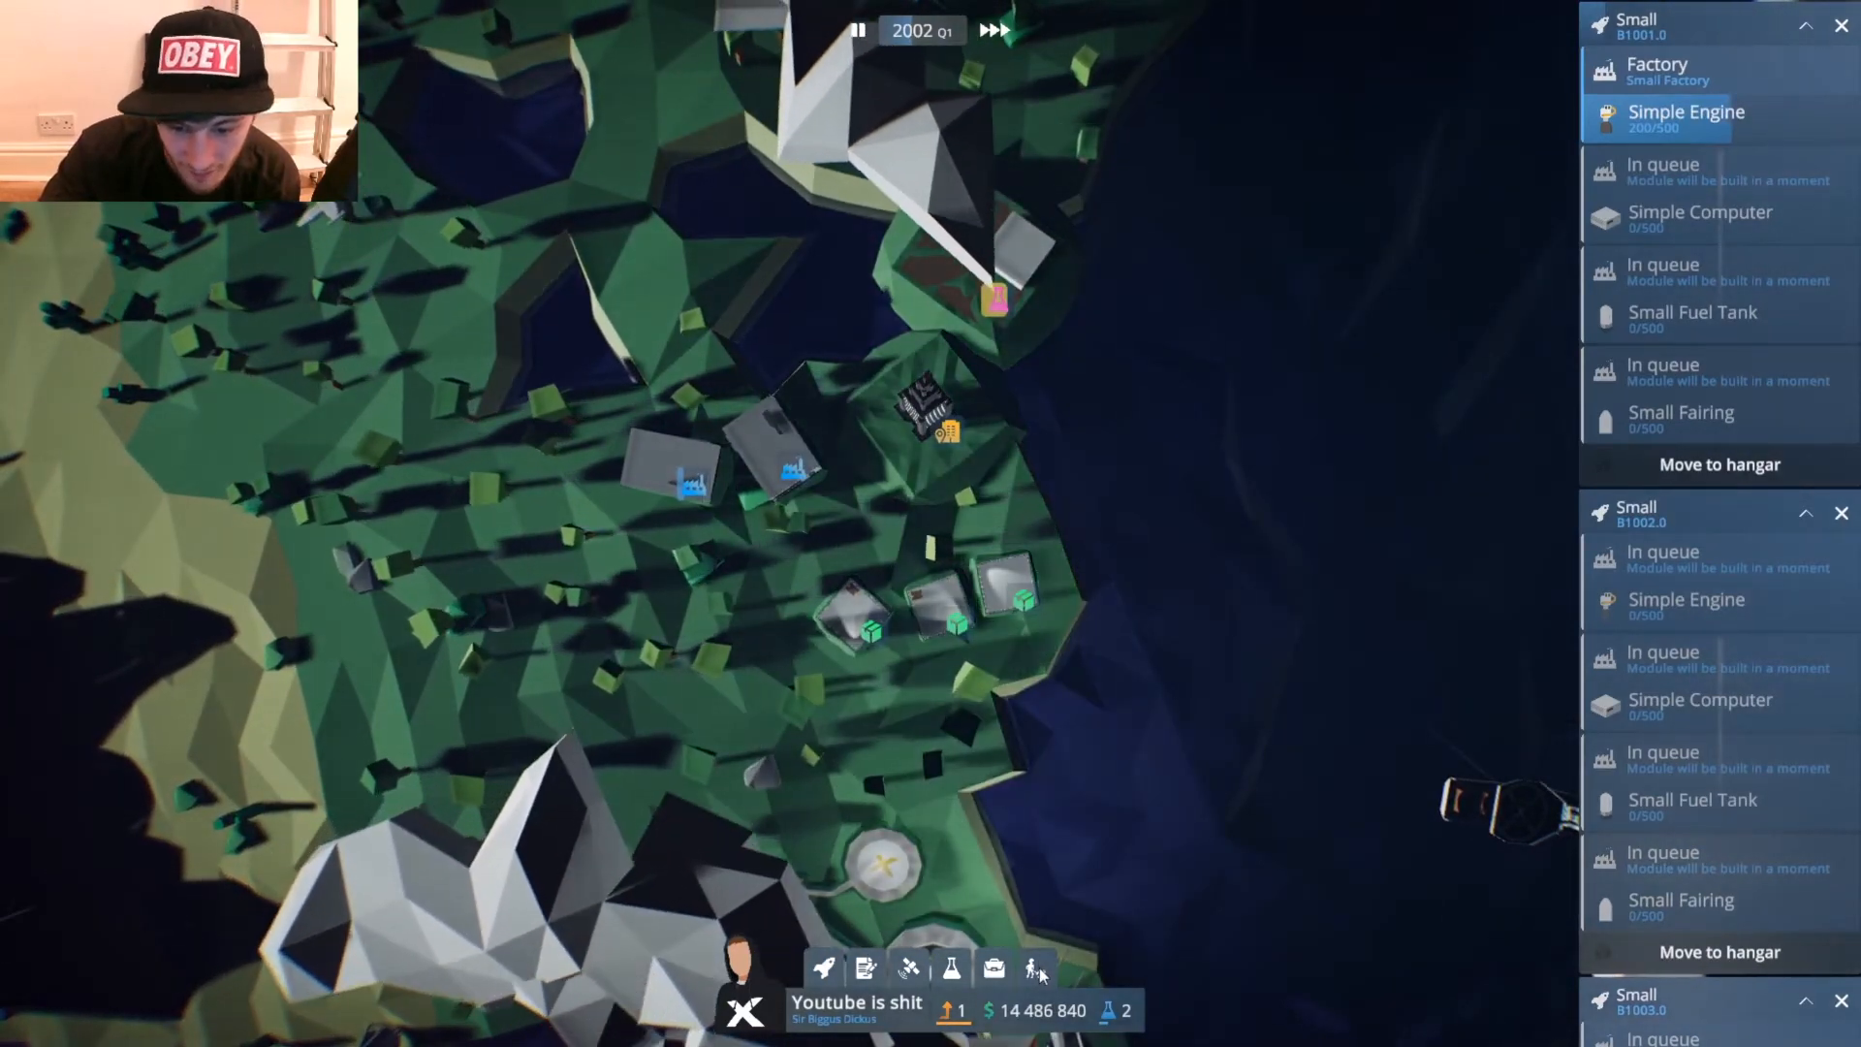
Zoom into the base and bring up the Small Factory building's details.
left_click(993, 969)
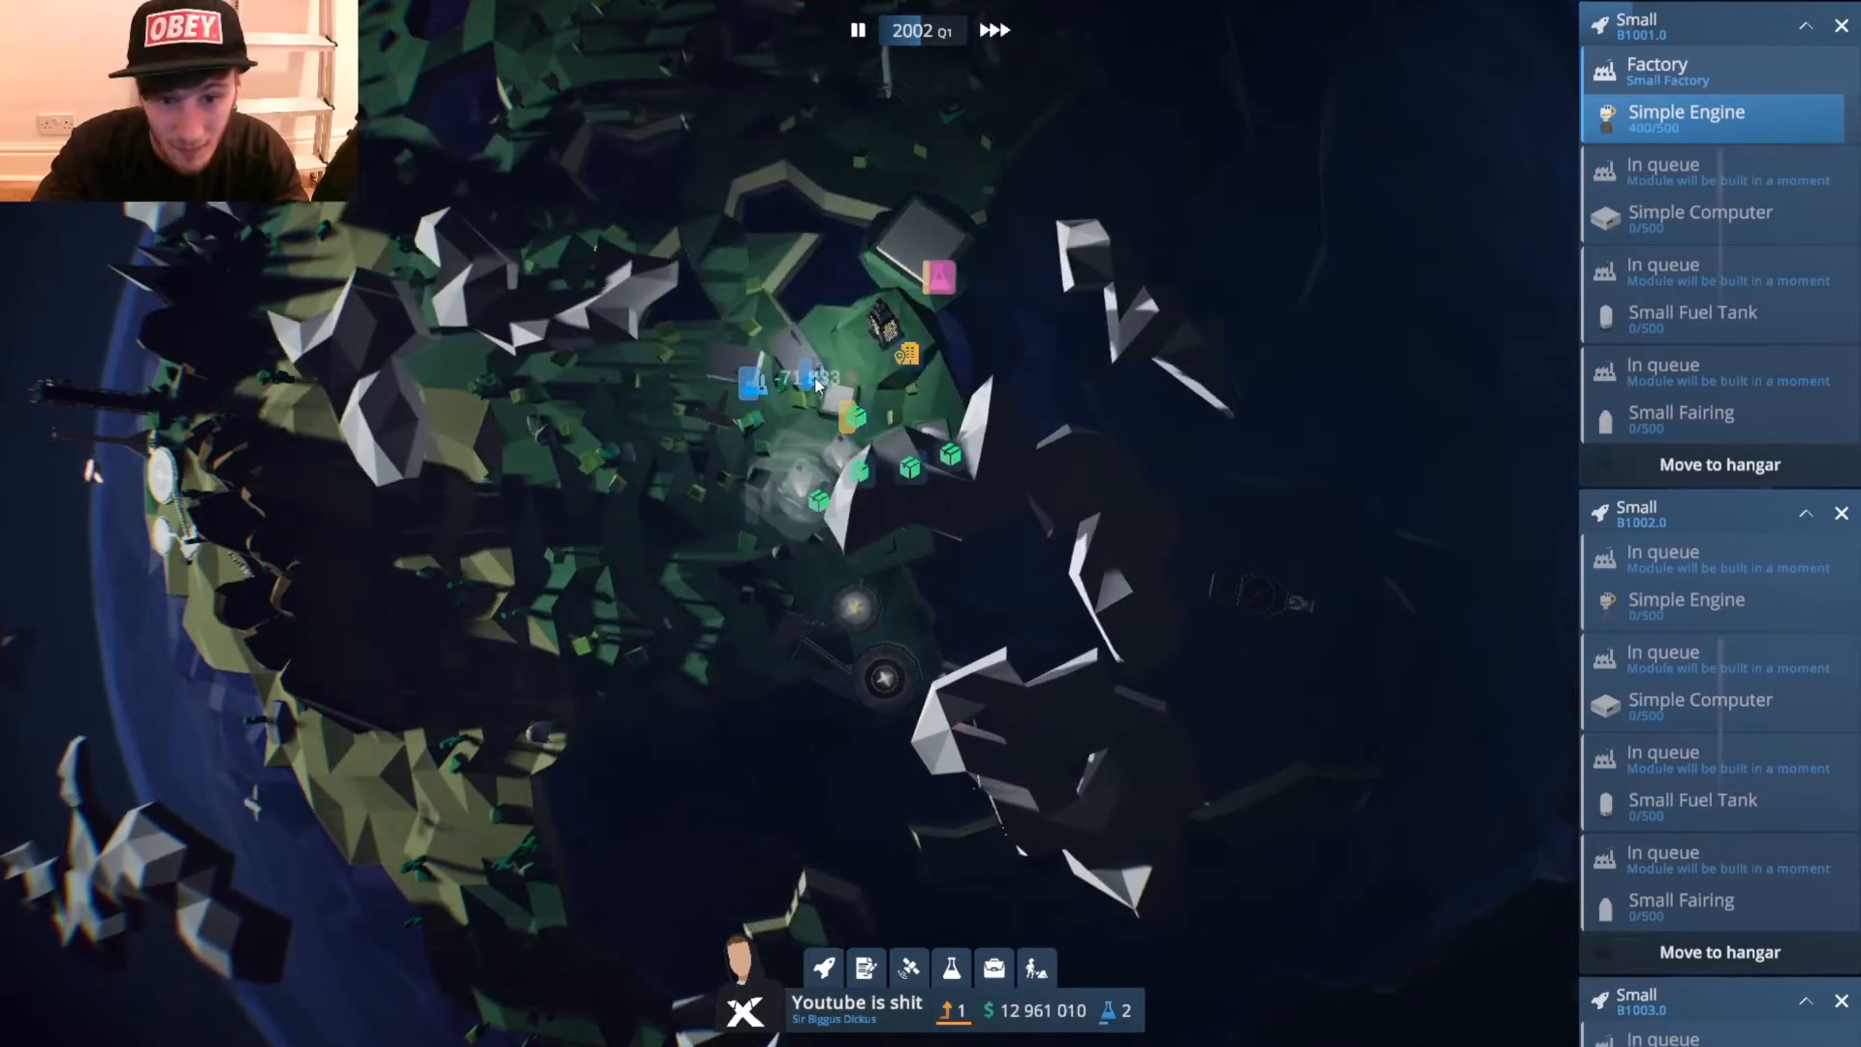
left_click(750, 382)
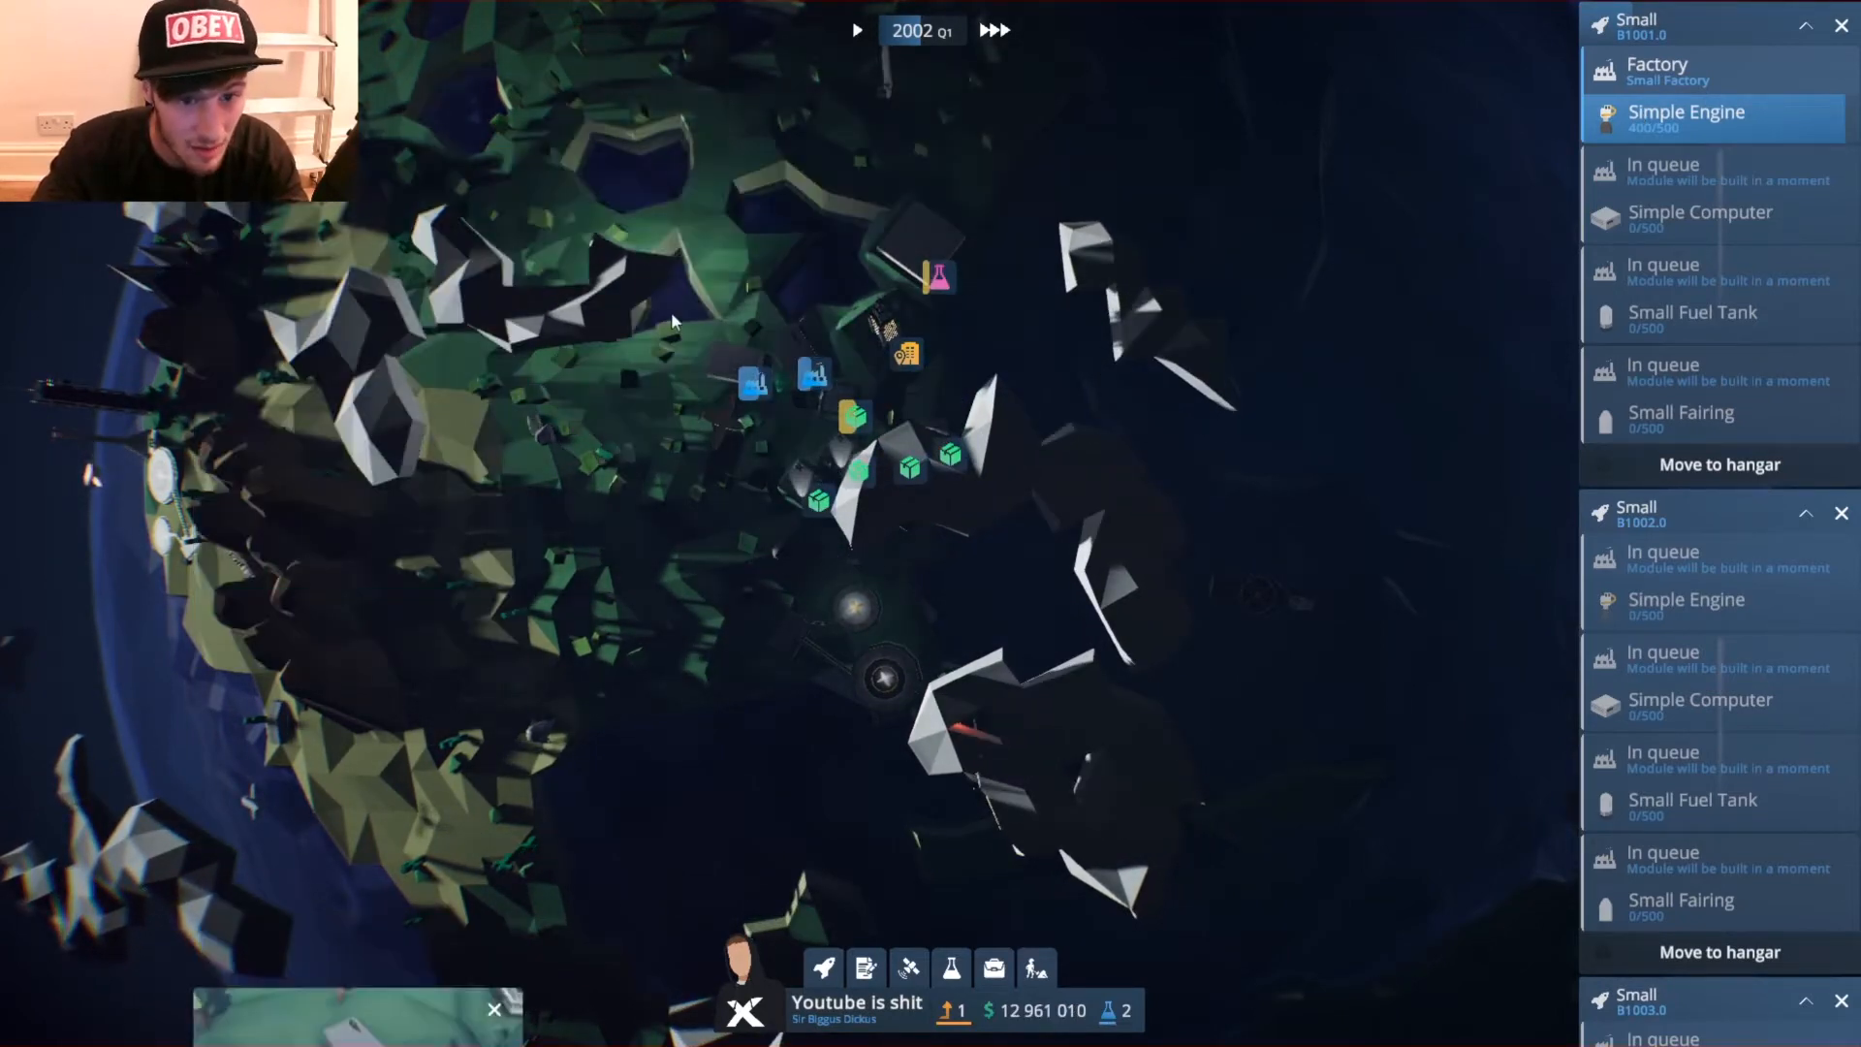
Check the factory's staffing cost and the office's negotiation power, then close the details.
left_click(754, 384)
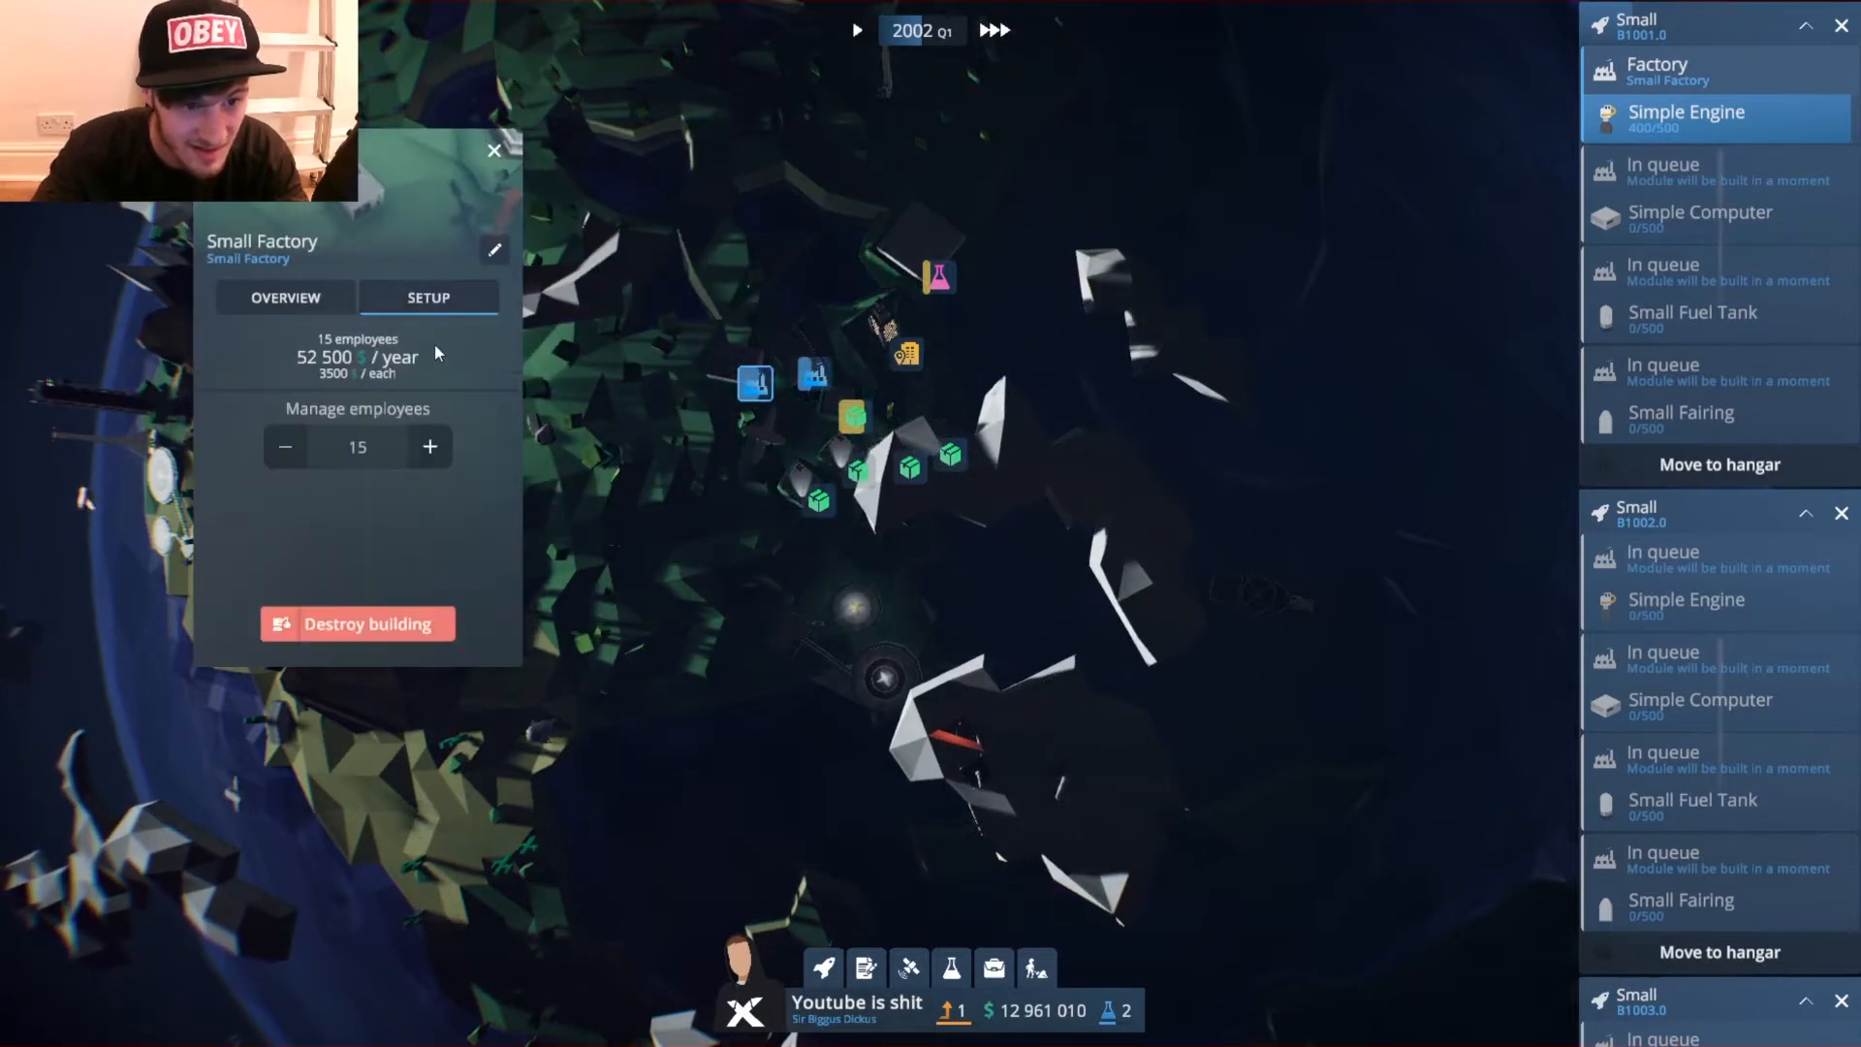
left_click(428, 448)
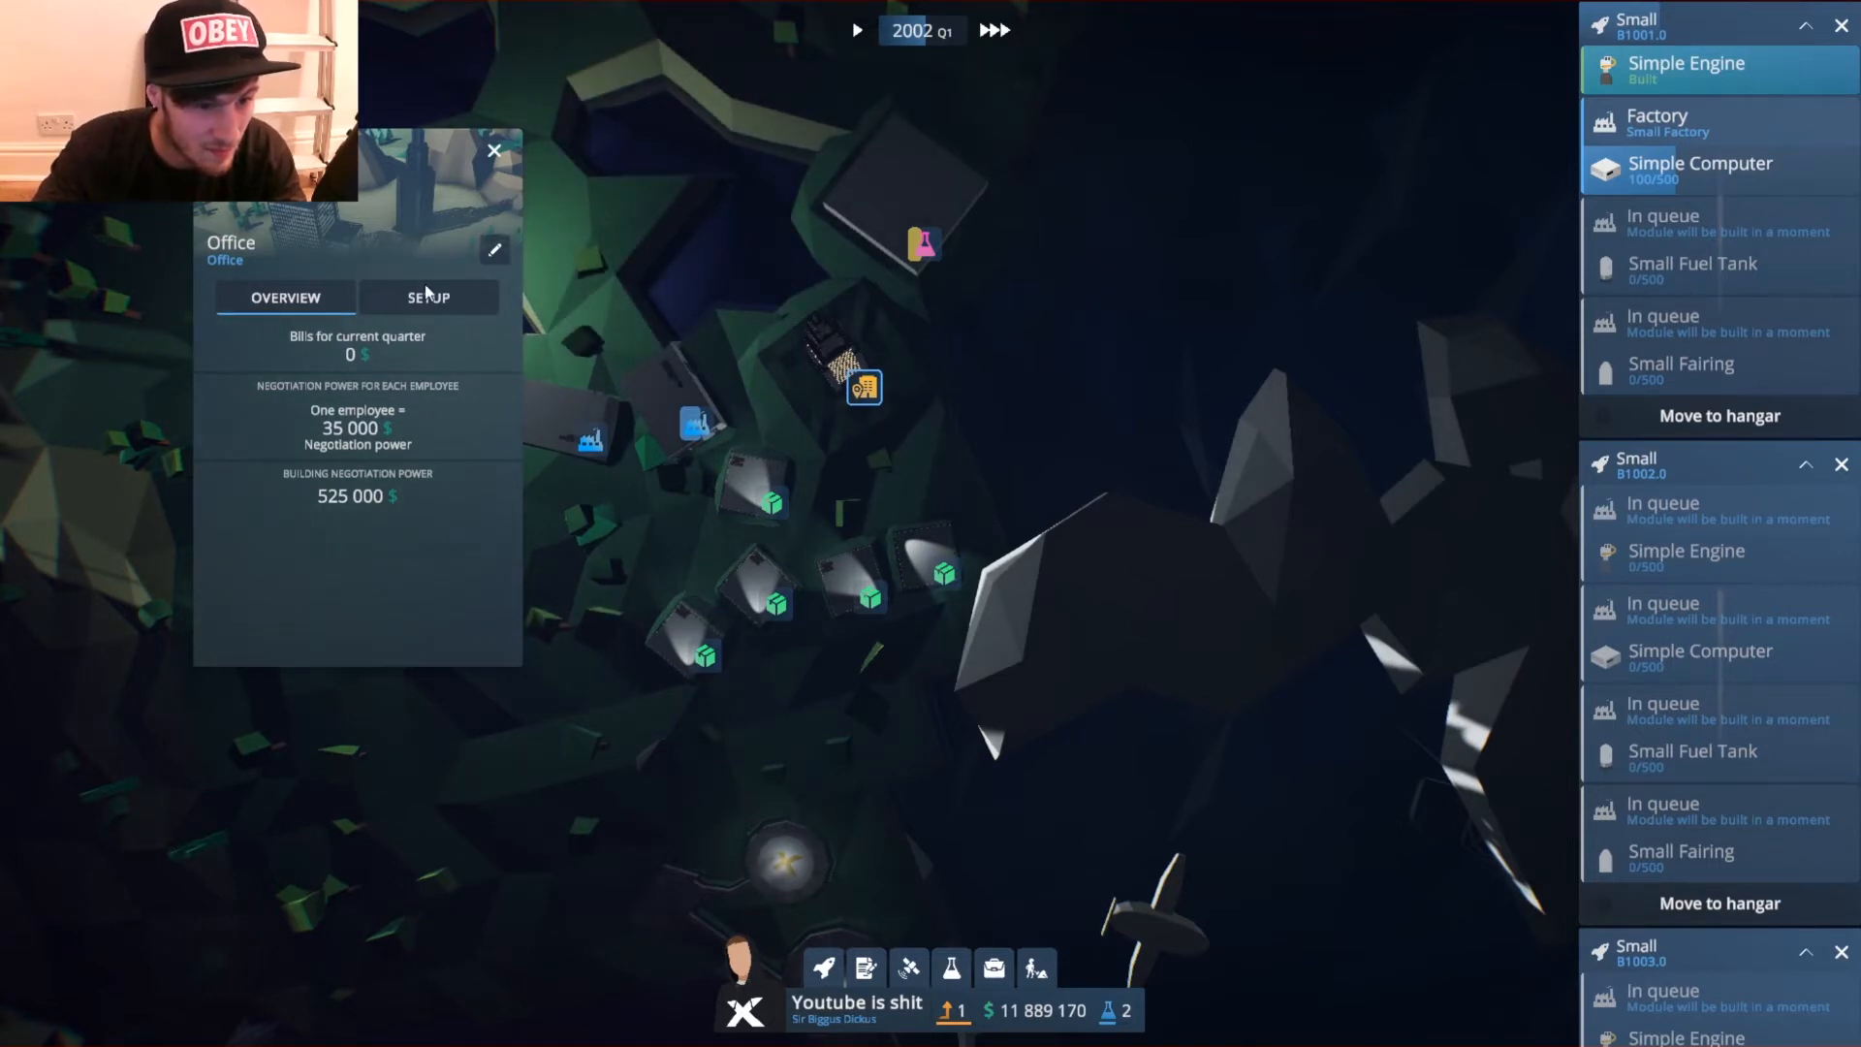
left_click(428, 297)
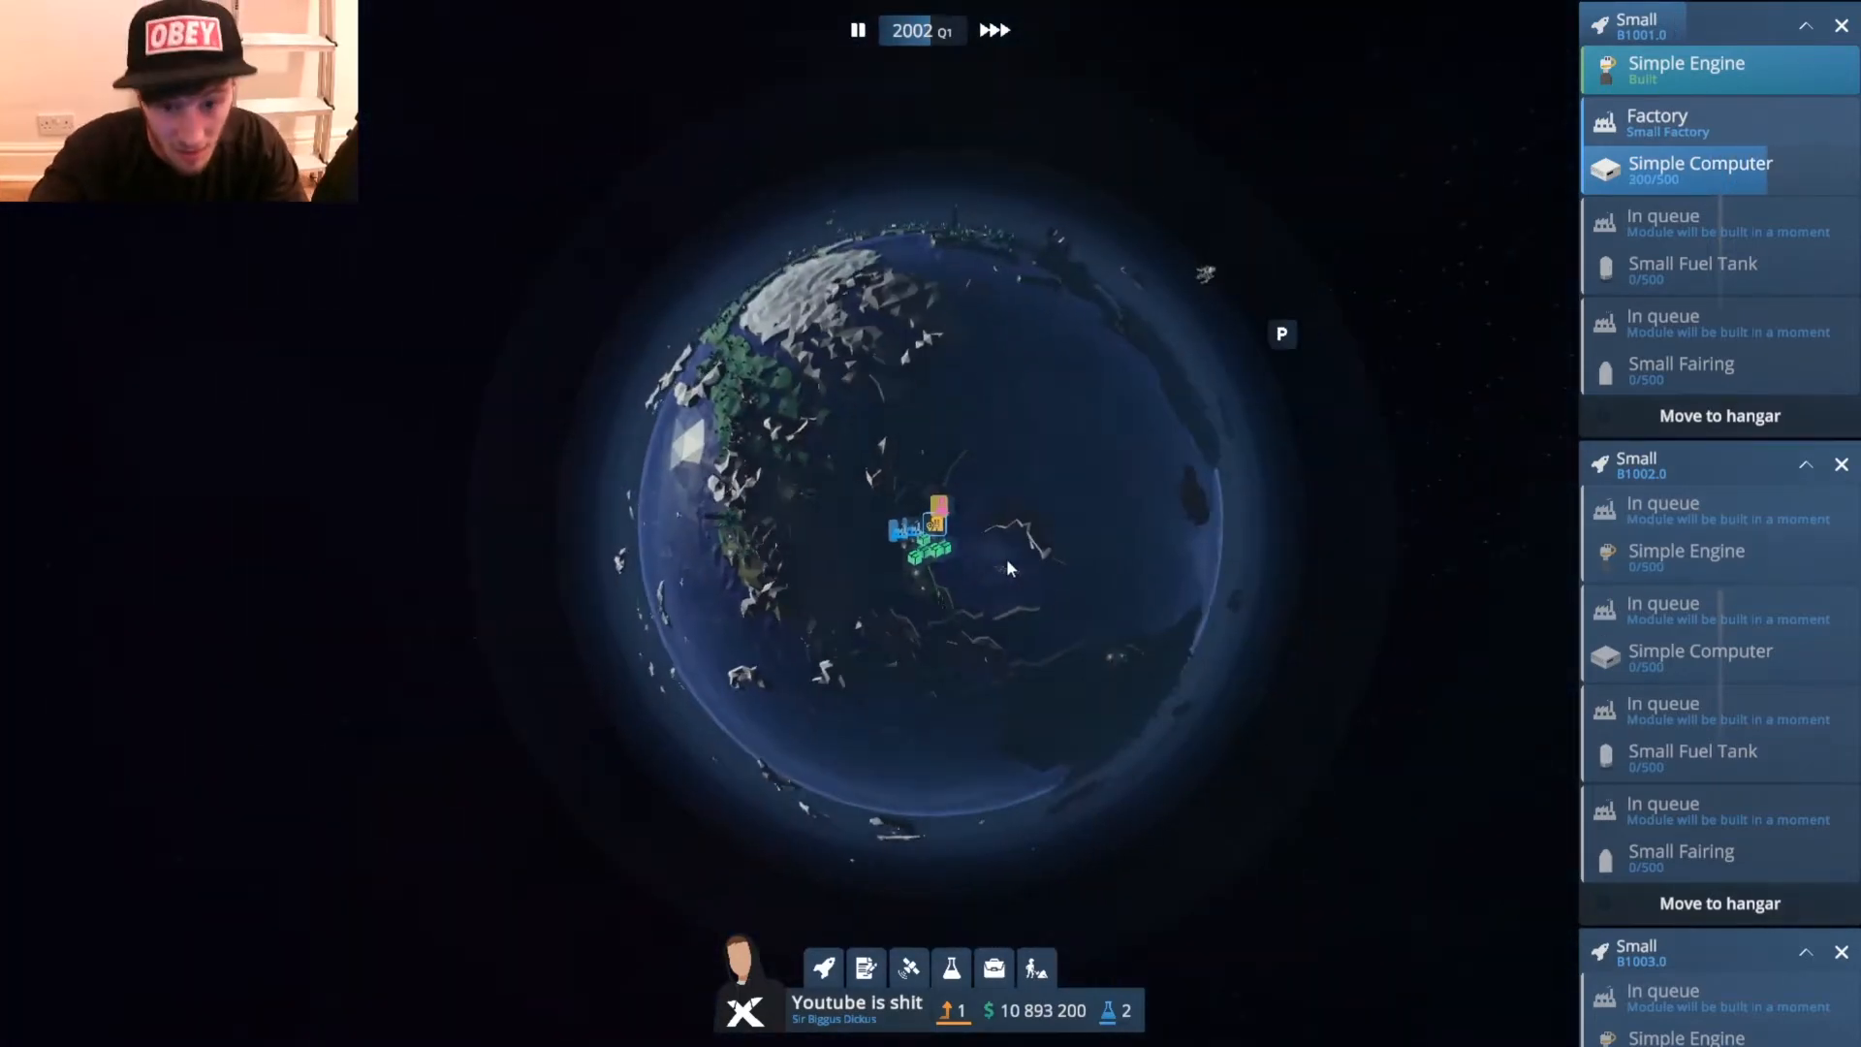
Let the Small rocket's engine, computer and fuel tank finish building, then view the company overview.
scroll("down", 3)
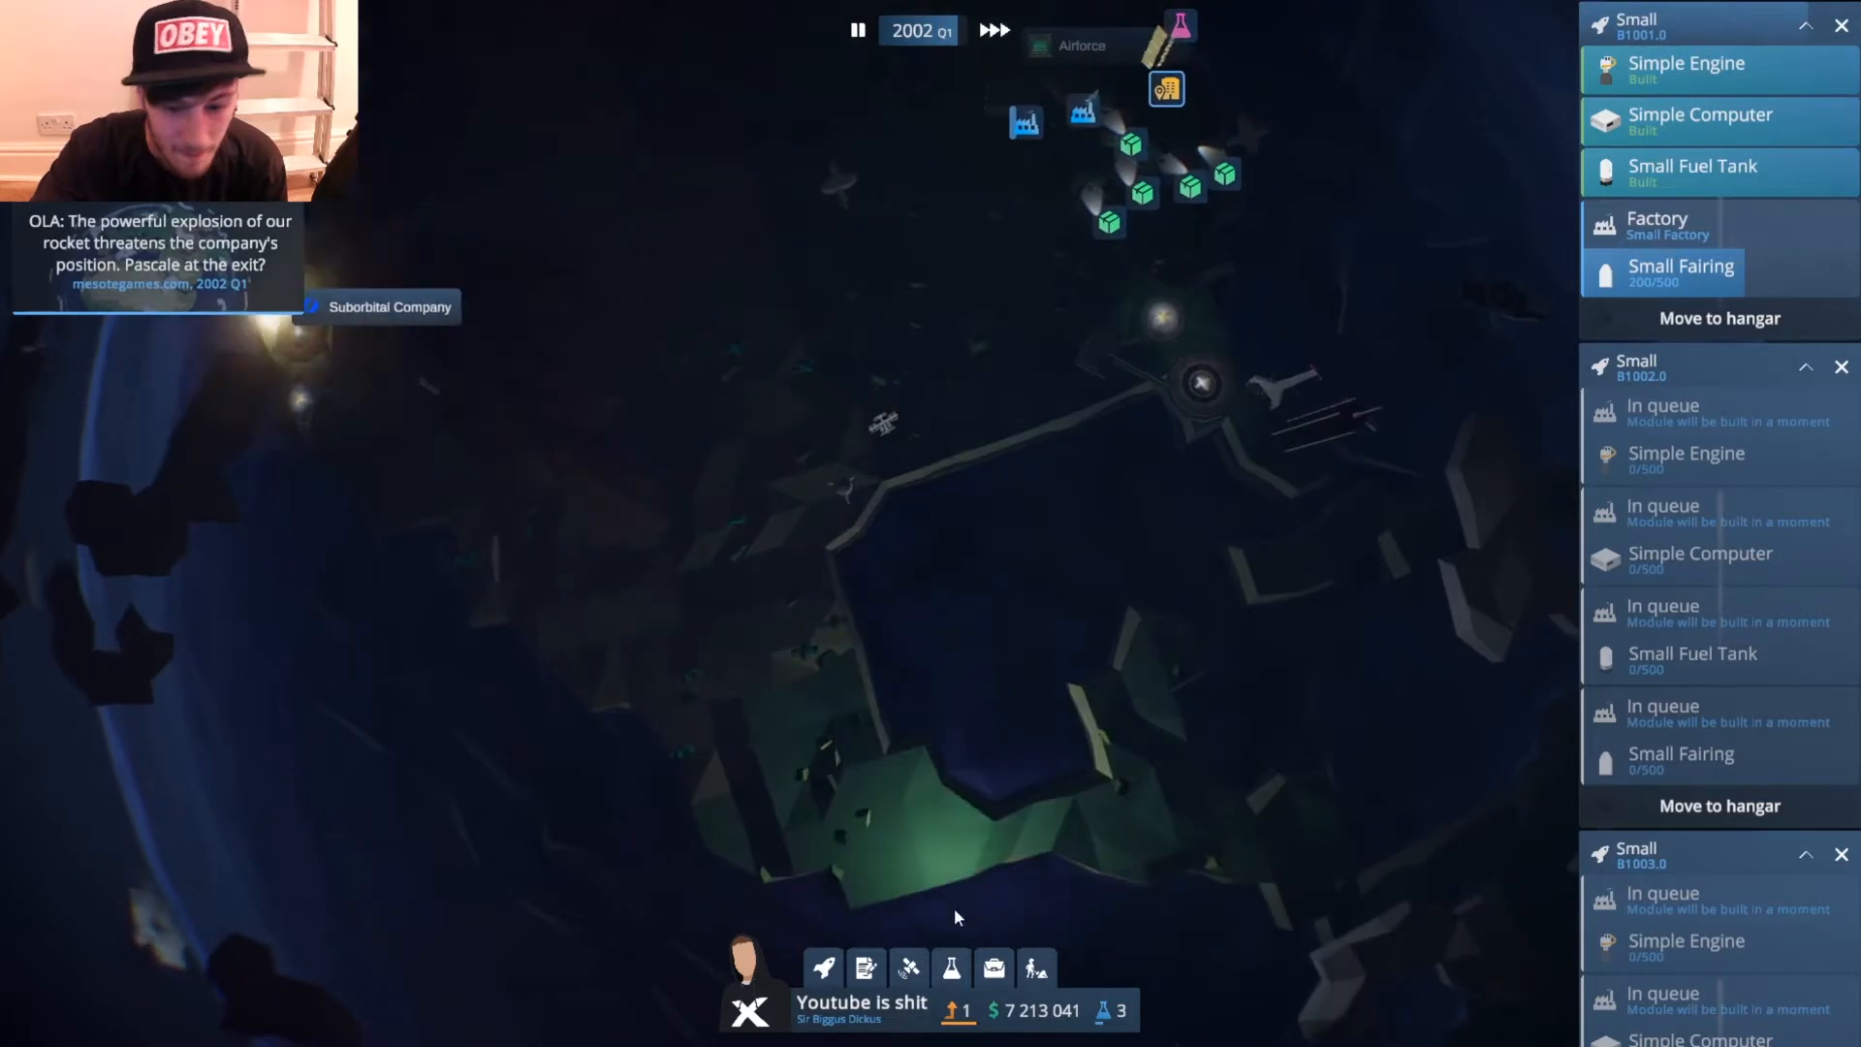
left_click(993, 968)
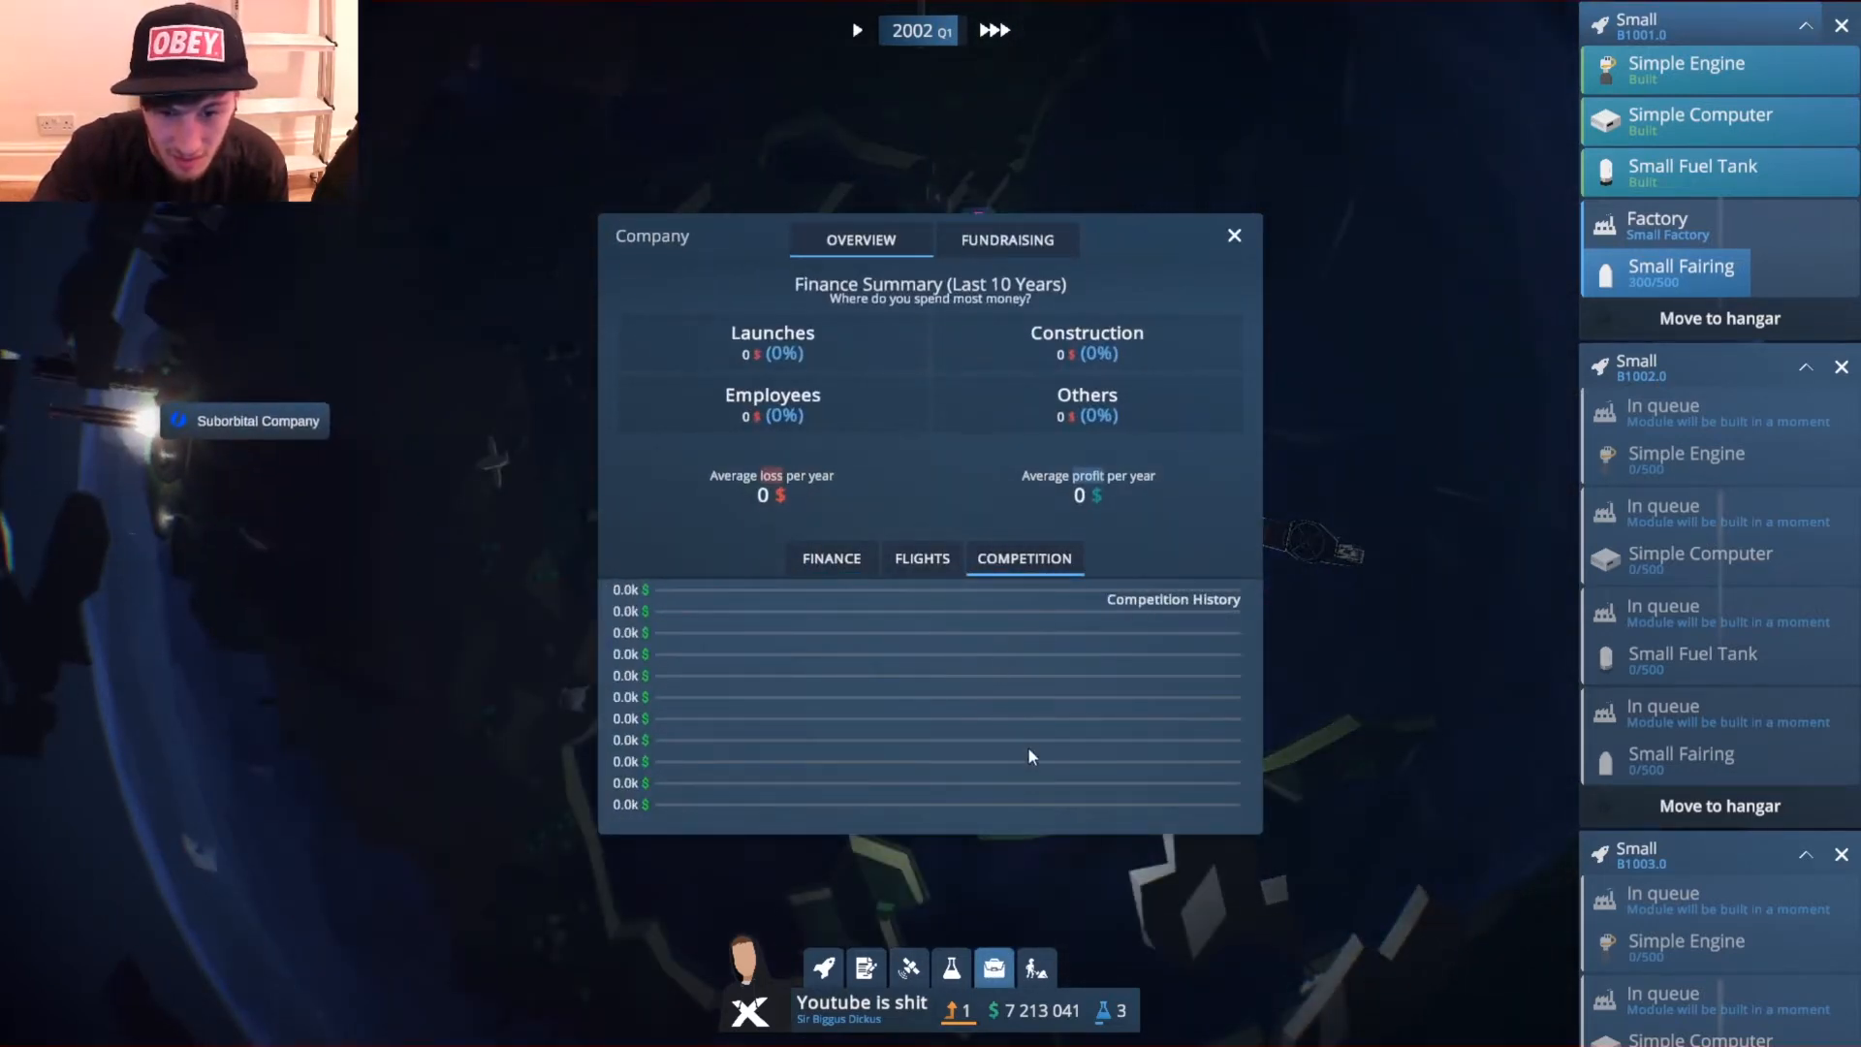
Review the finance history and list the rocket projects, showing the Small rocket at 52% reliability.
left_click(832, 558)
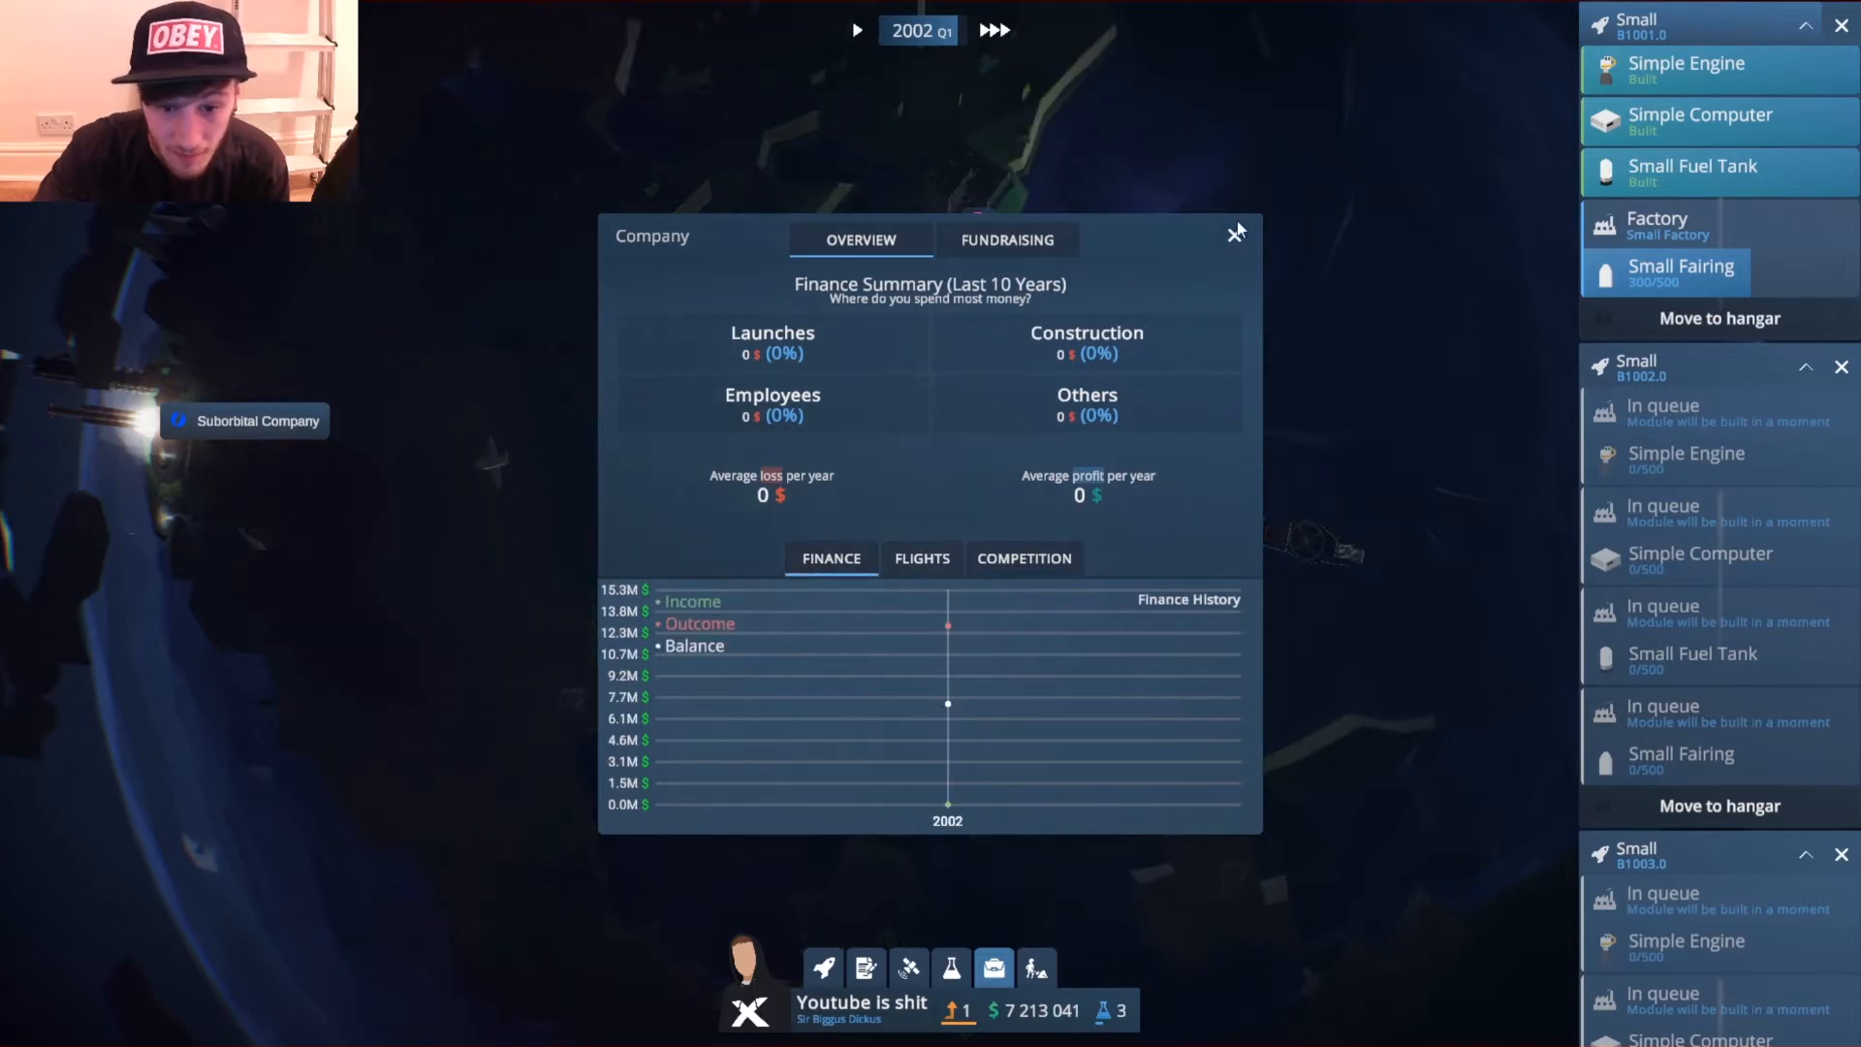
left_click(1235, 231)
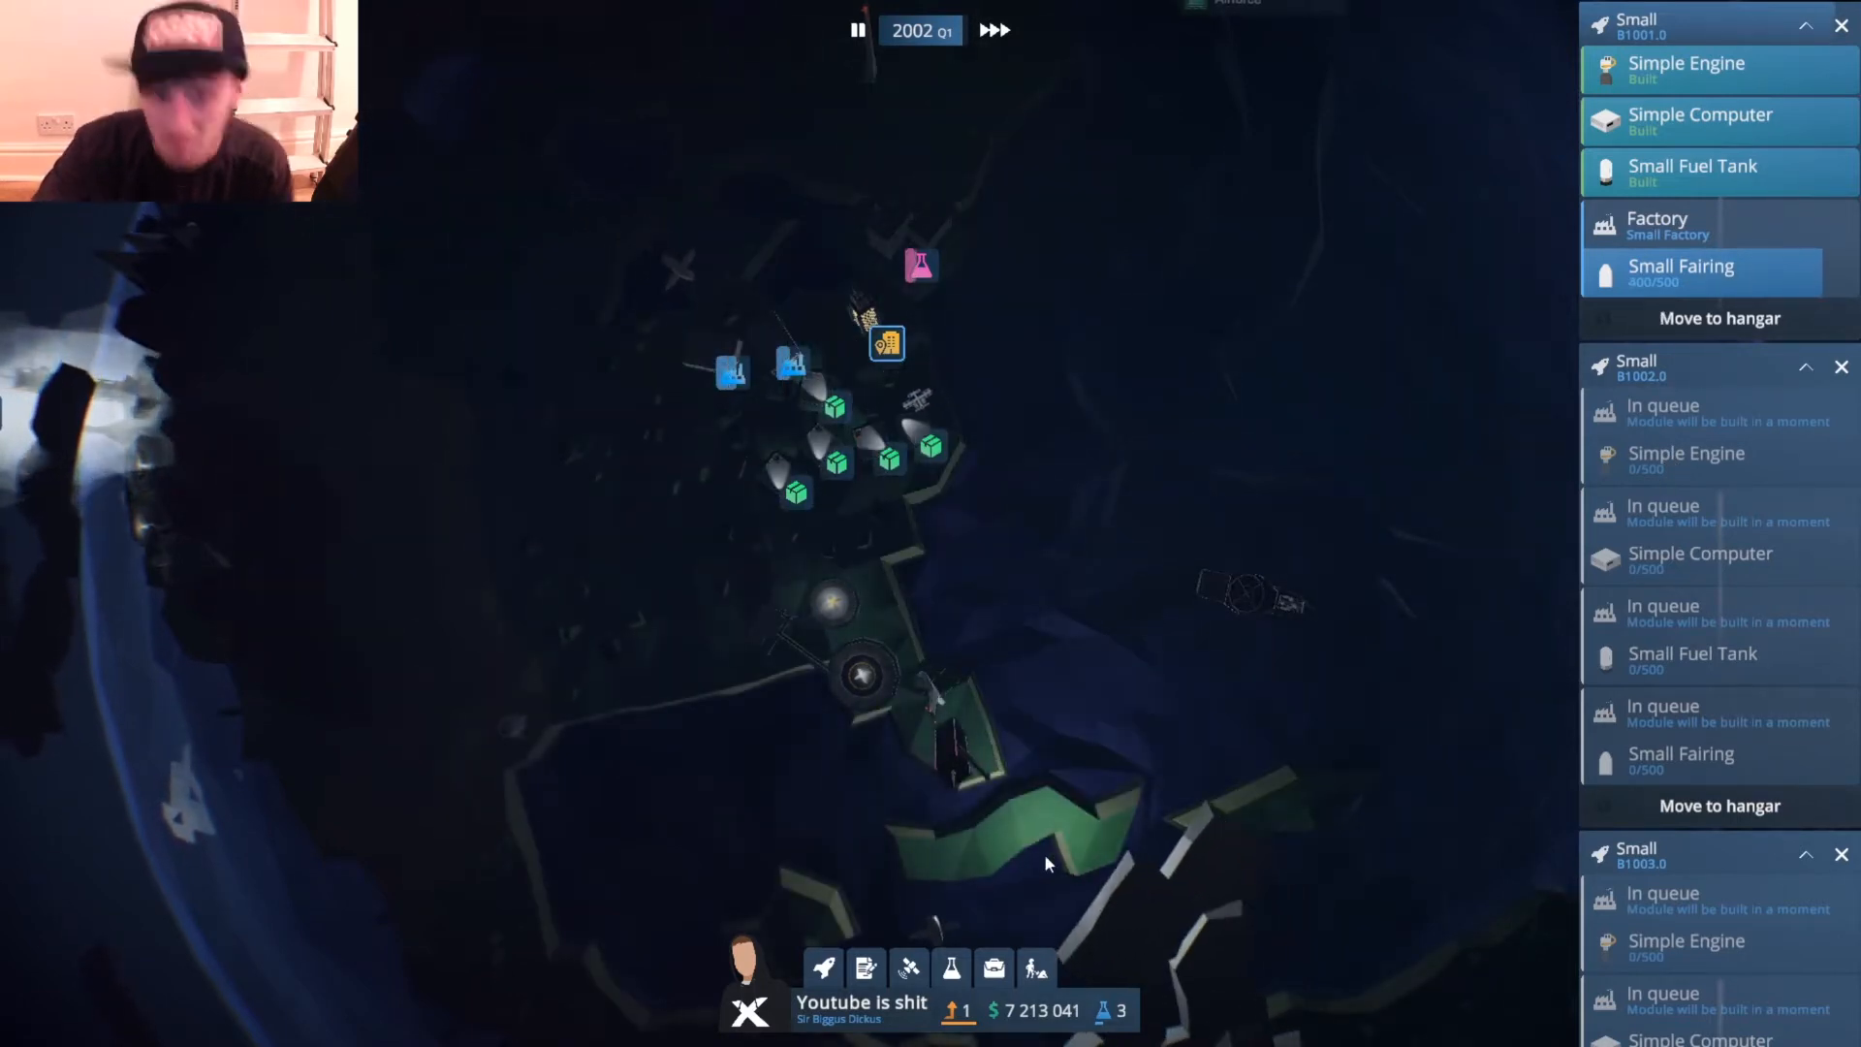
left_click(909, 968)
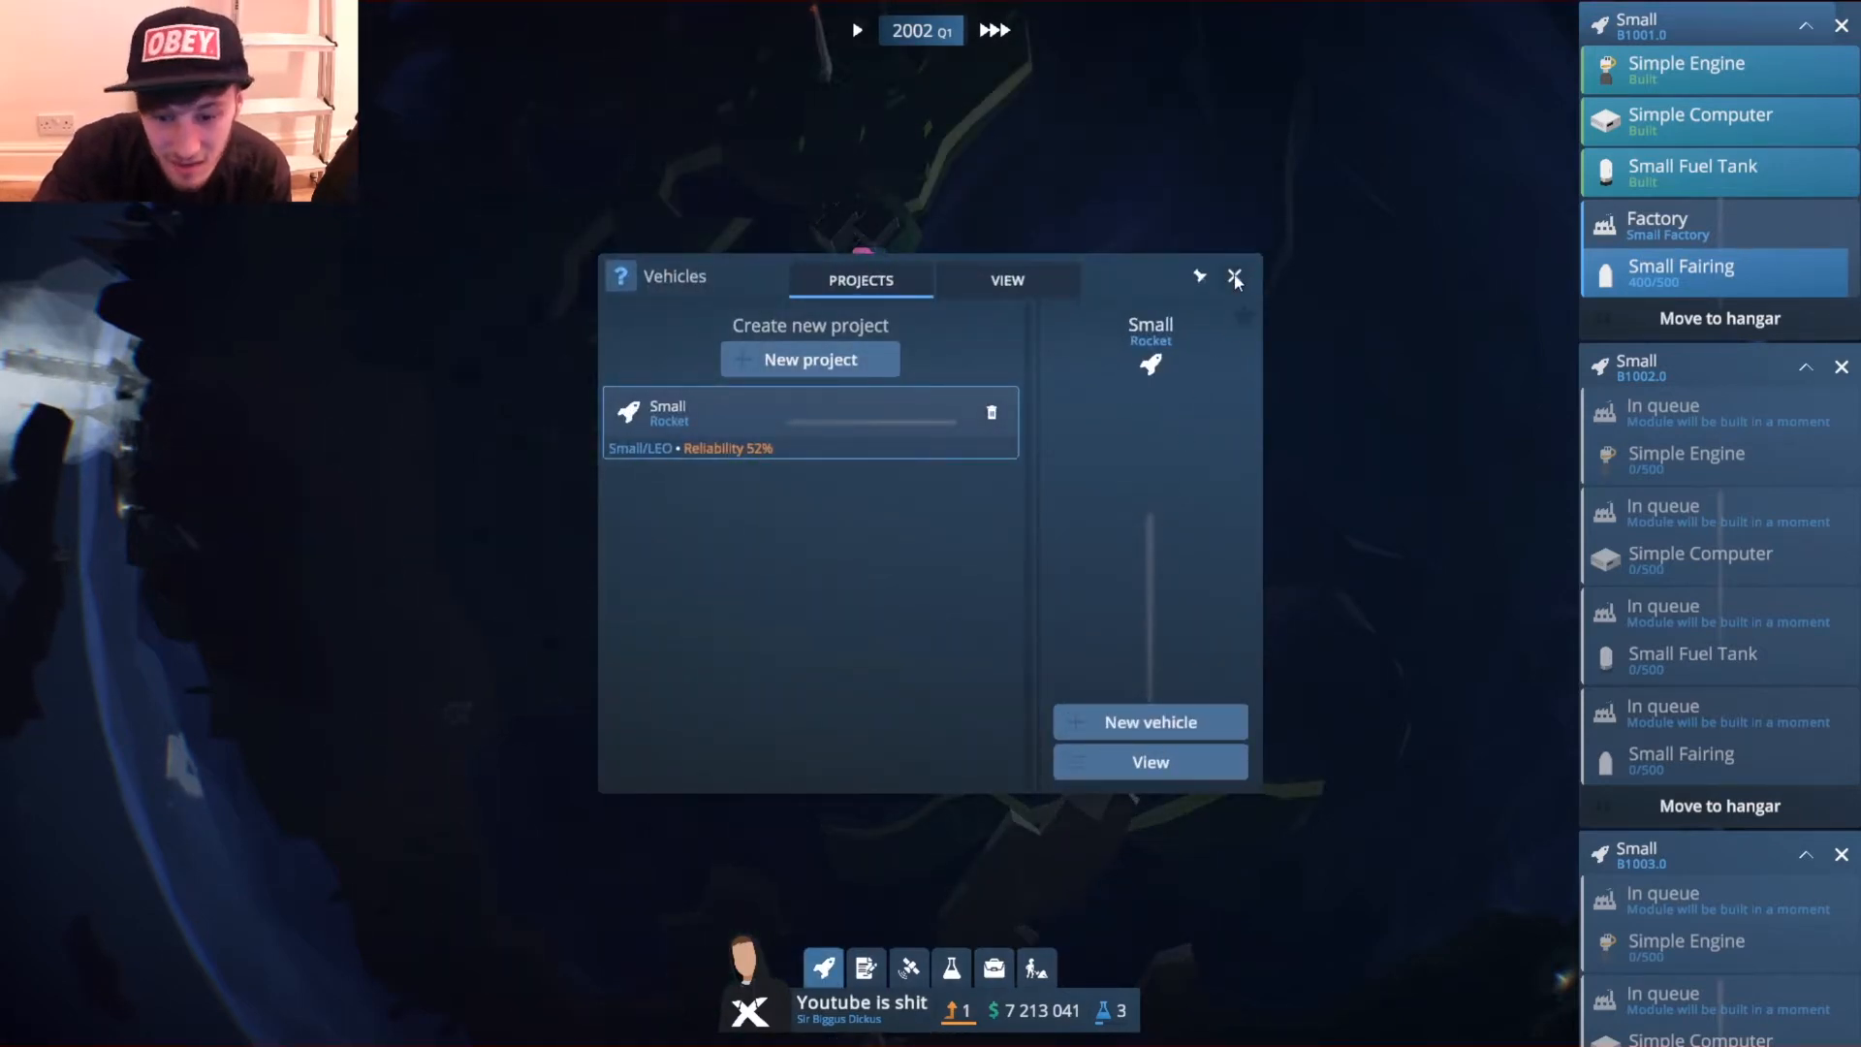
Clear the projects and company progress windows and bring up the missions list.
left_click(1234, 277)
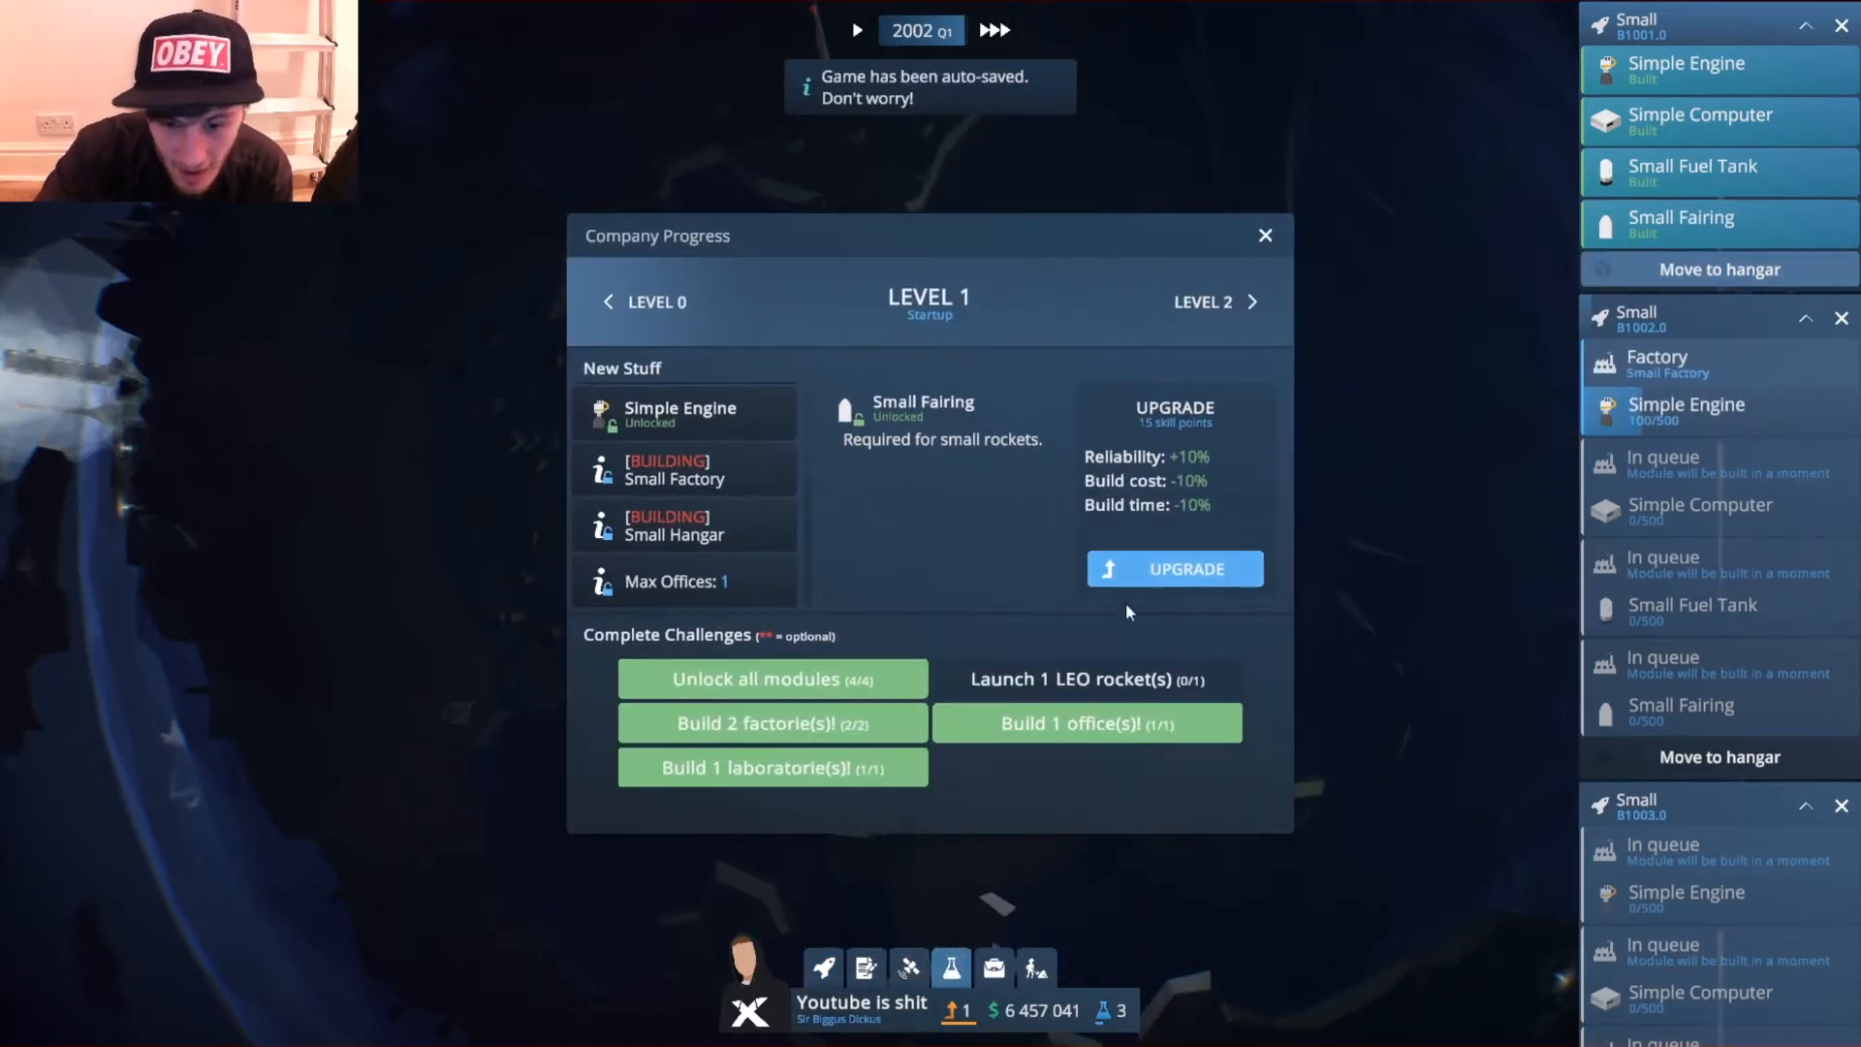
left_click(1264, 235)
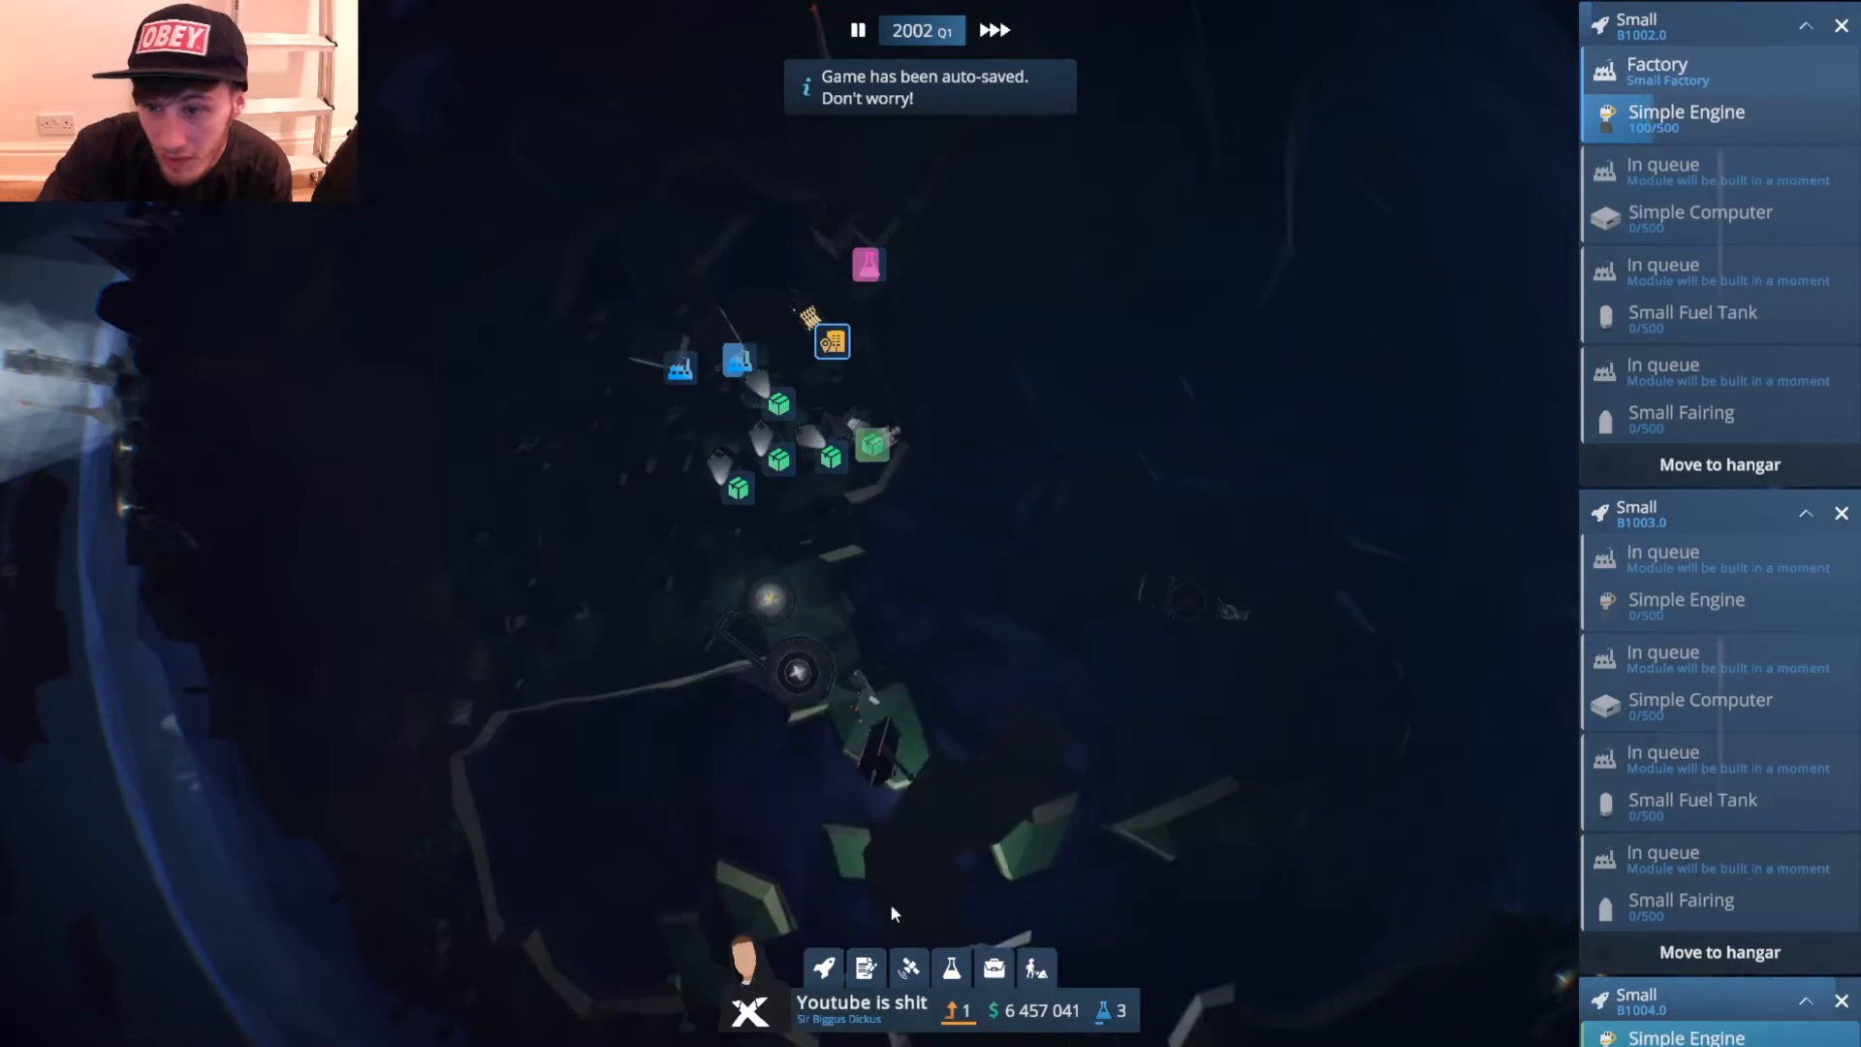
left_click(822, 967)
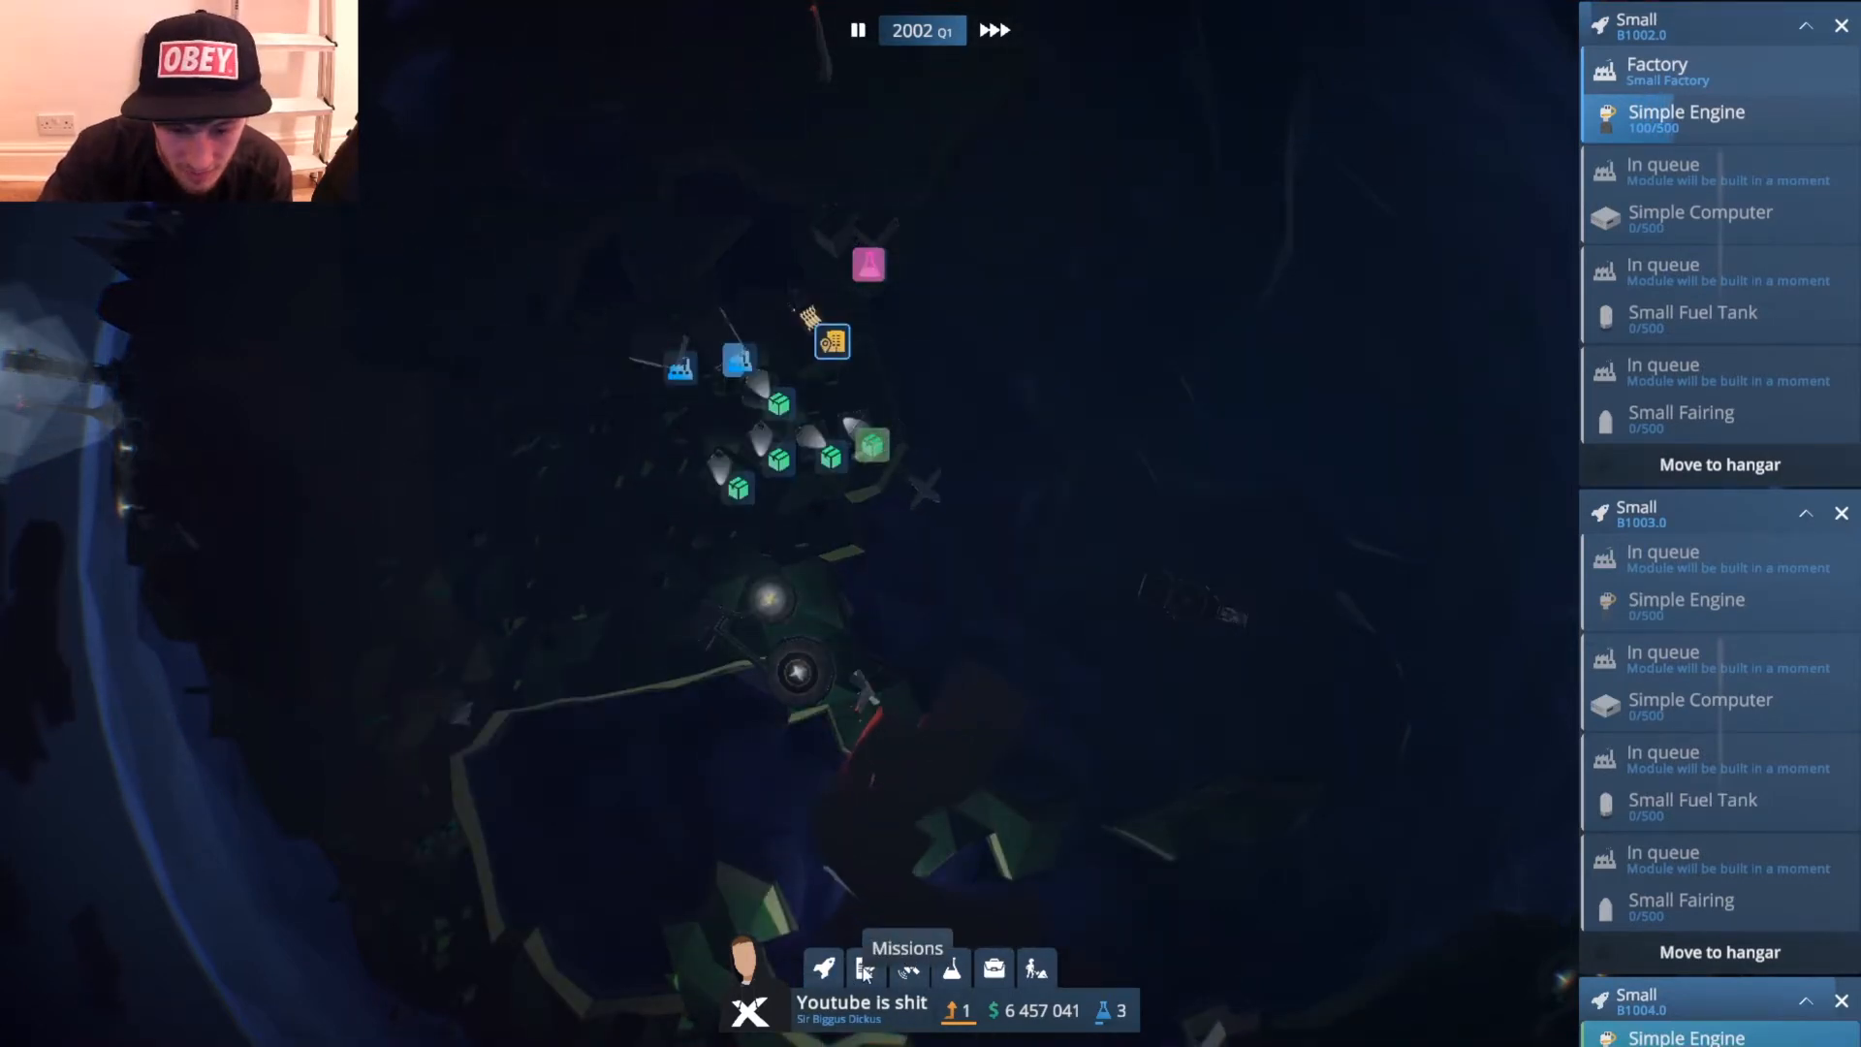
left_click(865, 967)
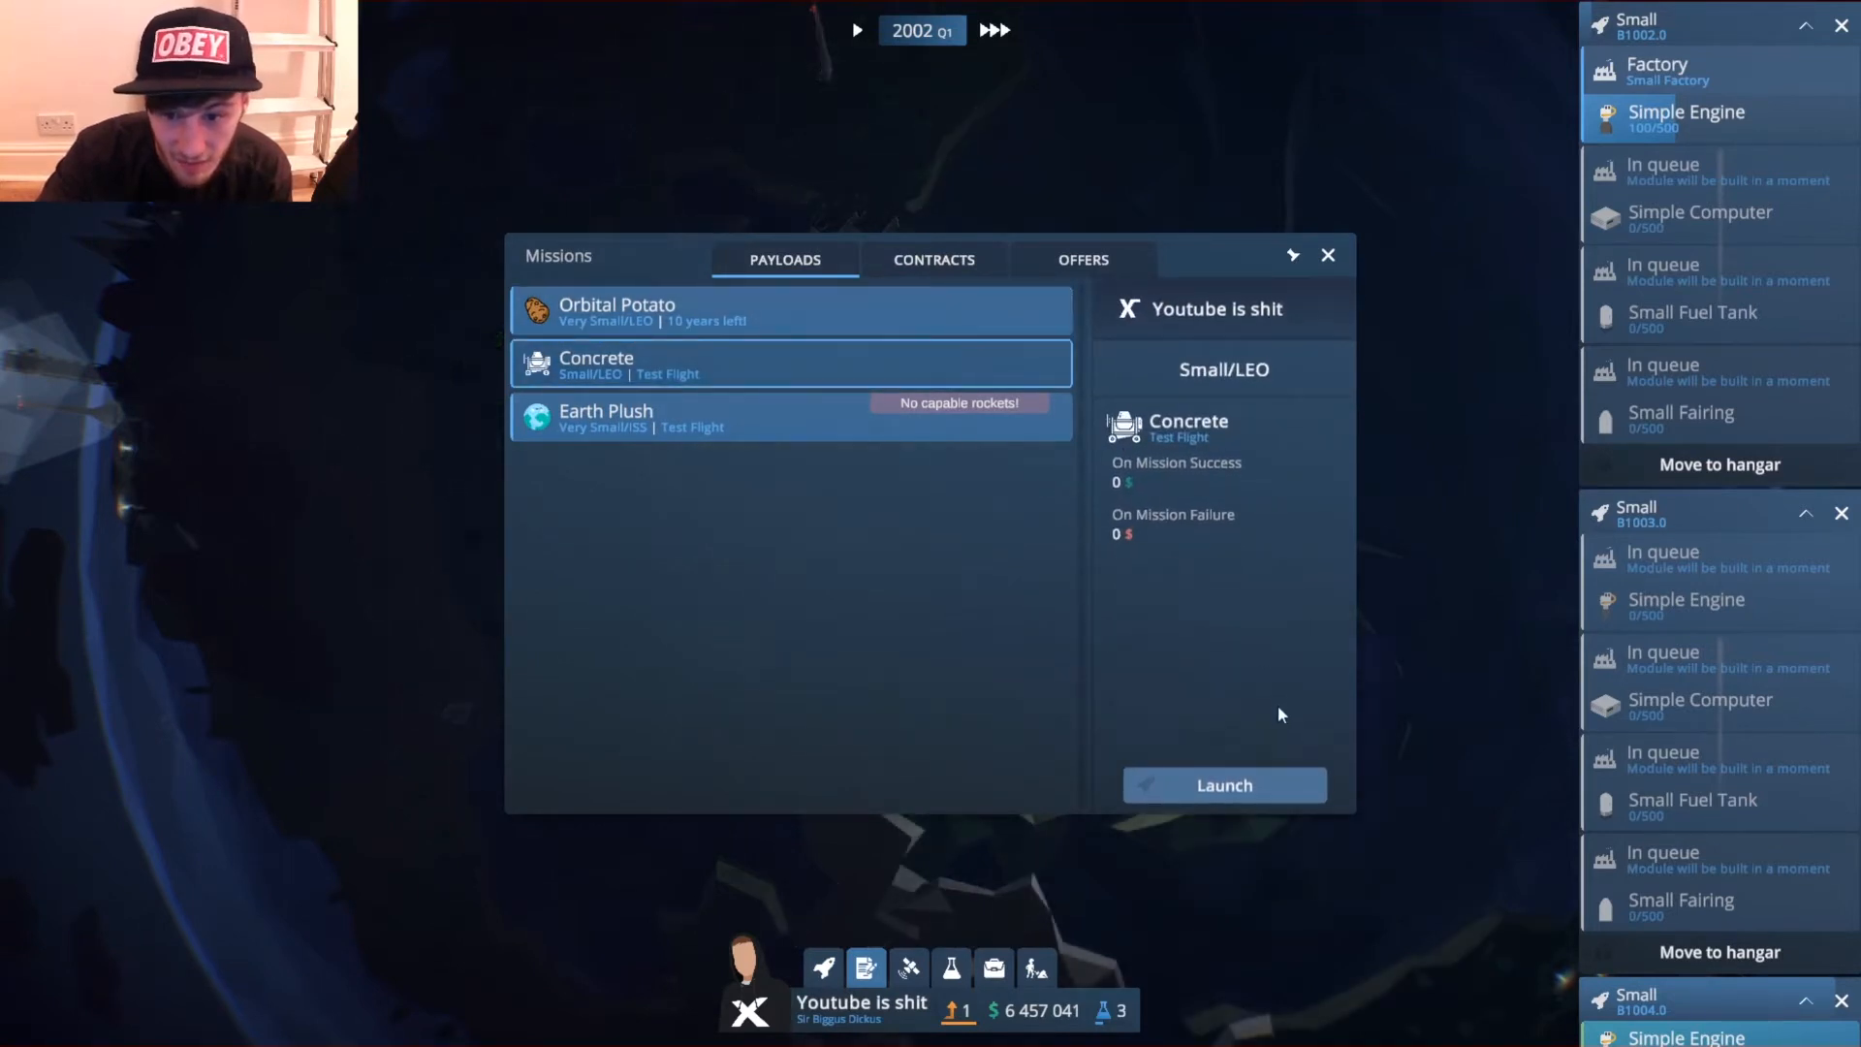
Assign the finished Small rocket to the Concrete test flight and launch it from a spaceport.
left_click(1223, 785)
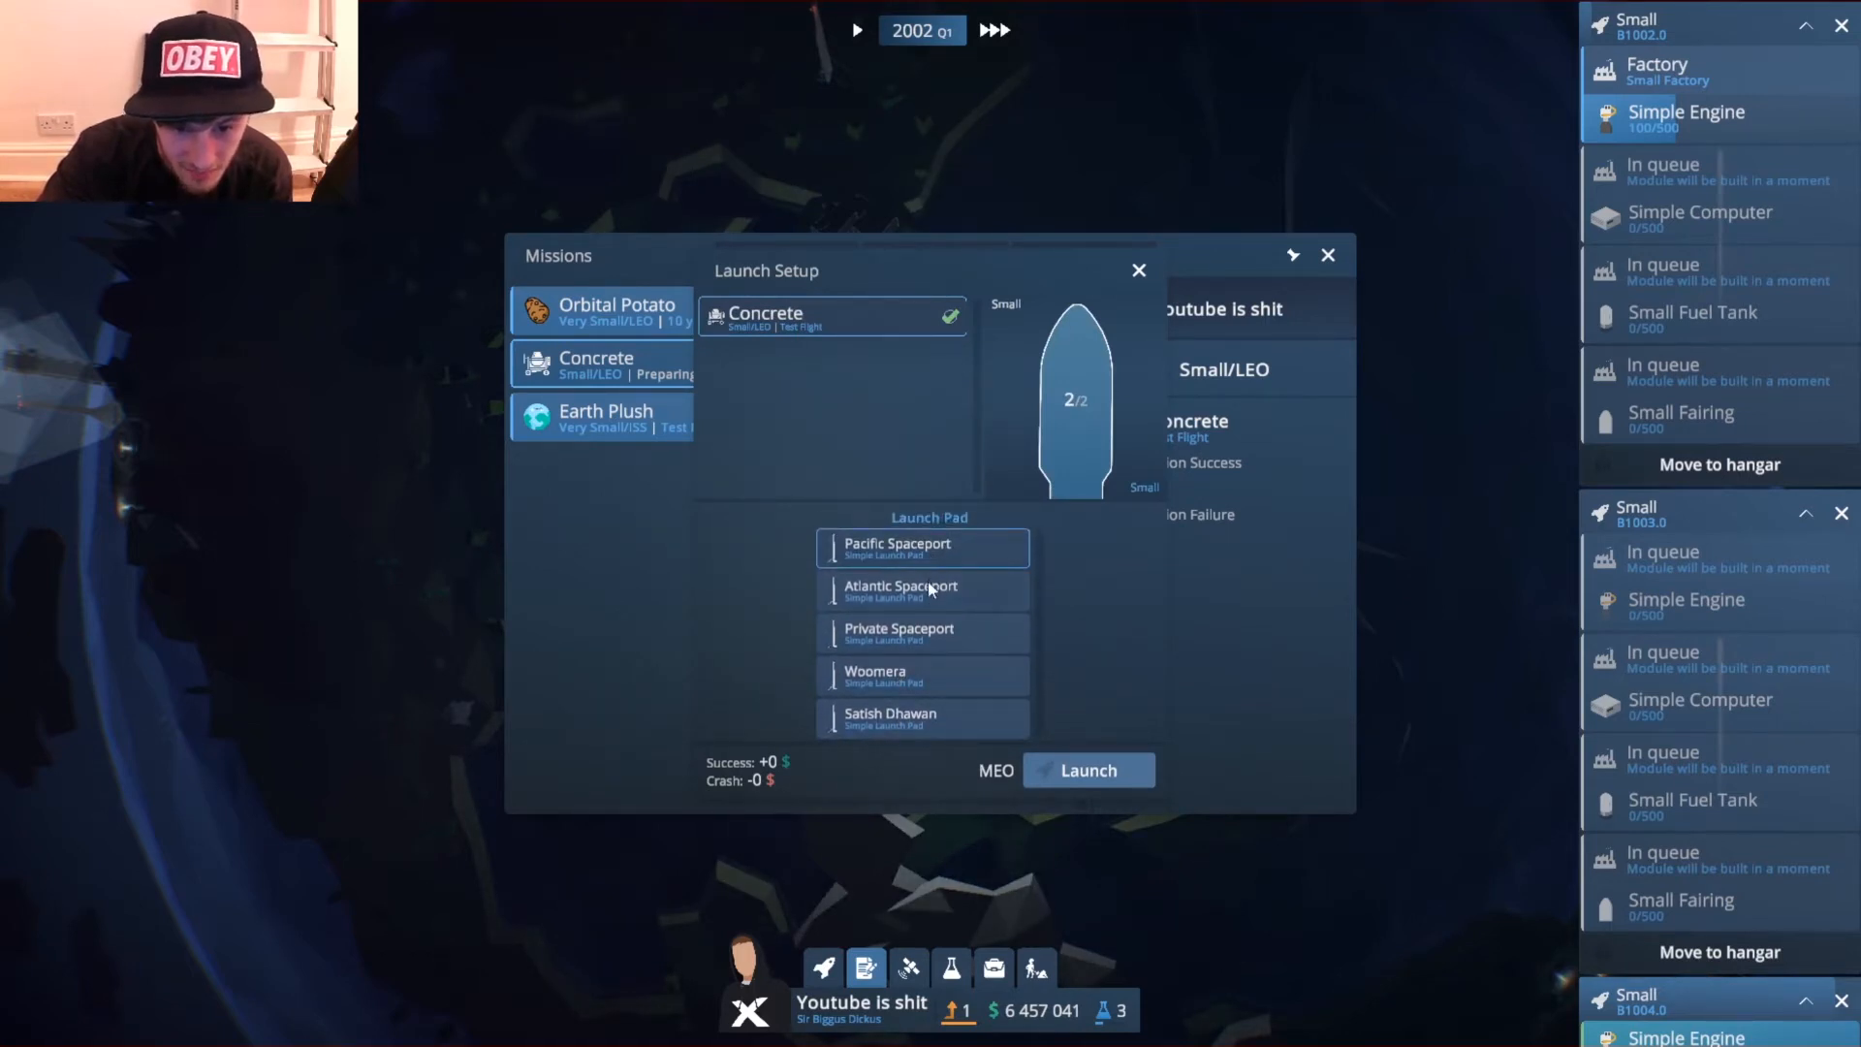
left_click(922, 590)
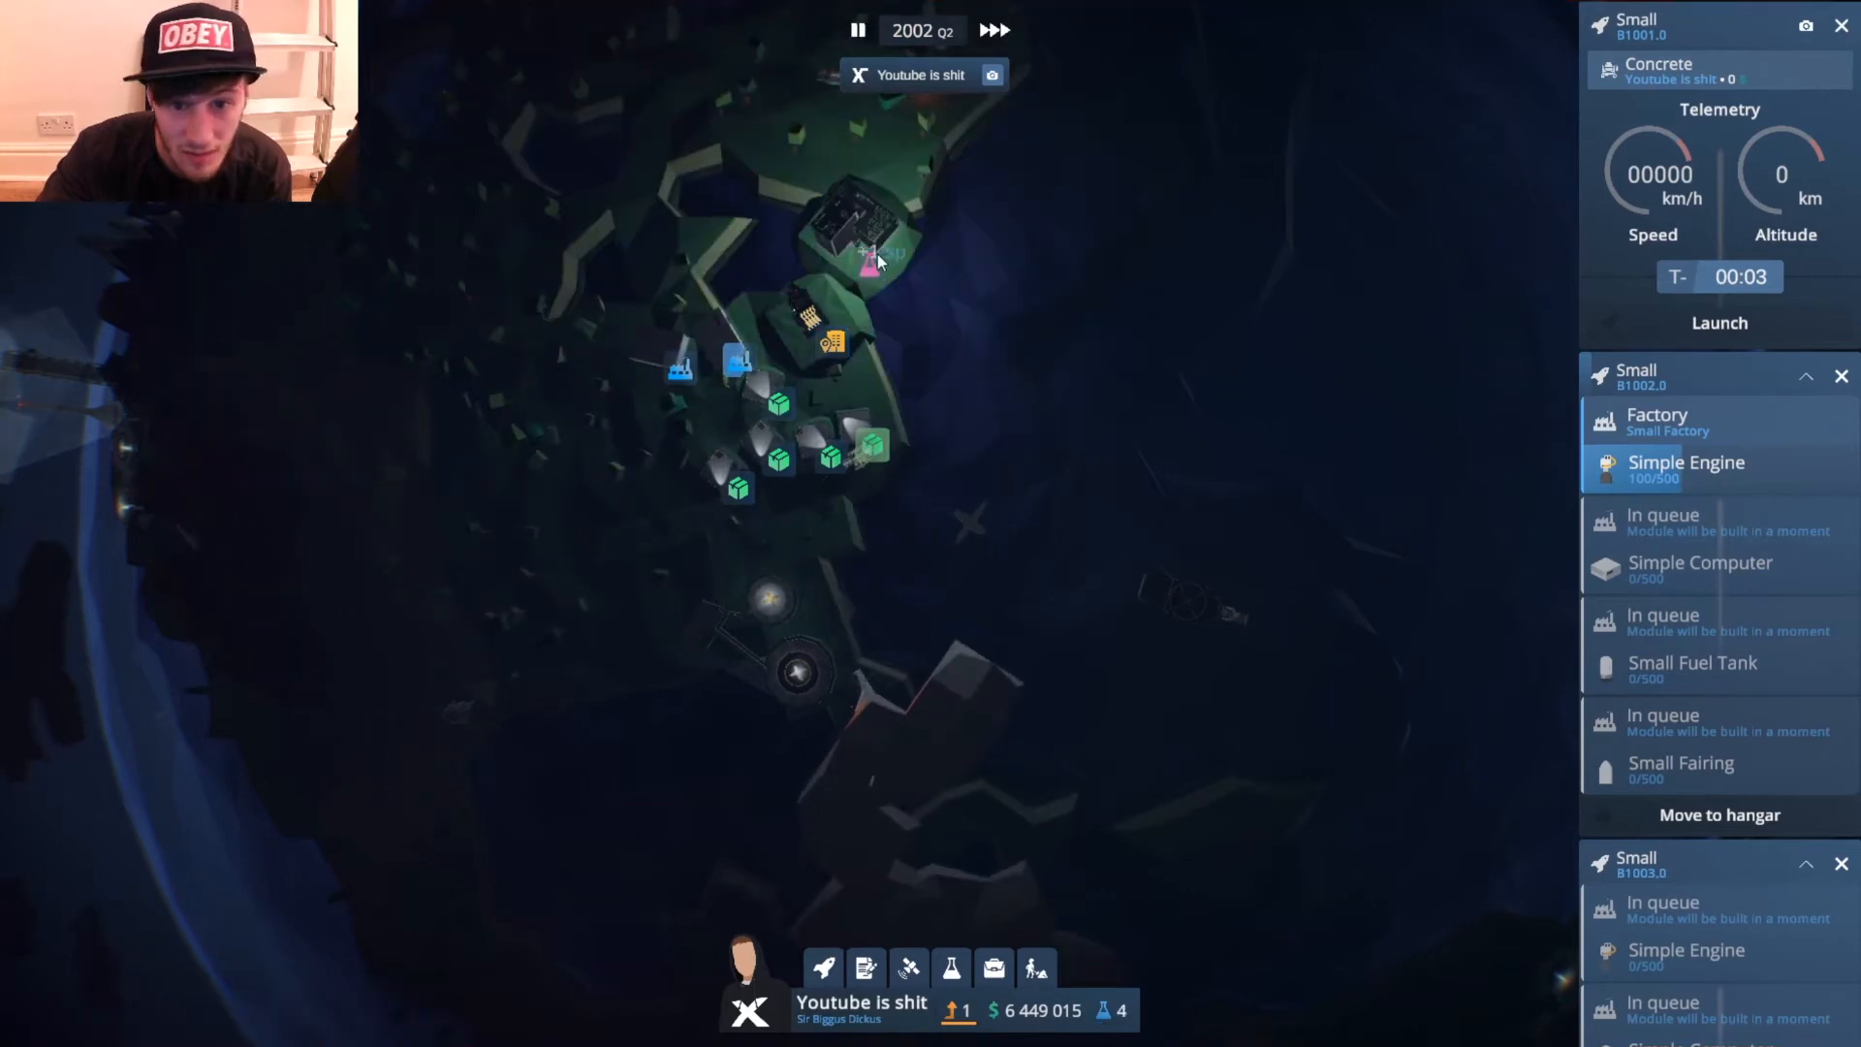
Adjust the laboratory's staff count and check its quarterly bills.
left_click(868, 266)
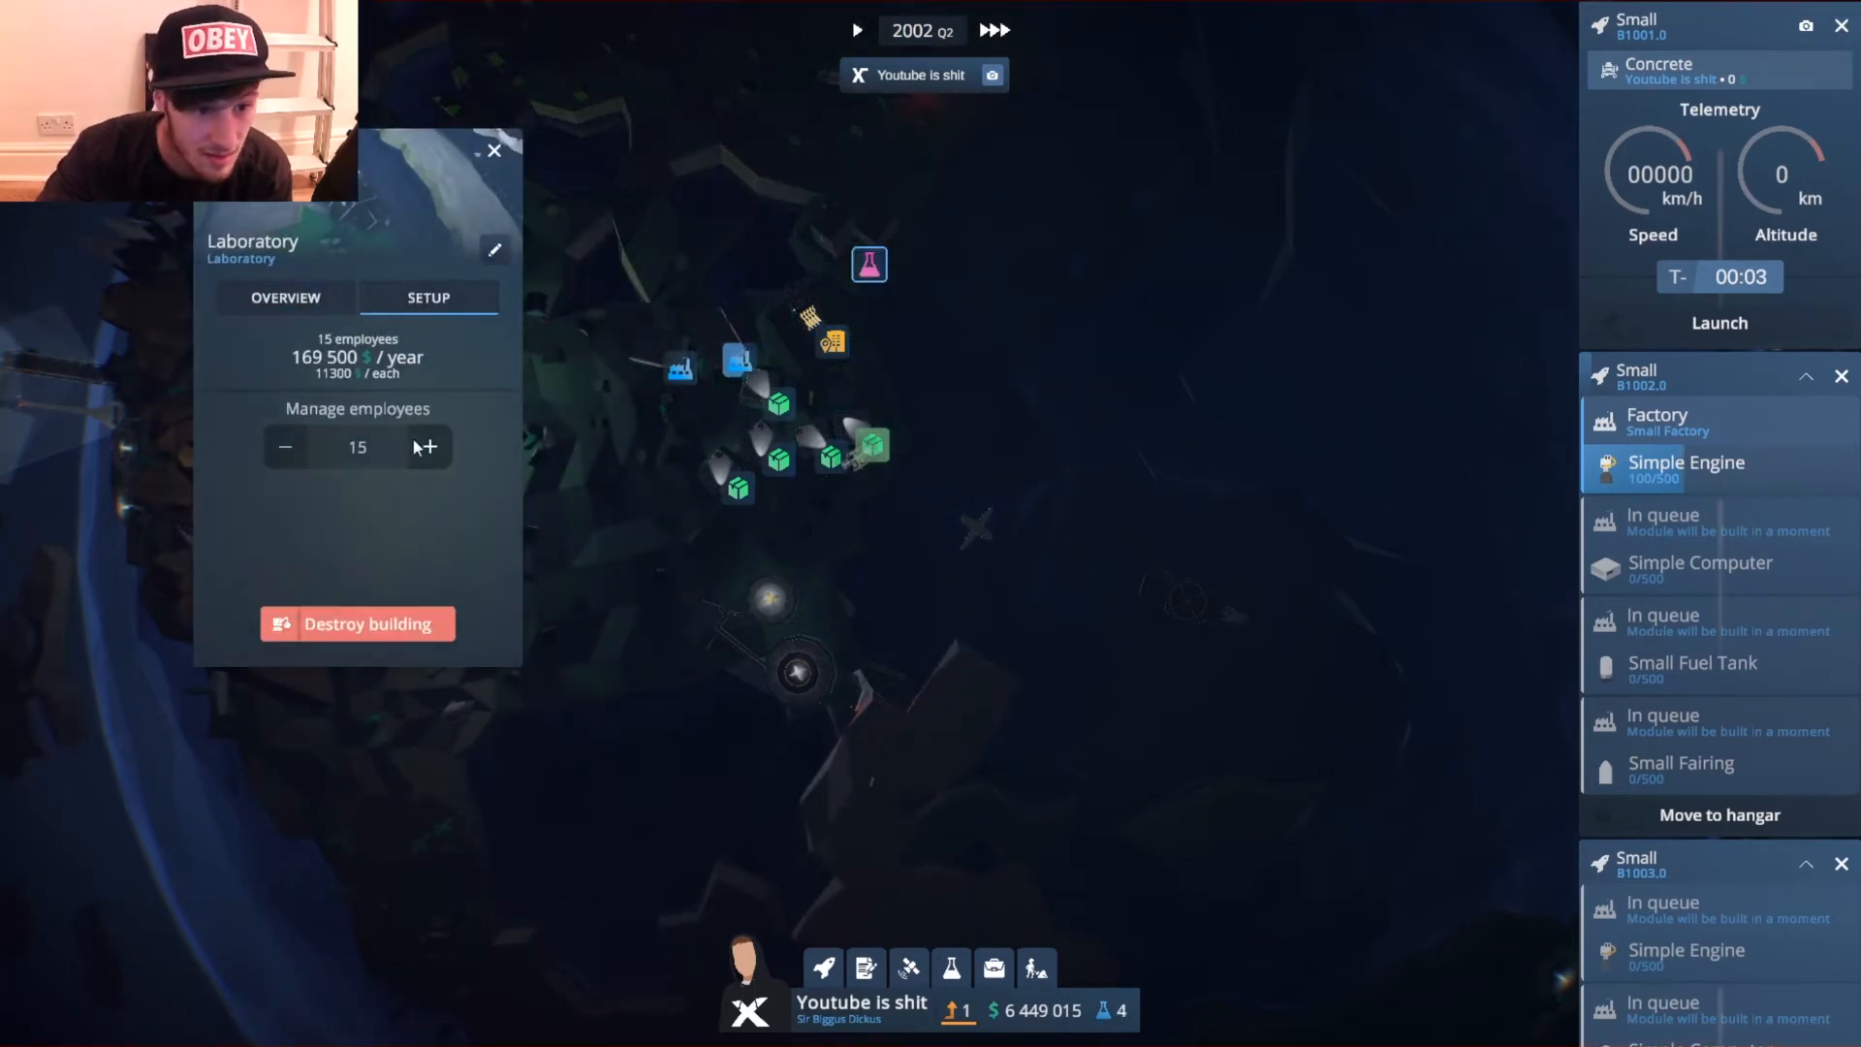
left_click(285, 297)
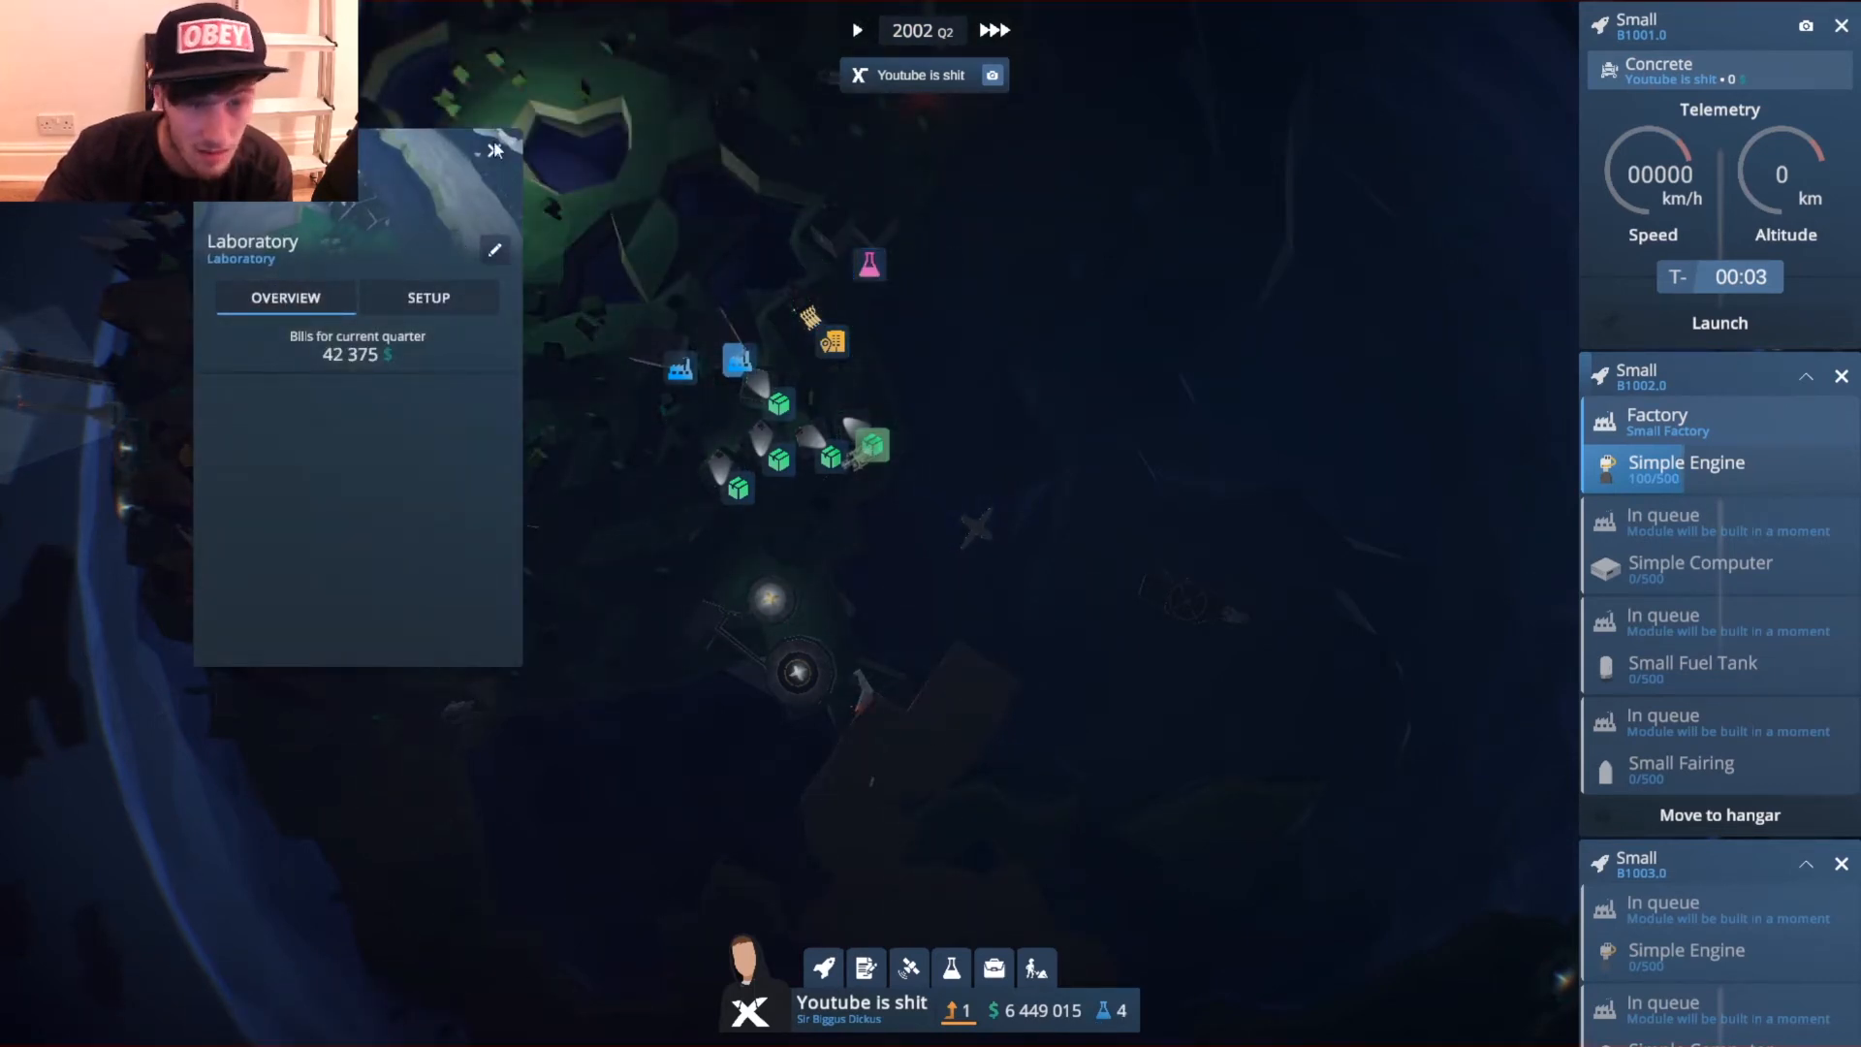
left_click(855, 29)
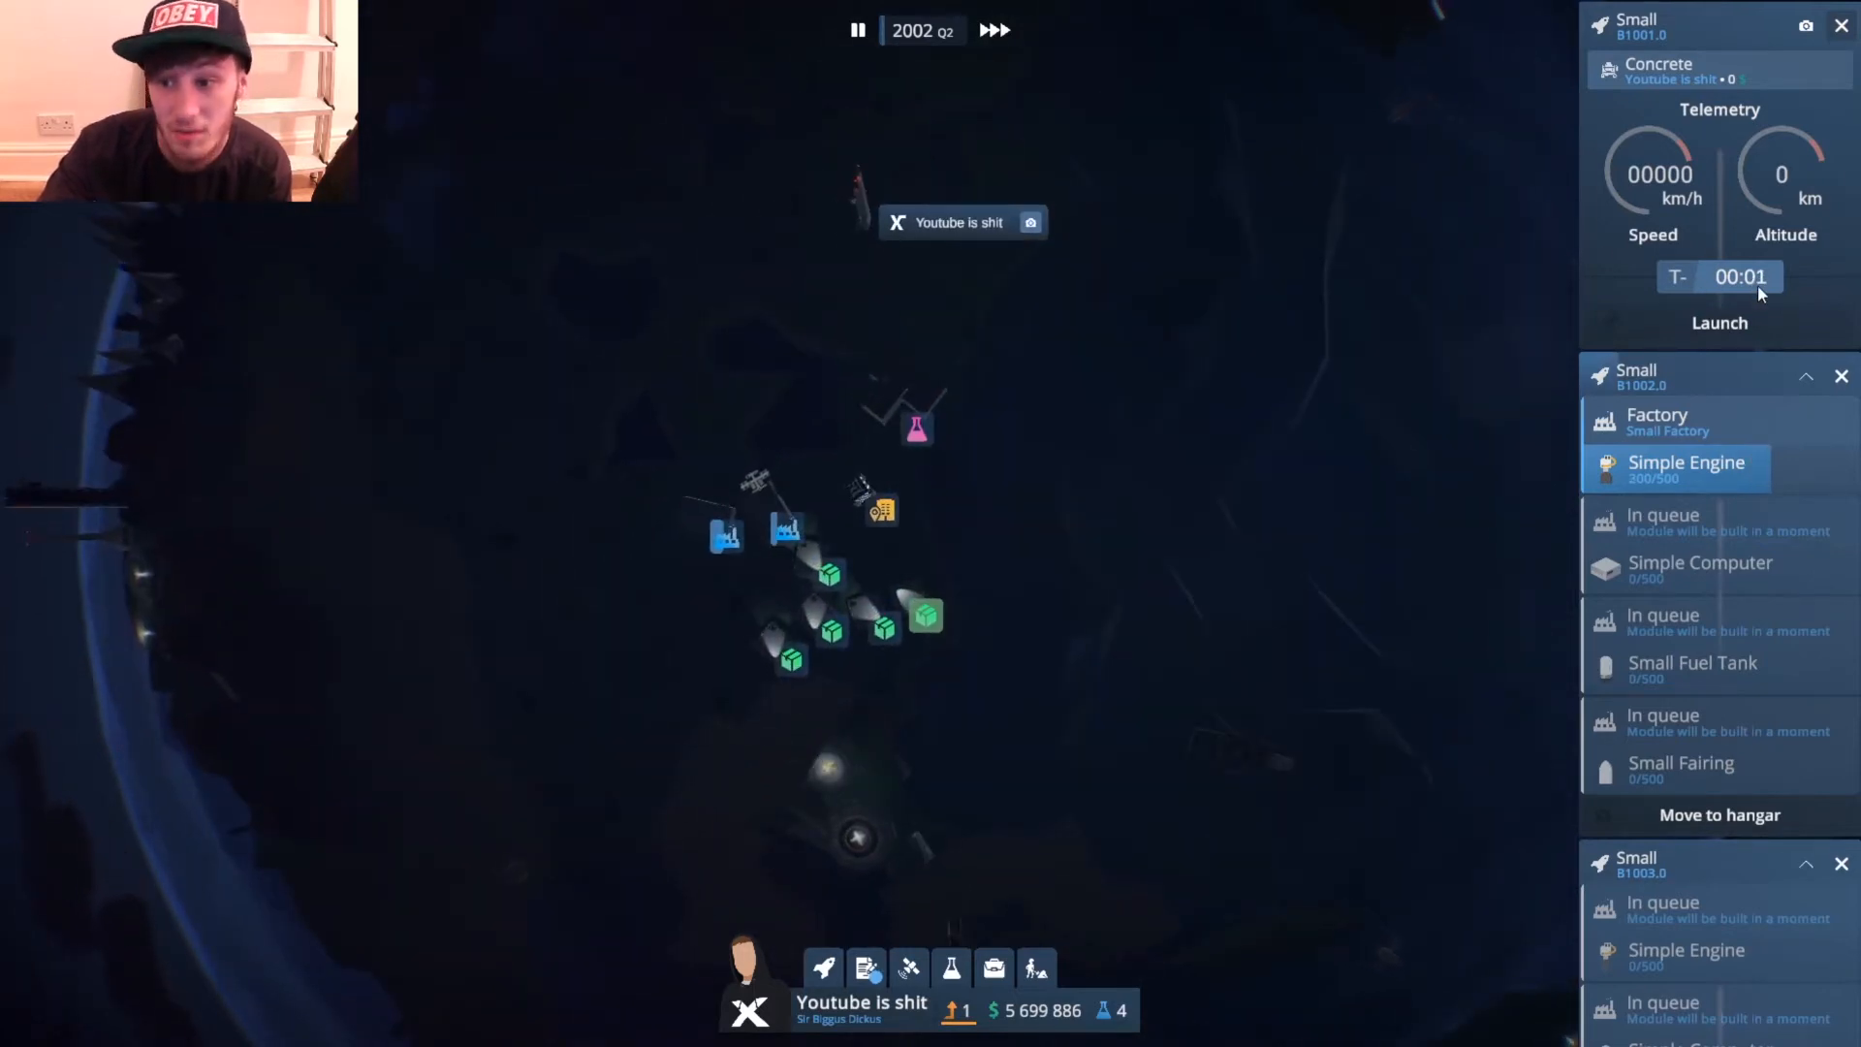
Review progress toward the next company level as the Concrete flight launches but fails deployment.
left_click(1719, 322)
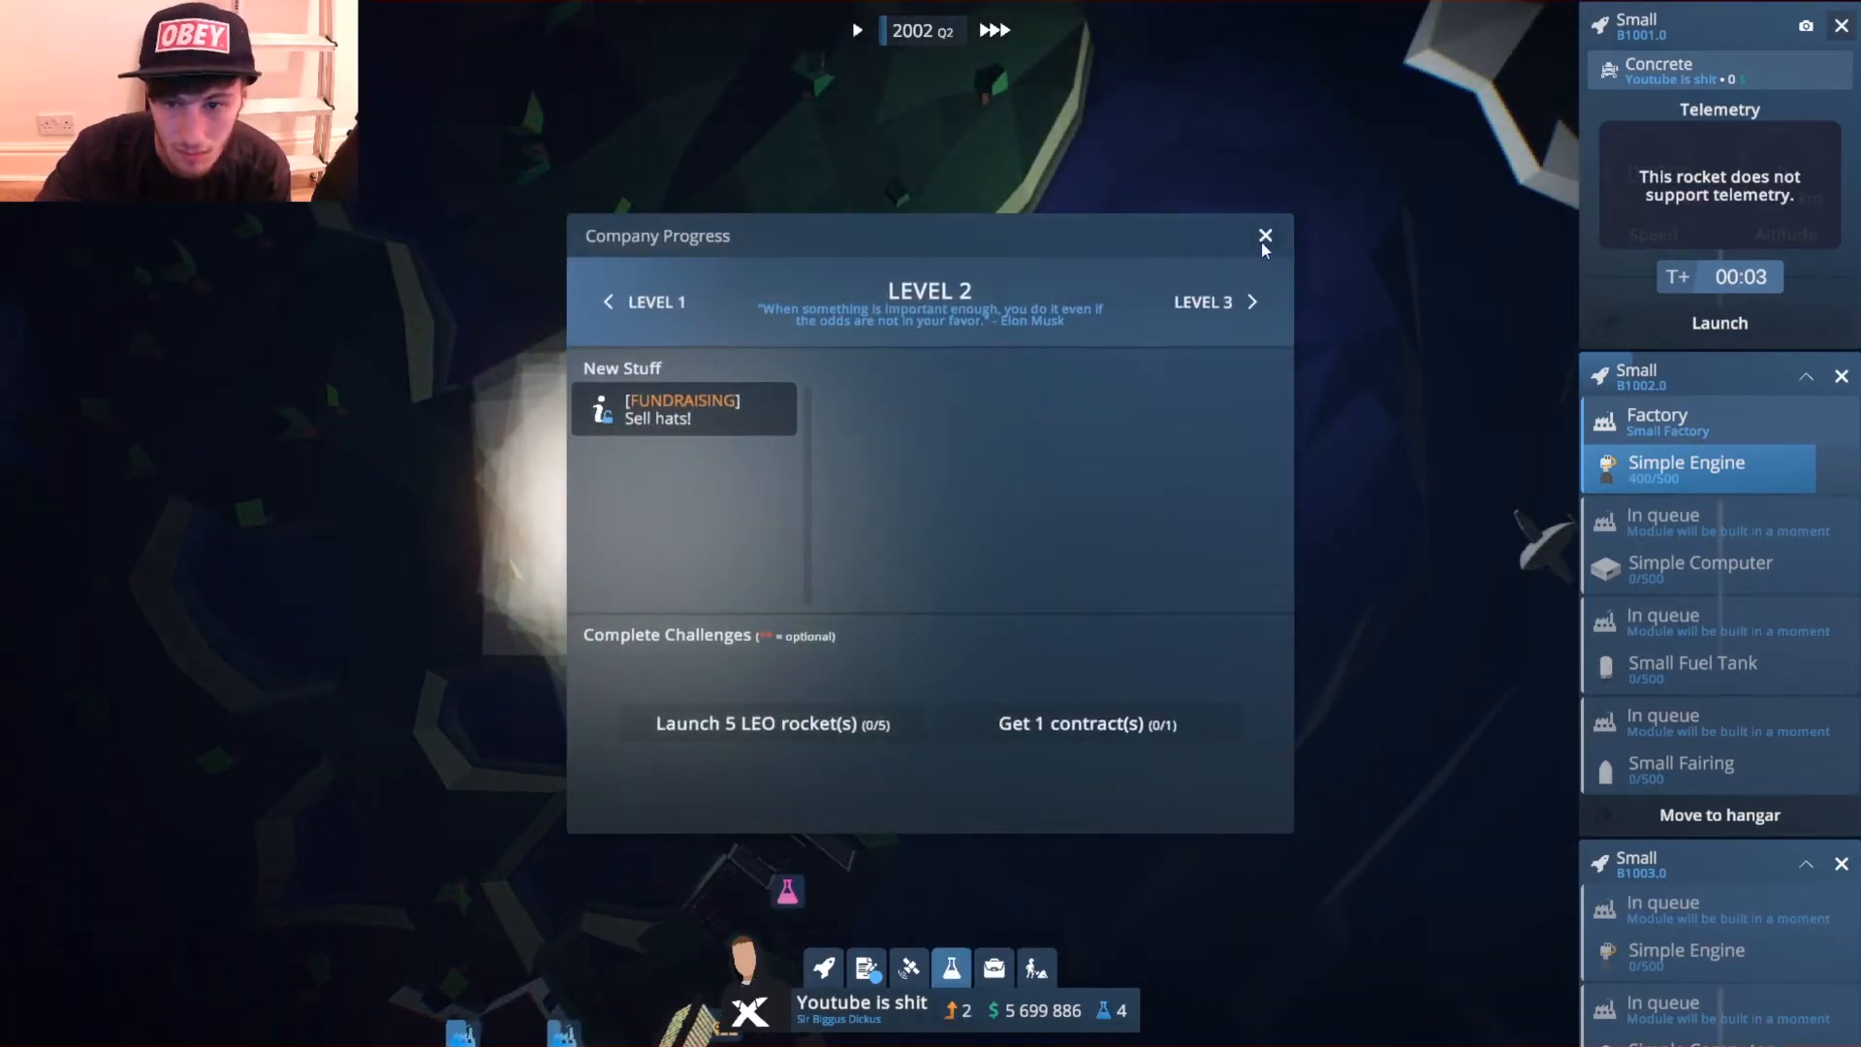
left_click(1264, 237)
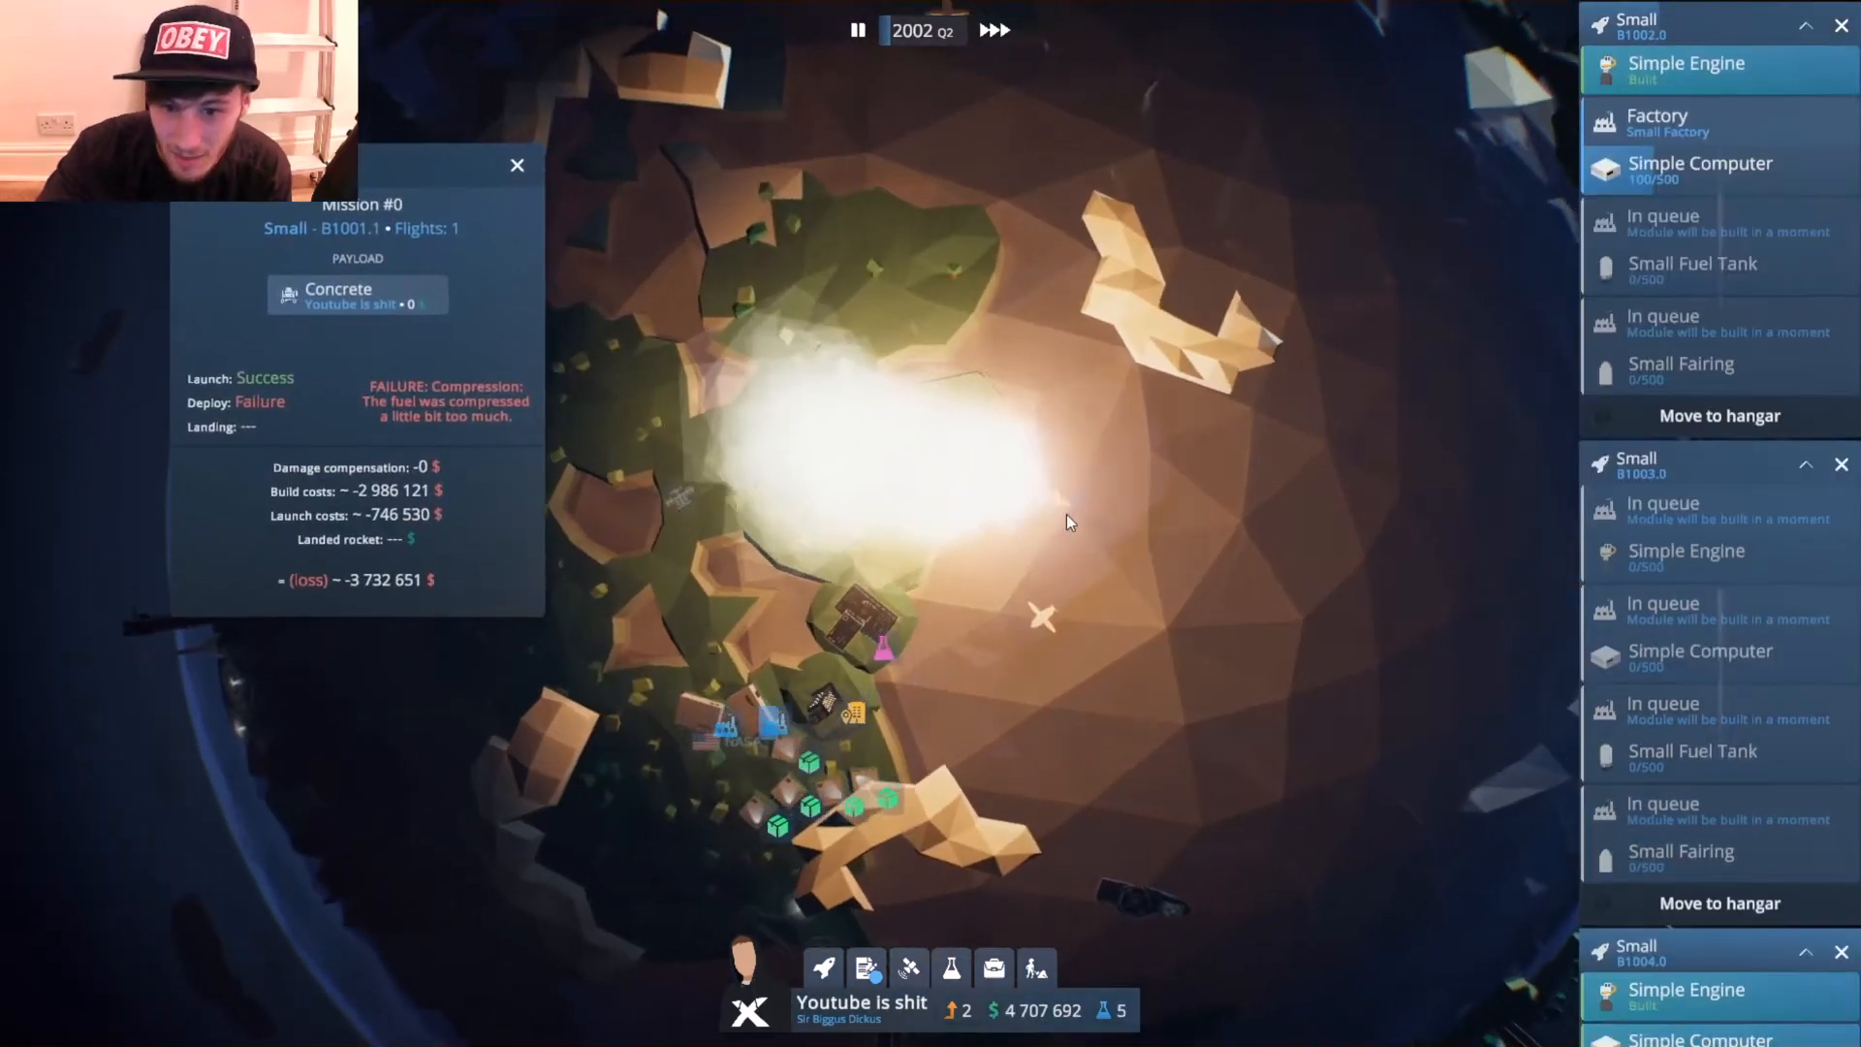
Dismiss the test flight report and browse the available customer offers.
left_click(515, 162)
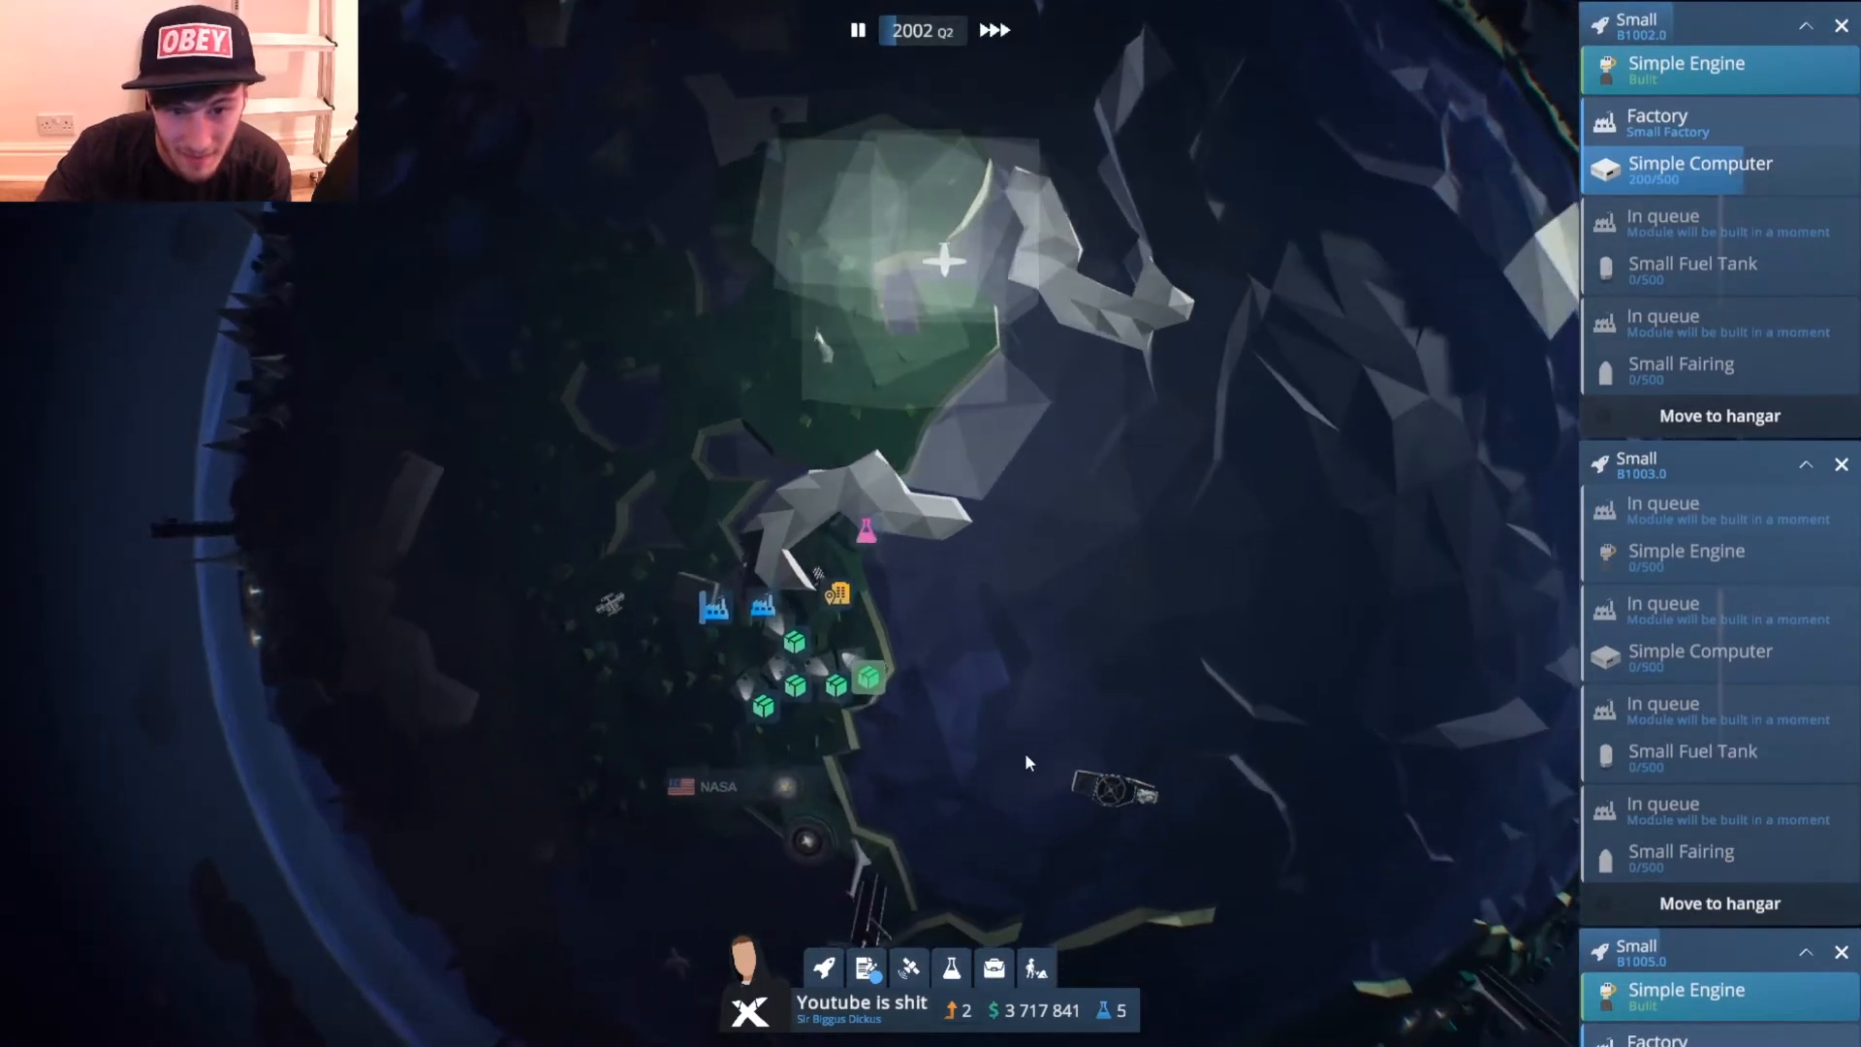
left_click(865, 968)
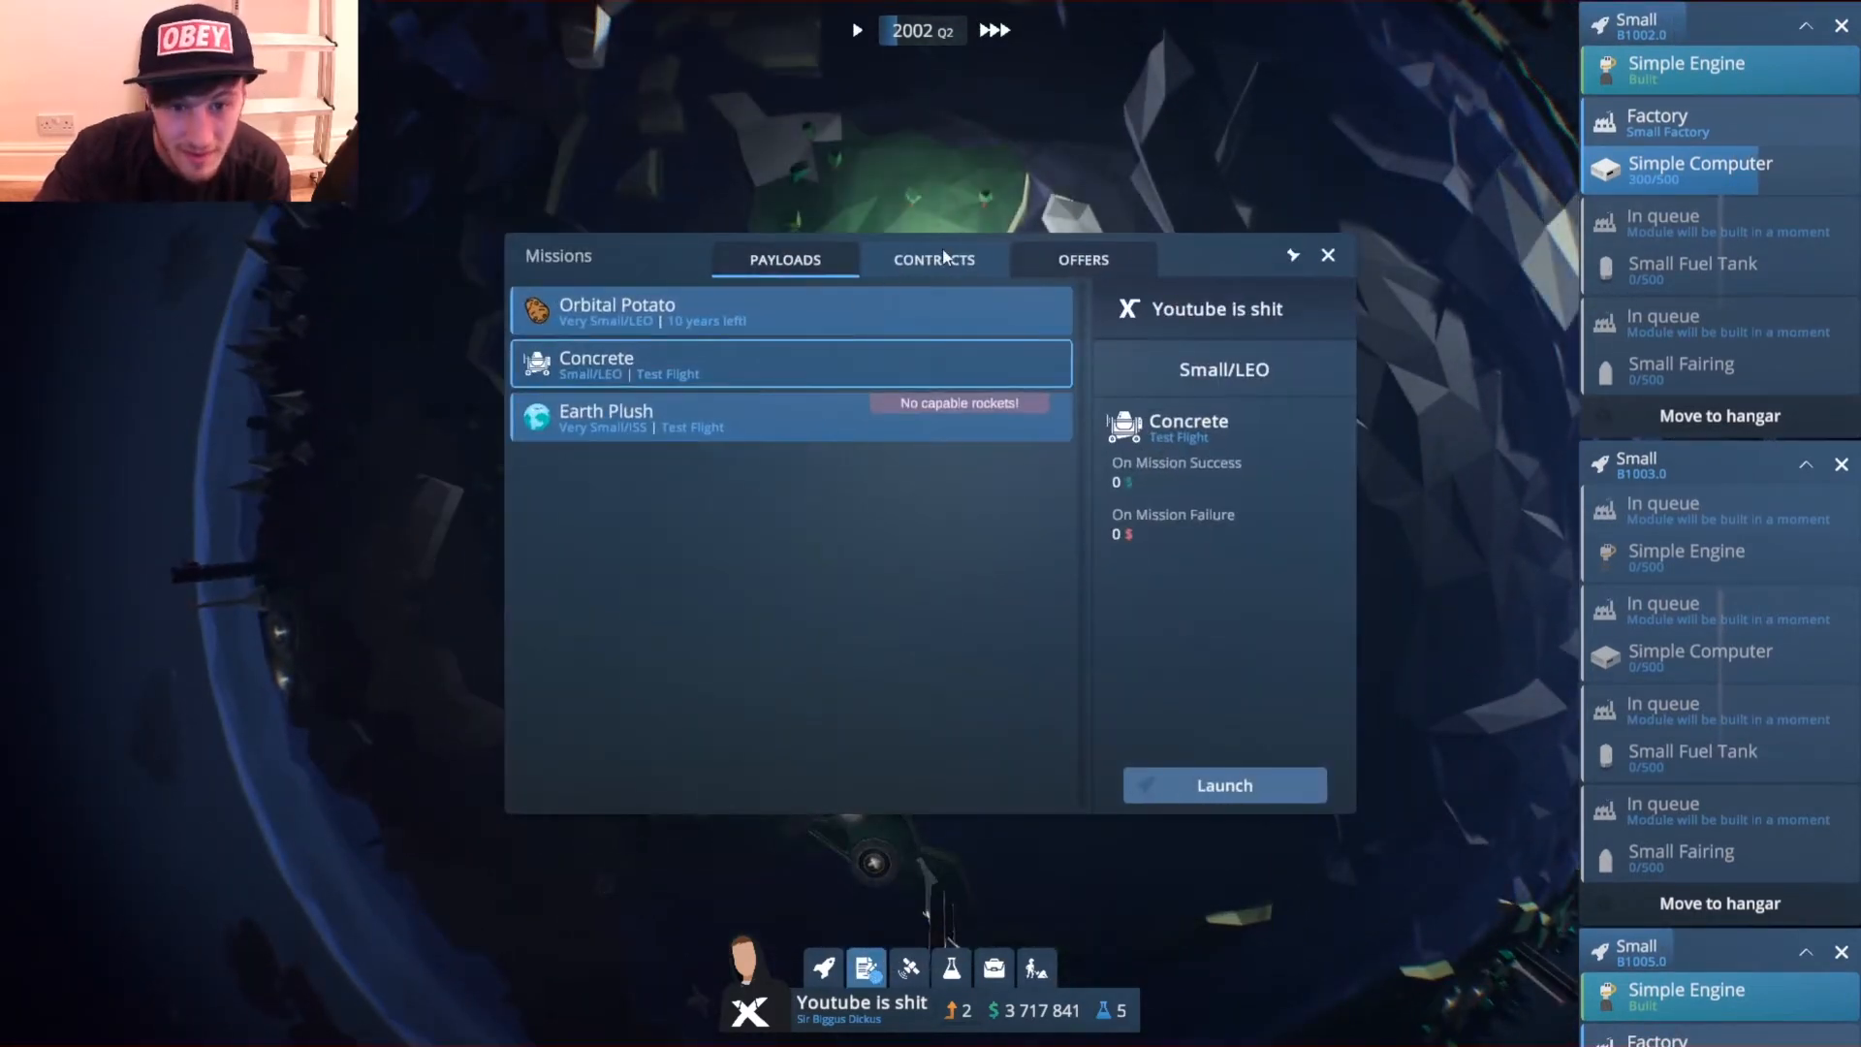
left_click(1082, 258)
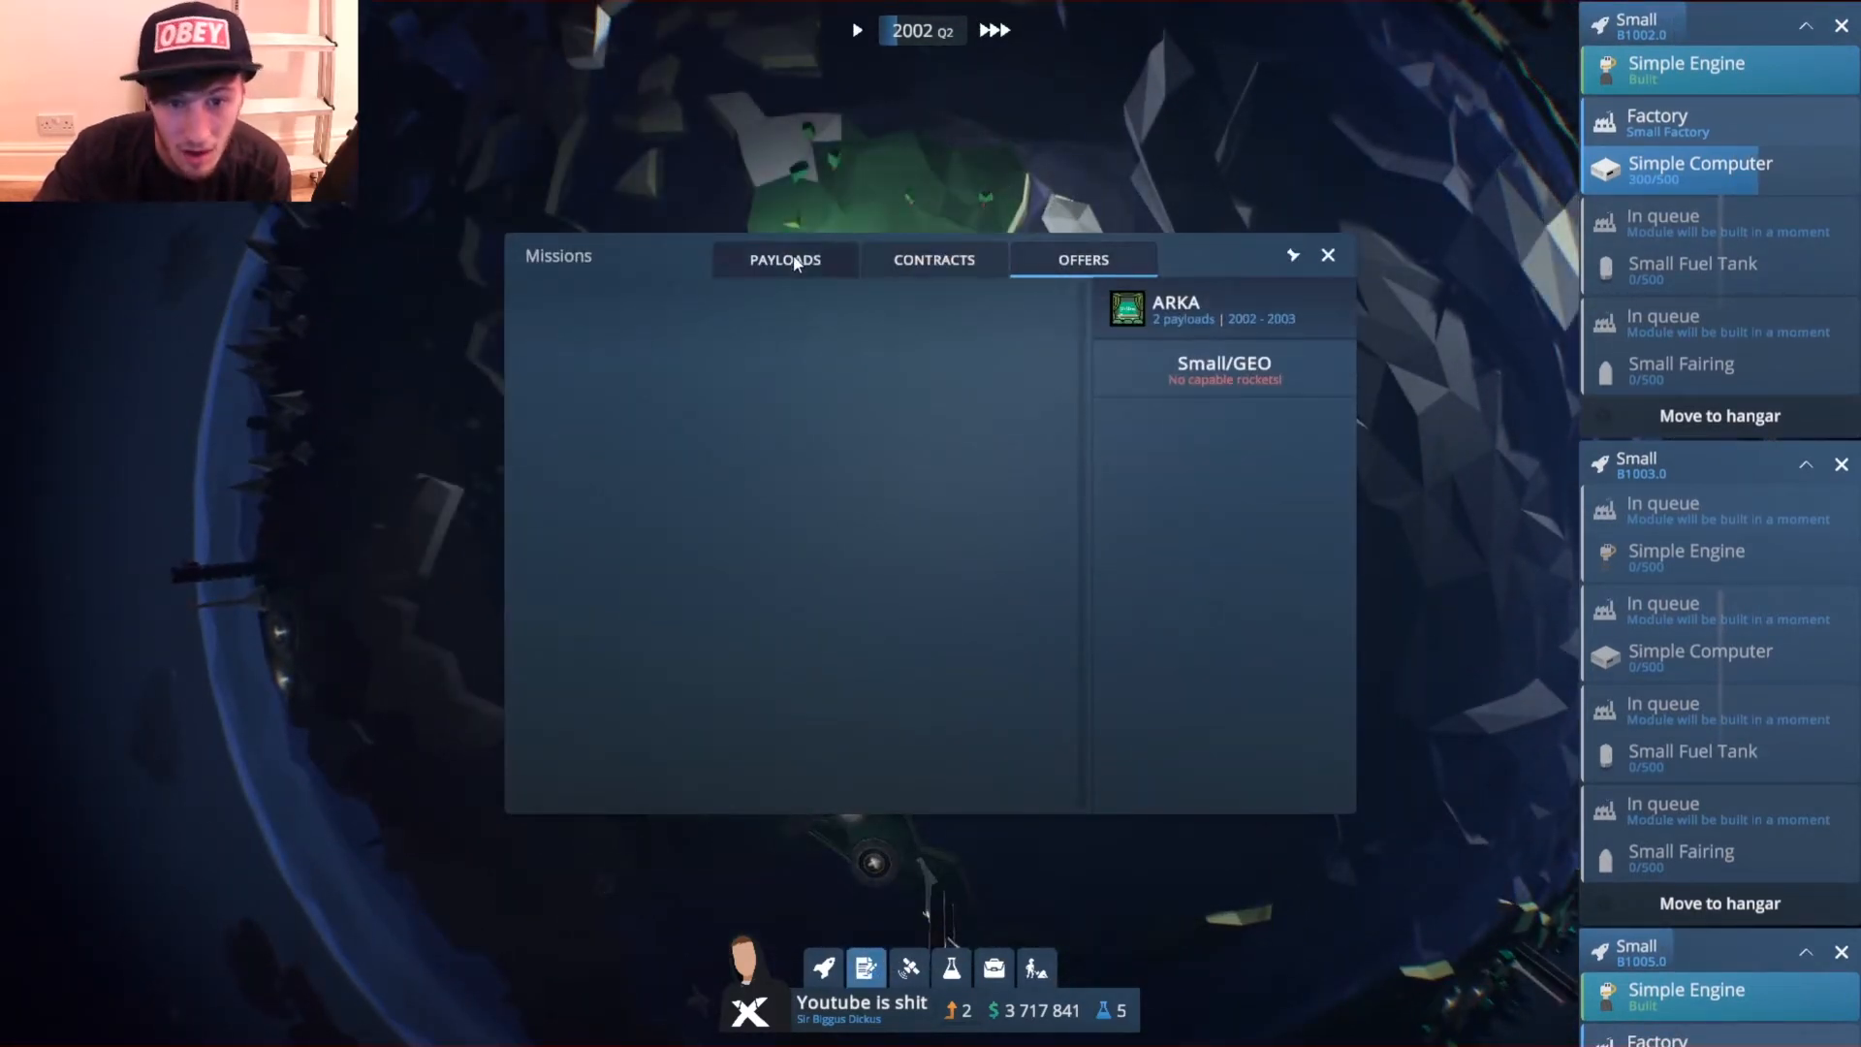
left_click(1328, 254)
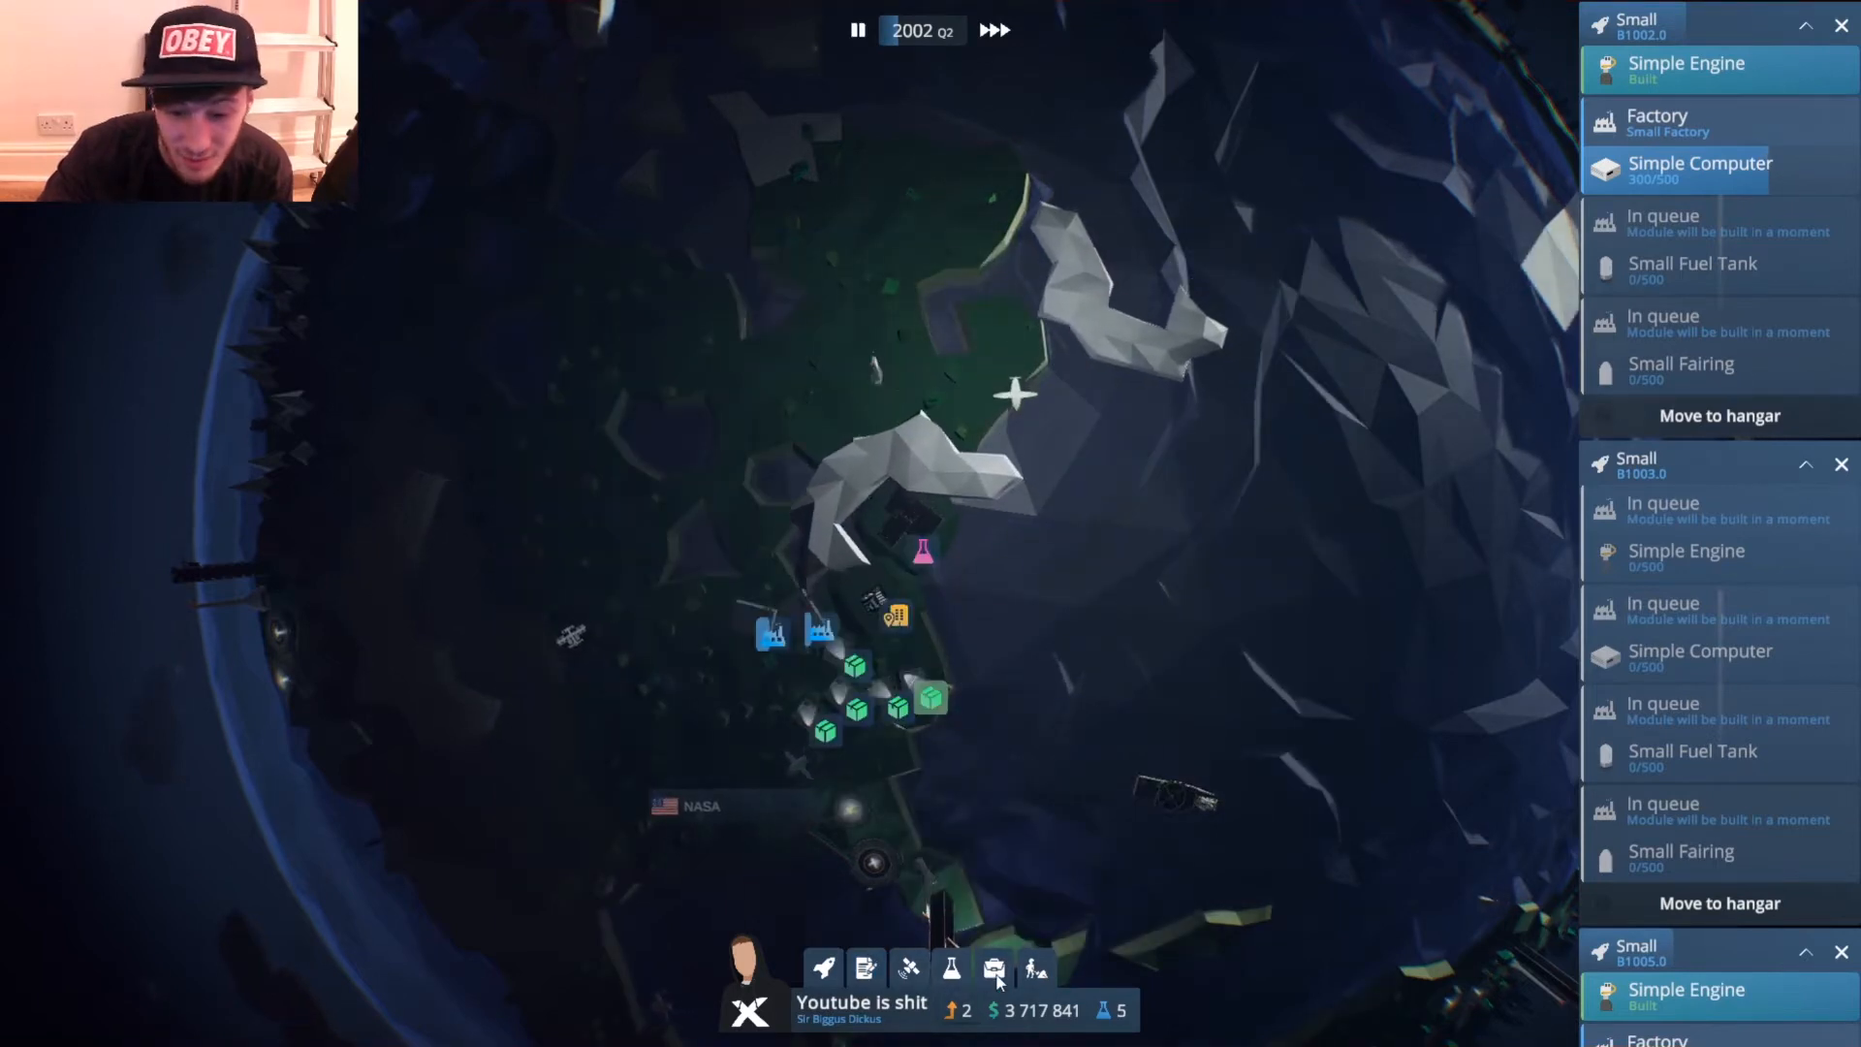
Sell company hats via Fundraising, raising funds to about 8.6 million, then list the rocket projects.
left_click(993, 968)
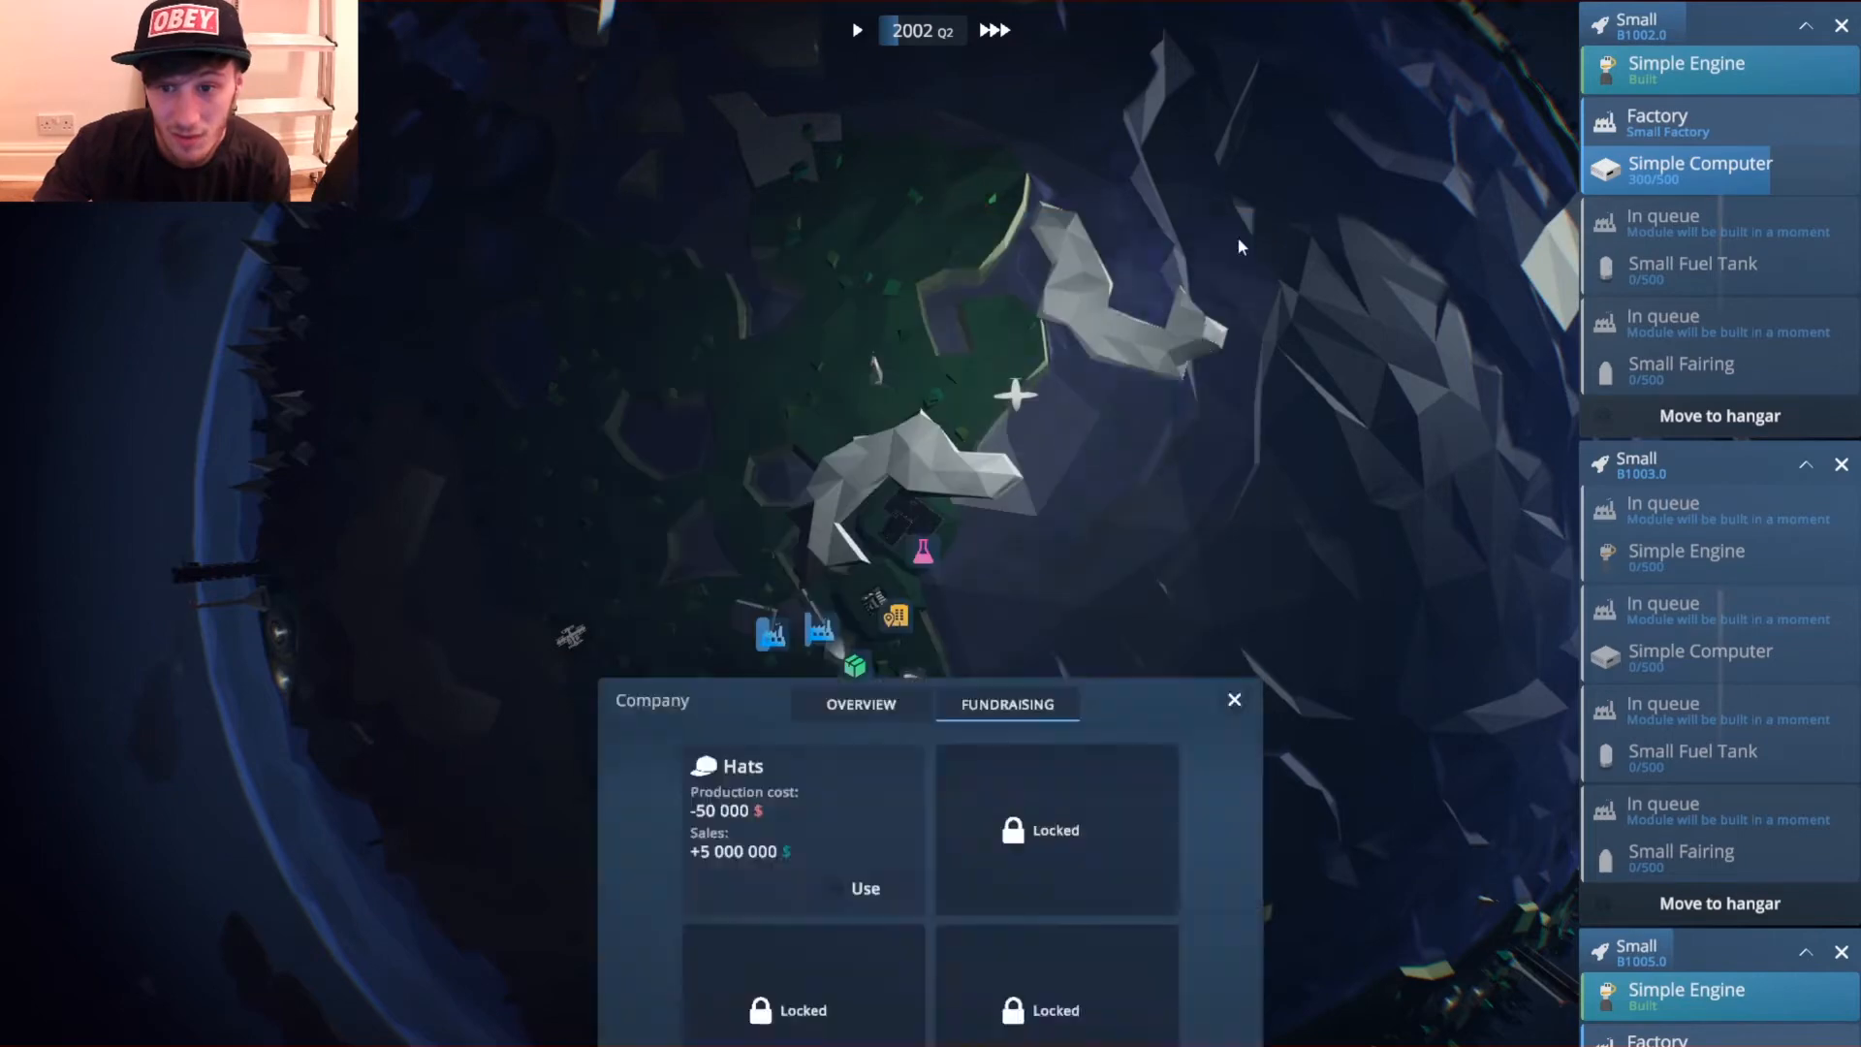
left_click(1232, 700)
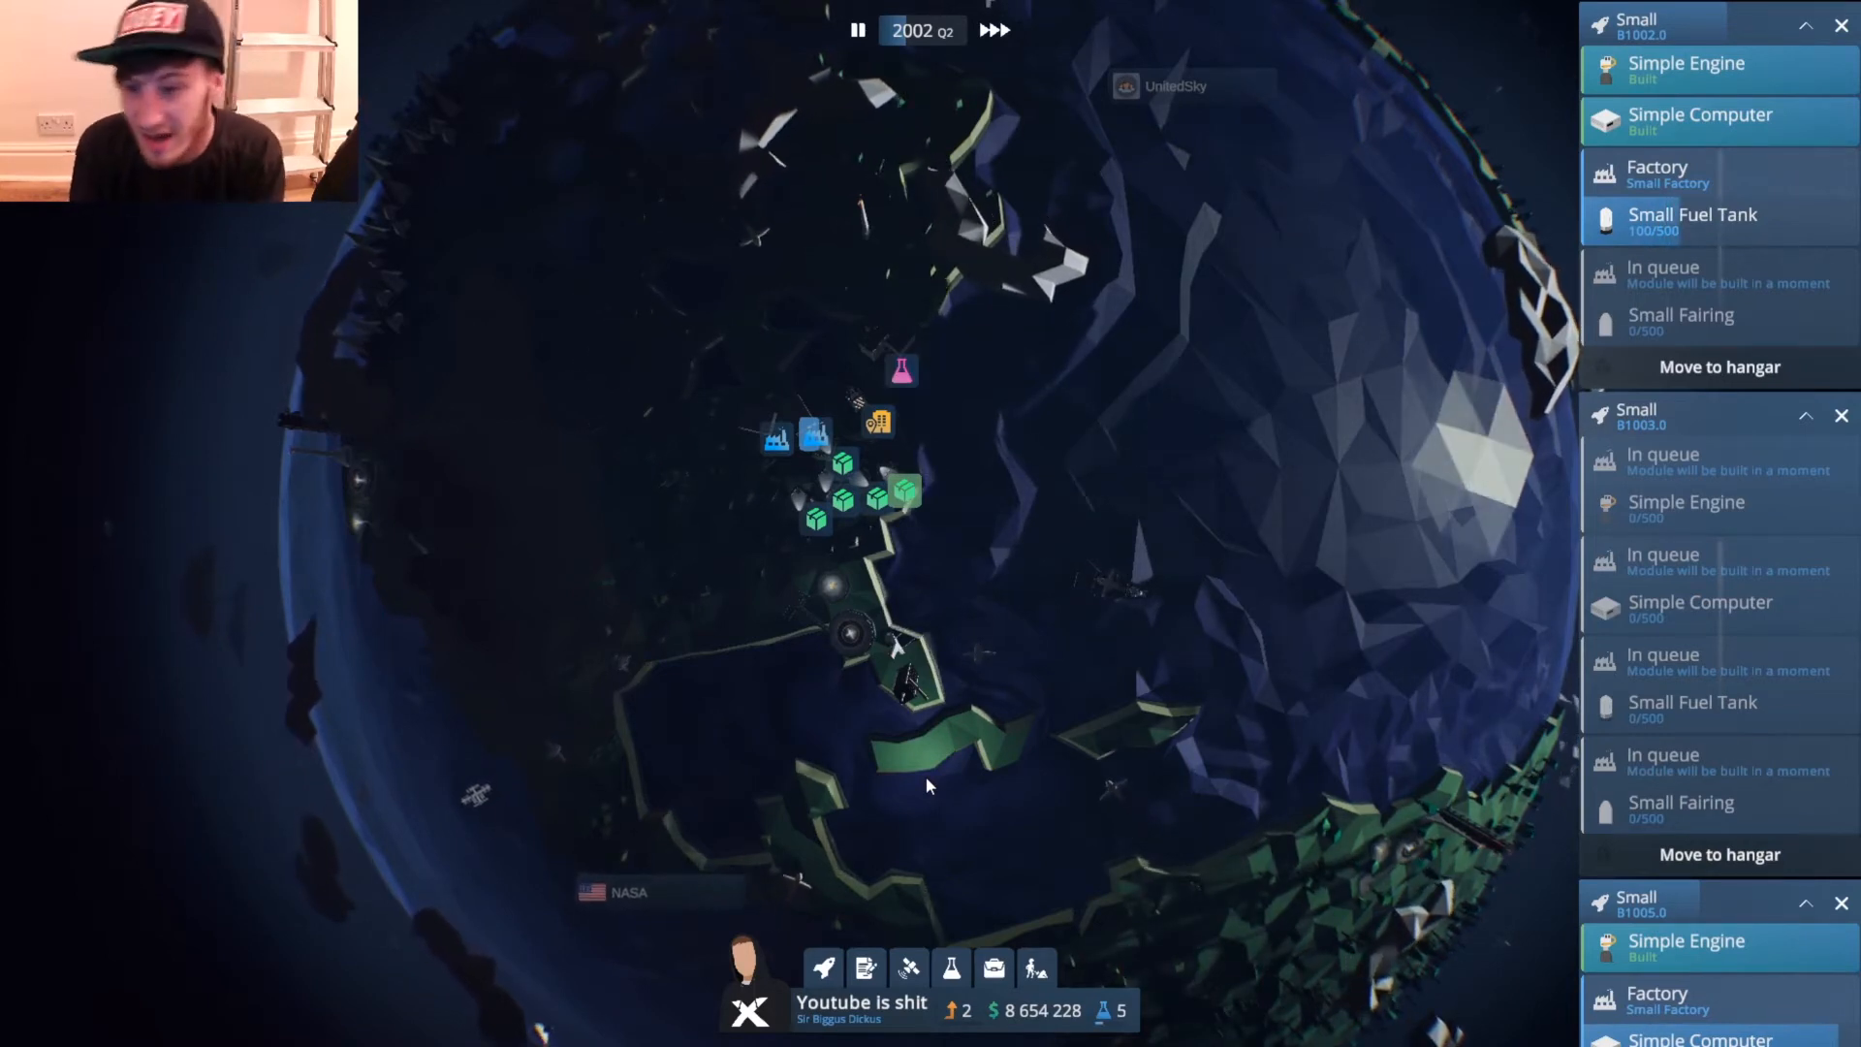
left_click(926, 777)
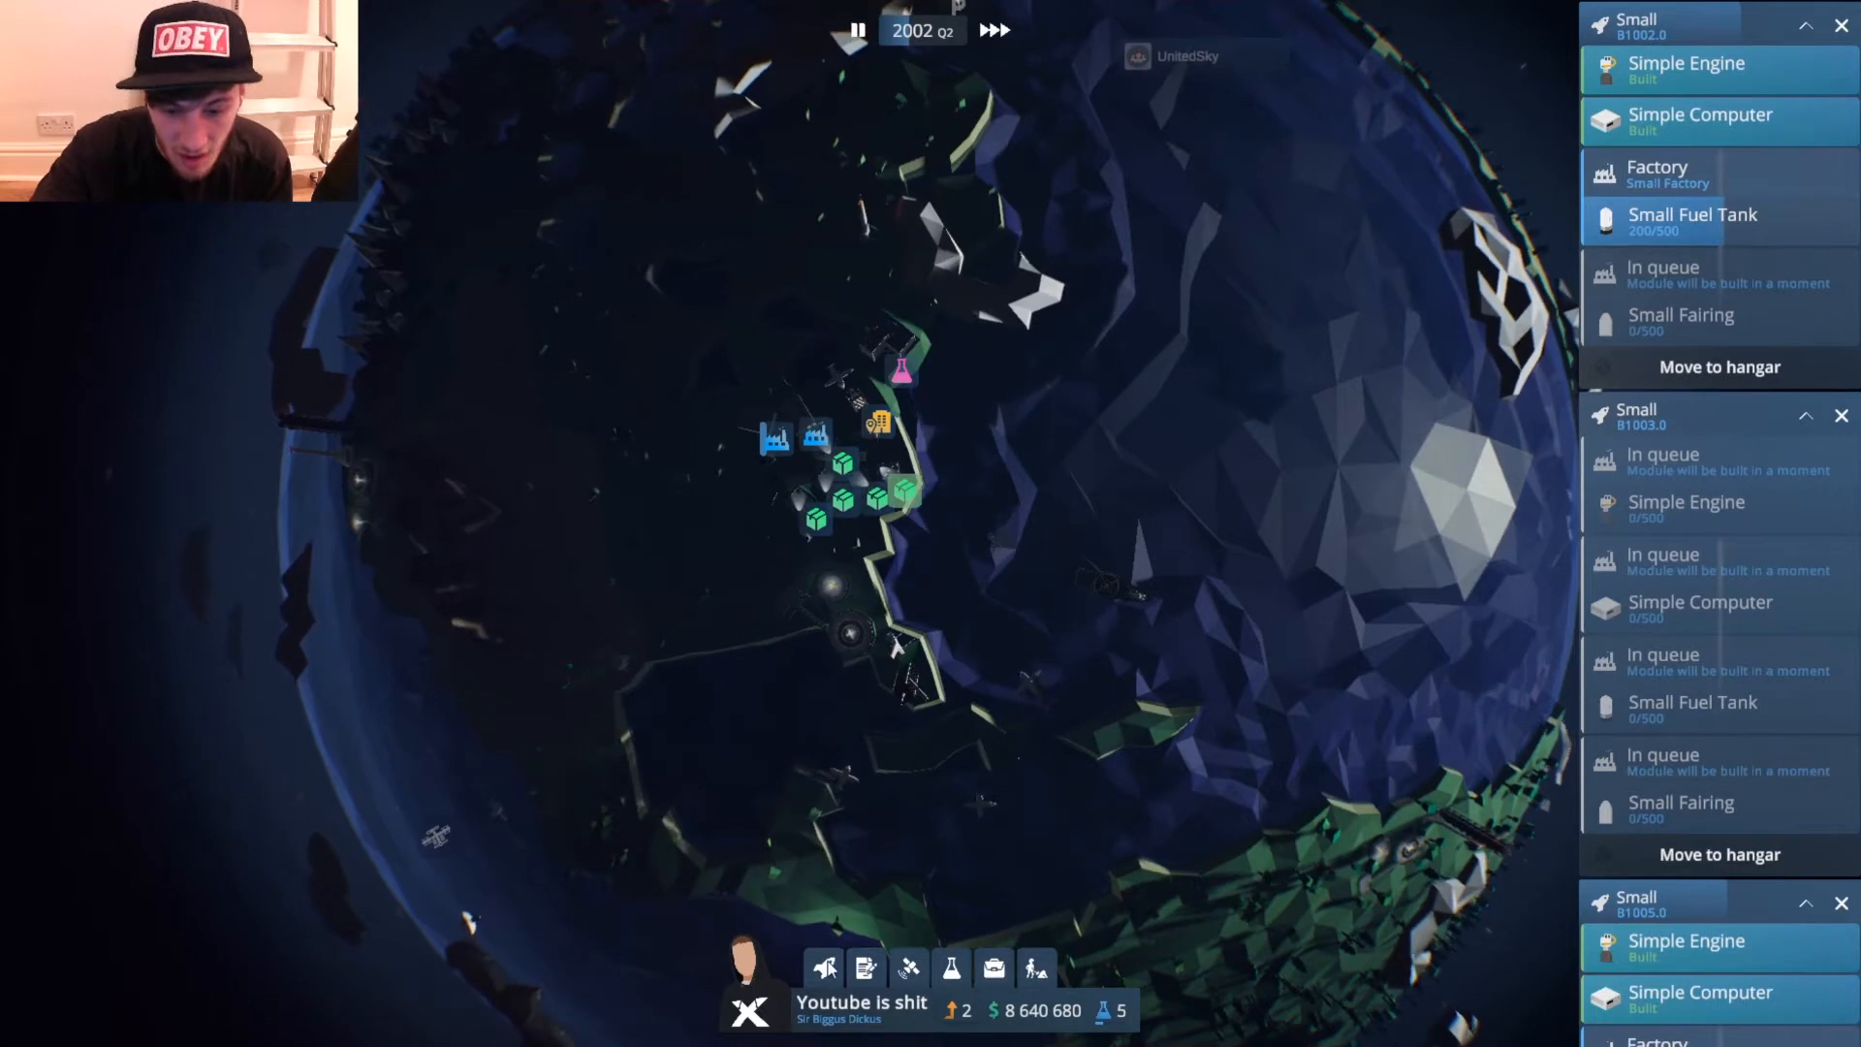
left_click(822, 967)
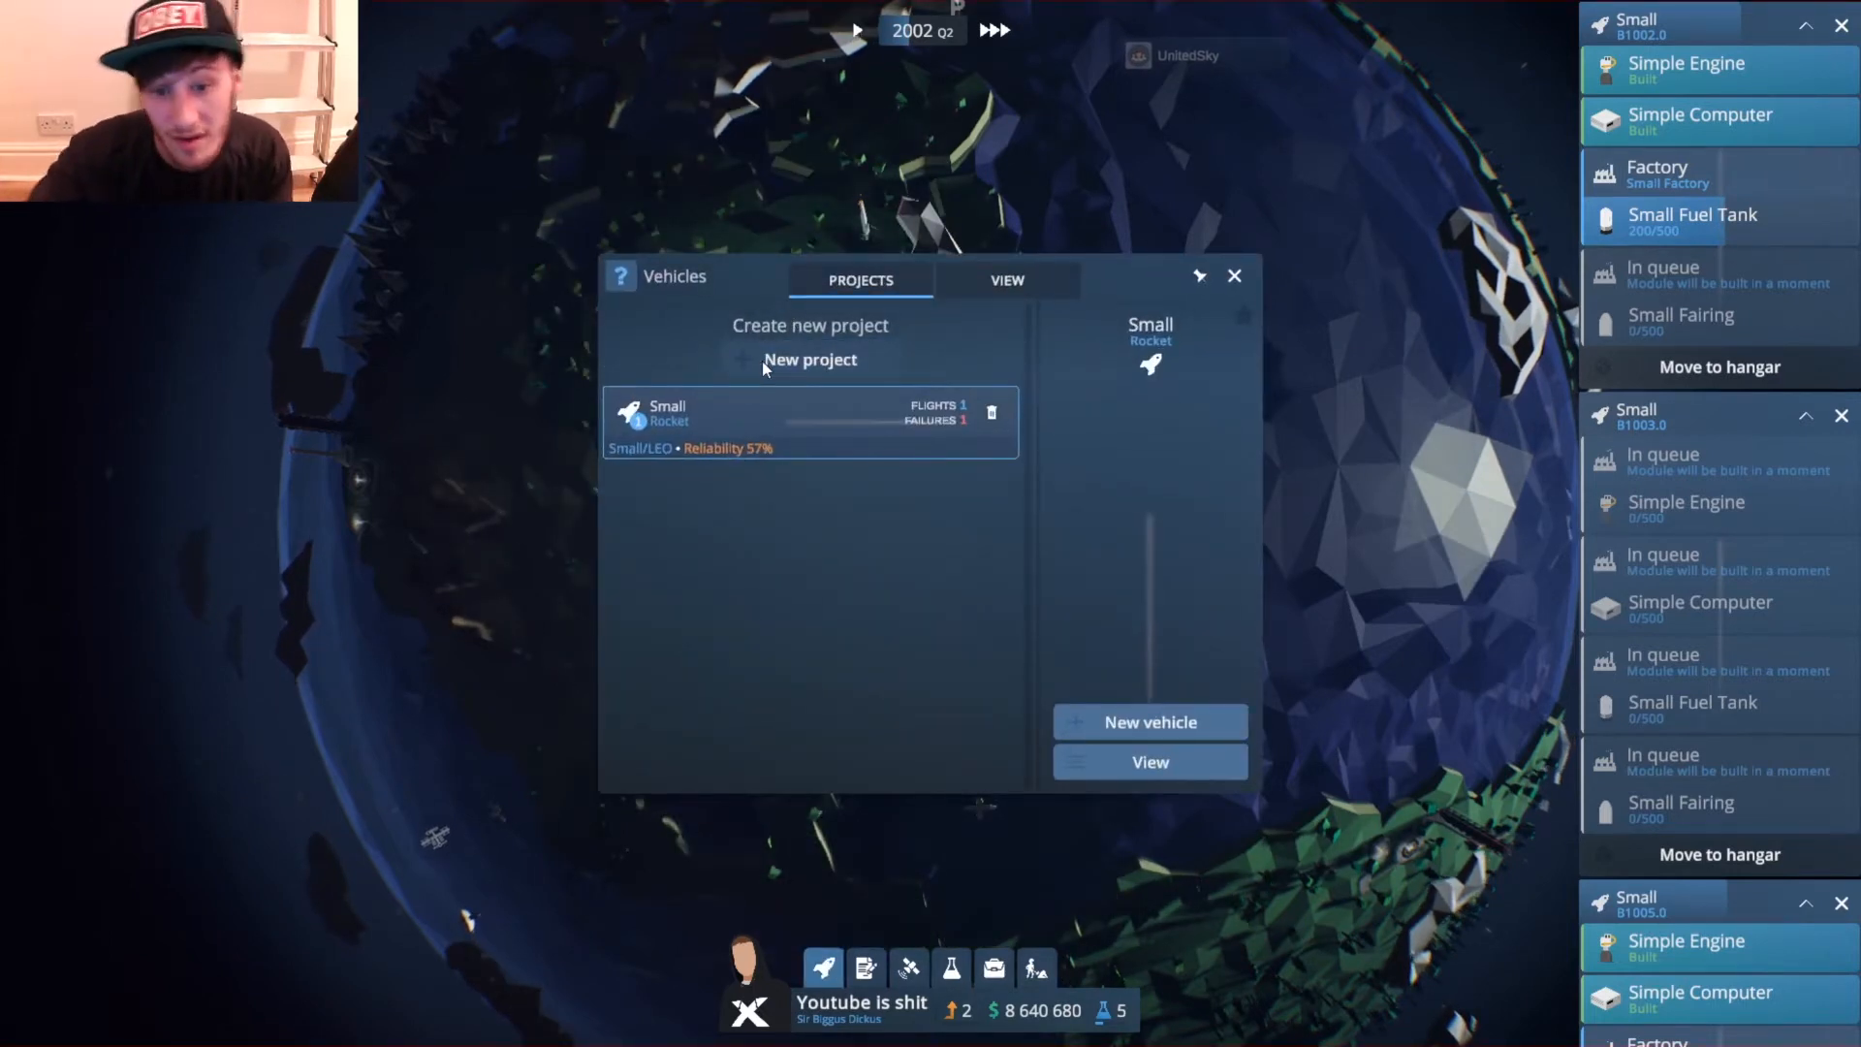
Queue another Small rocket vehicle for construction and confirm it is being built.
left_click(1006, 279)
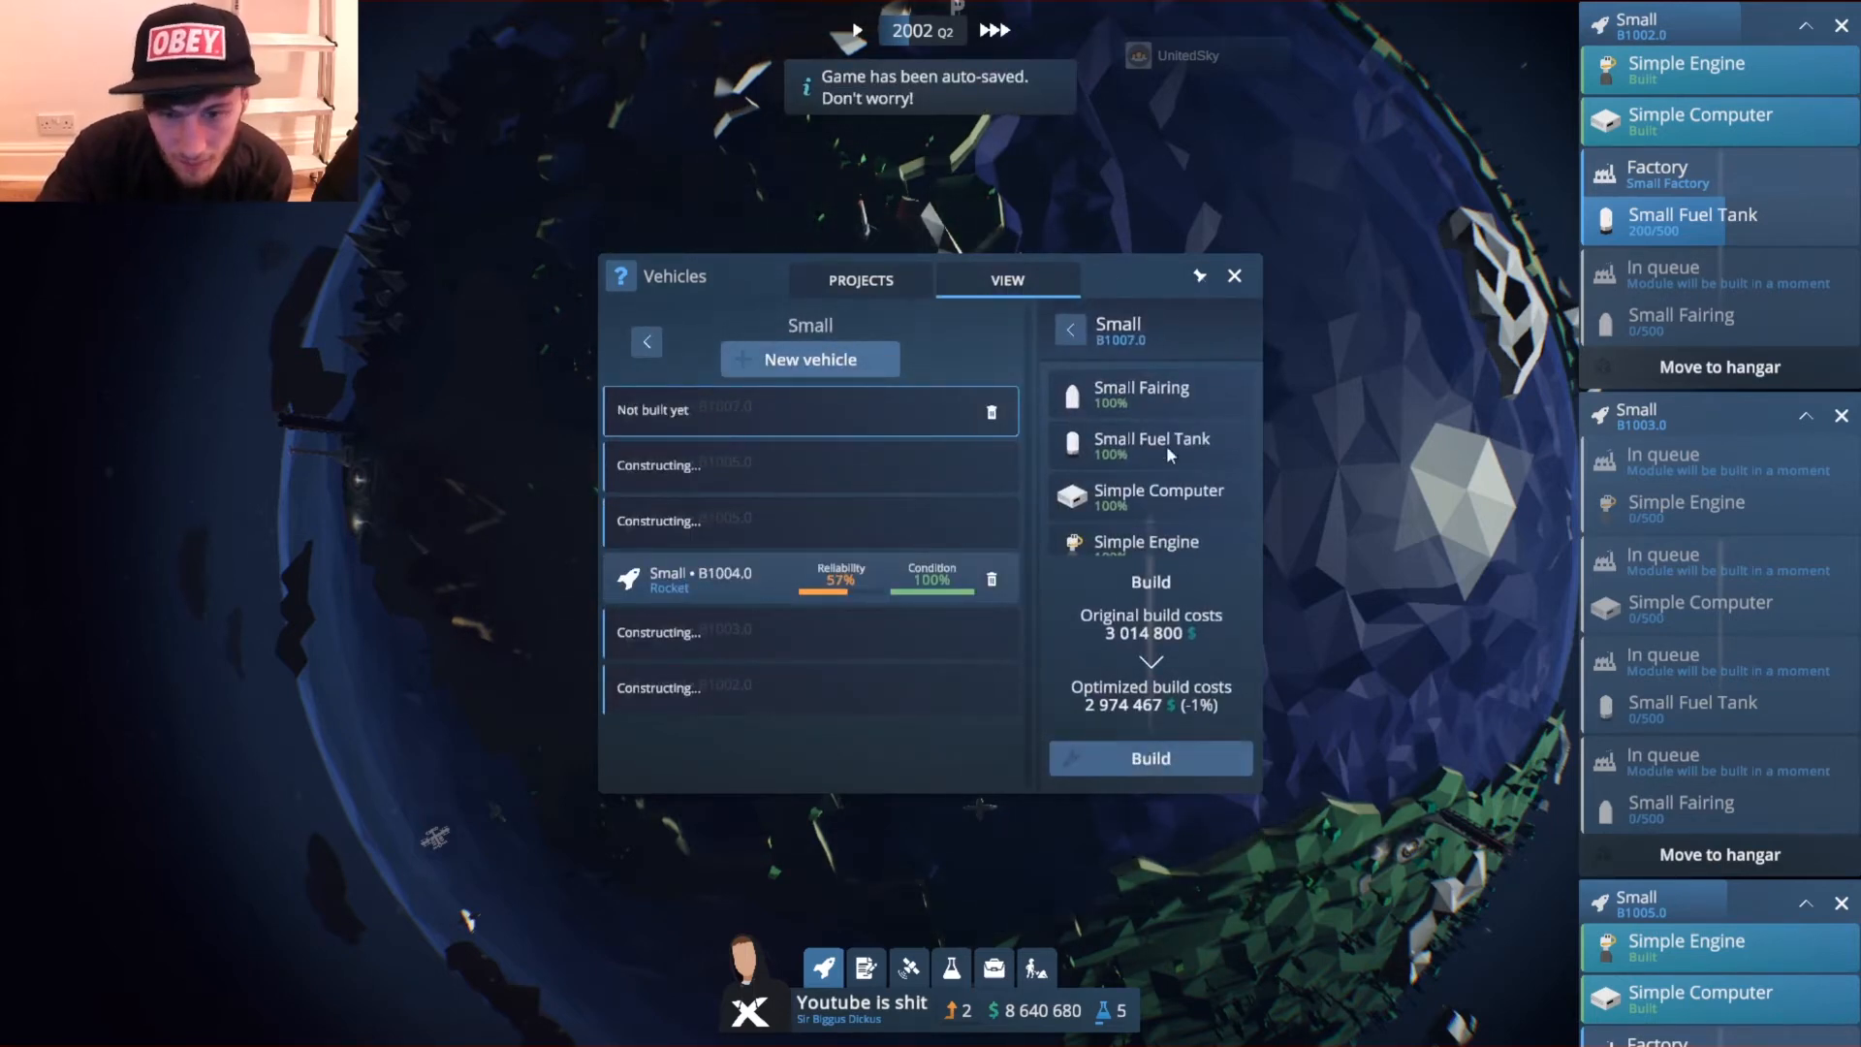
left_click(1234, 276)
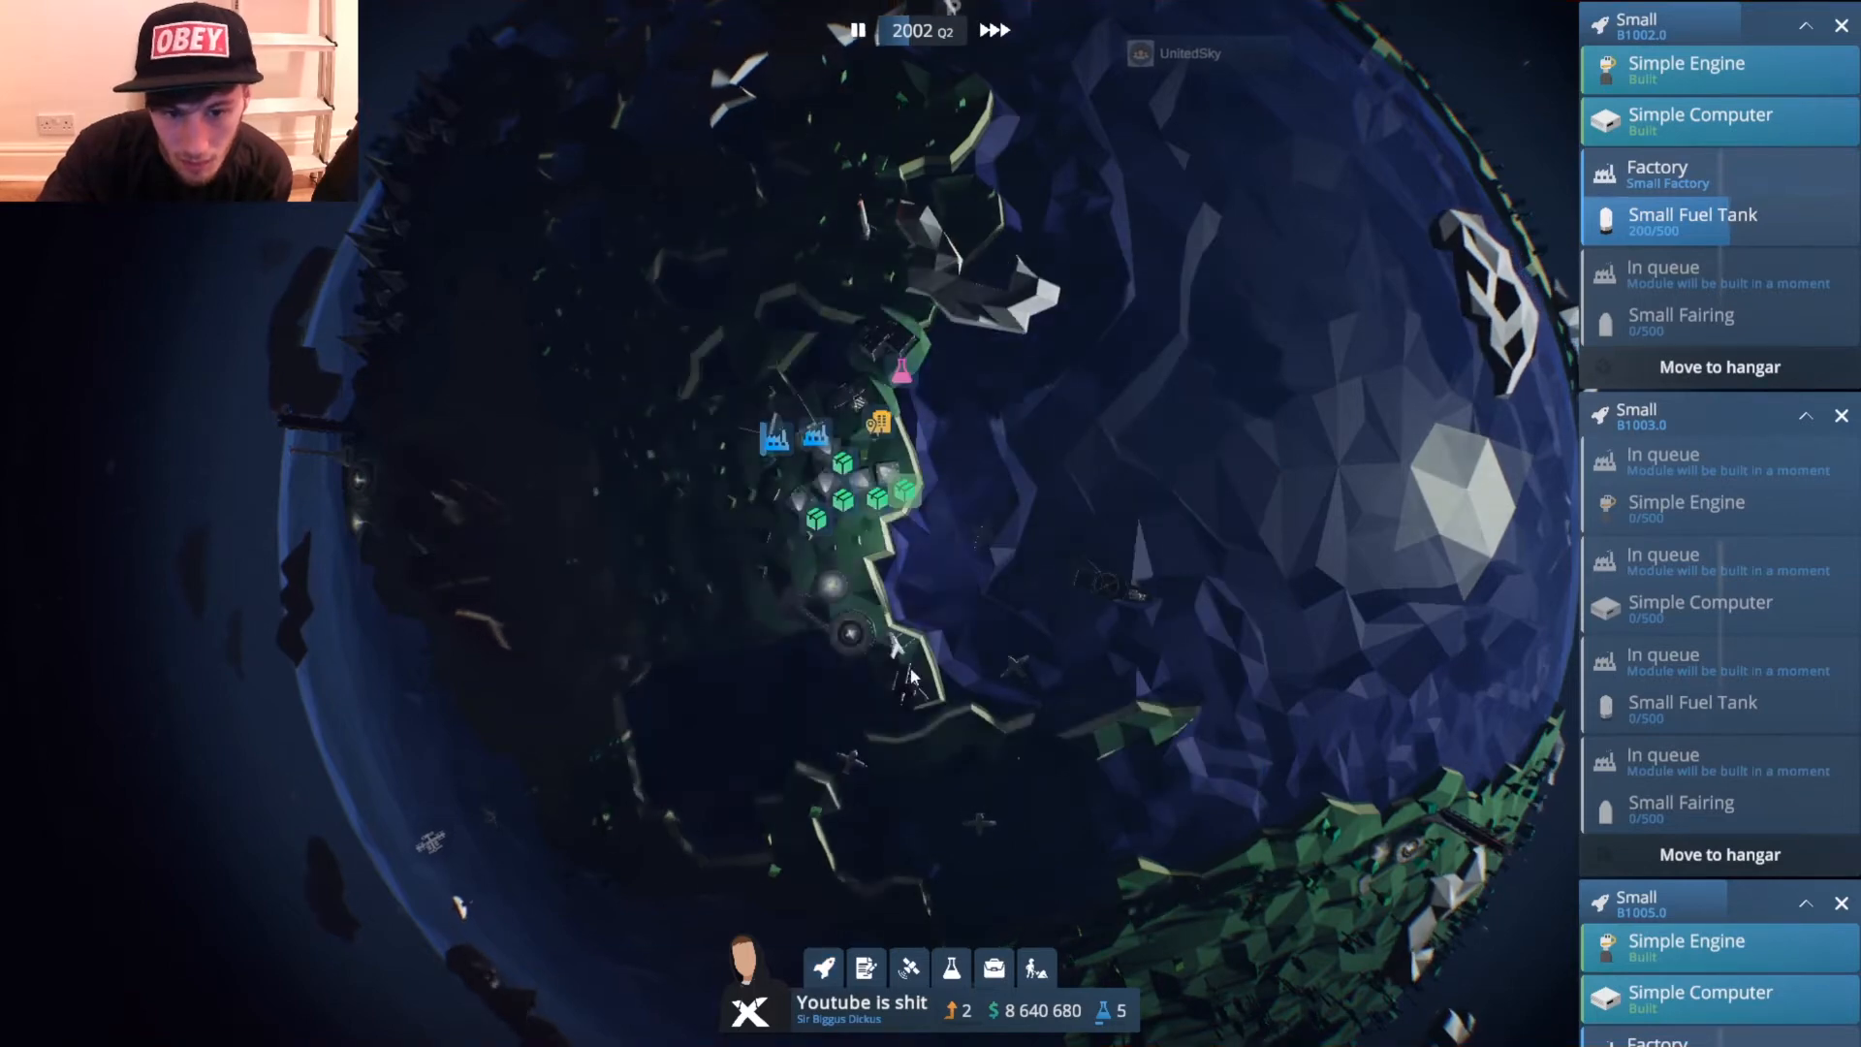
left_click(822, 969)
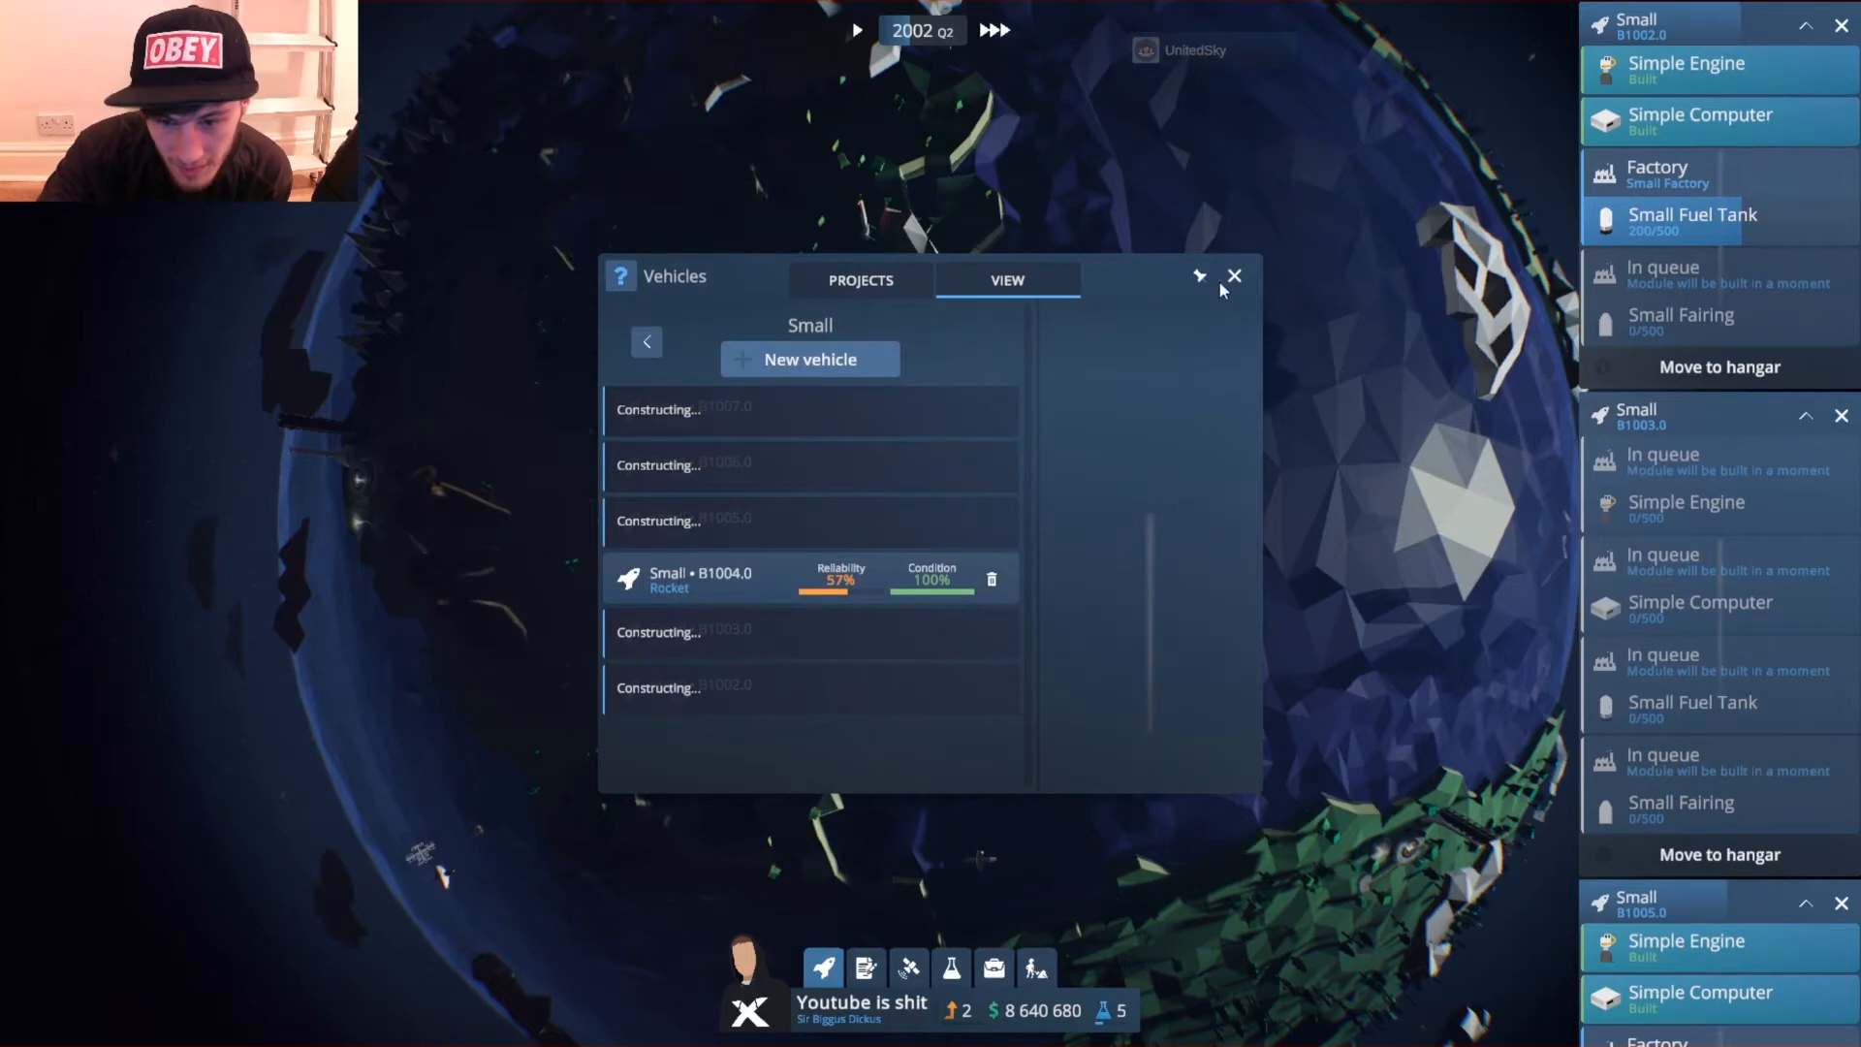
left_click(1233, 275)
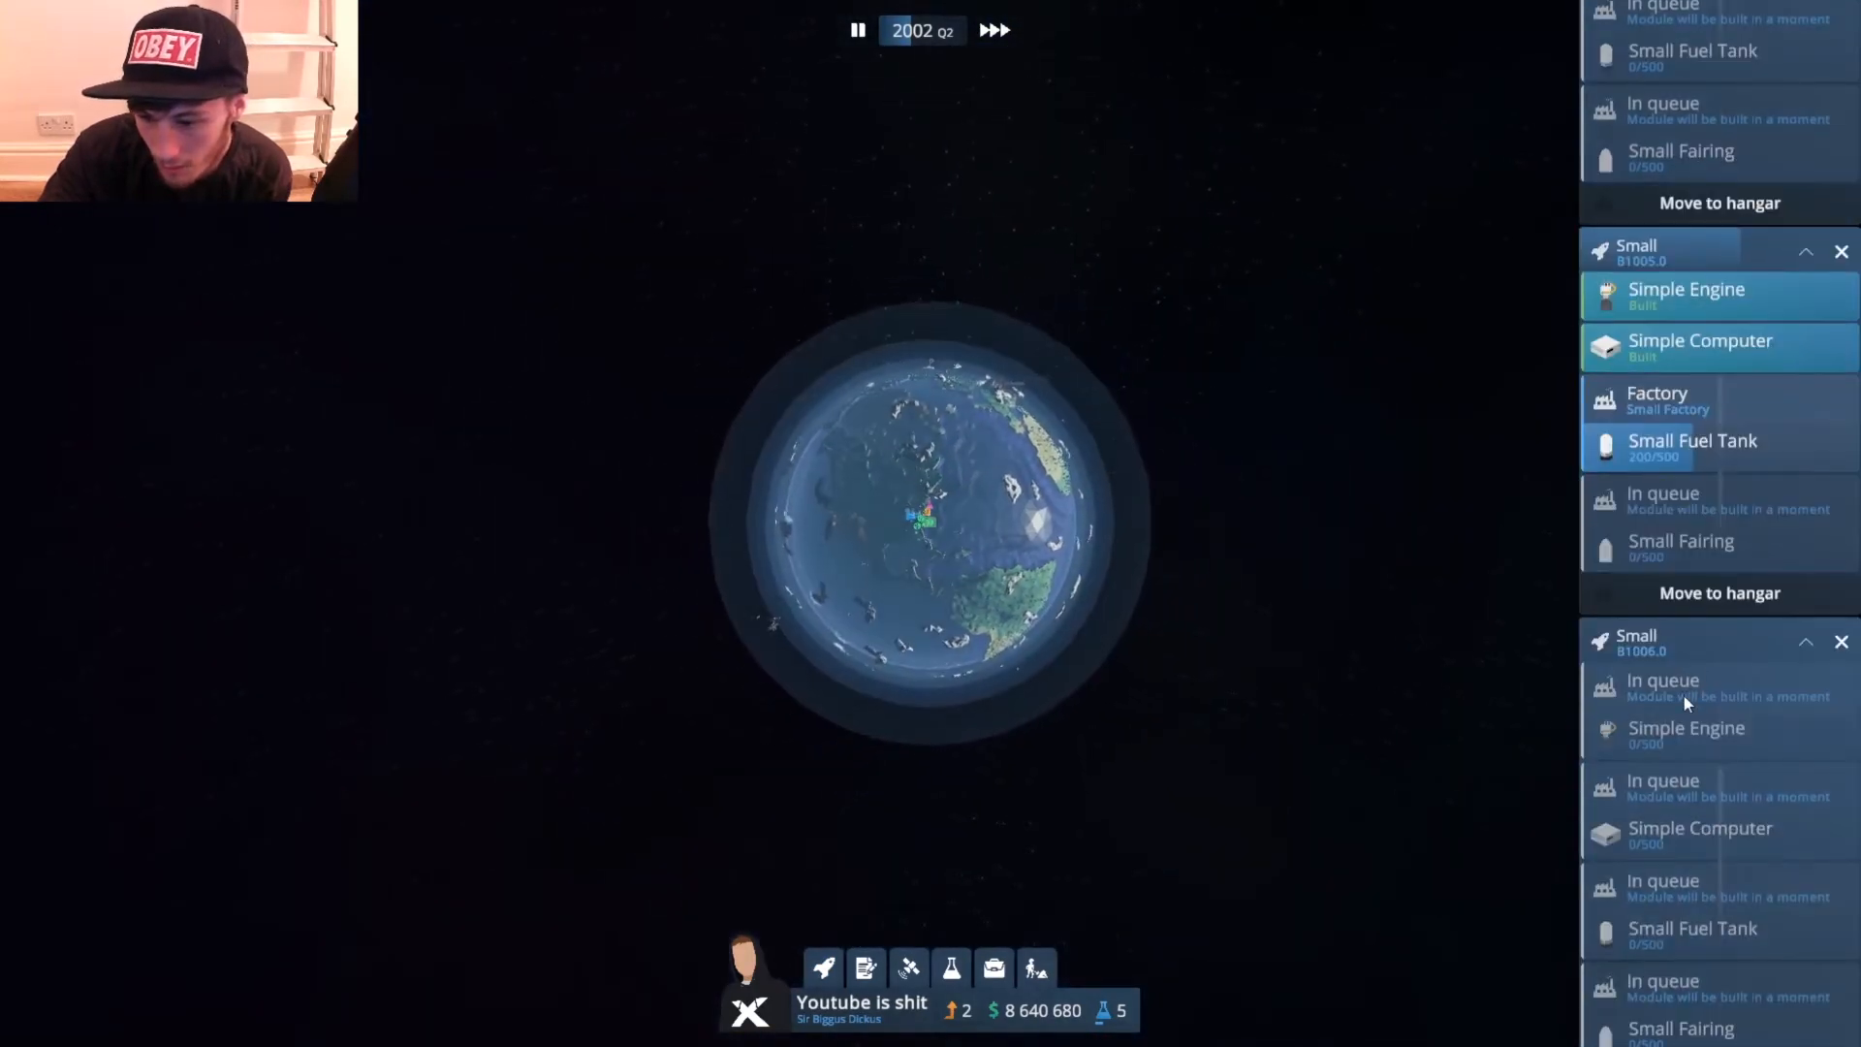
left_click(856, 29)
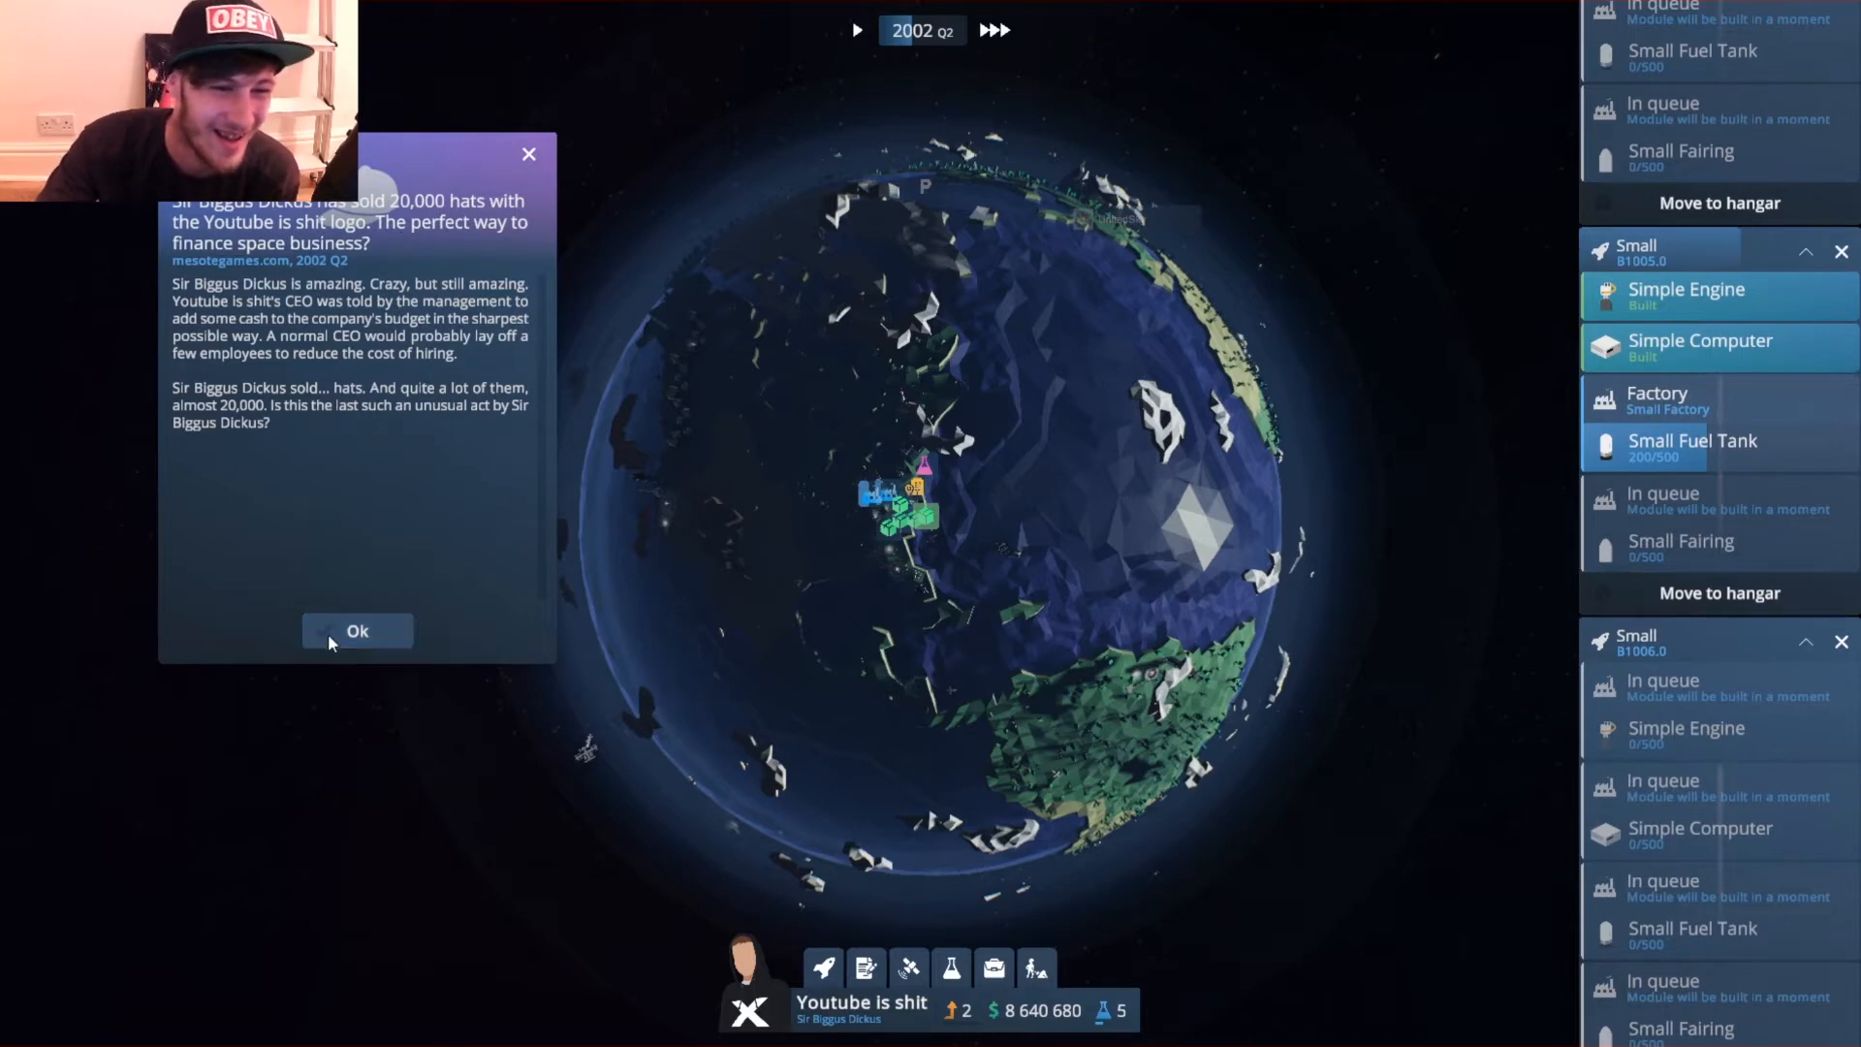
Dismiss the hat-sale news, check Level 2 challenges (5 LEO launches, 1 contract) and list launch contracts.
left_click(357, 630)
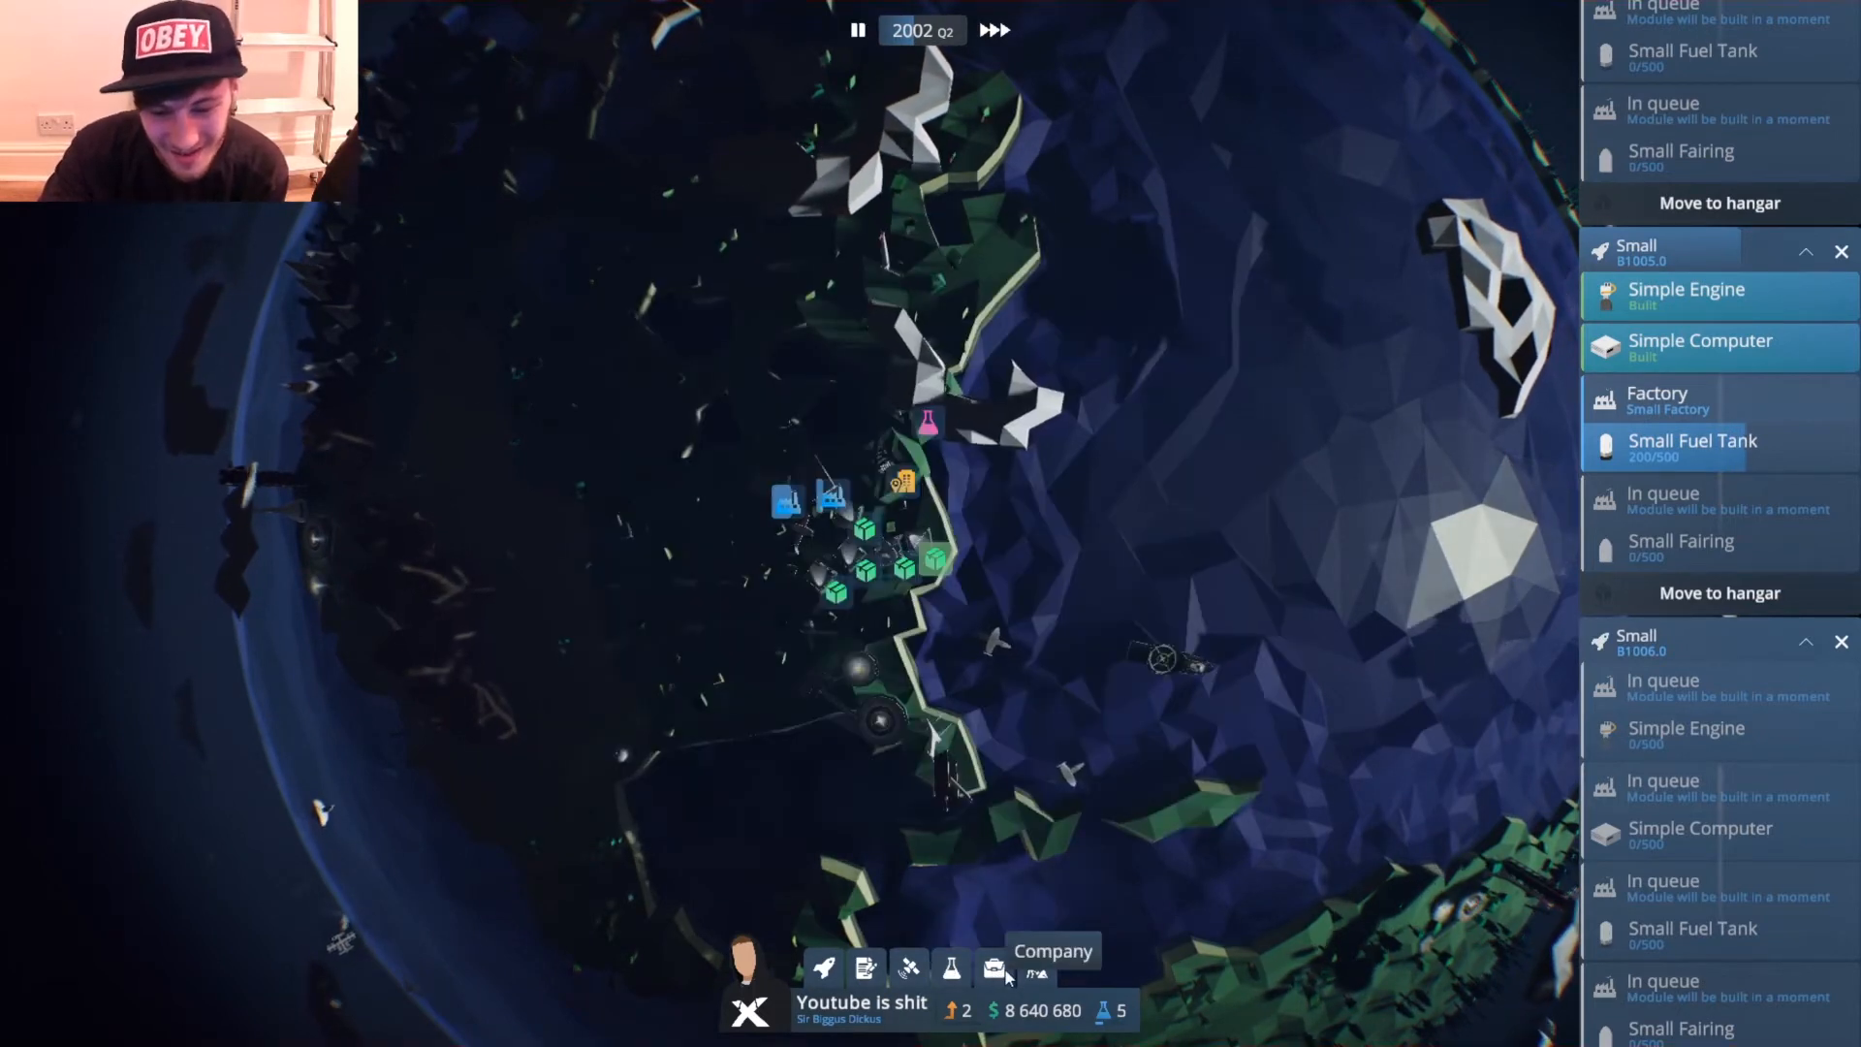
left_click(992, 967)
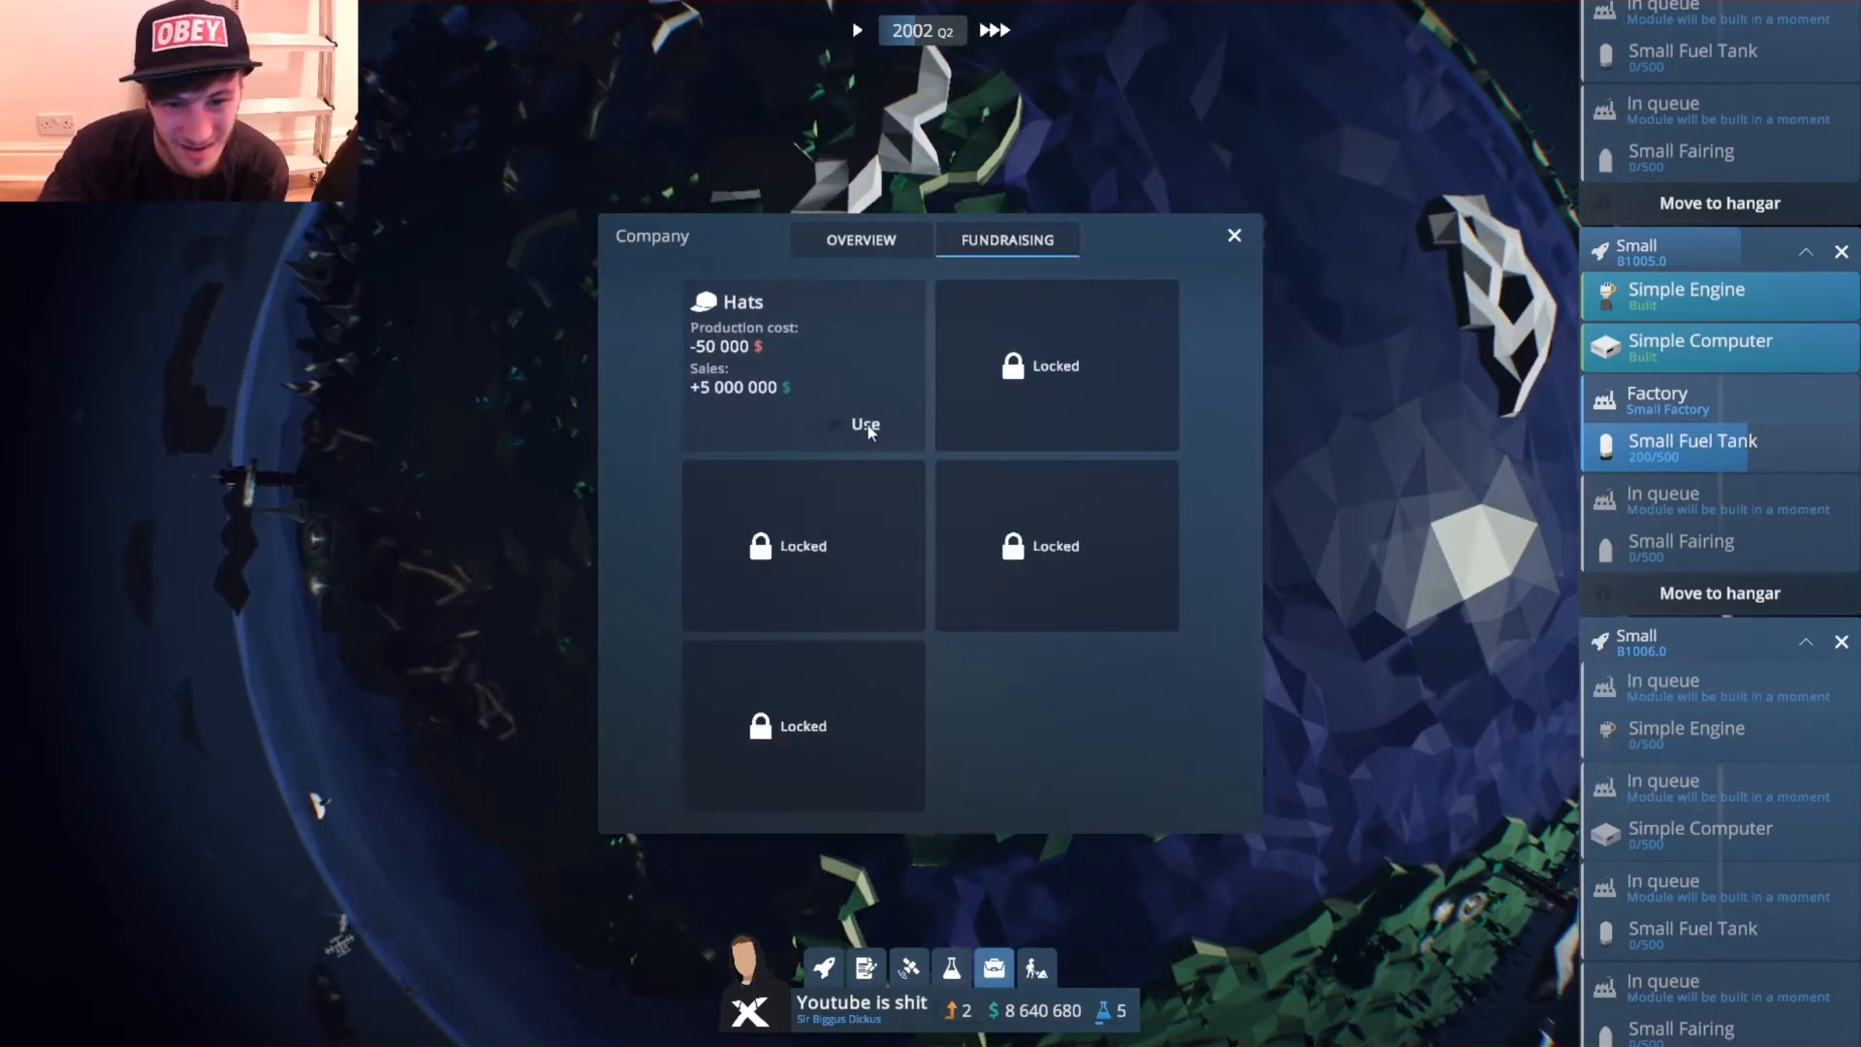
left_click(1233, 235)
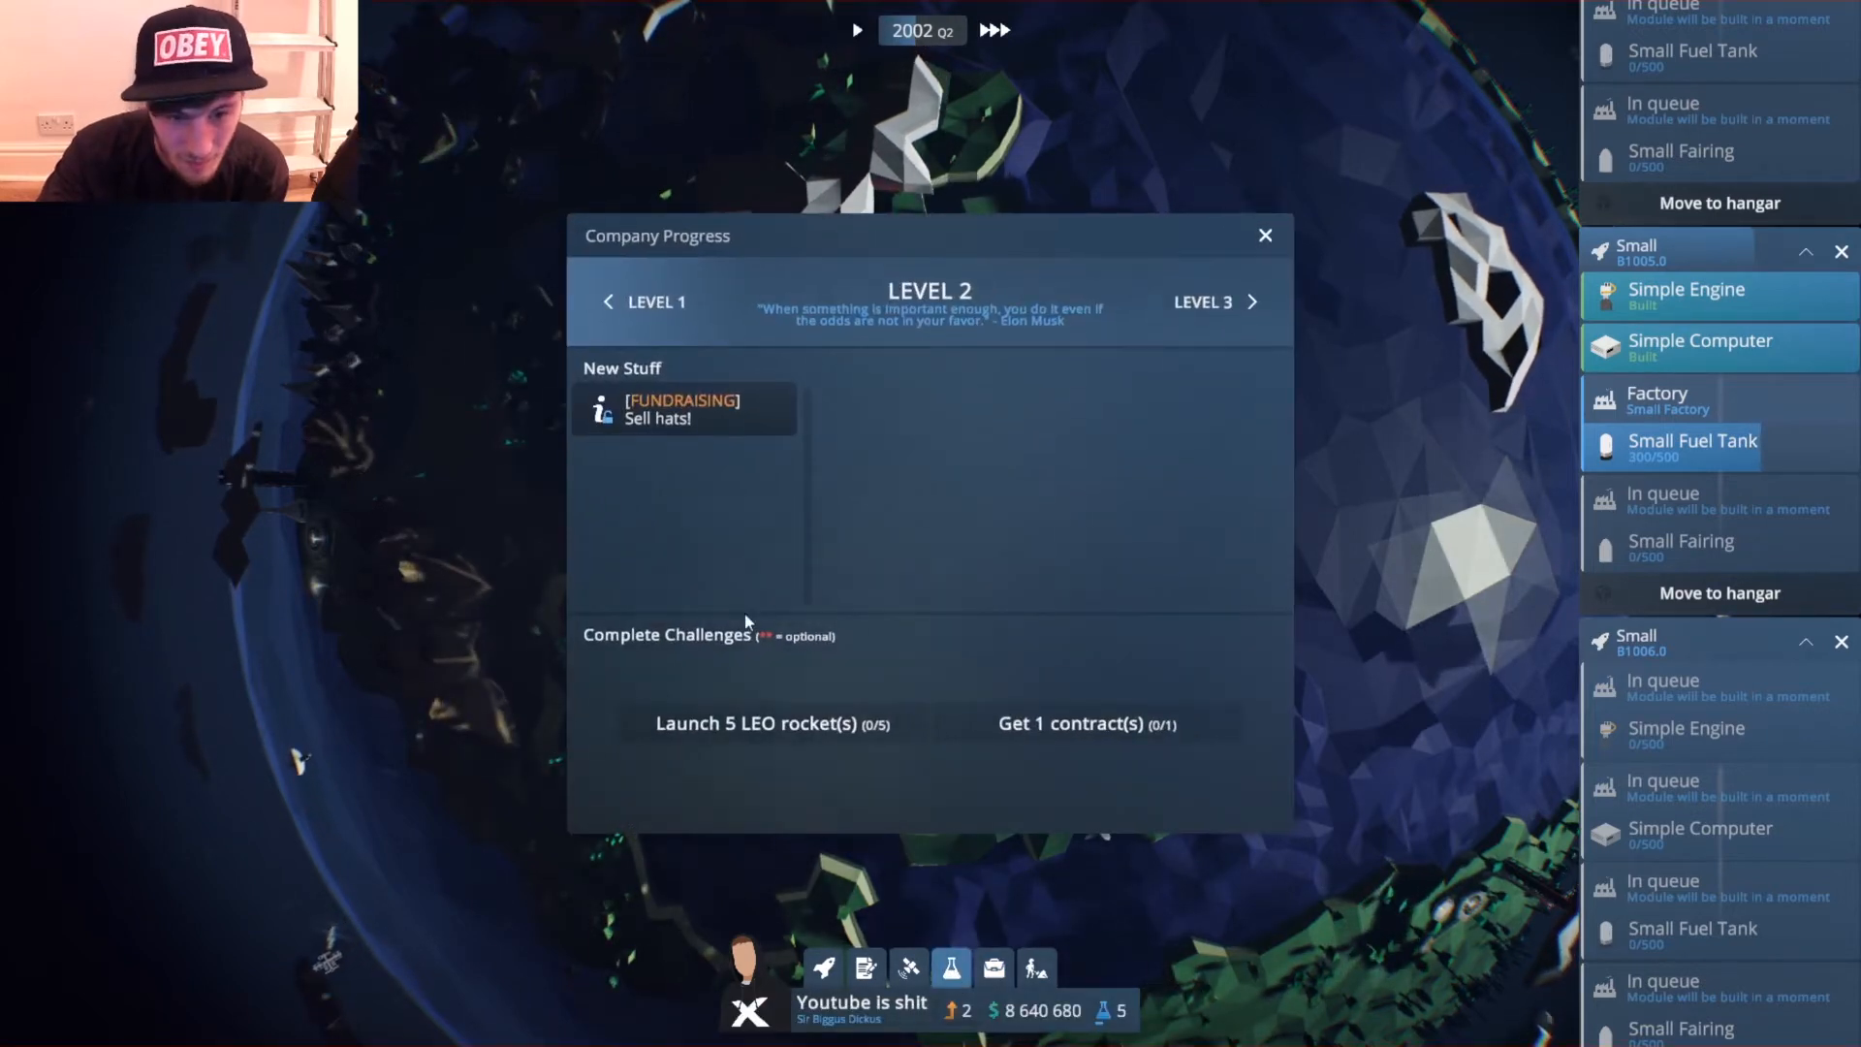
mouse_move(712, 758)
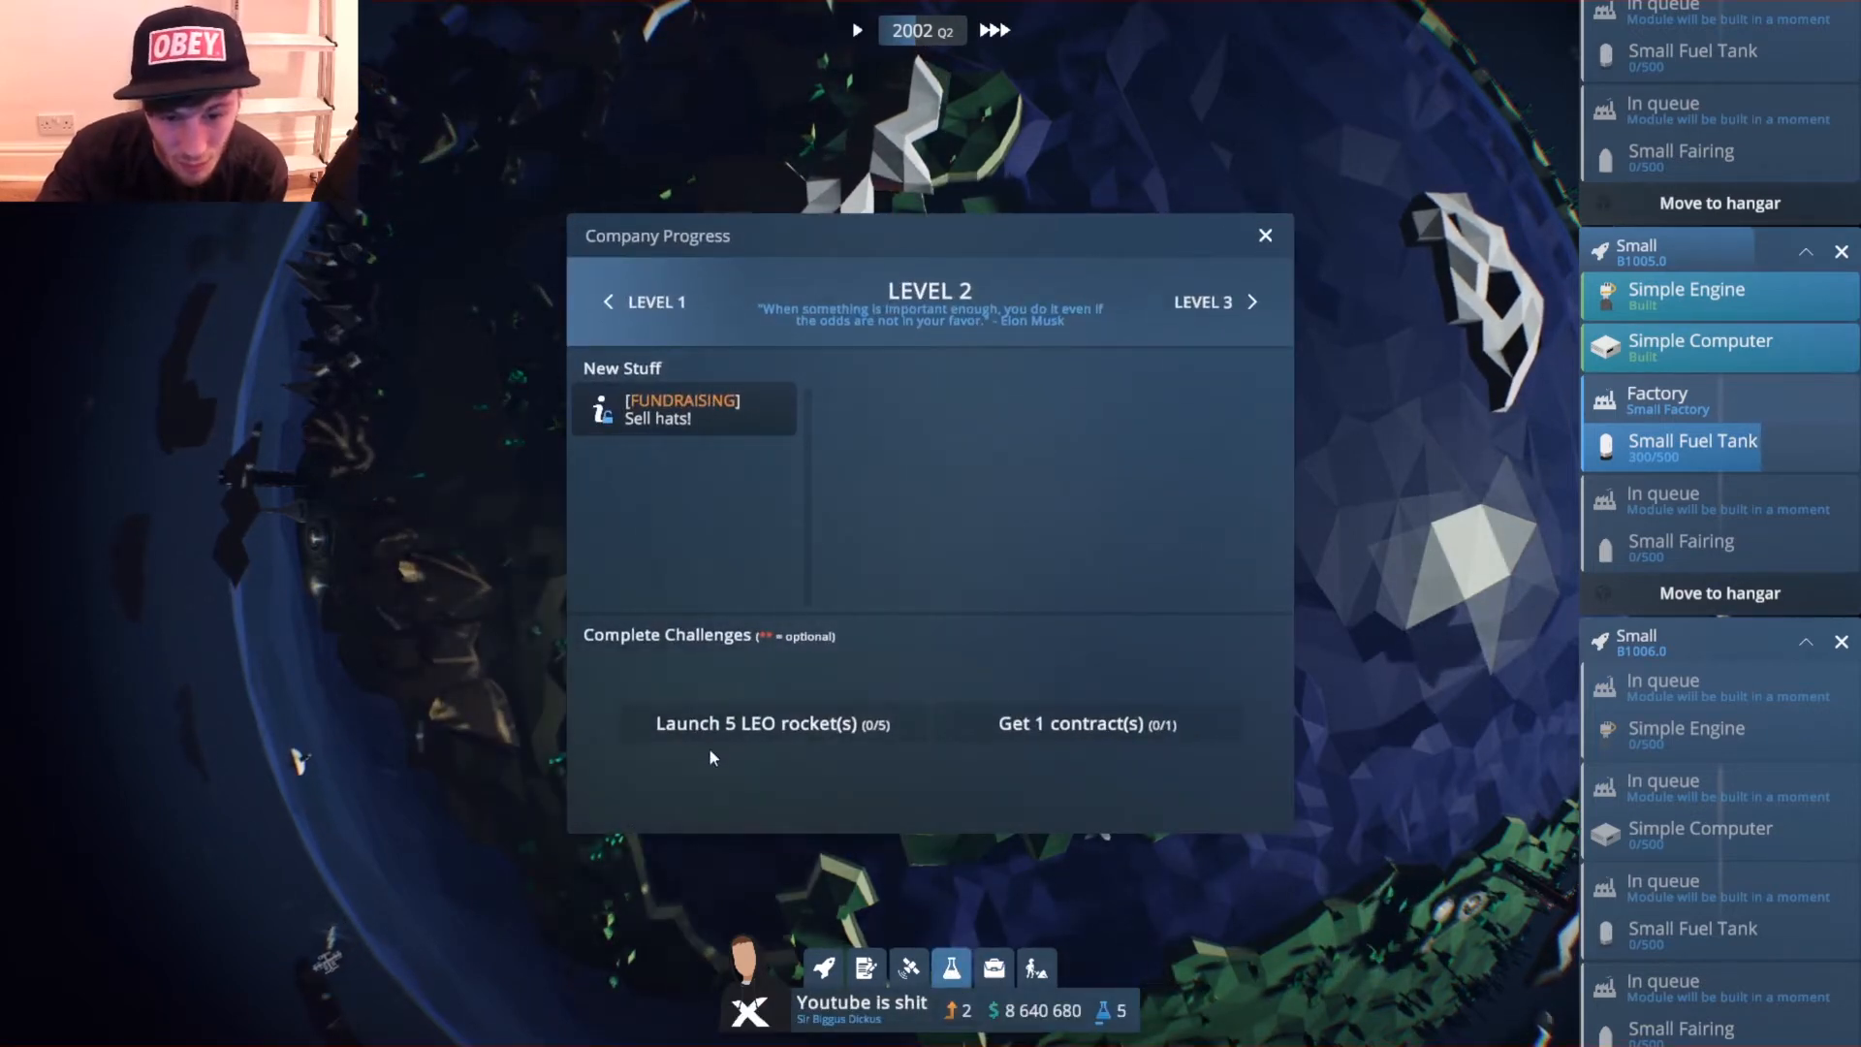
left_click(1263, 234)
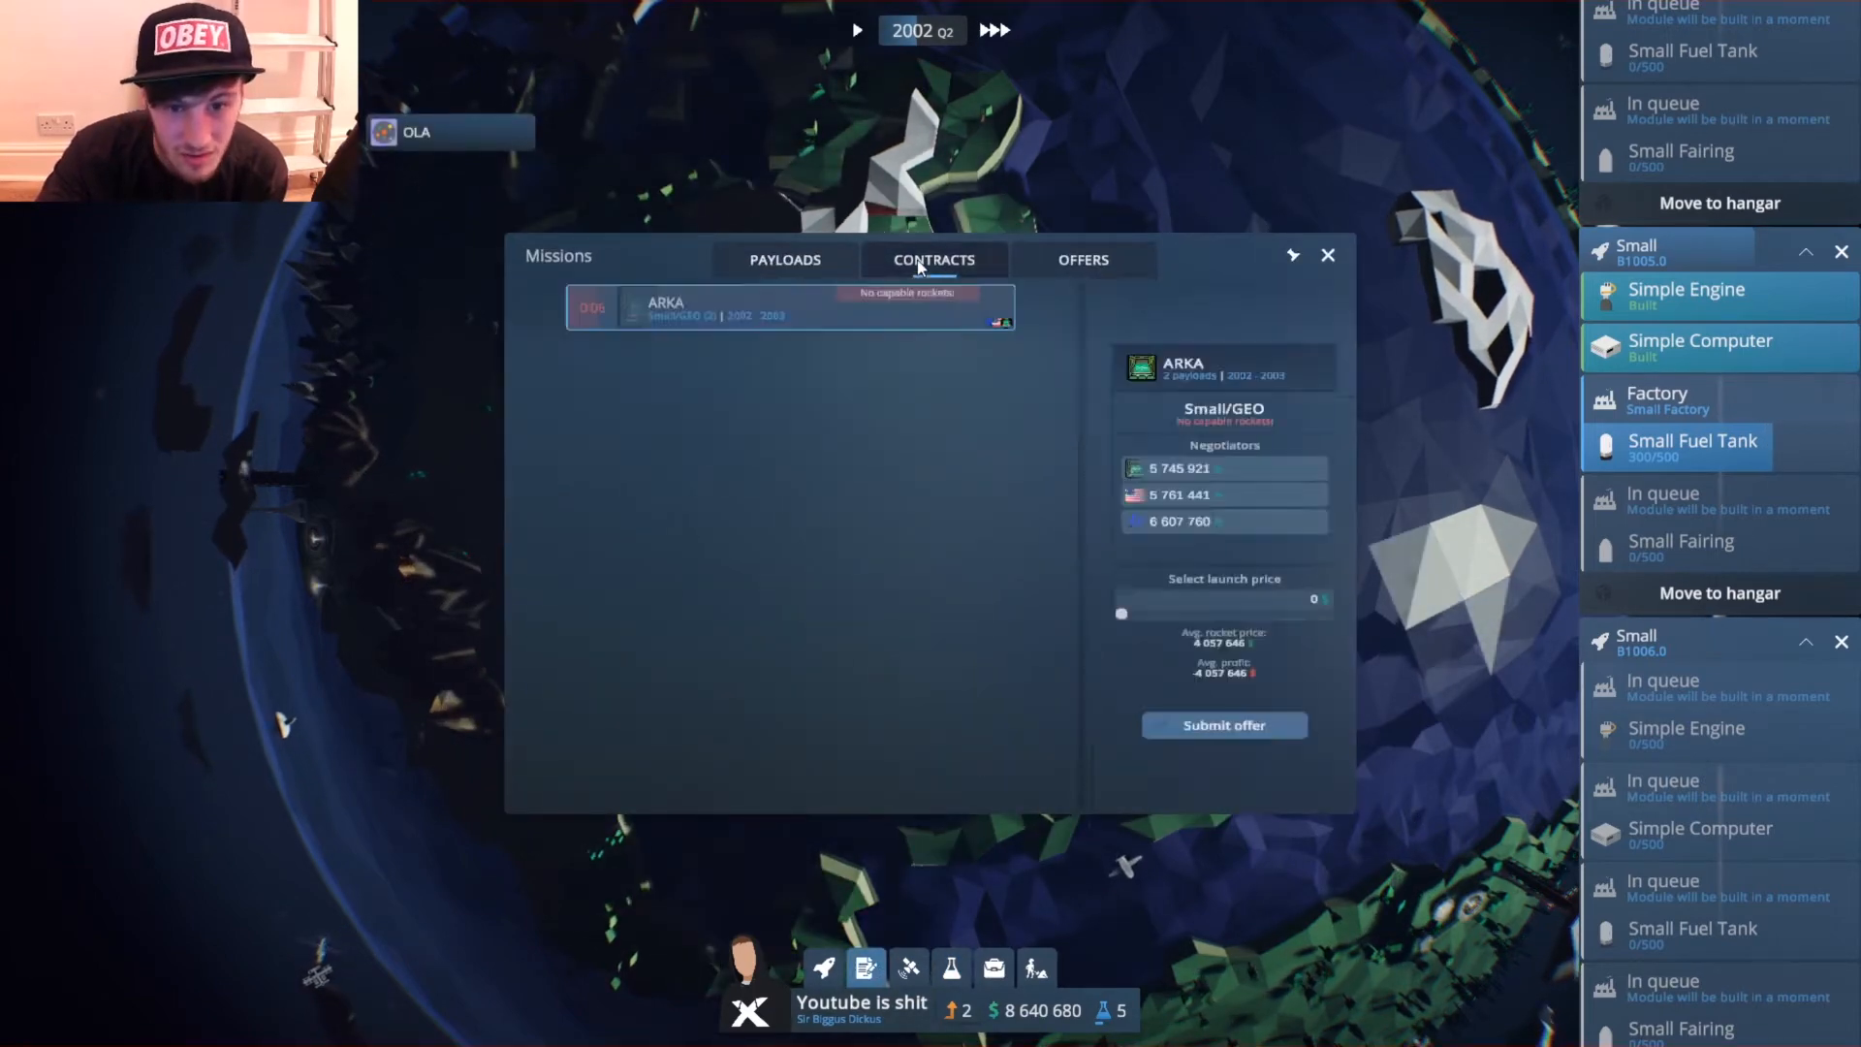
Submit a price offer for the Boostwerk Small/LEO contract.
left_click(785, 258)
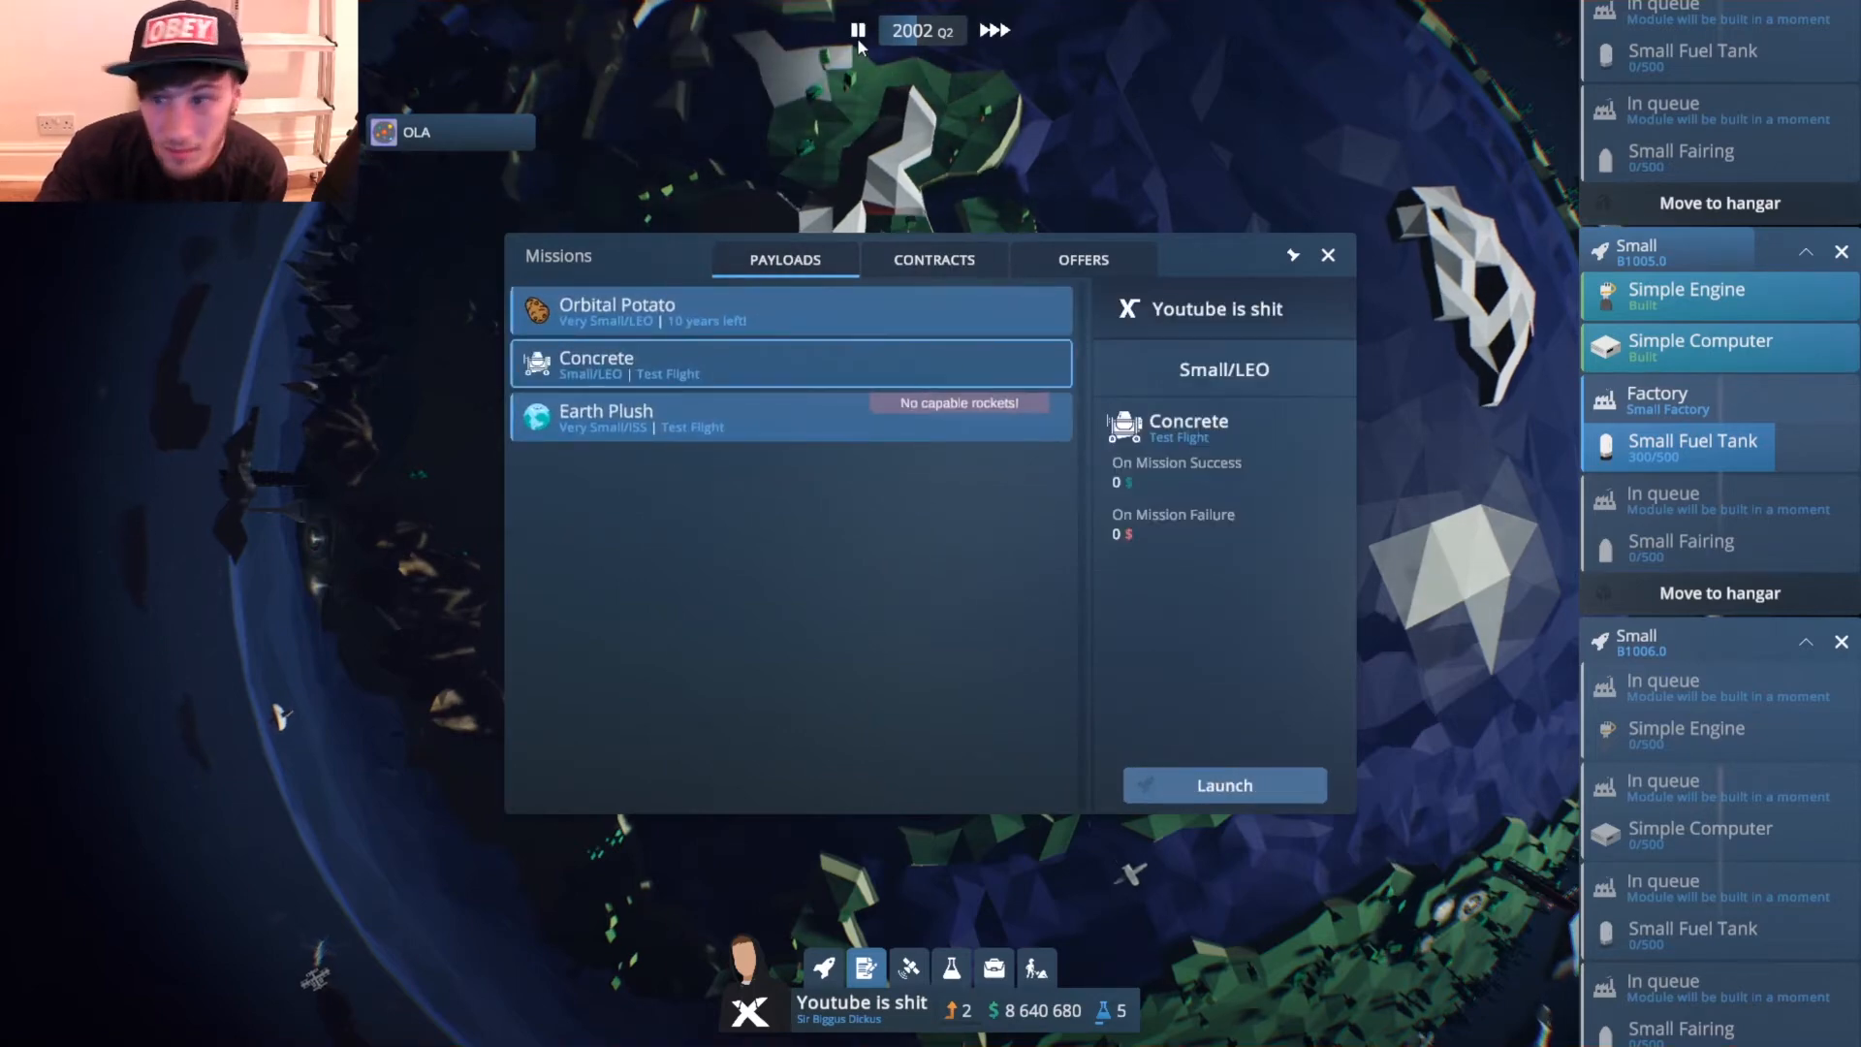
left_click(1328, 254)
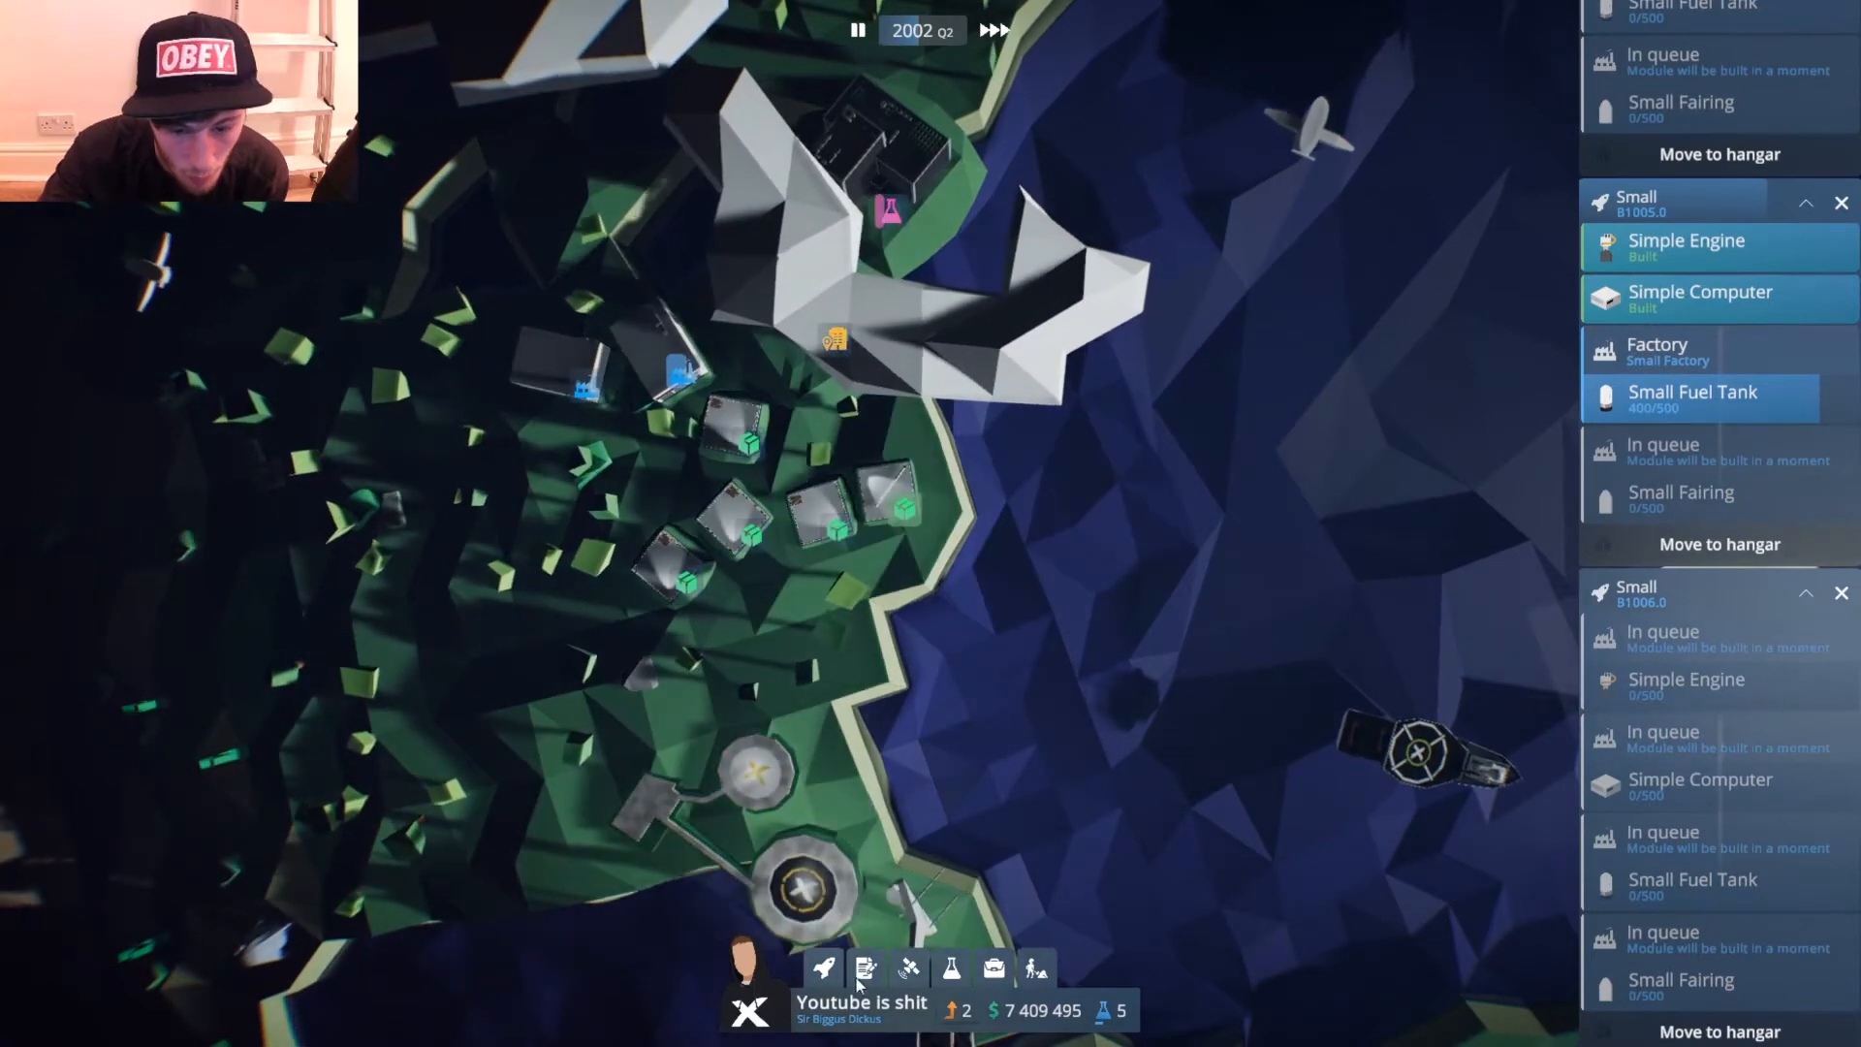
left_click(864, 968)
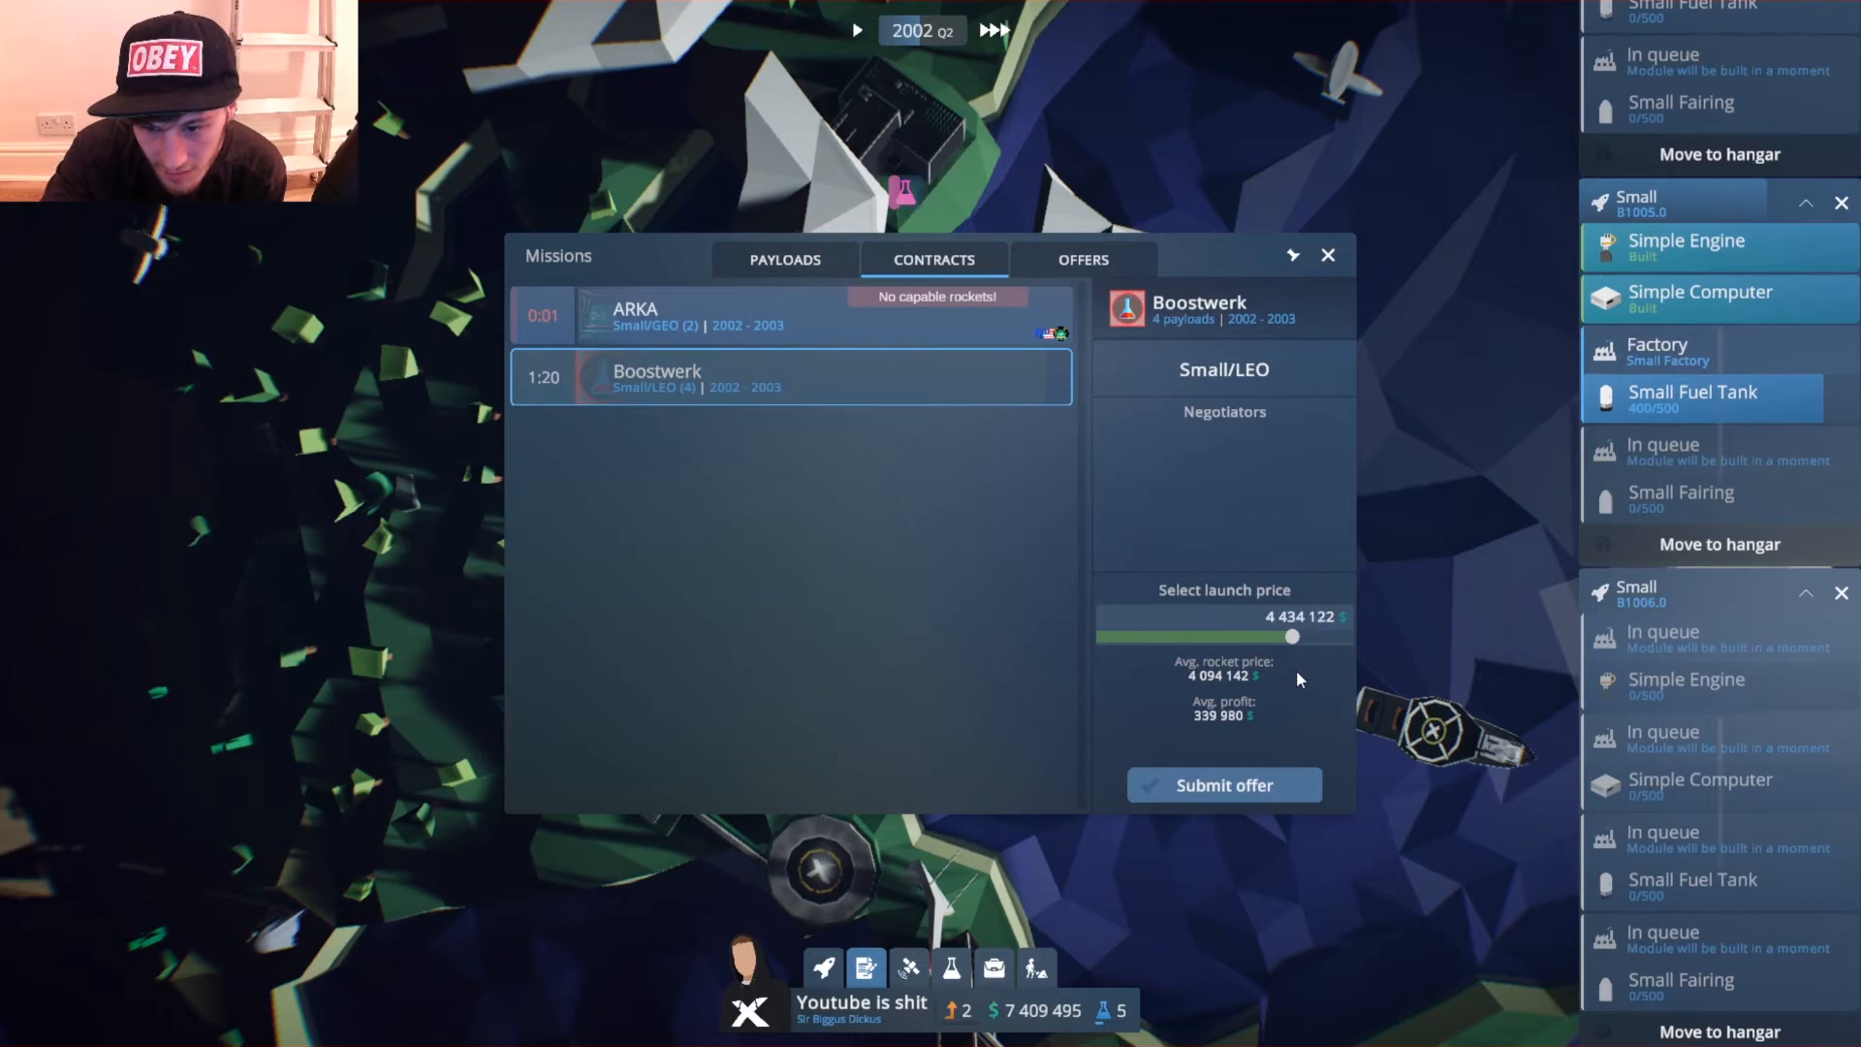
left_click(1223, 785)
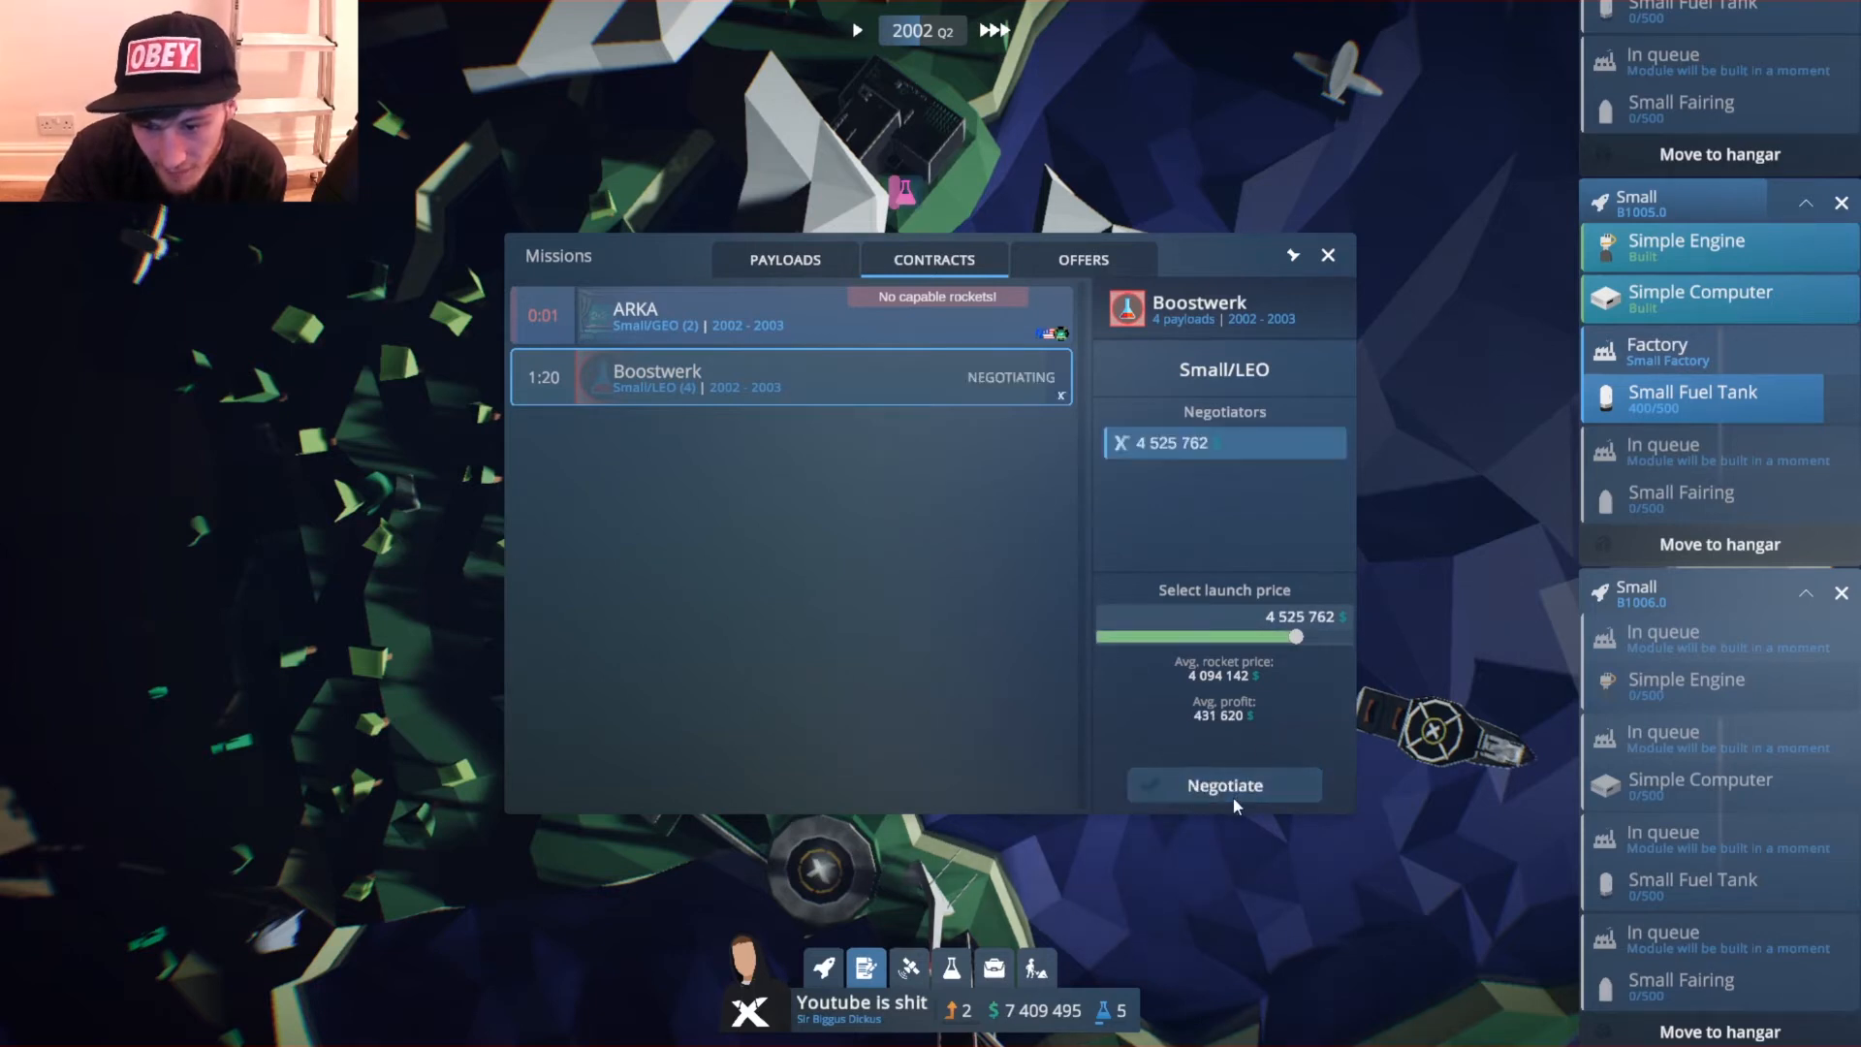
mouse_move(1244, 717)
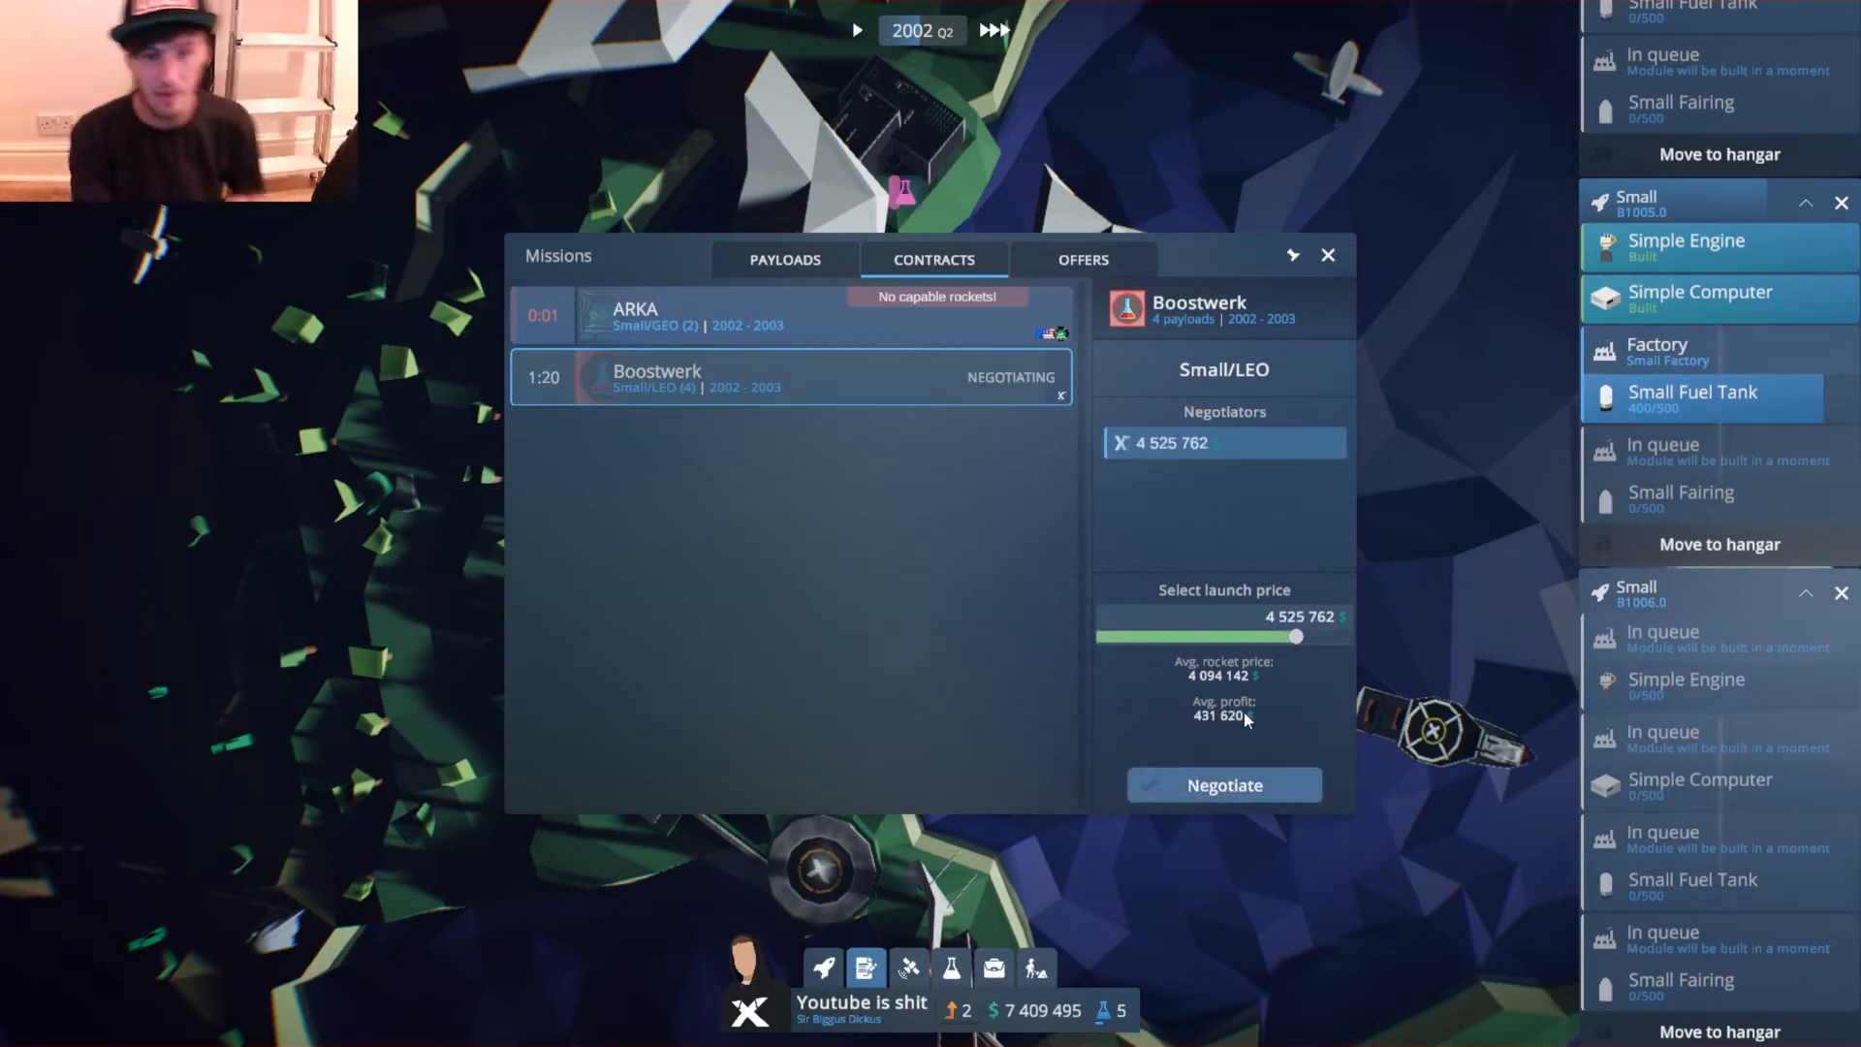
mouse_move(1175, 688)
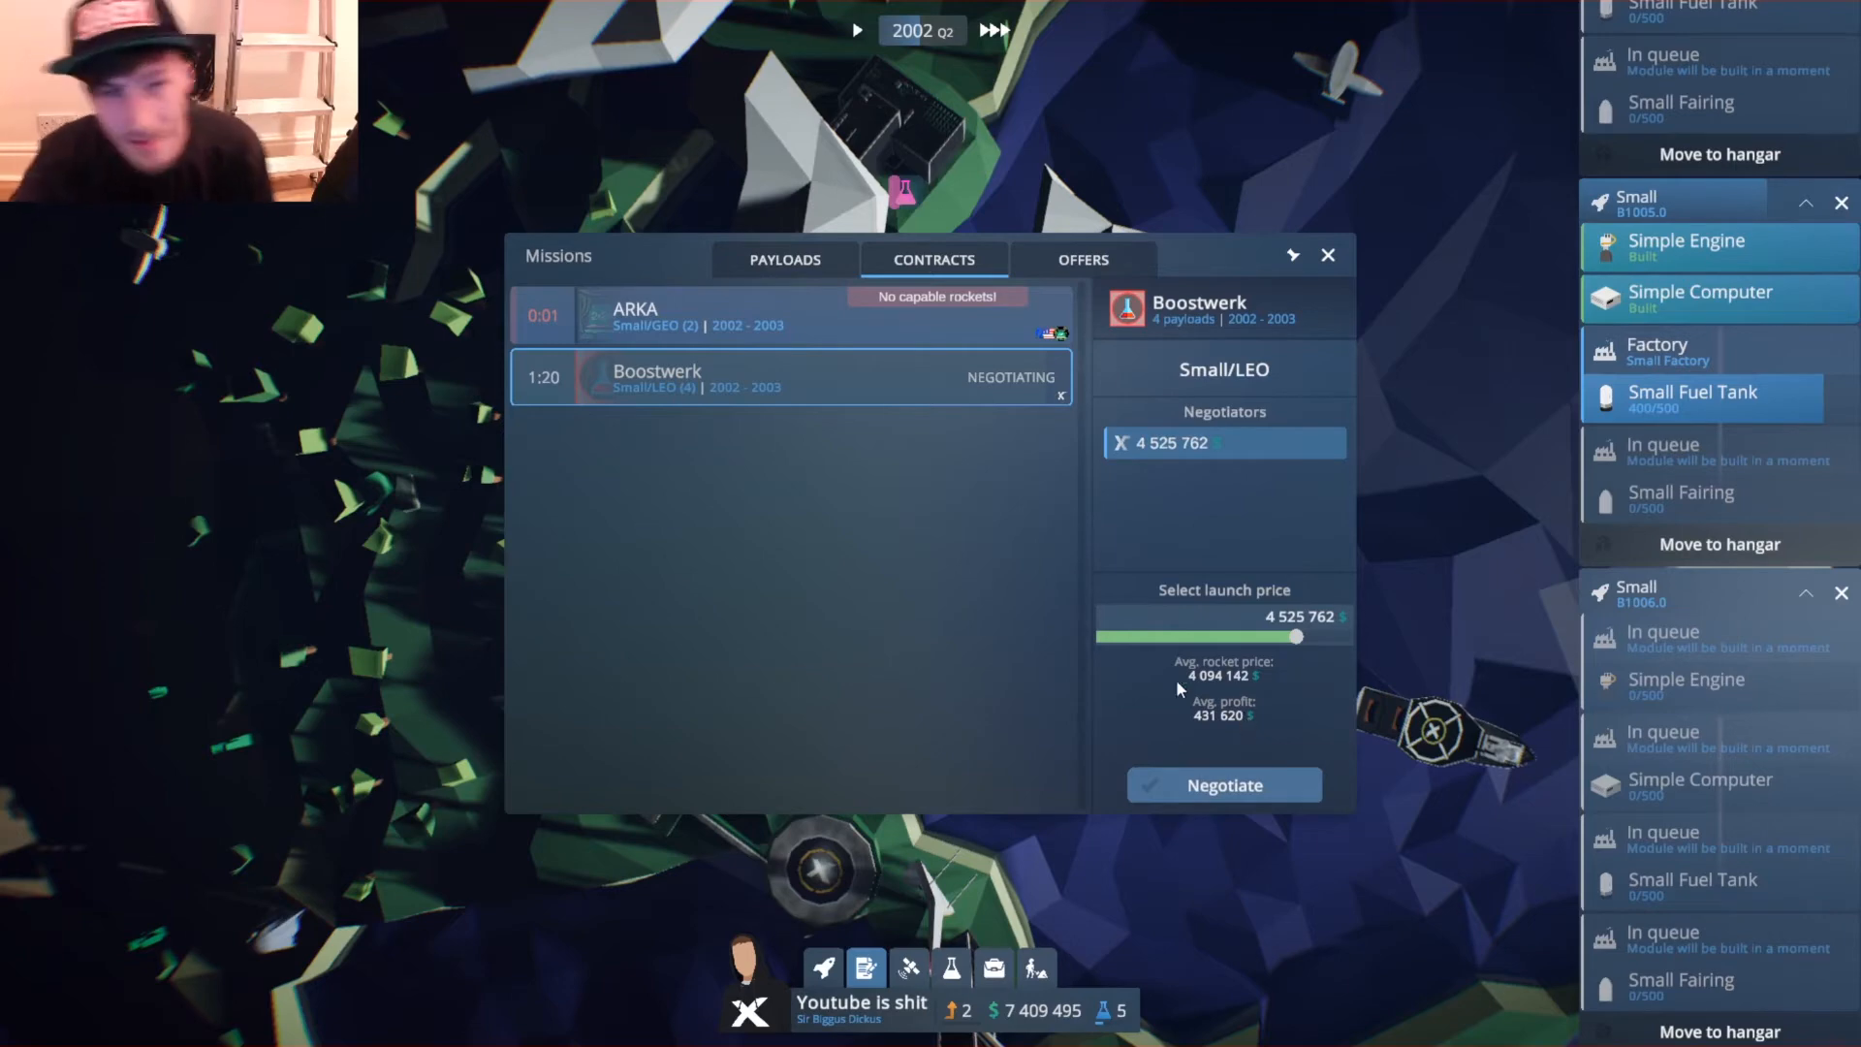
Let game time run through the negotiation until the Boostwerk contract with four Magion payloads is won.
left_click(855, 29)
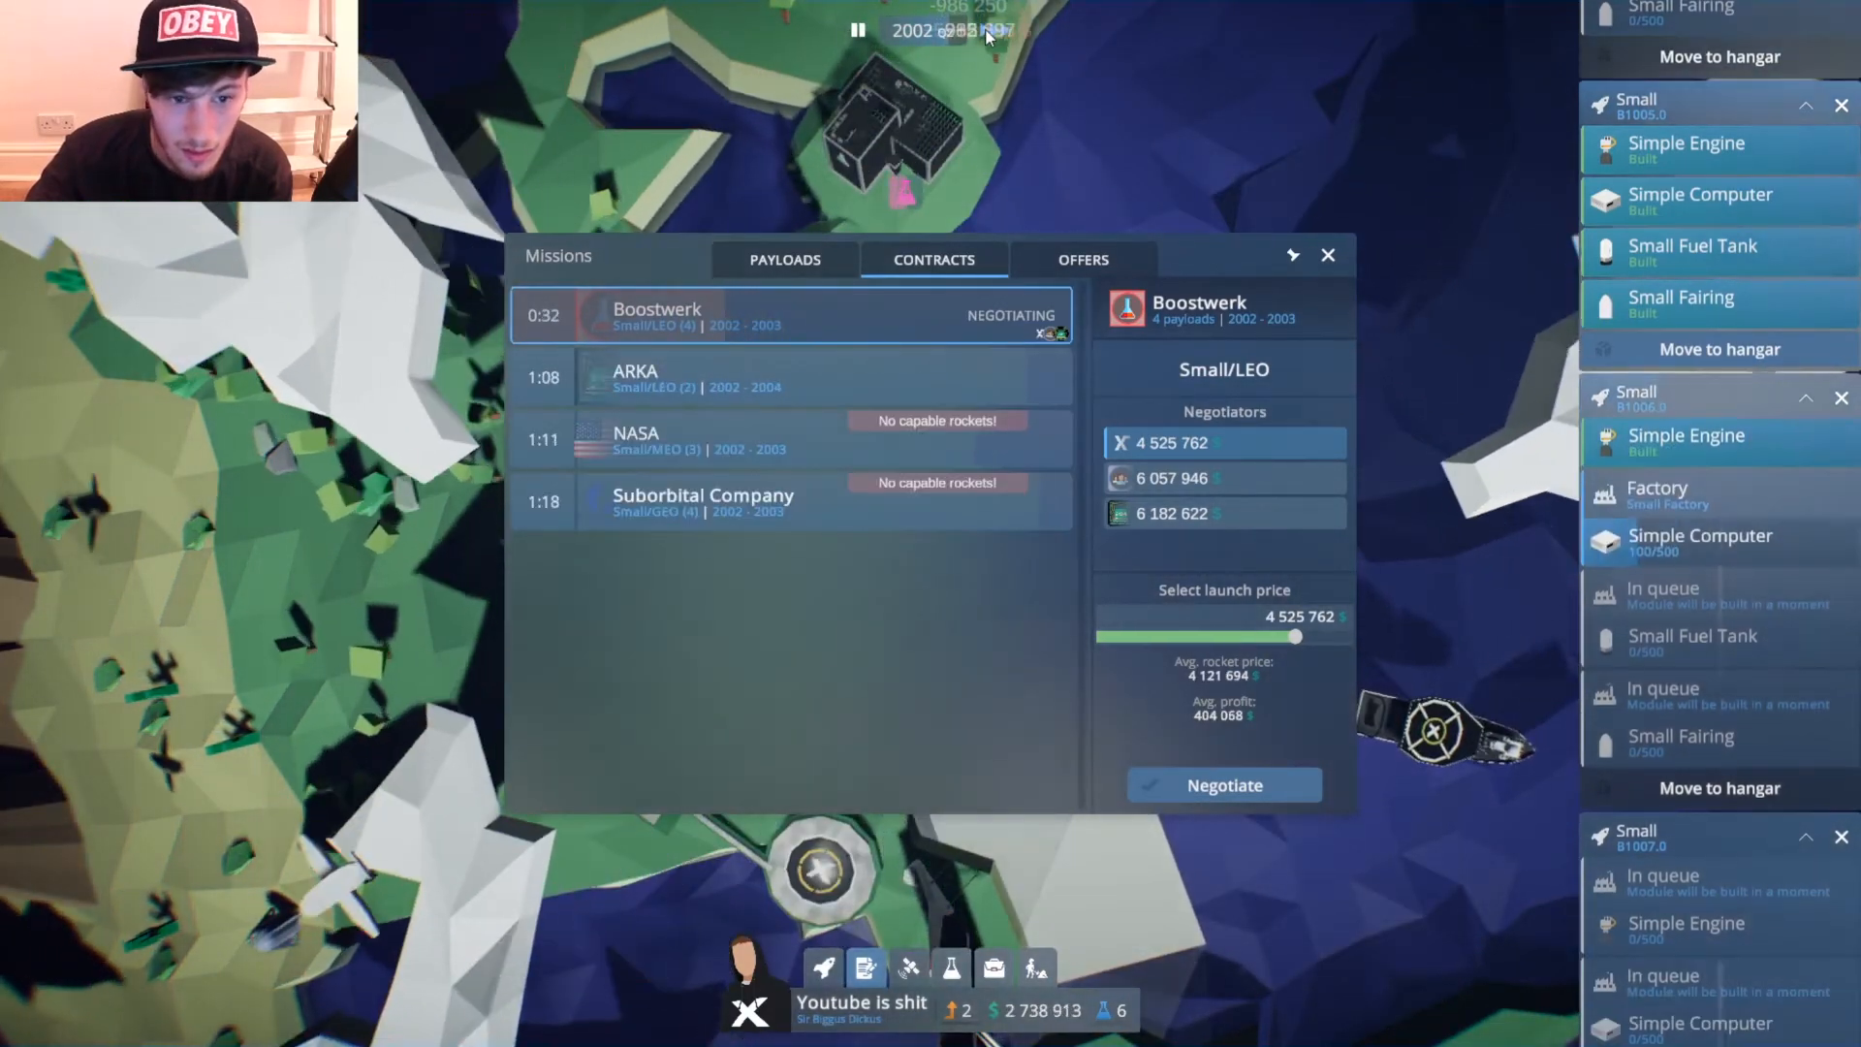
left_click(995, 31)
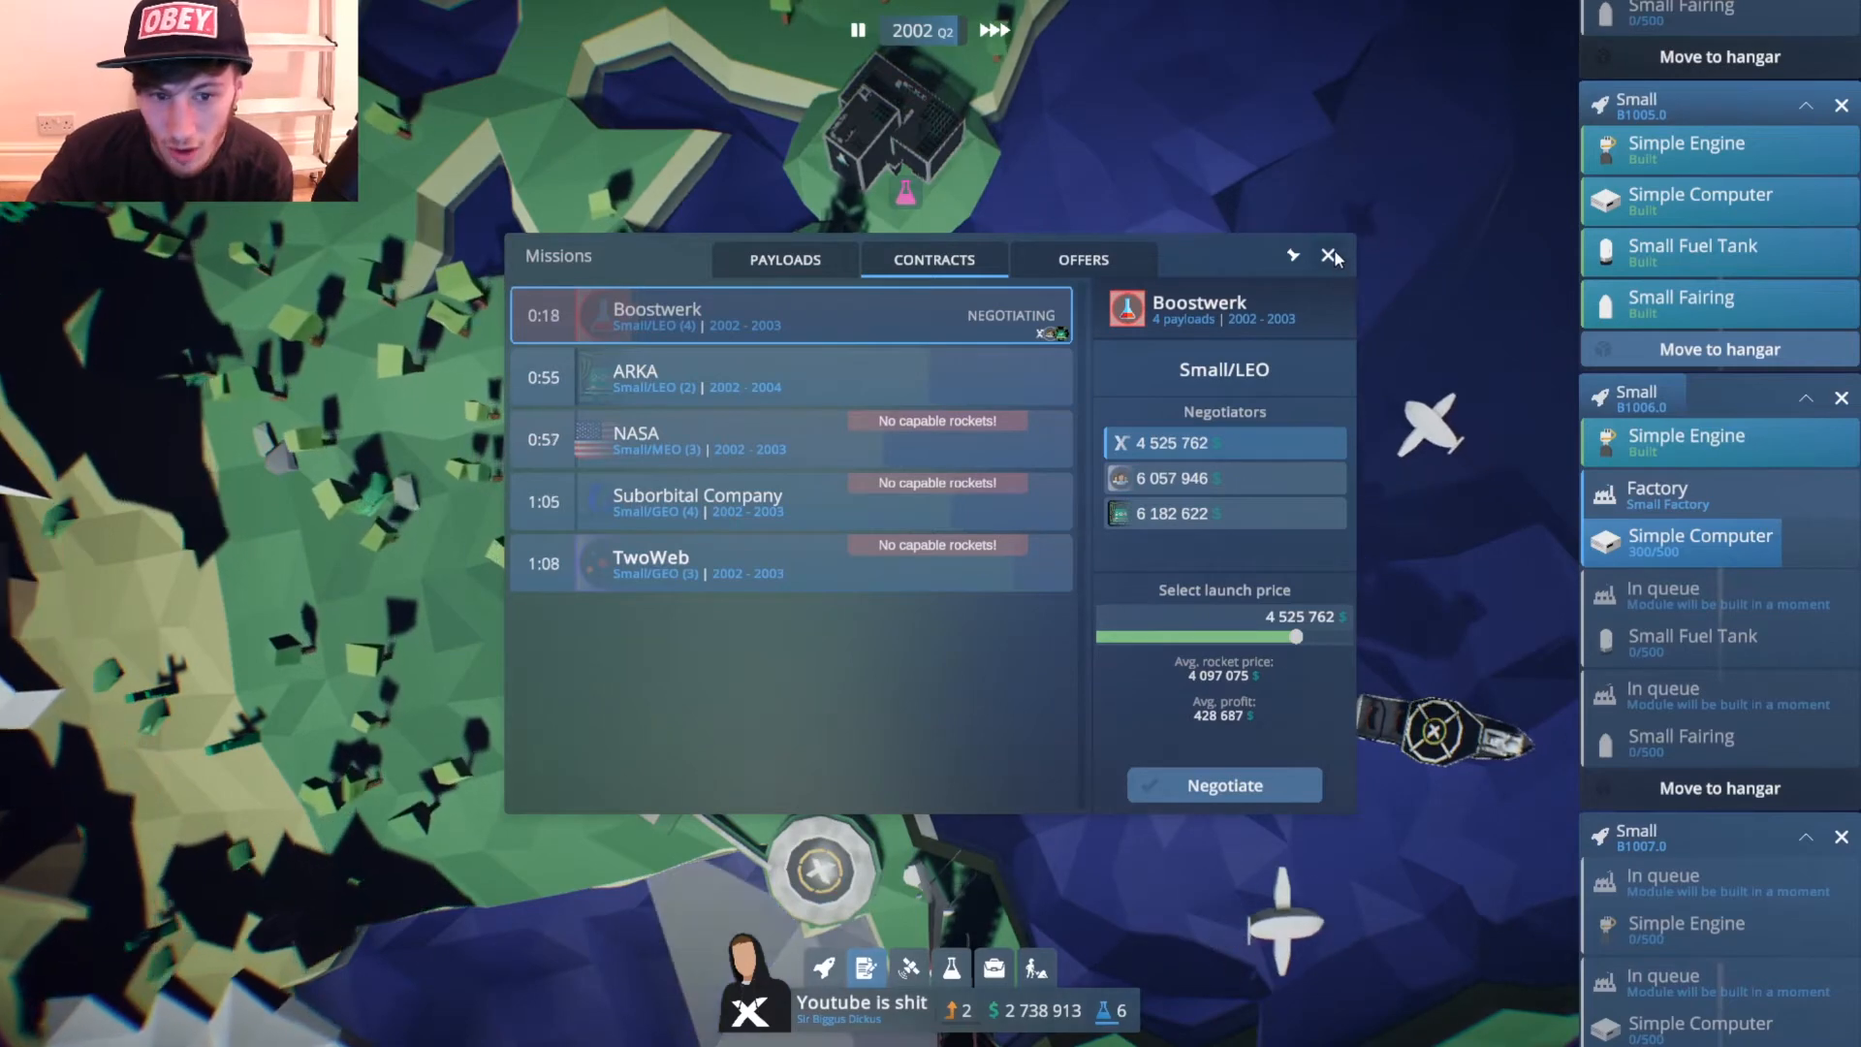
left_click(1332, 256)
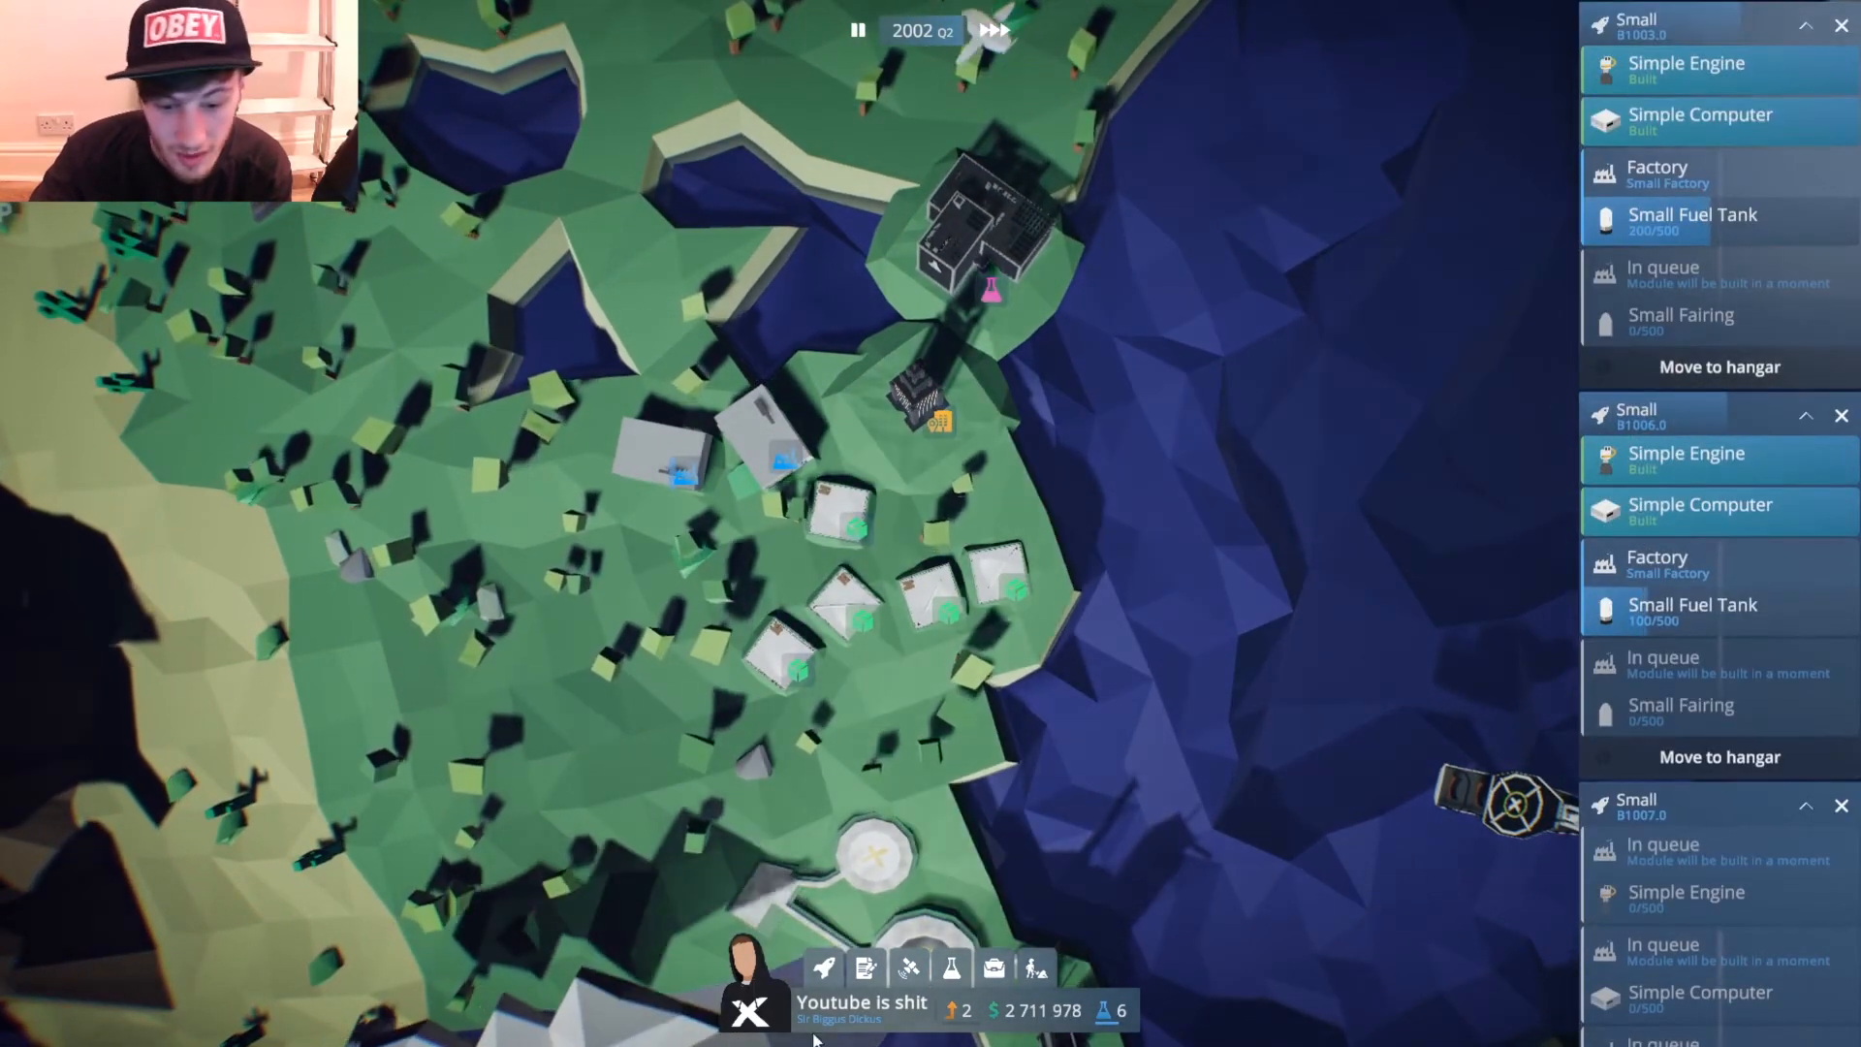
left_click(865, 967)
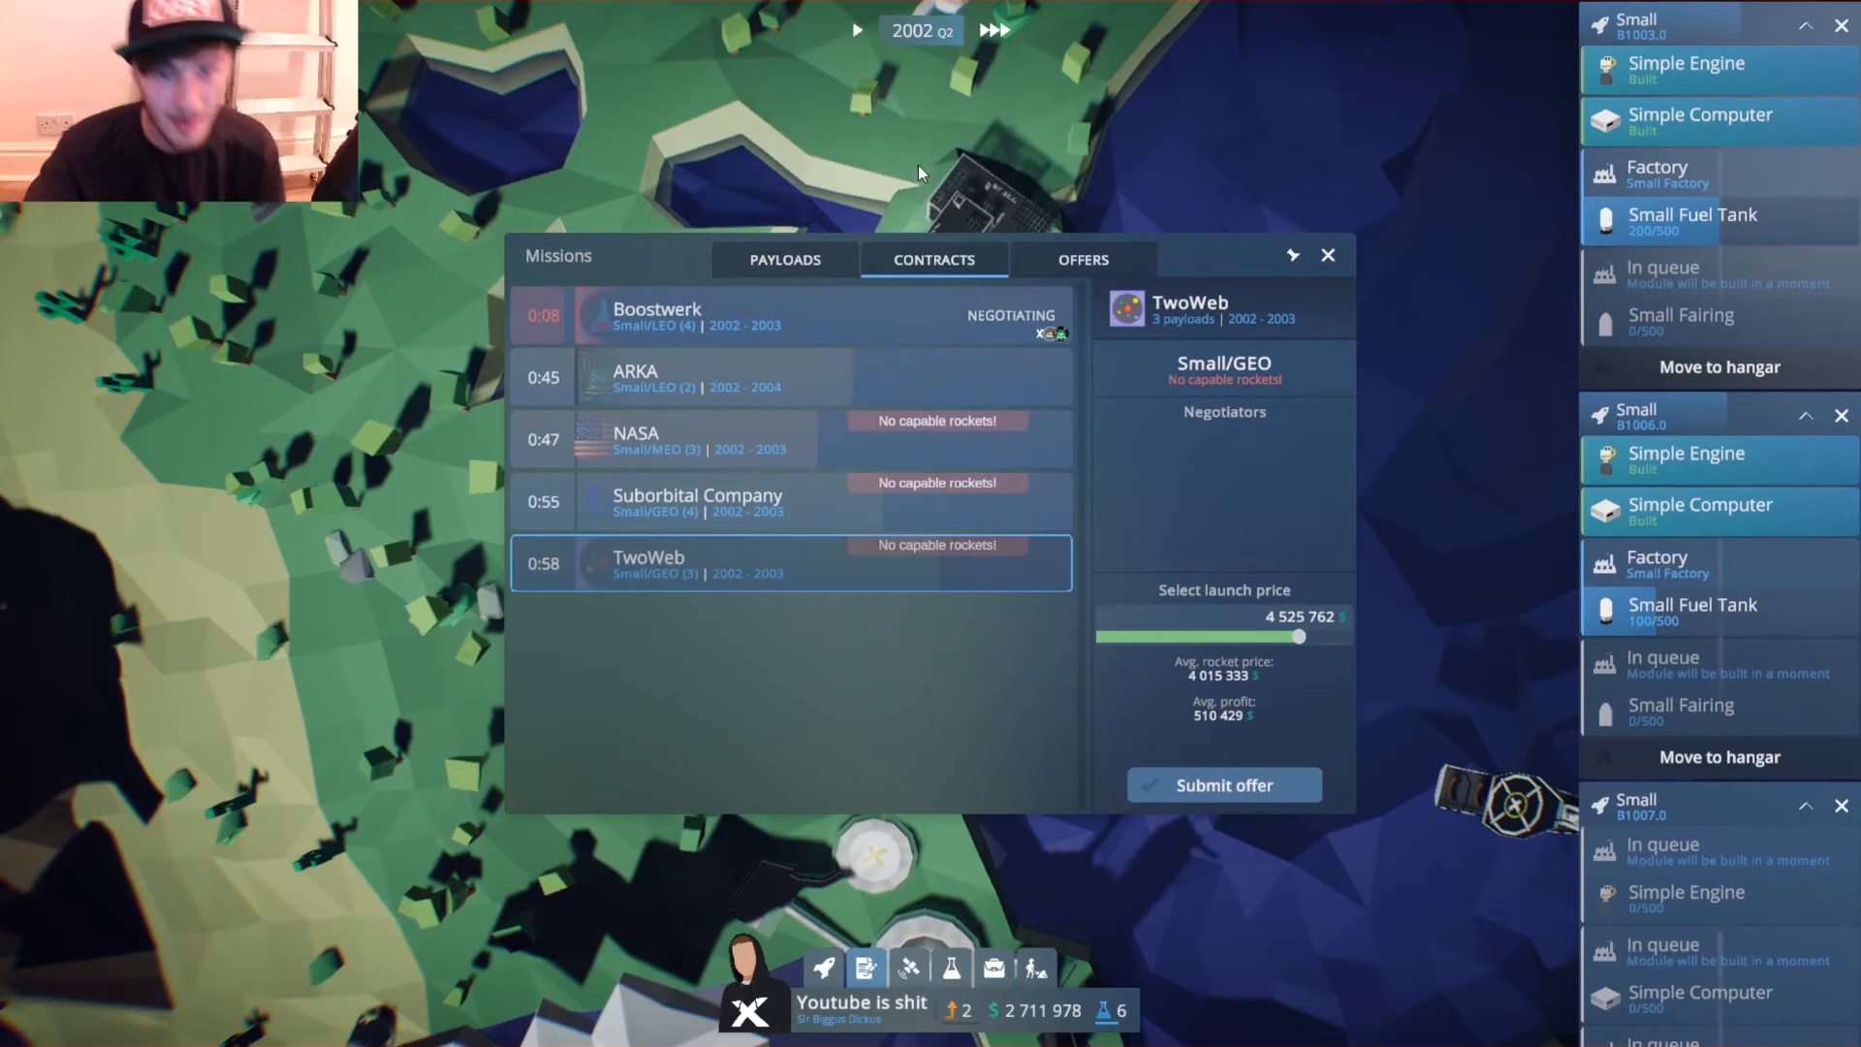
left_click(854, 29)
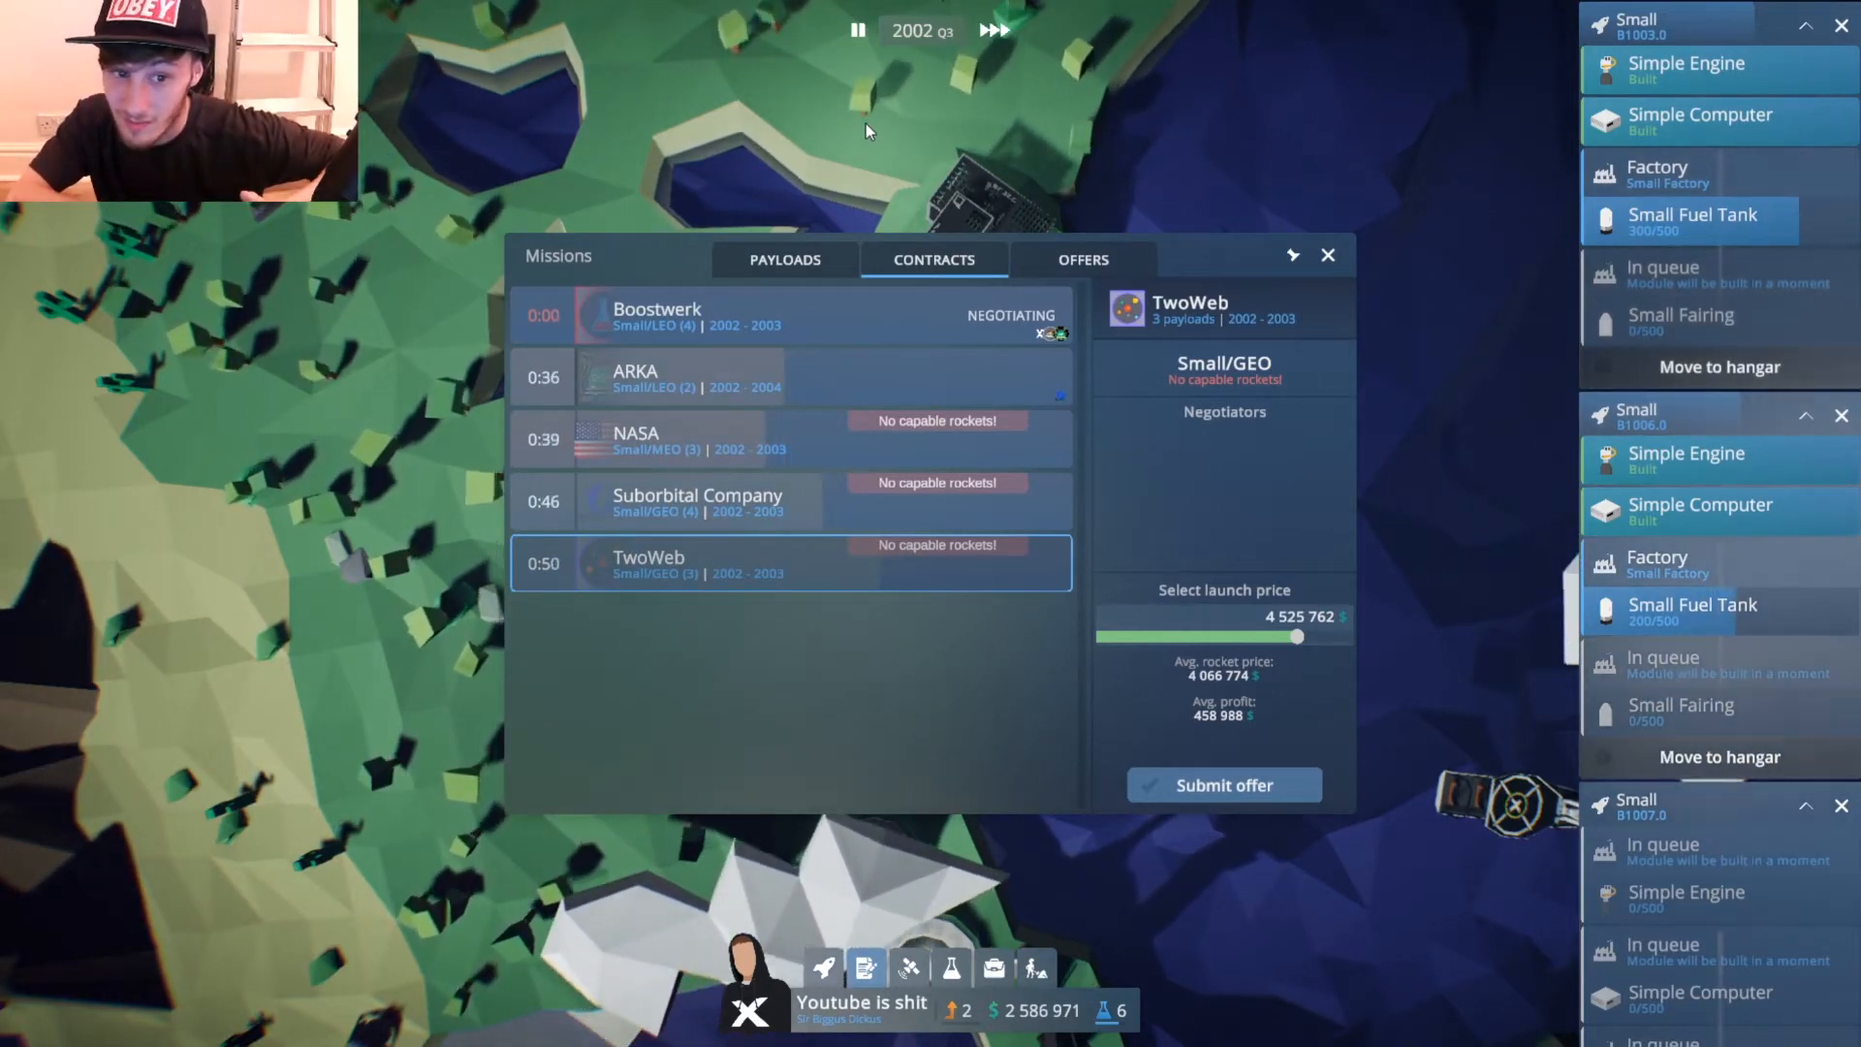
left_click(1223, 785)
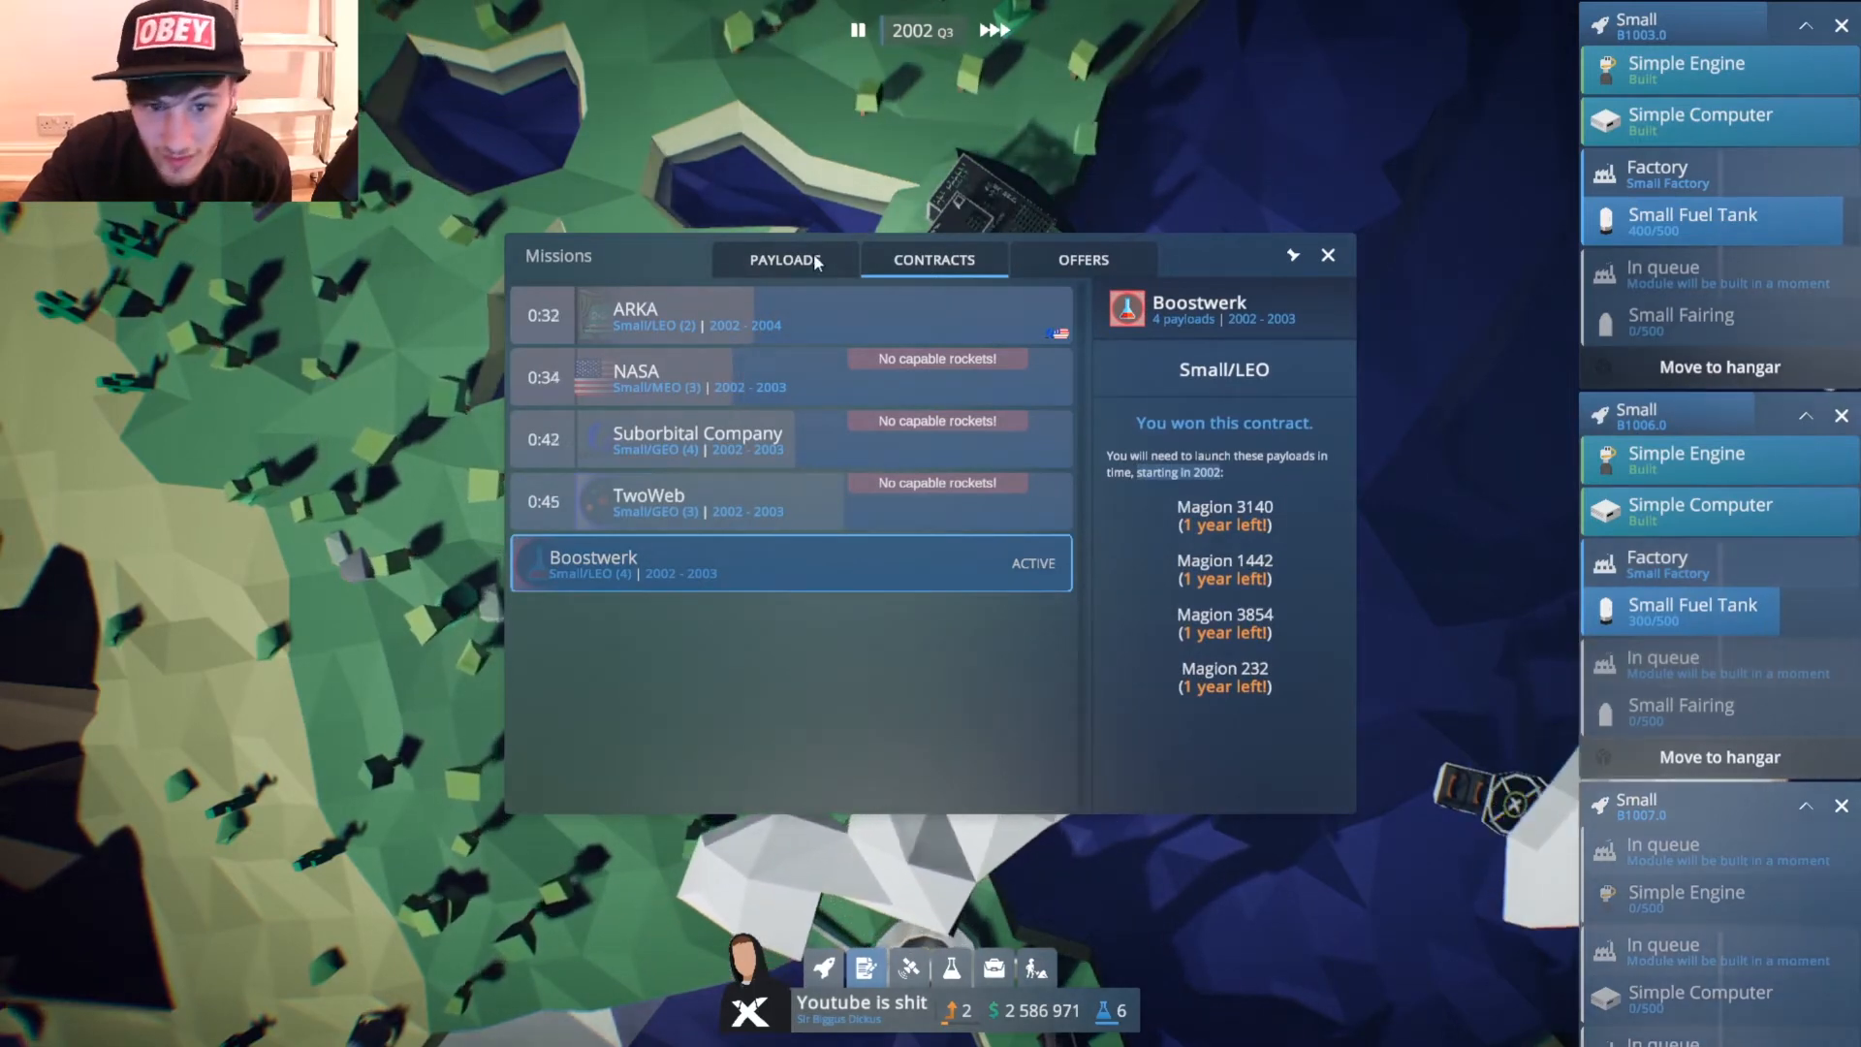
Launch the Magion 232 payload on a Small rocket and view the rocket projects overview.
left_click(783, 258)
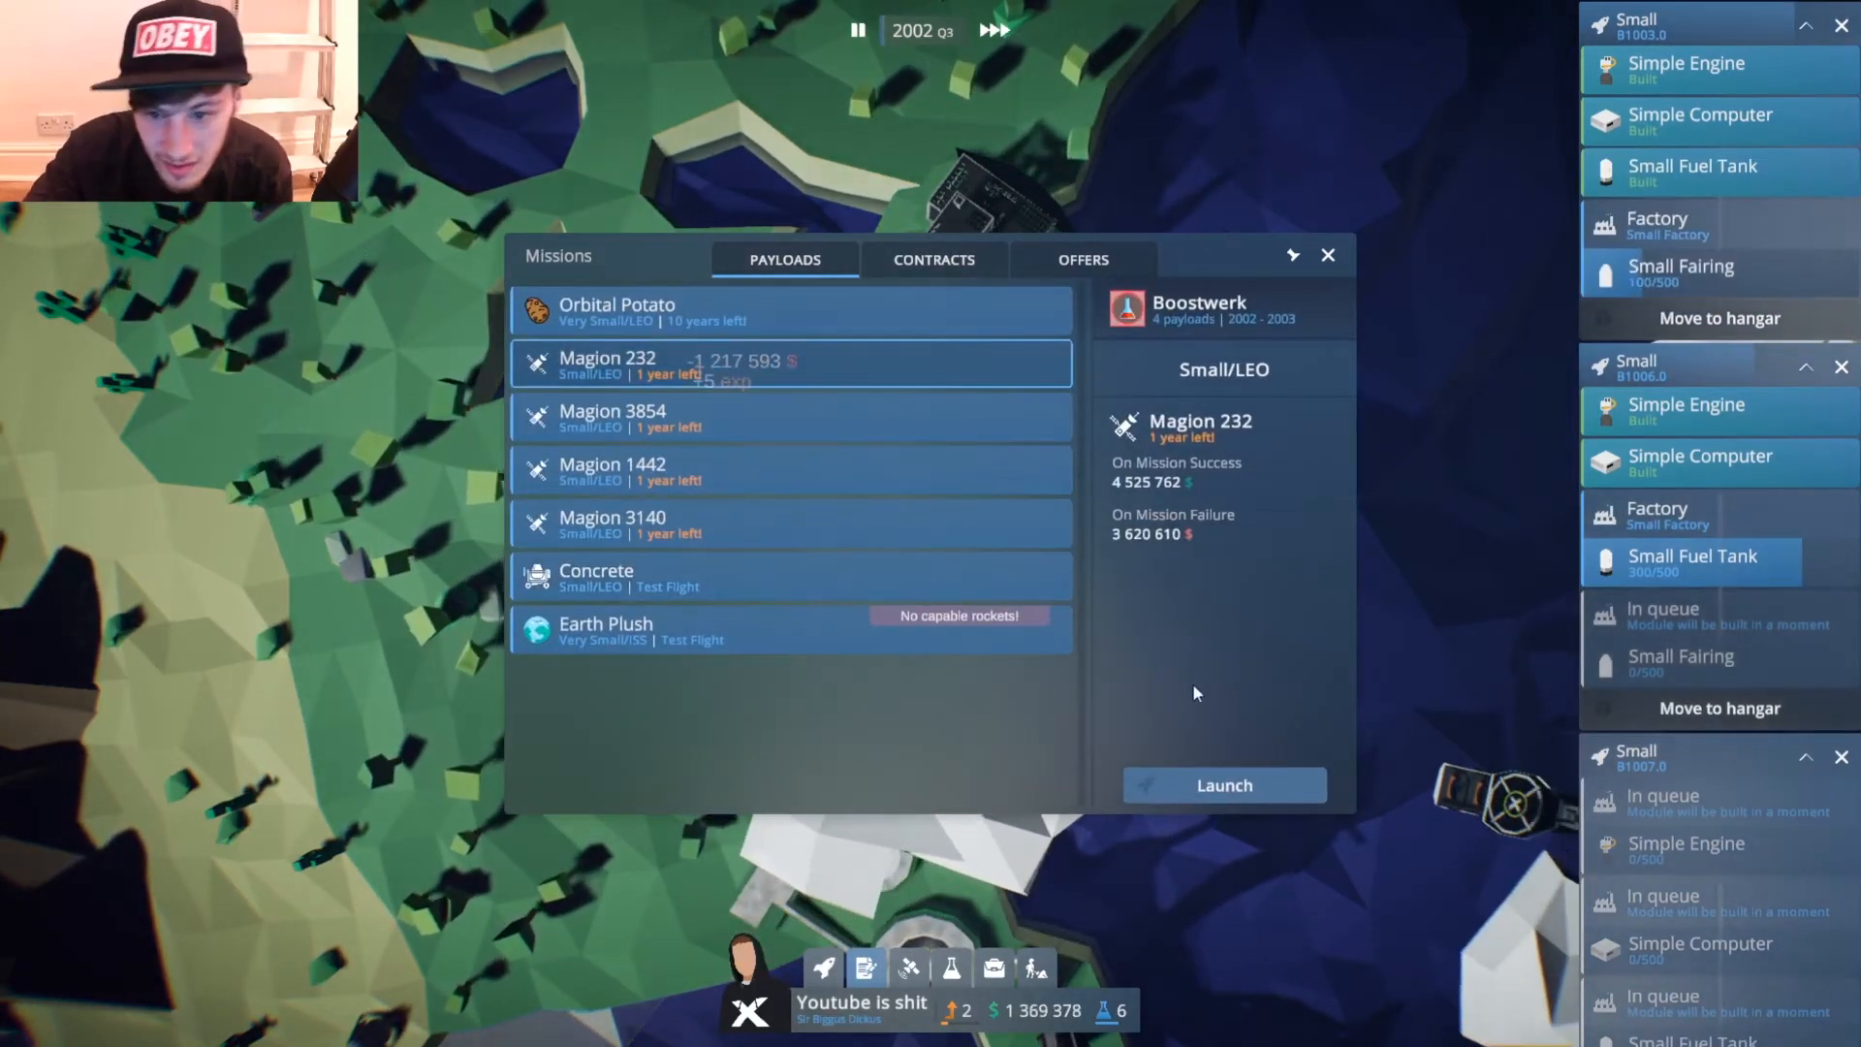
left_click(1223, 785)
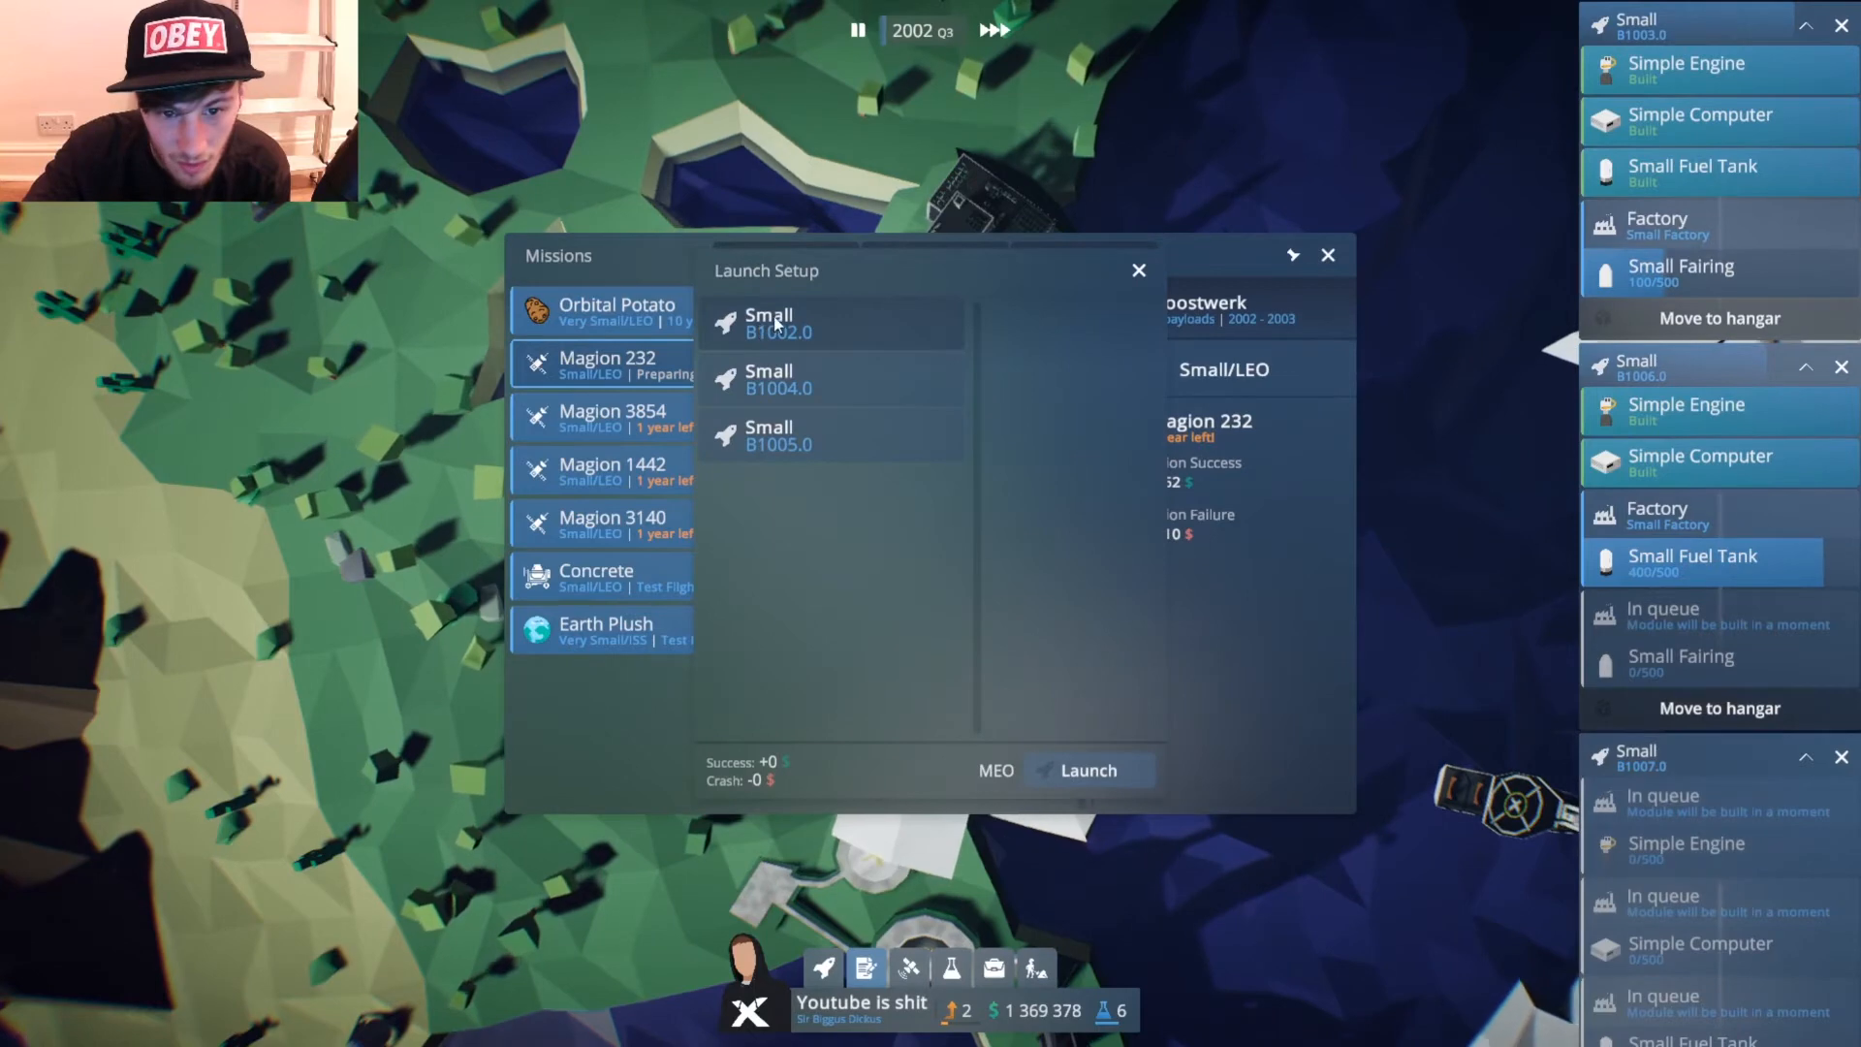
left_click(1086, 769)
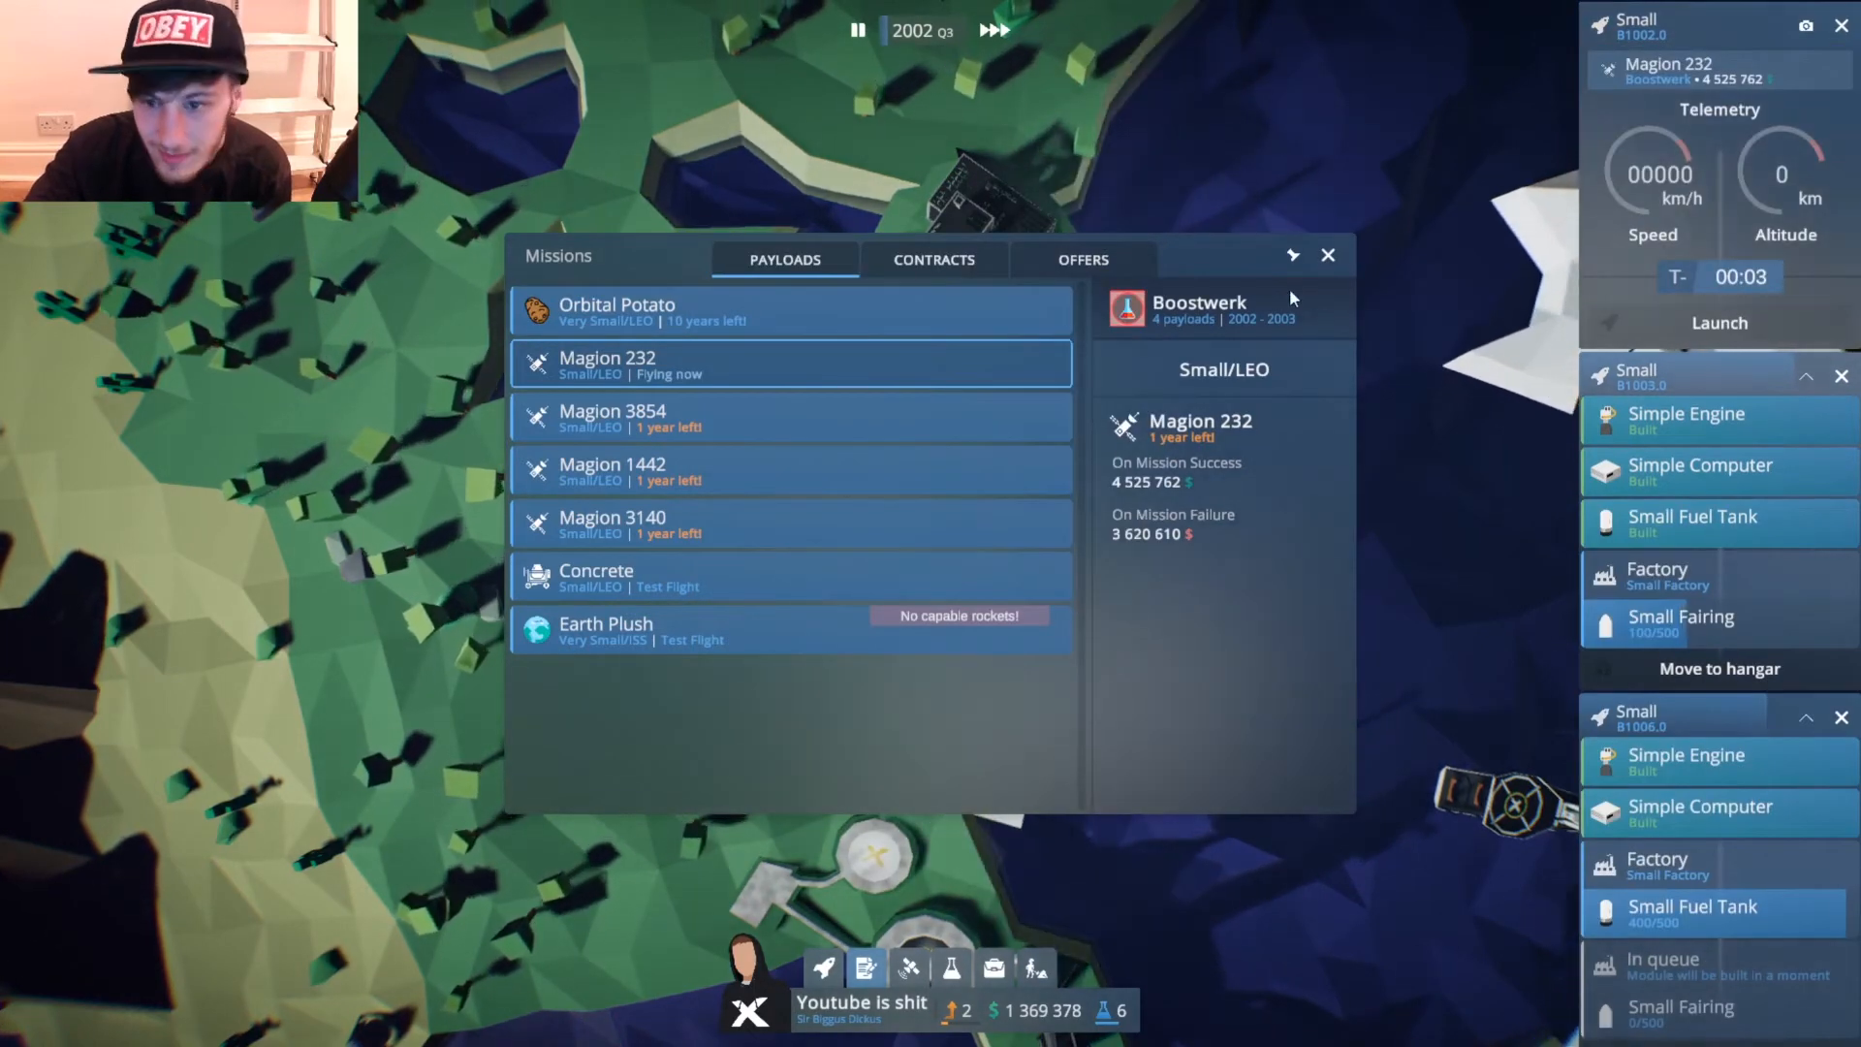
left_click(1293, 256)
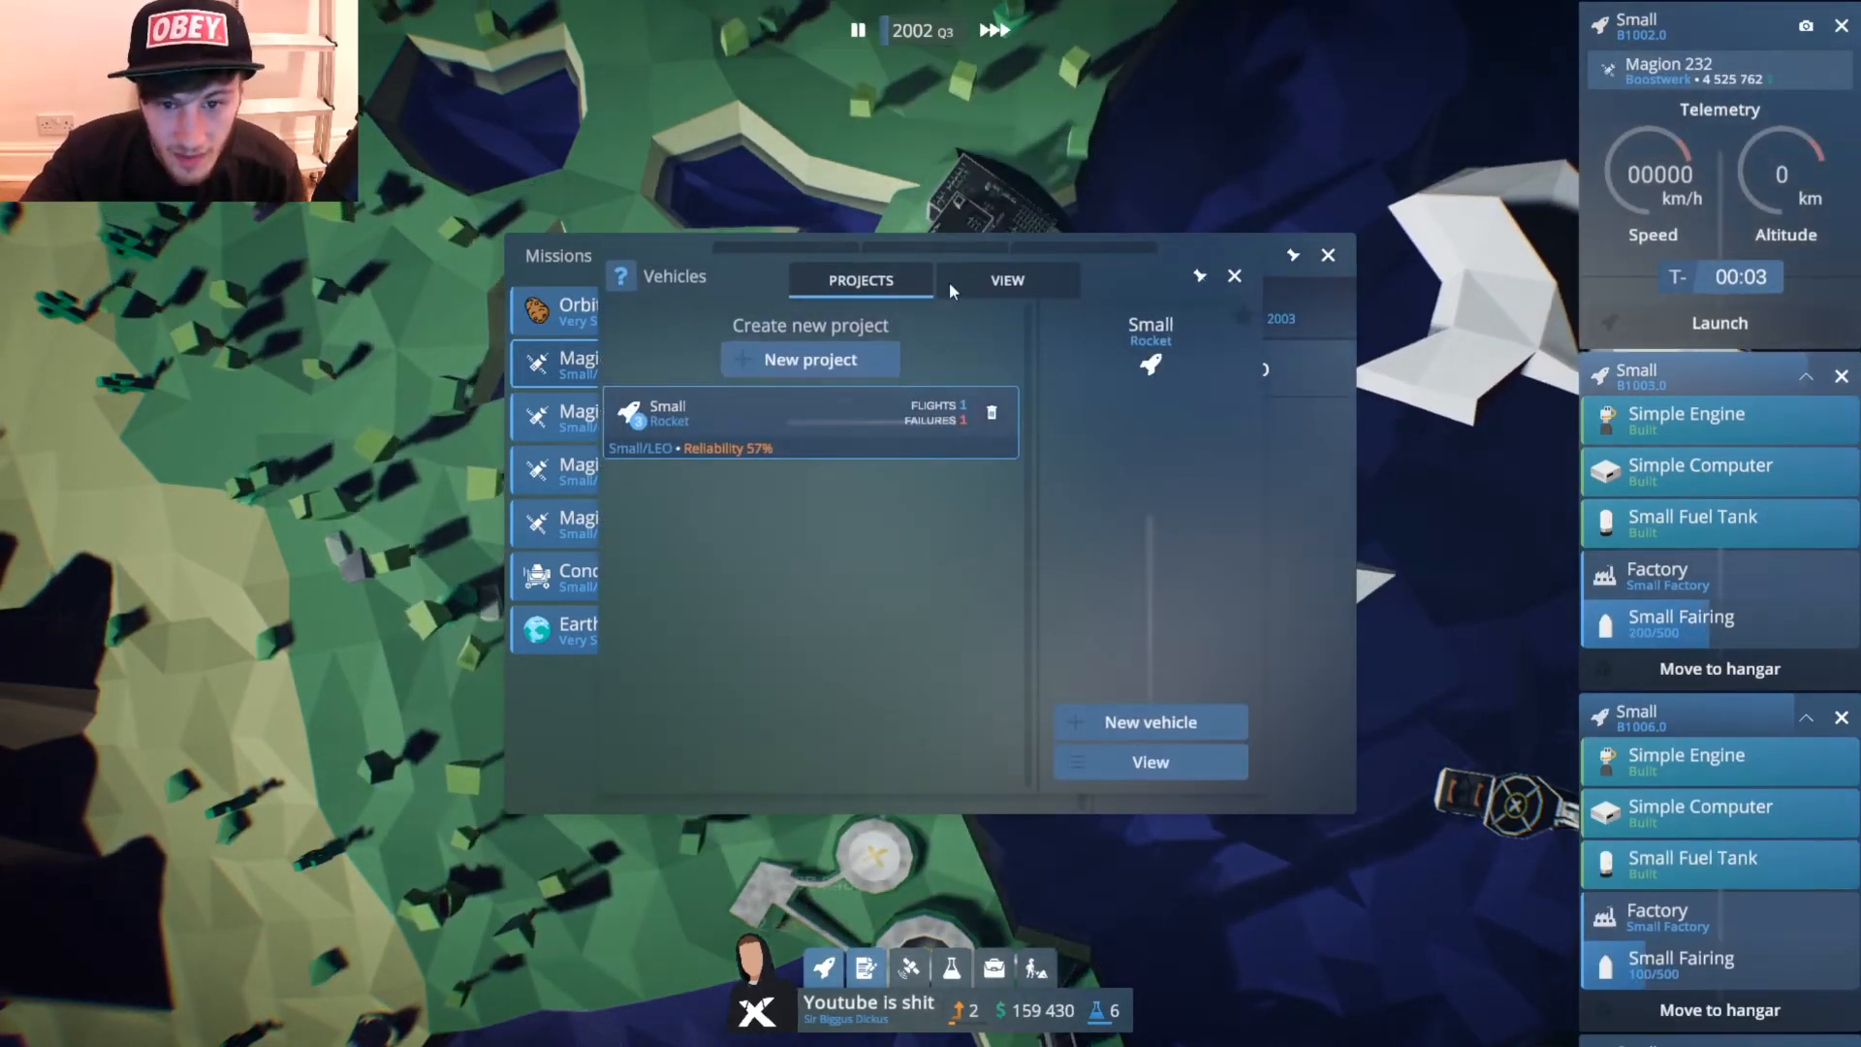
Inspect the built Small rockets in the project view before launching Magion 3854.
left_click(1006, 279)
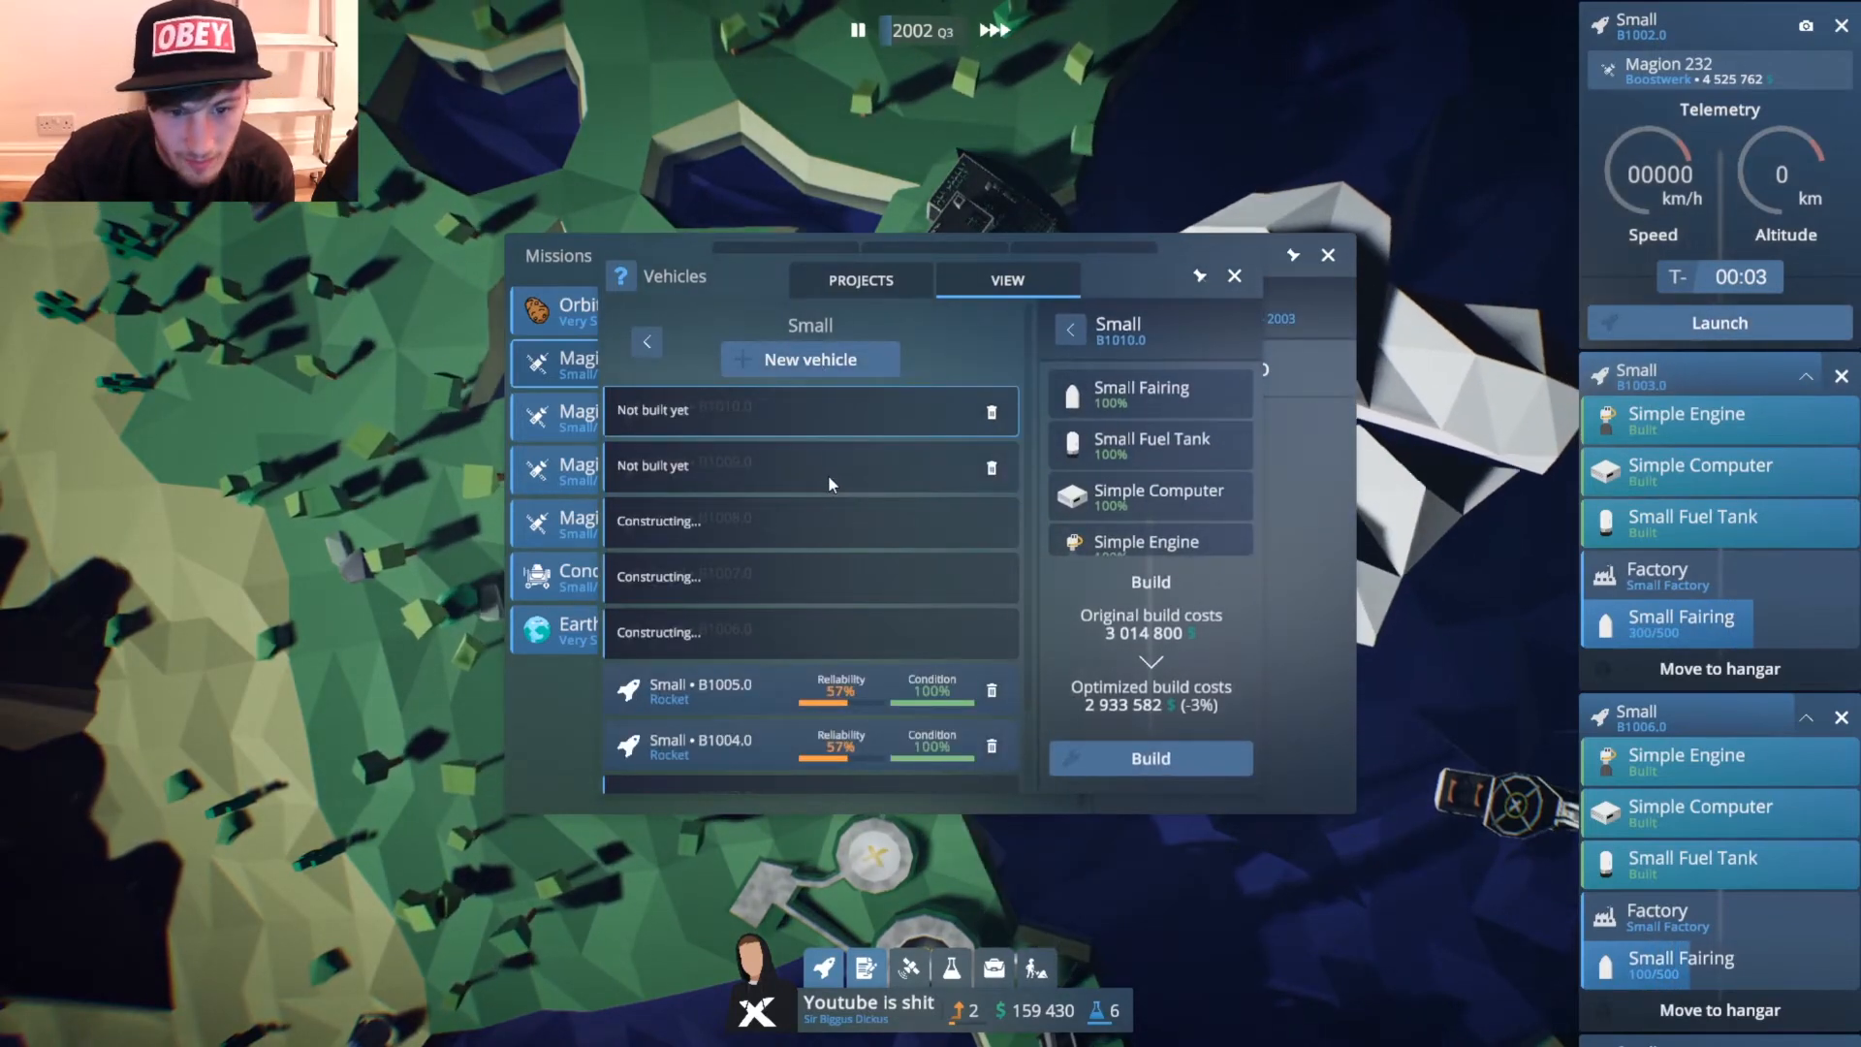
left_click(1147, 758)
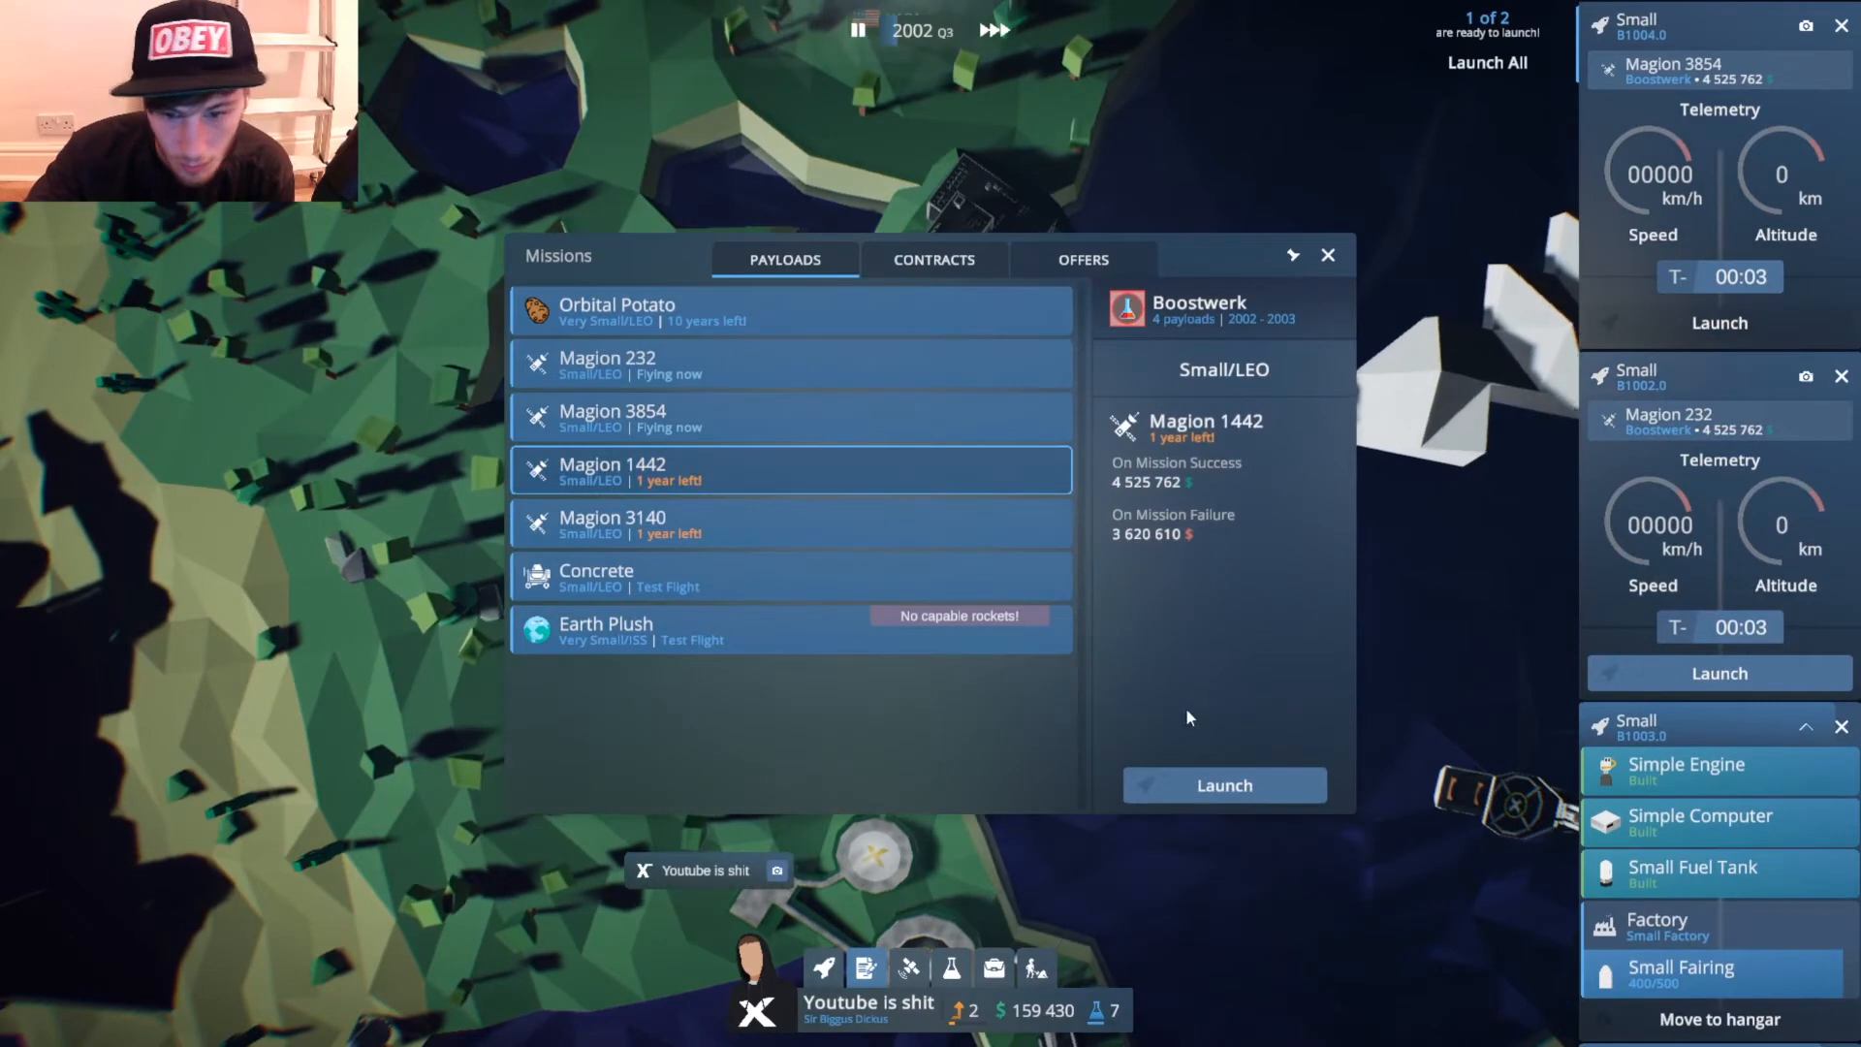
Launch Magion 1442 on a Small rocket, send all ready rockets off and close Missions.
left_click(1223, 785)
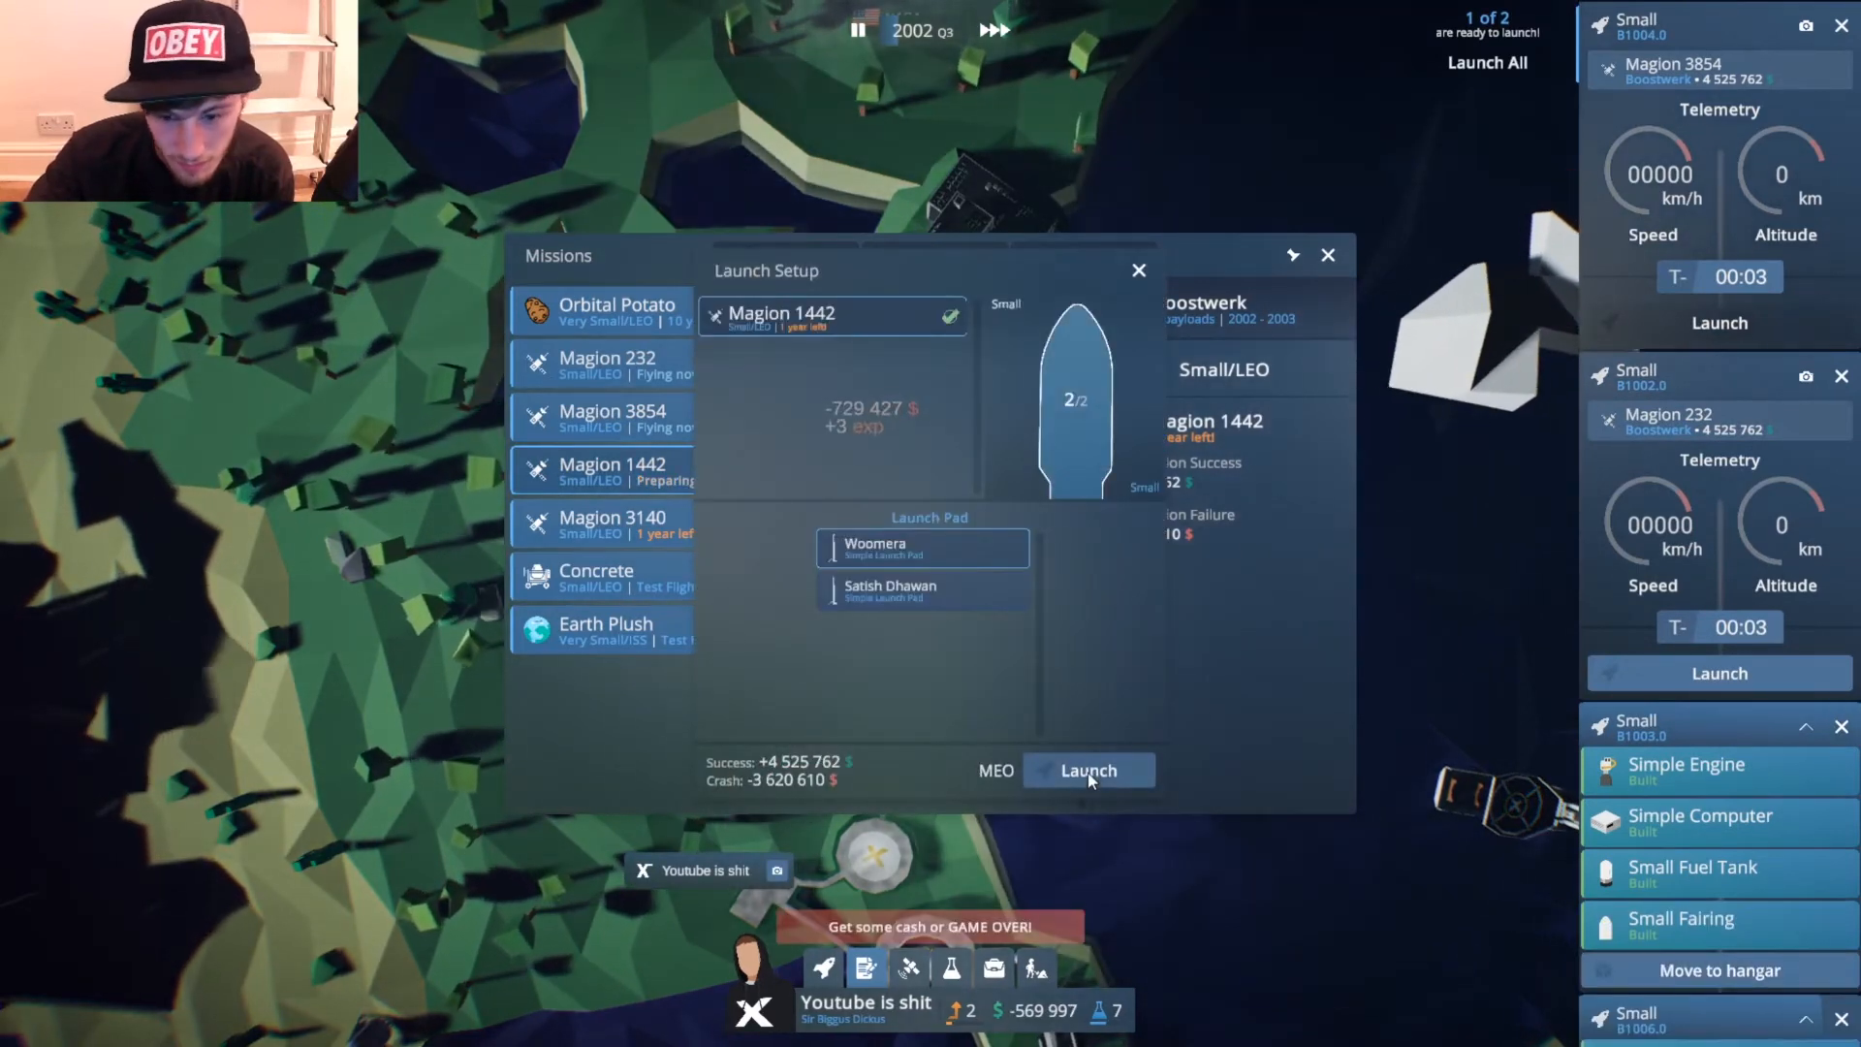
left_click(1086, 770)
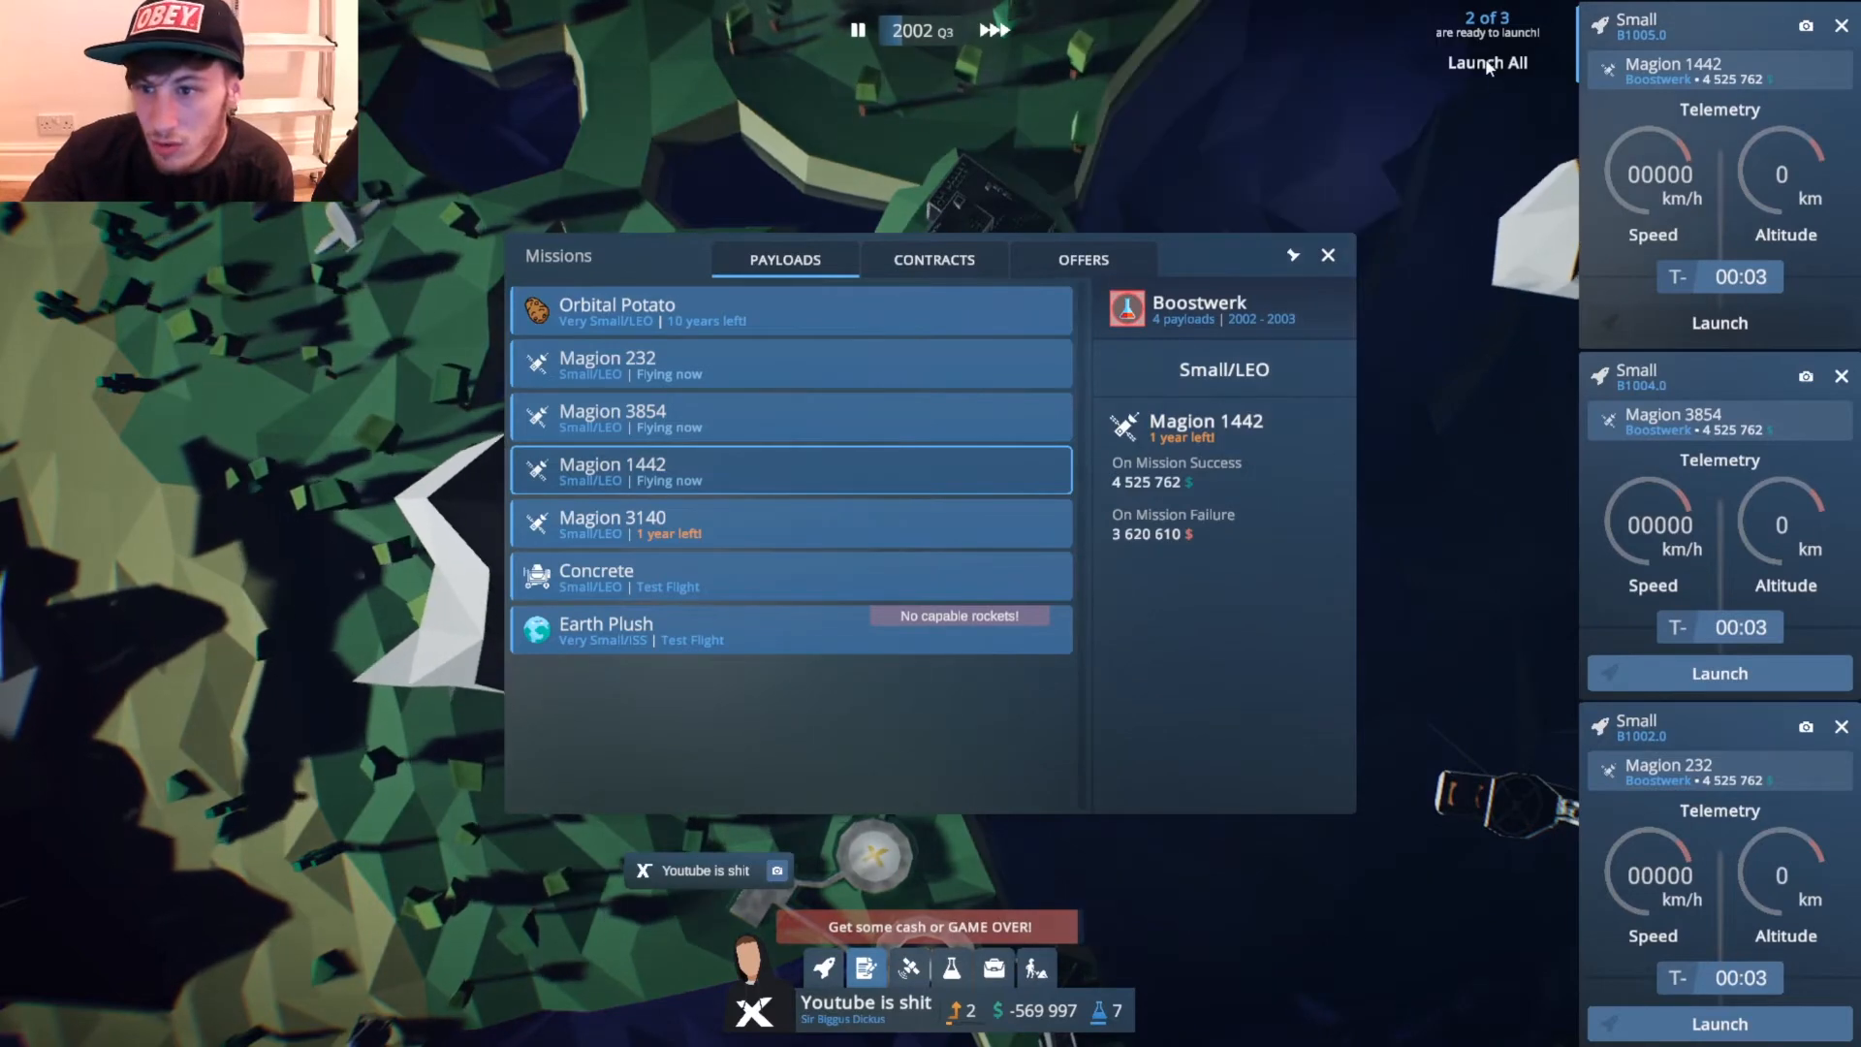
left_click(1486, 62)
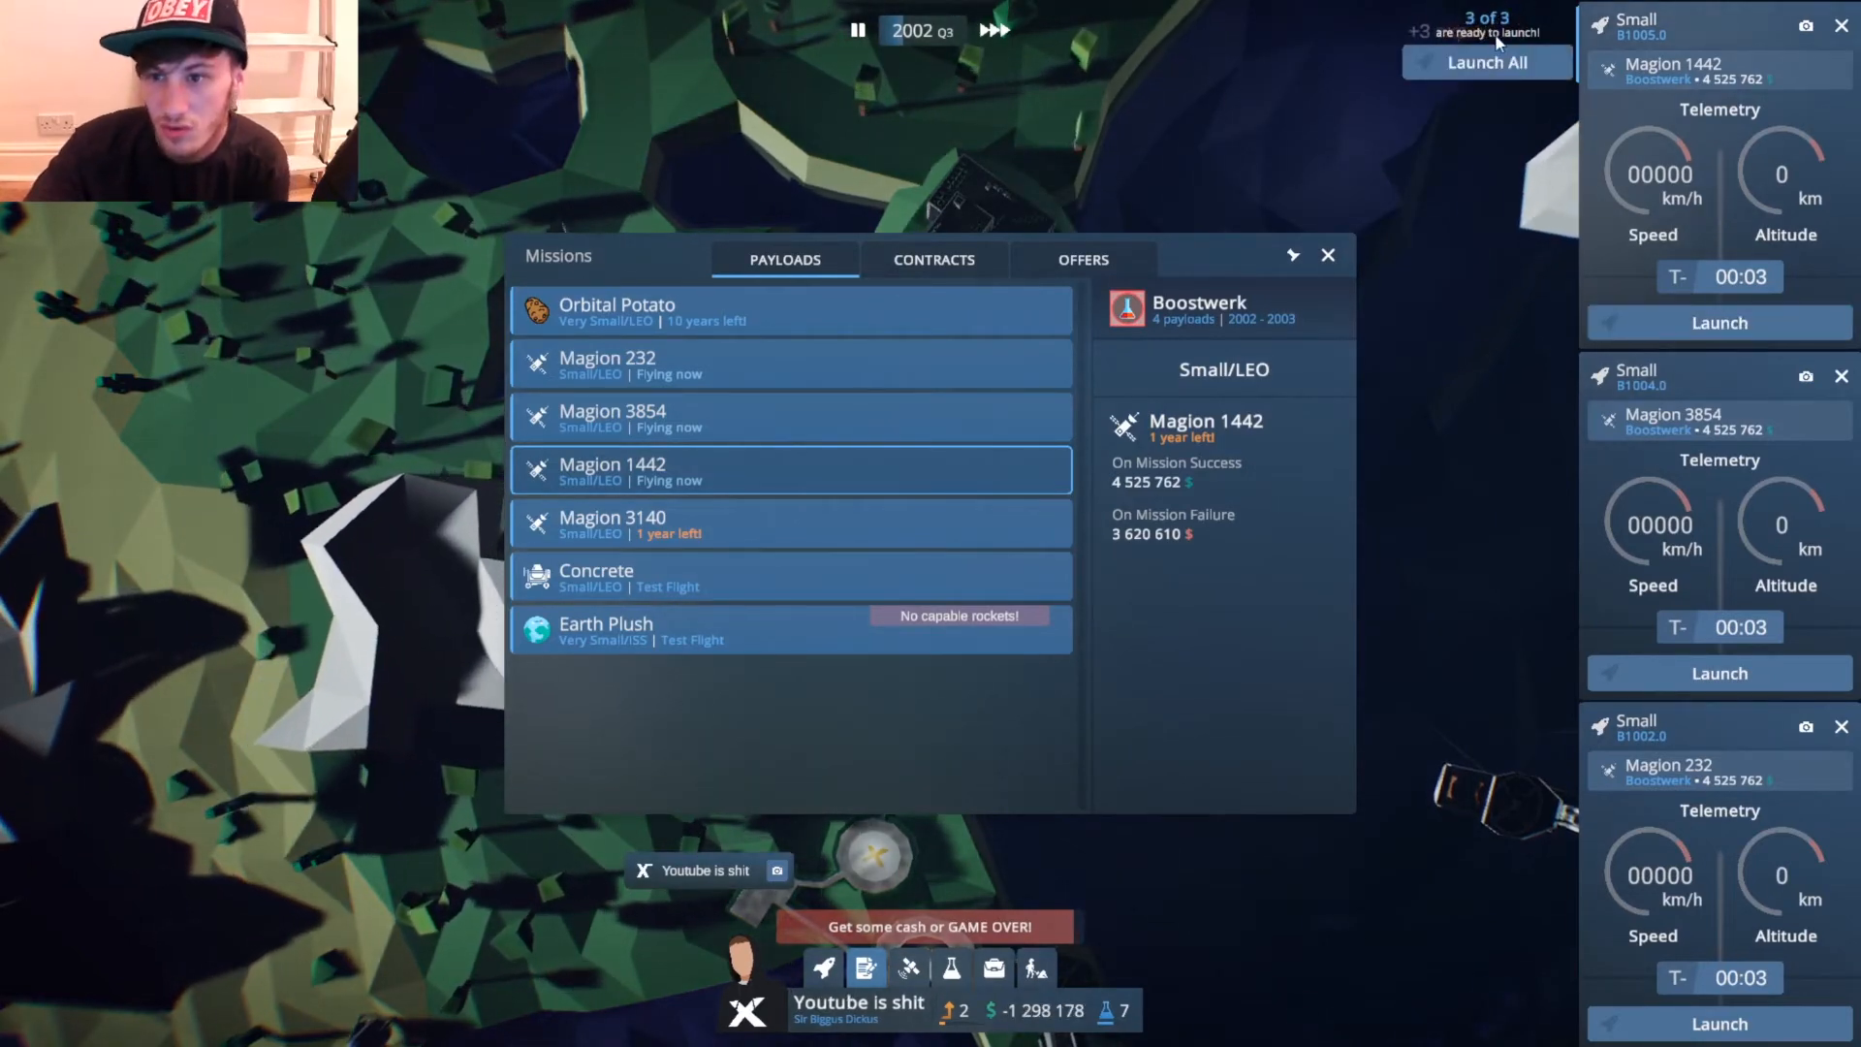
left_click(1485, 62)
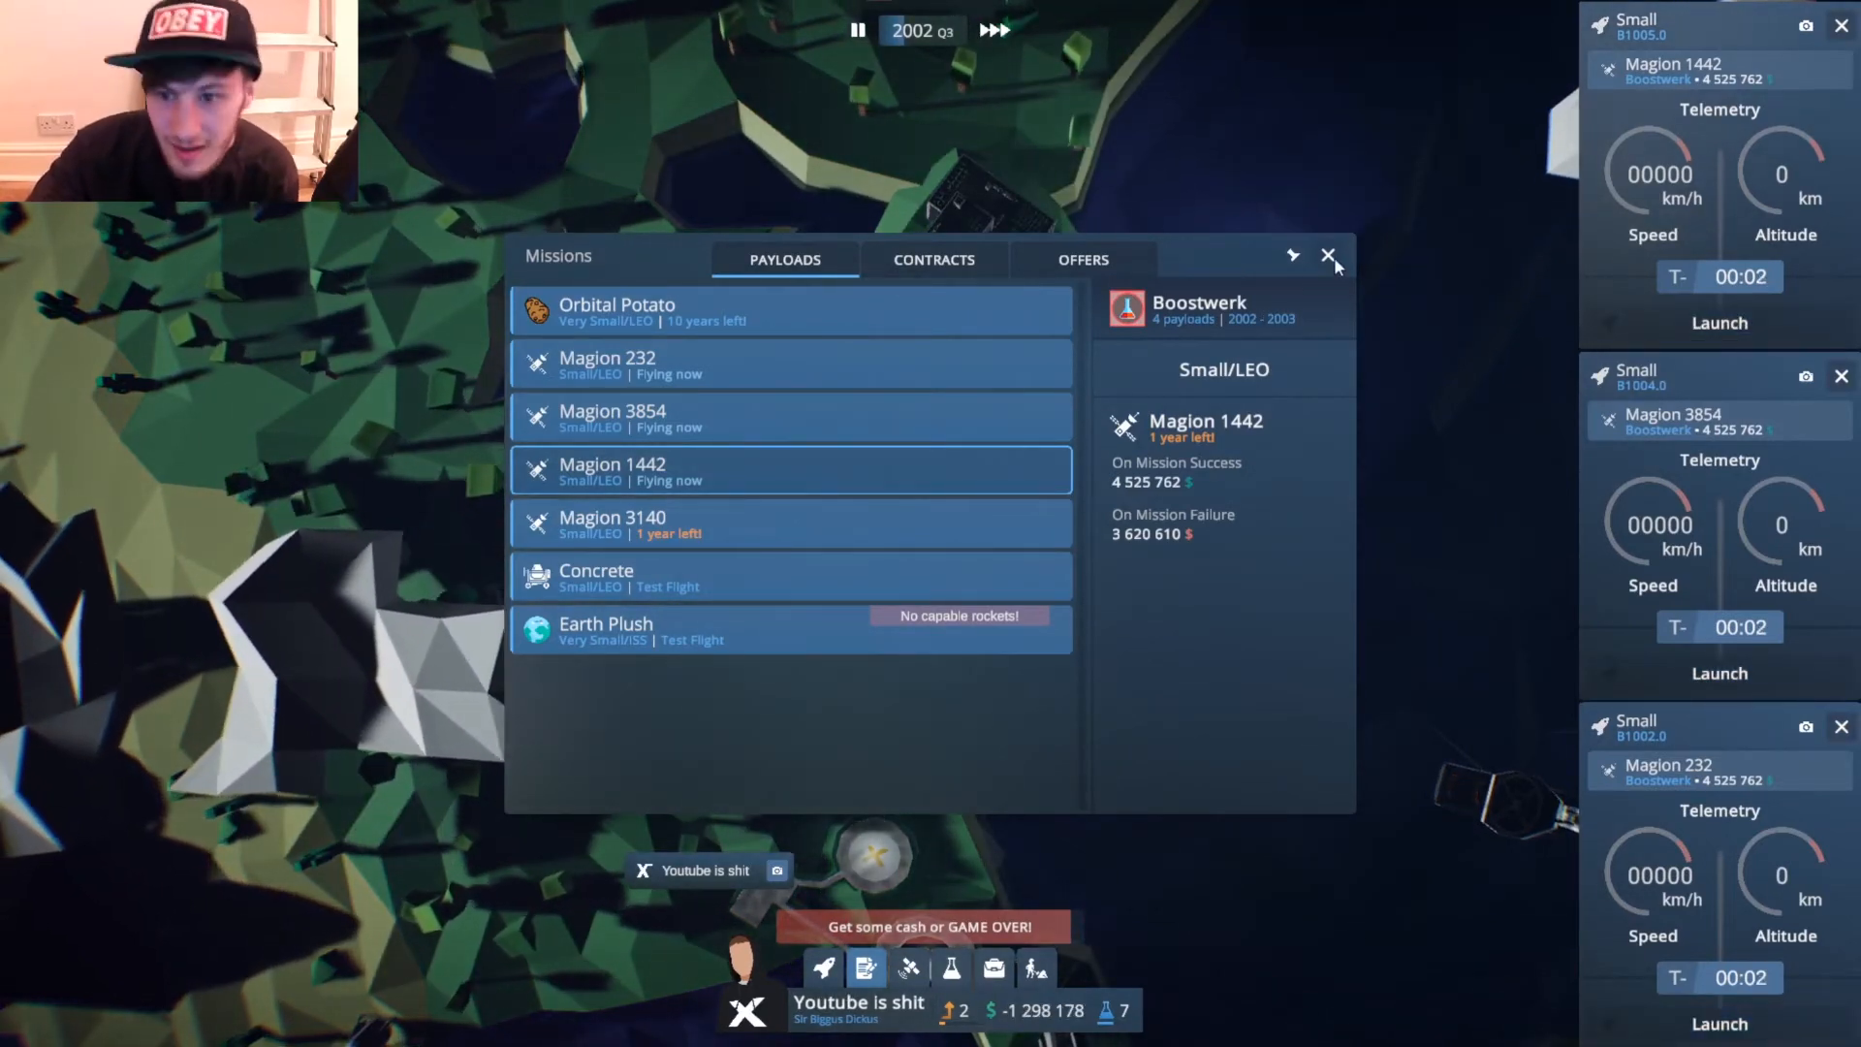
left_click(1328, 256)
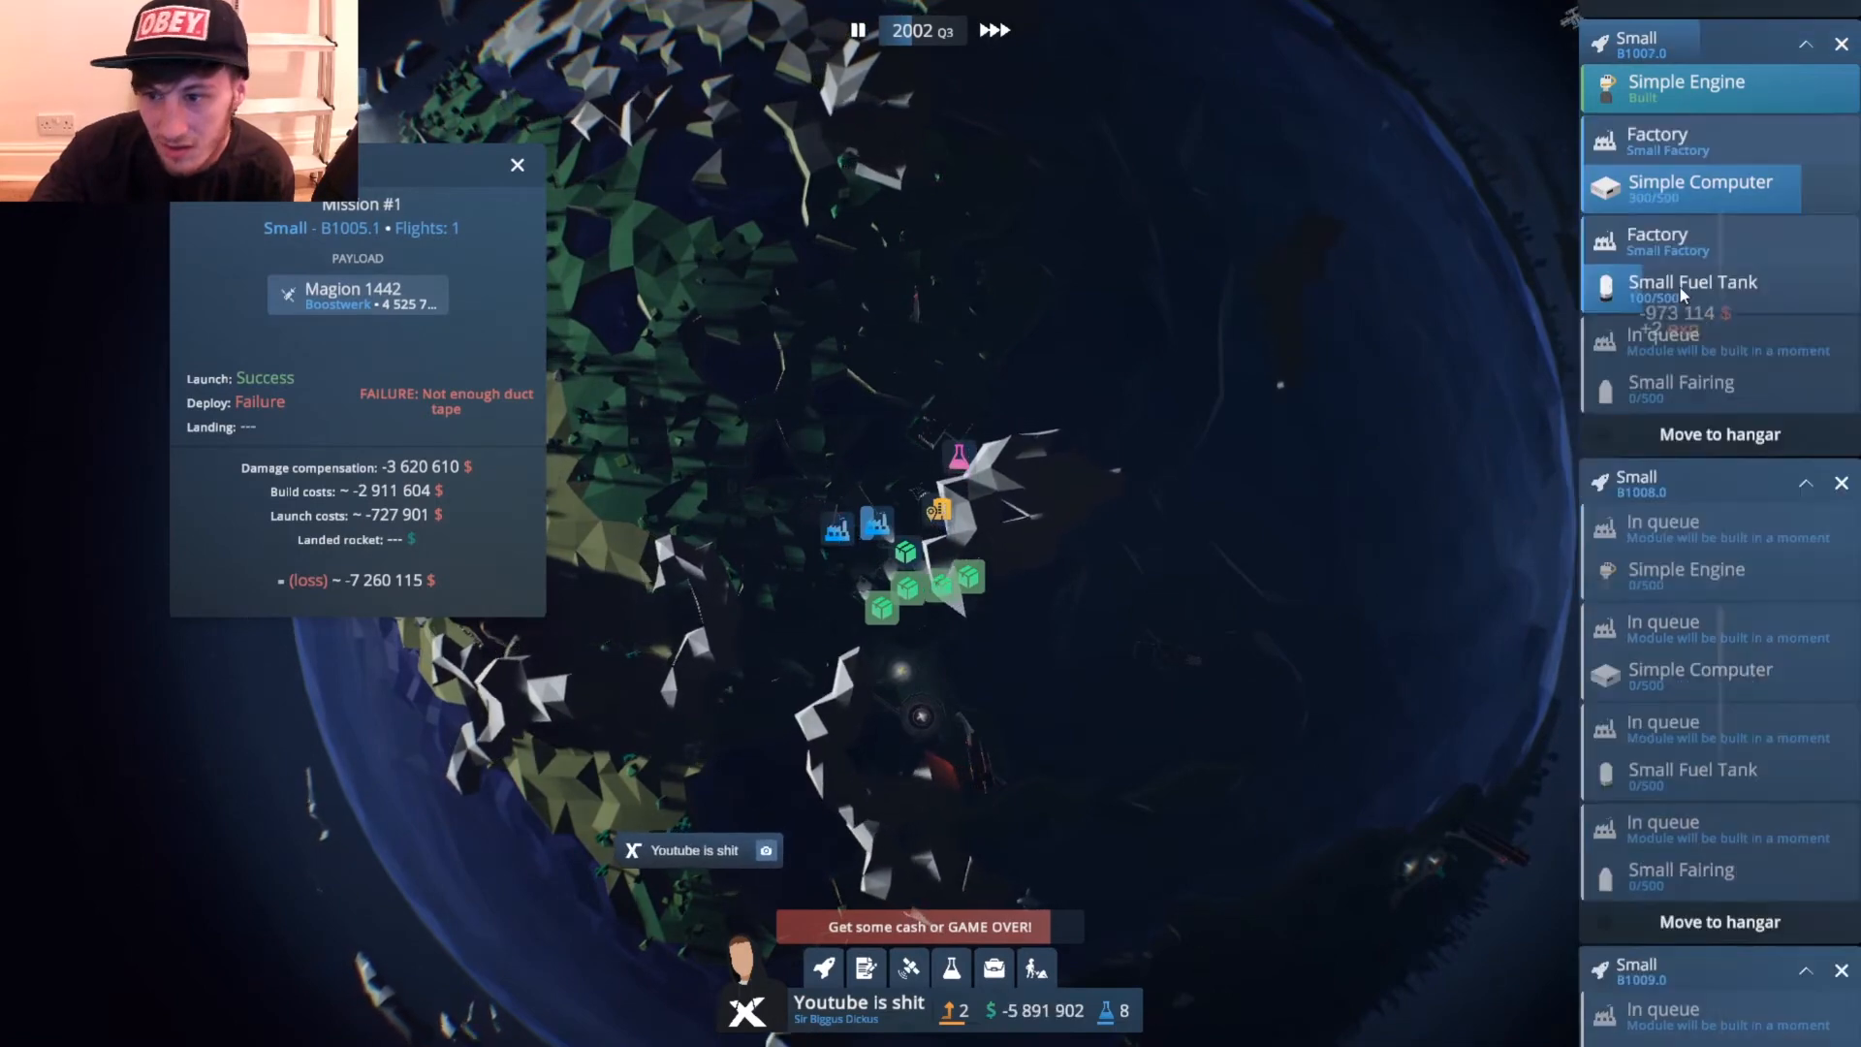
Dismiss the Magion 1442 failure and Magion 232 success reports, then begin Magion 3140's launch setup.
left_click(518, 163)
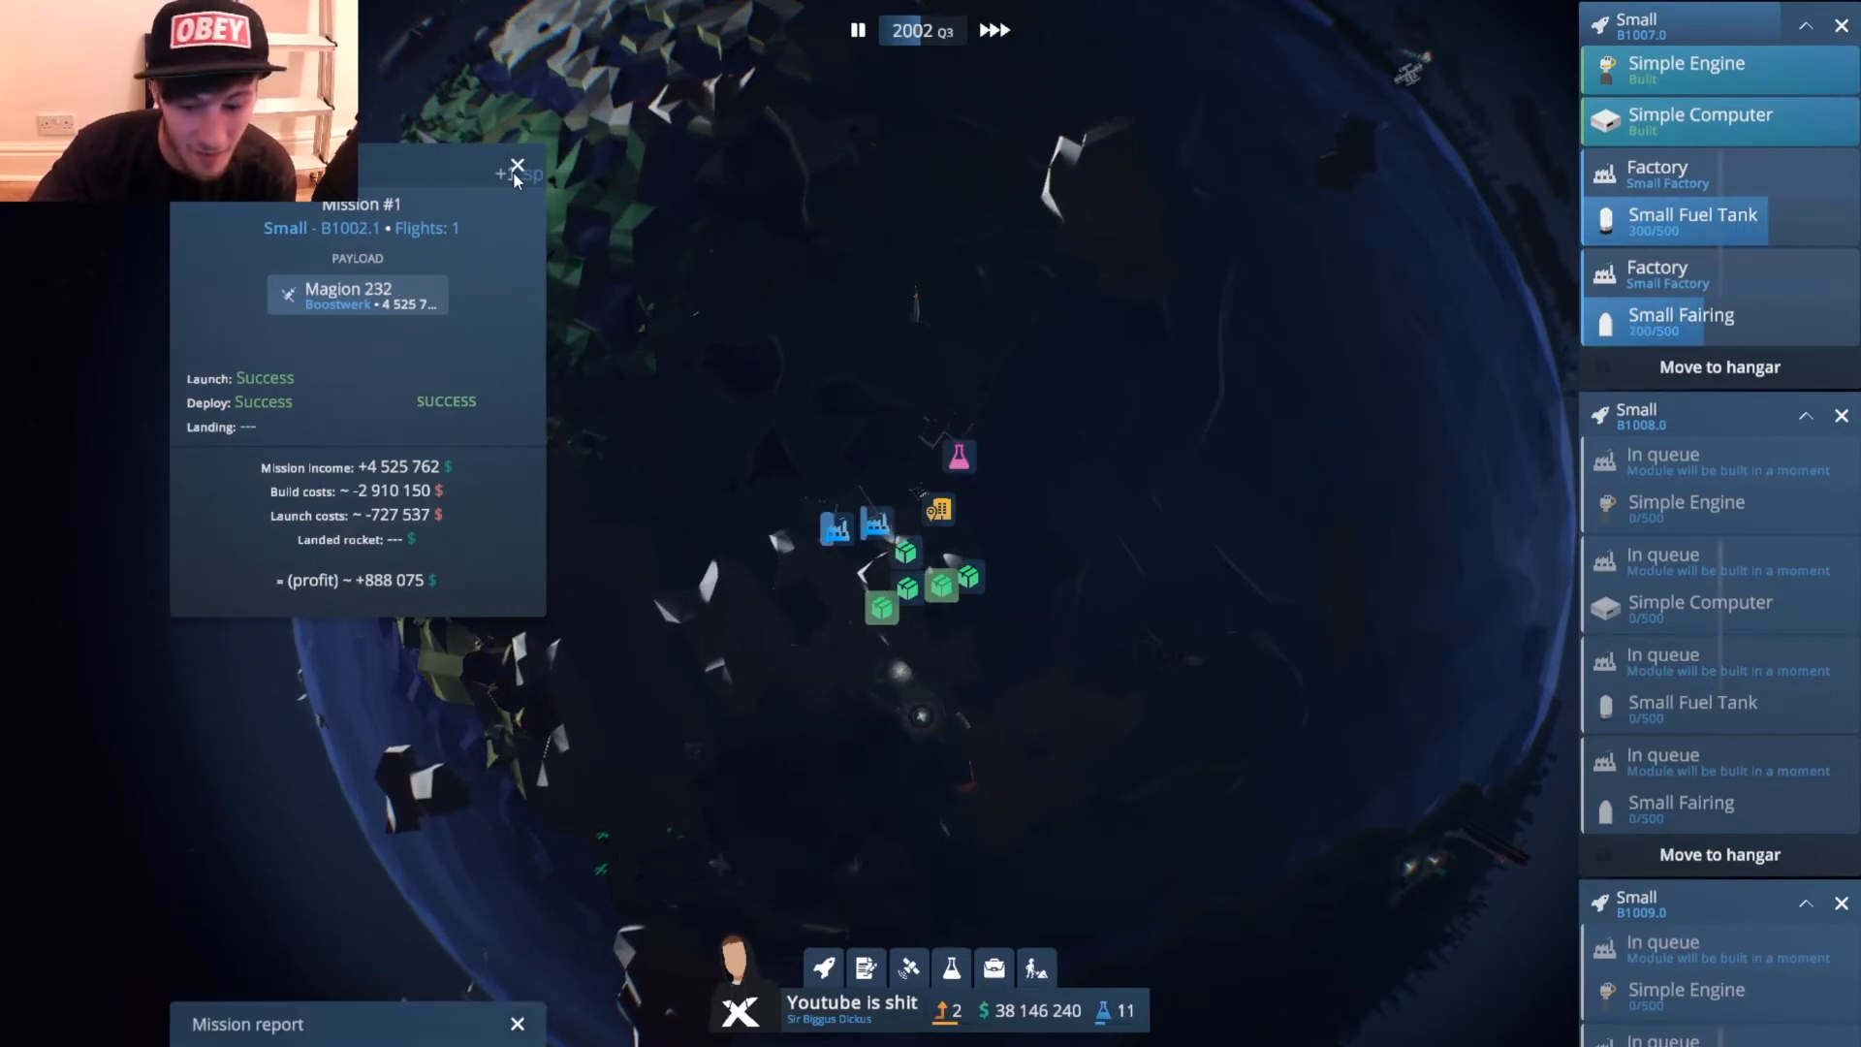
left_click(517, 166)
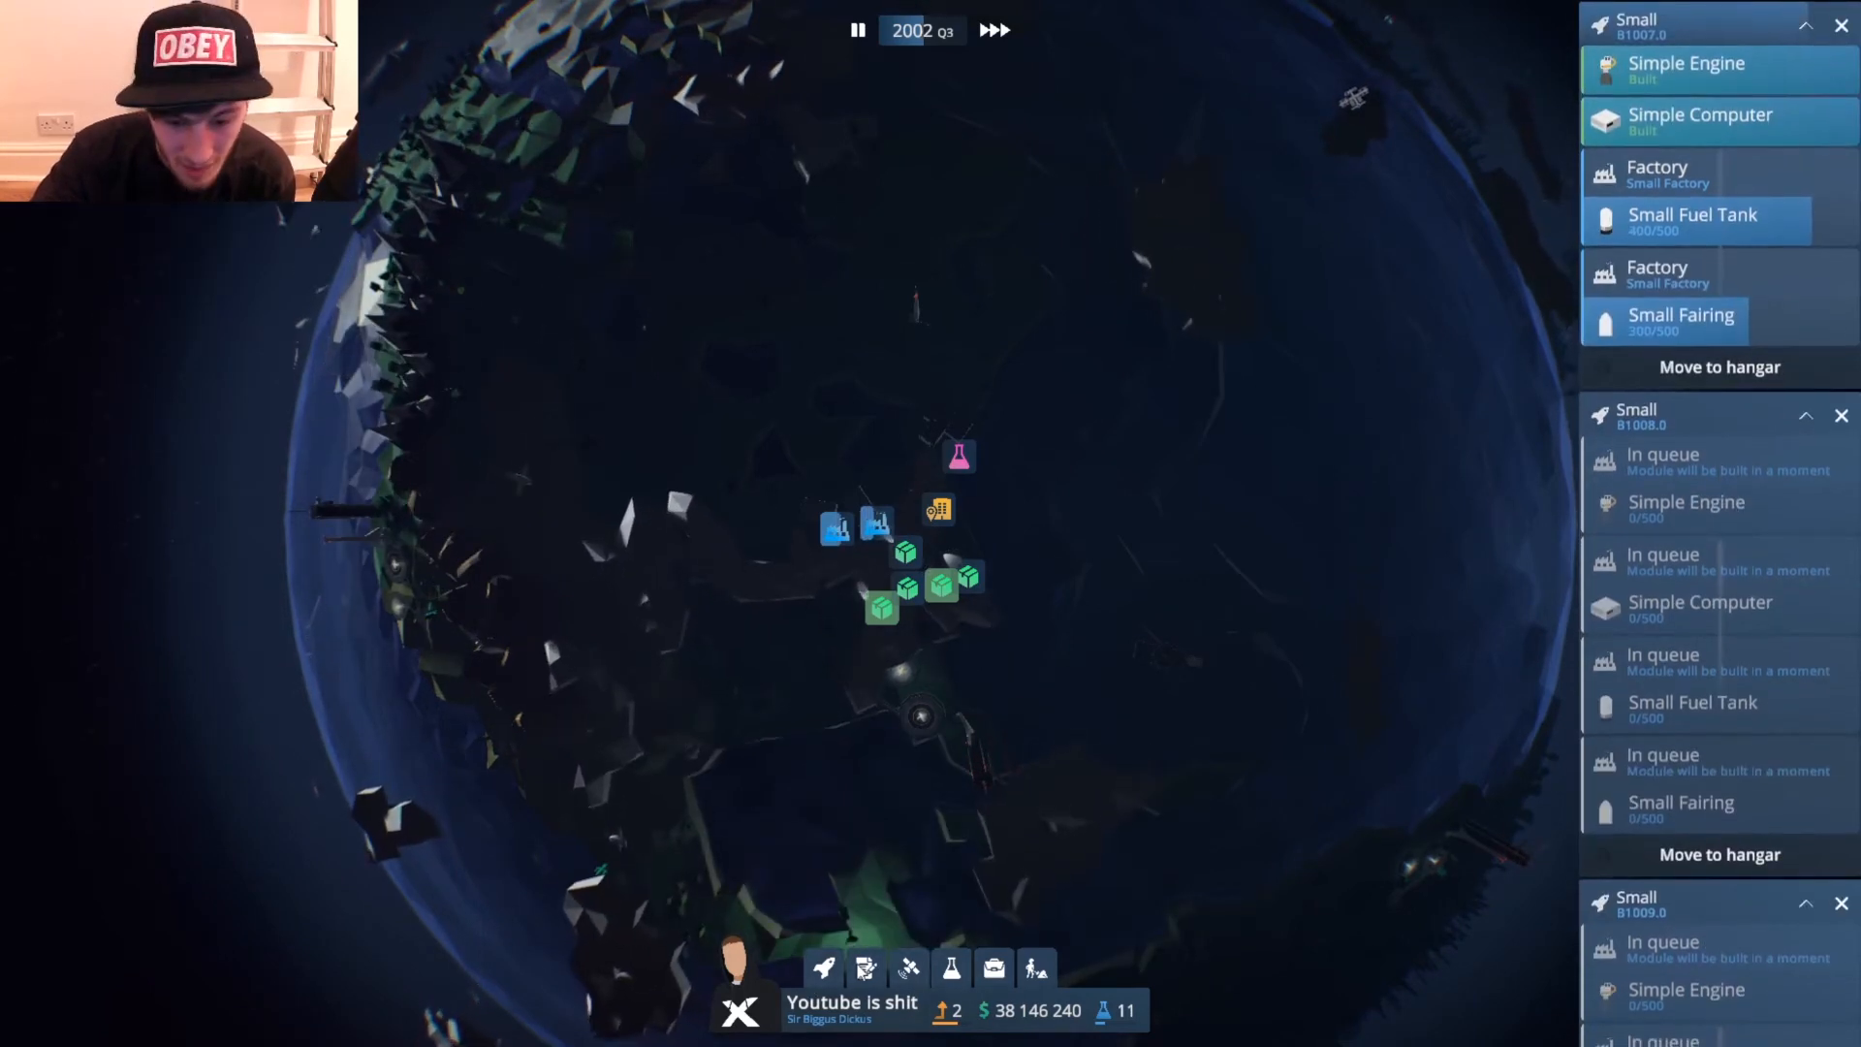
left_click(864, 967)
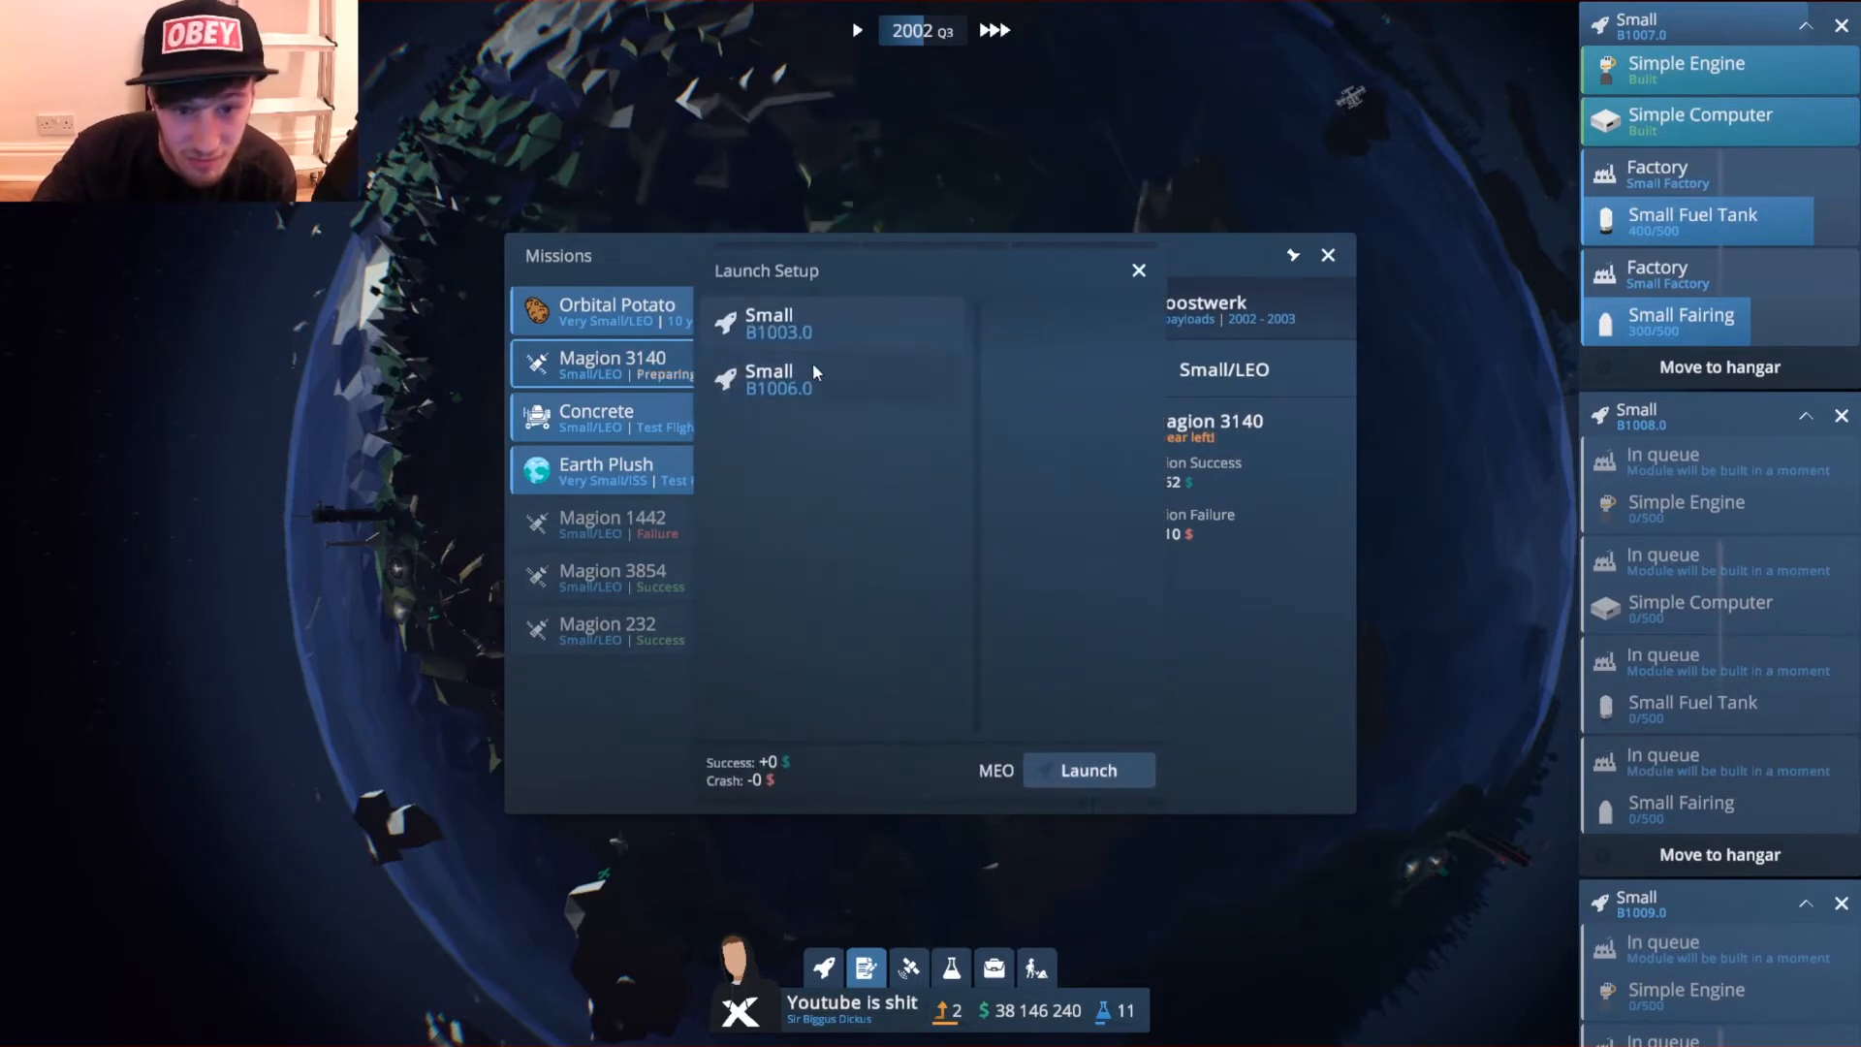
Launch Magion 3140 on Small B1003.0 and close the Missions window.
left_click(1085, 770)
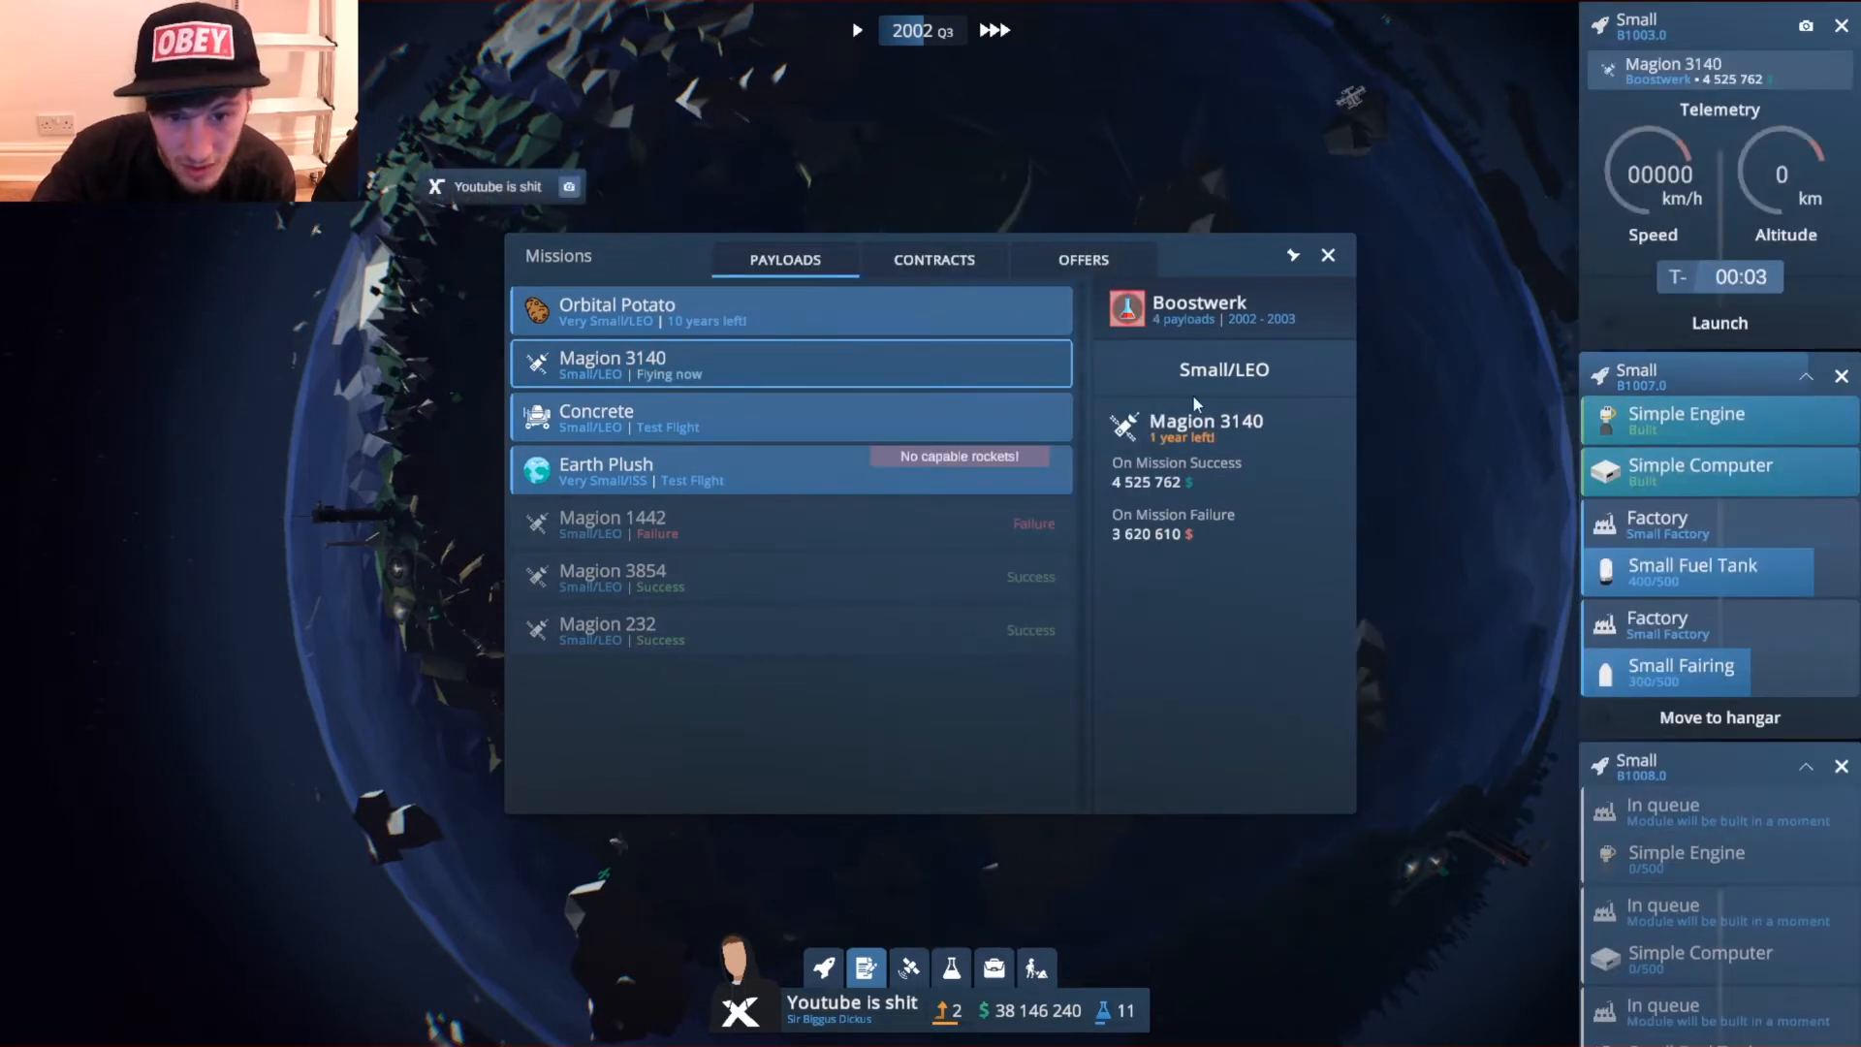
mouse_move(1310, 275)
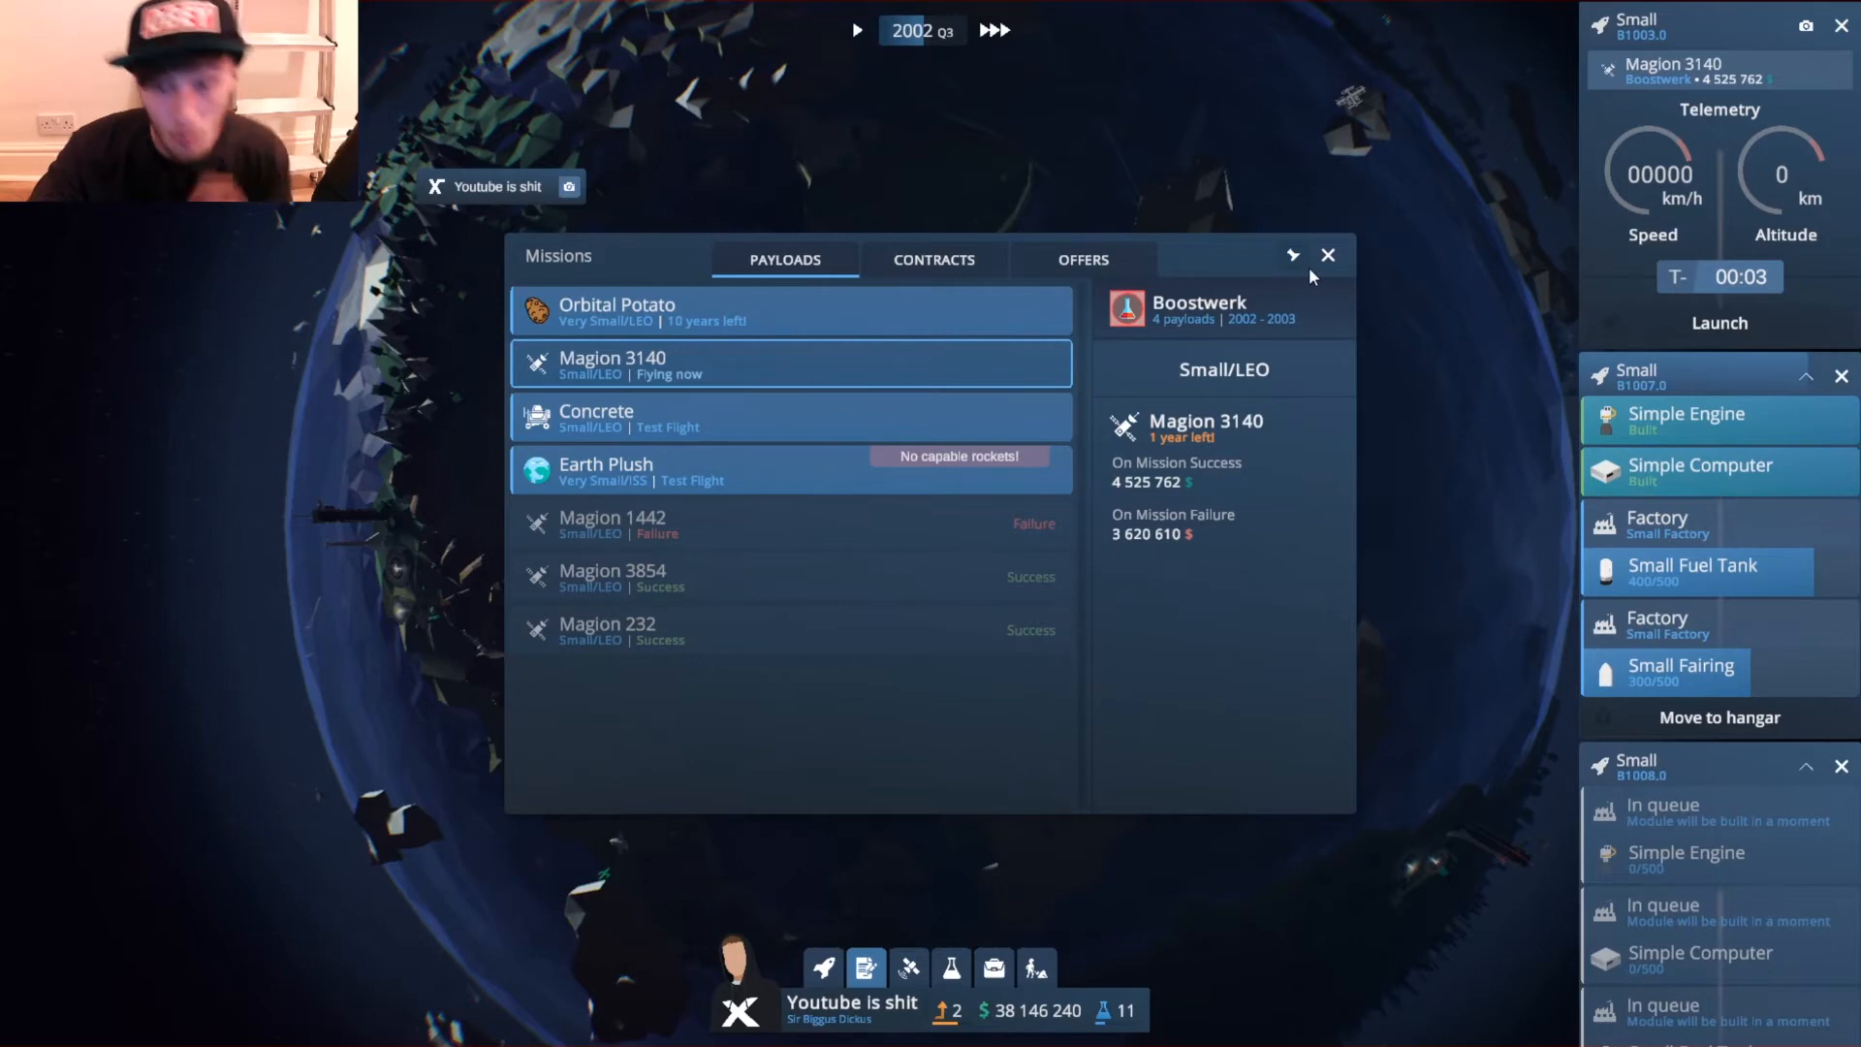
left_click(1326, 256)
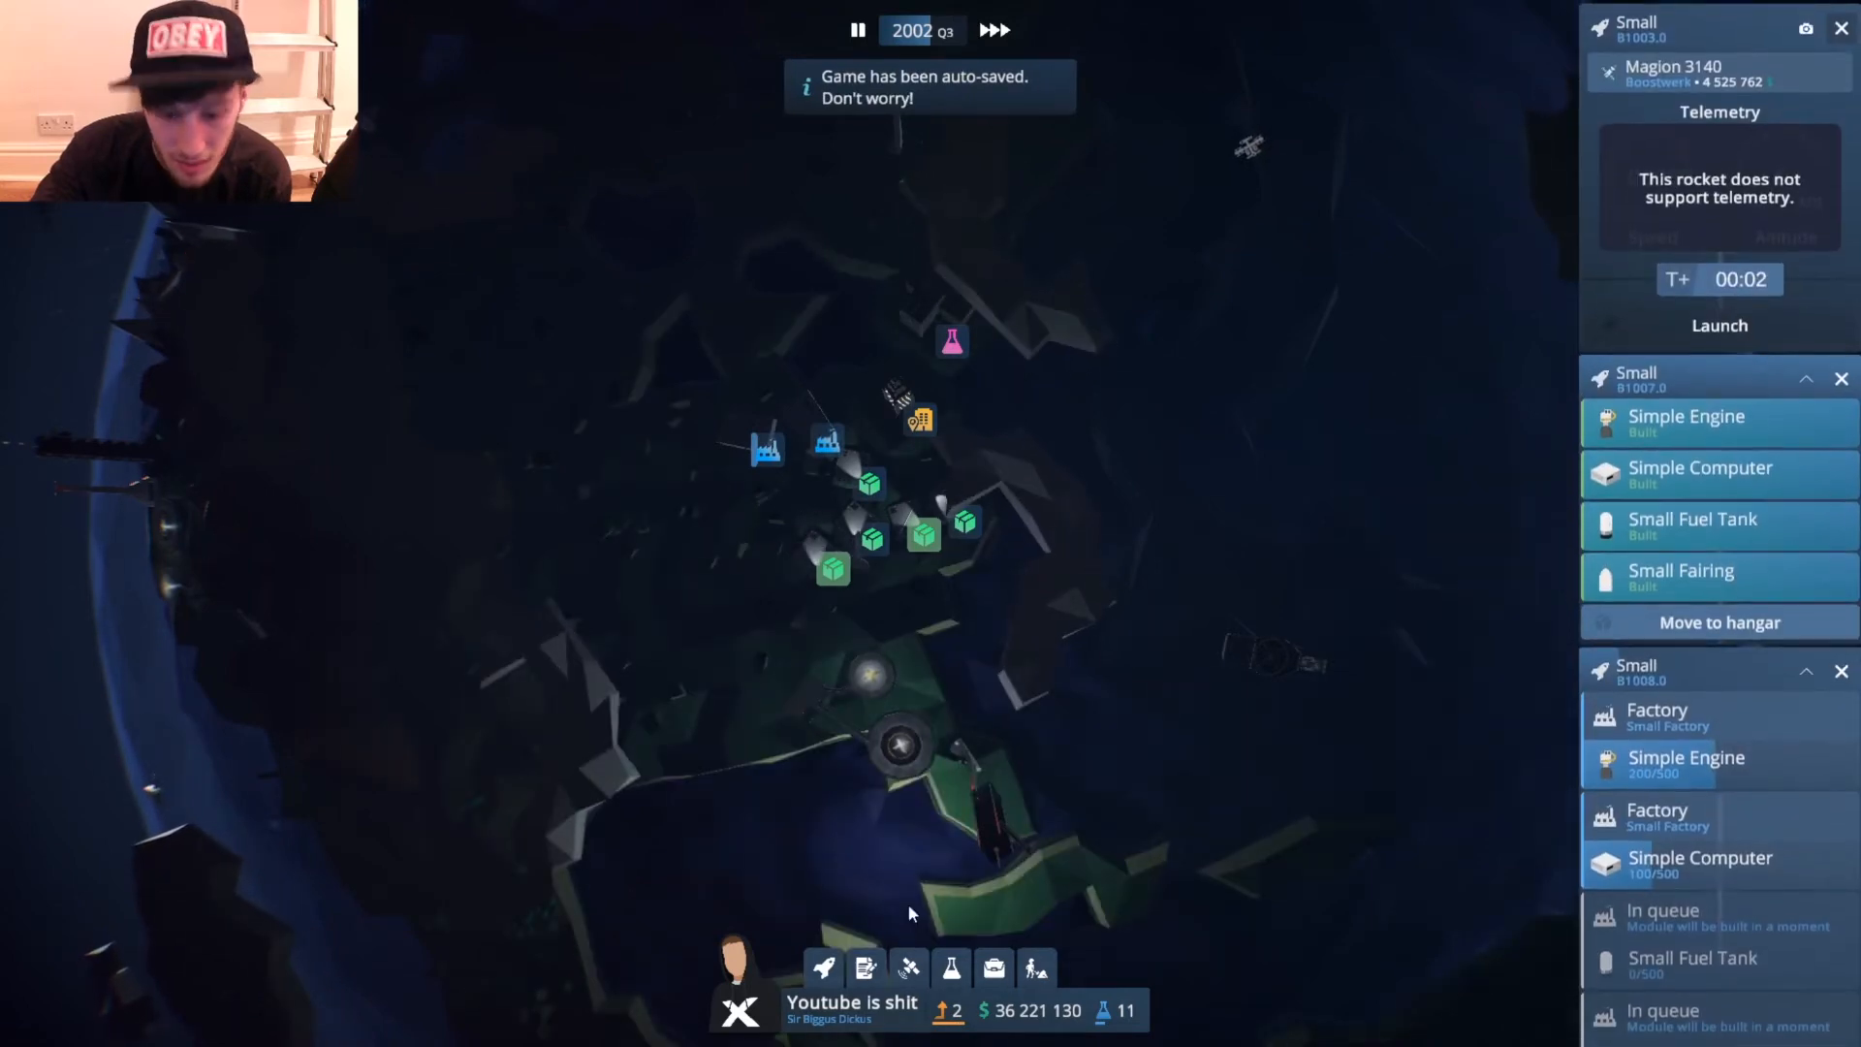
Check the LinkLink panel and Company Progress, then bring up the Vehicles projects list.
left_click(907, 967)
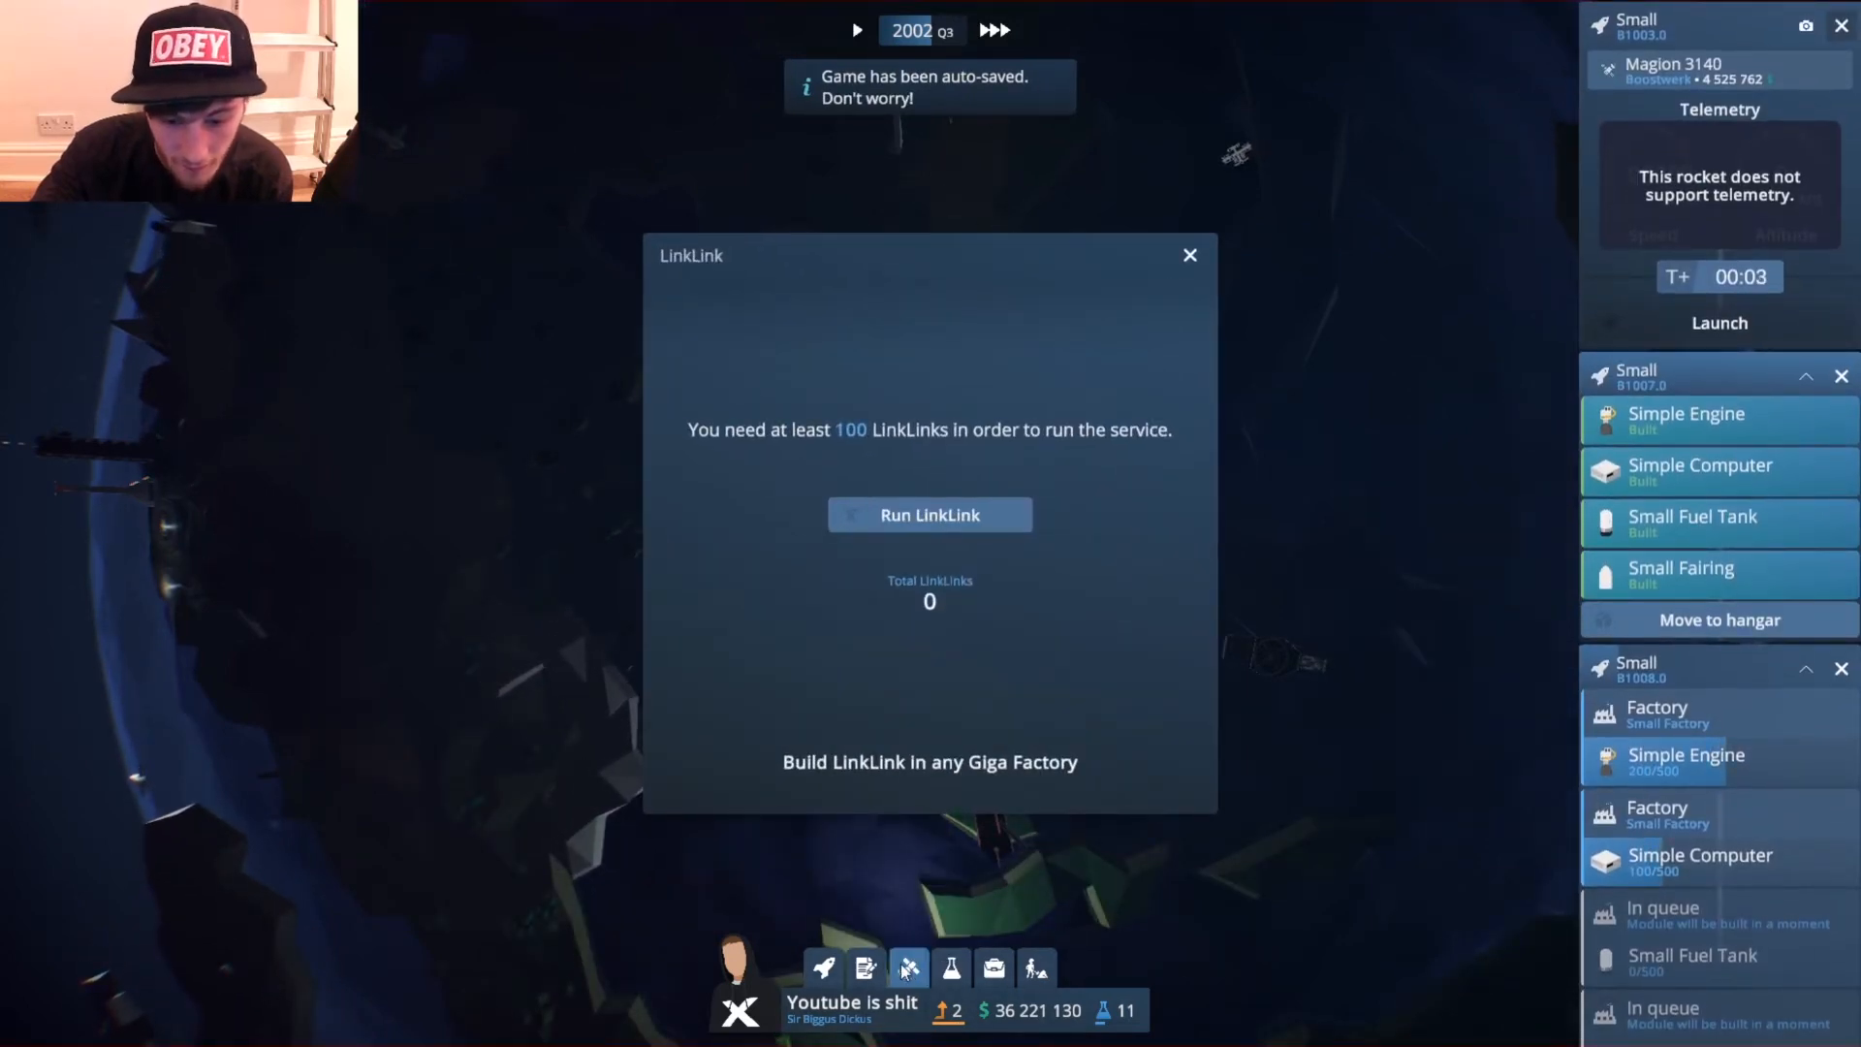
left_click(1188, 254)
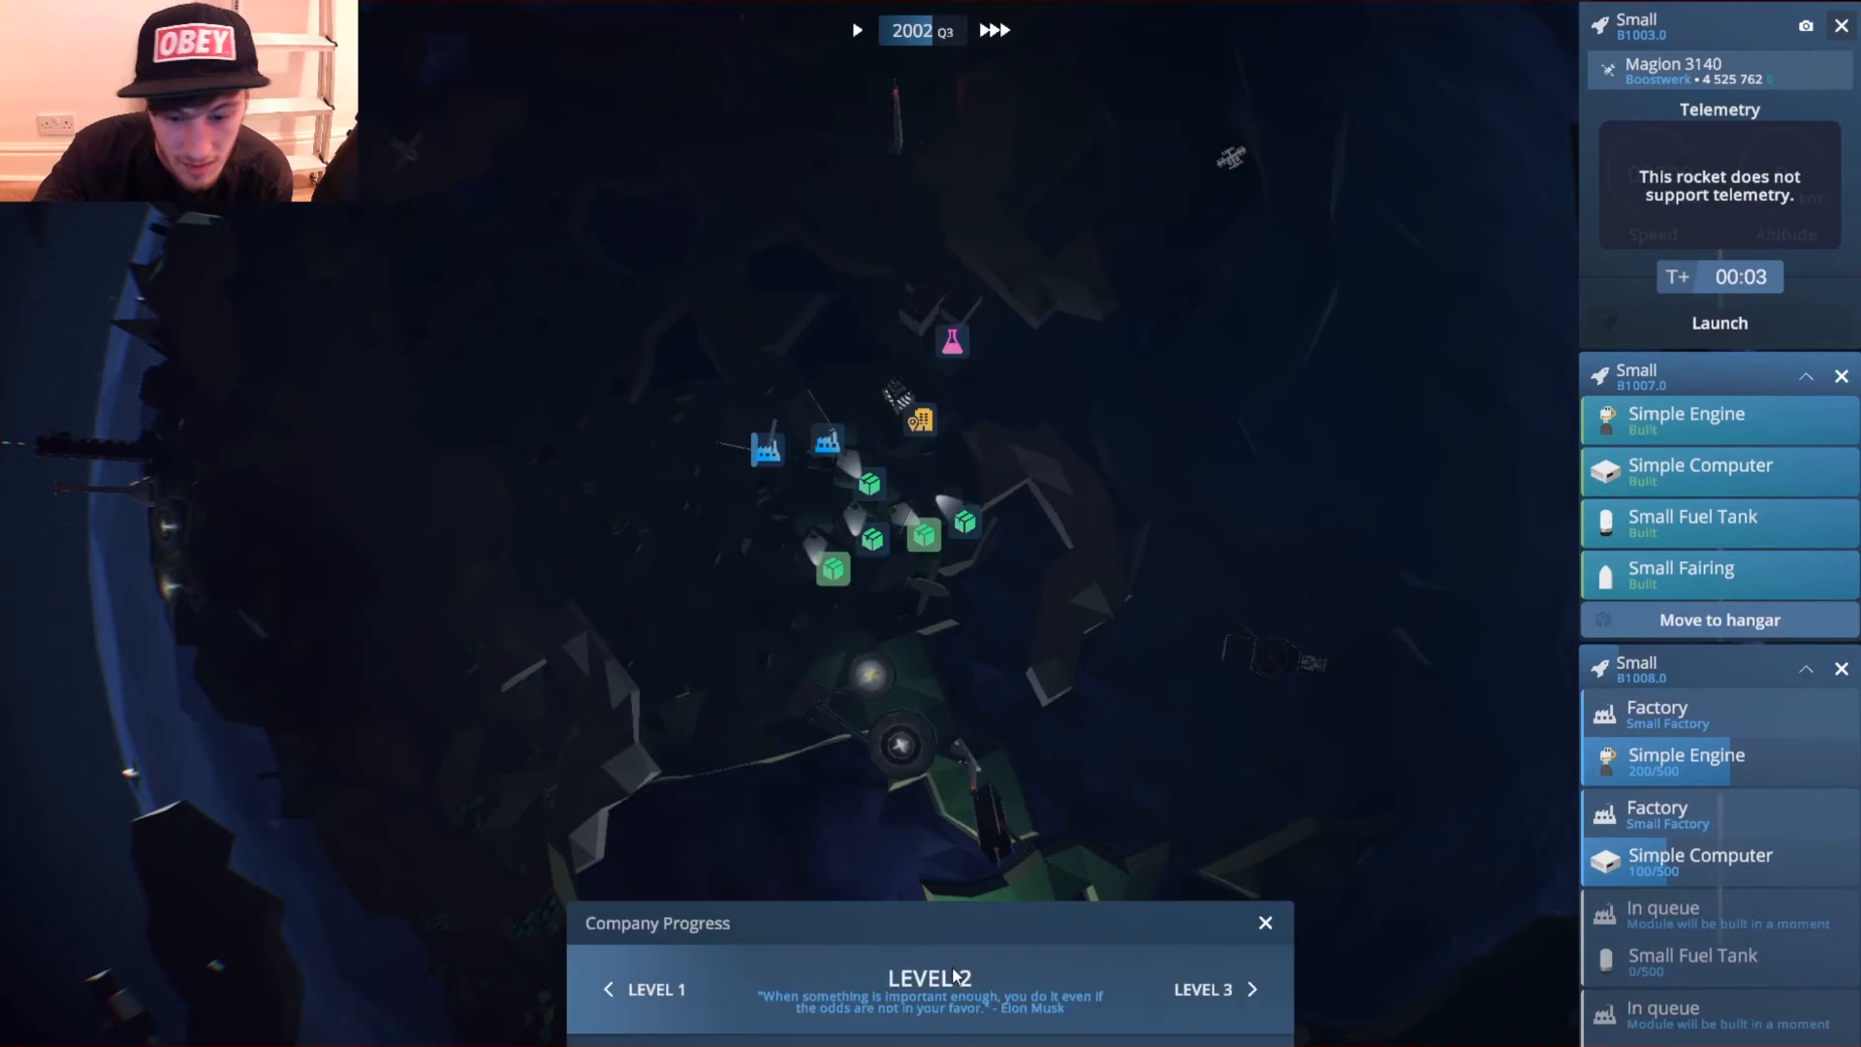
left_click(1265, 923)
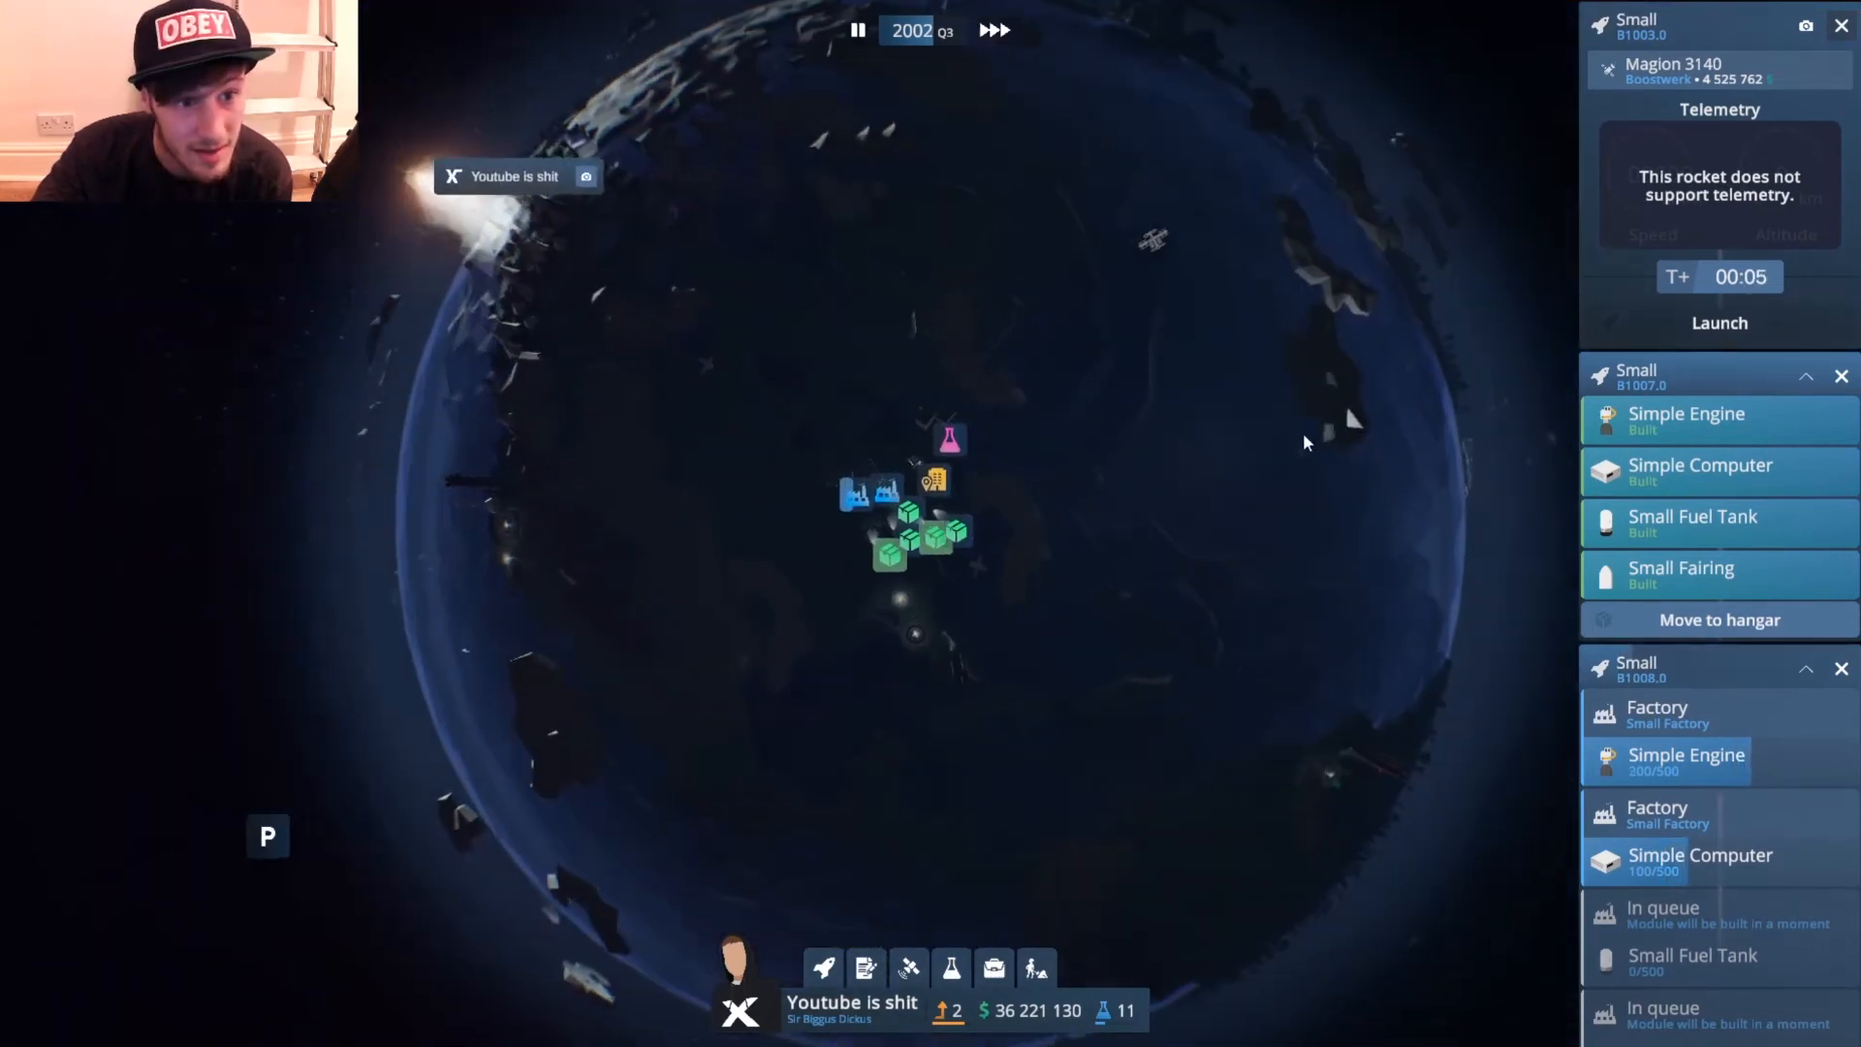
left_click(822, 967)
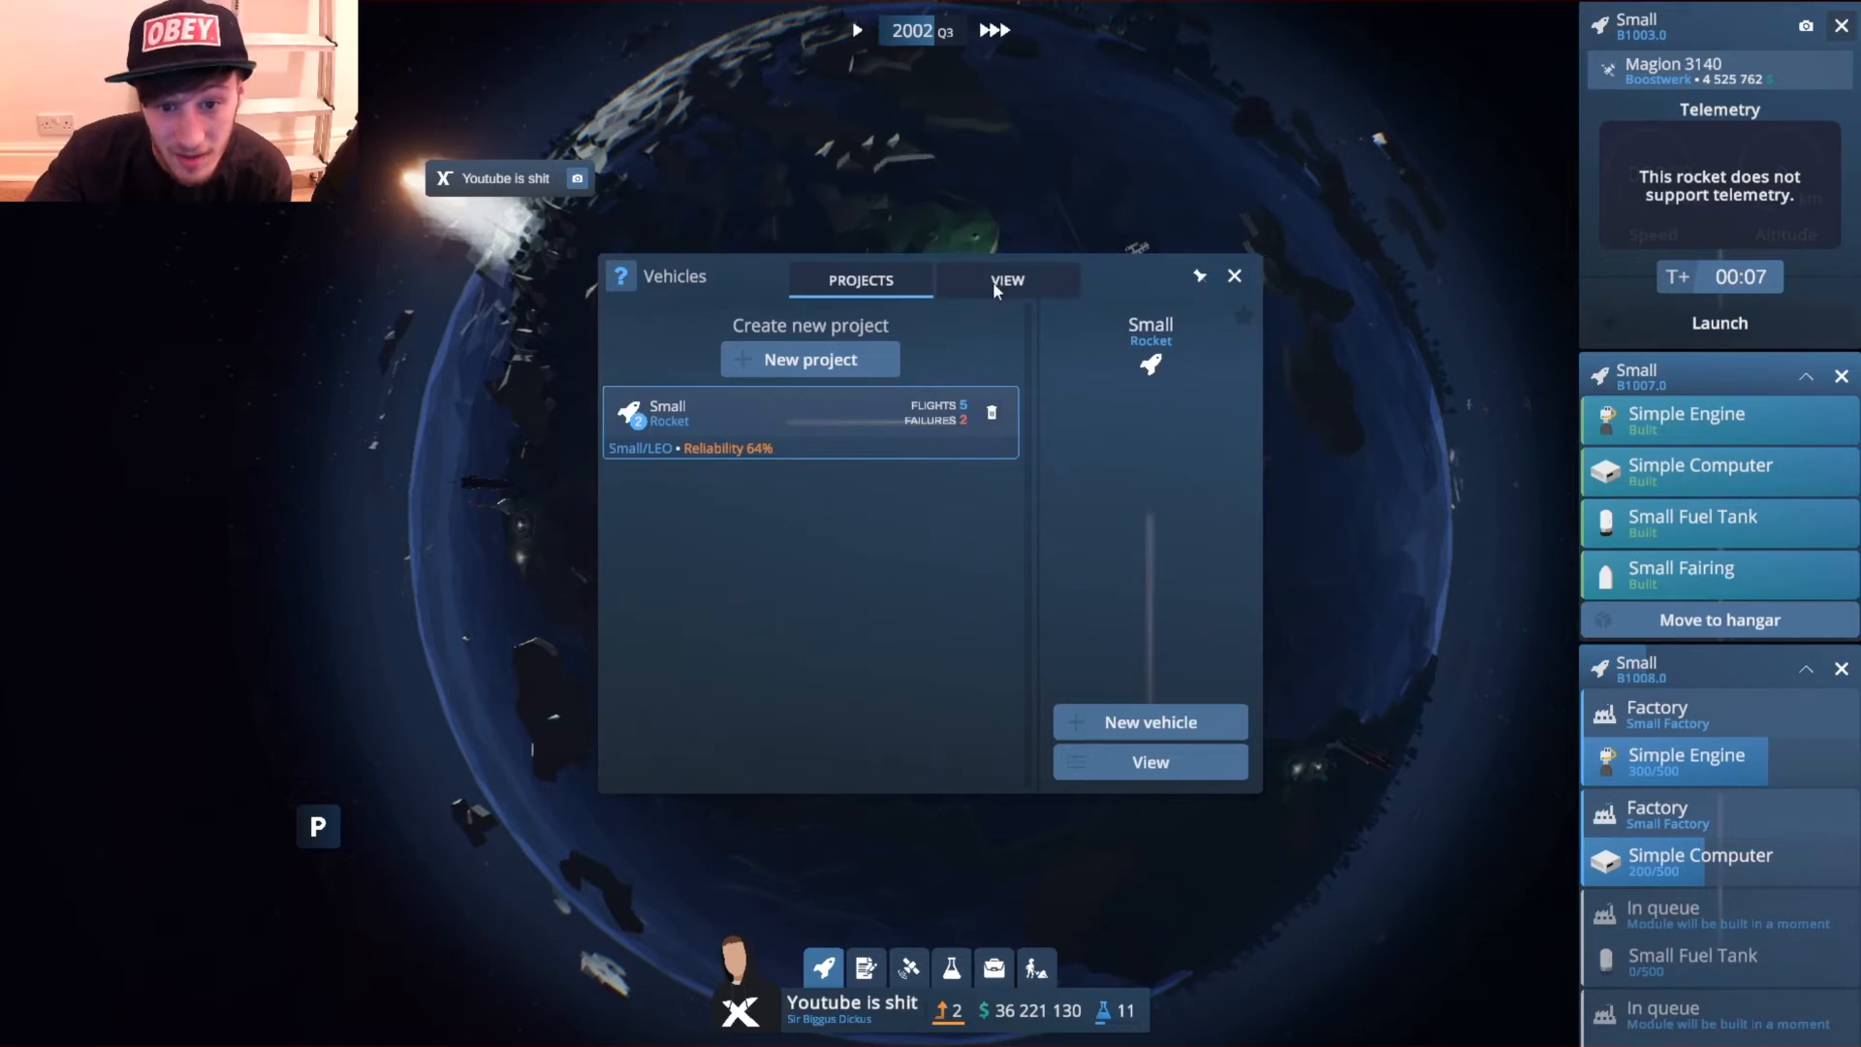
Review the built Small rockets and queue another Small rocket for construction.
left_click(1006, 279)
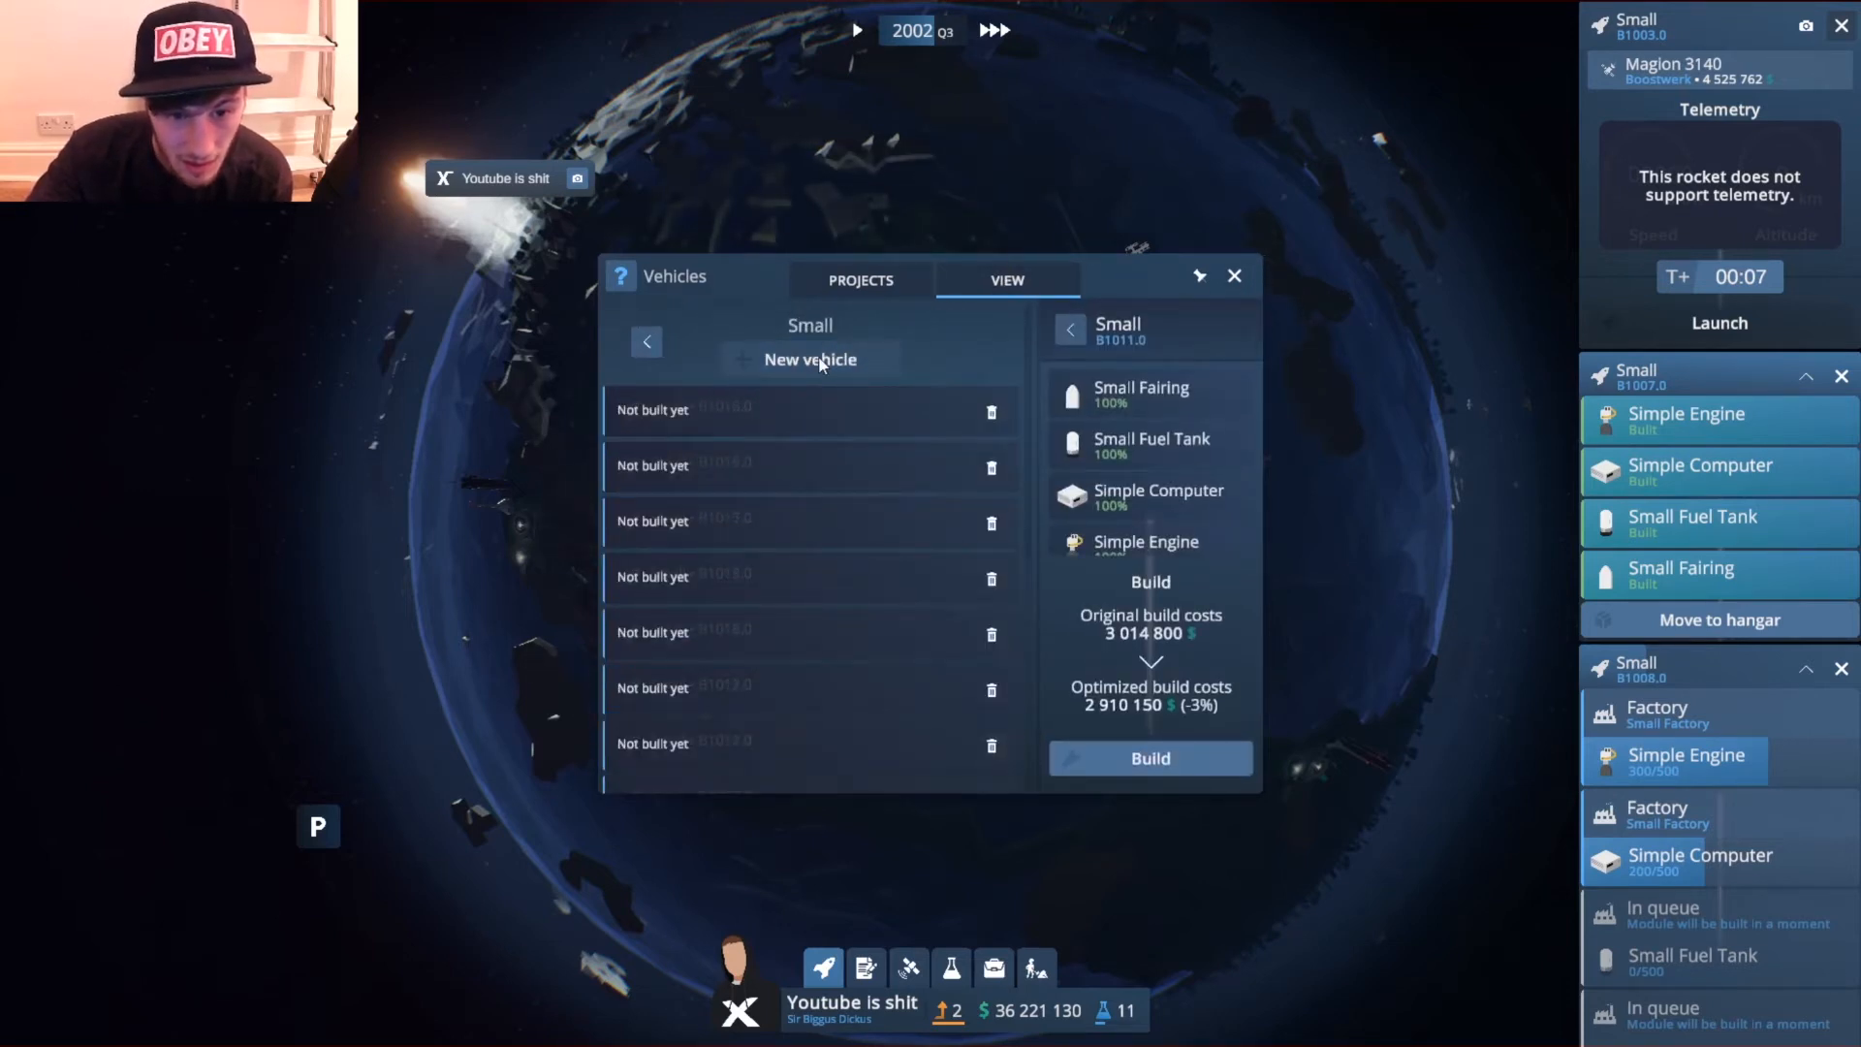
scroll("up", 3)
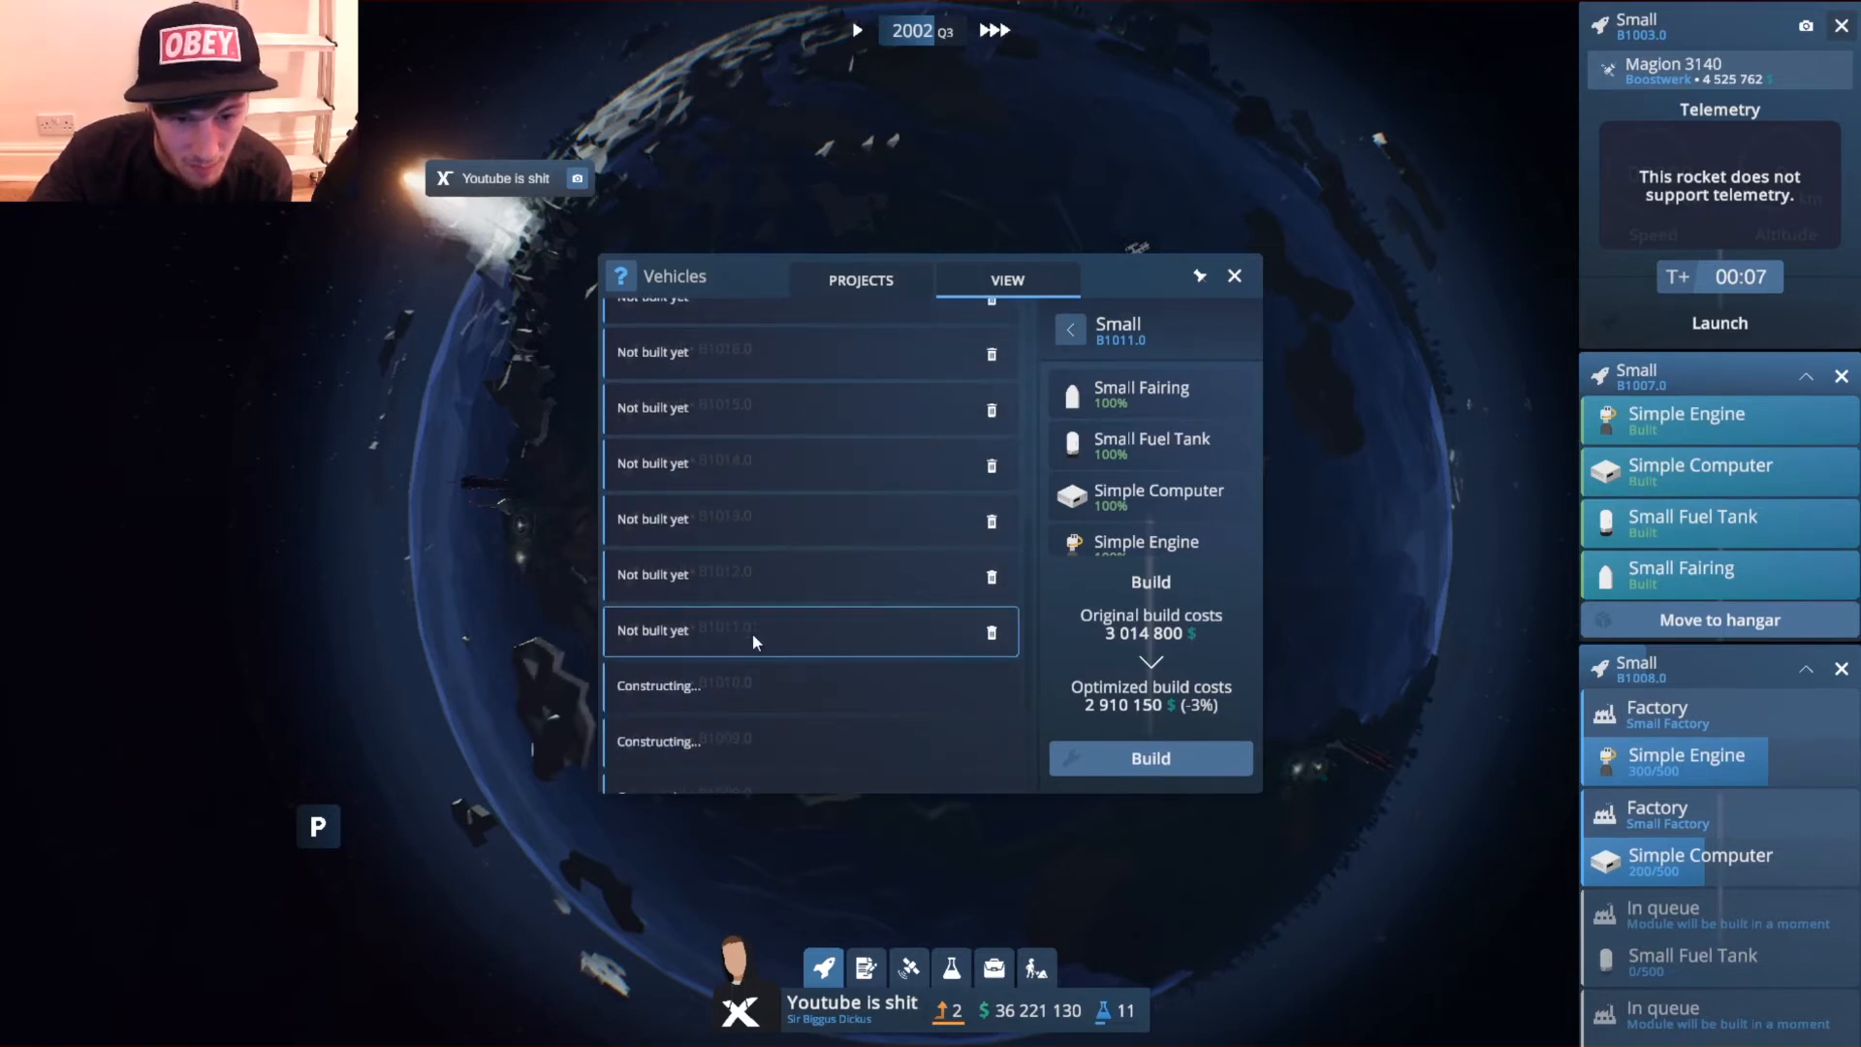
left_click(1149, 757)
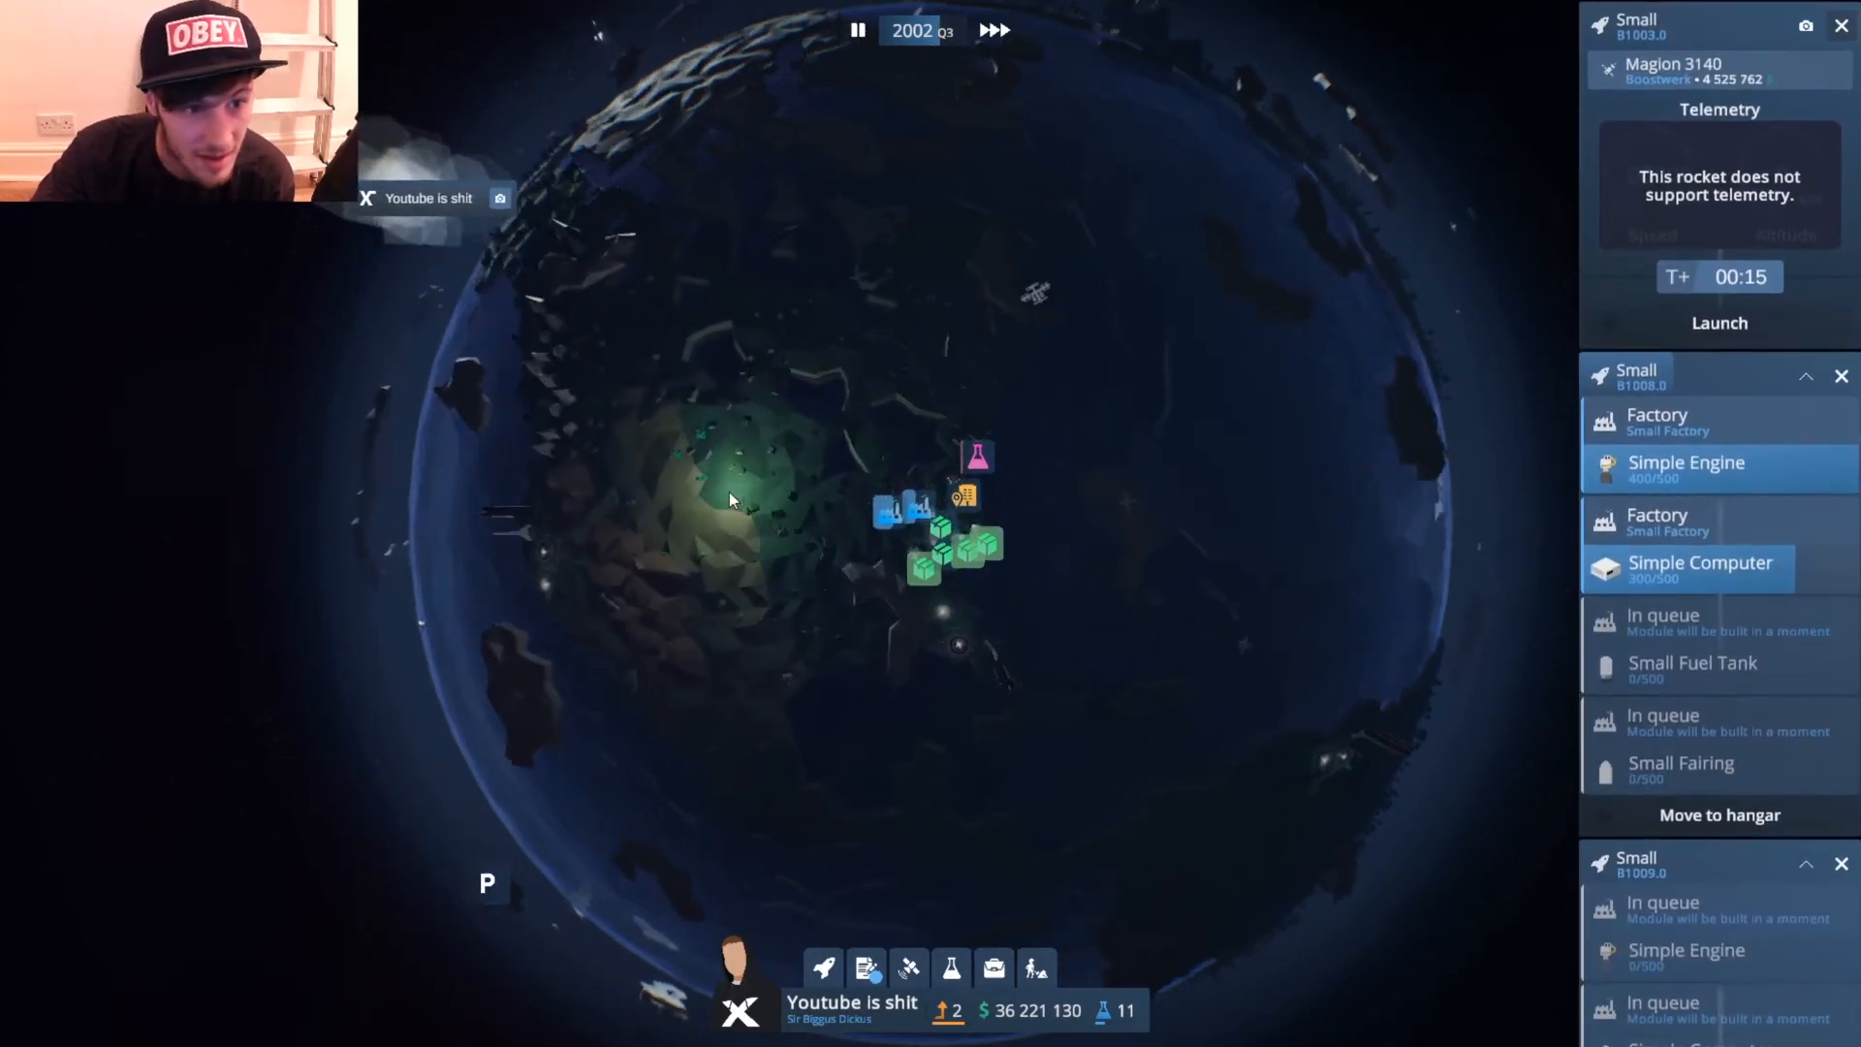
Dismiss the Mission #4 profit report and begin launch setup for Orbital Potato.
left_click(1718, 323)
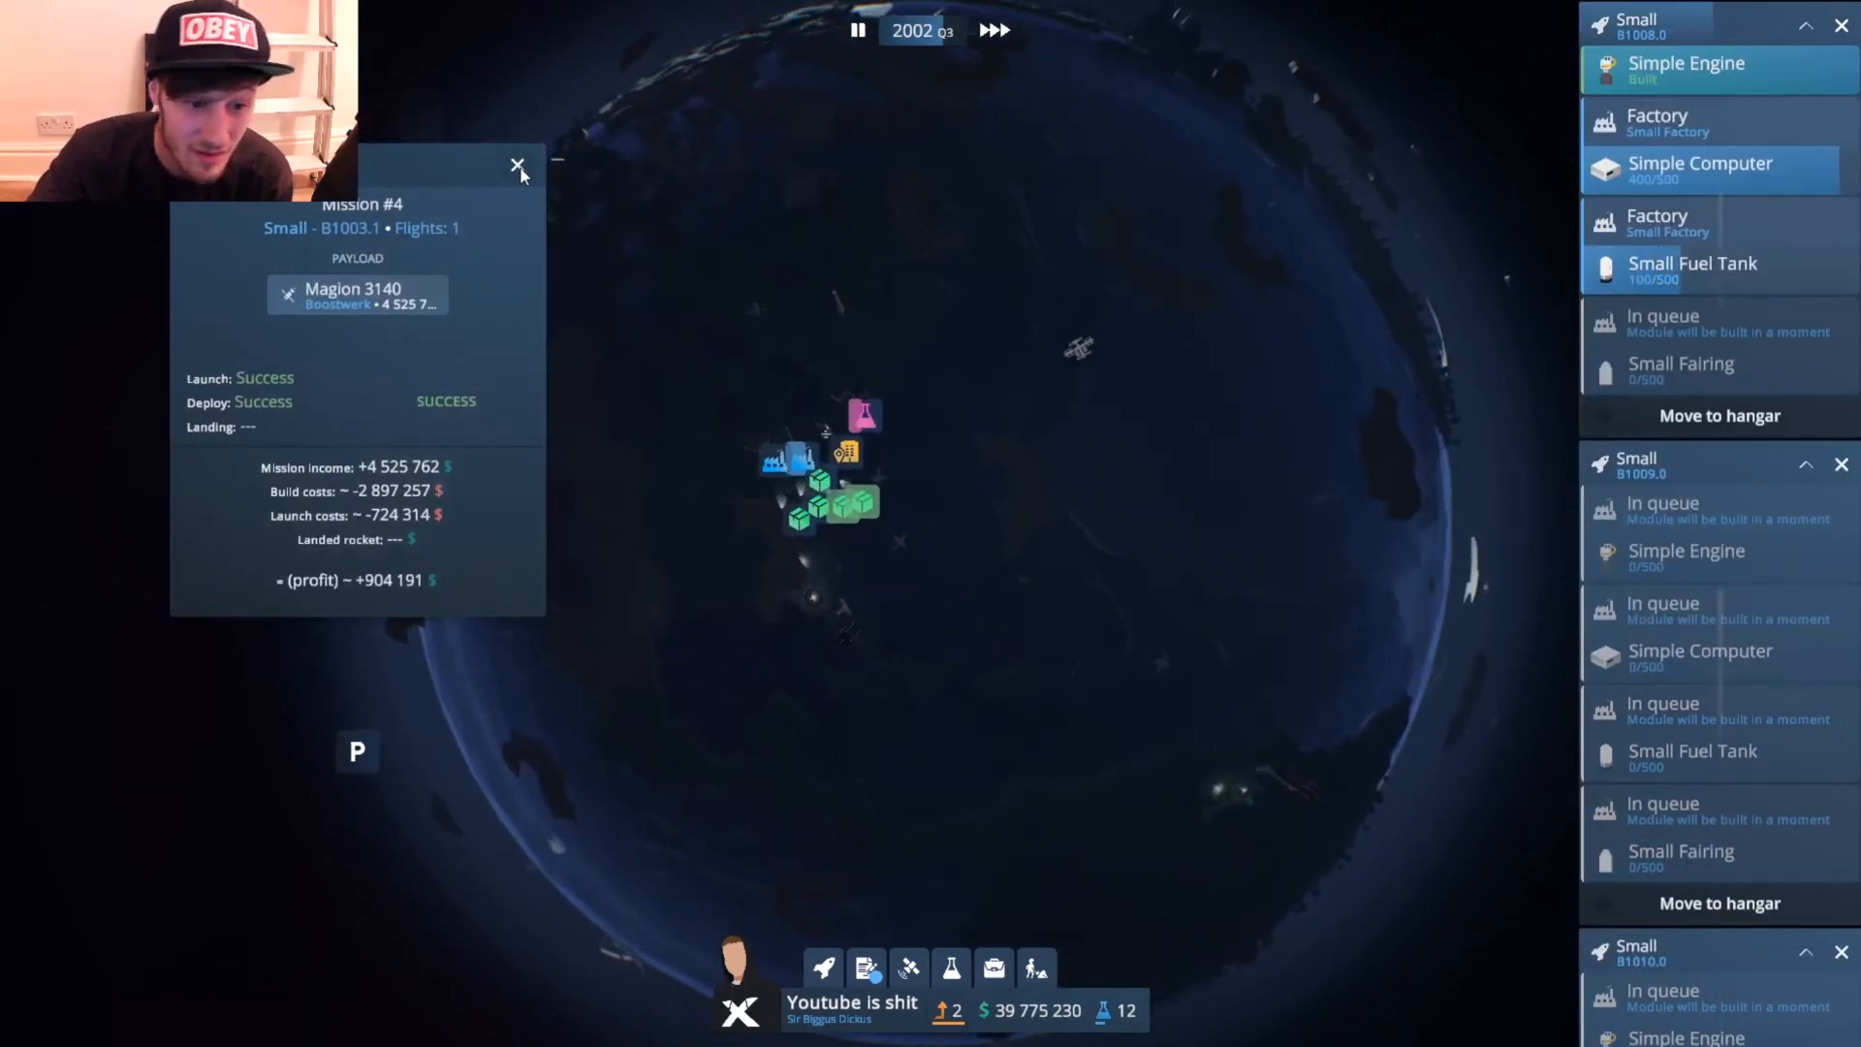
left_click(517, 164)
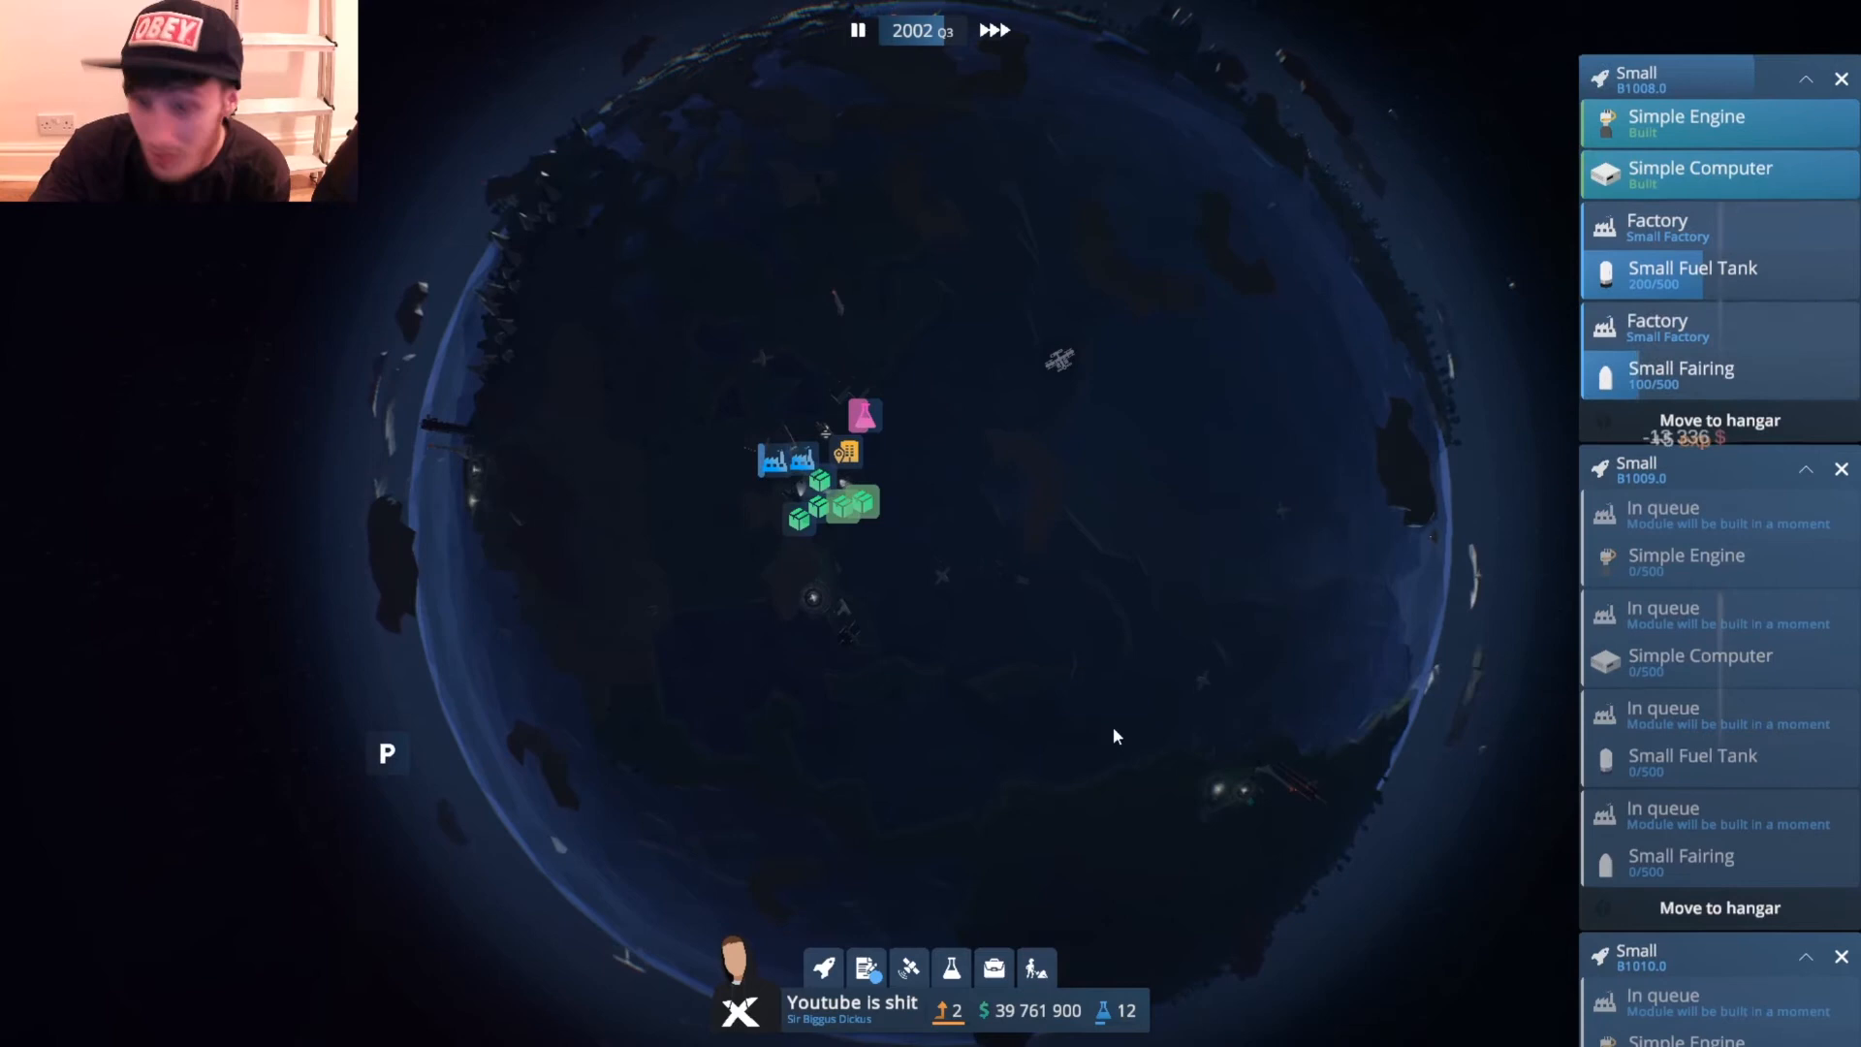
left_click(865, 965)
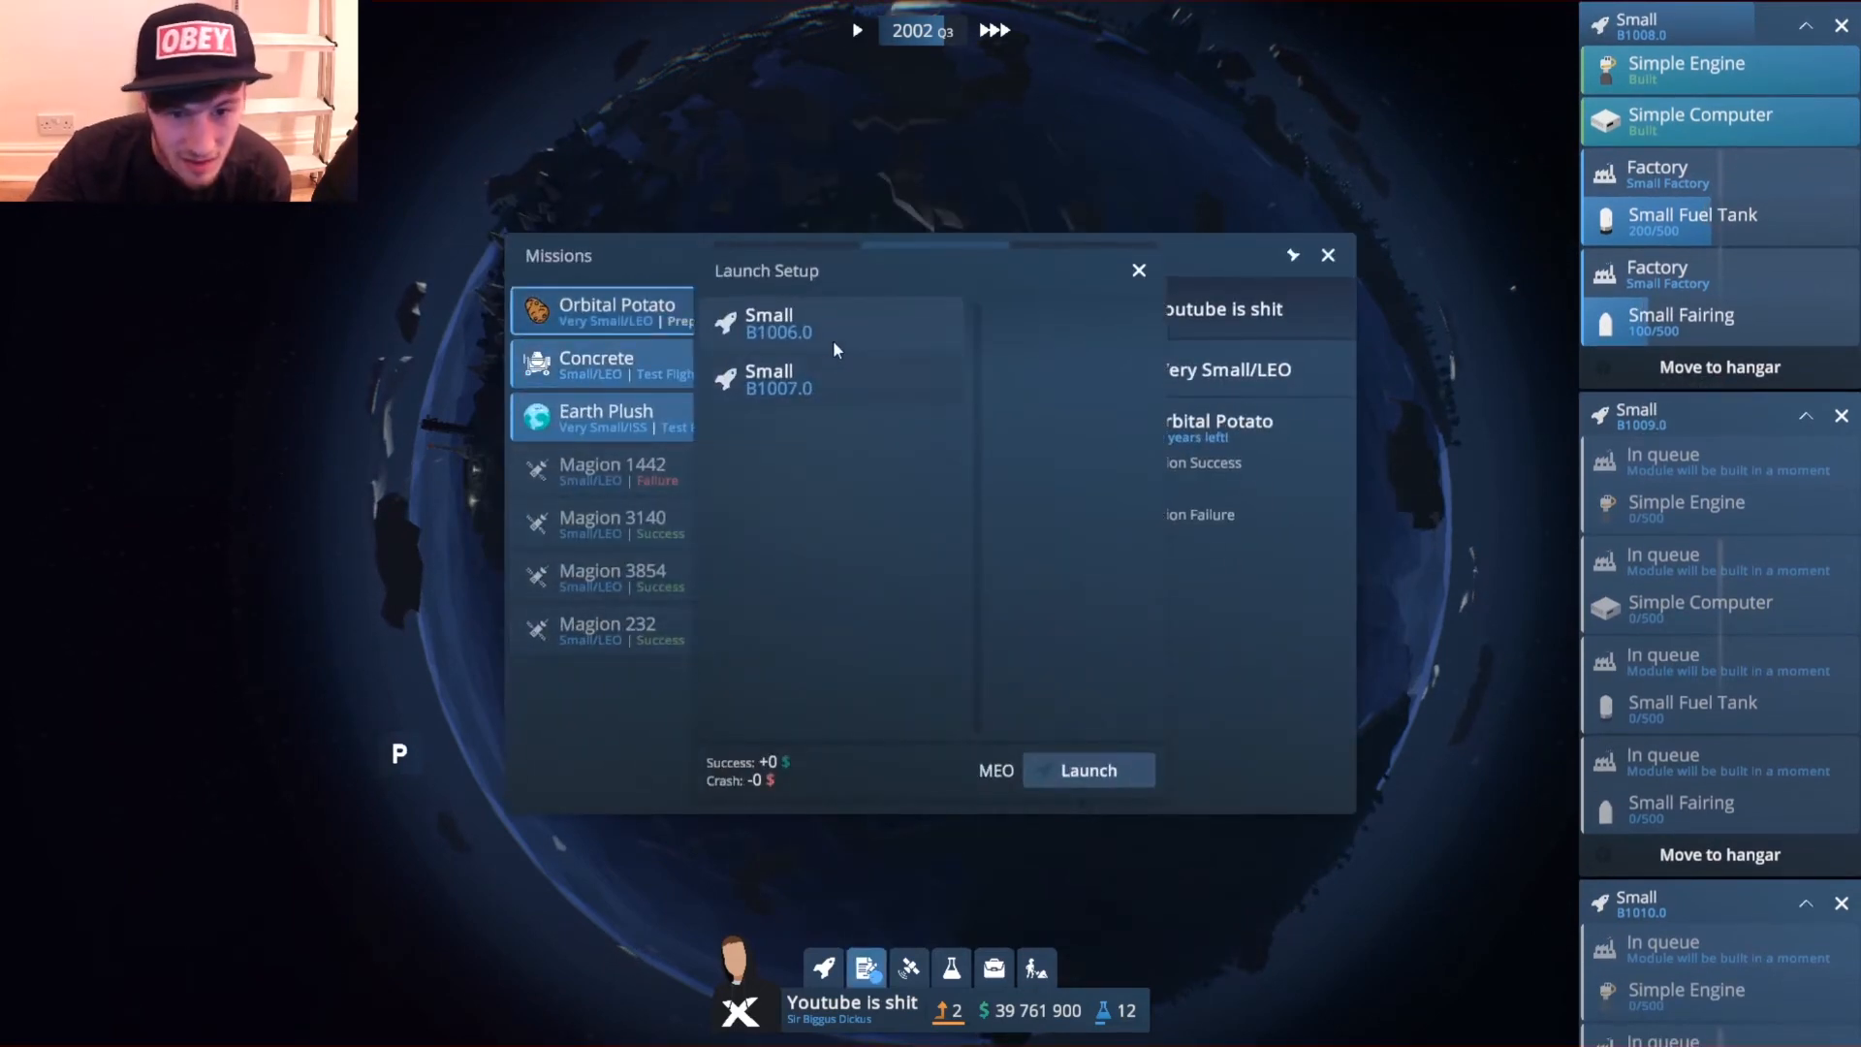
Launch Orbital Potato on Small B1006.0 and switch to the Contracts list with the ARKA offer.
left_click(1085, 769)
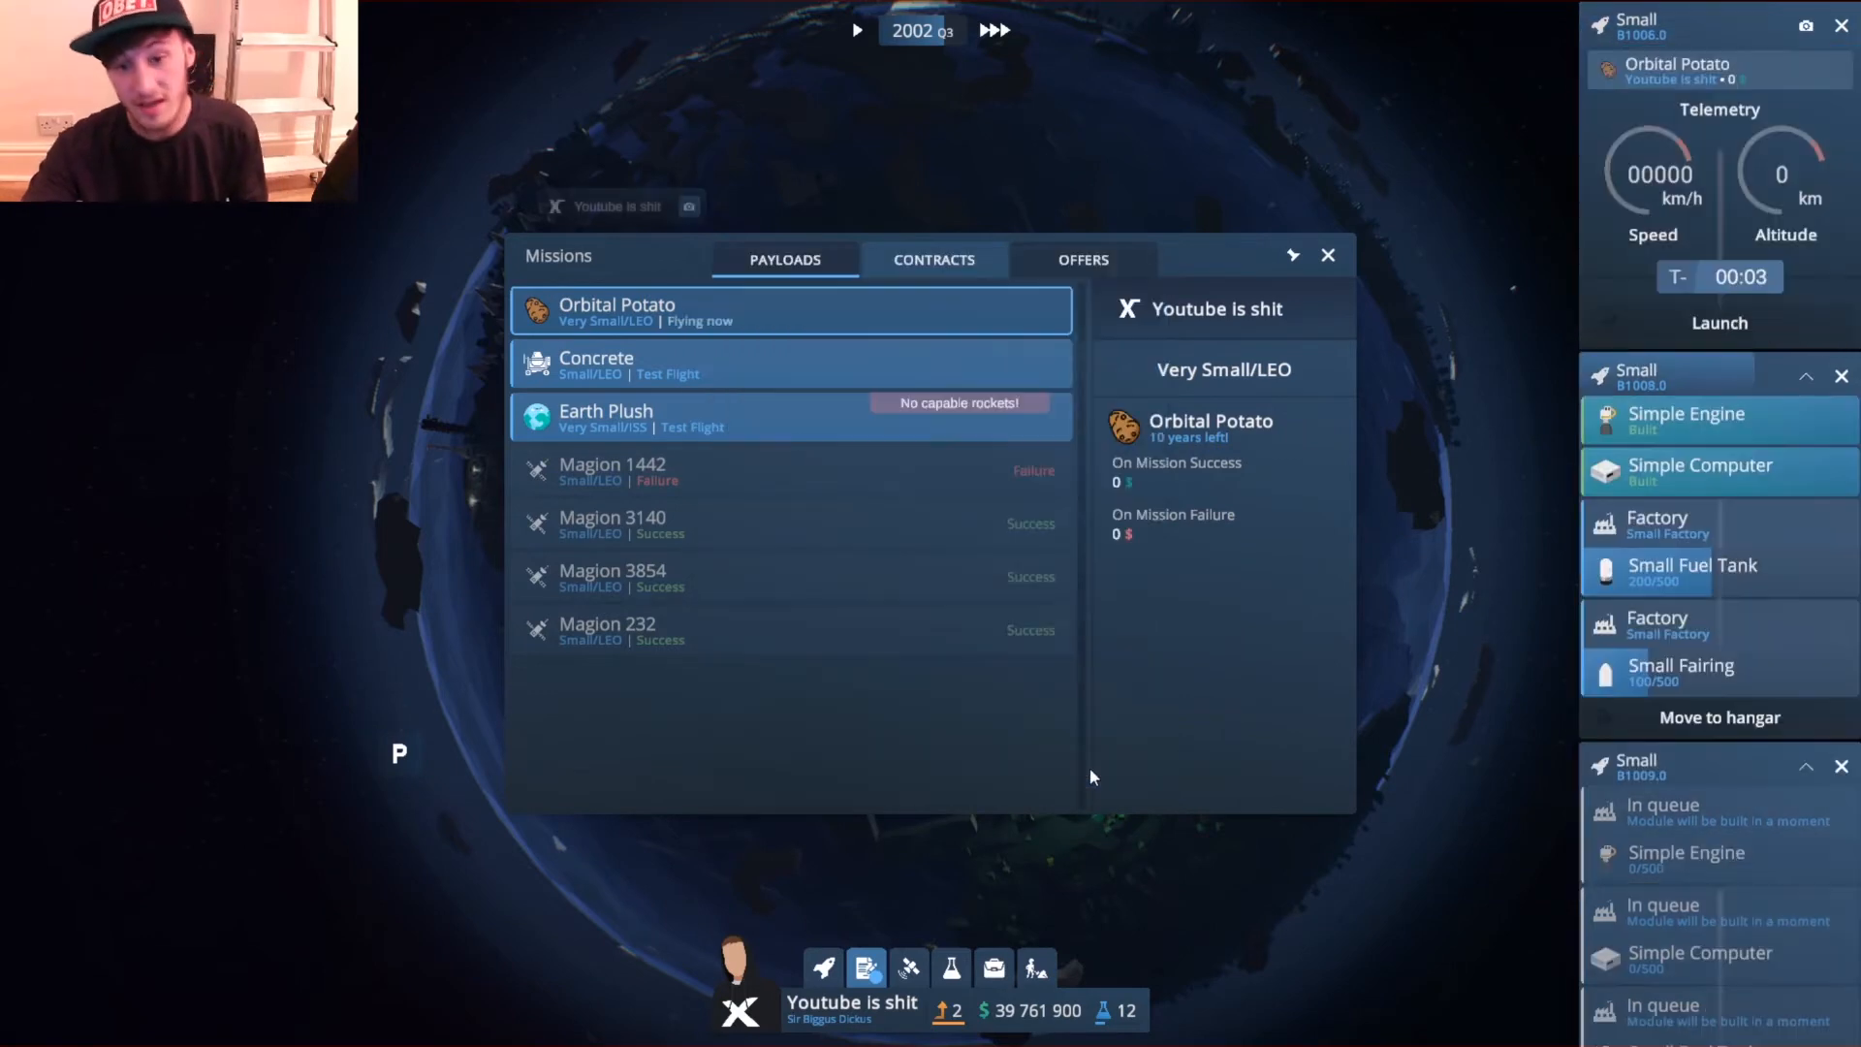
left_click(935, 258)
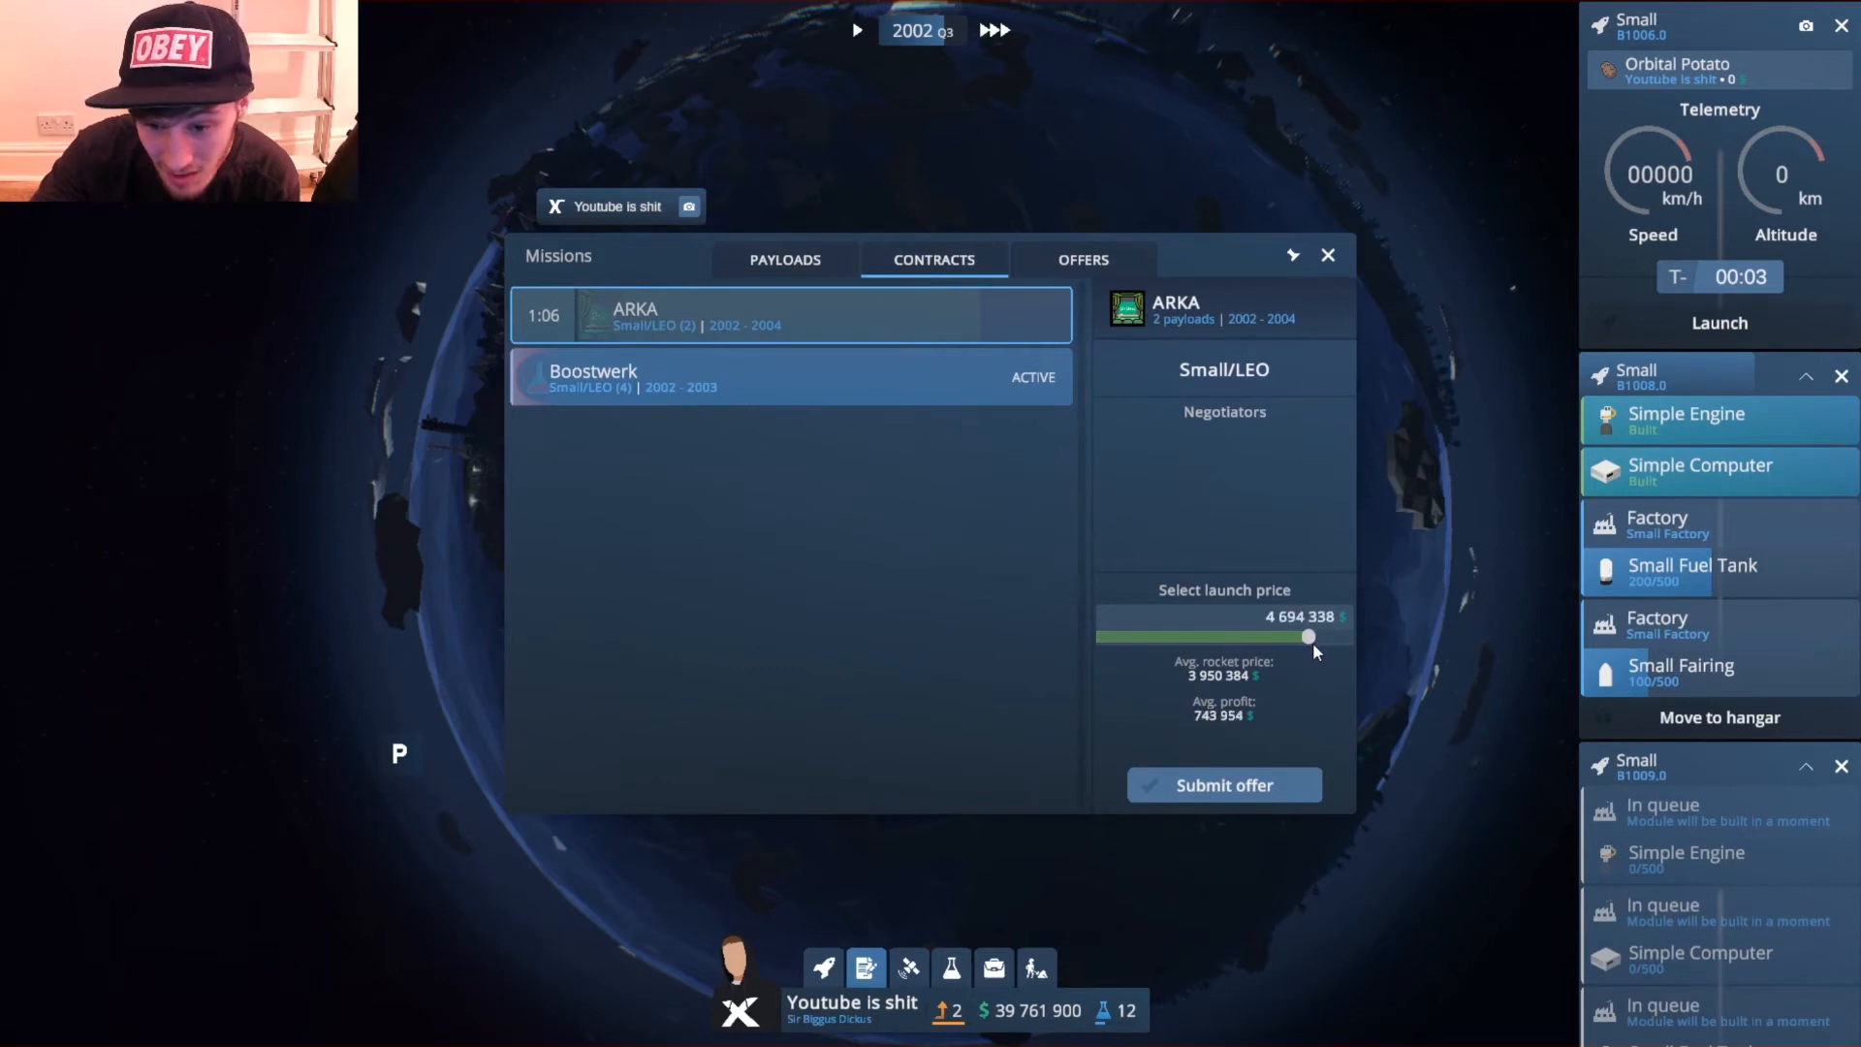
Submit the 4 761 364 launch price offer to ARKA, resume game time and close Missions.
left_click(1223, 785)
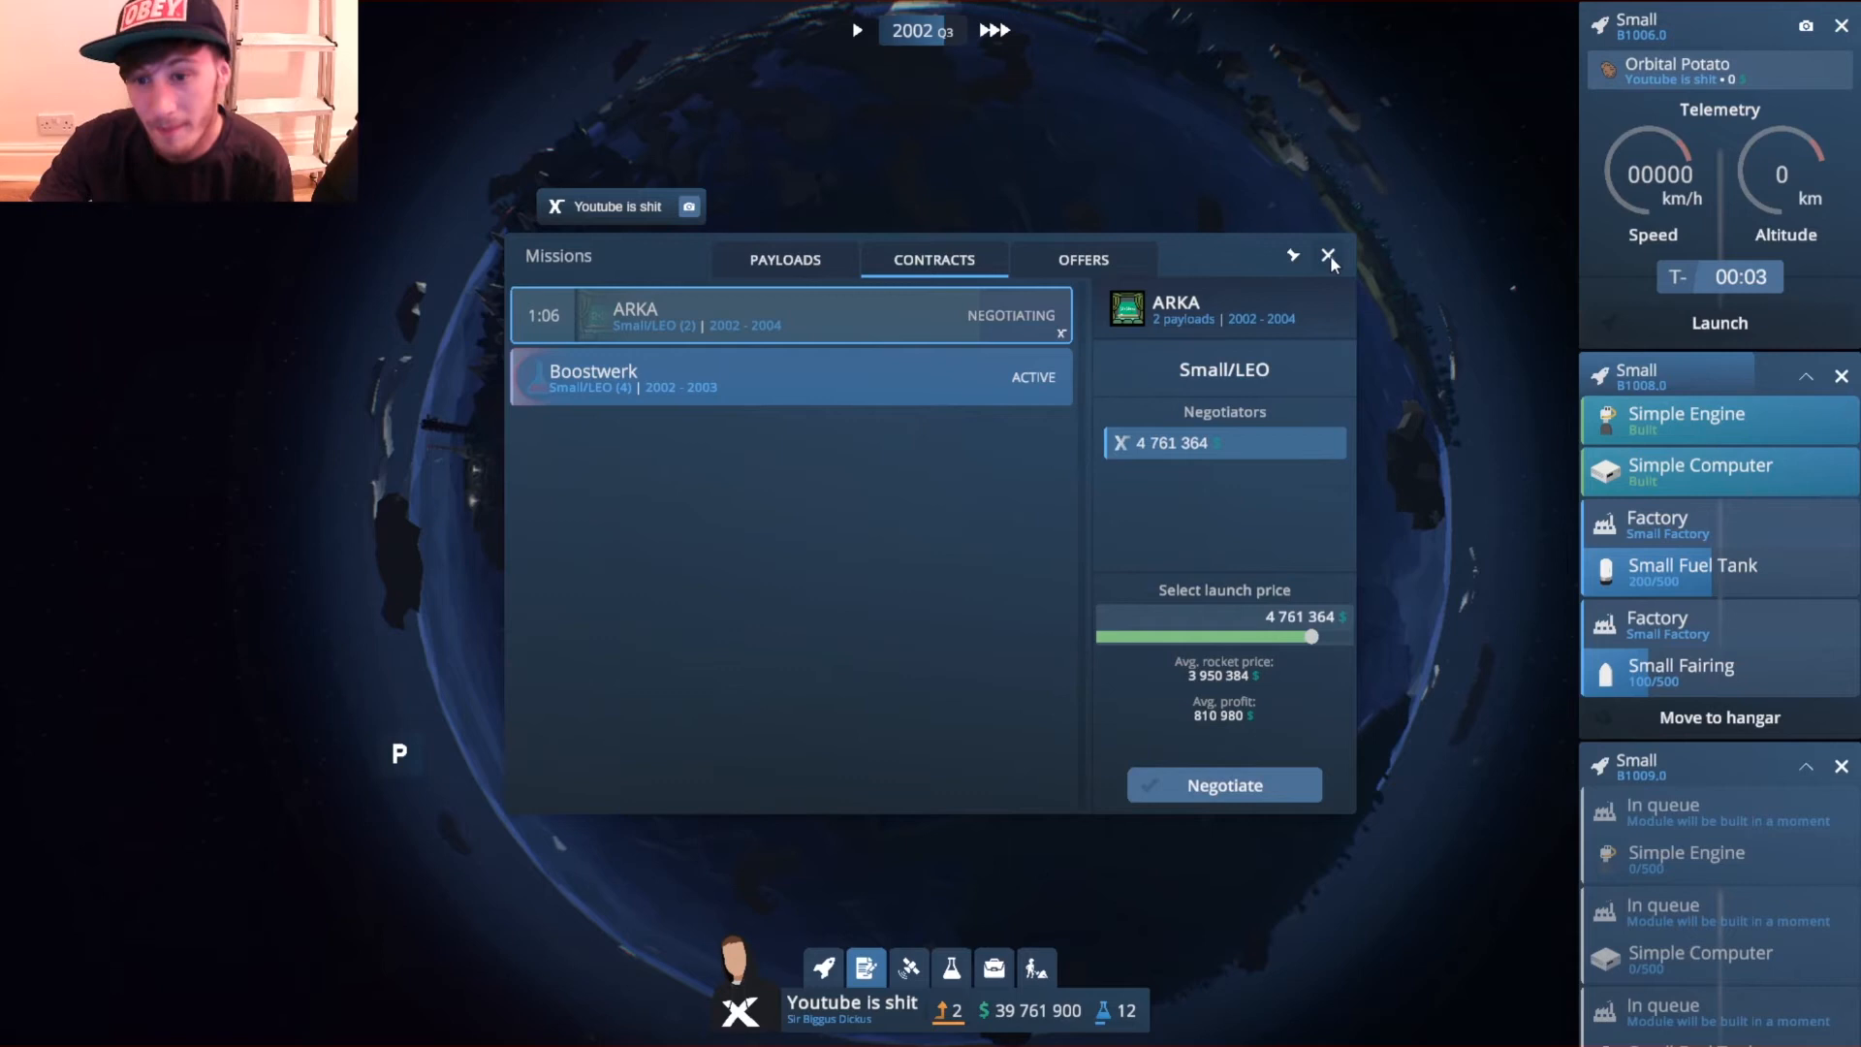
left_click(855, 31)
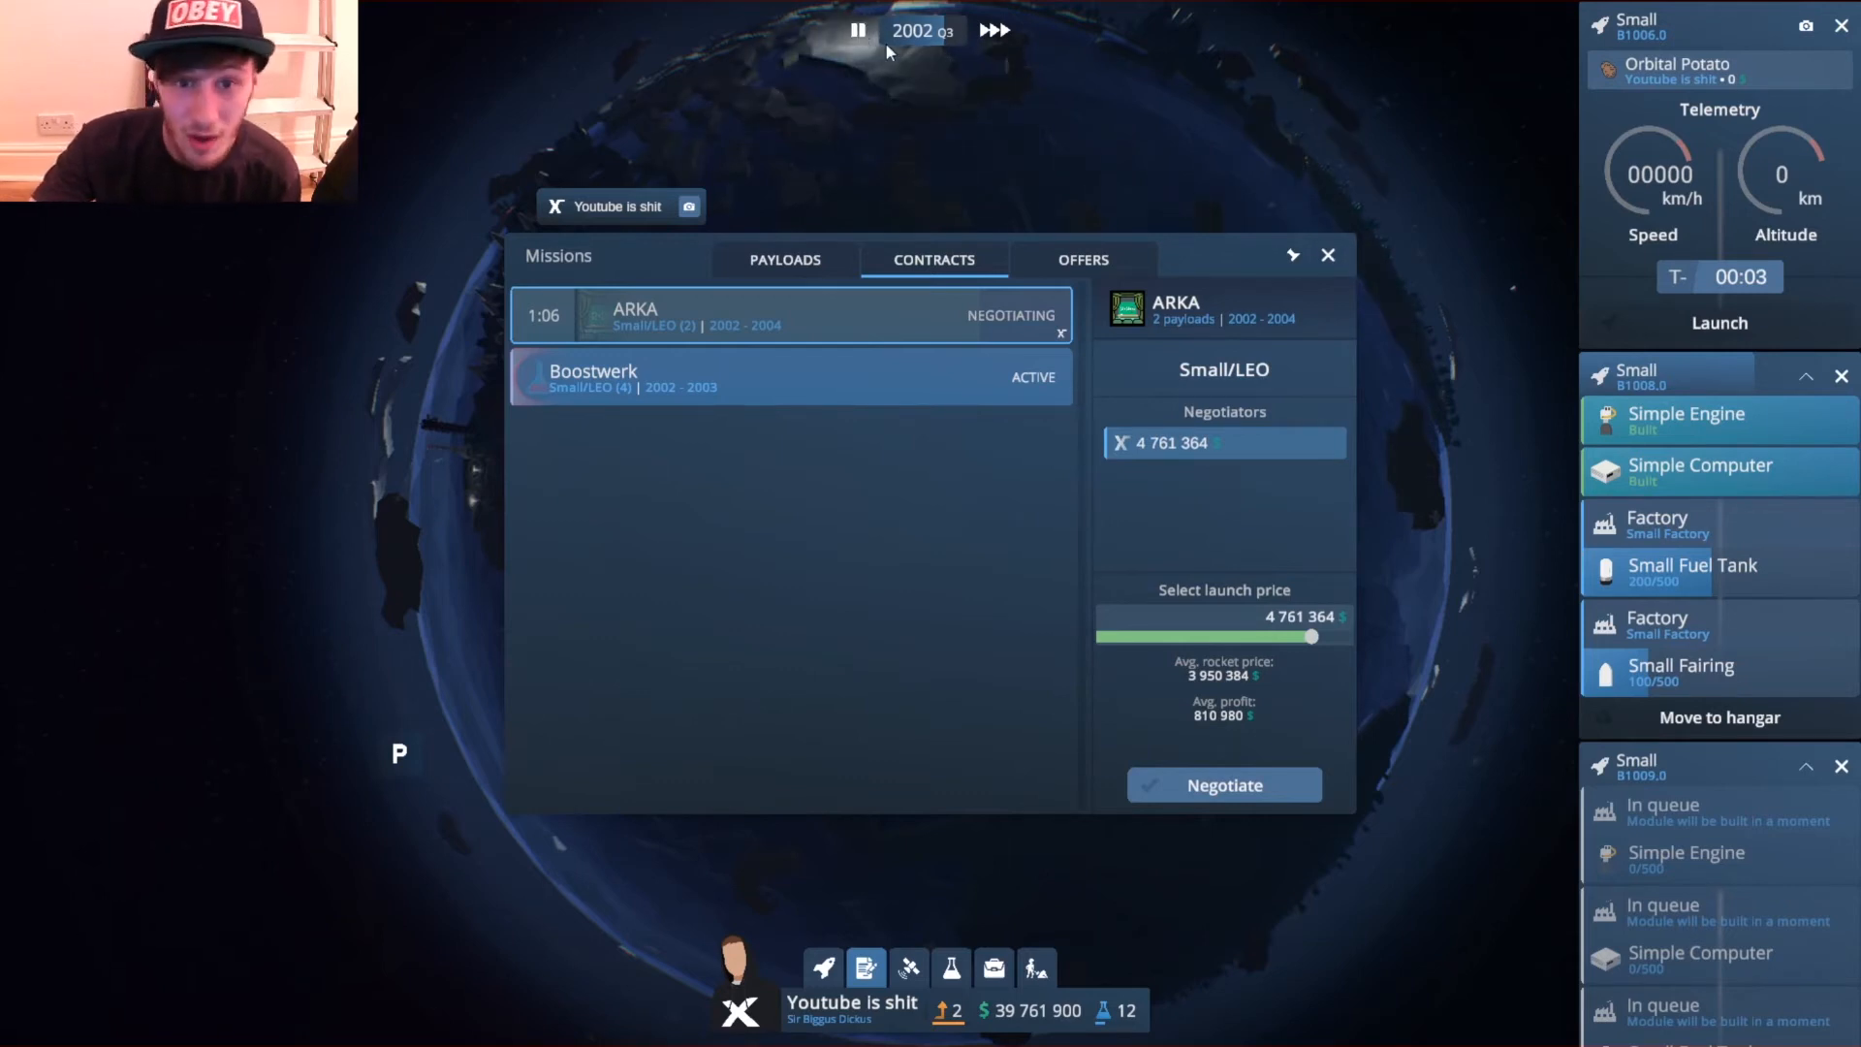
left_click(1325, 256)
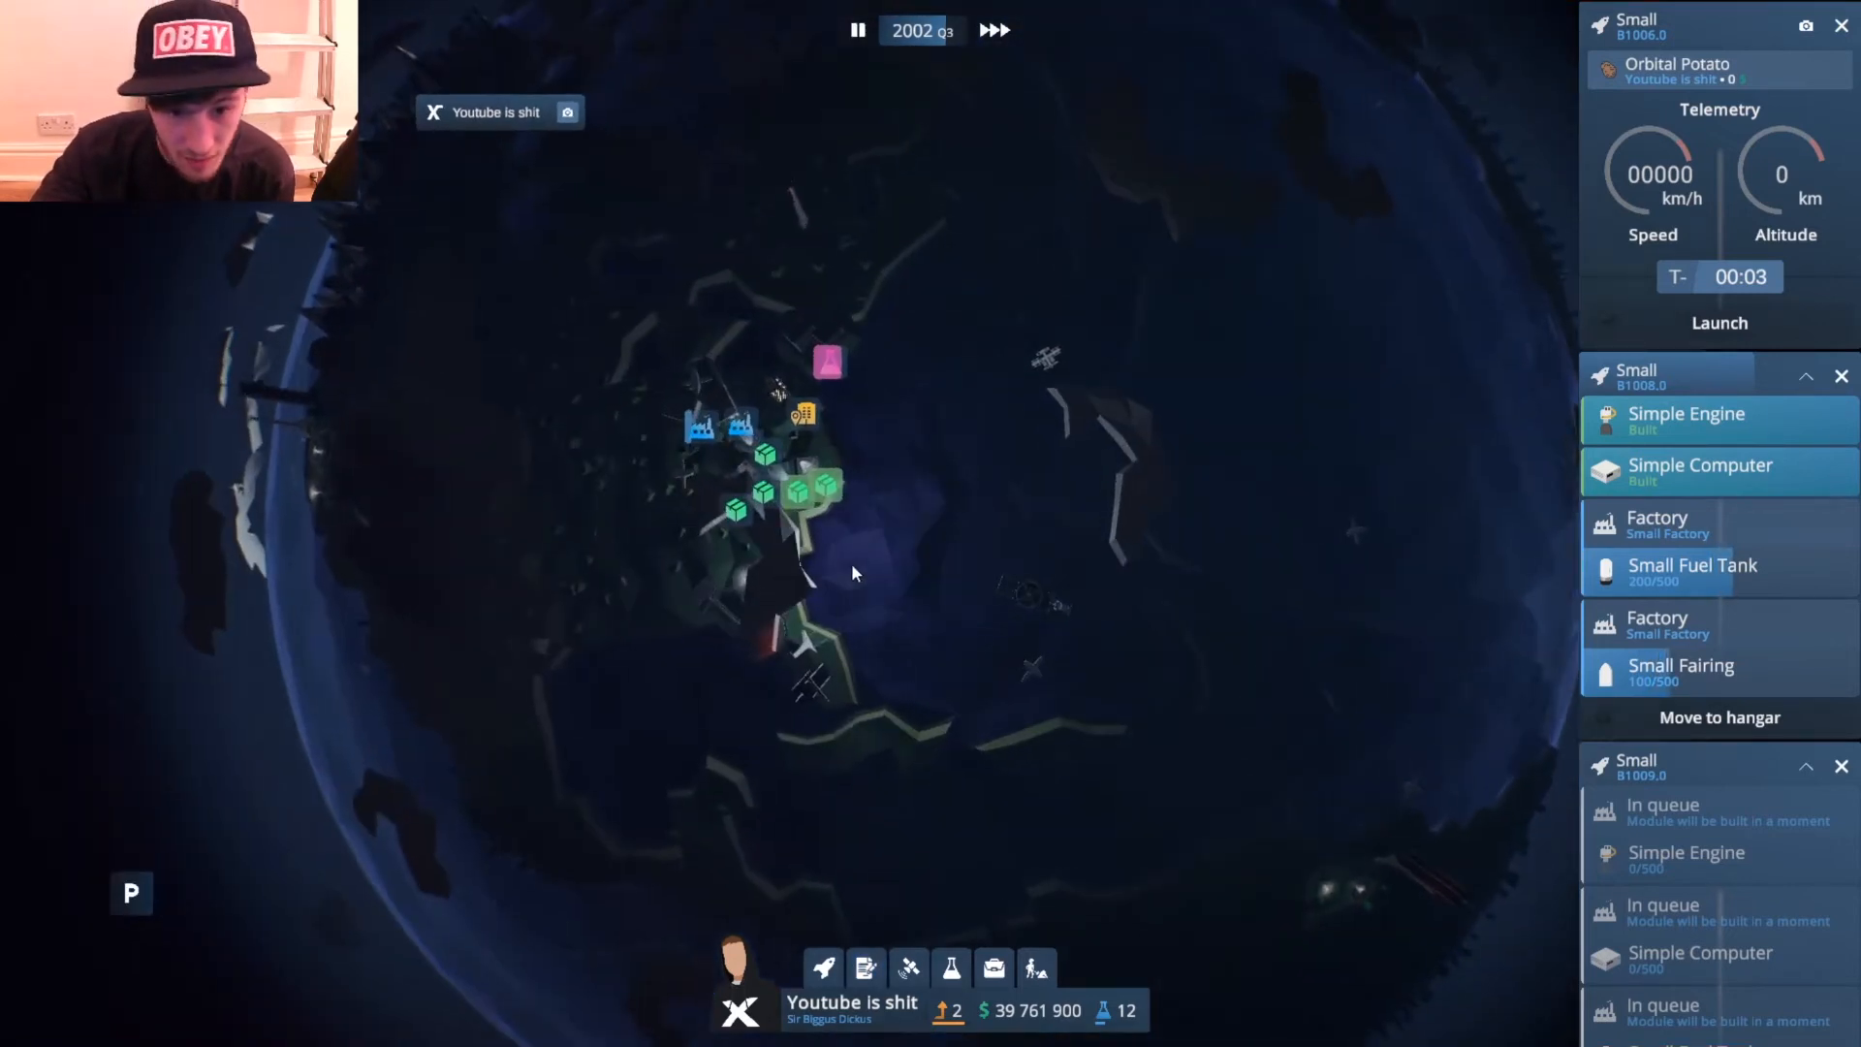
Complete Level 2 in Company Progress and reopen it to view the Level 3 unlocks.
scroll("down", 3)
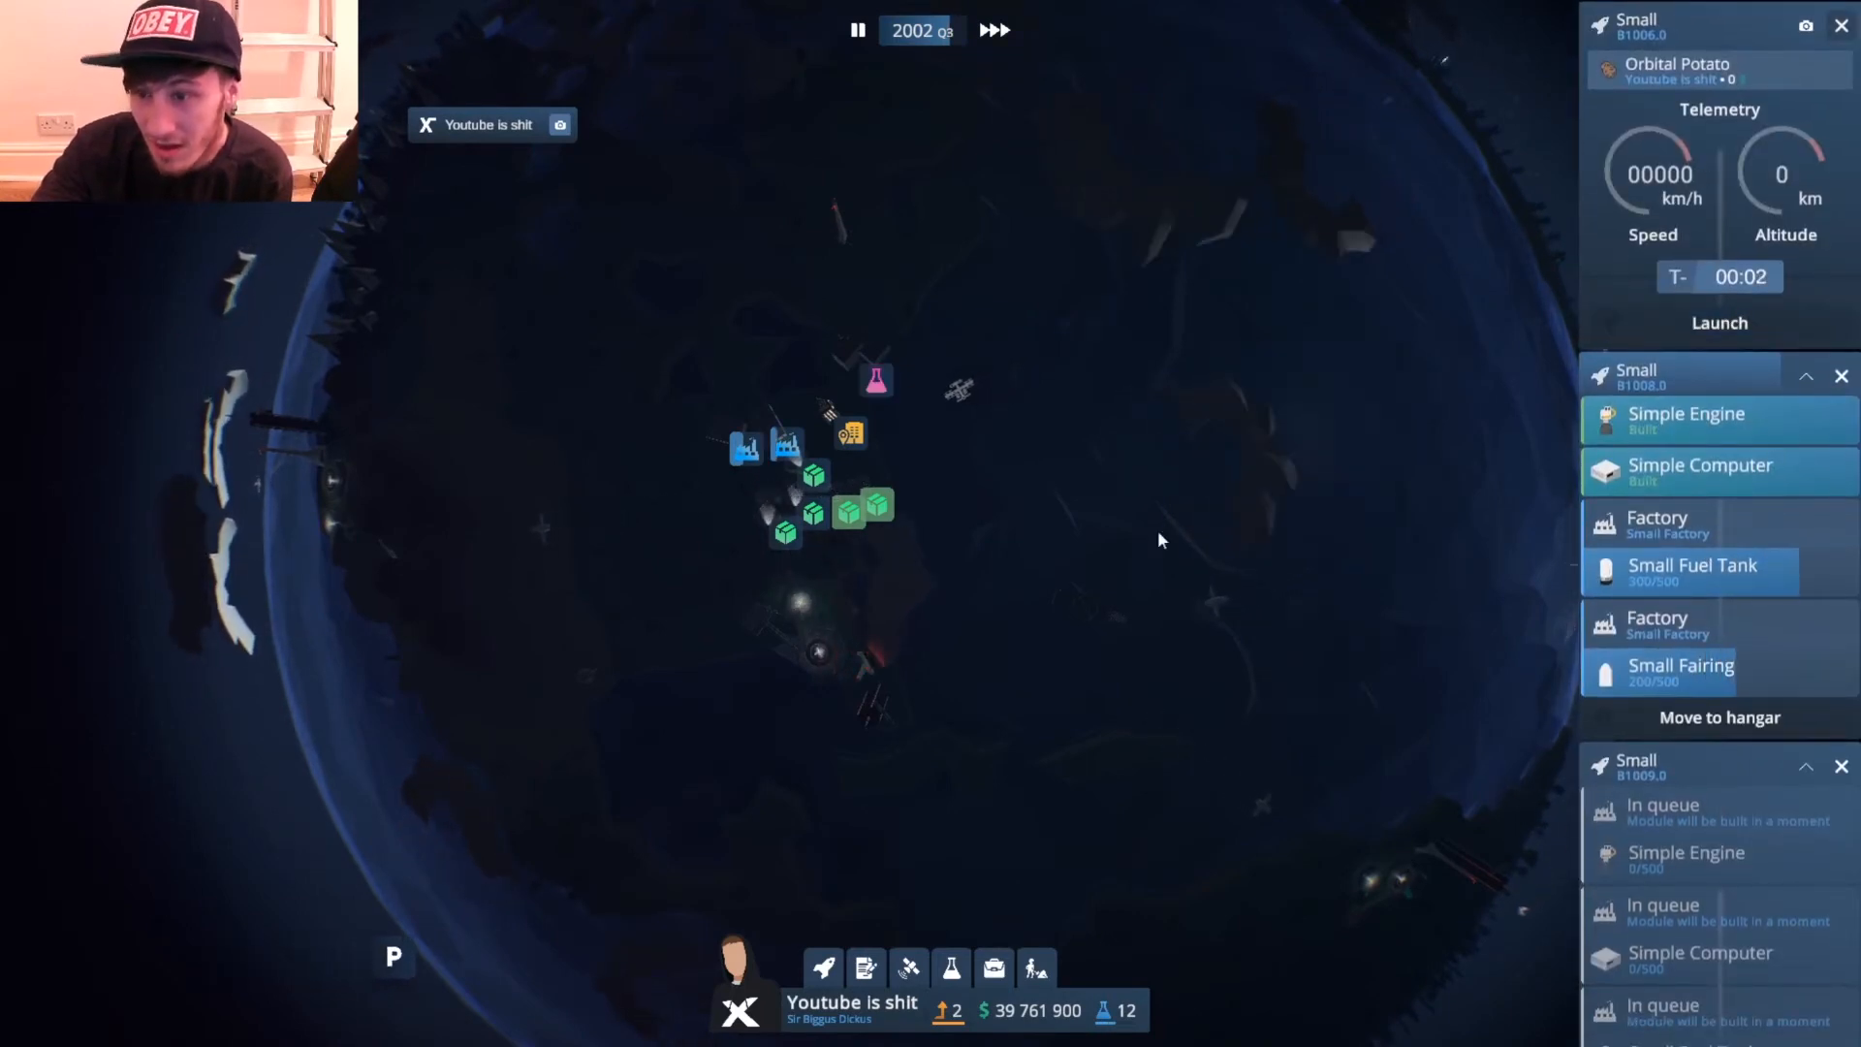
left_click(949, 967)
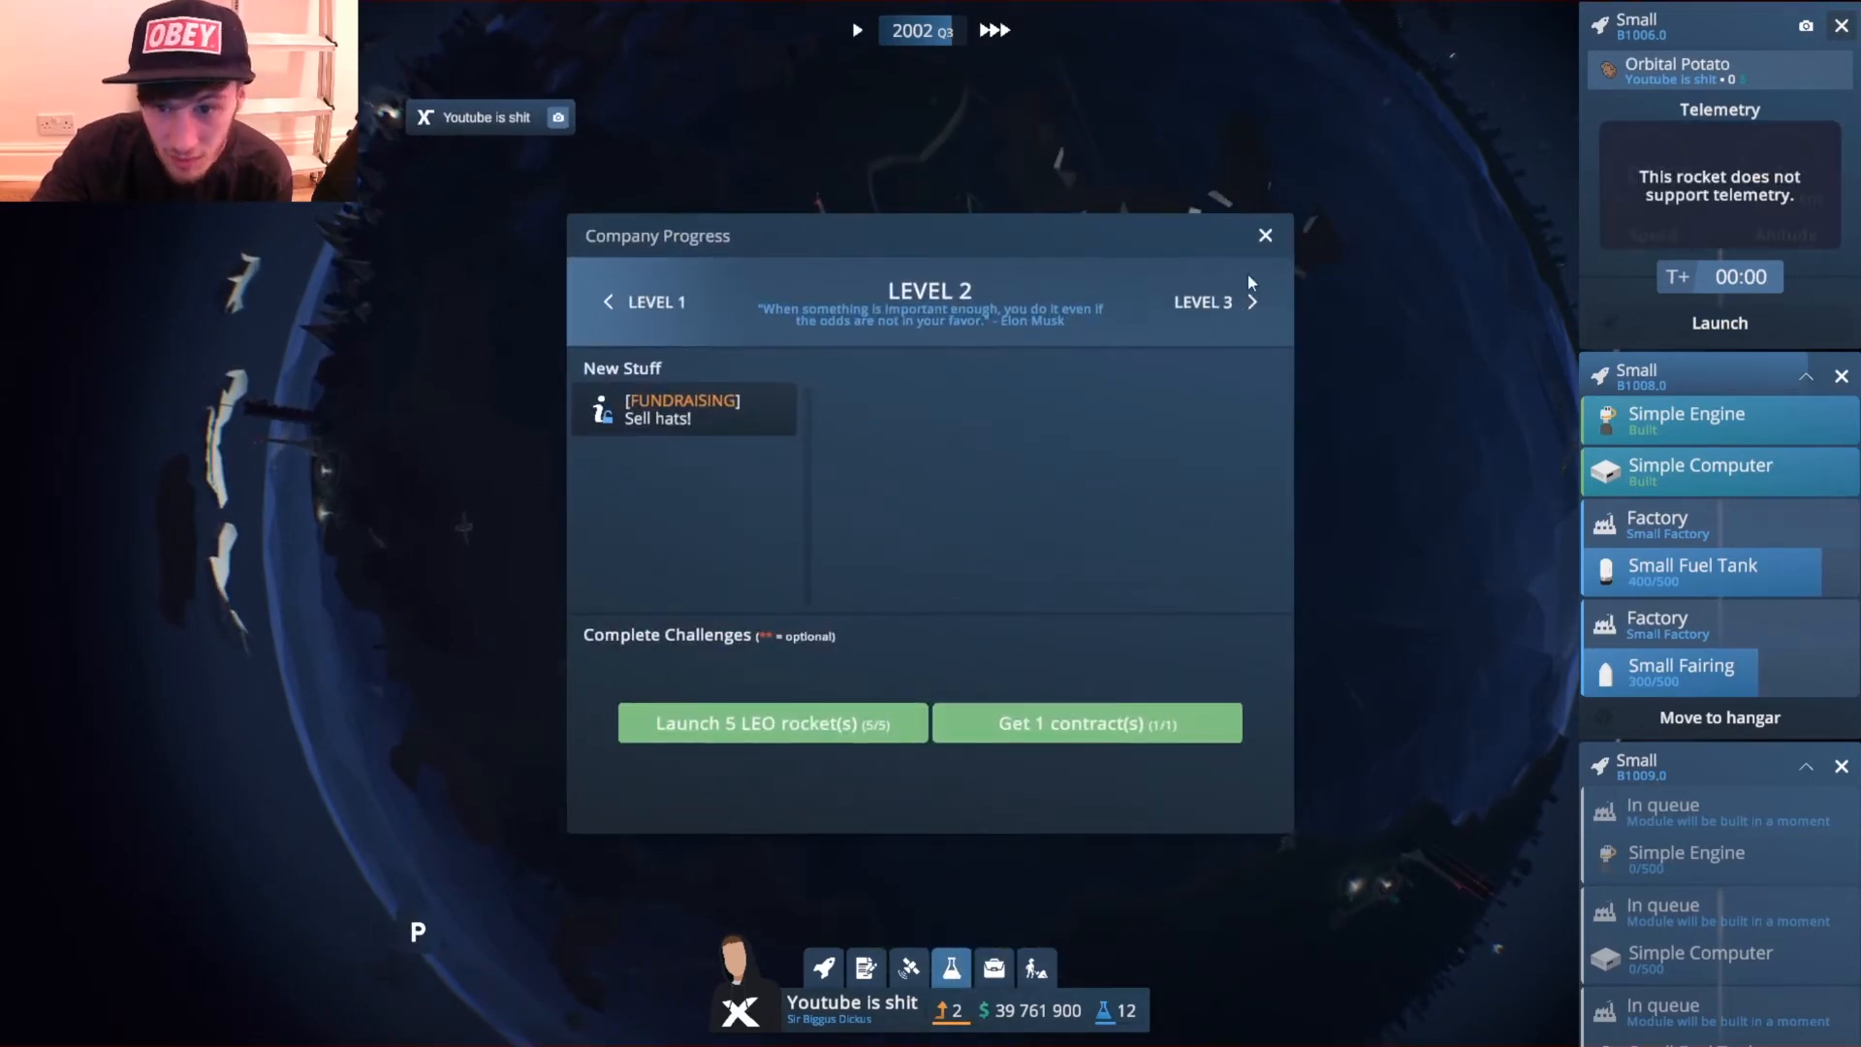
left_click(1264, 234)
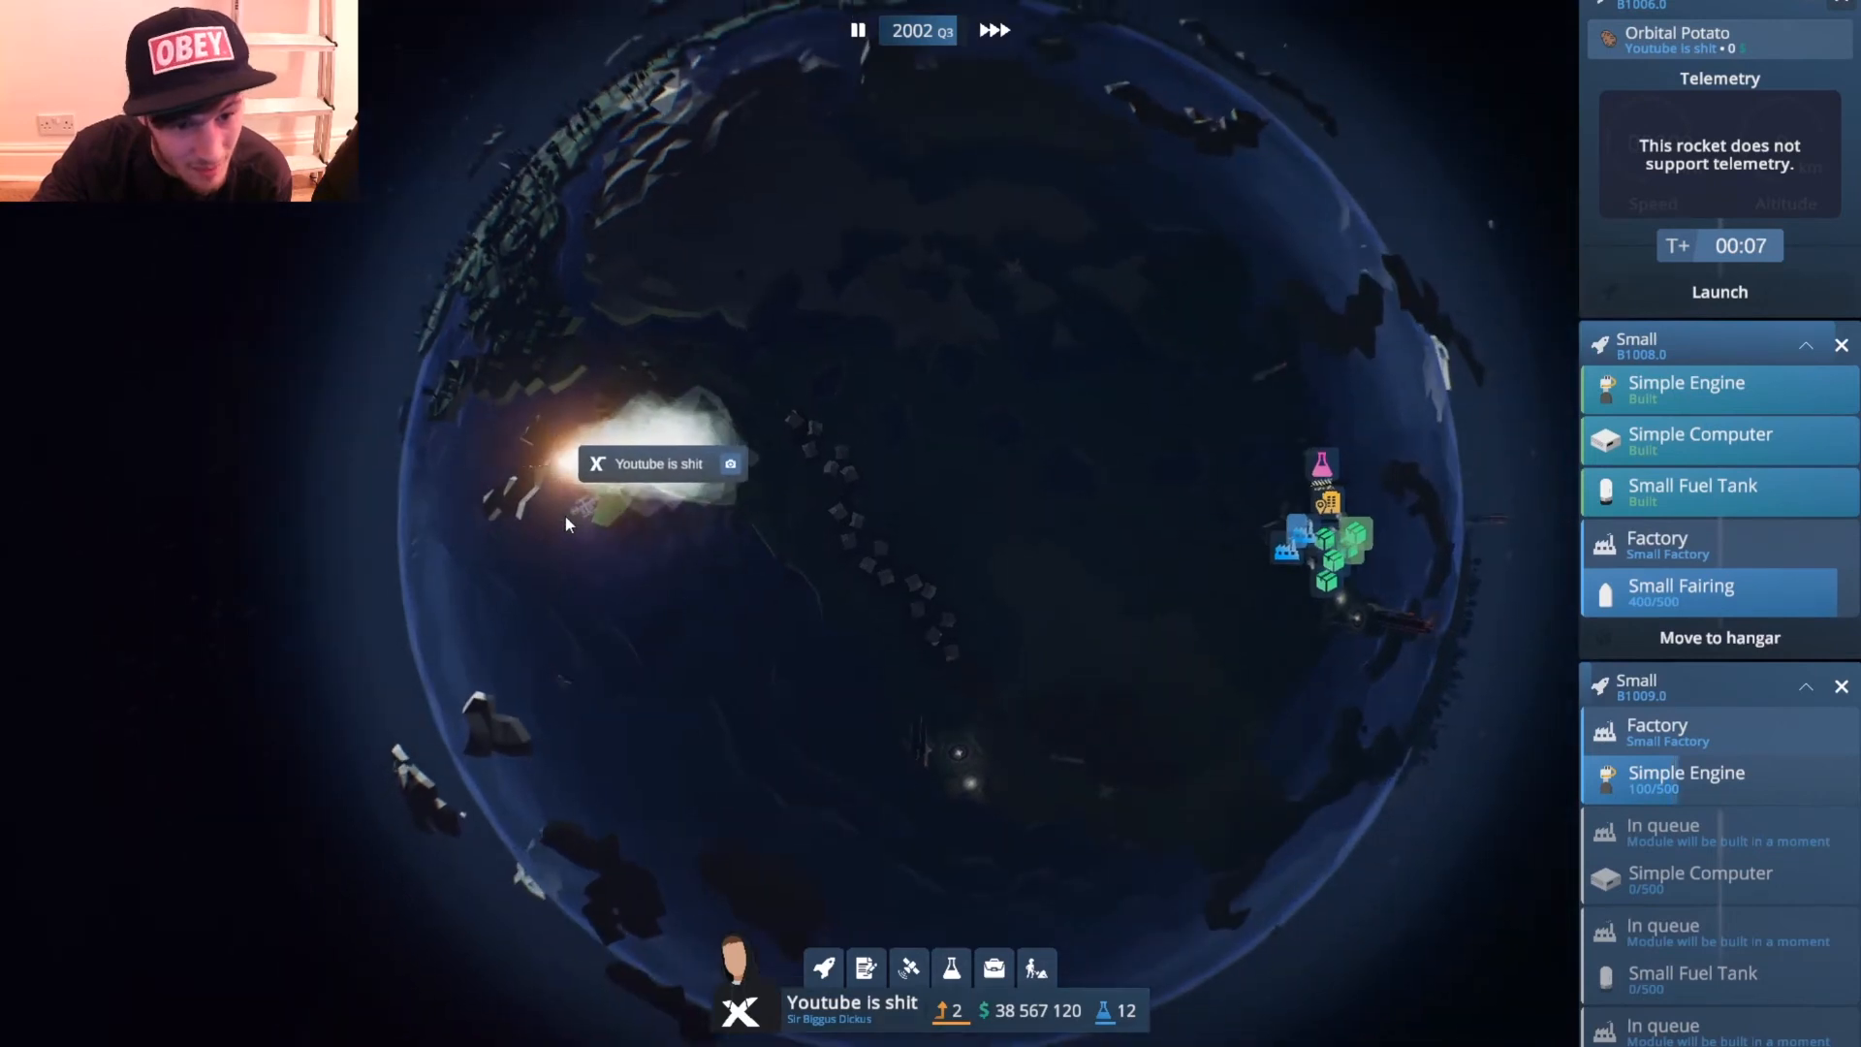
left_click(950, 967)
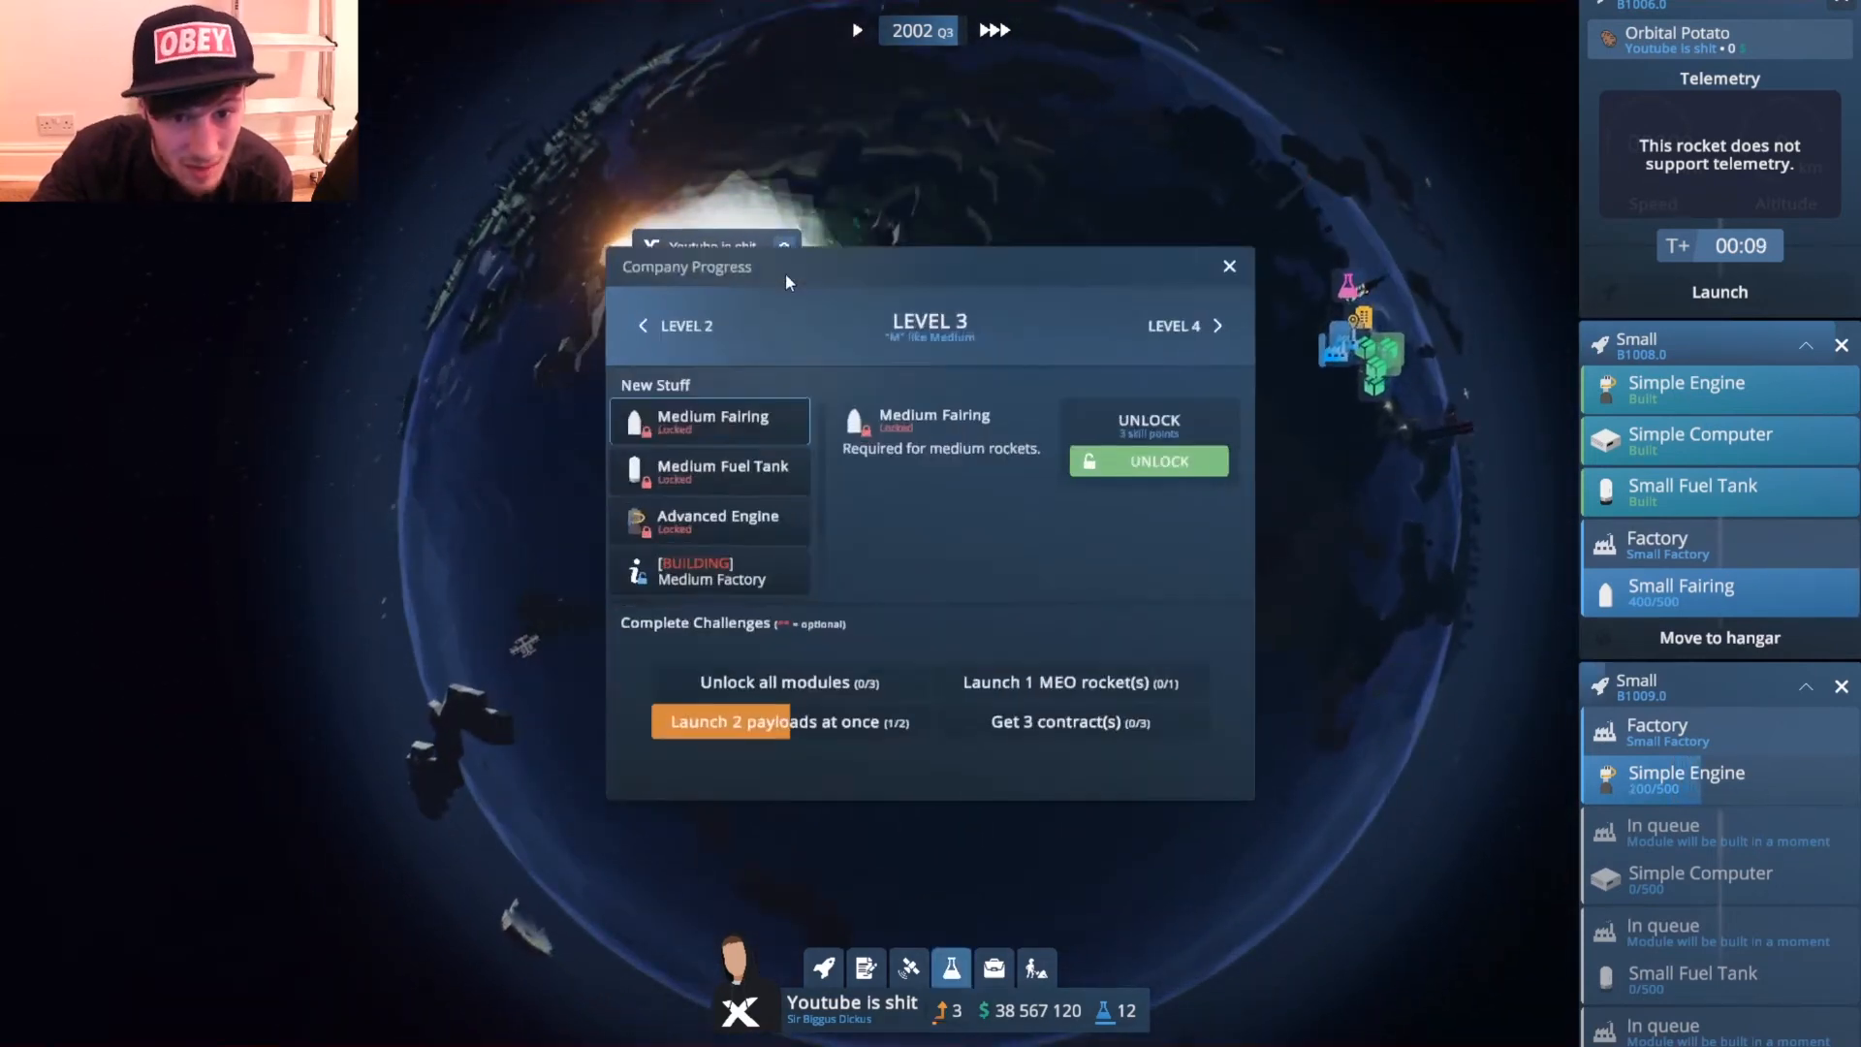
Unlock Medium Fairing, Medium Fuel Tank and Advanced Engine, then close Company Progress.
left_click(1145, 461)
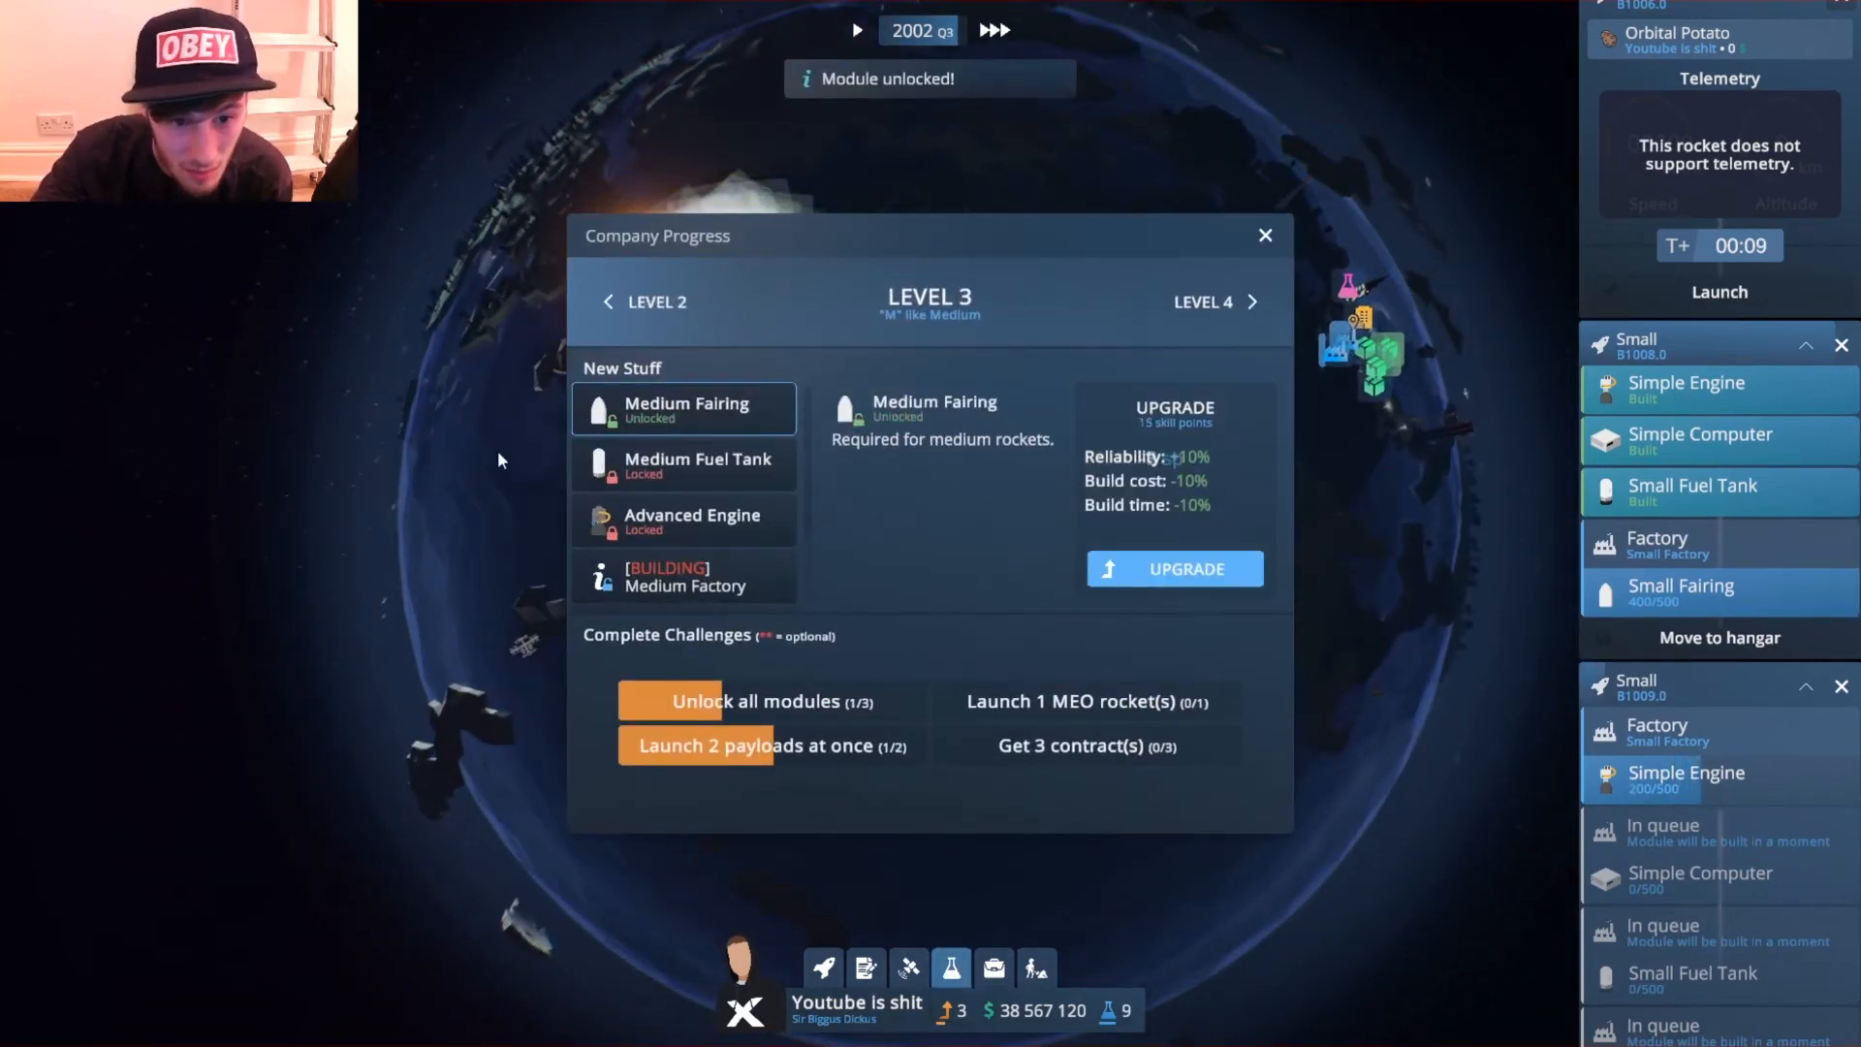
left_click(1173, 568)
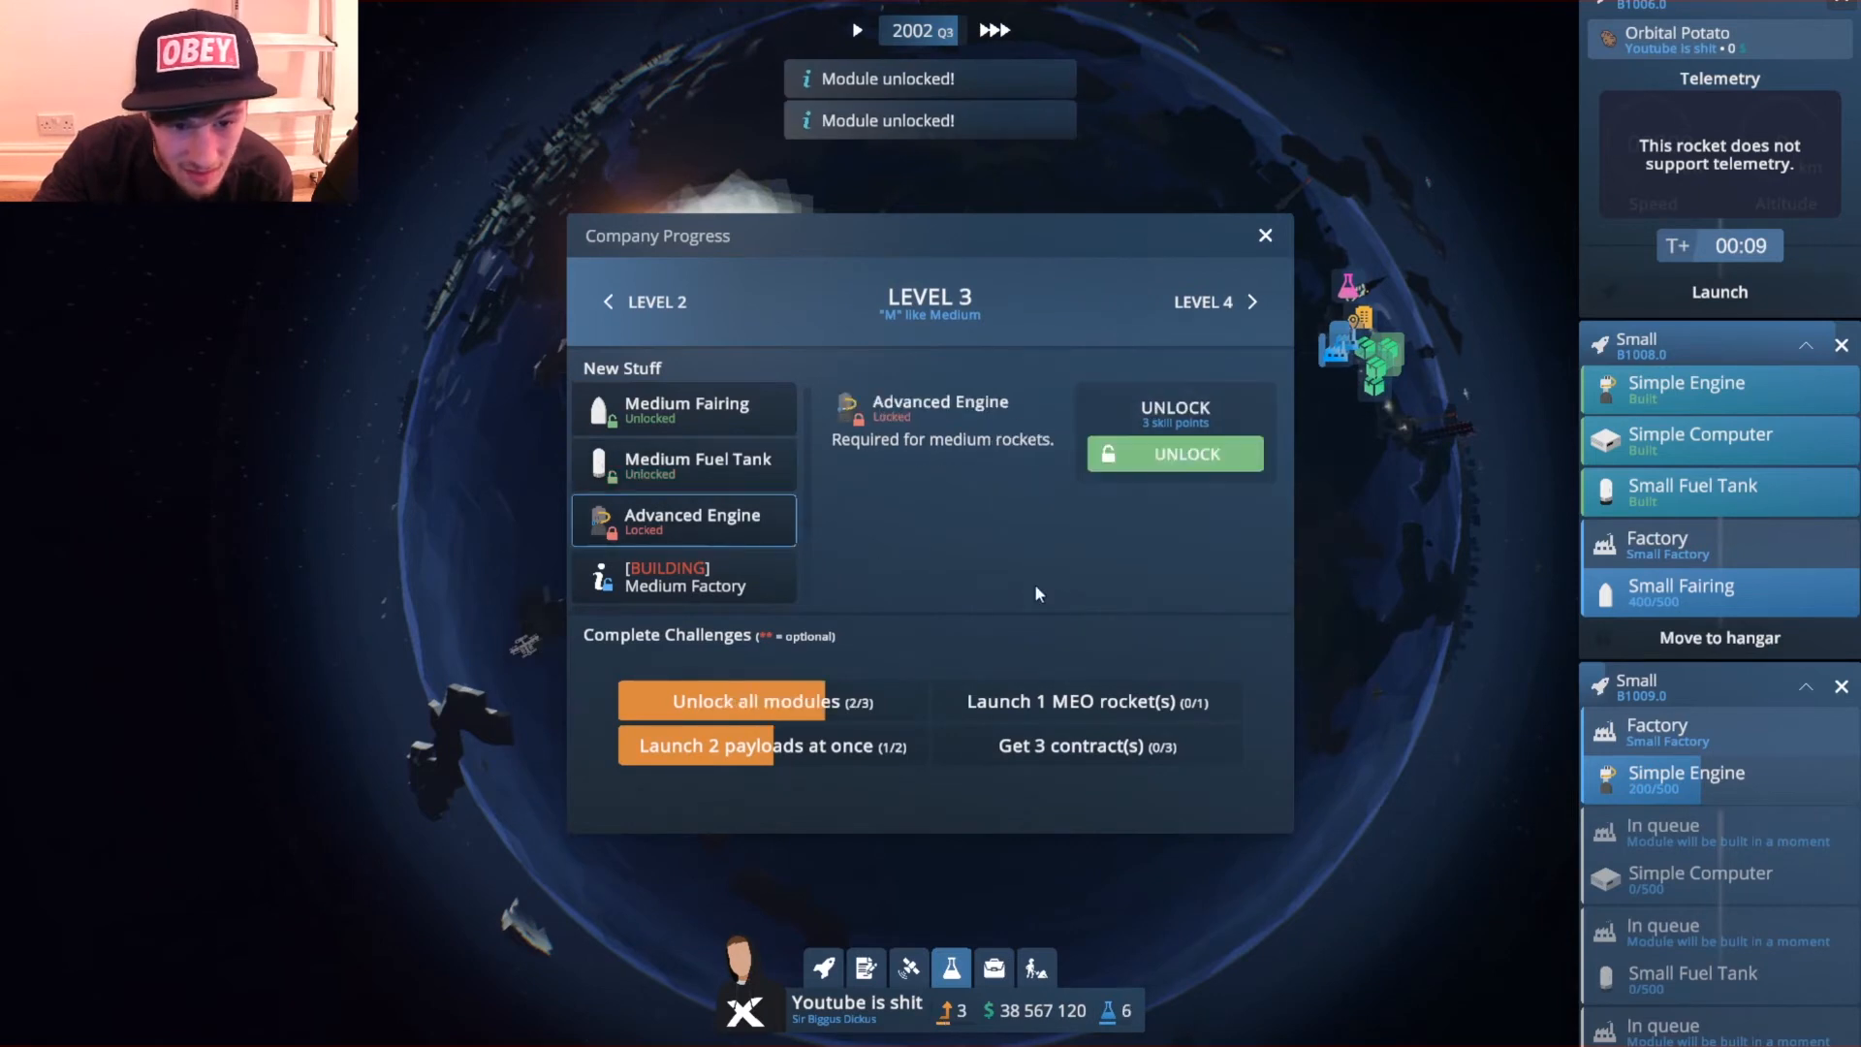
left_click(1173, 453)
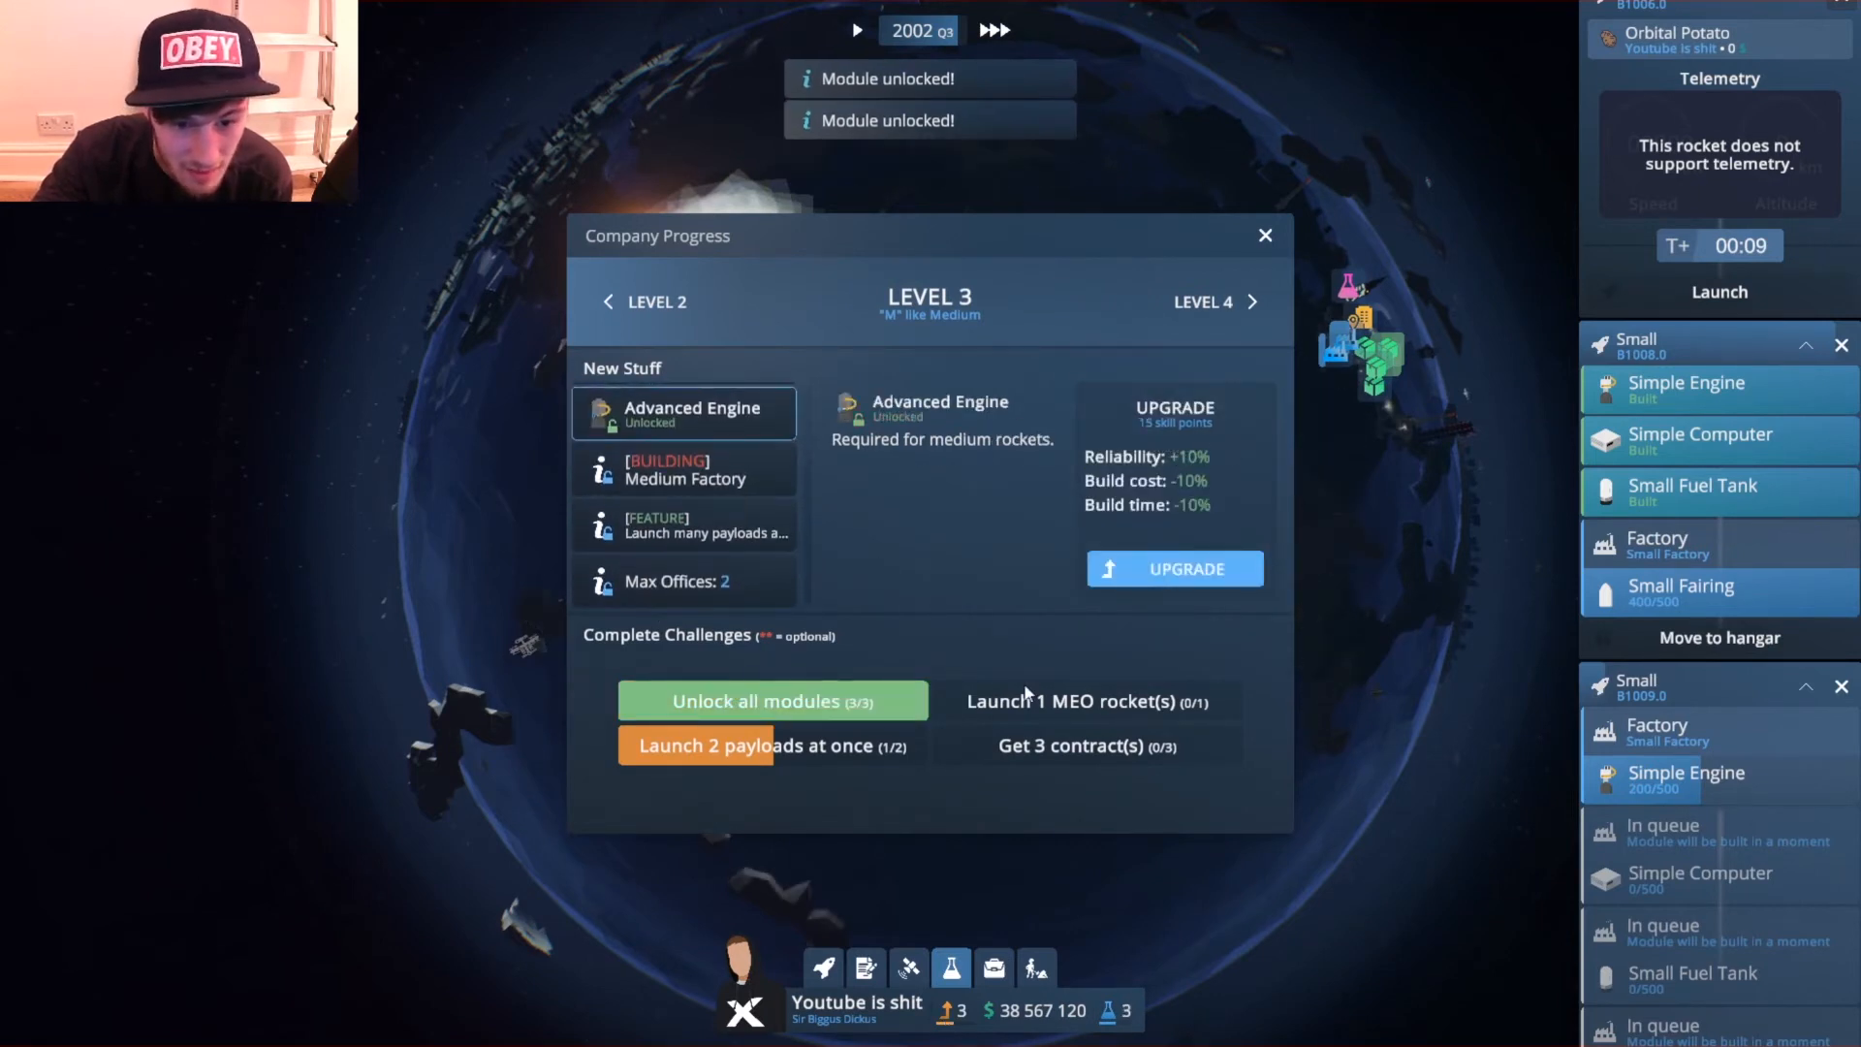
left_click(1264, 235)
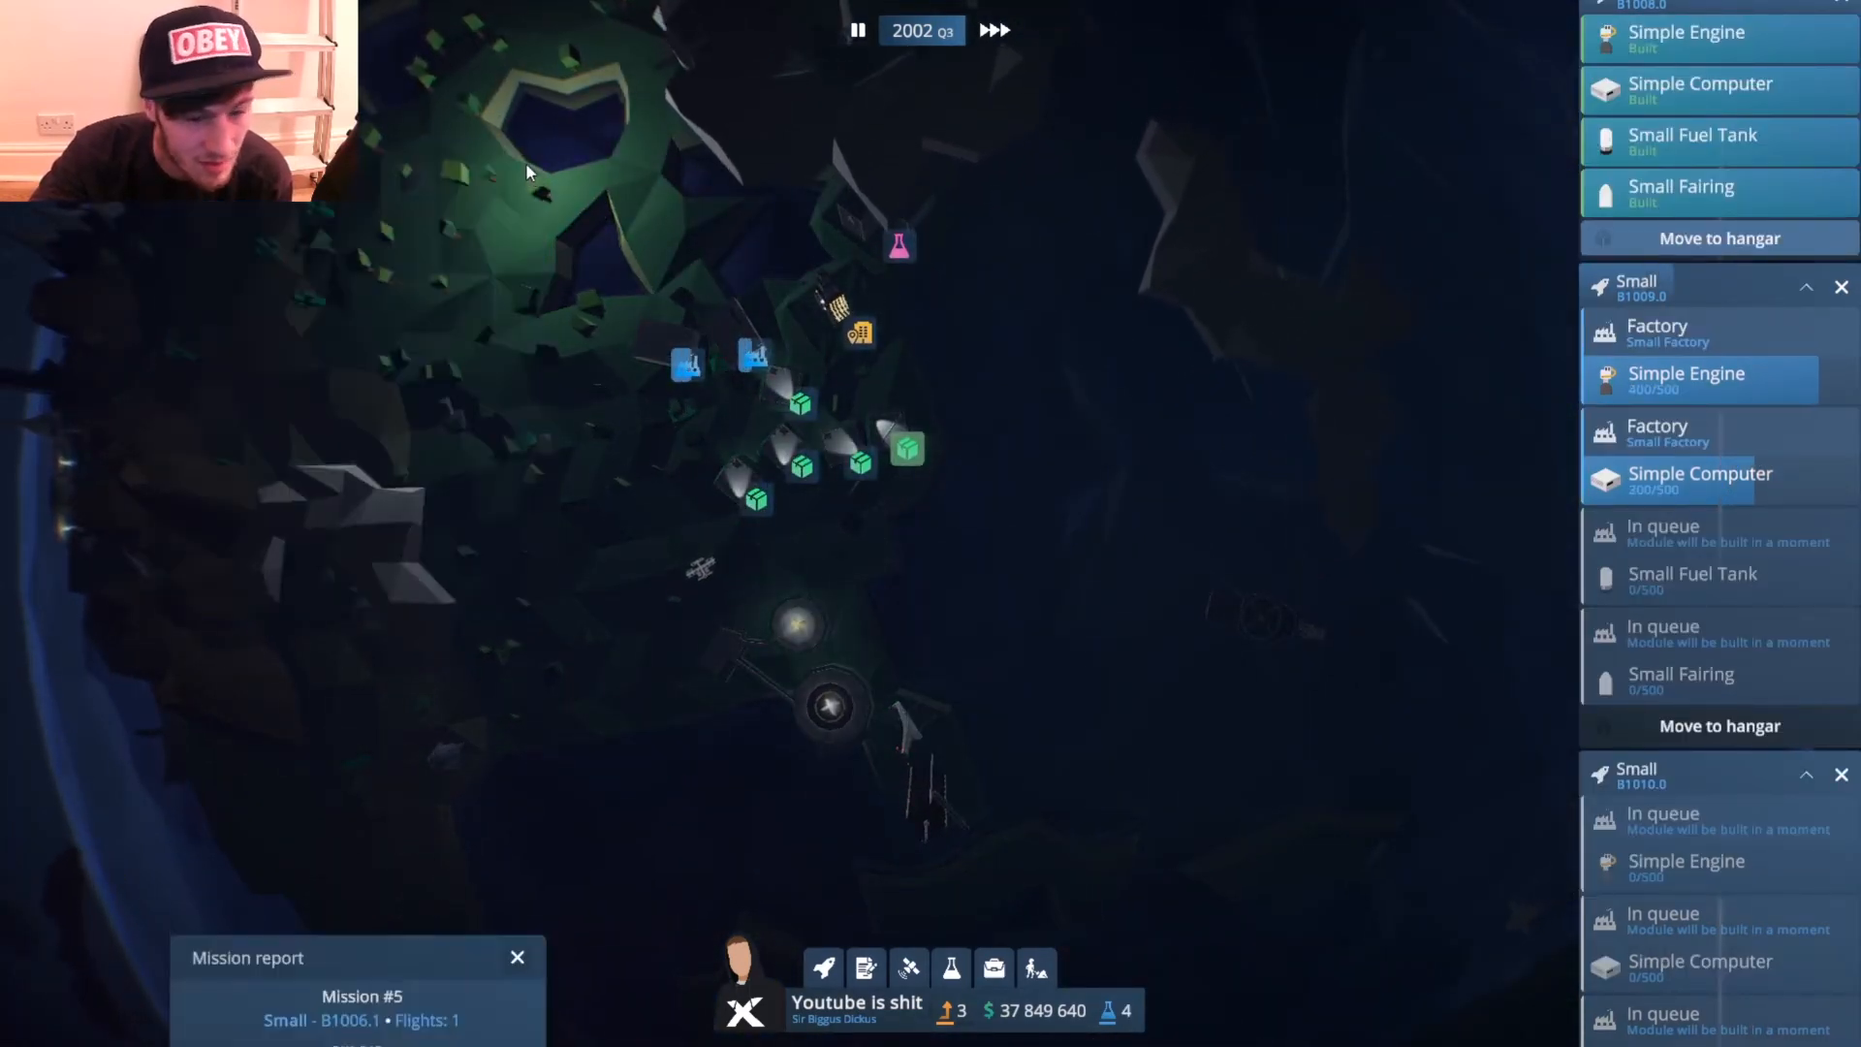
Place another building at the base and bring up the new Boostwerk contract offer.
left_click(865, 967)
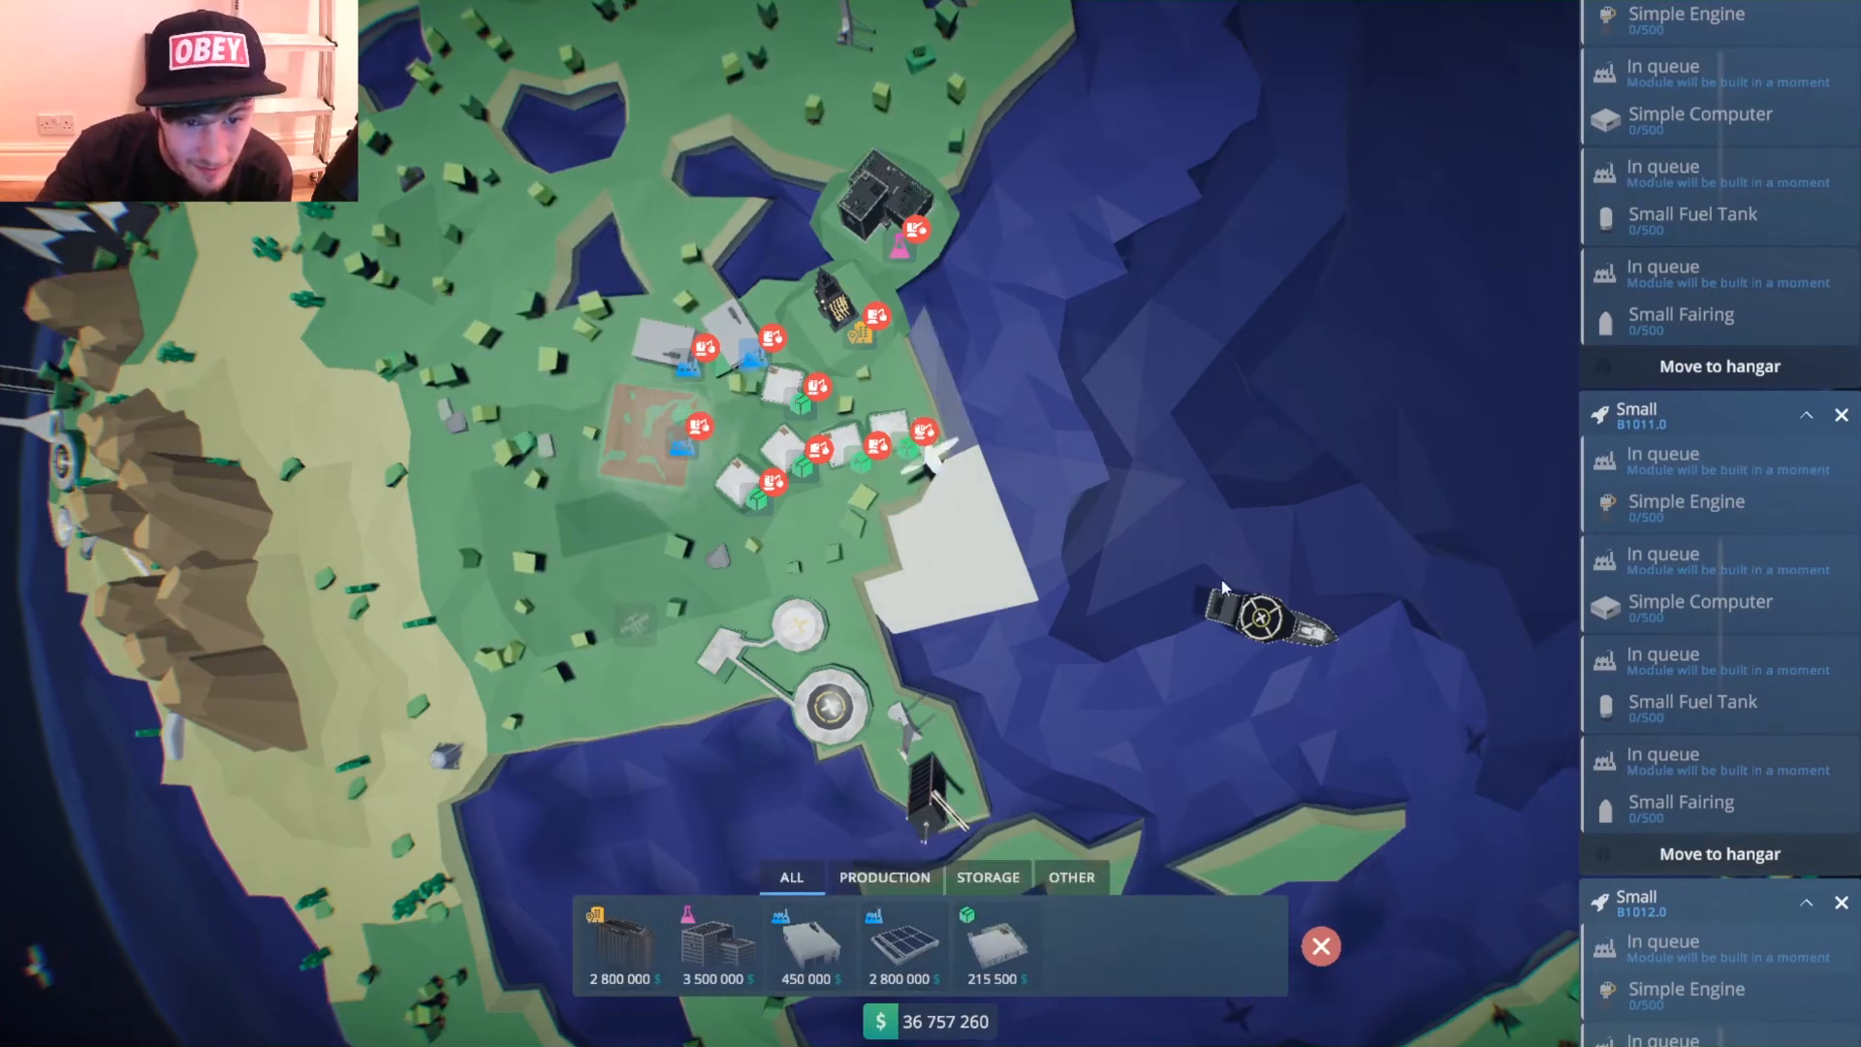
left_click(1320, 946)
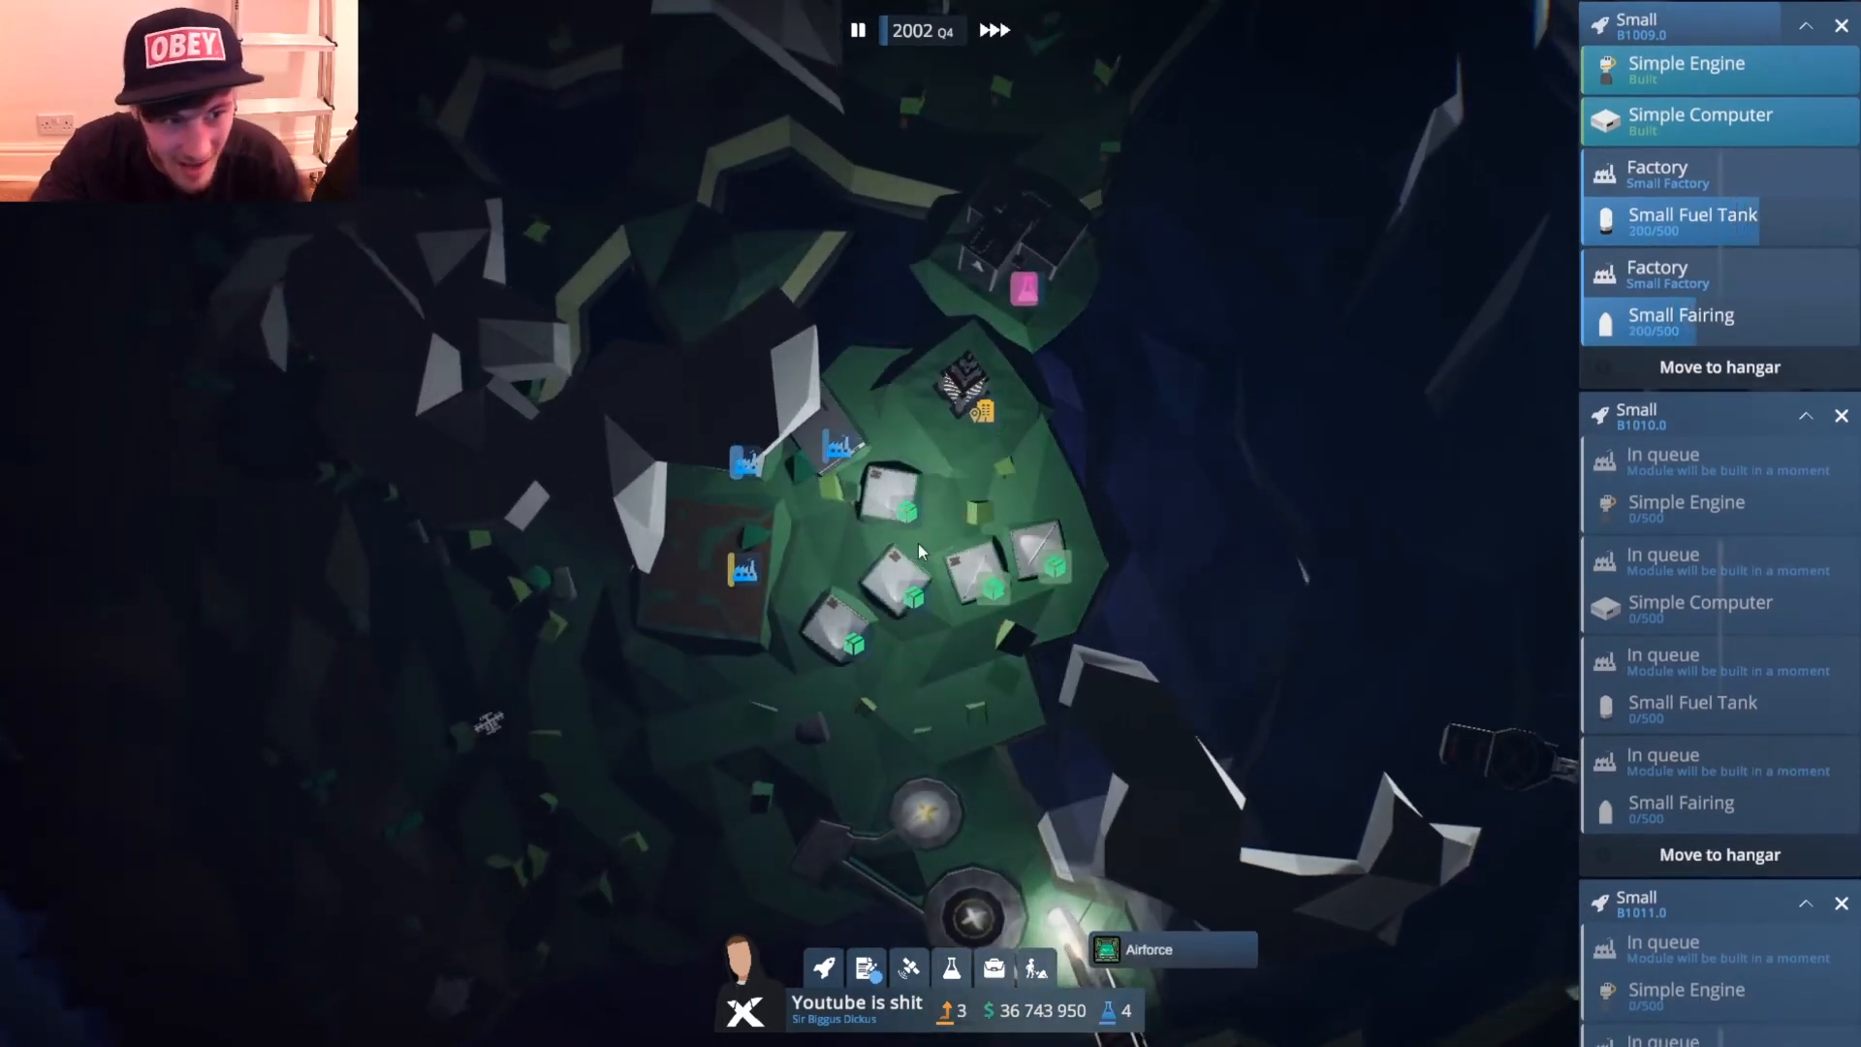
left_click(865, 967)
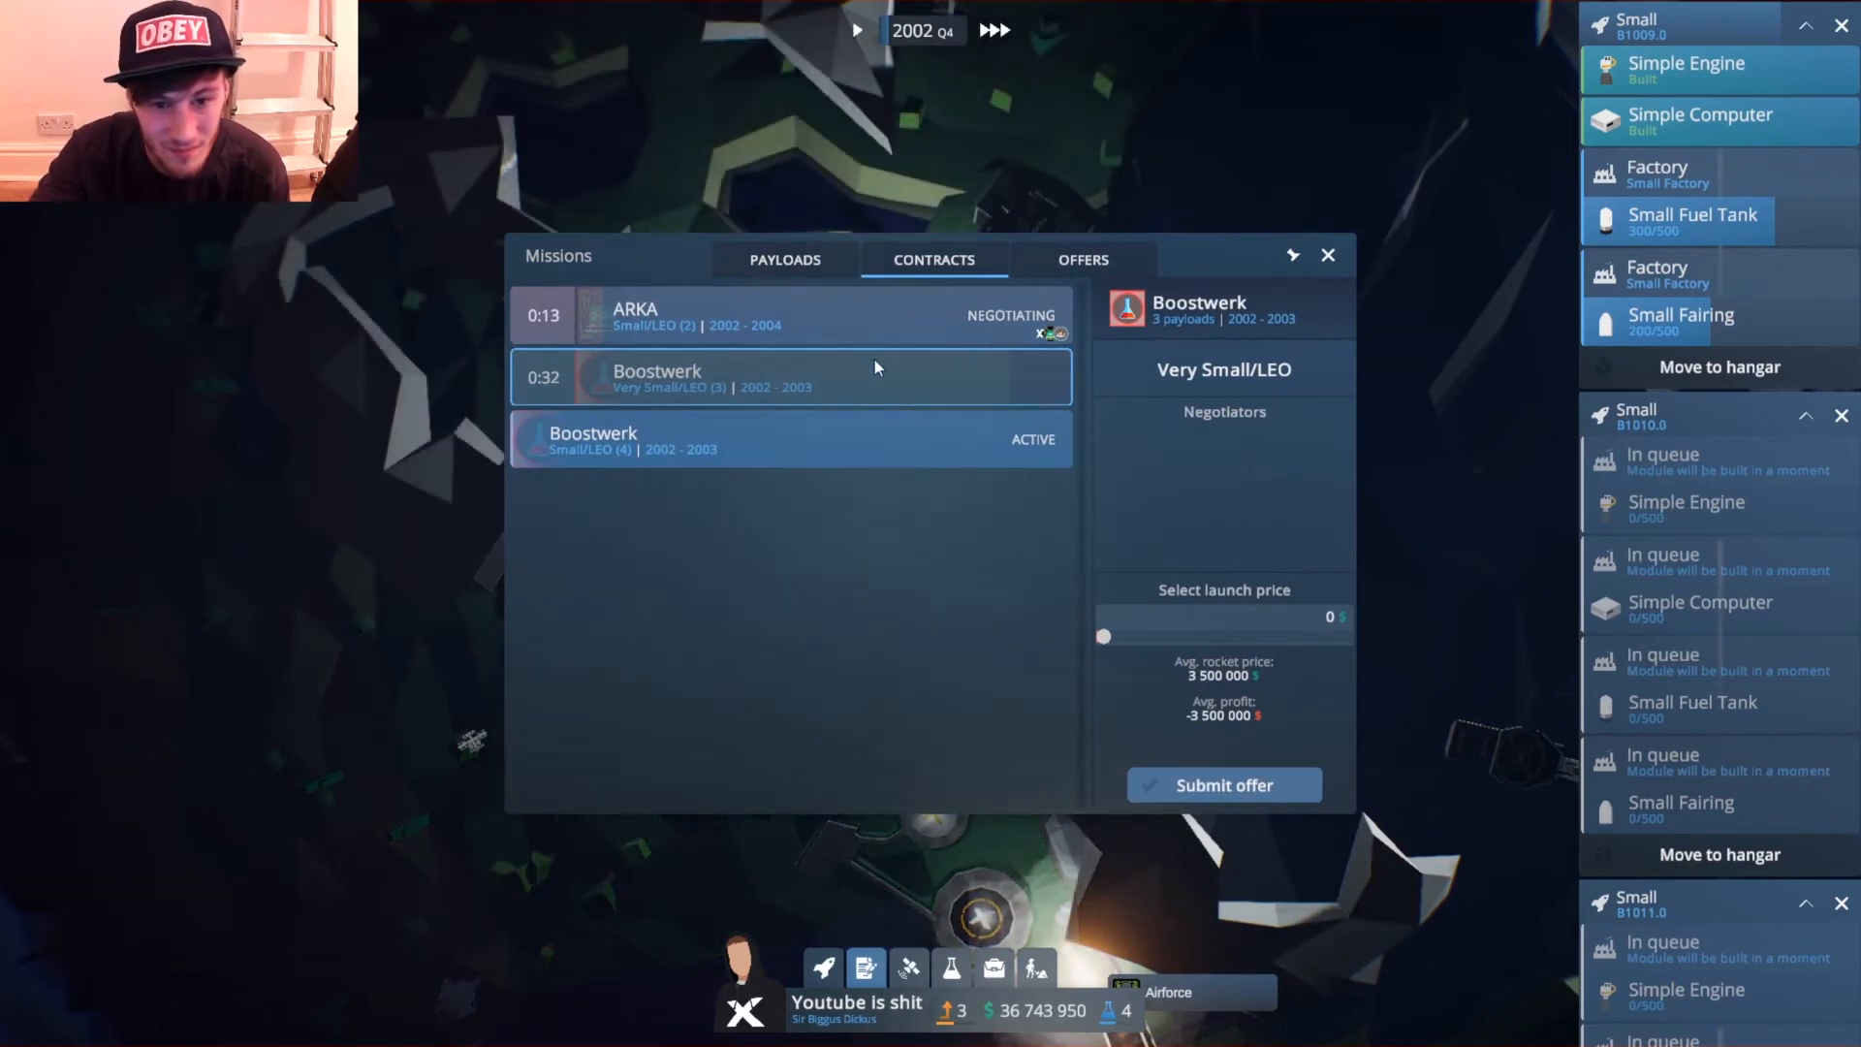
Bid 4 596 260 on Boostwerk's Very Small/LEO contract, then view the Small rocket vehicles.
left_click(783, 314)
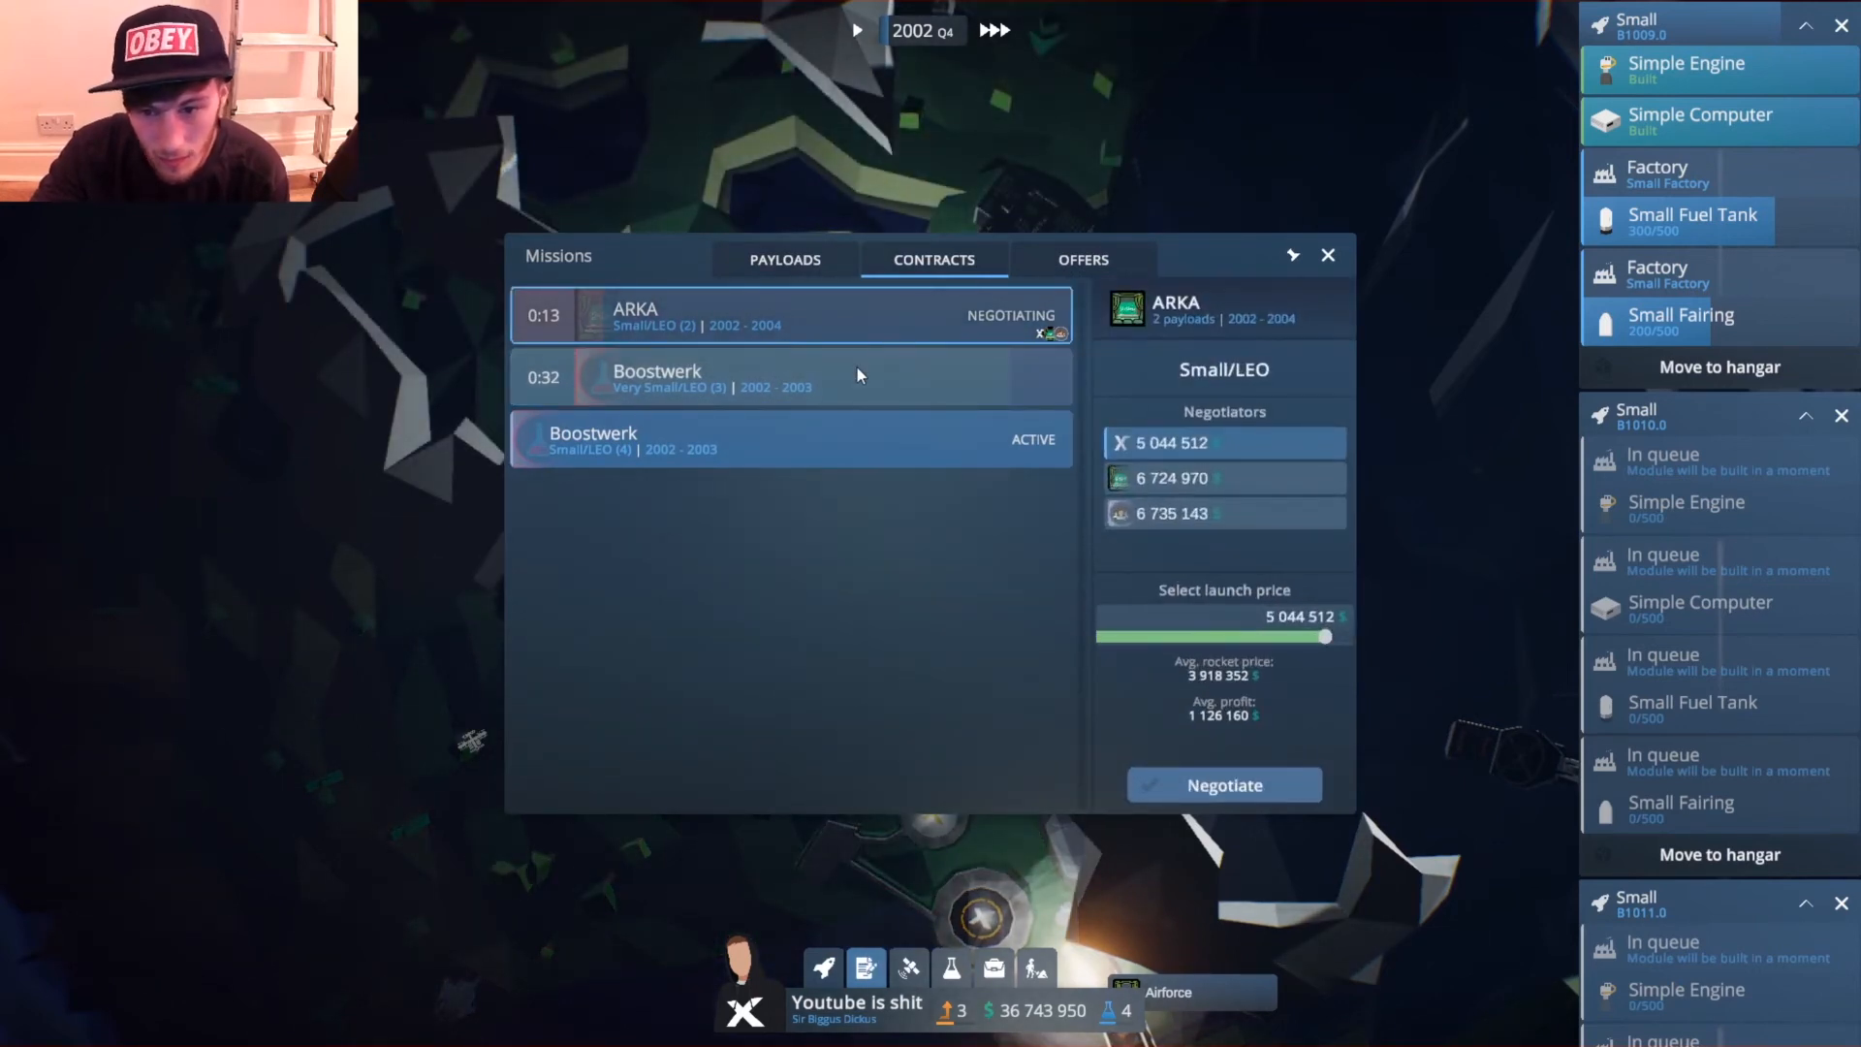
left_click(789, 378)
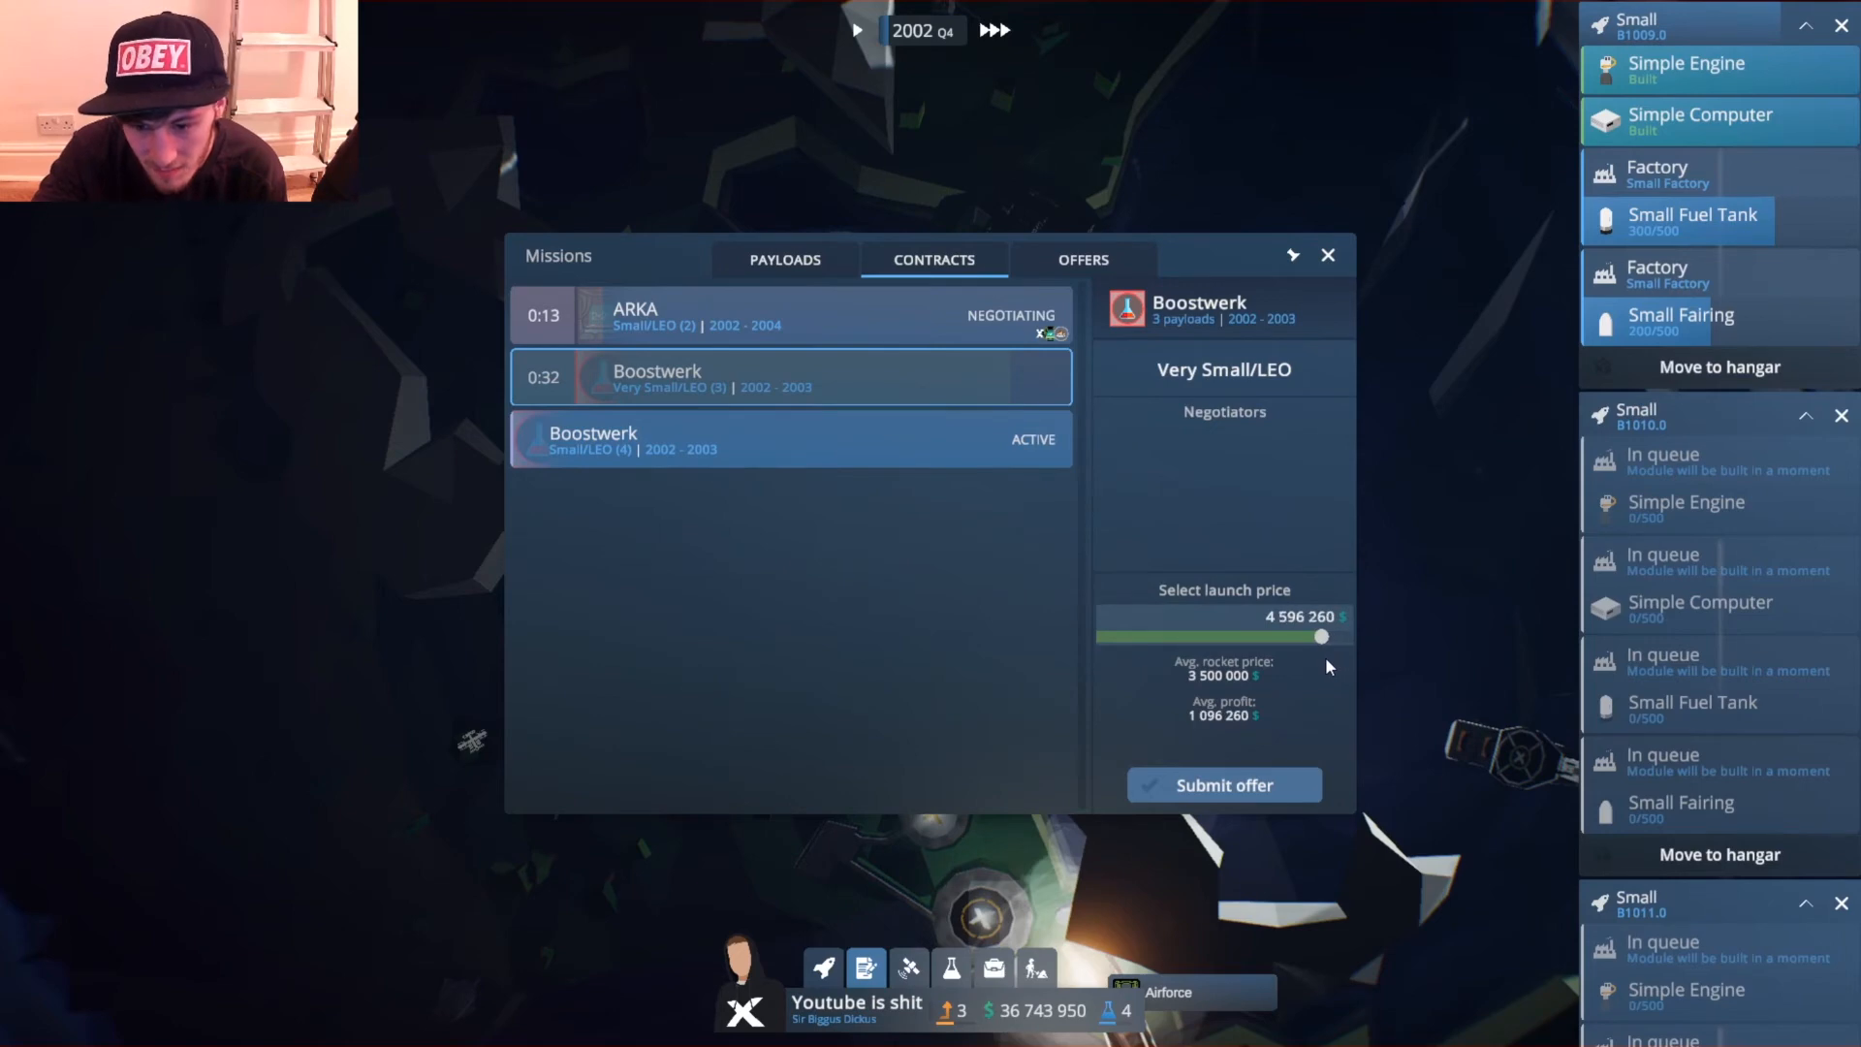
left_click(1224, 785)
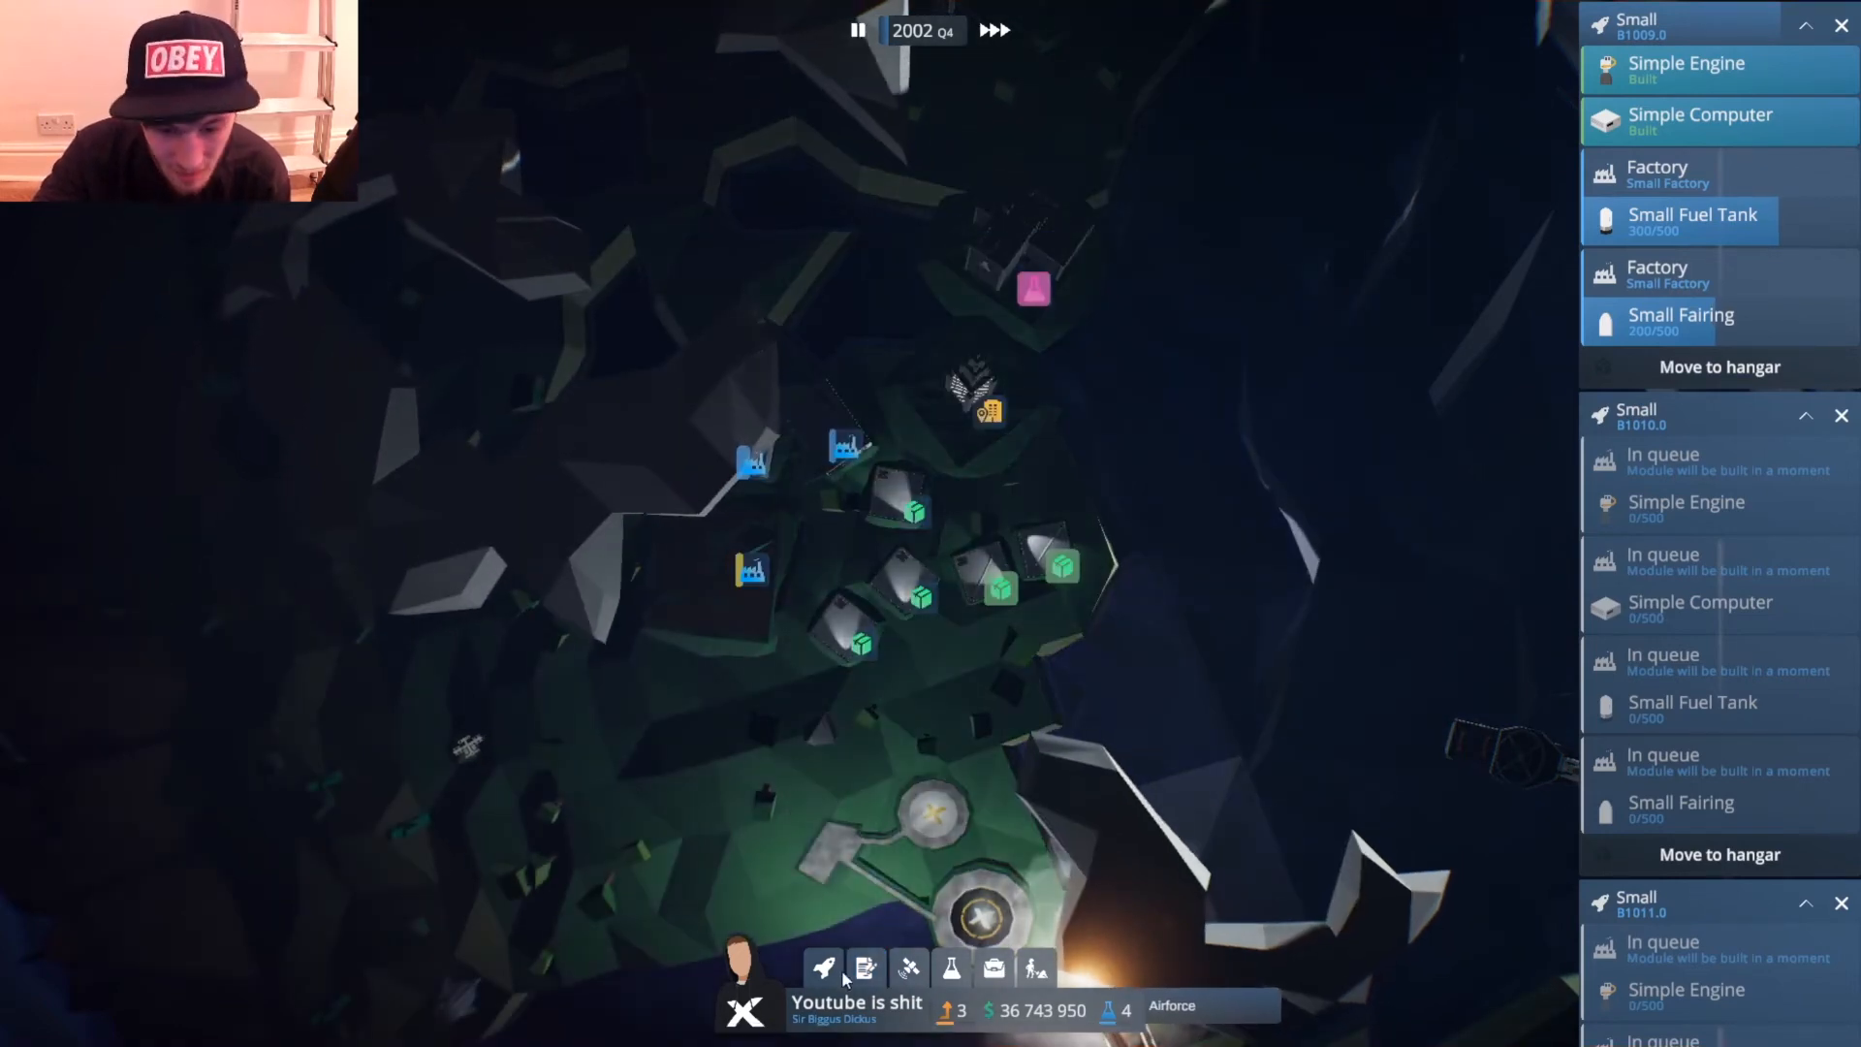
left_click(822, 969)
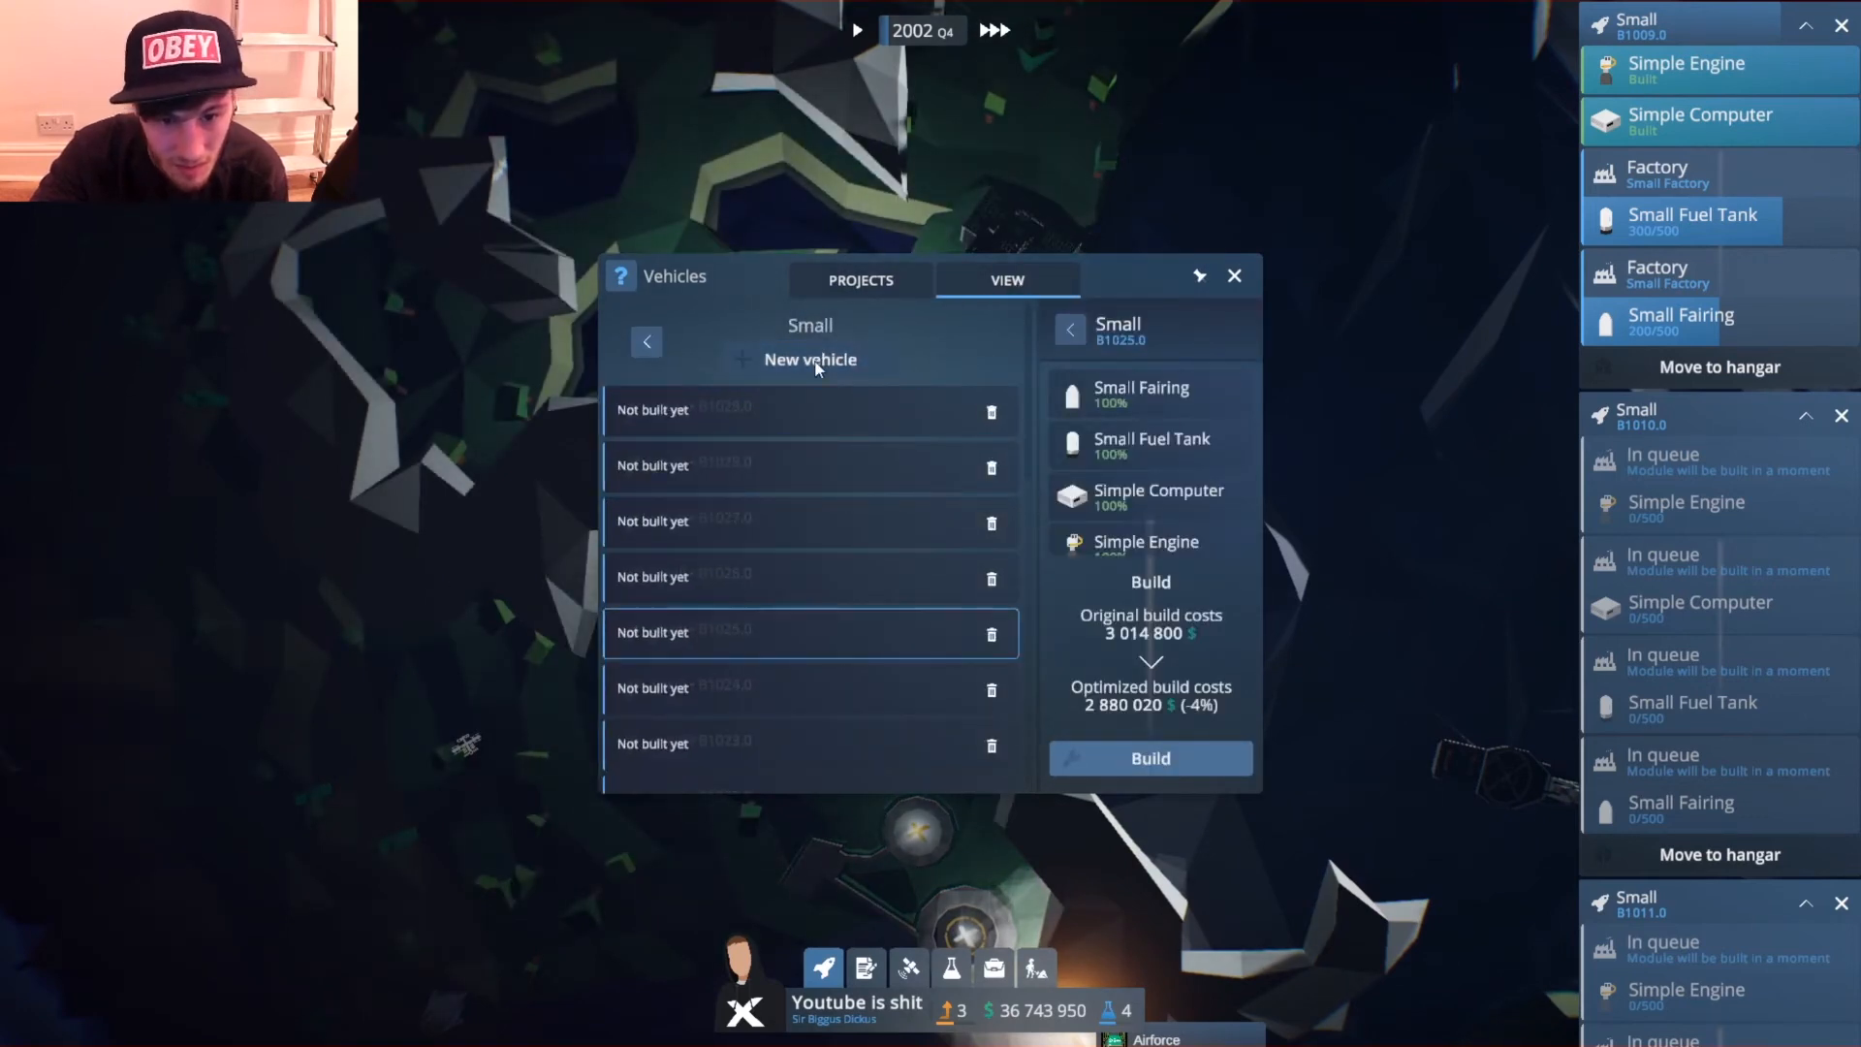
Create a Medium rocket project named Med and return to the Boostwerk and ARKA negotiations.
scroll("down", 3)
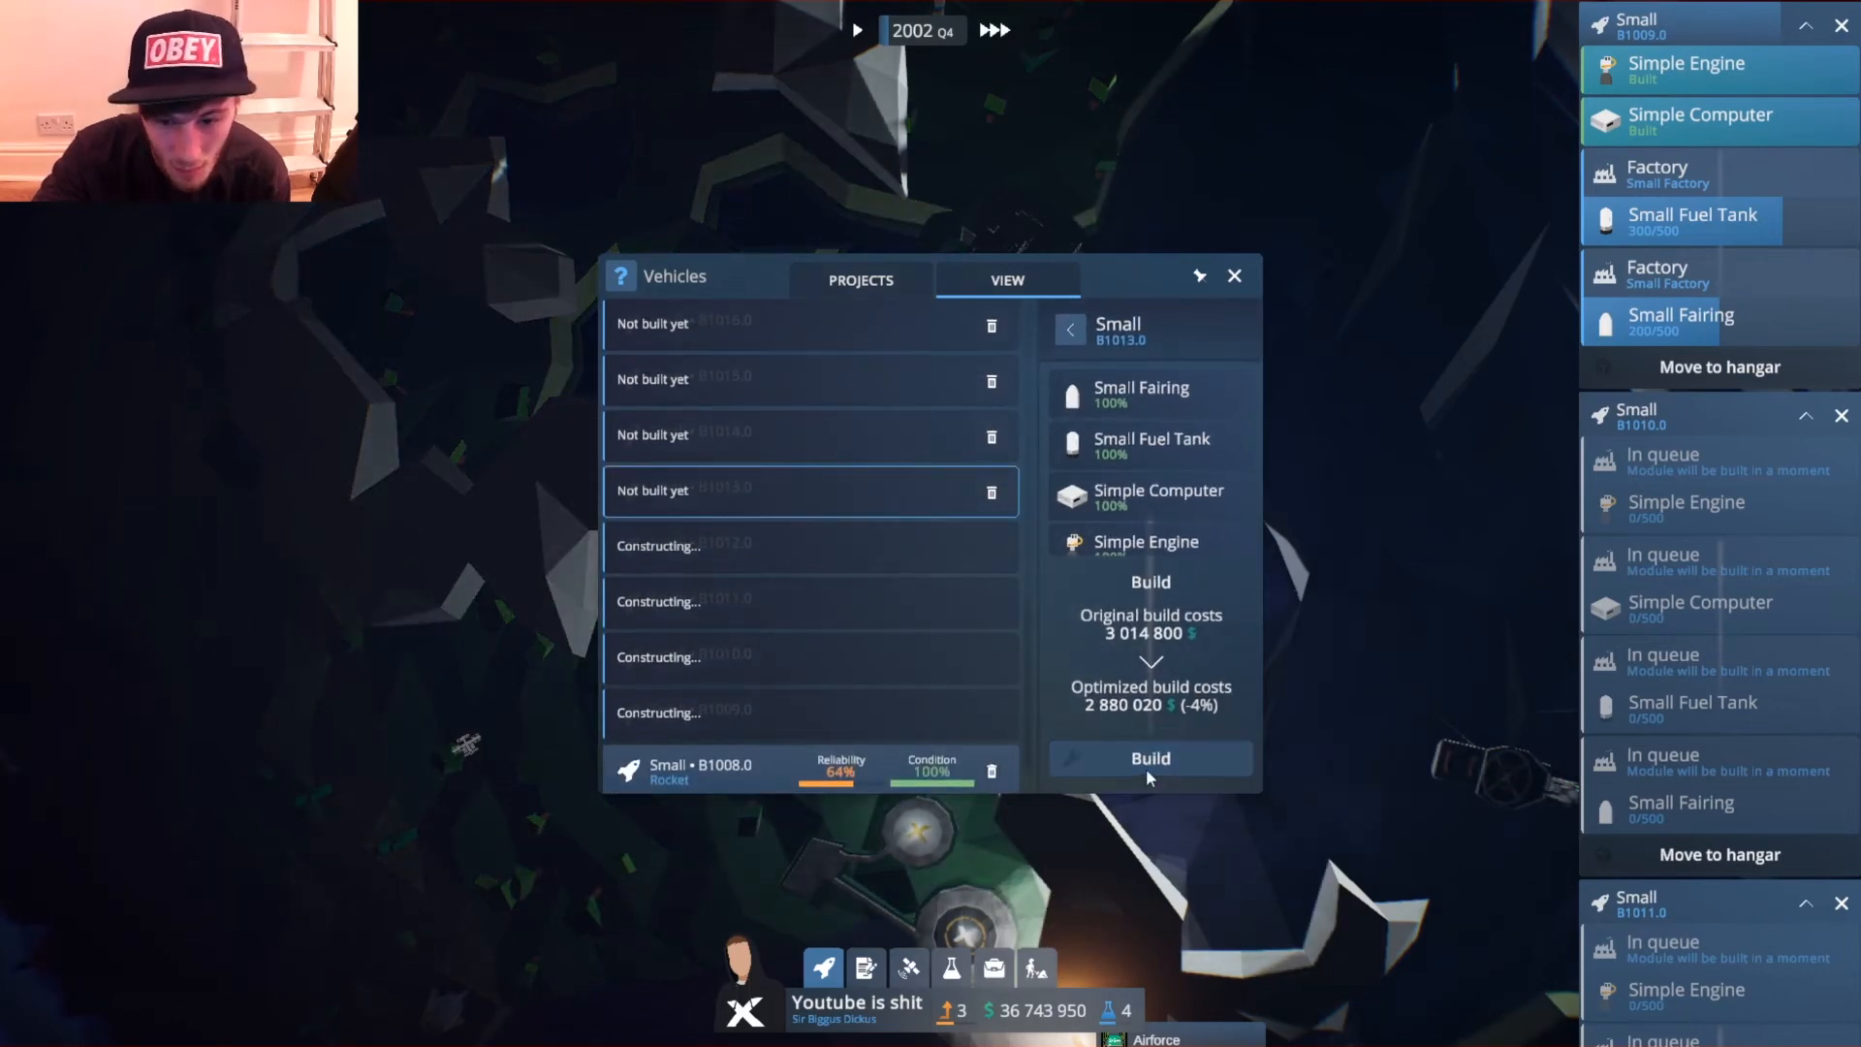
left_click(1149, 758)
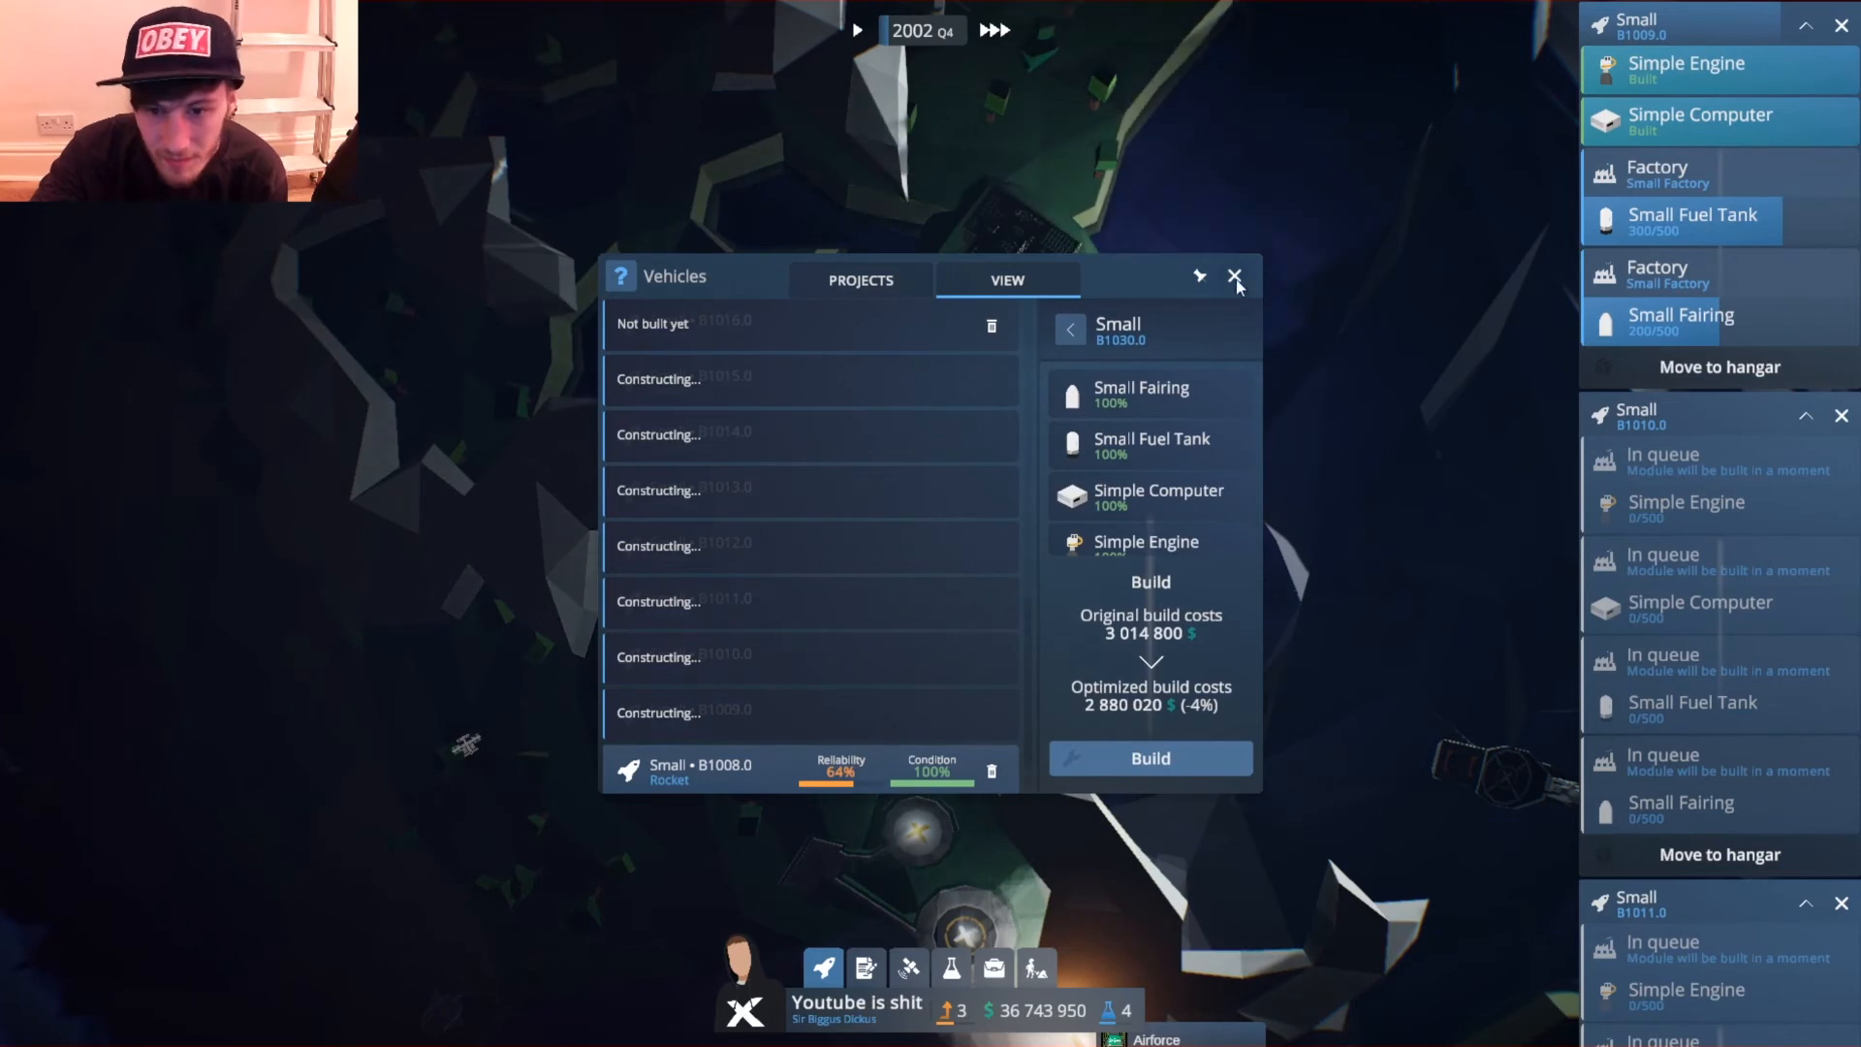
left_click(1198, 275)
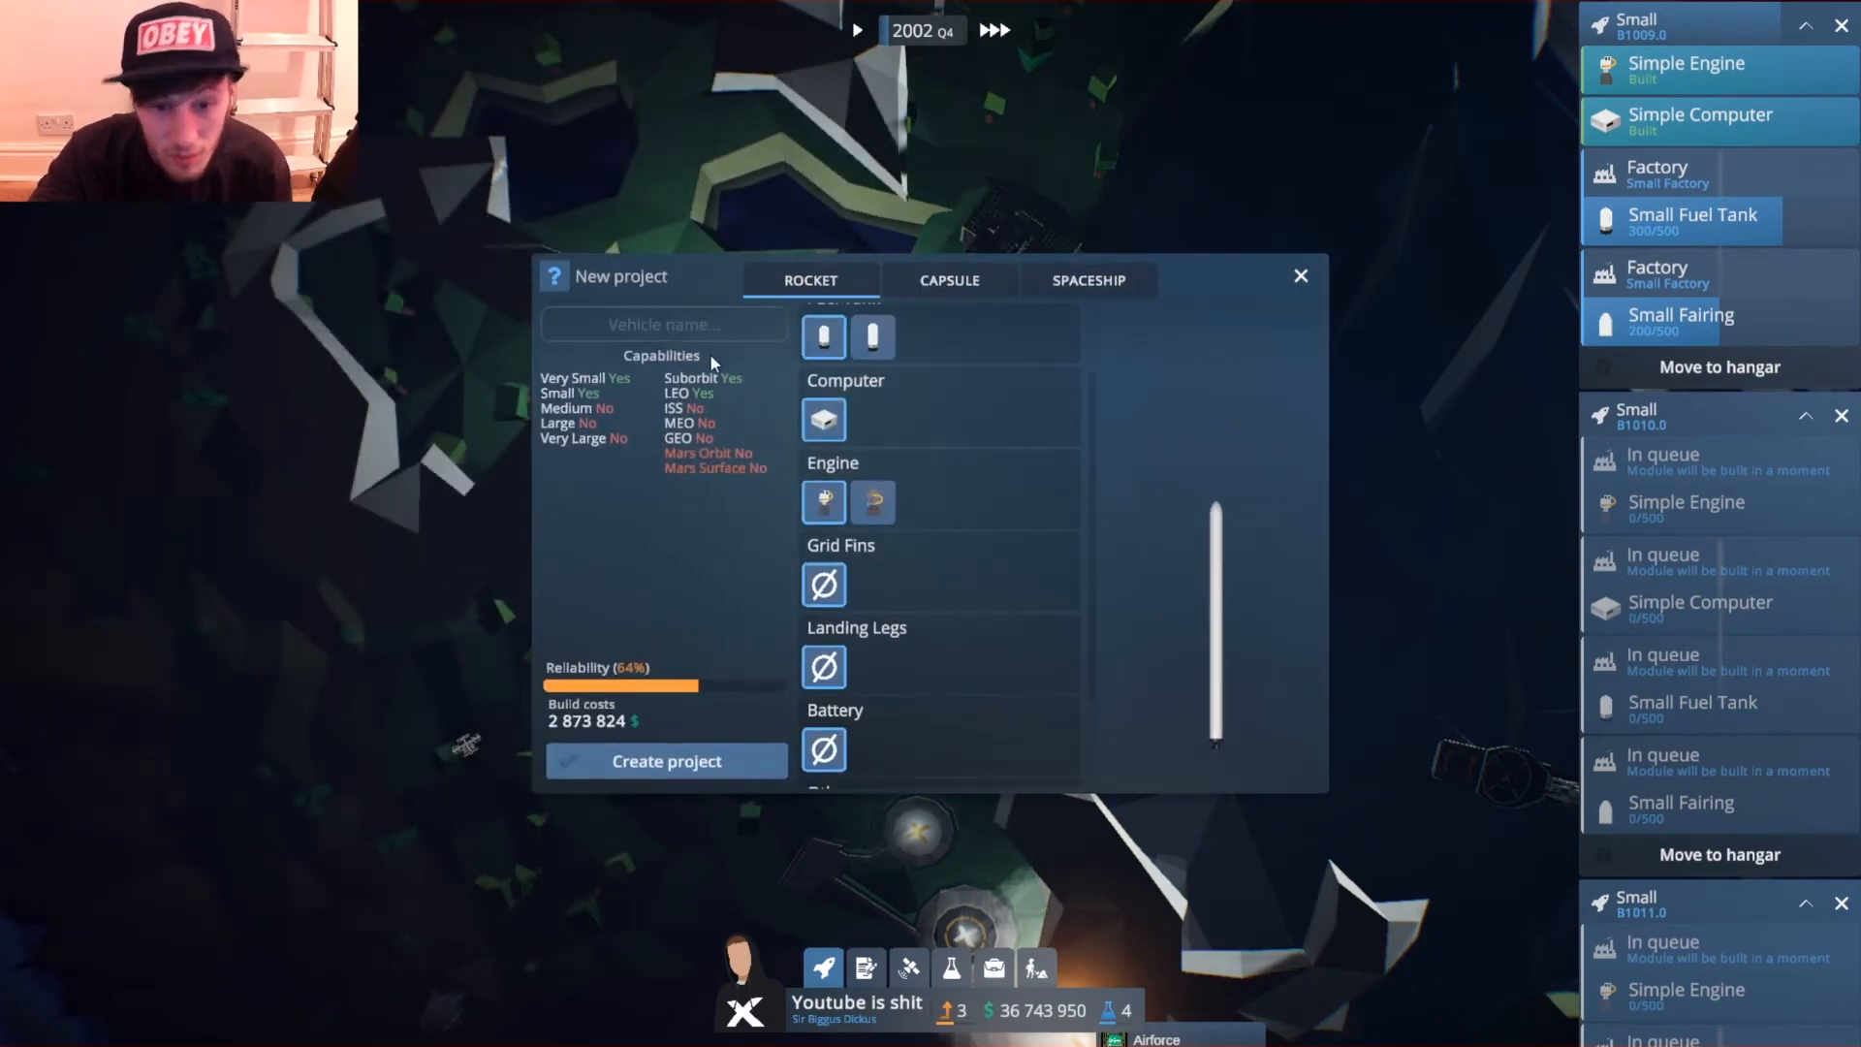
type("Me")
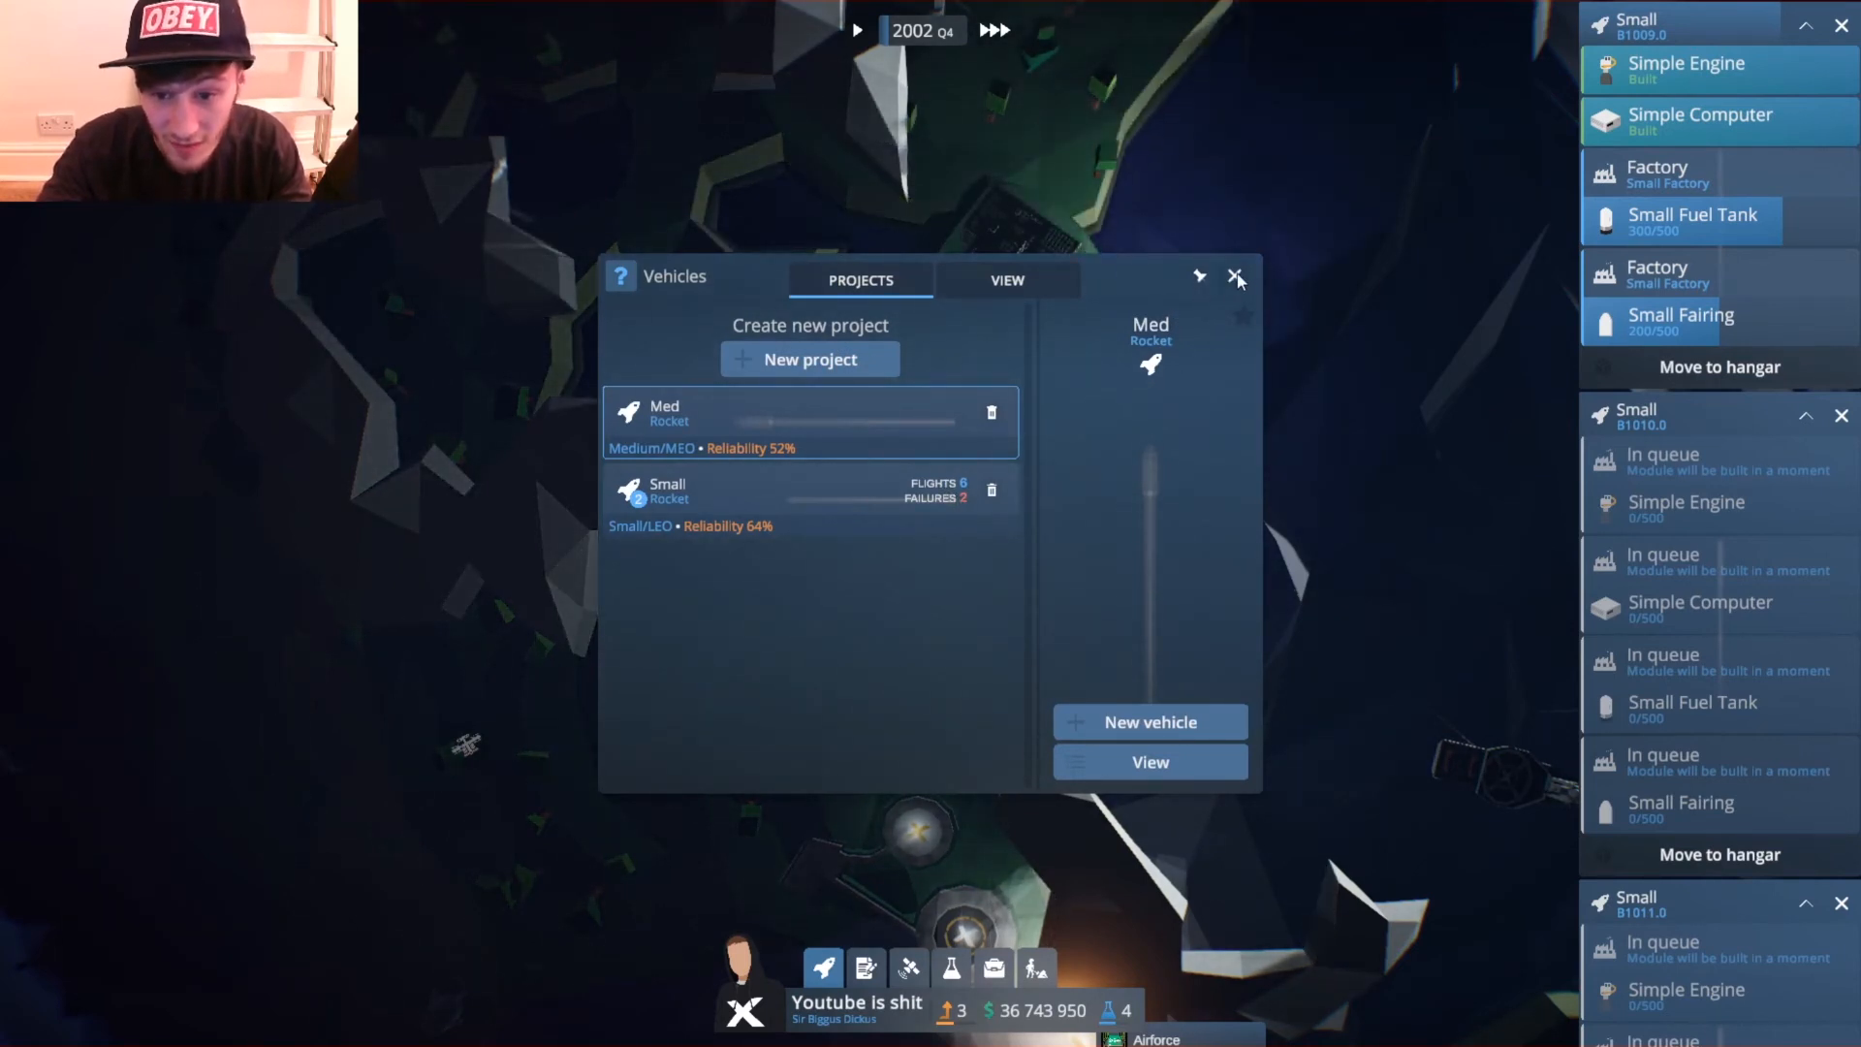
left_click(1237, 275)
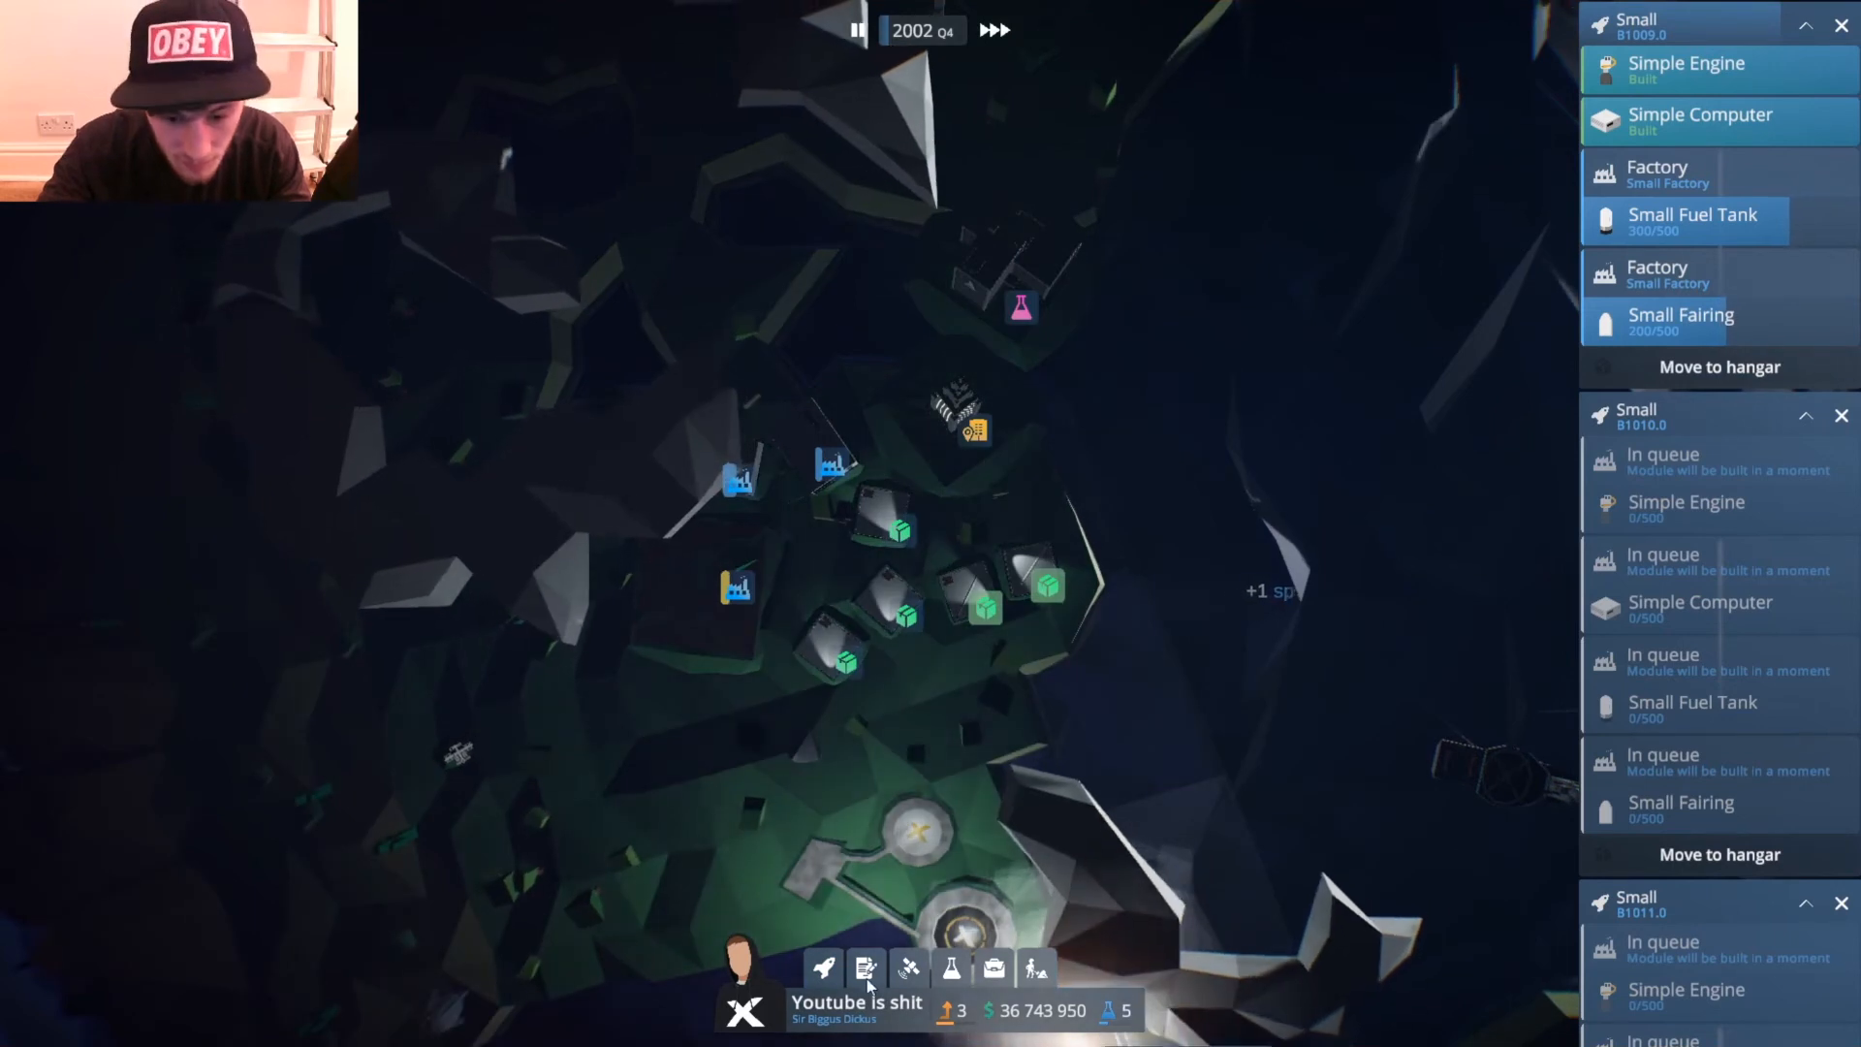
left_click(864, 967)
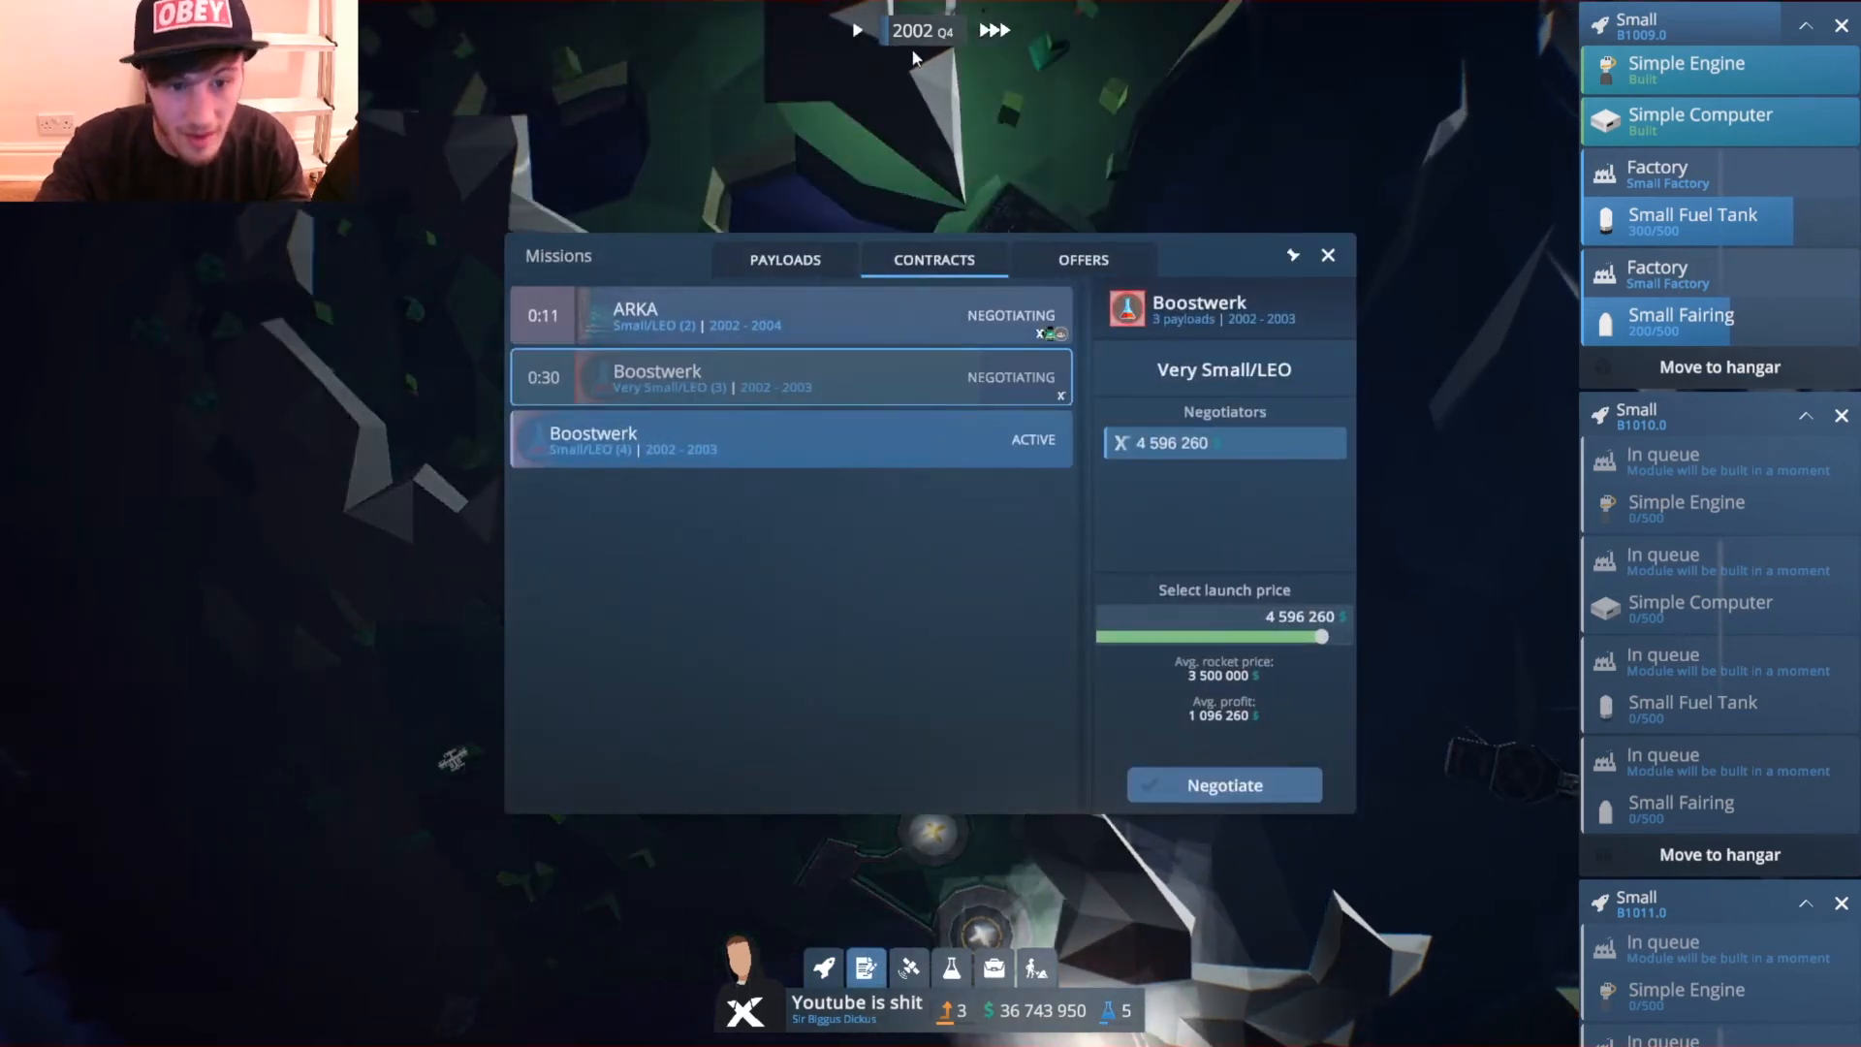
Win the Boostwerk Very Small/LEO contract at 4 596 260 and dismiss the ISS news.
left_click(855, 29)
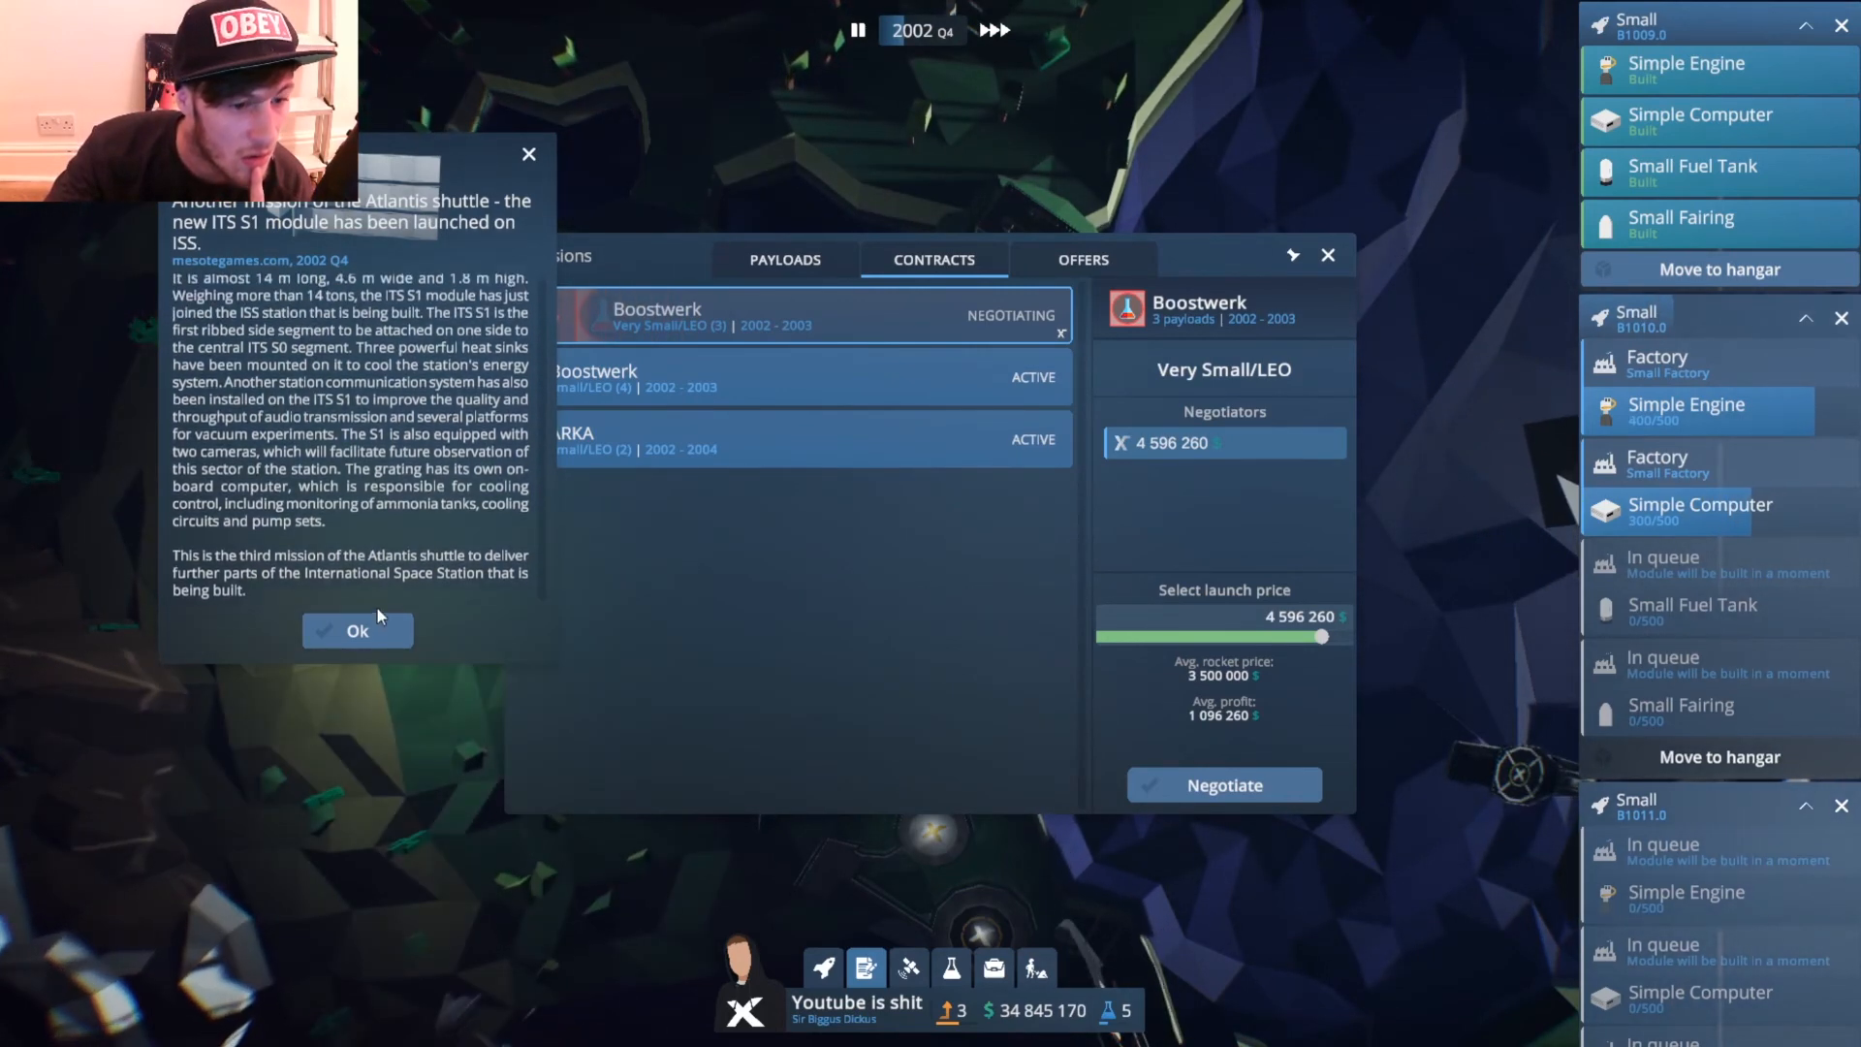
left_click(356, 630)
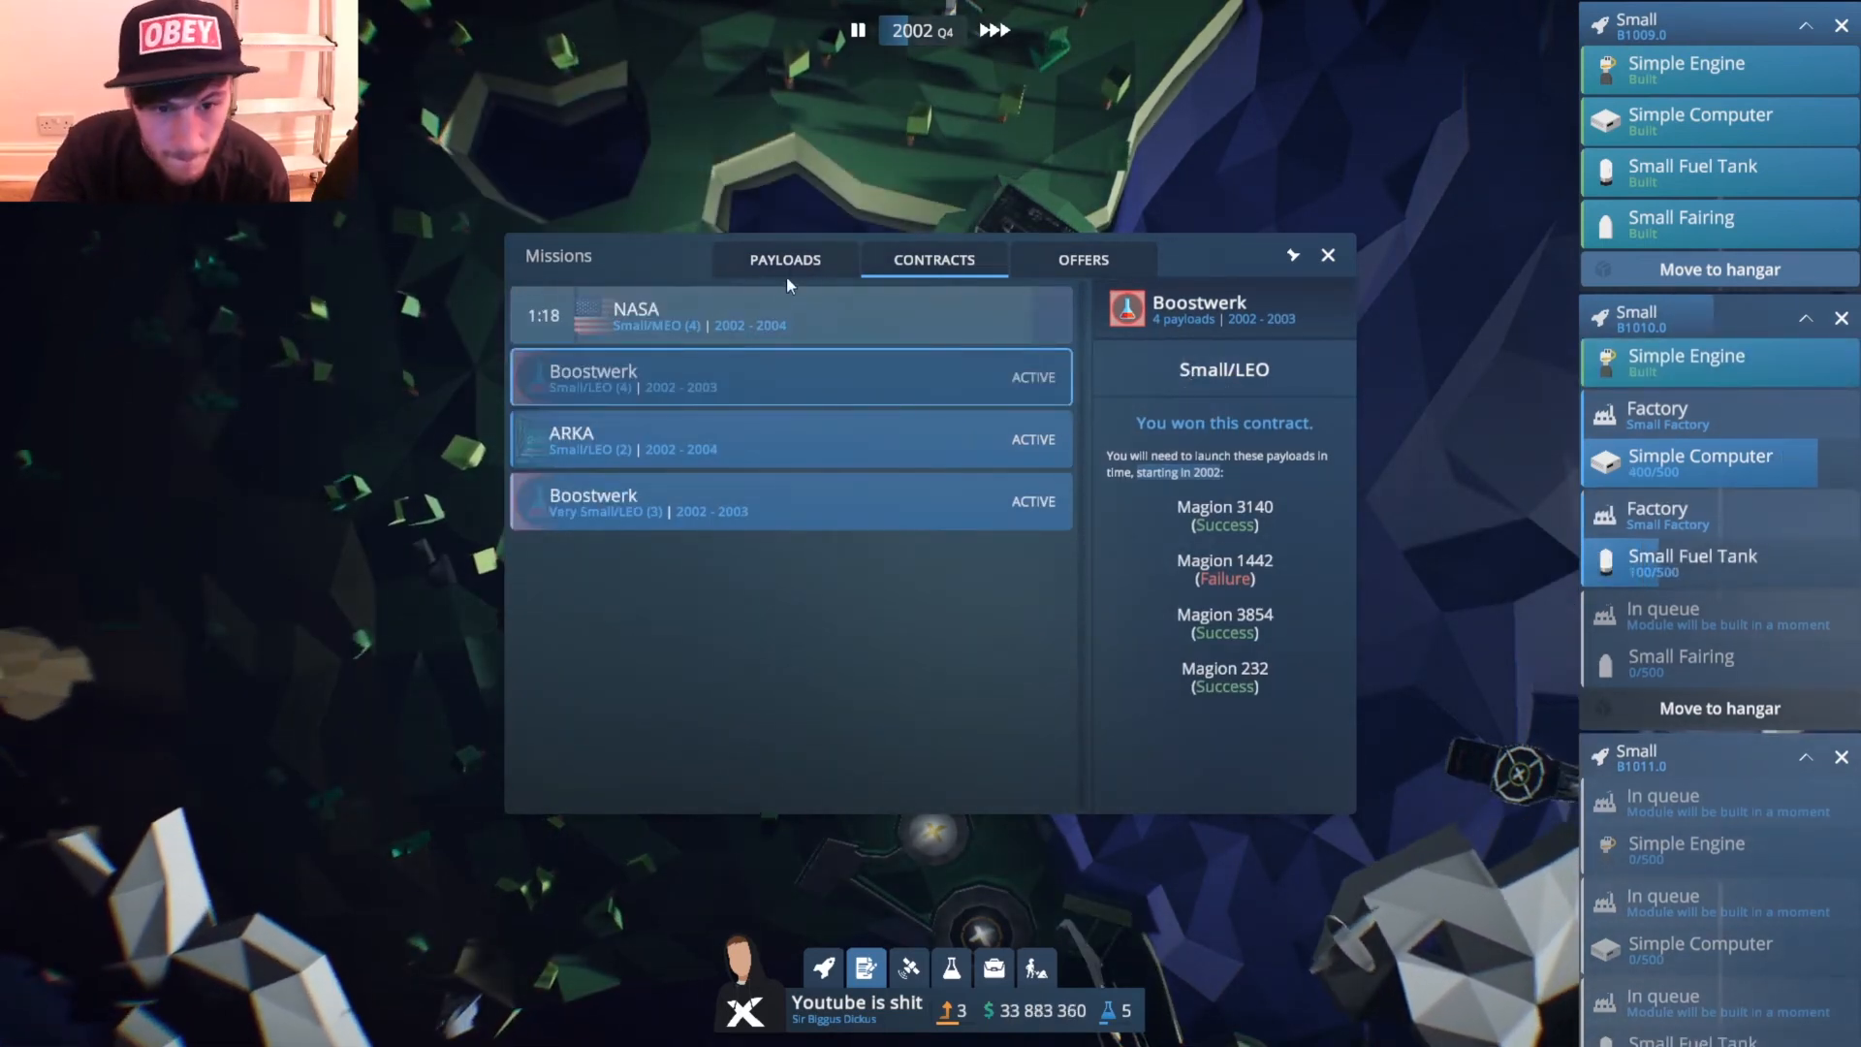
Send all three Boostwerk Goliat payloads up on Small rockets via Launch All.
left_click(783, 258)
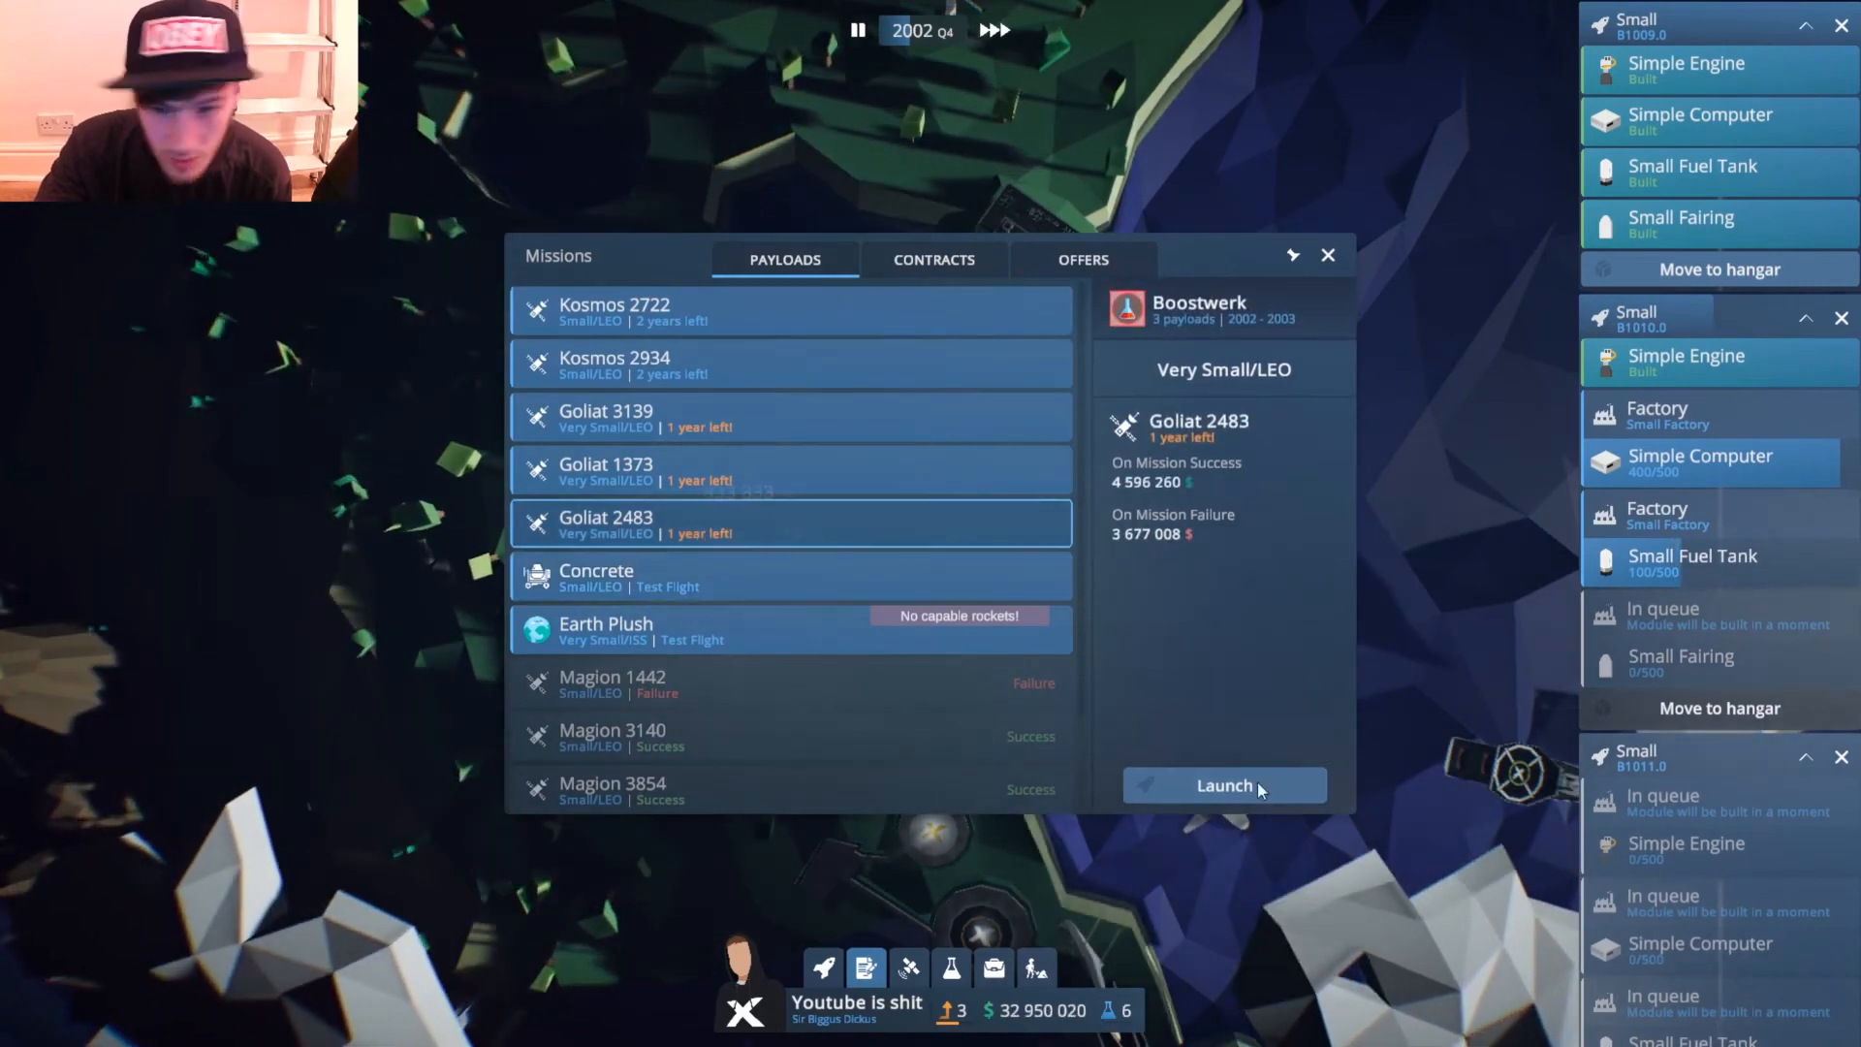
left_click(1223, 785)
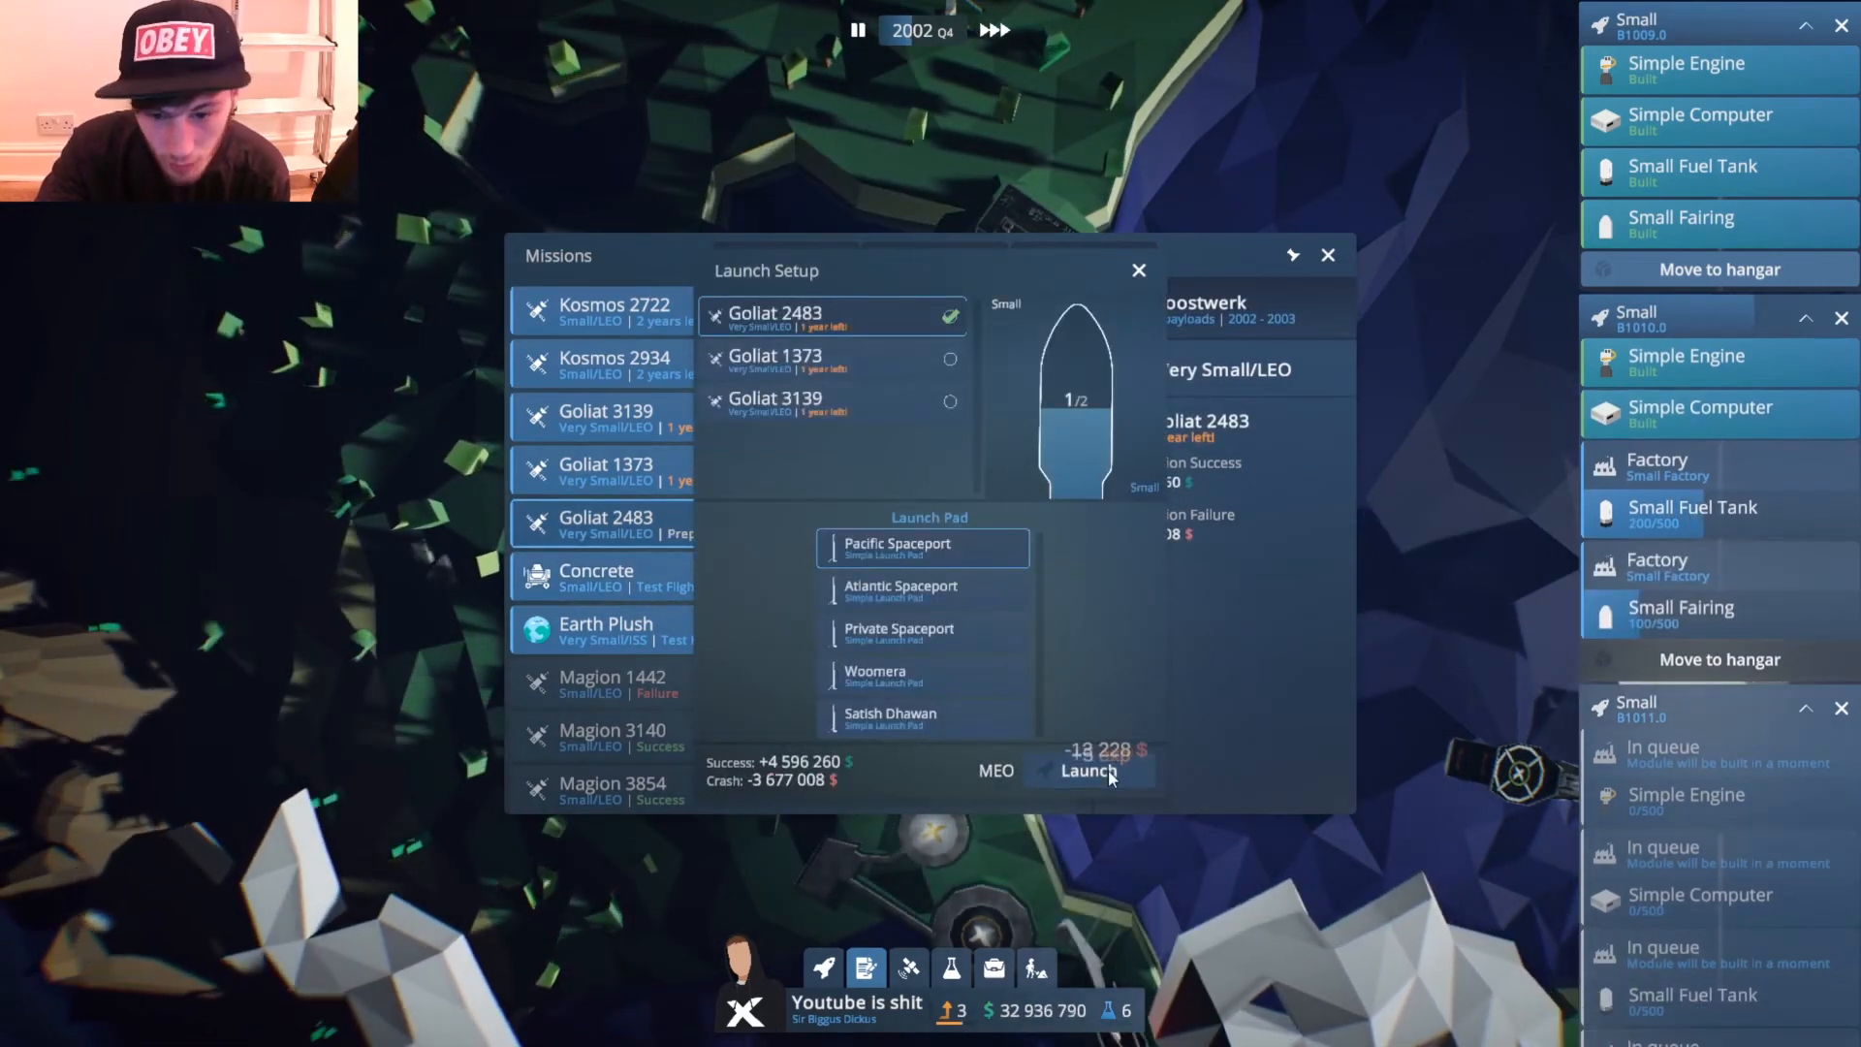
left_click(1086, 770)
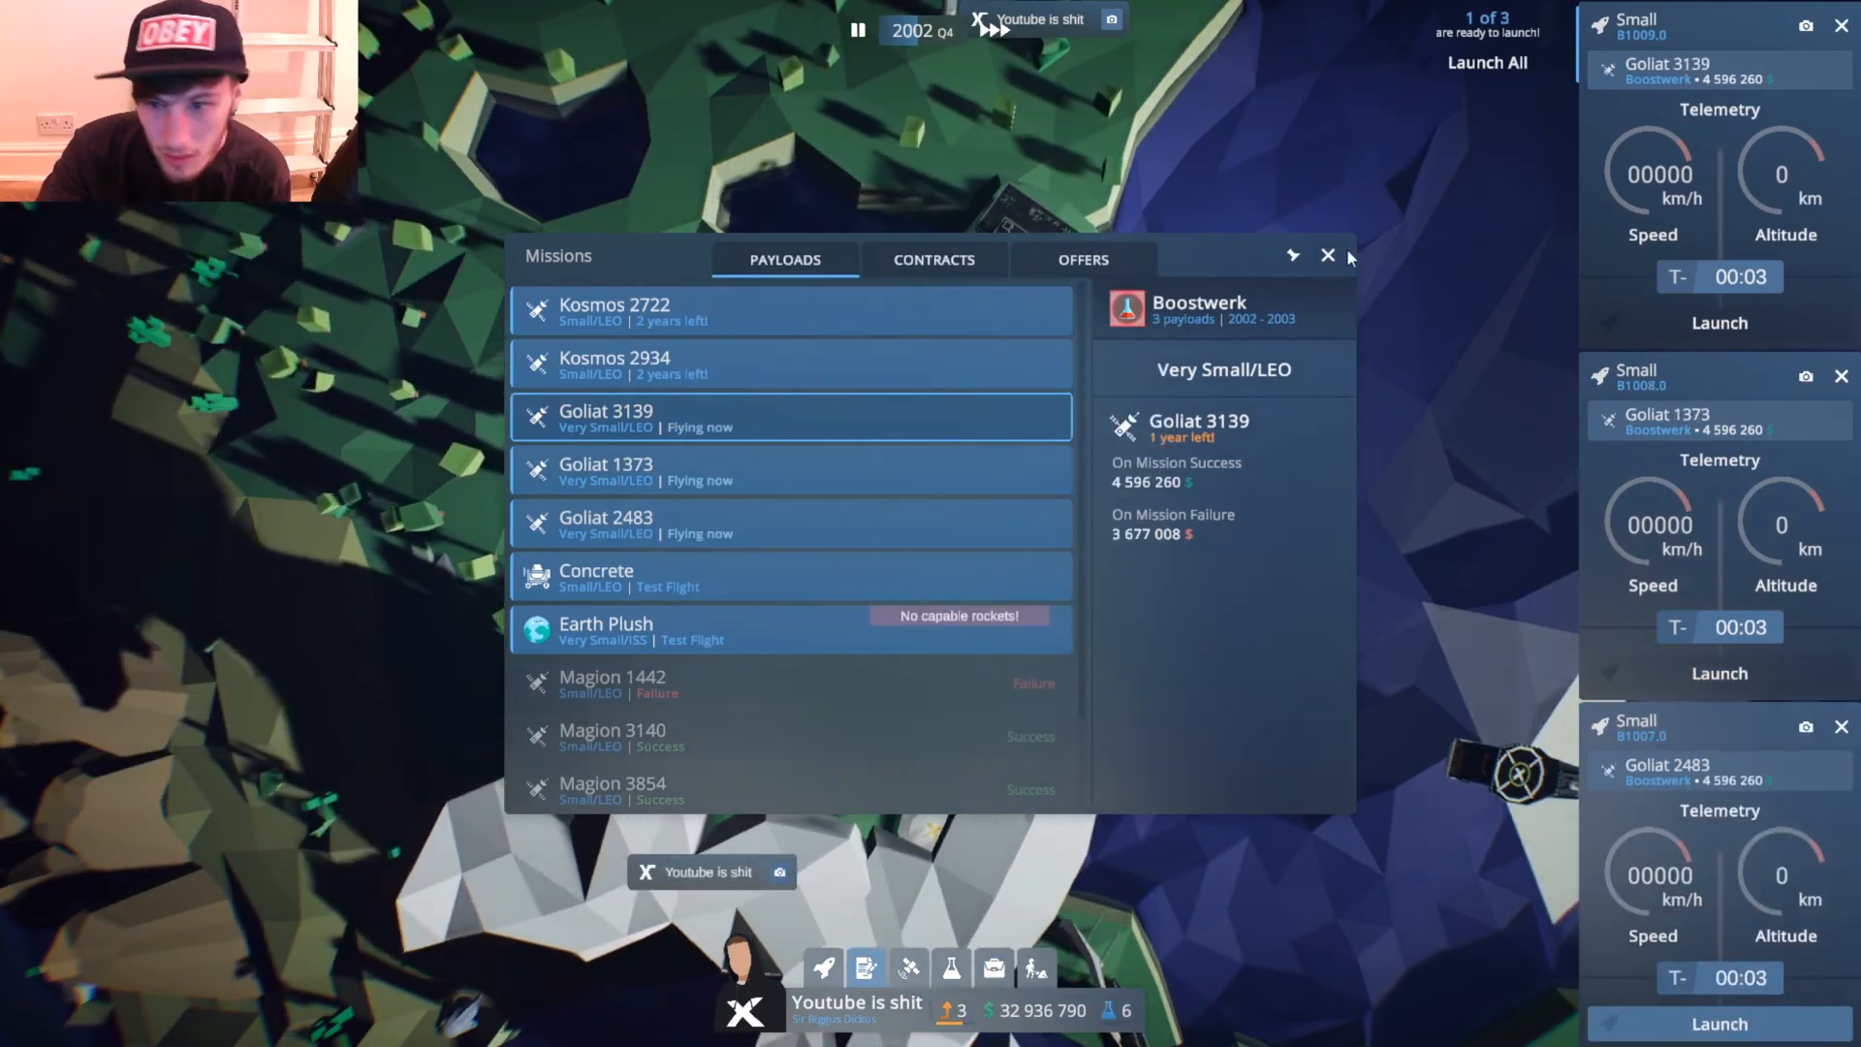
left_click(1326, 256)
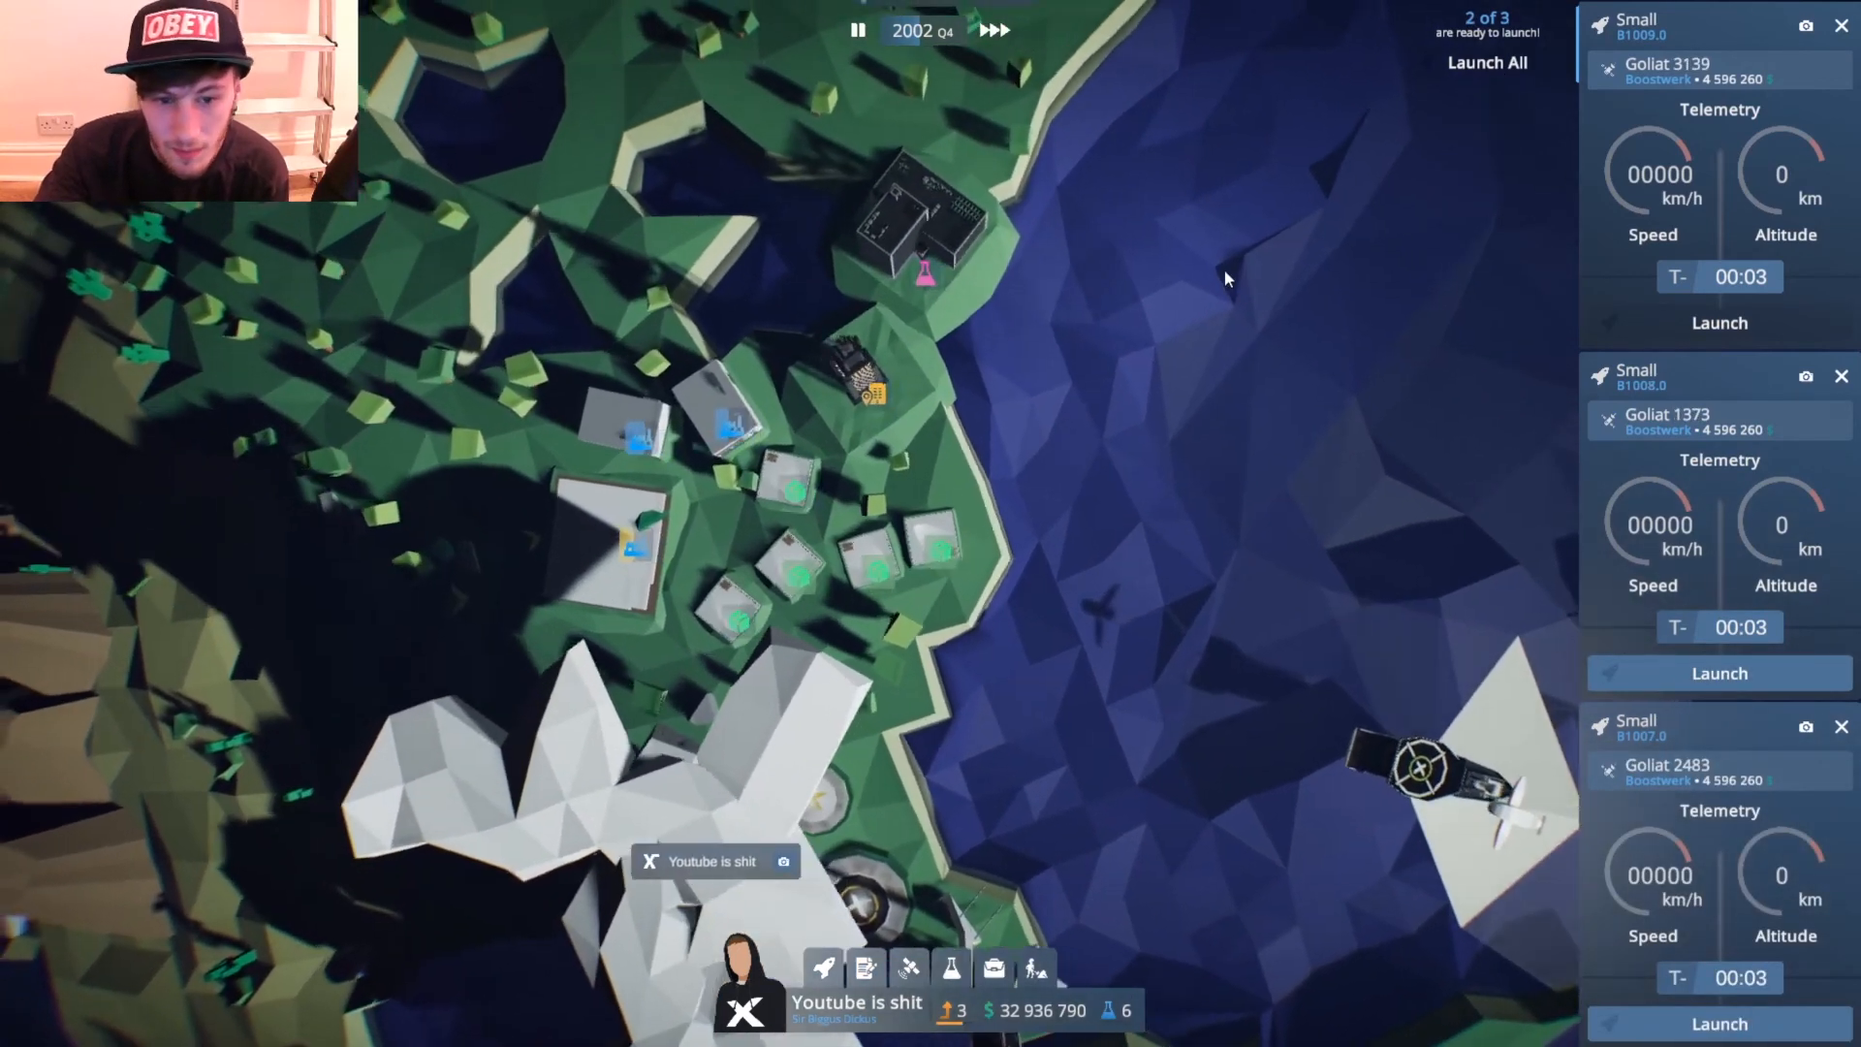
left_click(1486, 62)
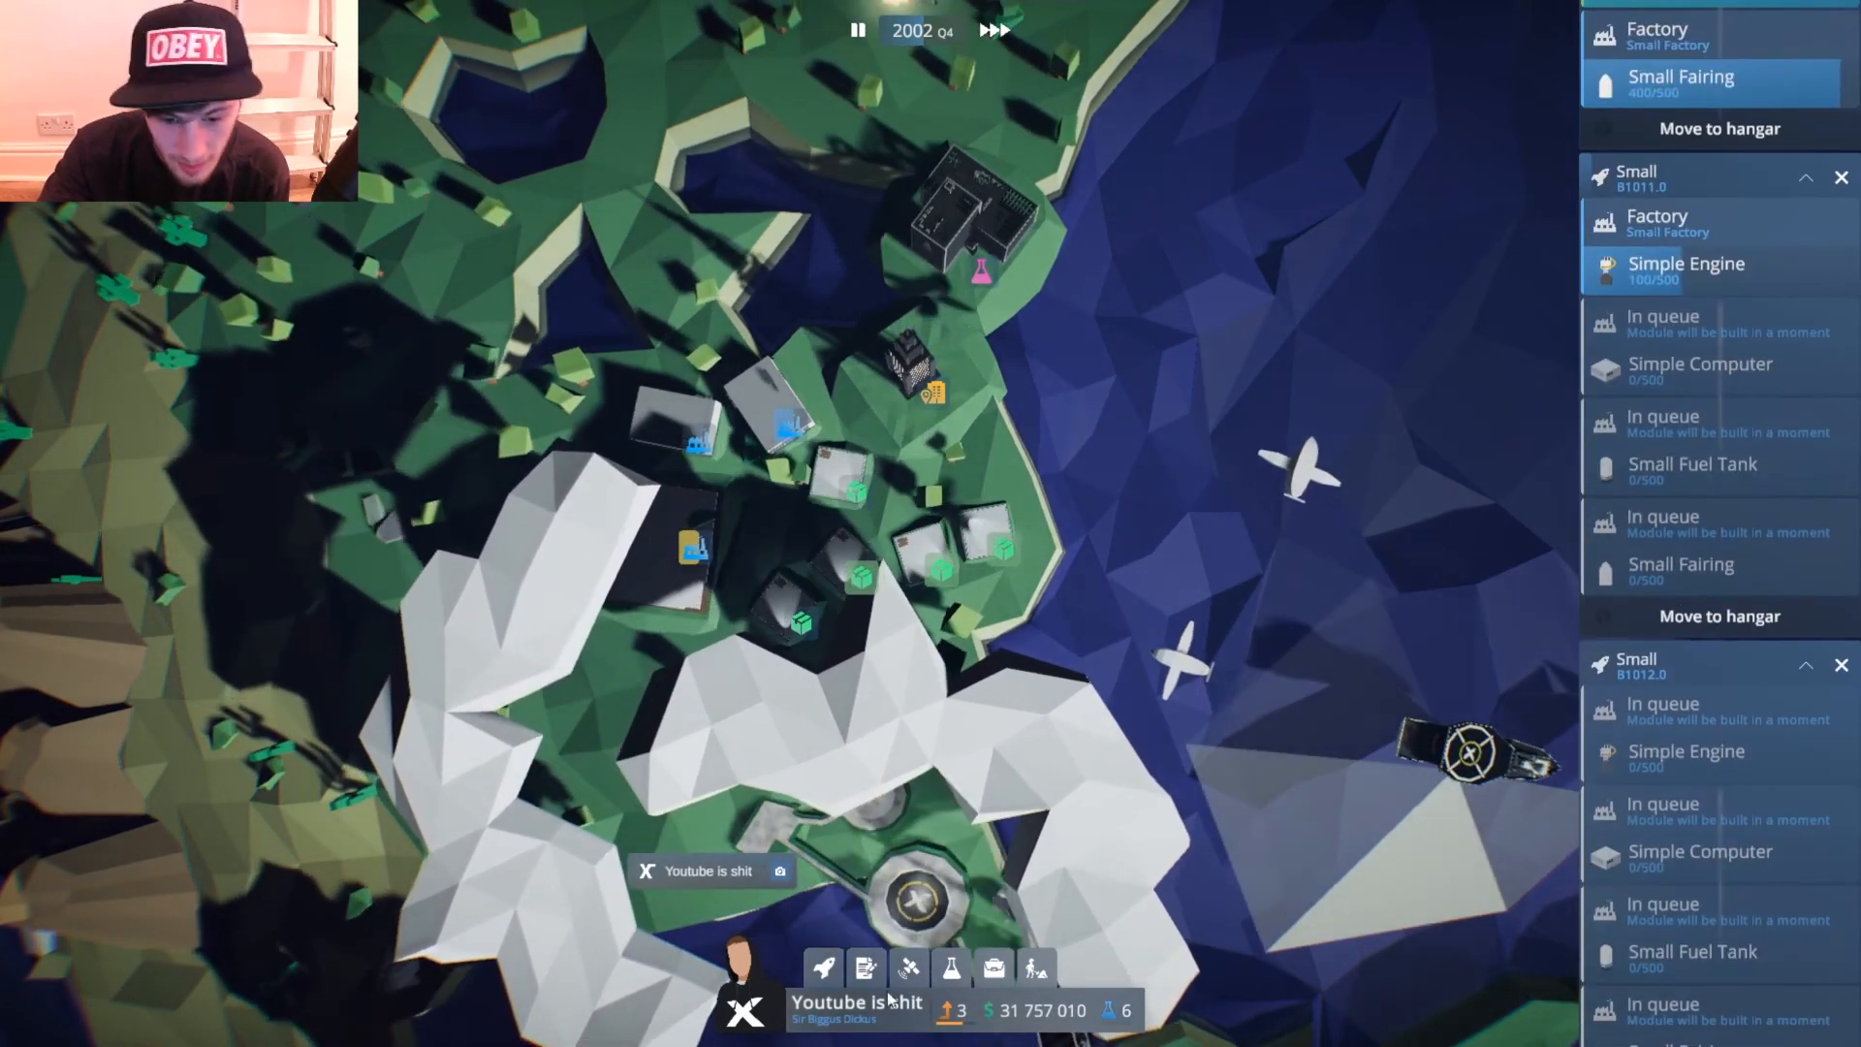
Review the Med project's unbuilt vehicles while the Goliat 1373 deploy-failure report arrives.
left_click(822, 967)
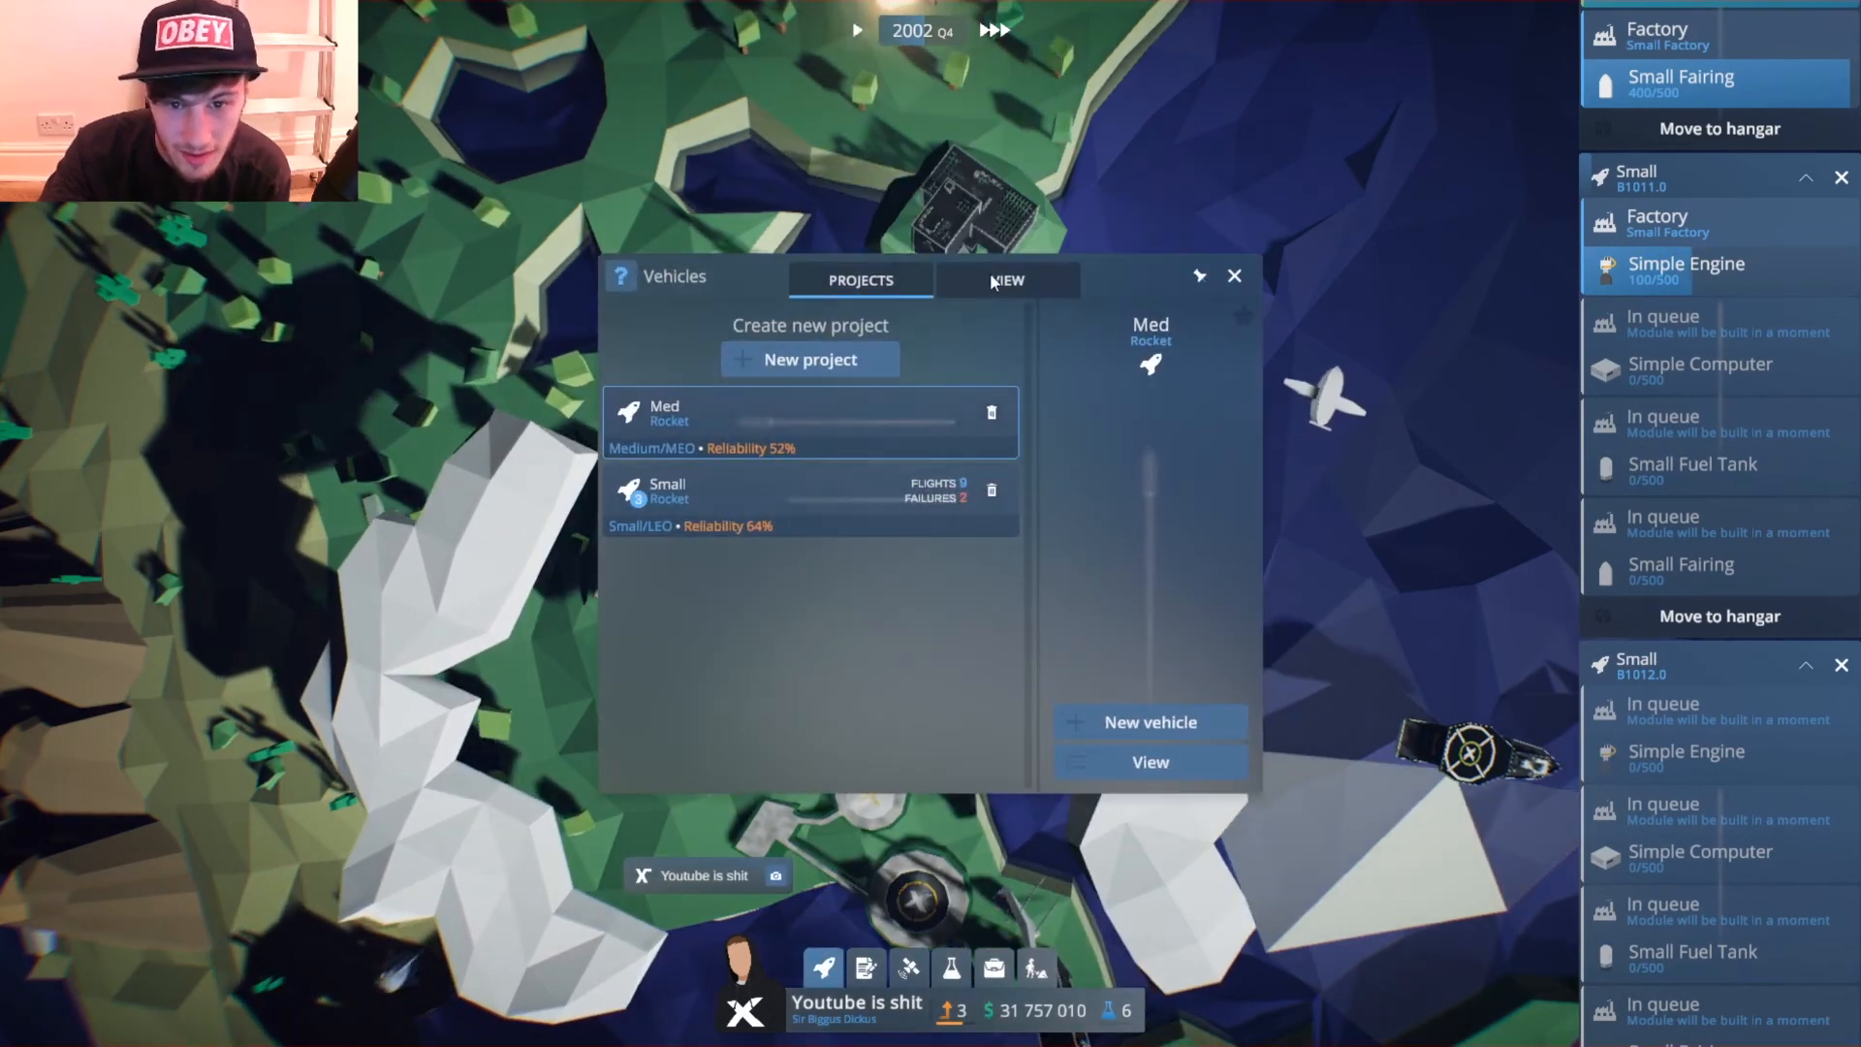
left_click(1008, 279)
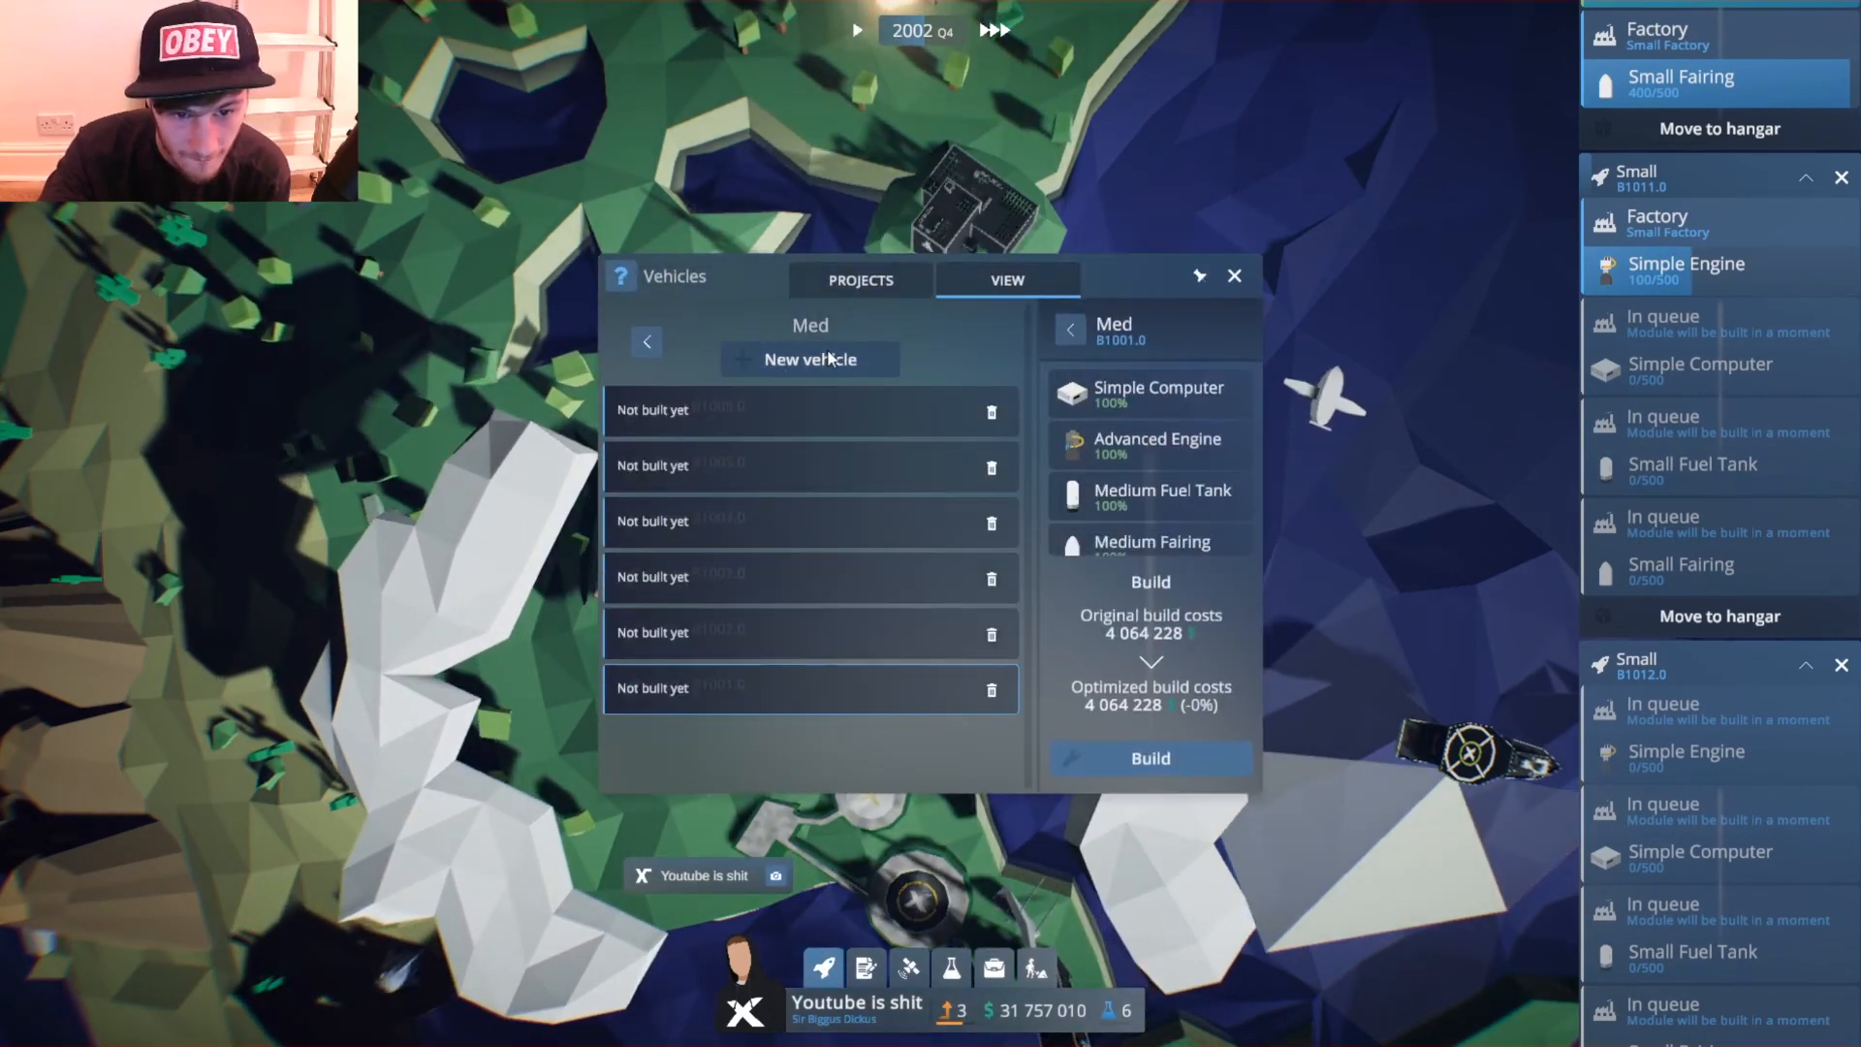
scroll("down", 3)
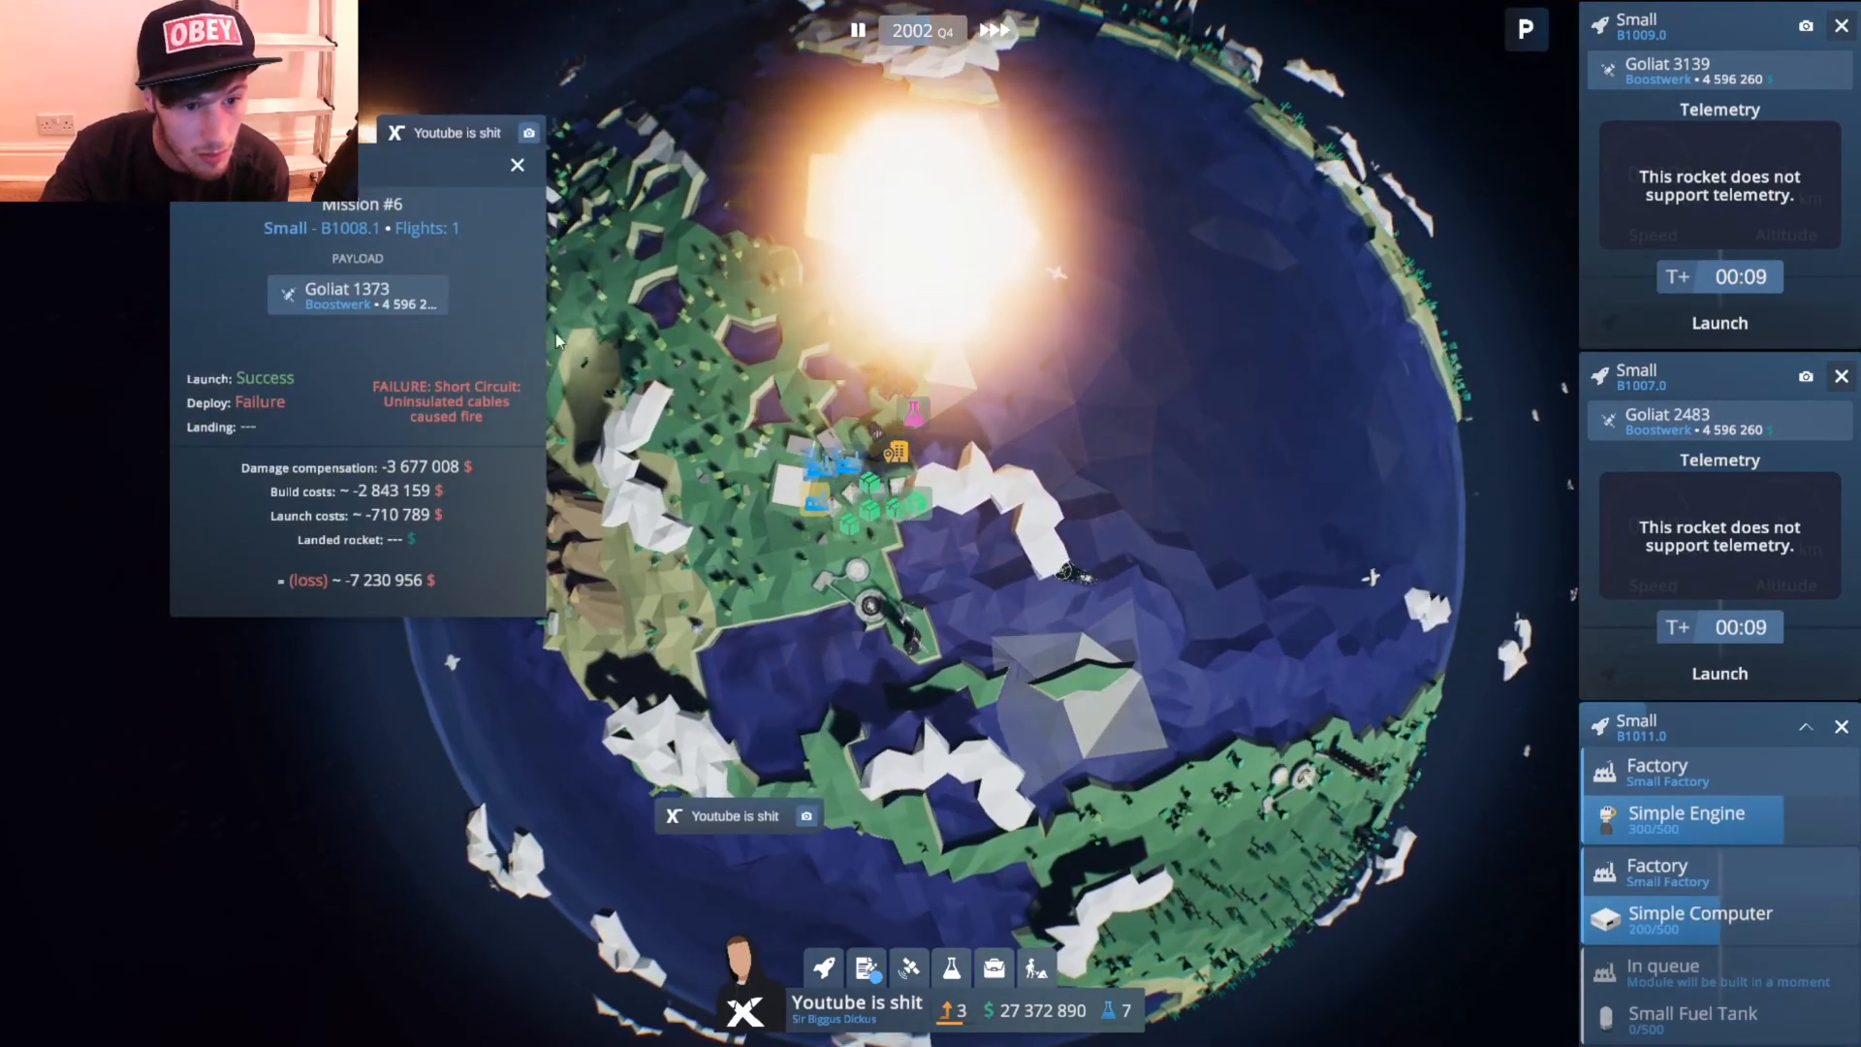
Dismiss the Goliat 1373 failure and Goliat 3139 success reports and reopen the payloads list.
left_click(517, 165)
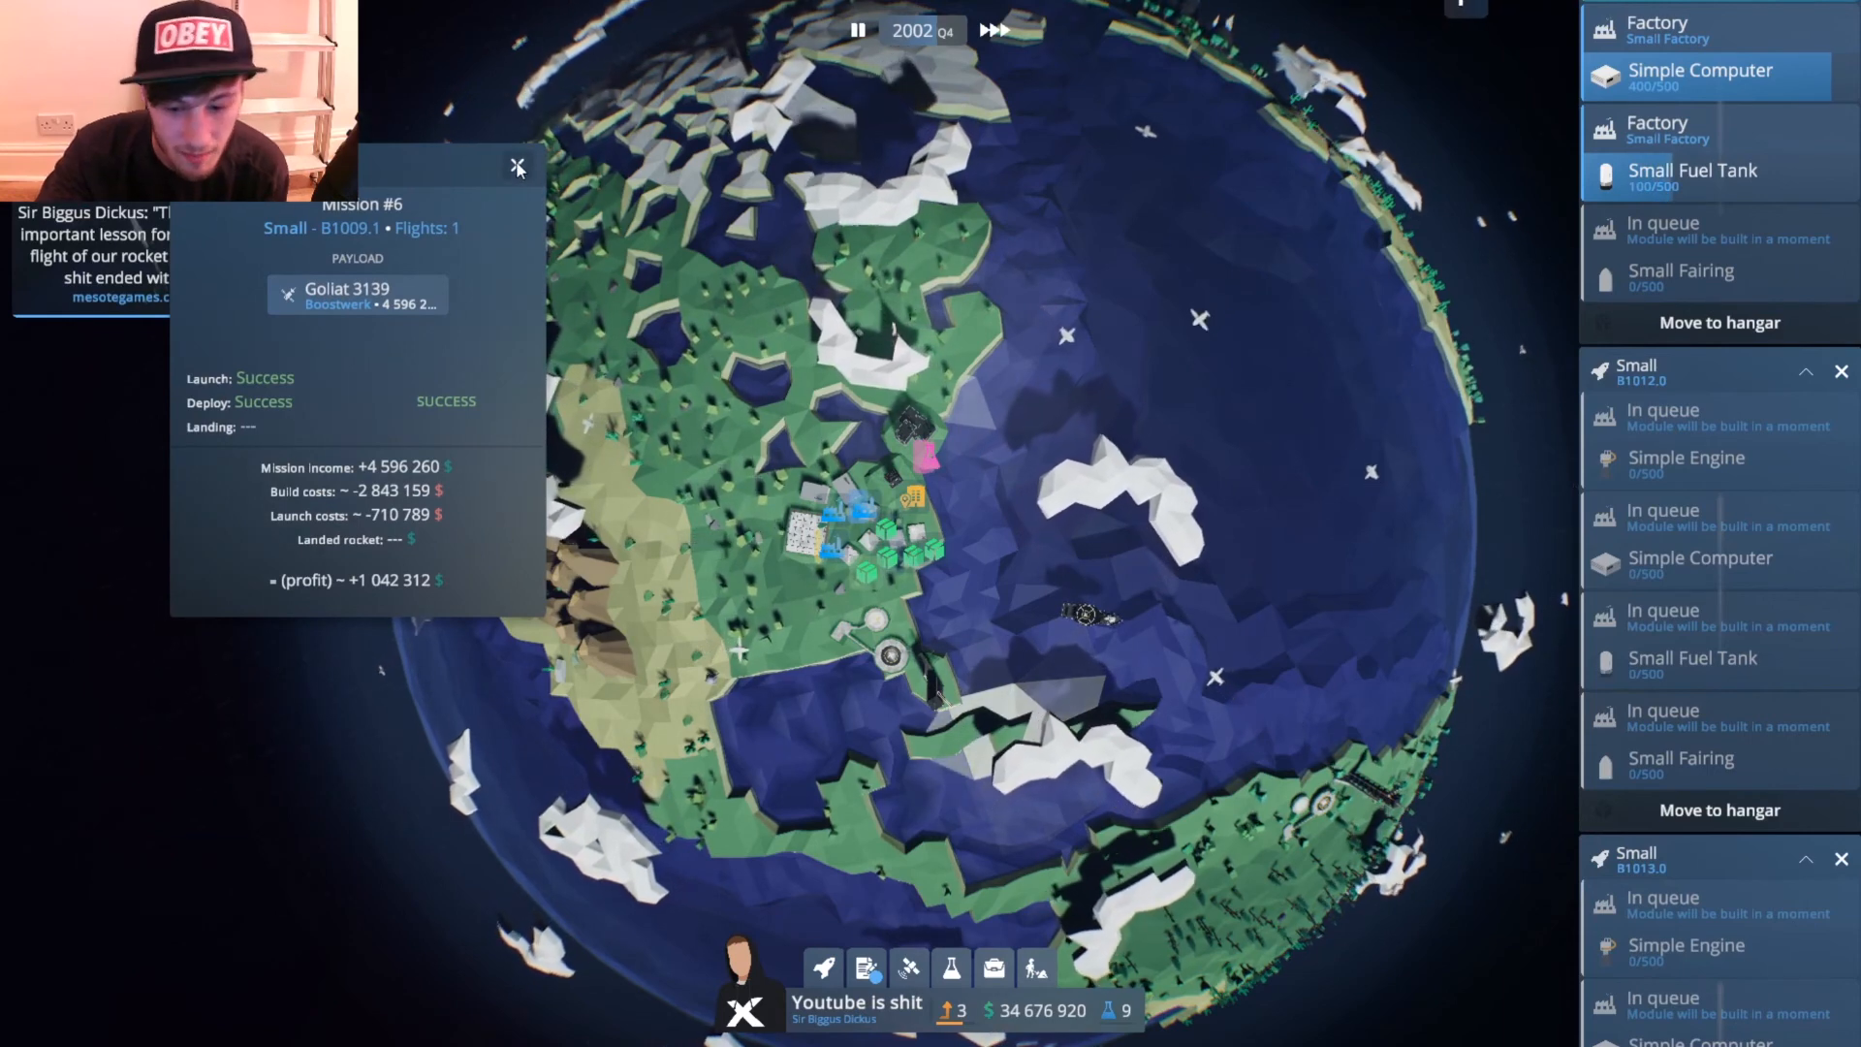
left_click(516, 167)
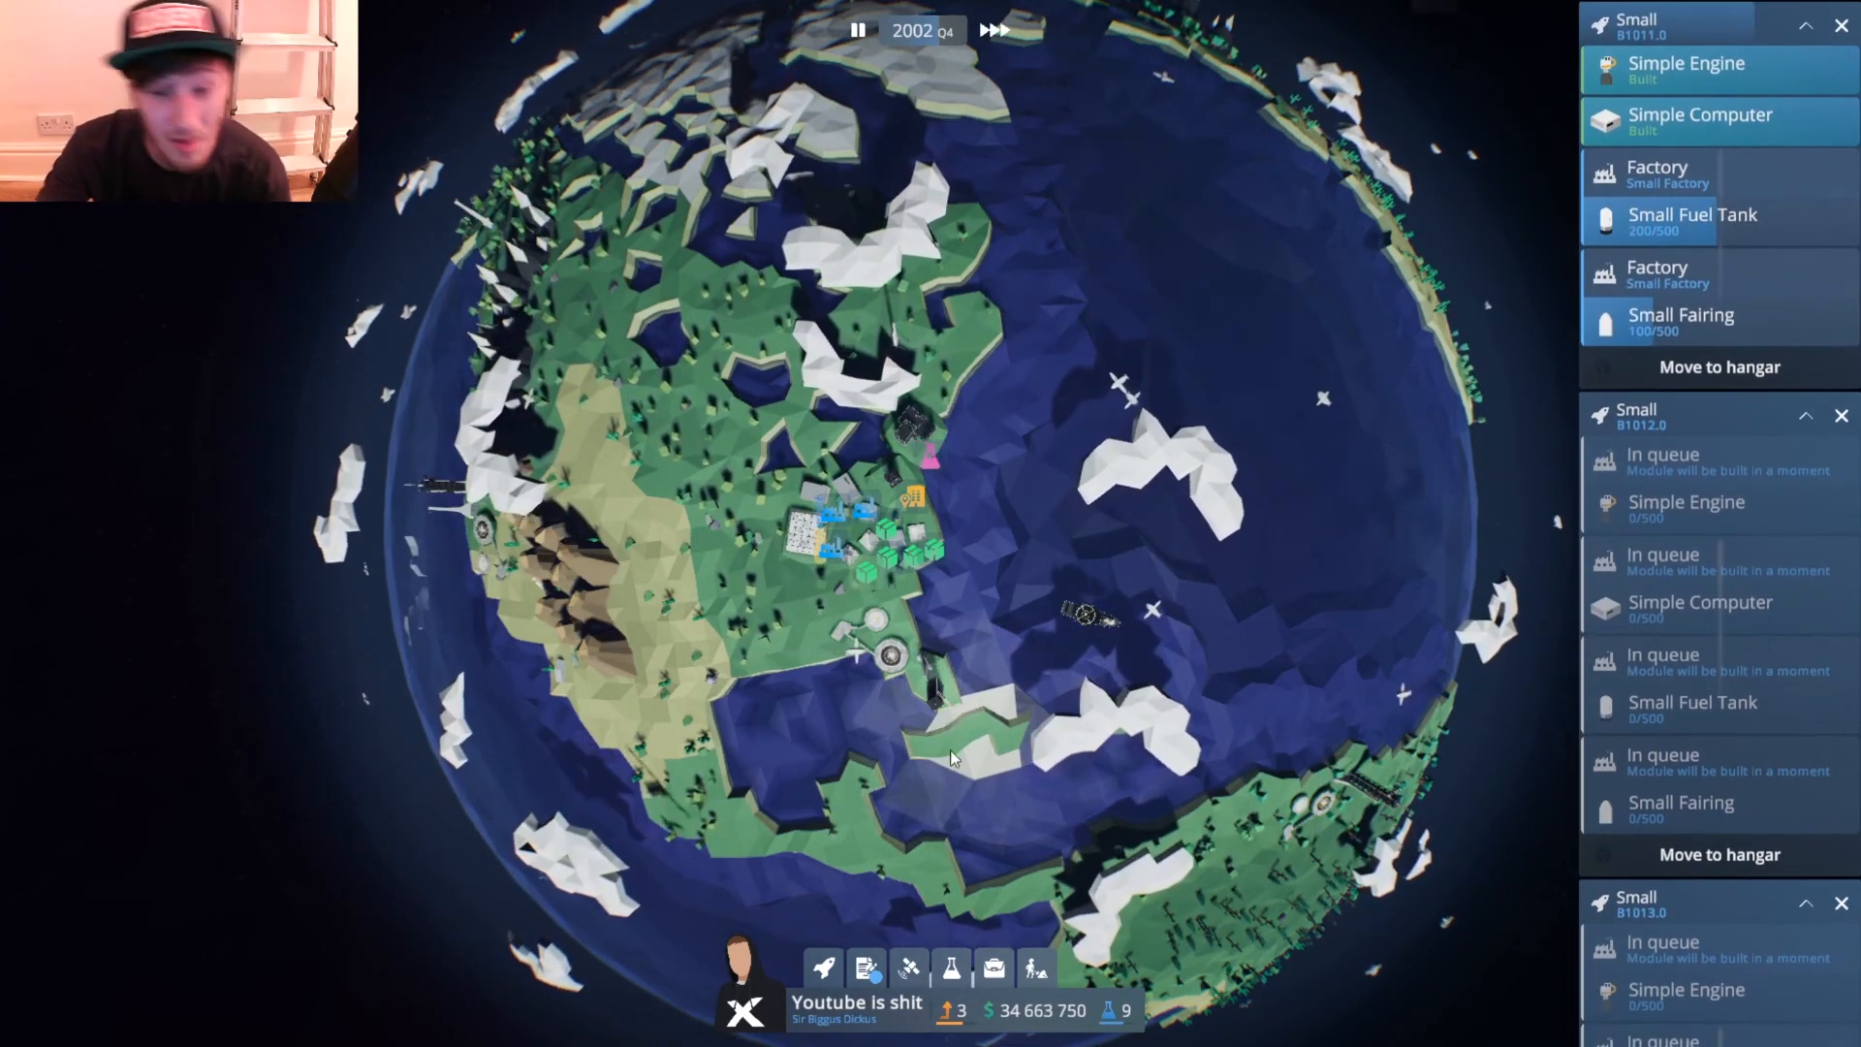
left_click(864, 970)
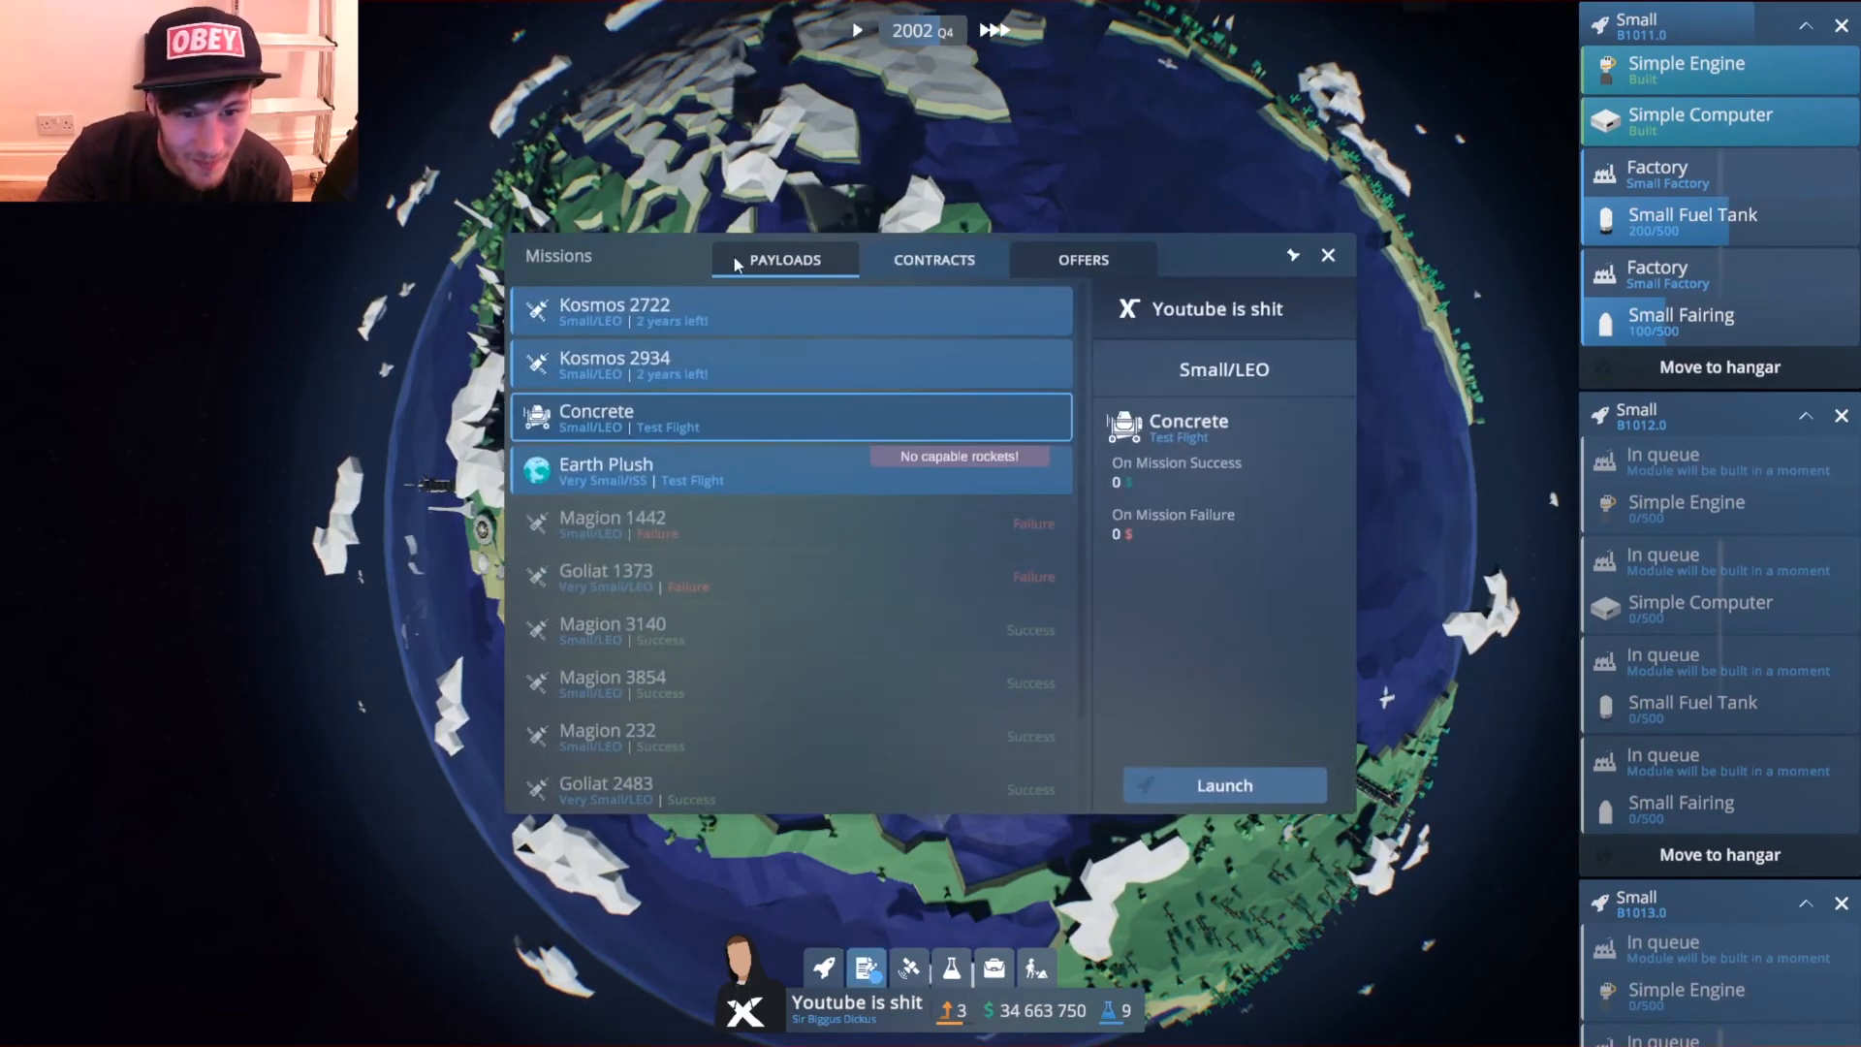
Launch ARKA's Kosmos 2934 payload for about 1.51 million profit.
left_click(789, 364)
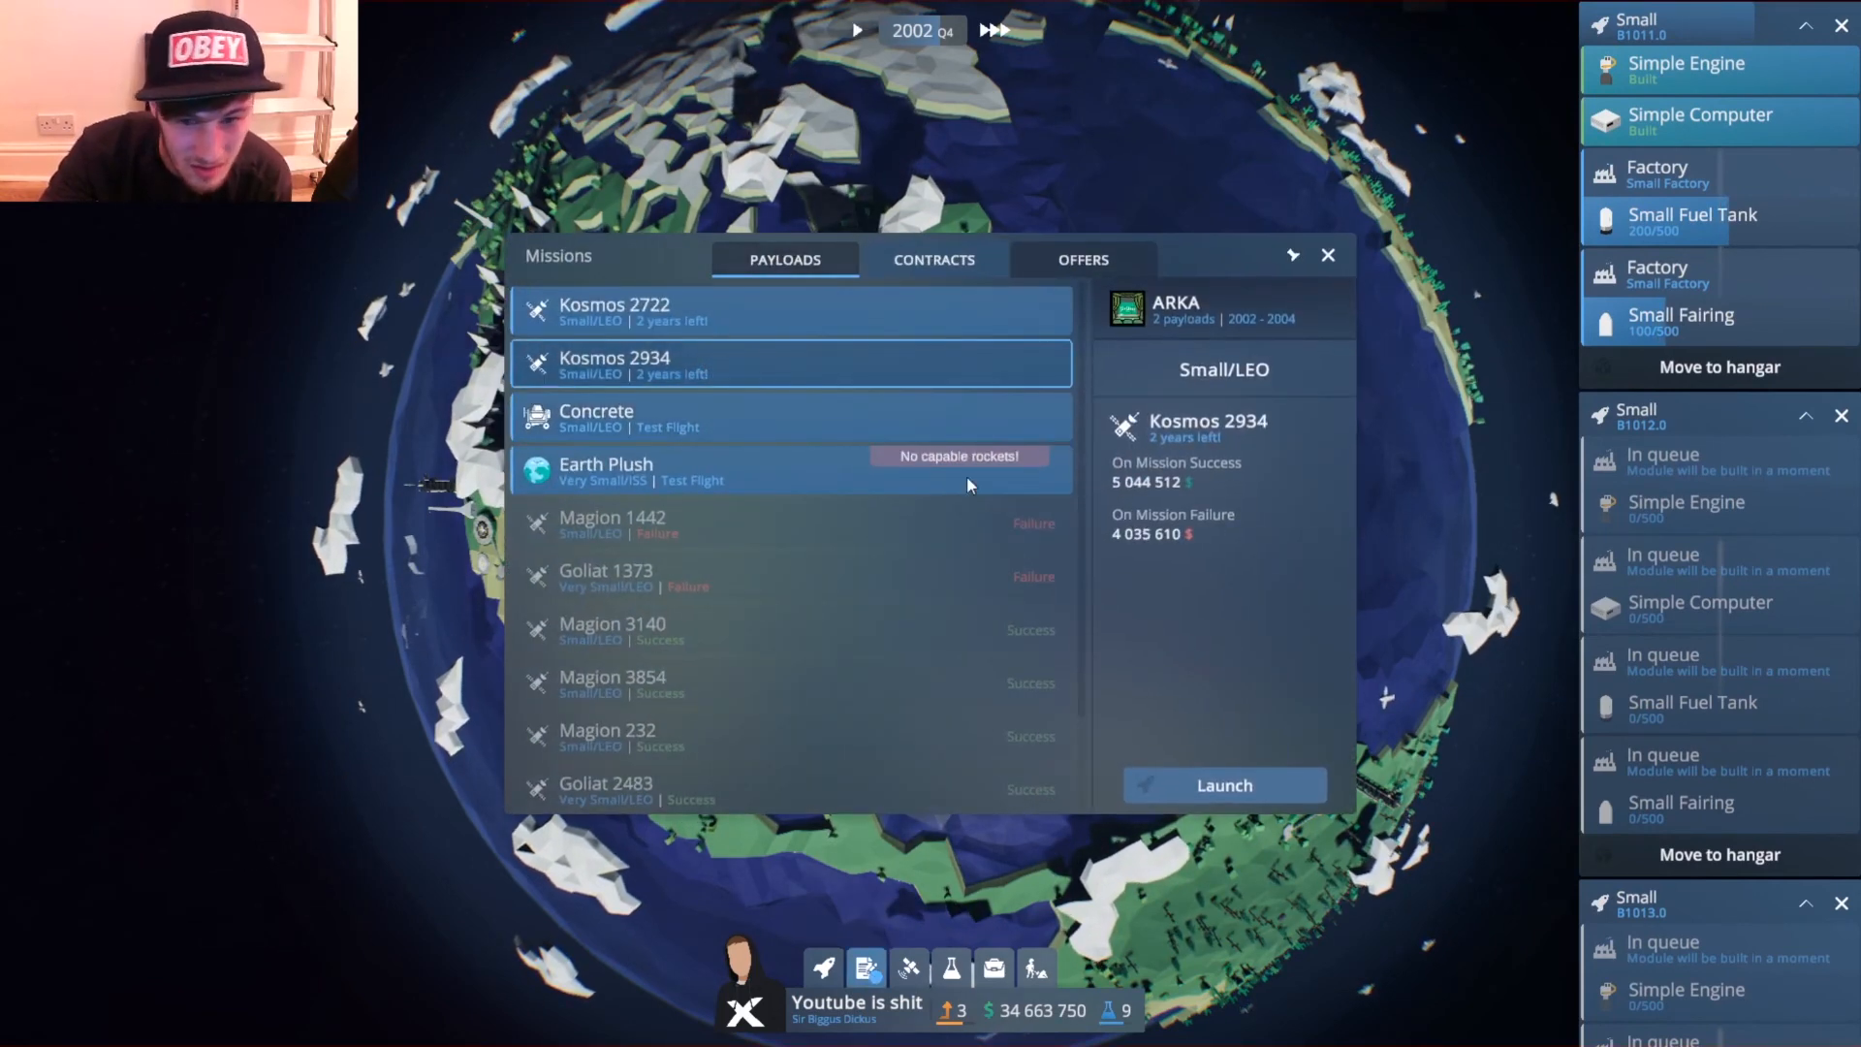
left_click(1223, 785)
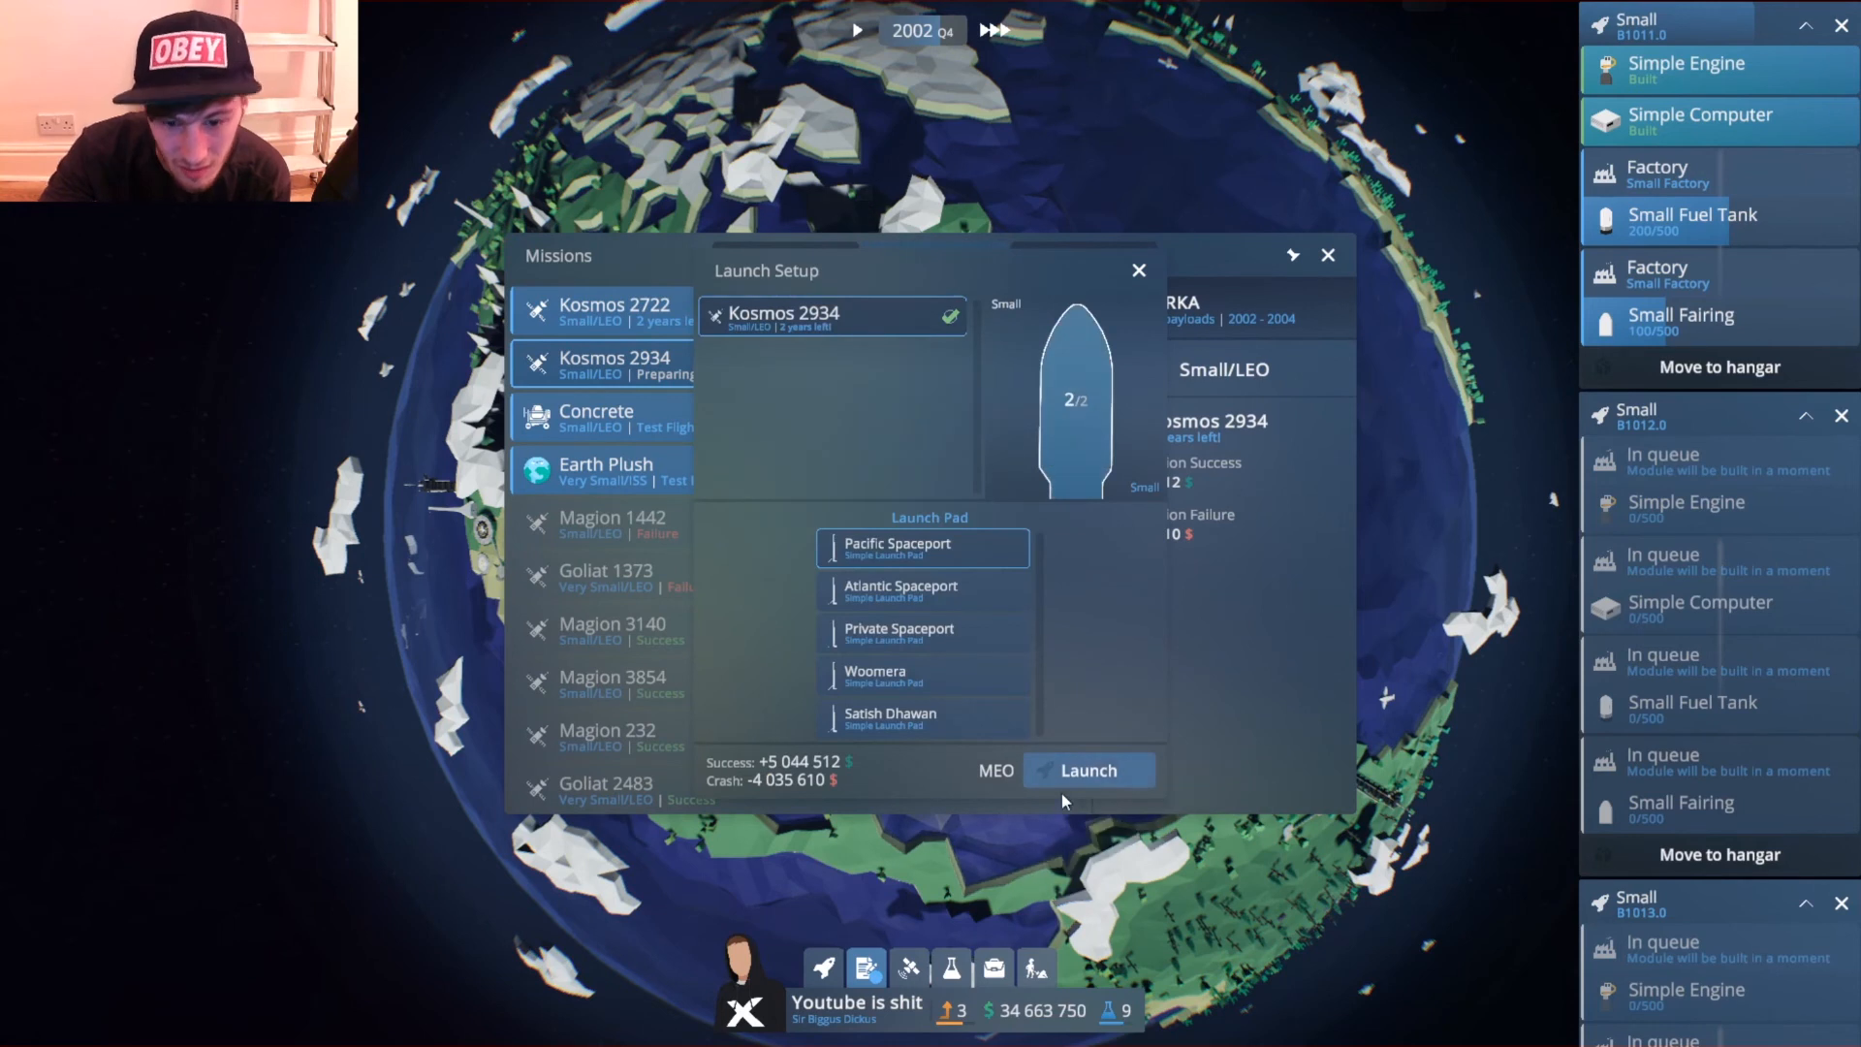
left_click(1086, 770)
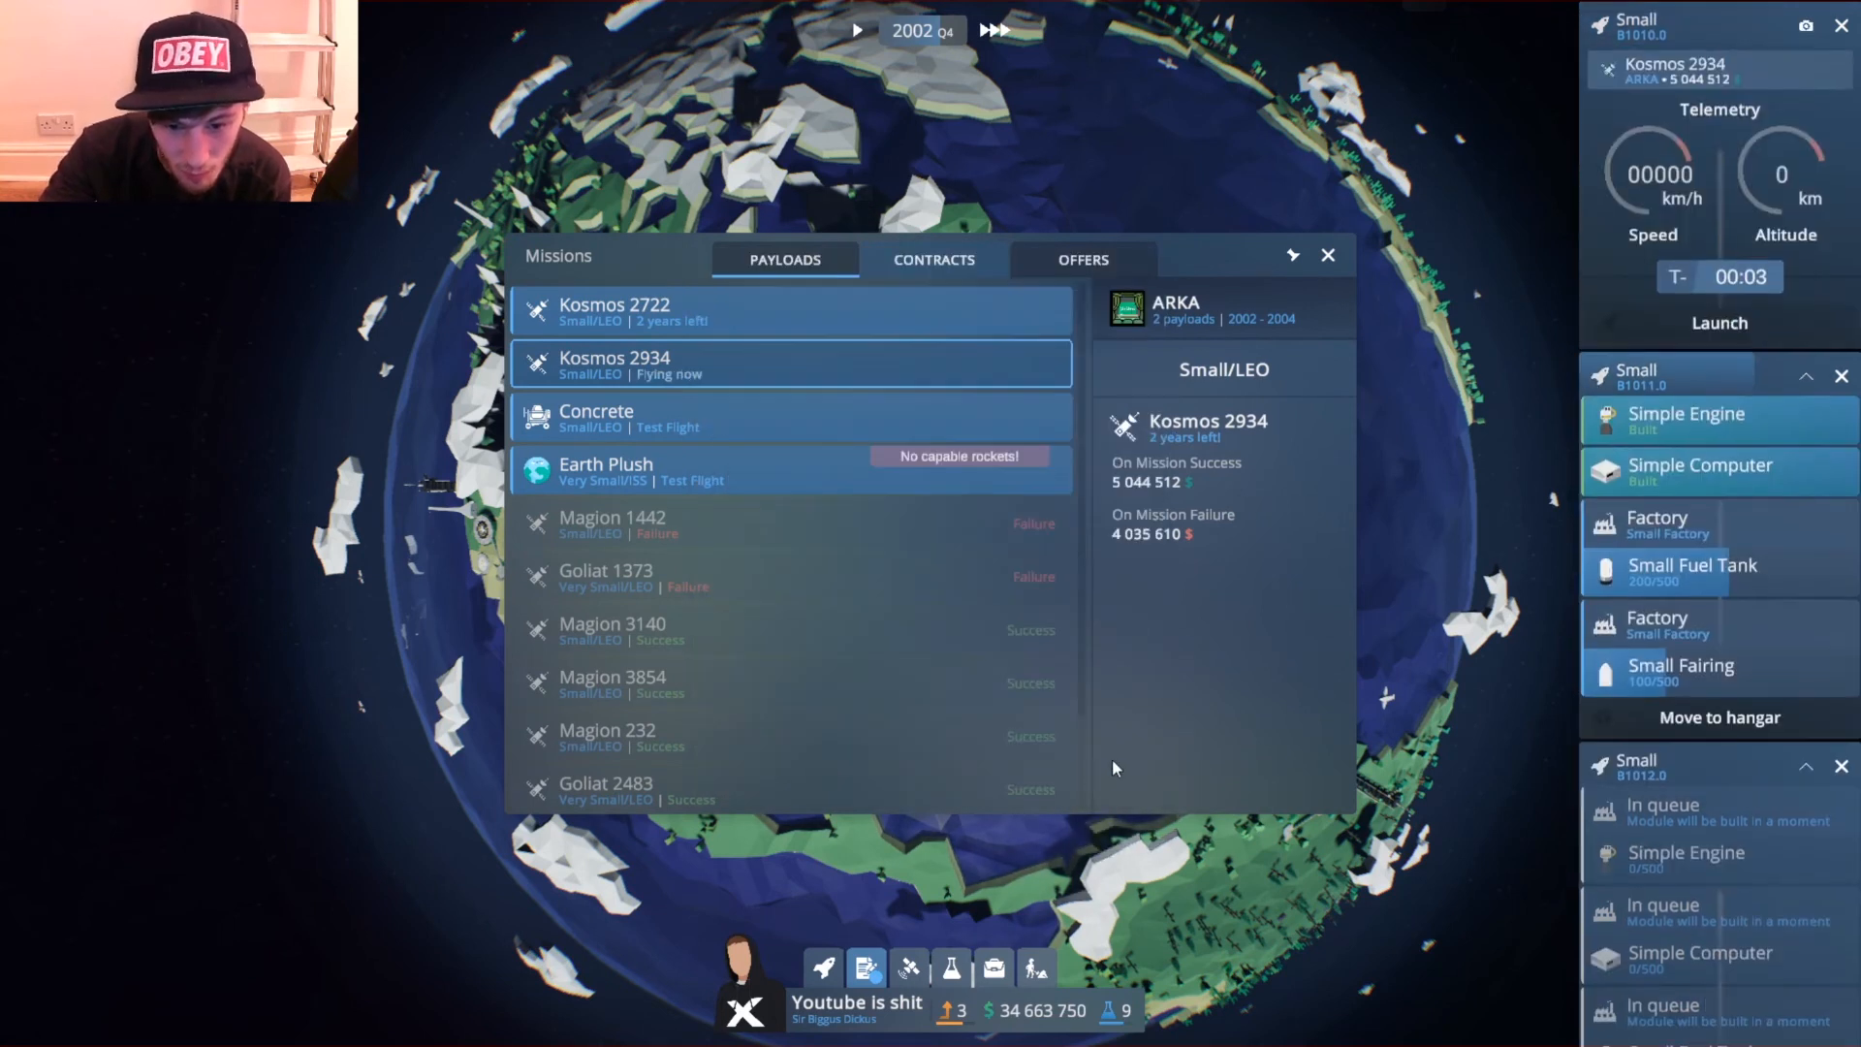
mouse_move(1333, 291)
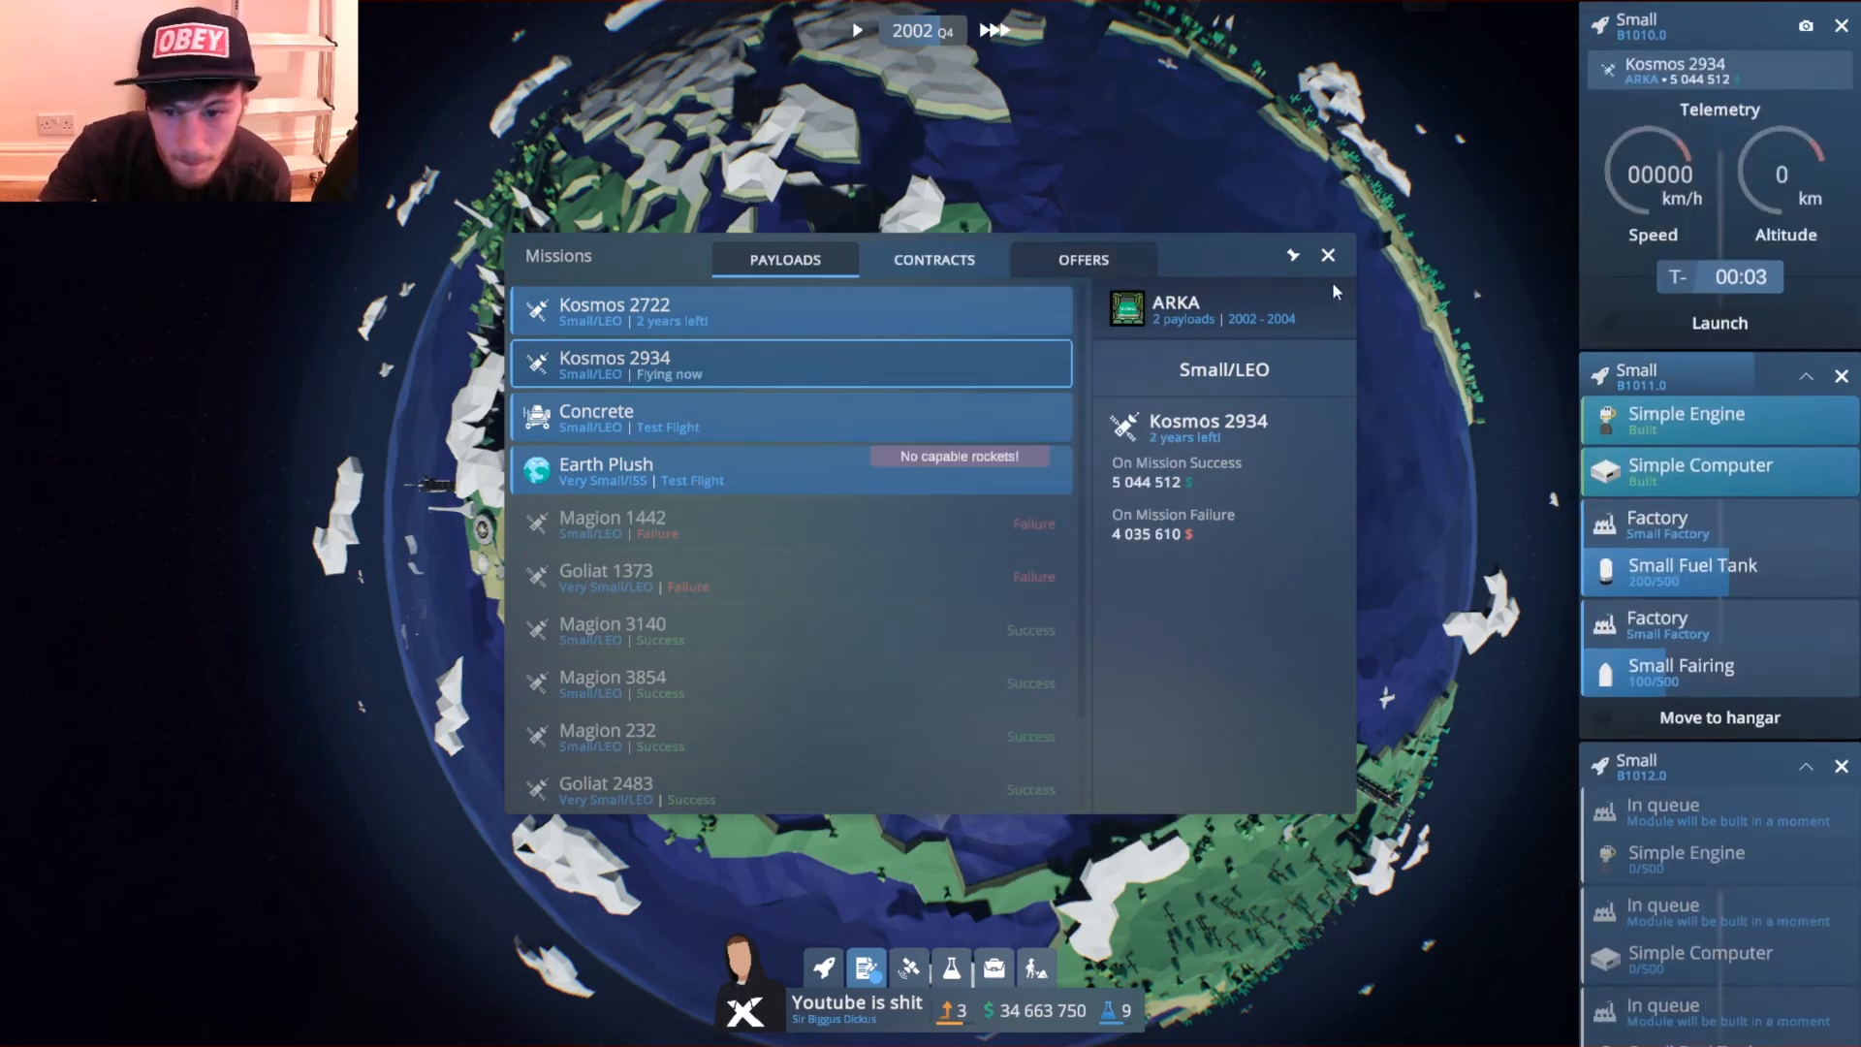
left_click(1327, 256)
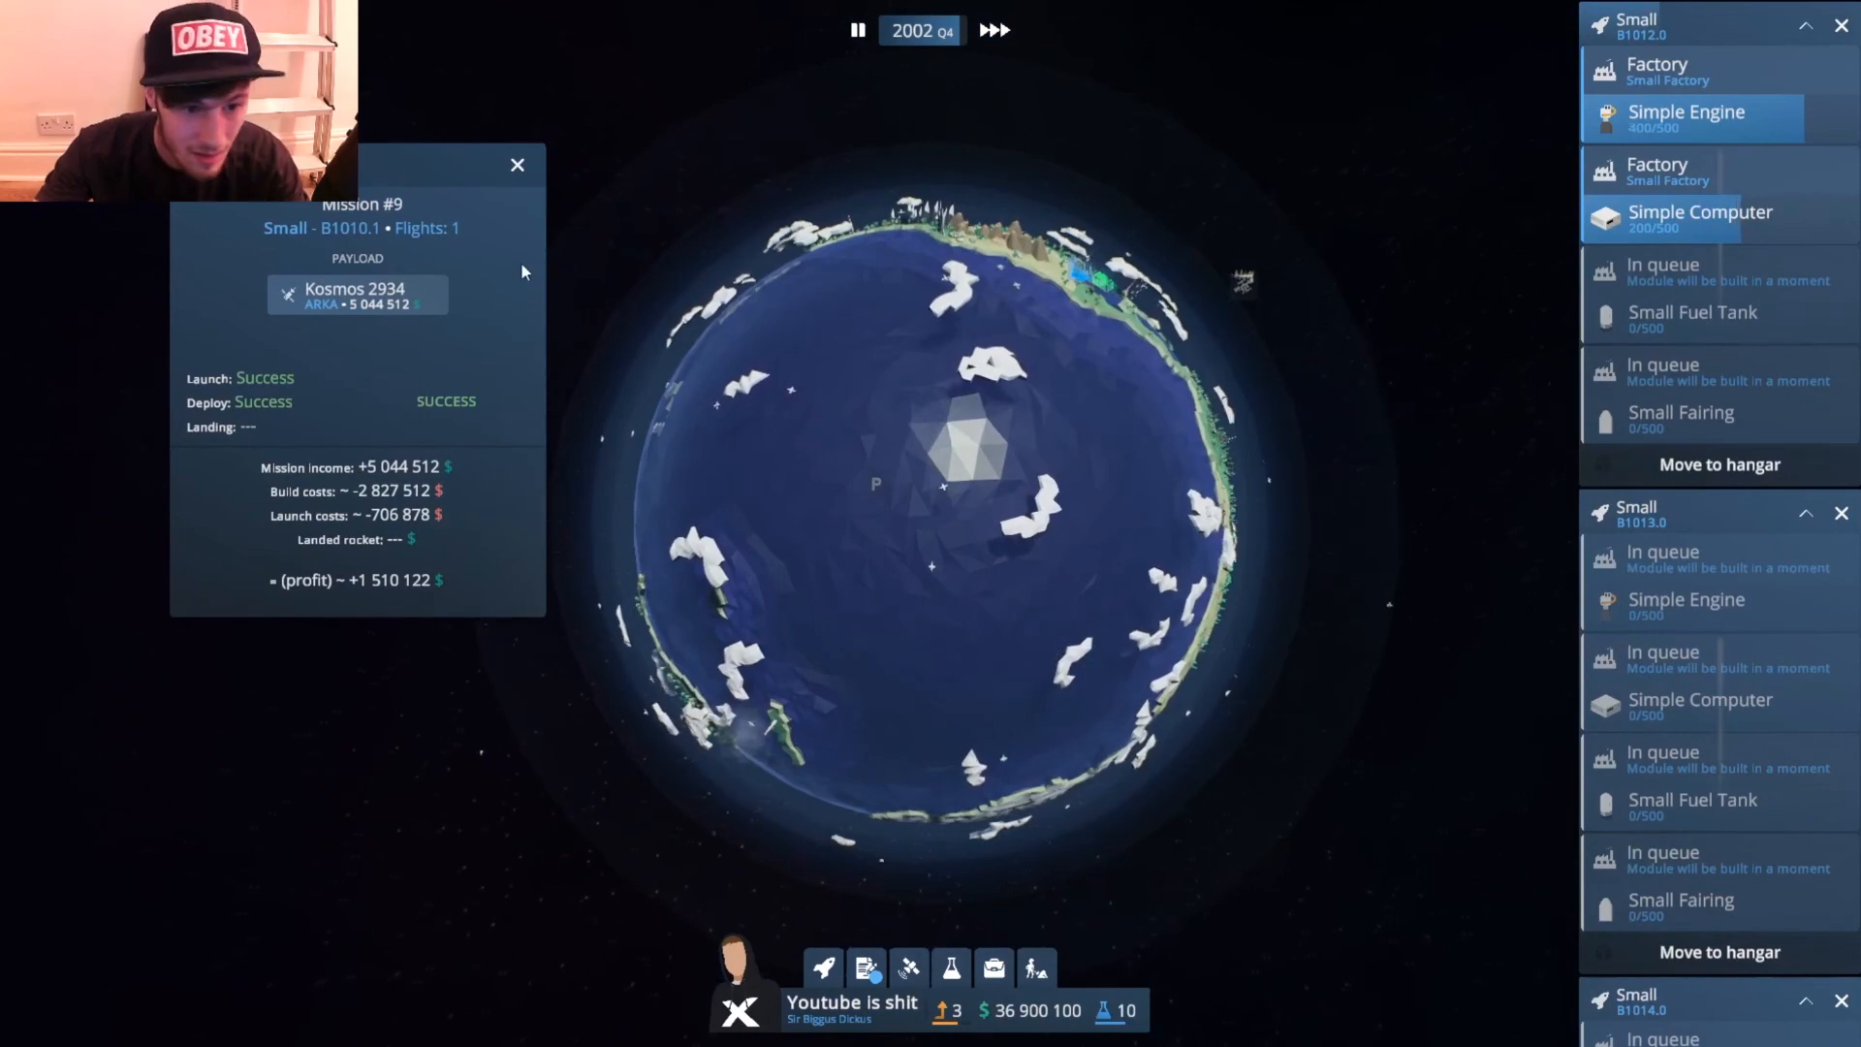
Dismiss the Kosmos 2934 report and pause the game before leaving to the main menu.
left_click(518, 163)
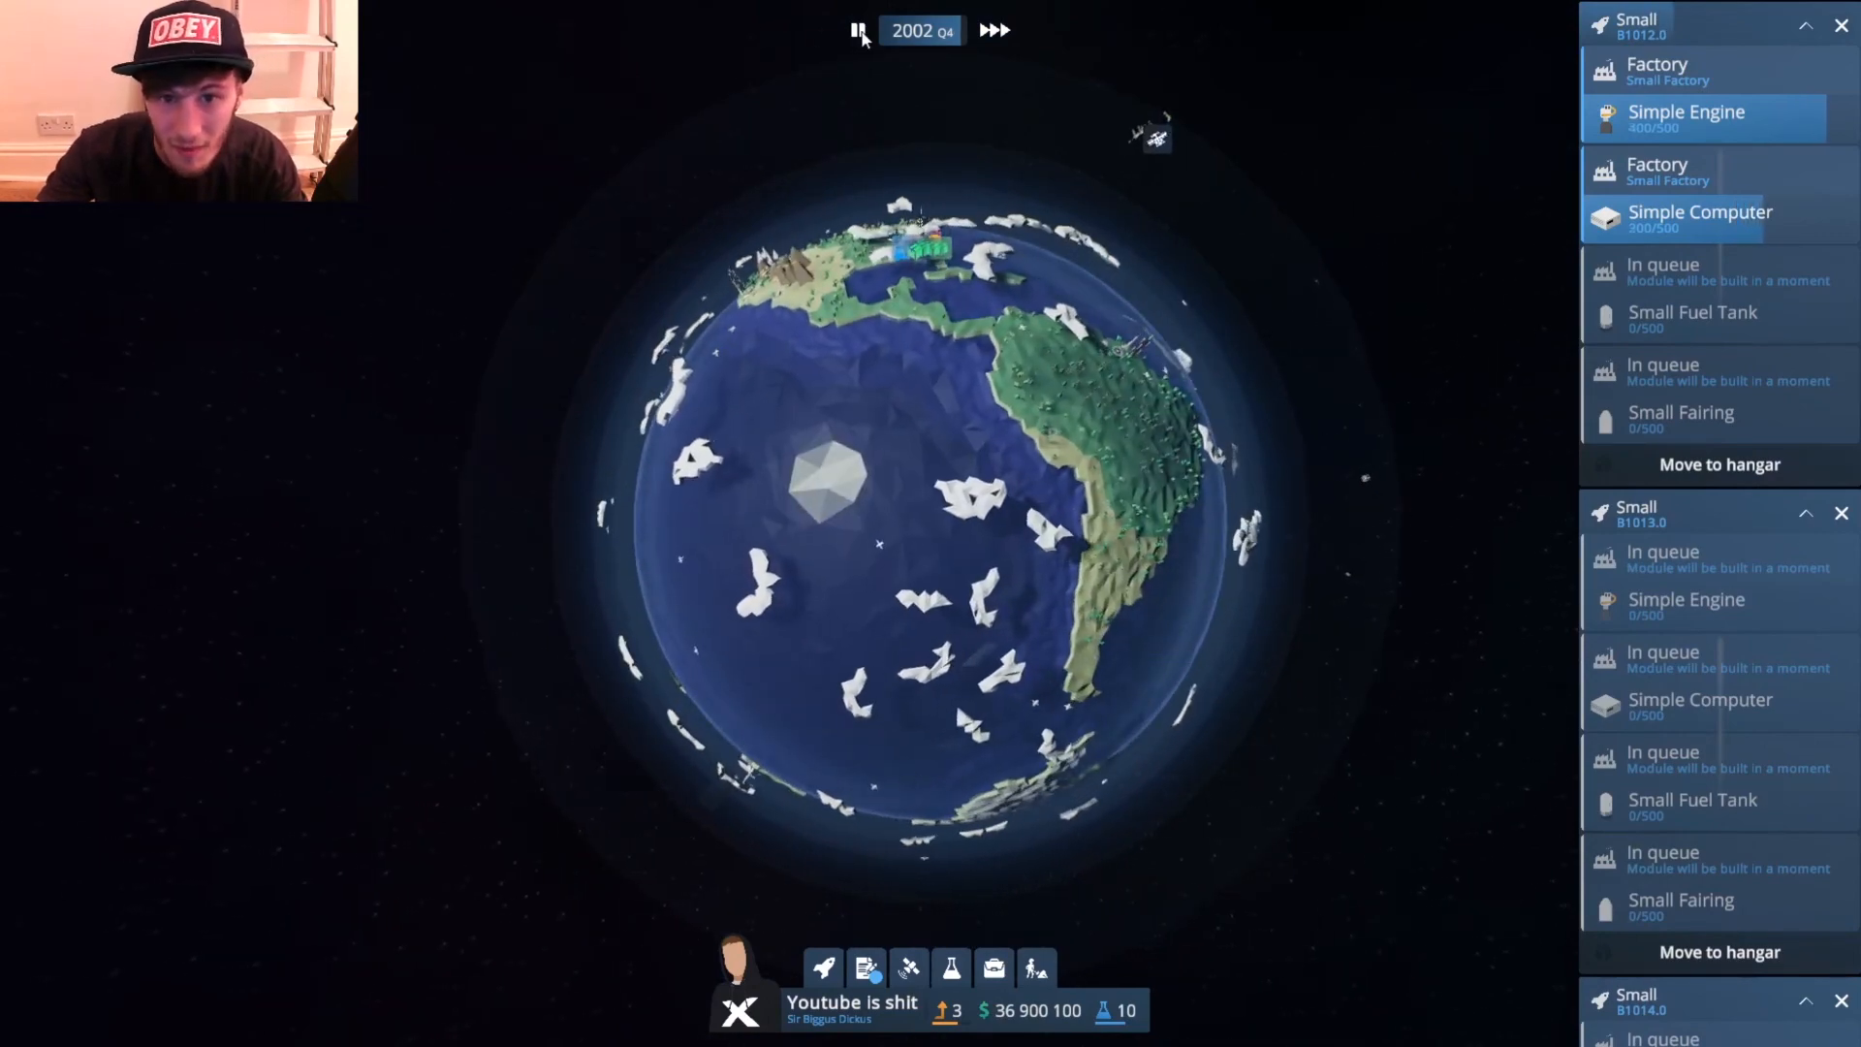
left_click(856, 29)
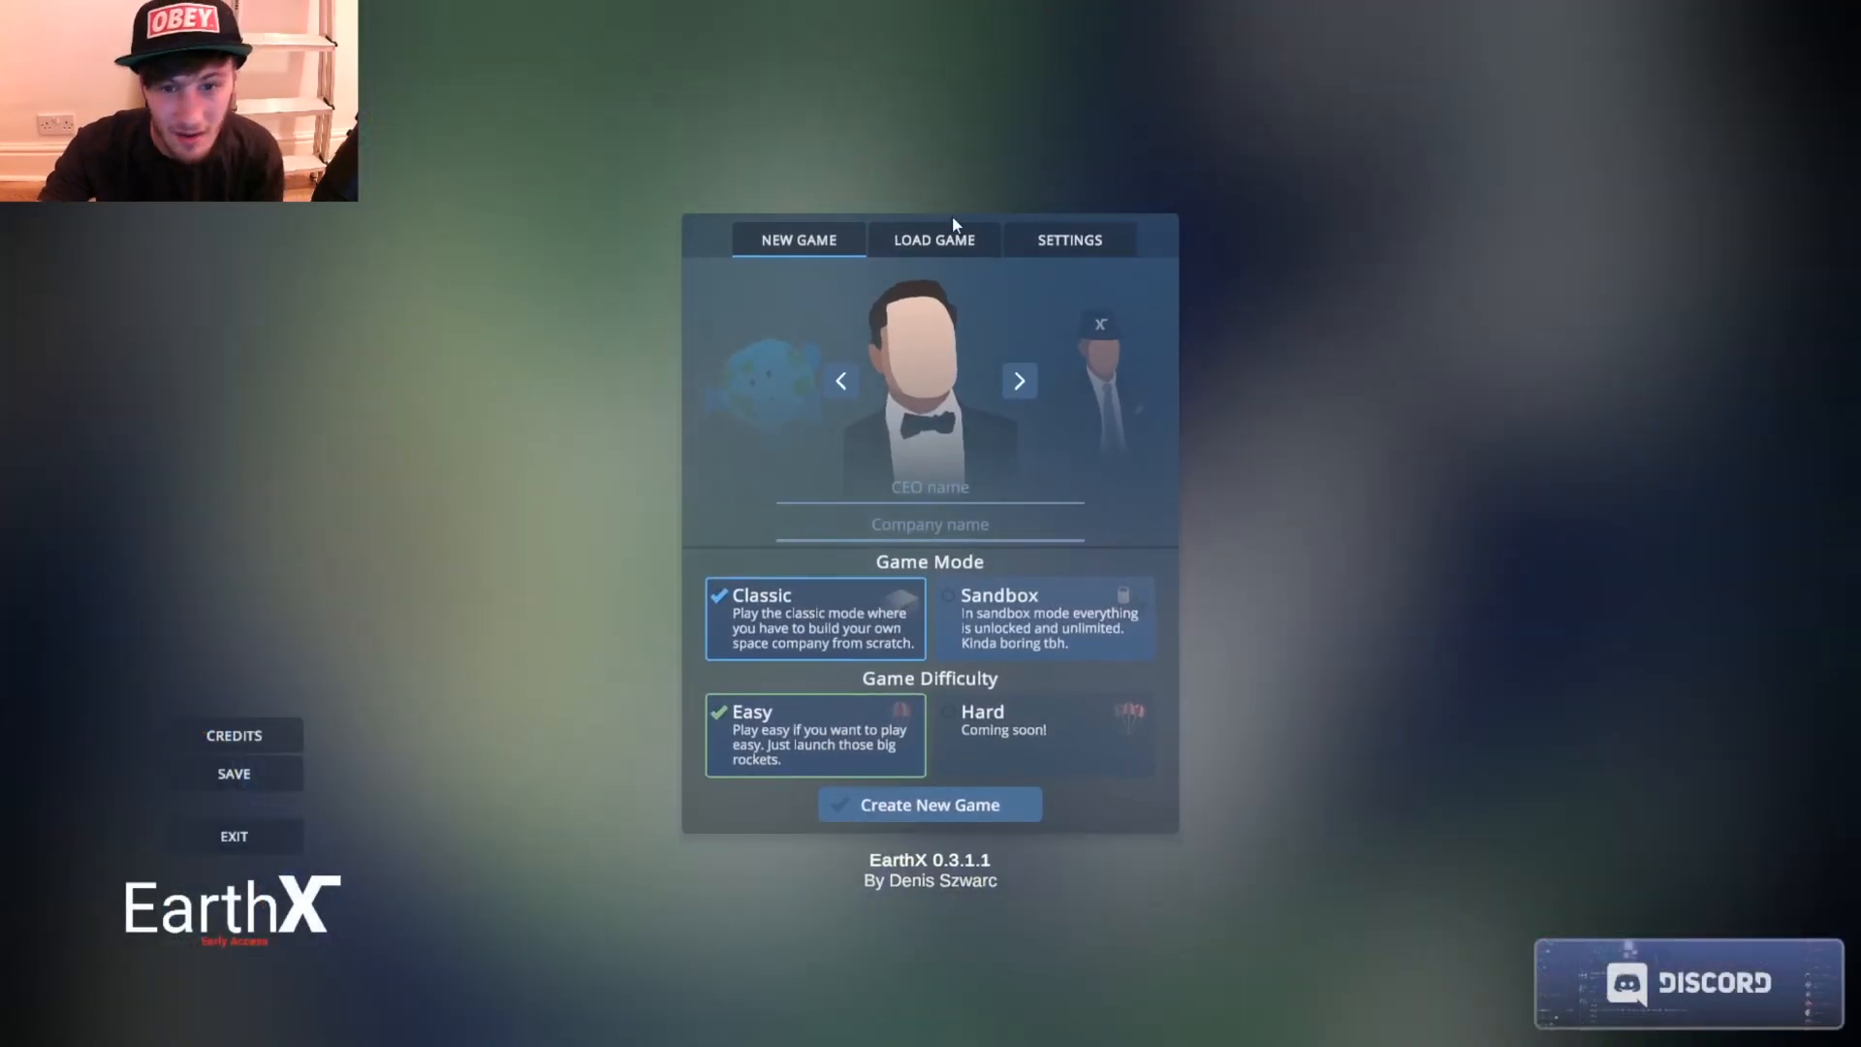
left_click(933, 239)
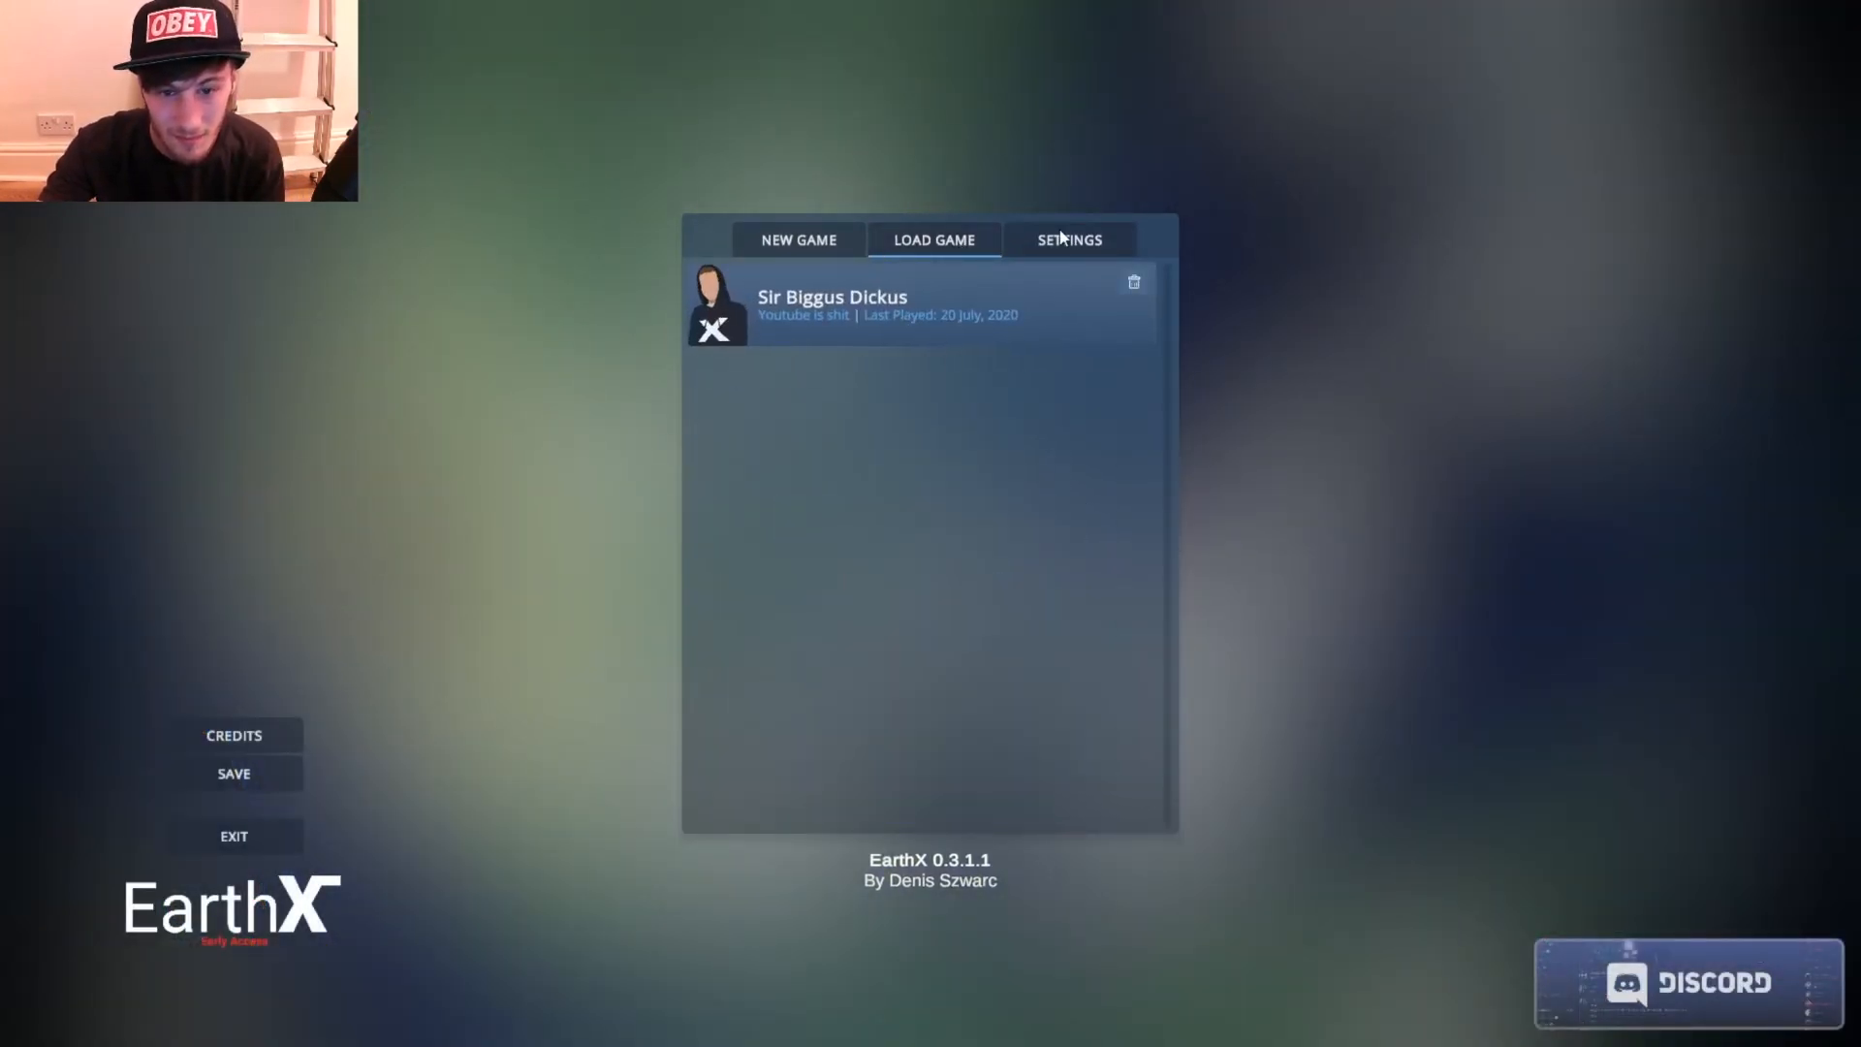
left_click(797, 241)
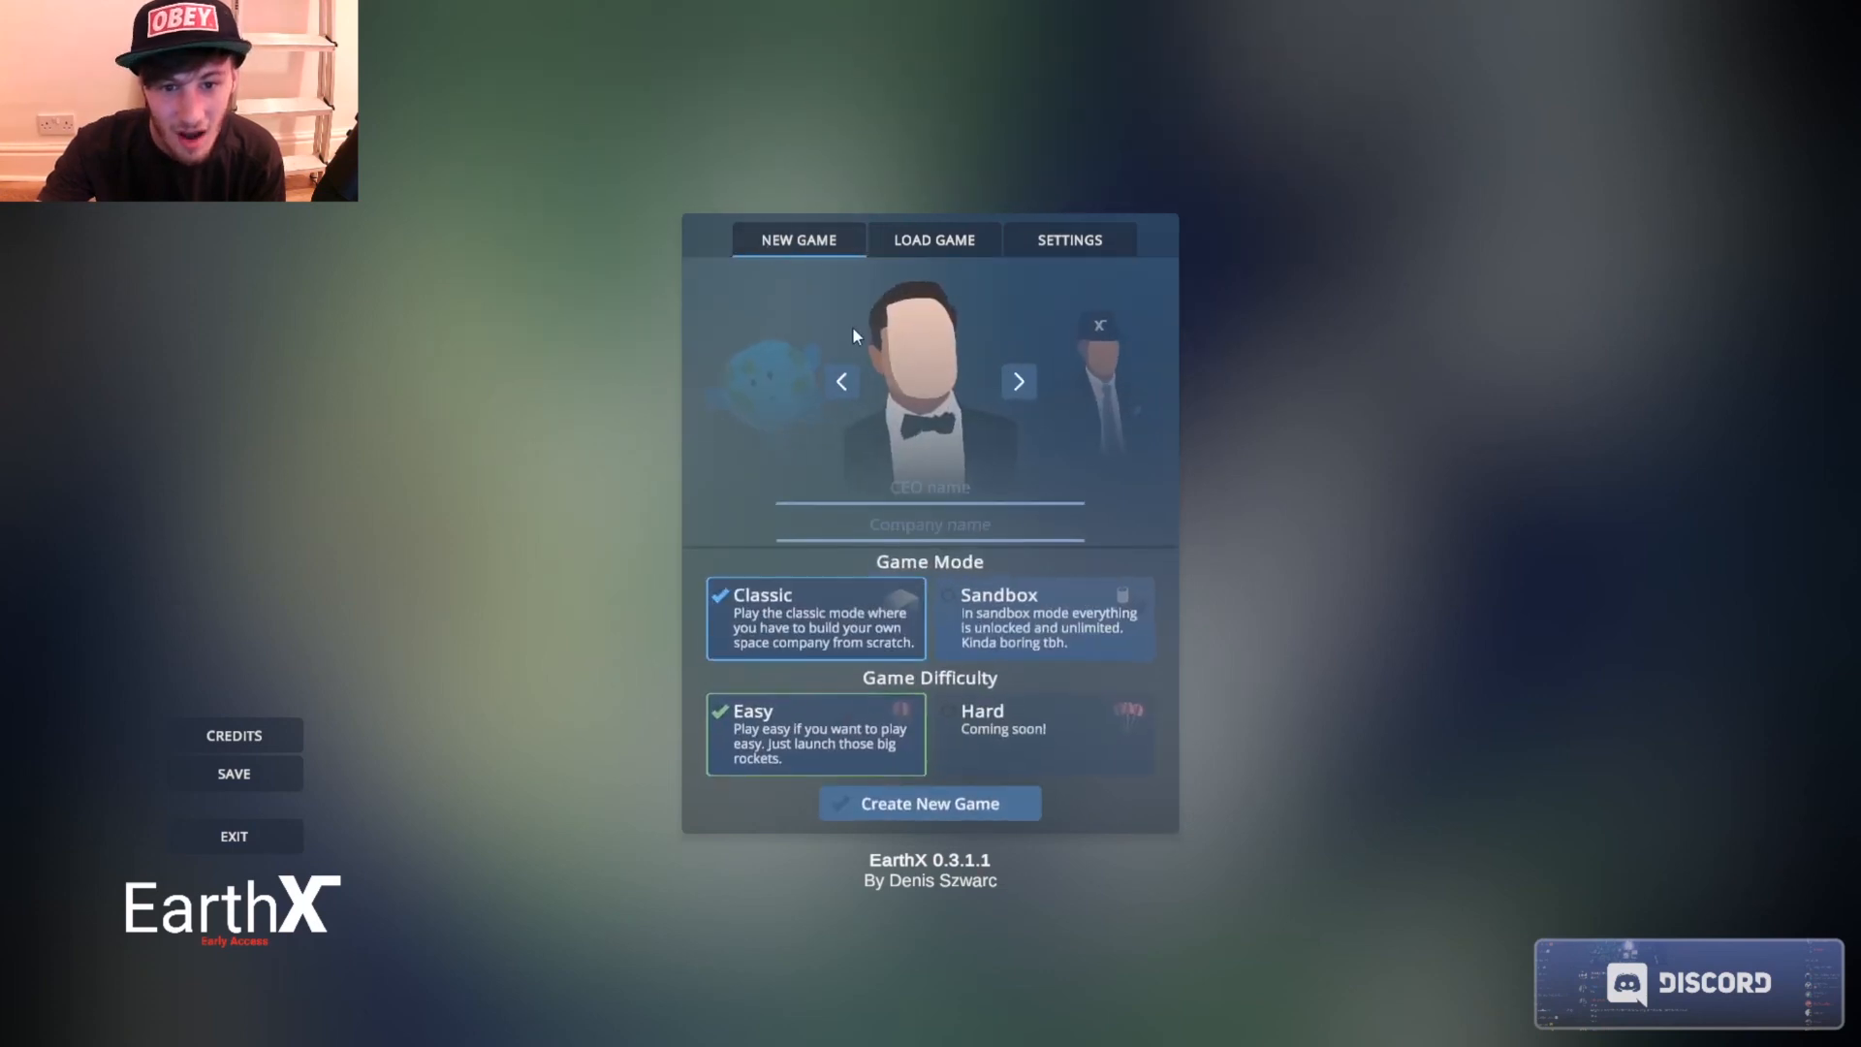
mouse_move(919, 399)
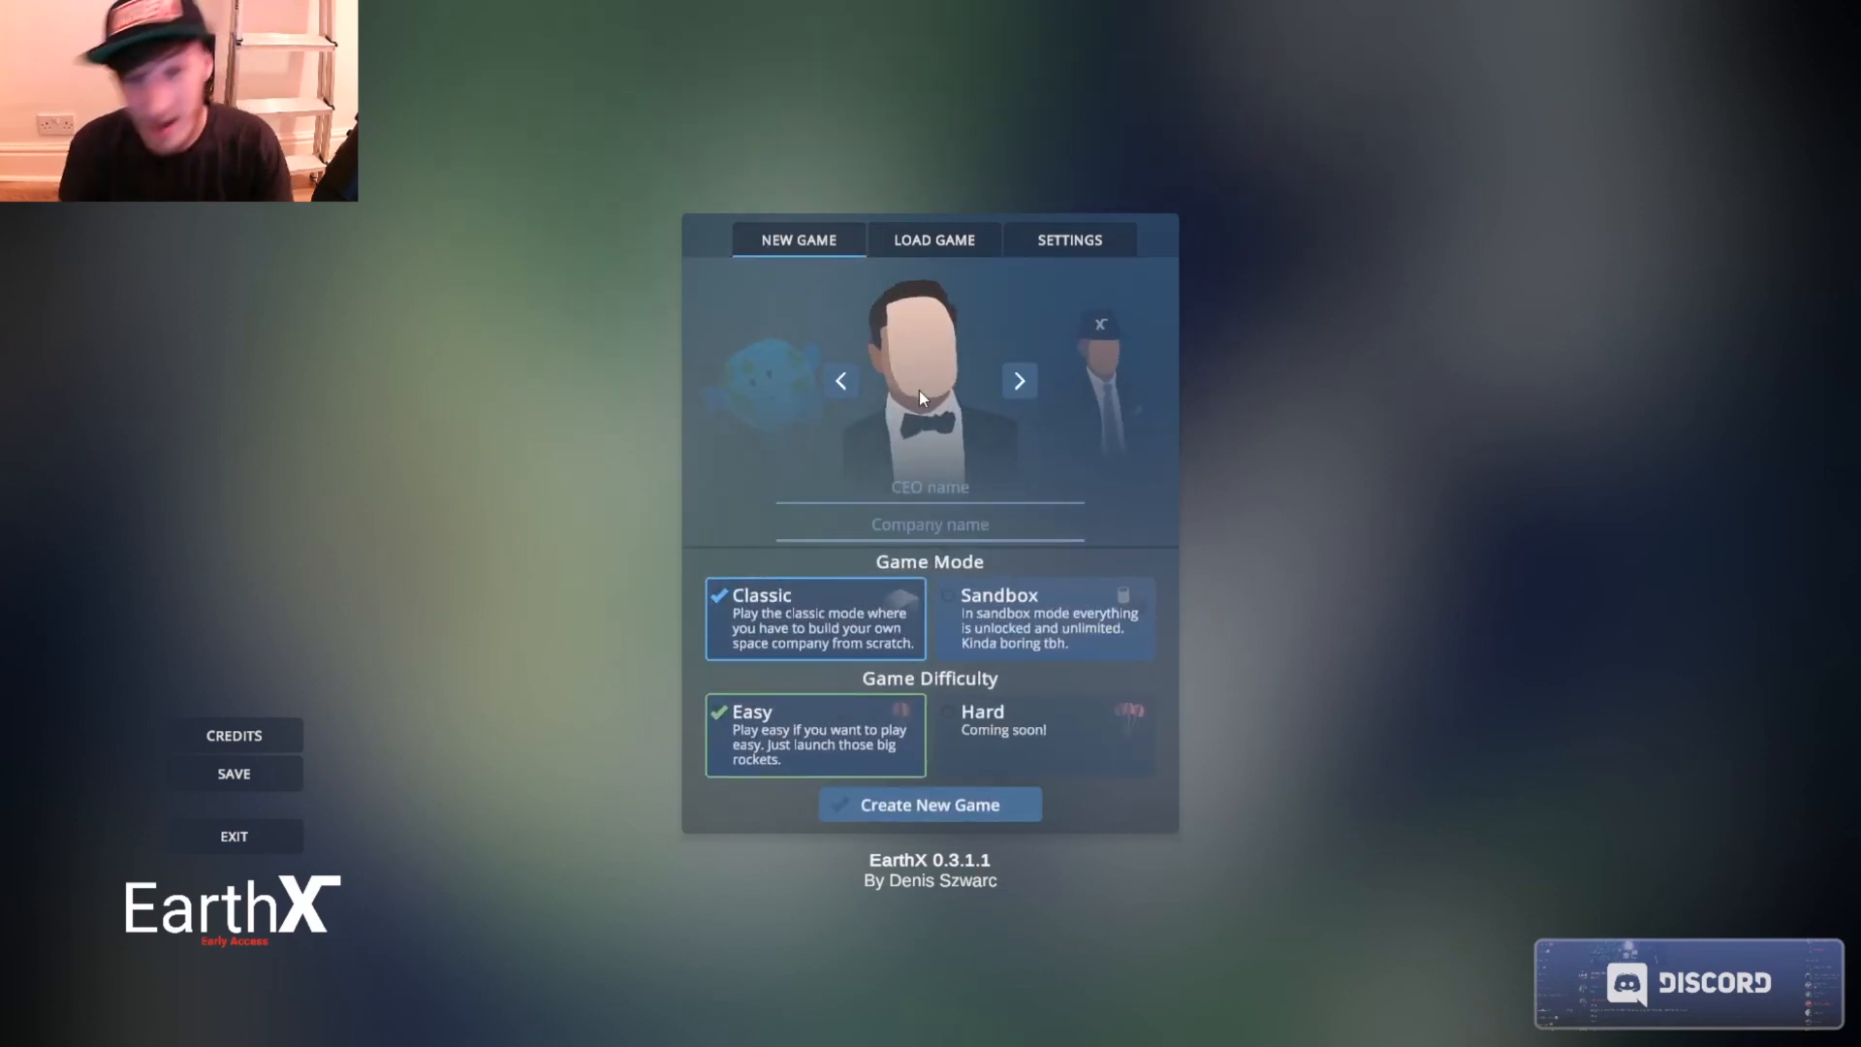